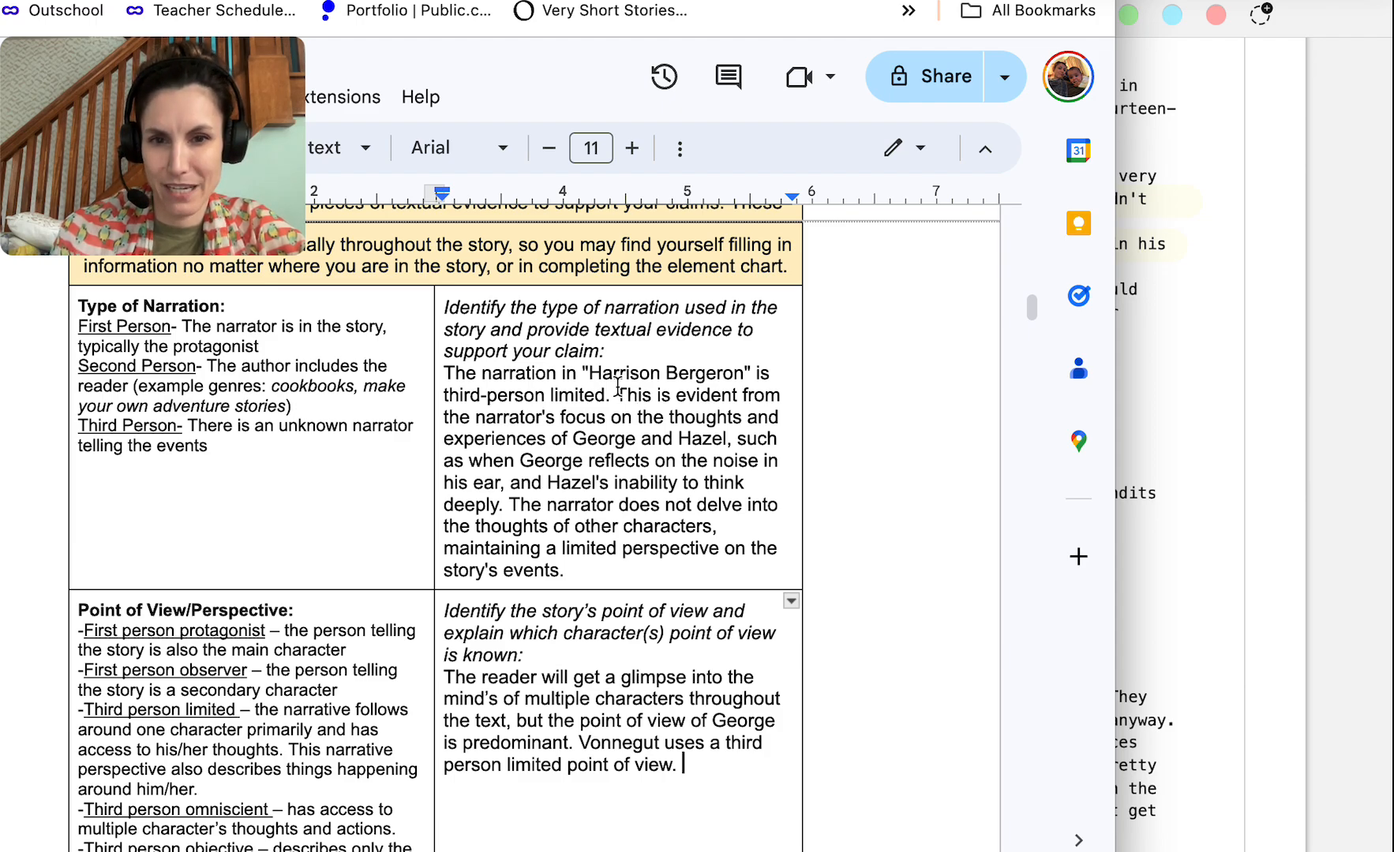
Move the evidence out of the narration answer and end it with 'narrator telling the reader'
left_click_drag(622, 395, 576, 570)
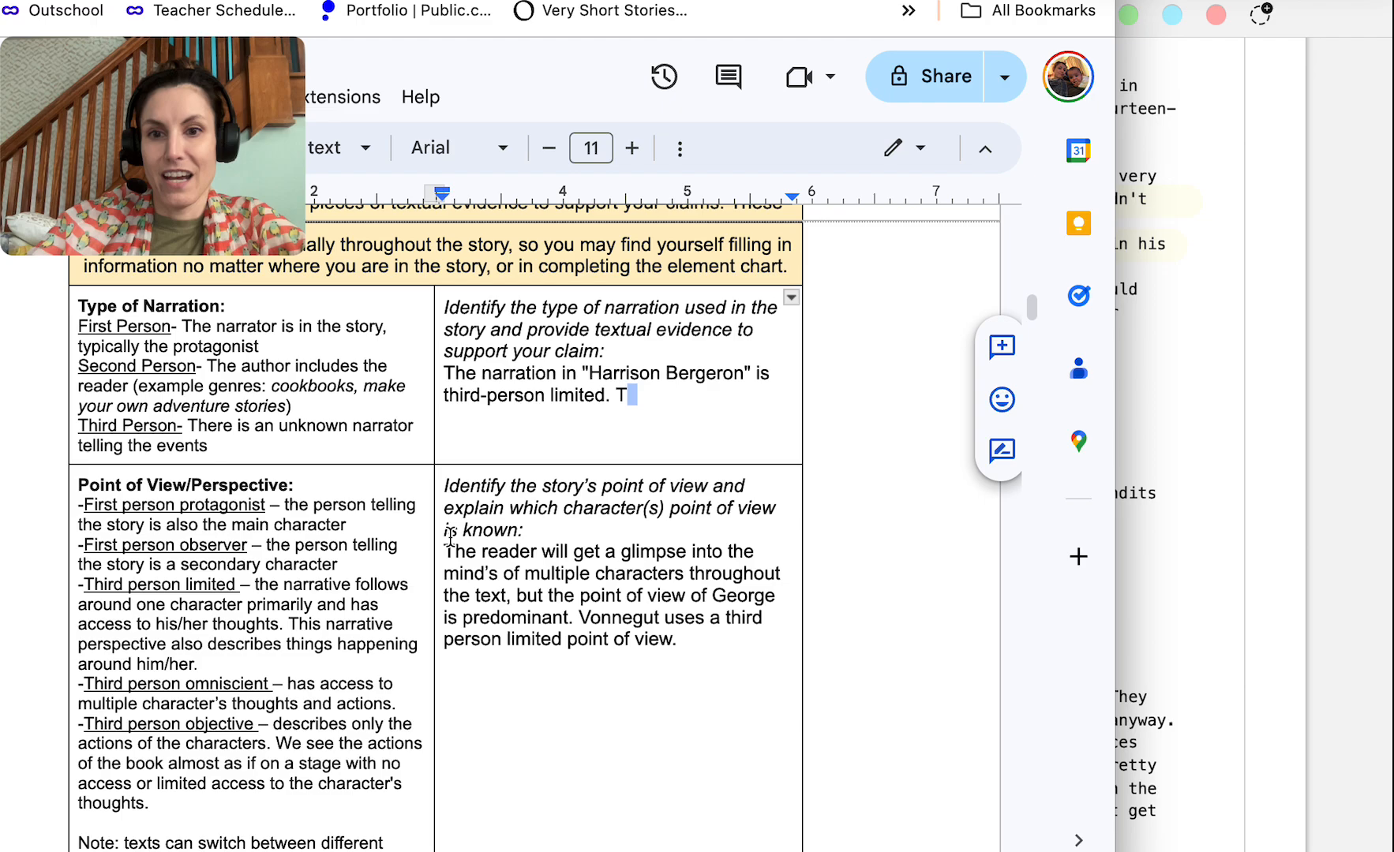
key("enter")
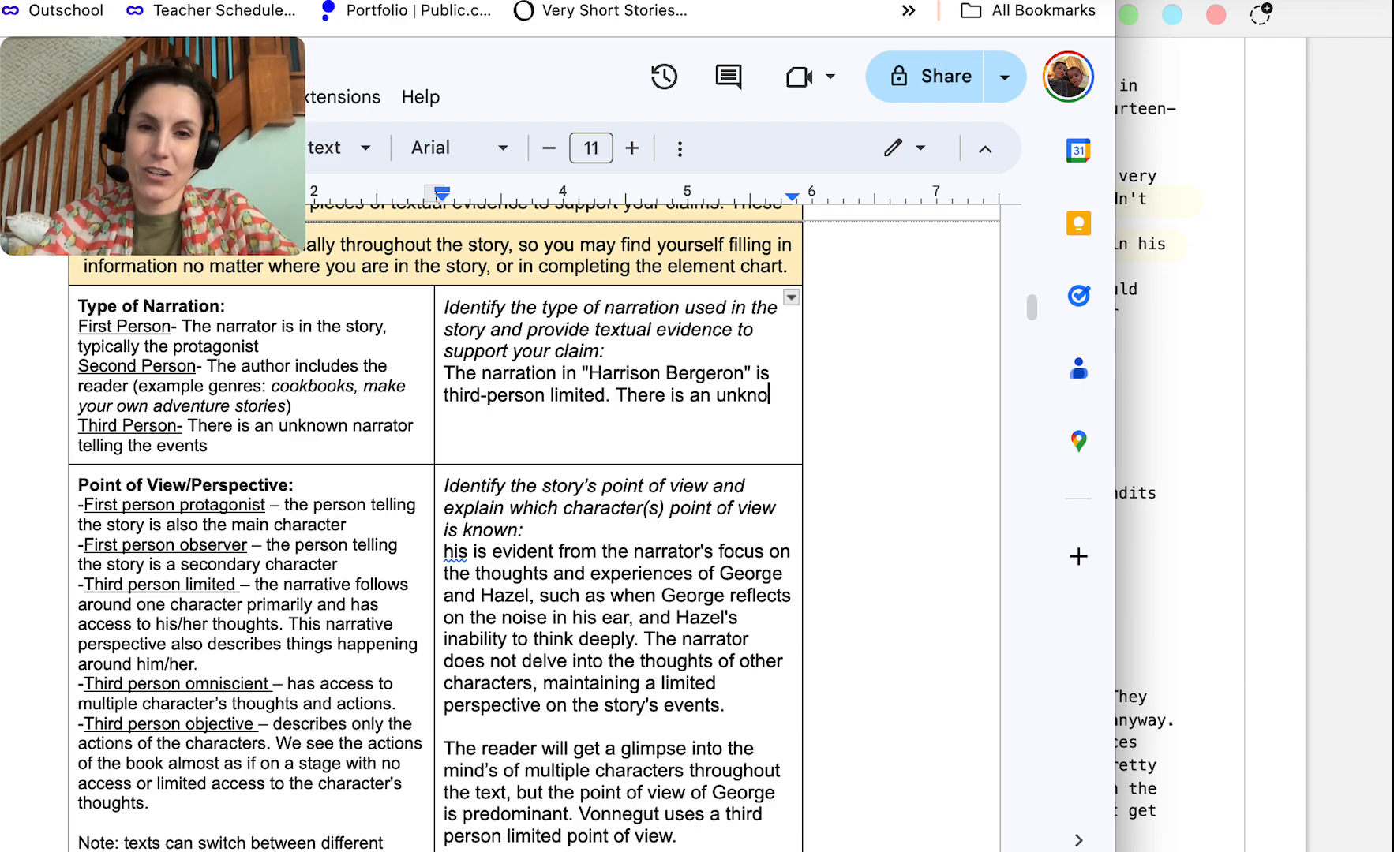
type("wn narrator tel")
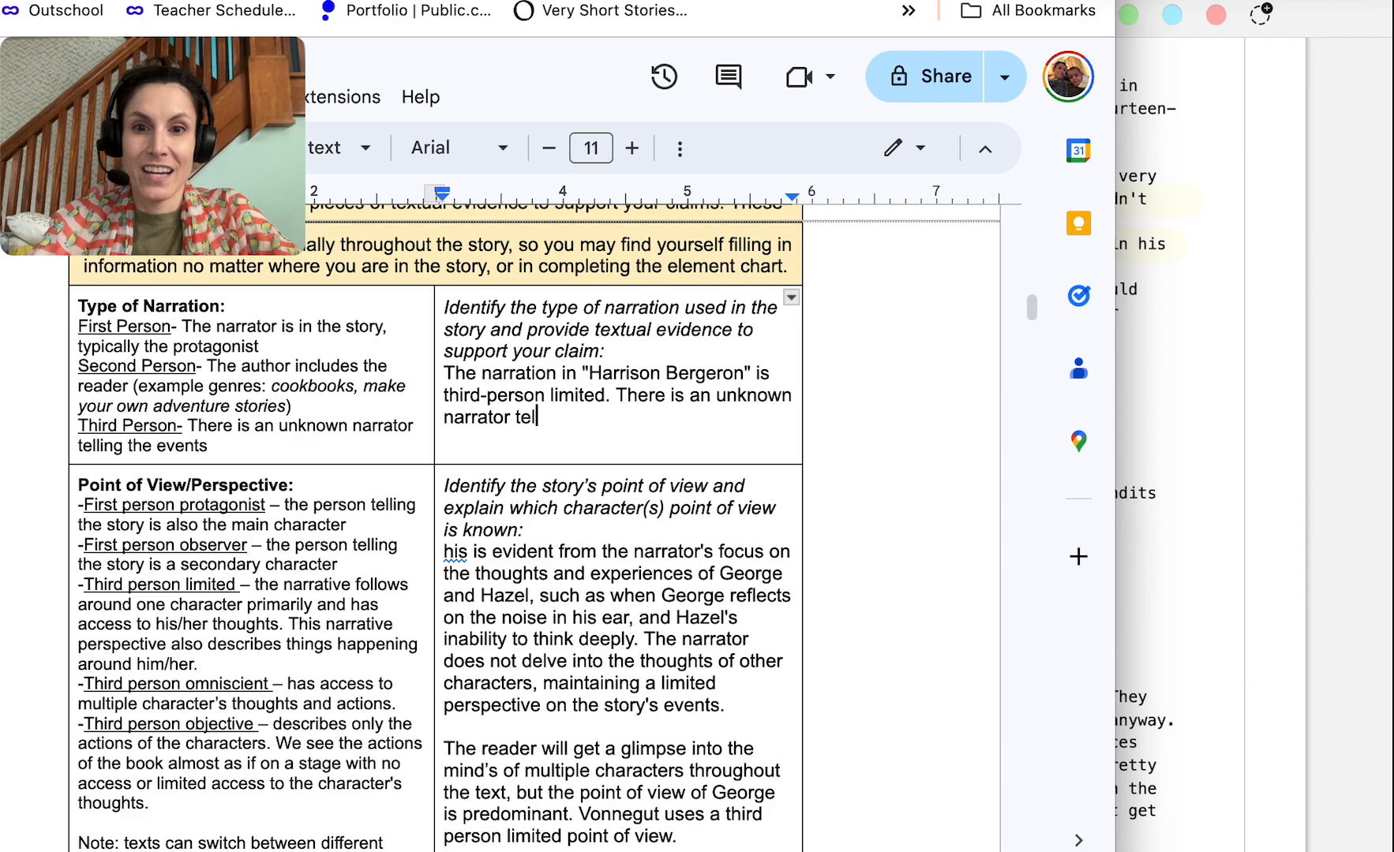
type("ling the reader the events.")
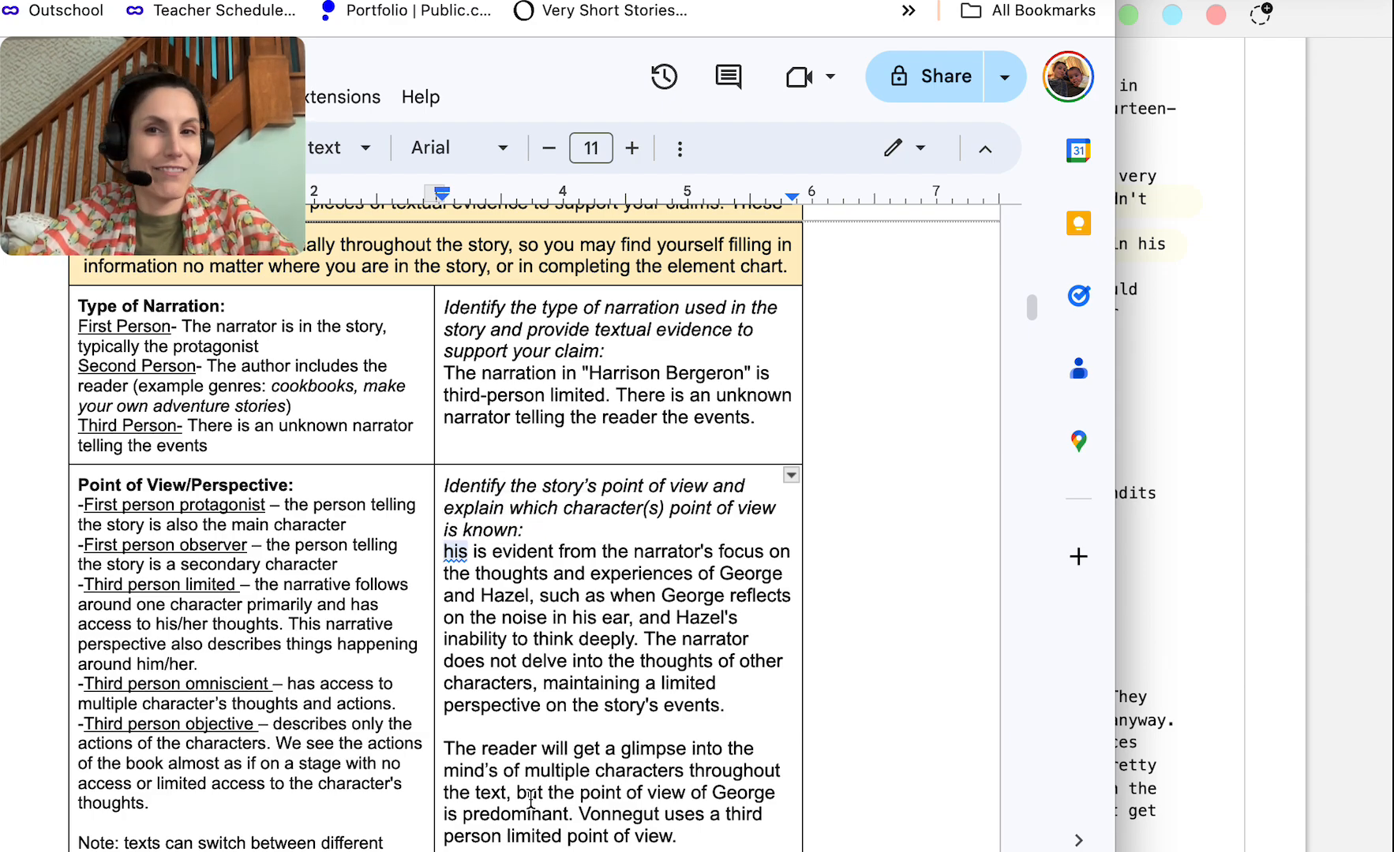
Begin the point-of-view answer with 'Vonnegut uses a third person limited point of'
type("Vonnegut uses")
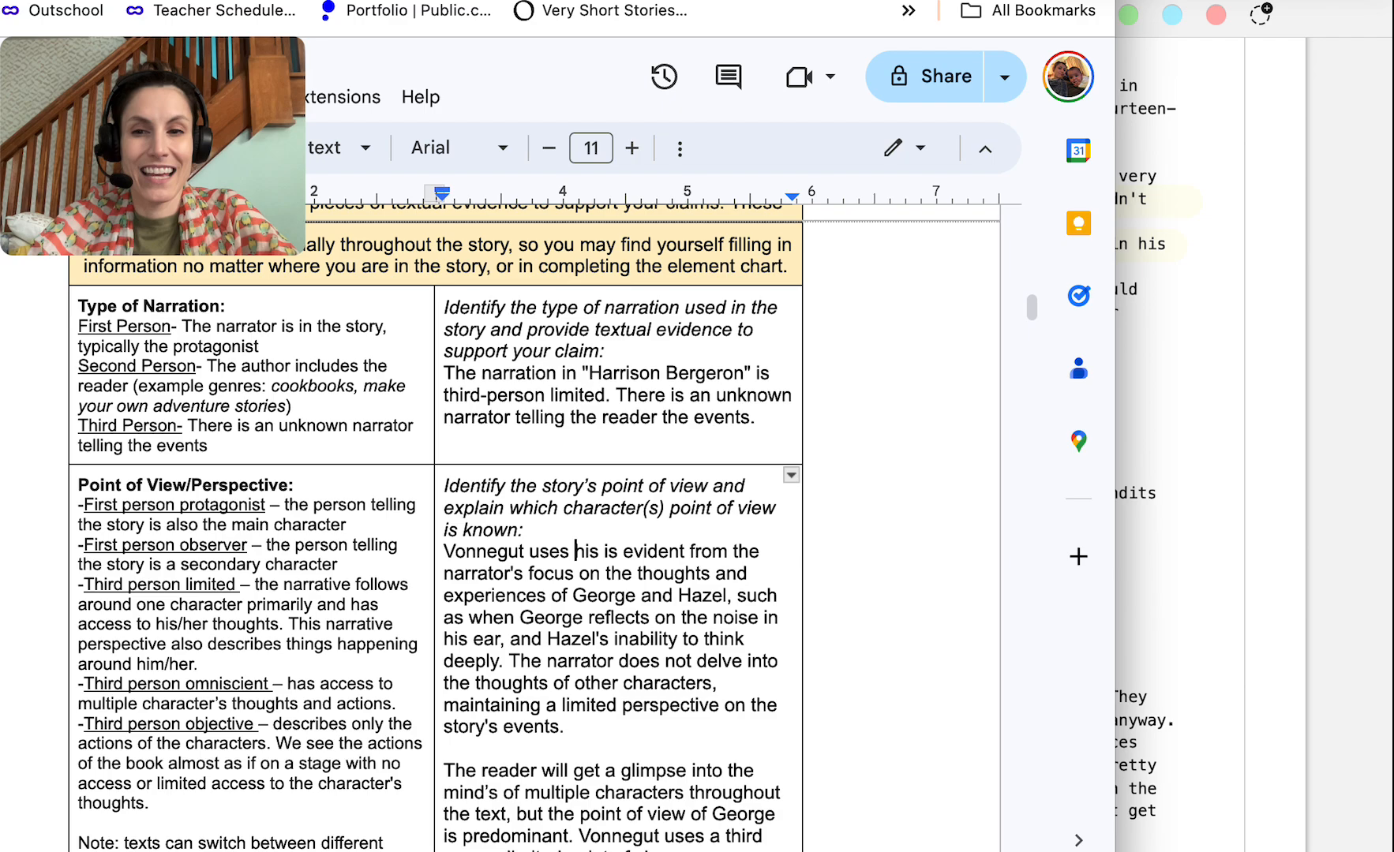
type("a third person")
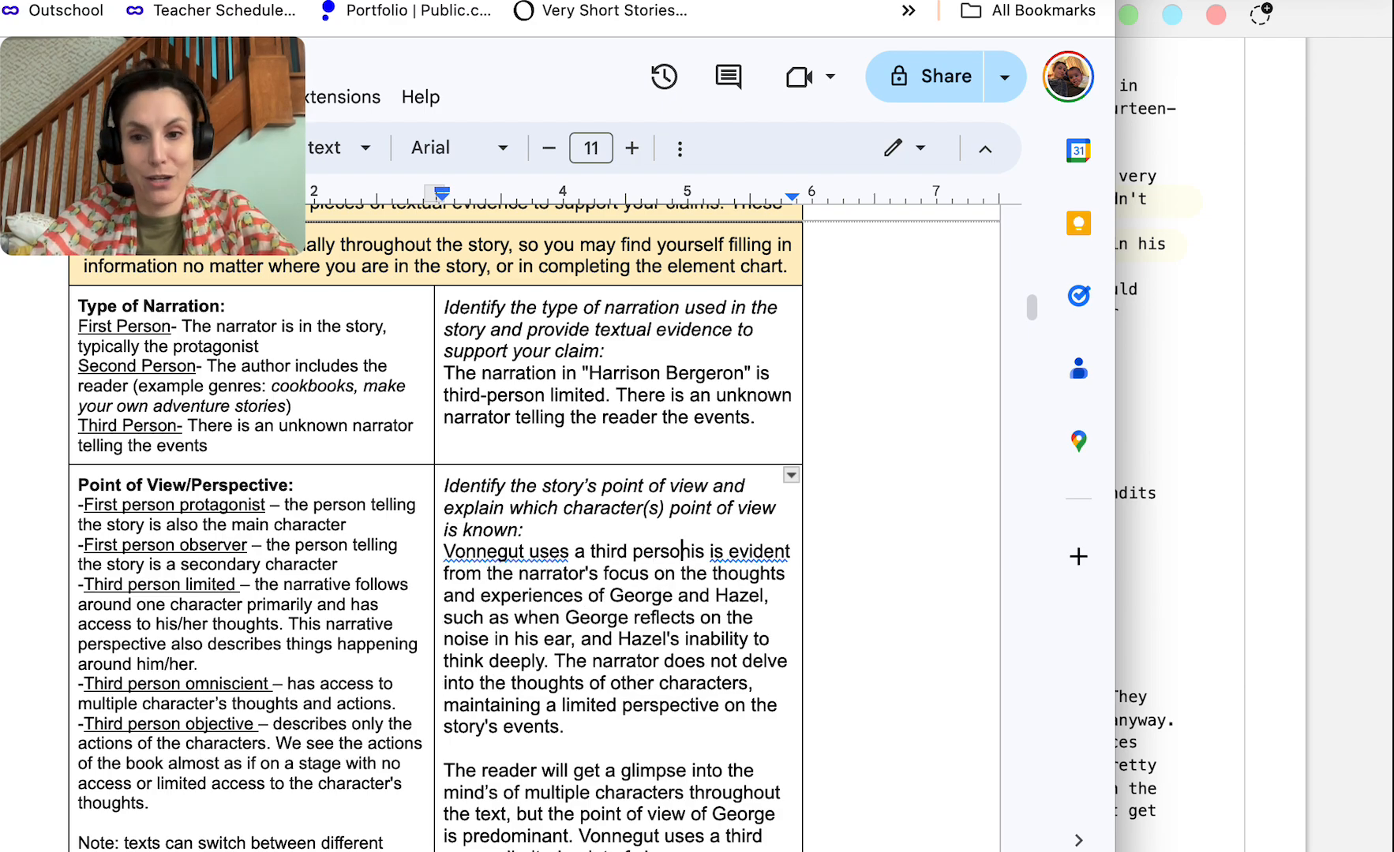
type("limited")
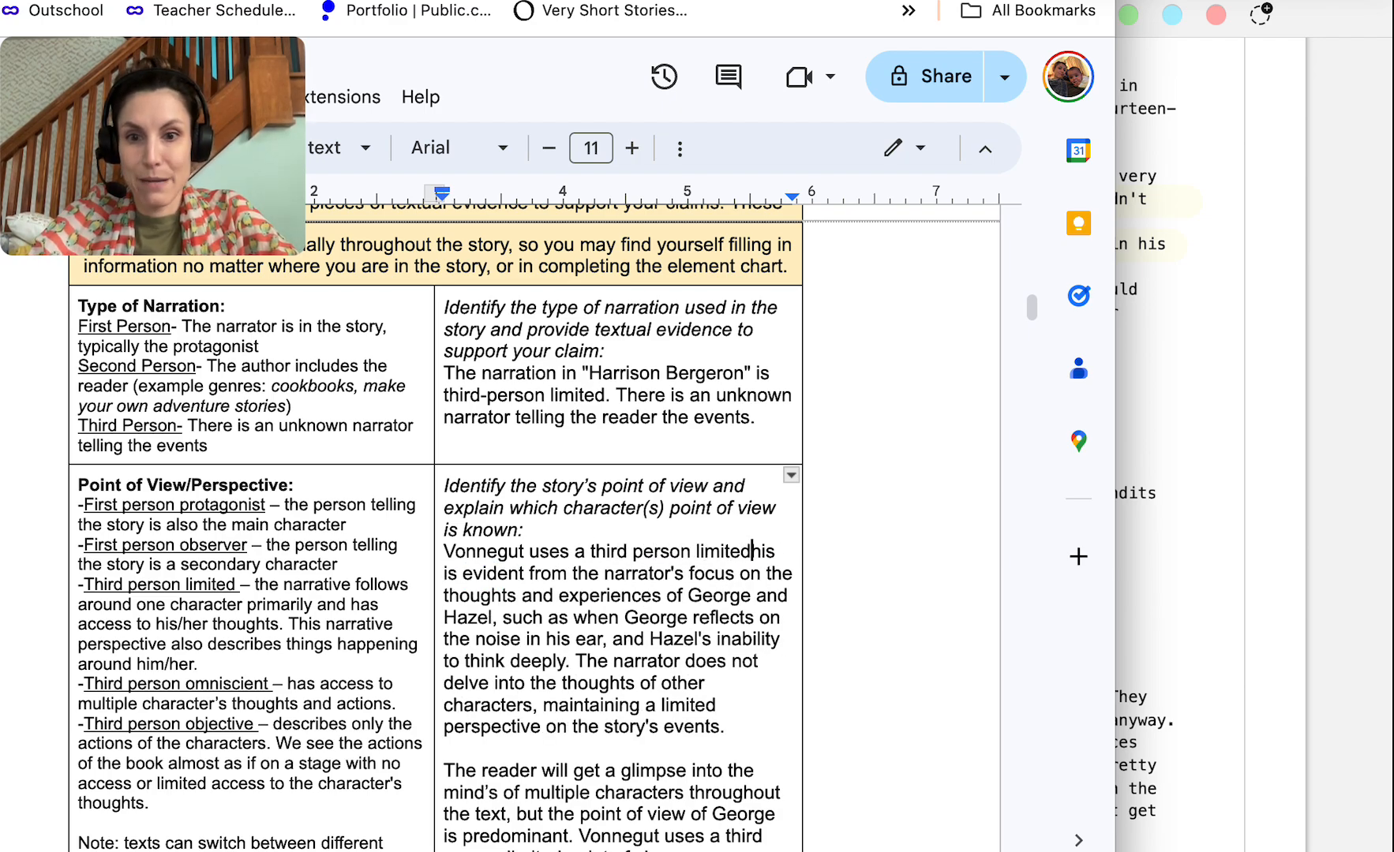
type("point of view, this is evident from the")
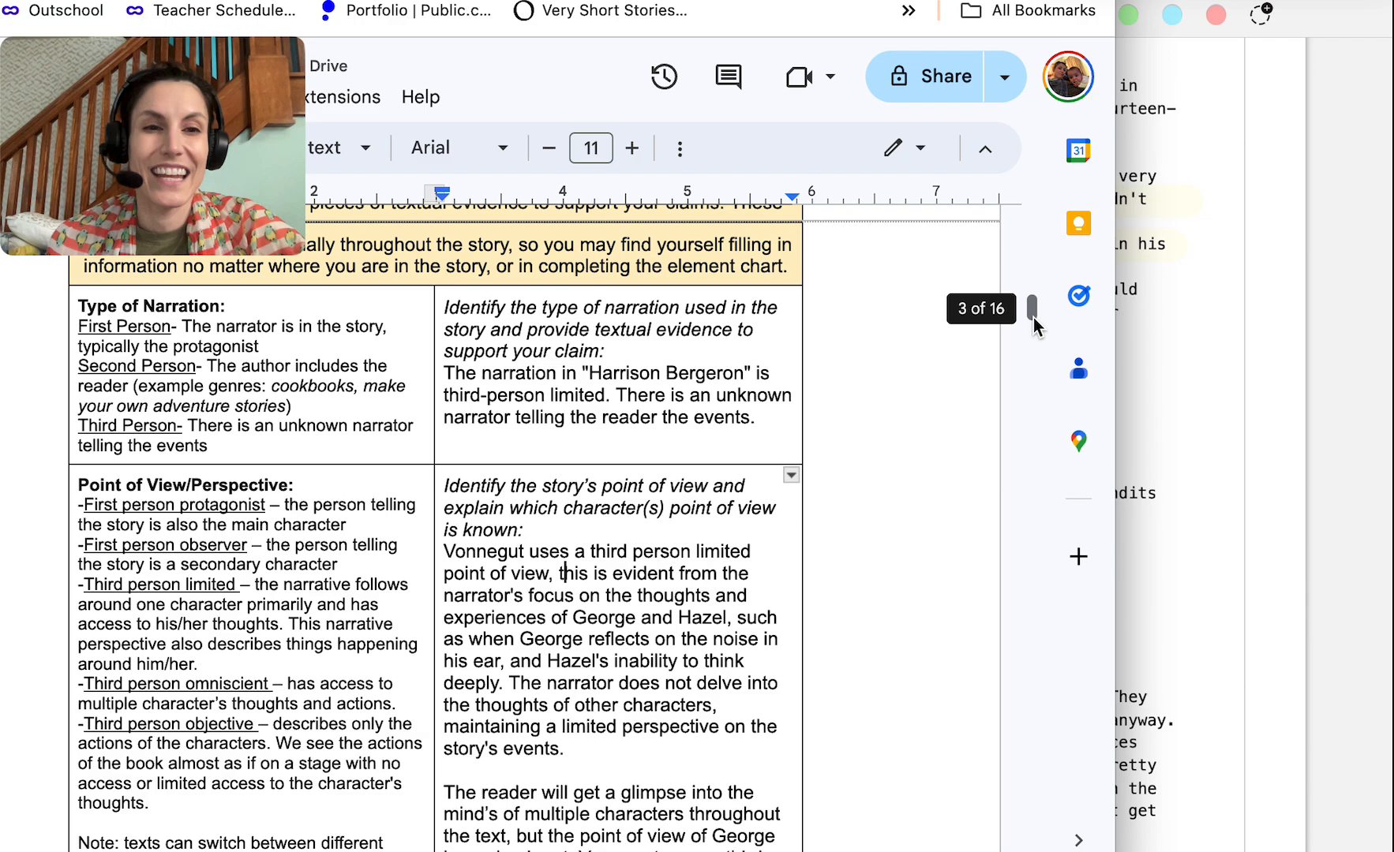
Scroll down through the chart to the Setting answers
scroll("down", 3)
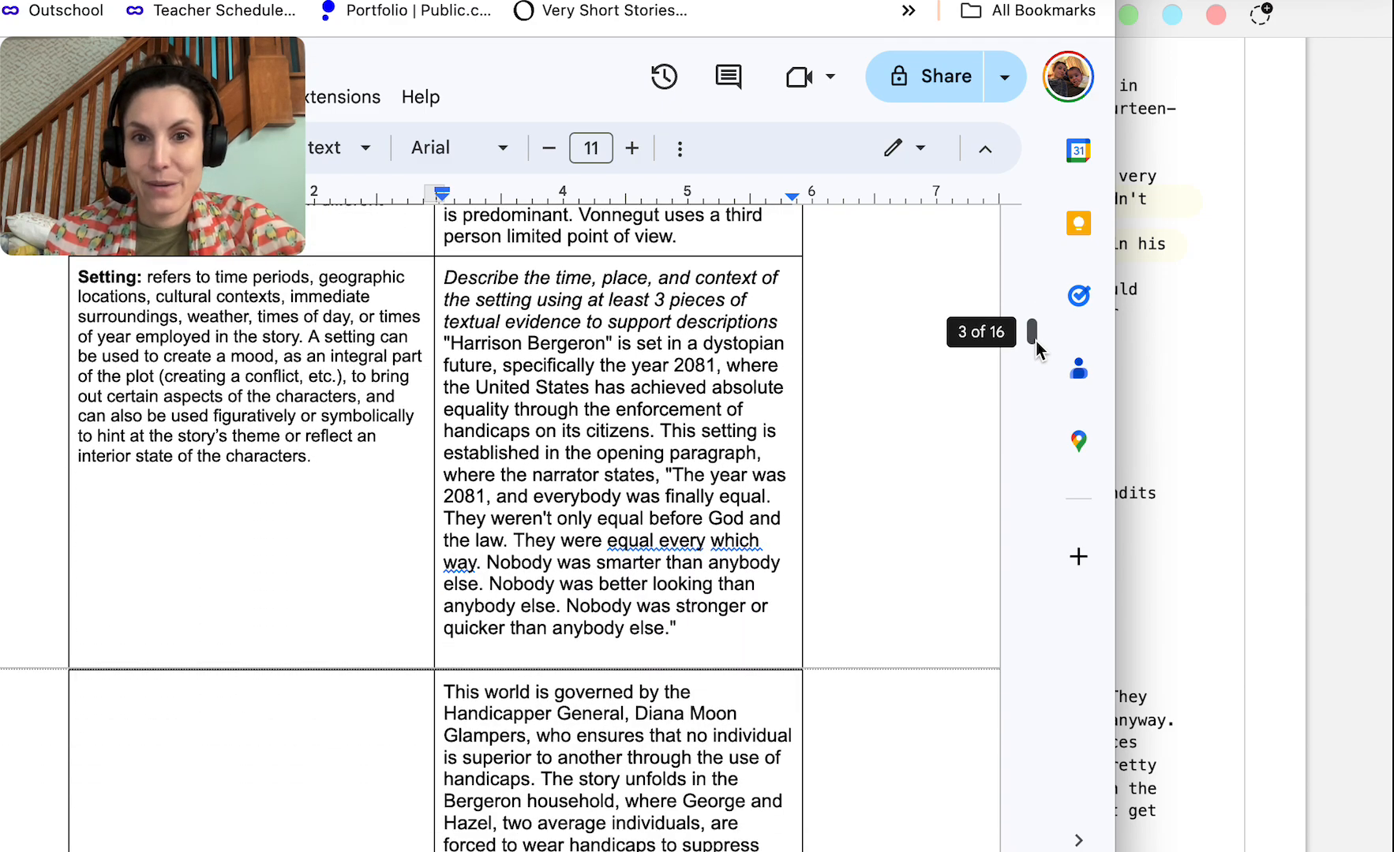
scroll("down", 3)
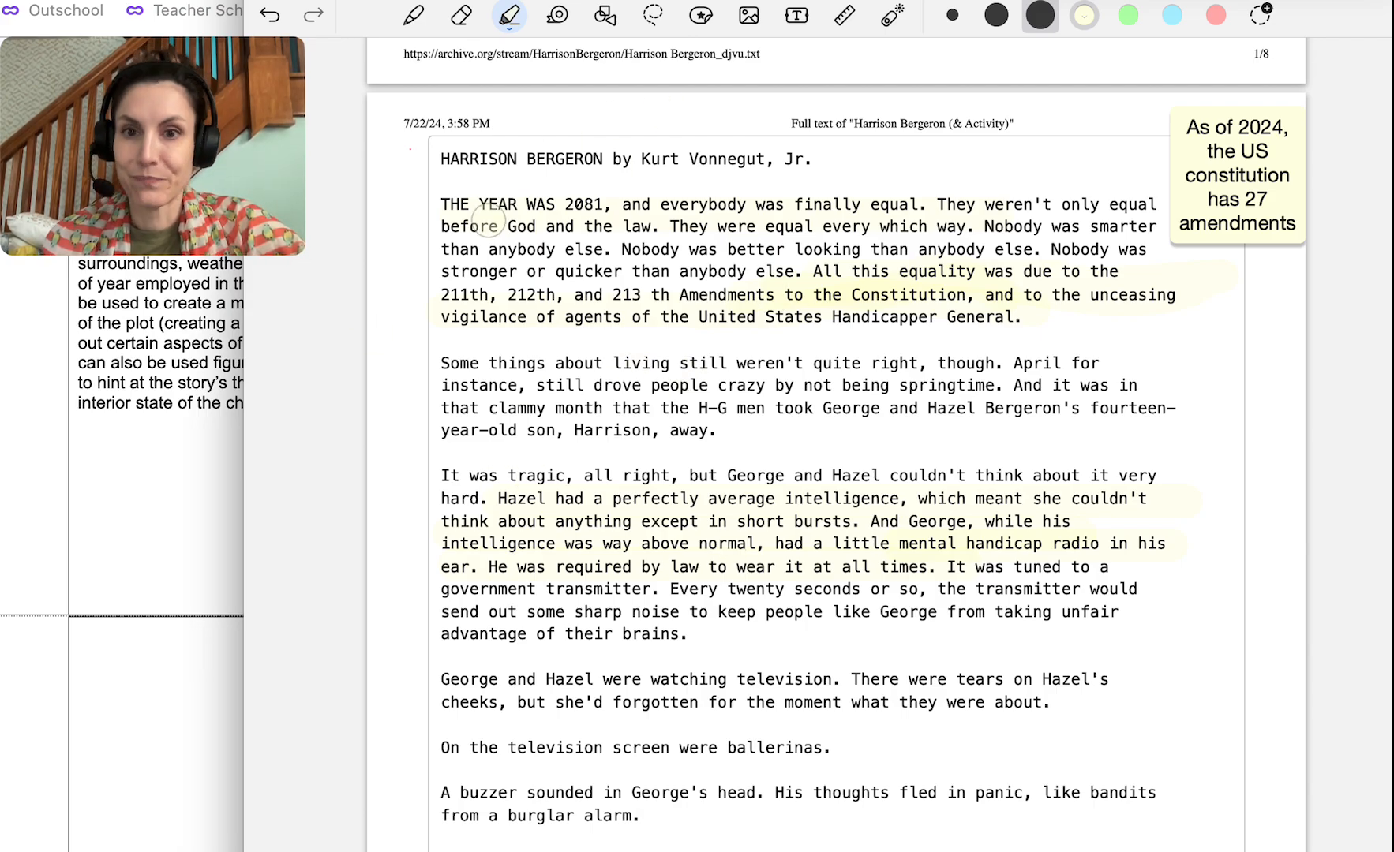
Highlight 'United States Handicapper General' and label the paragraph 'Irony- Motif-'
scroll("down", 3)
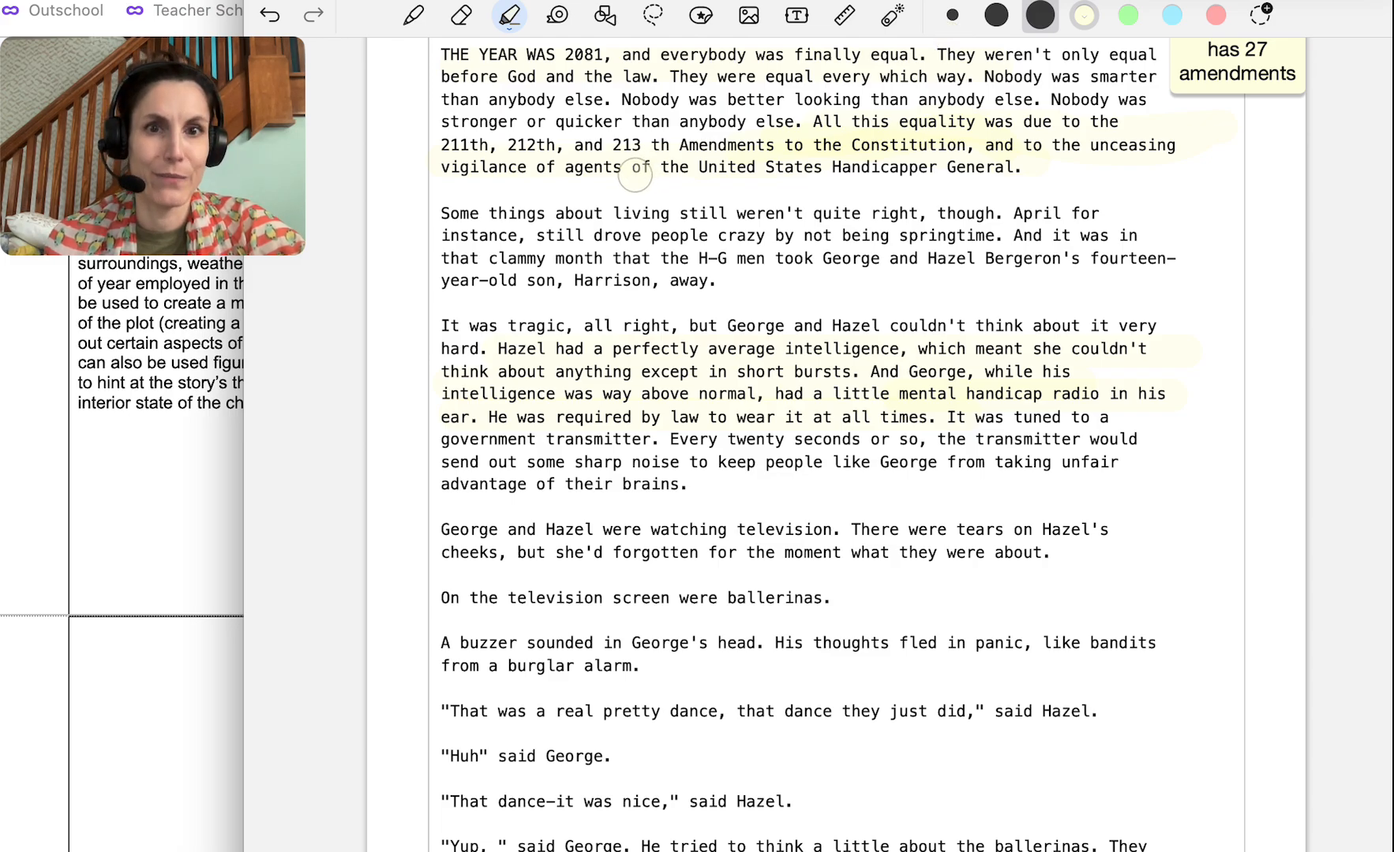
left_click_drag(635, 168, 997, 168)
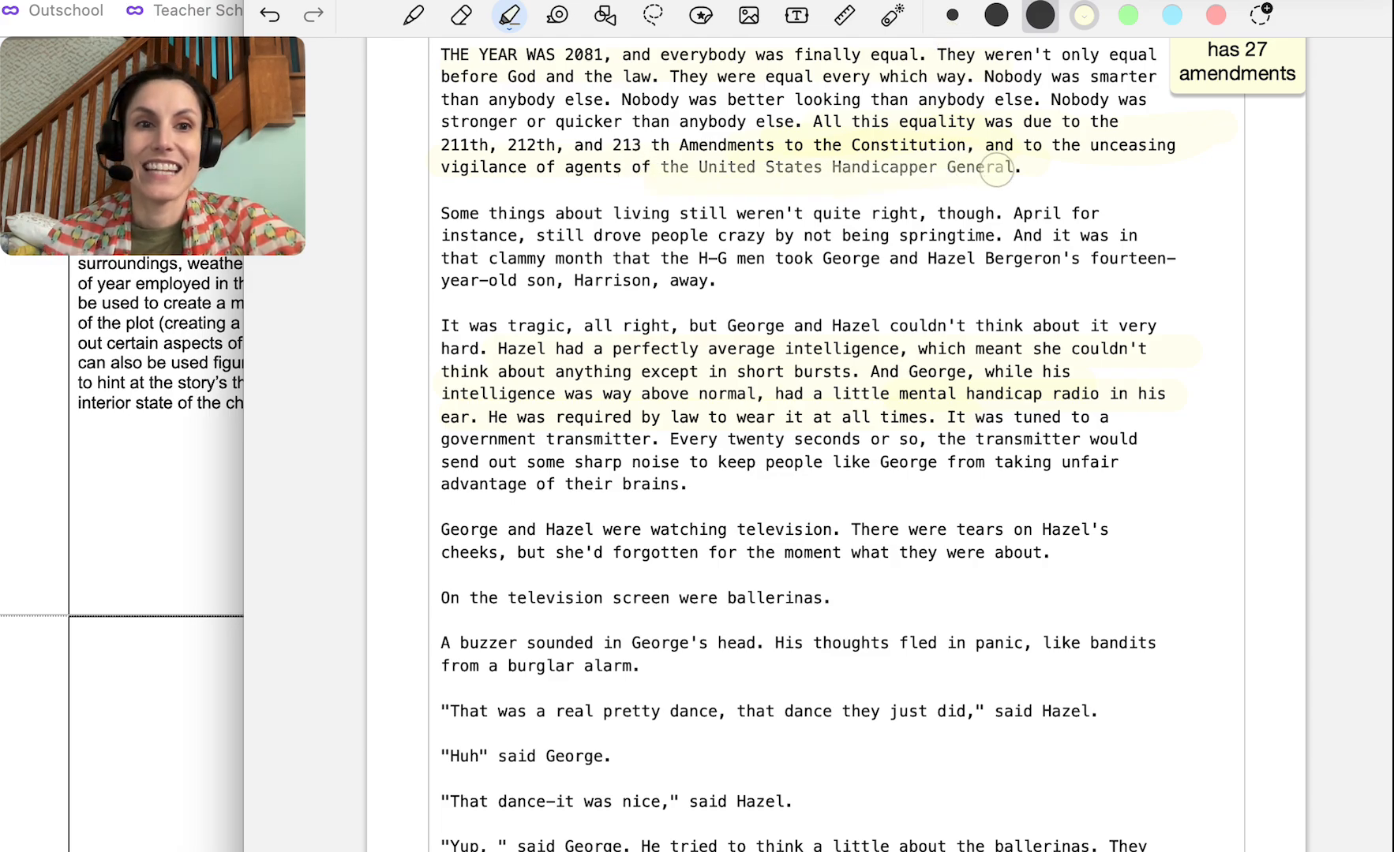
left_click(796, 15)
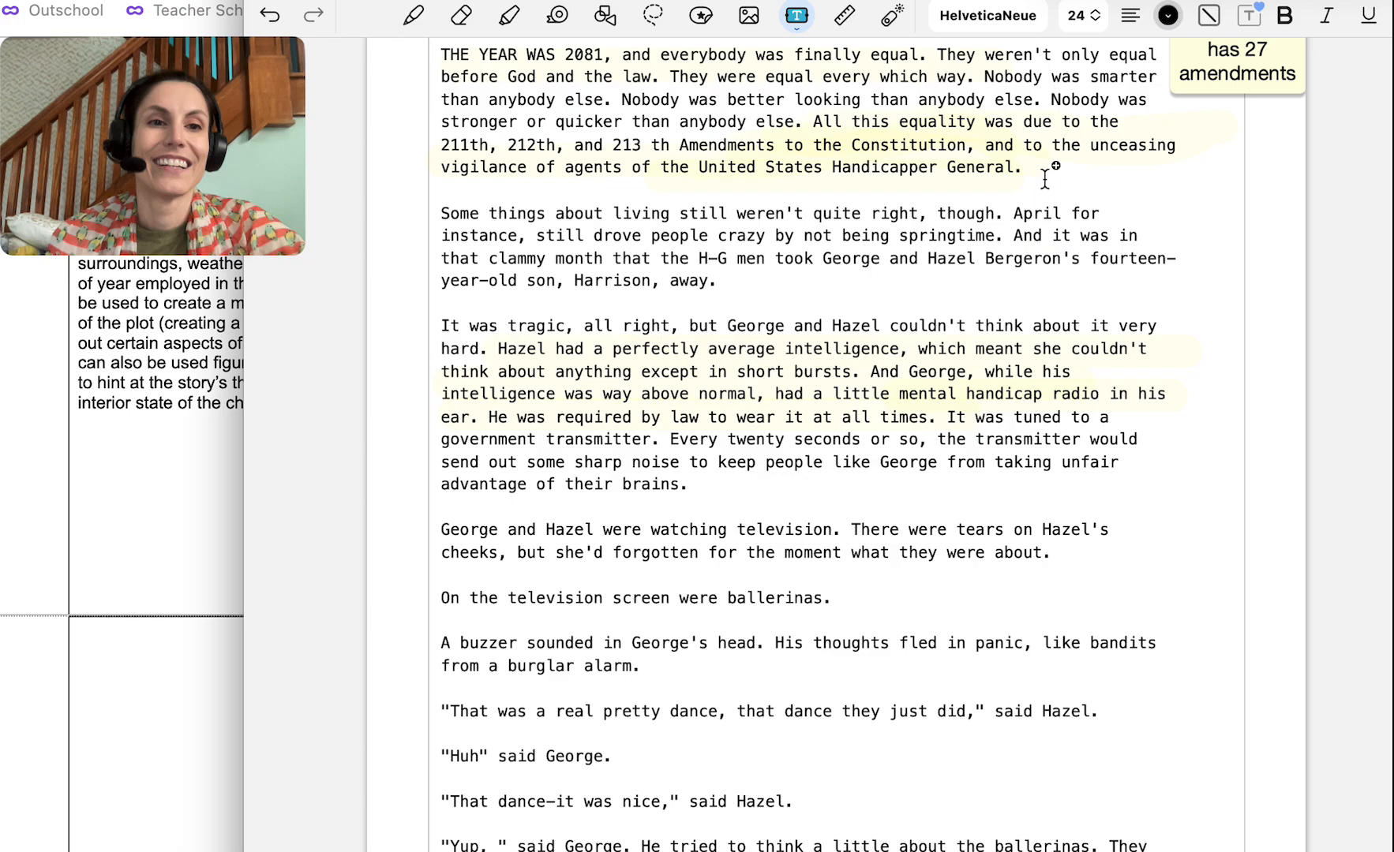
type("Irony-")
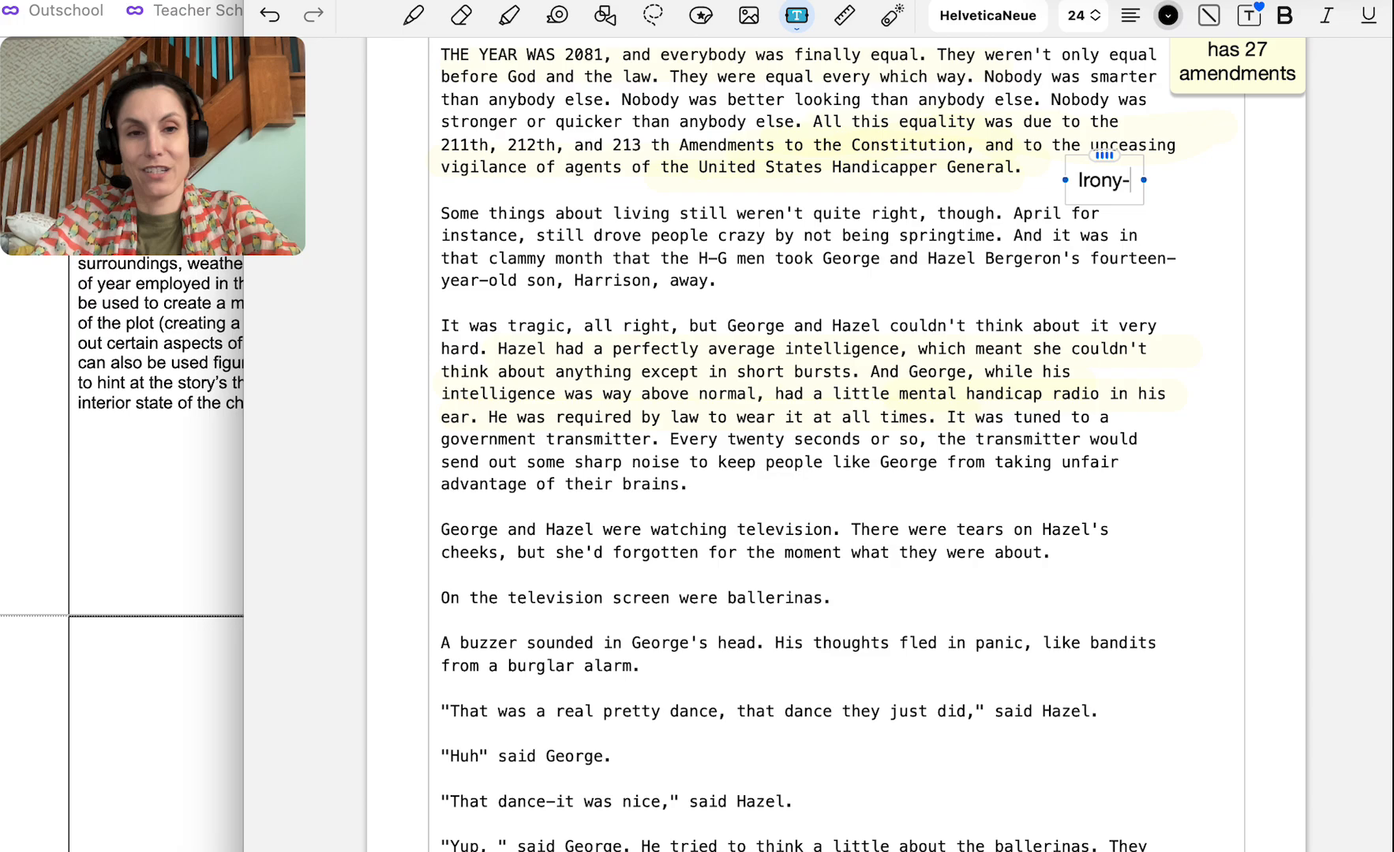
type("Moti")
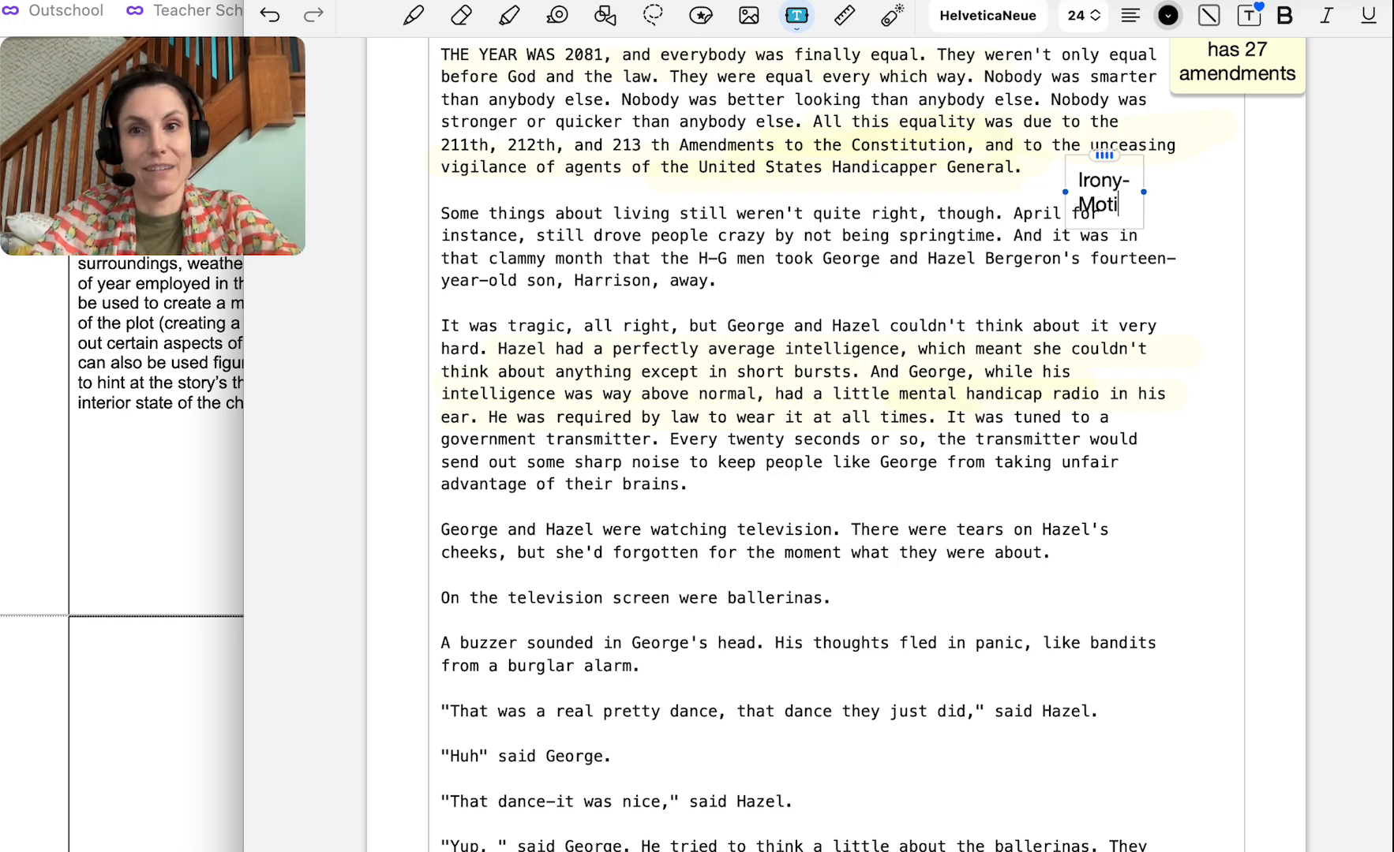
type("f-")
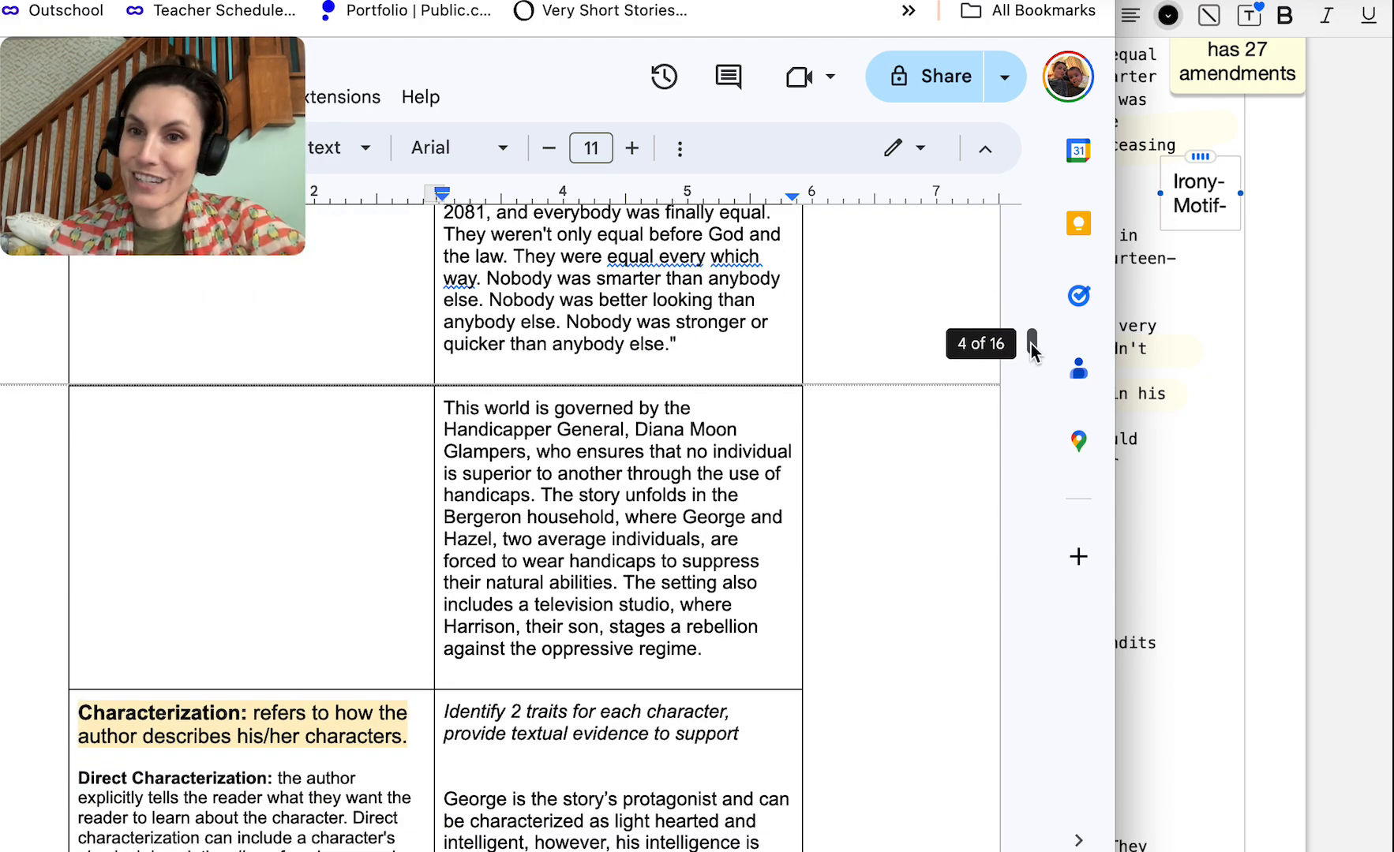
Select and remove the Handicapper General sentence opening the second Setting answer
scroll("down", 3)
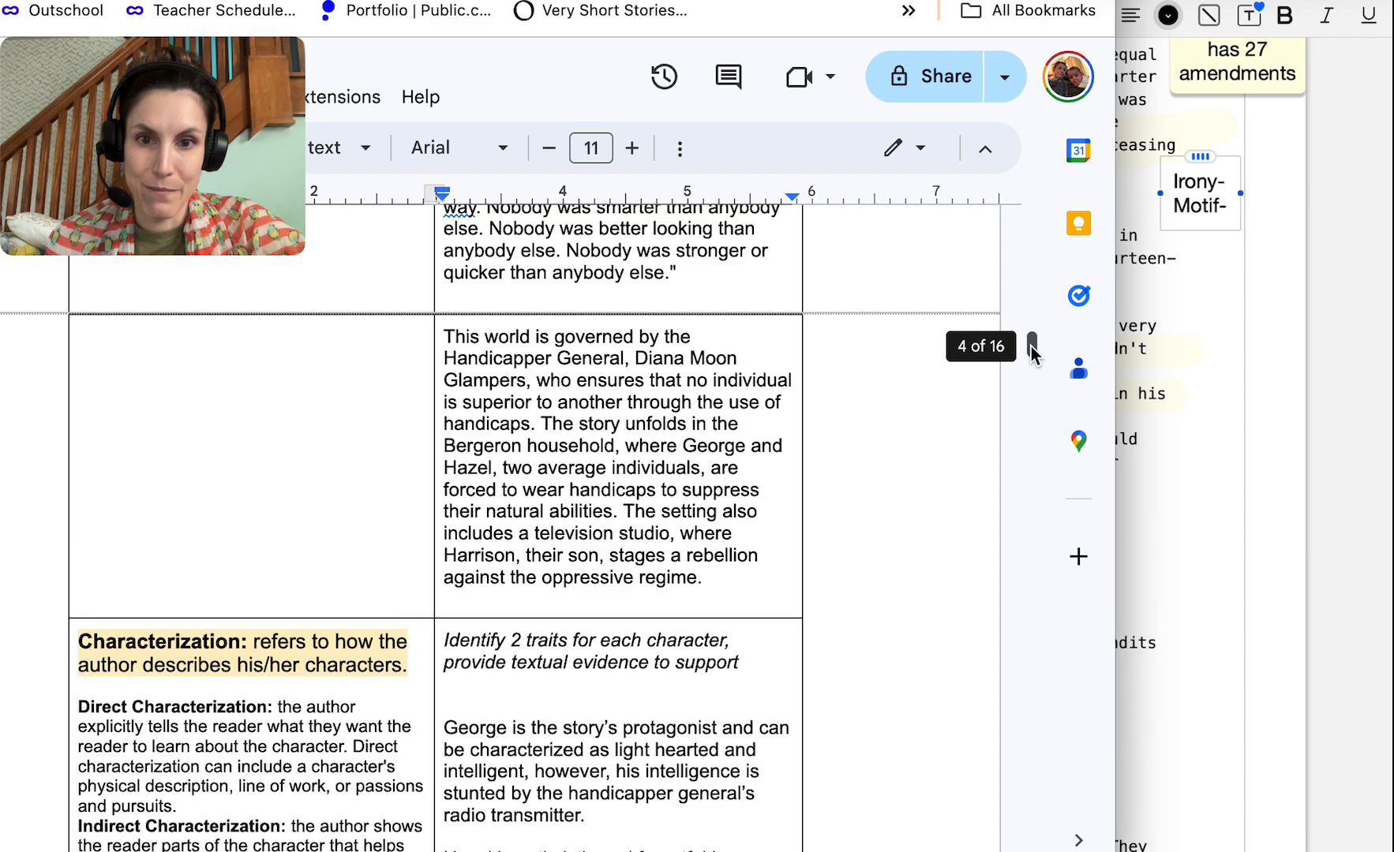
scroll("down", 3)
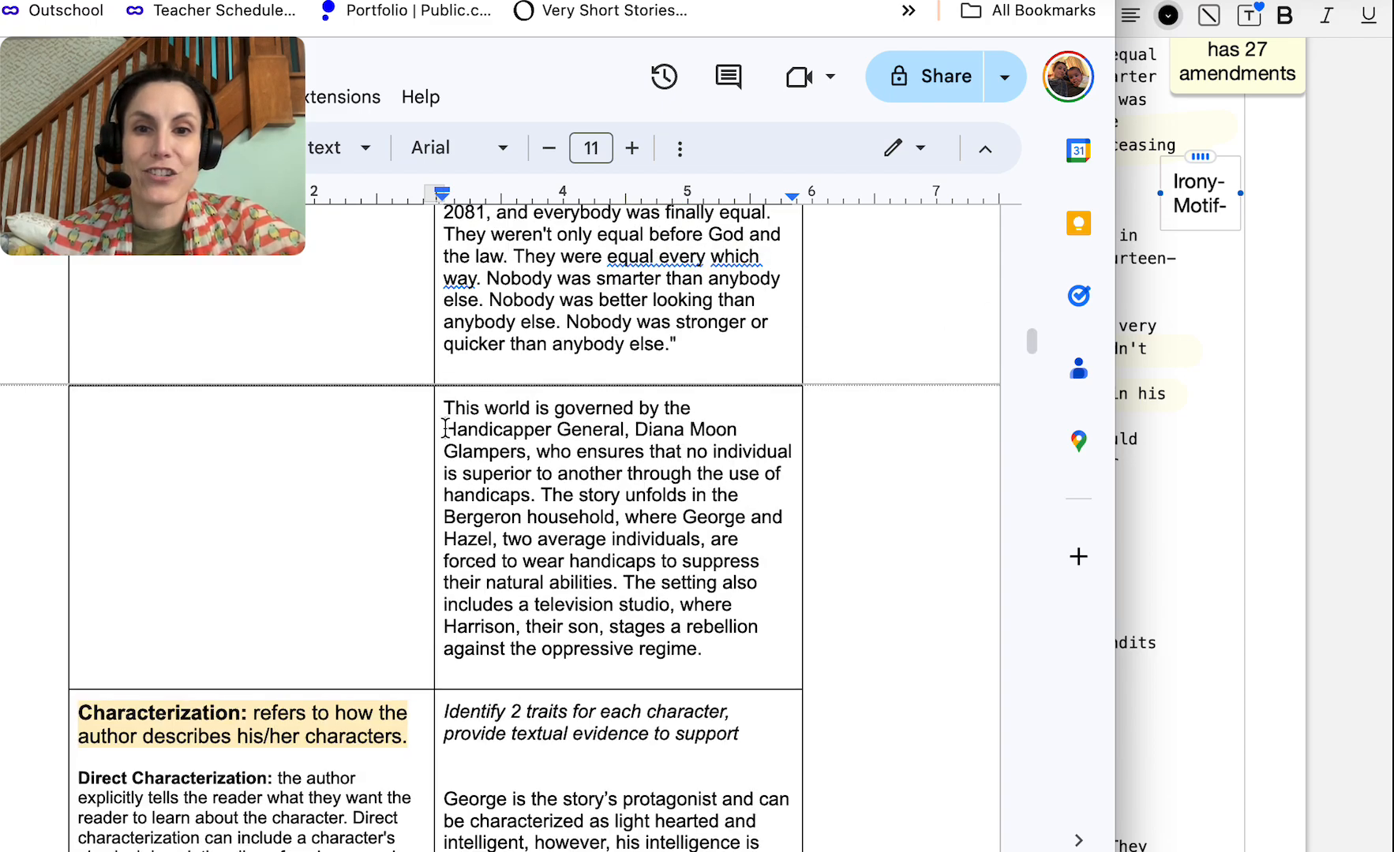
left_click_drag(443, 429, 647, 429)
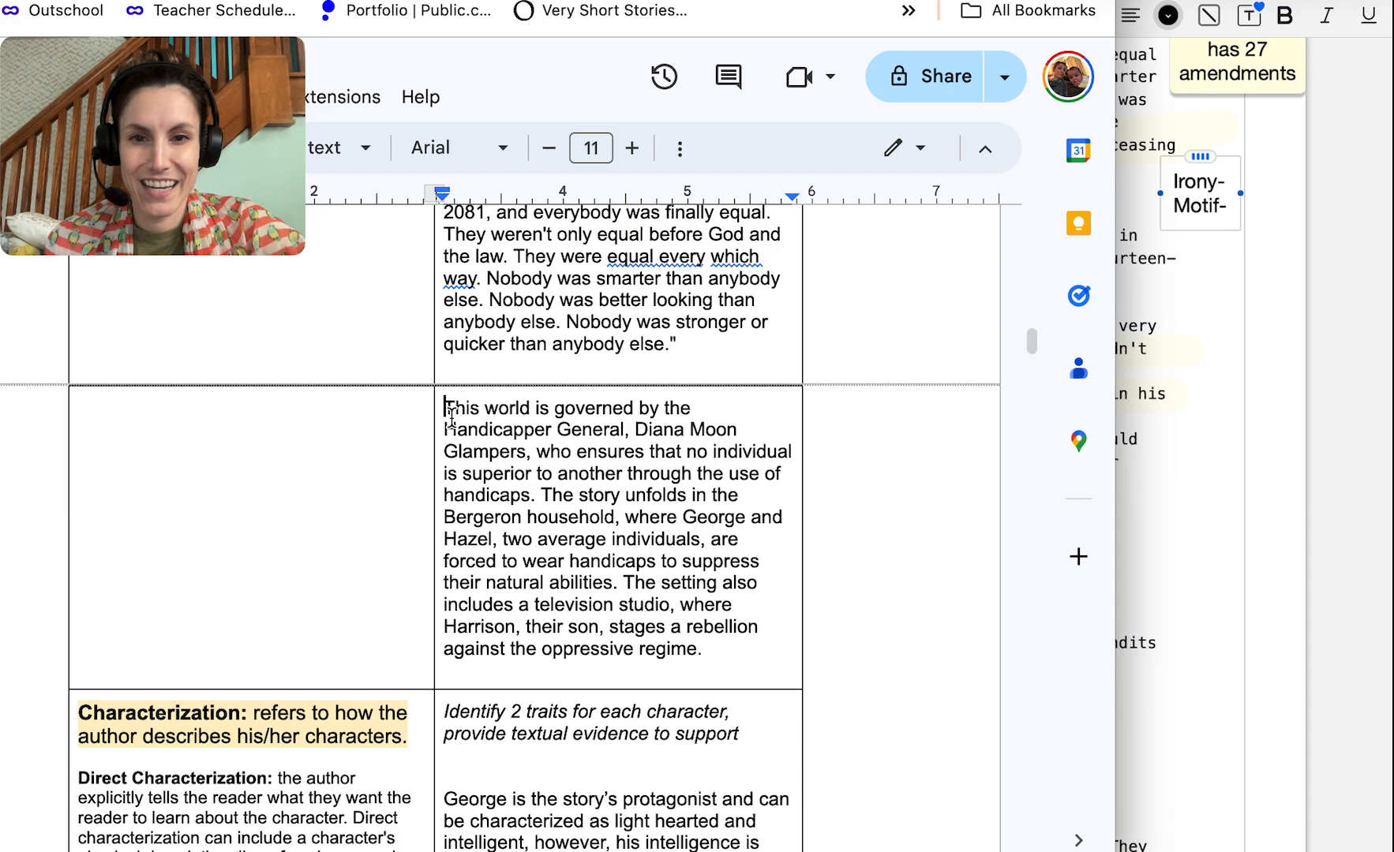
left_click_drag(445, 408, 540, 495)
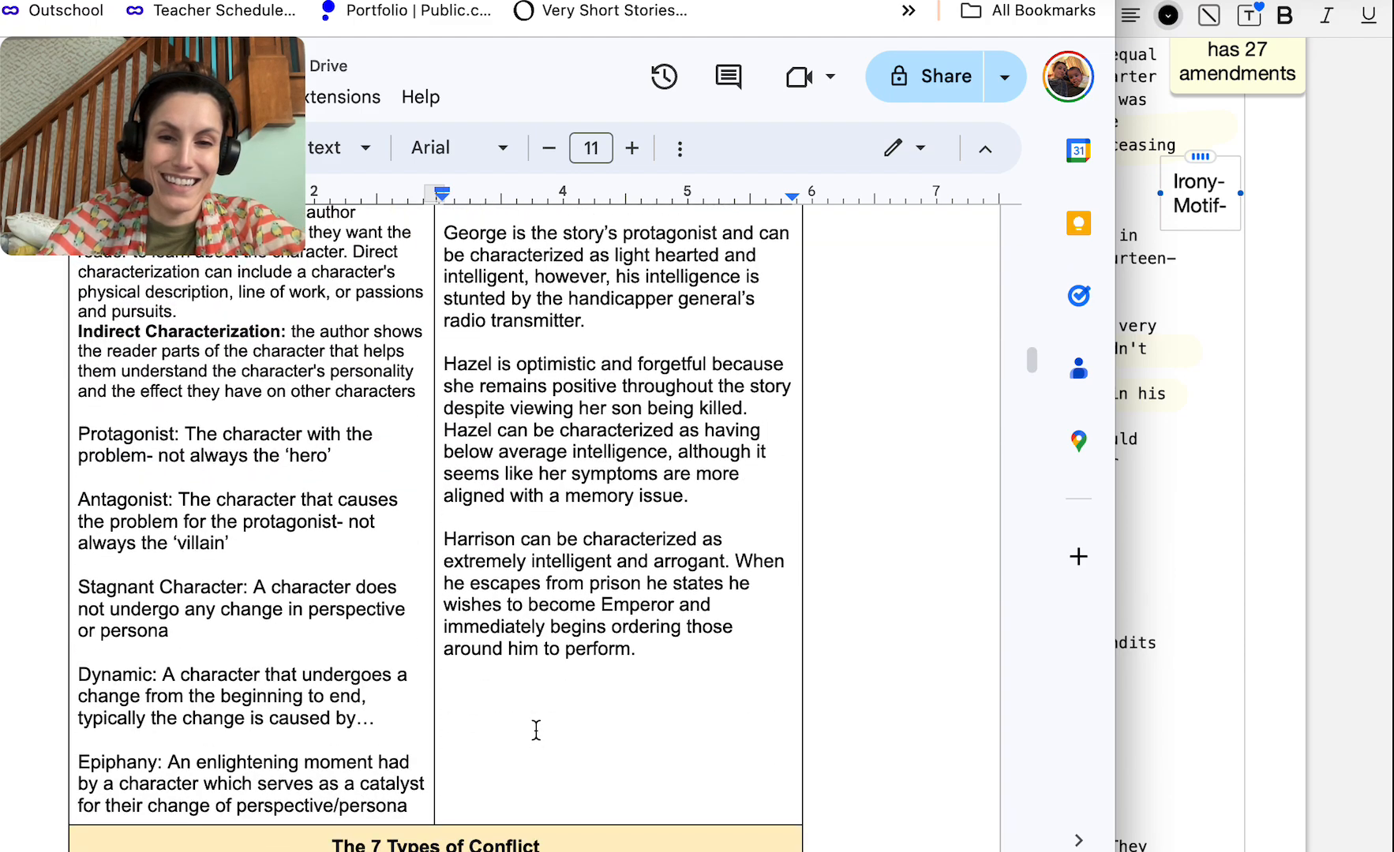
type("This world is governed by the Handicapper General, Diana Moon Glampers, who ensures that no individual is superior to another through the use of handicaps.")
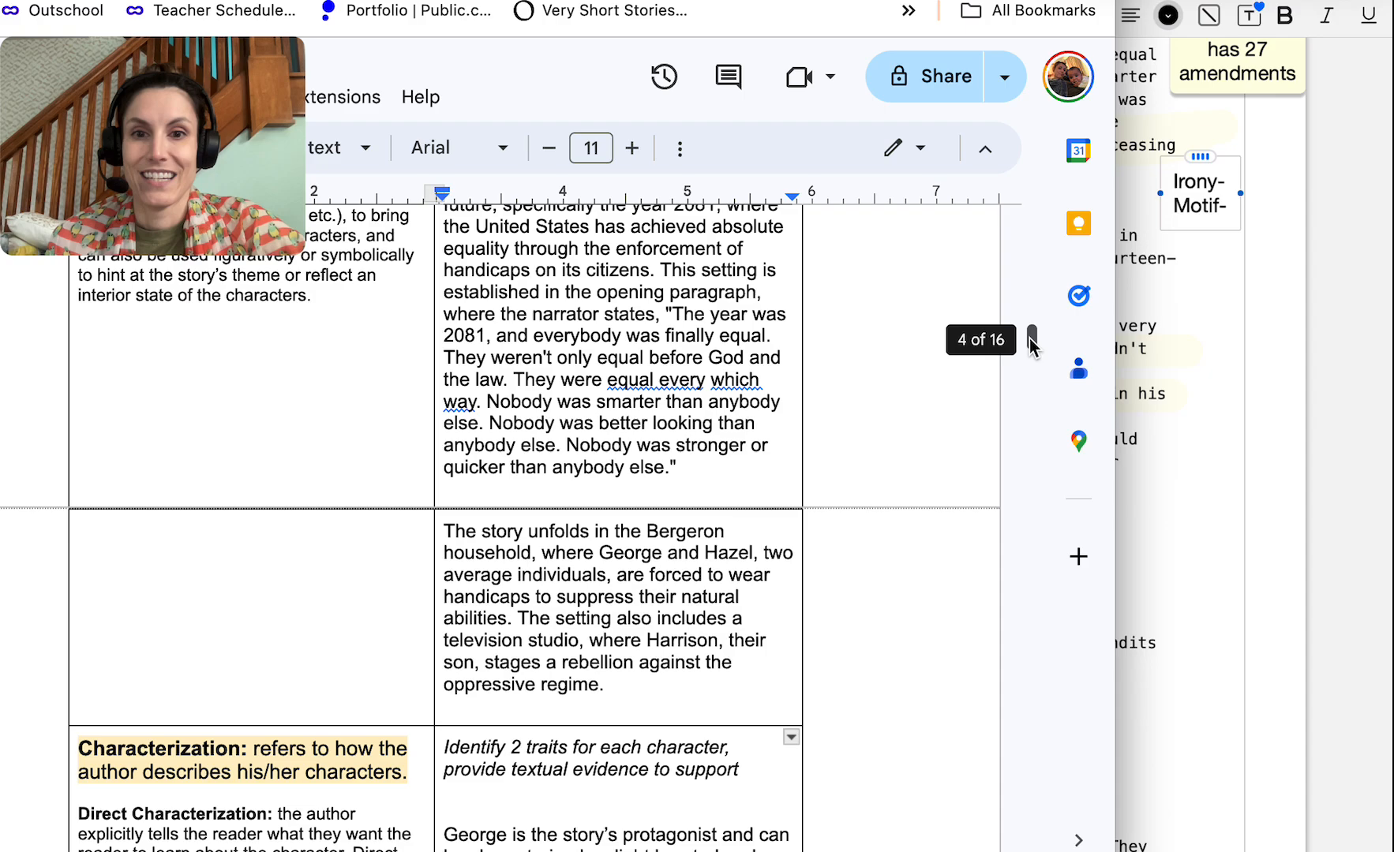
scroll("down", 3)
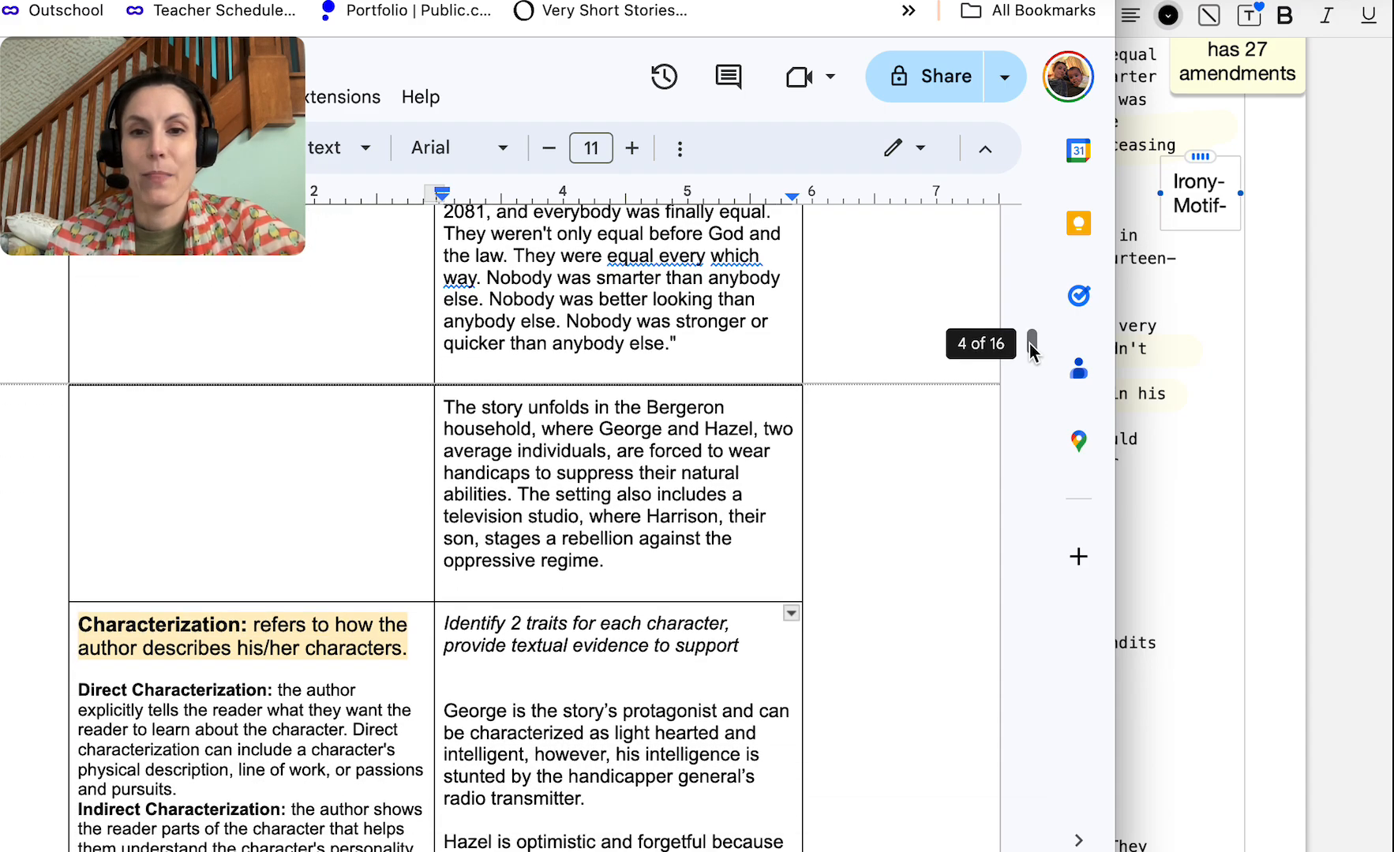
mouse_move(654, 400)
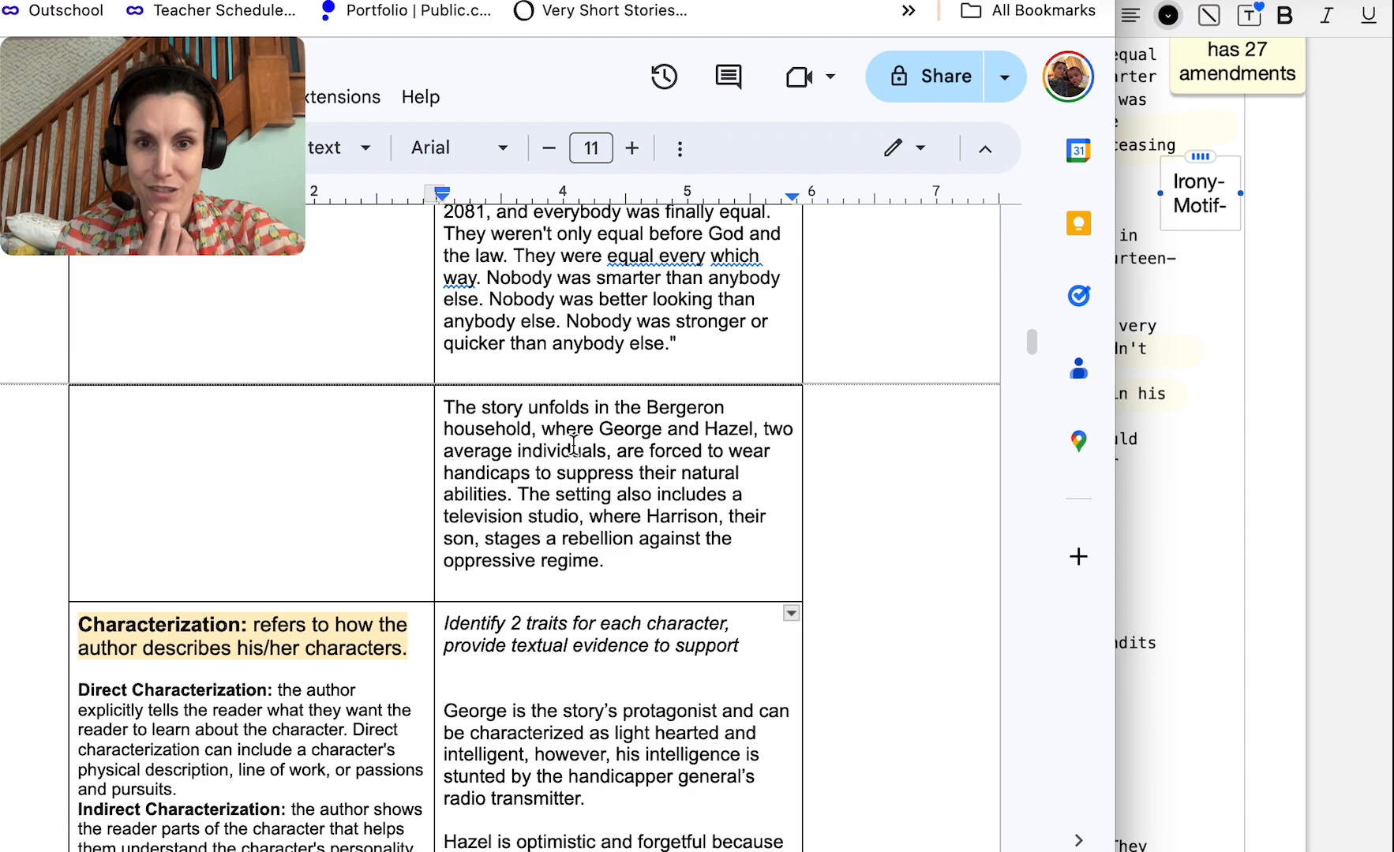
mouse_move(522, 514)
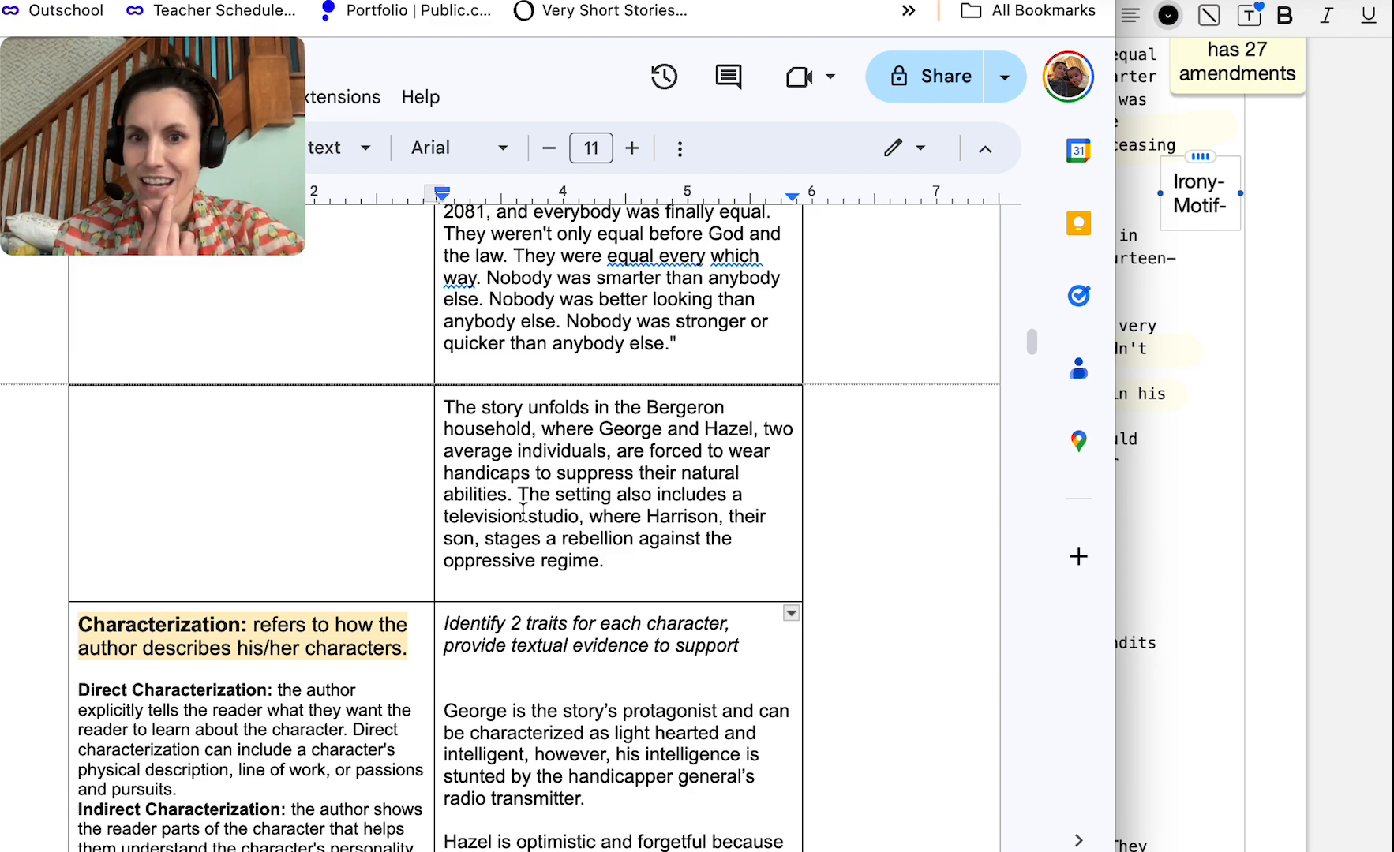
Replace the opening with the Bergerons' home setting, add the media-propaganda sentence, and insert 'the'
left_click_drag(446, 407, 514, 494)
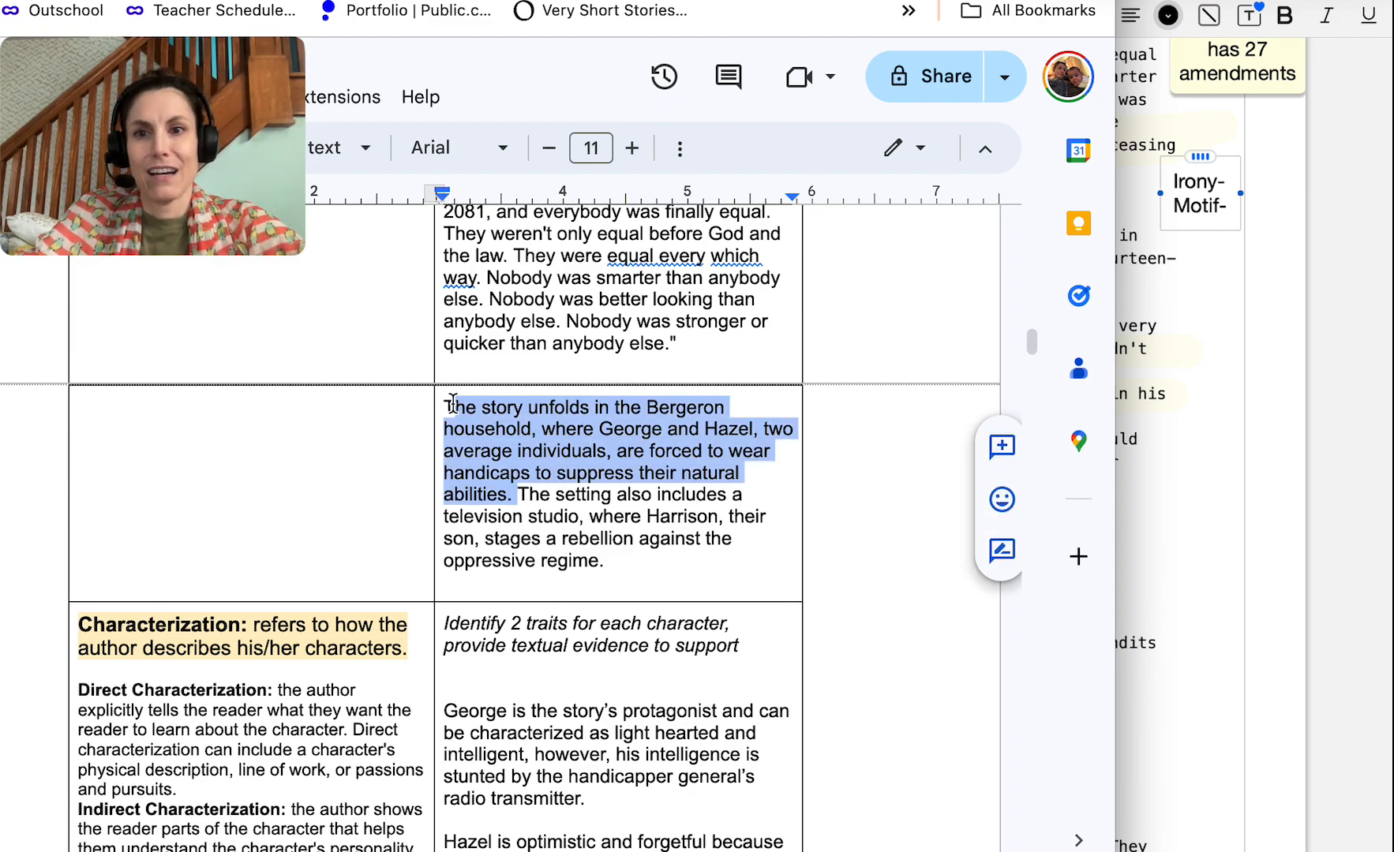
type("In thThe setting also includes a television")
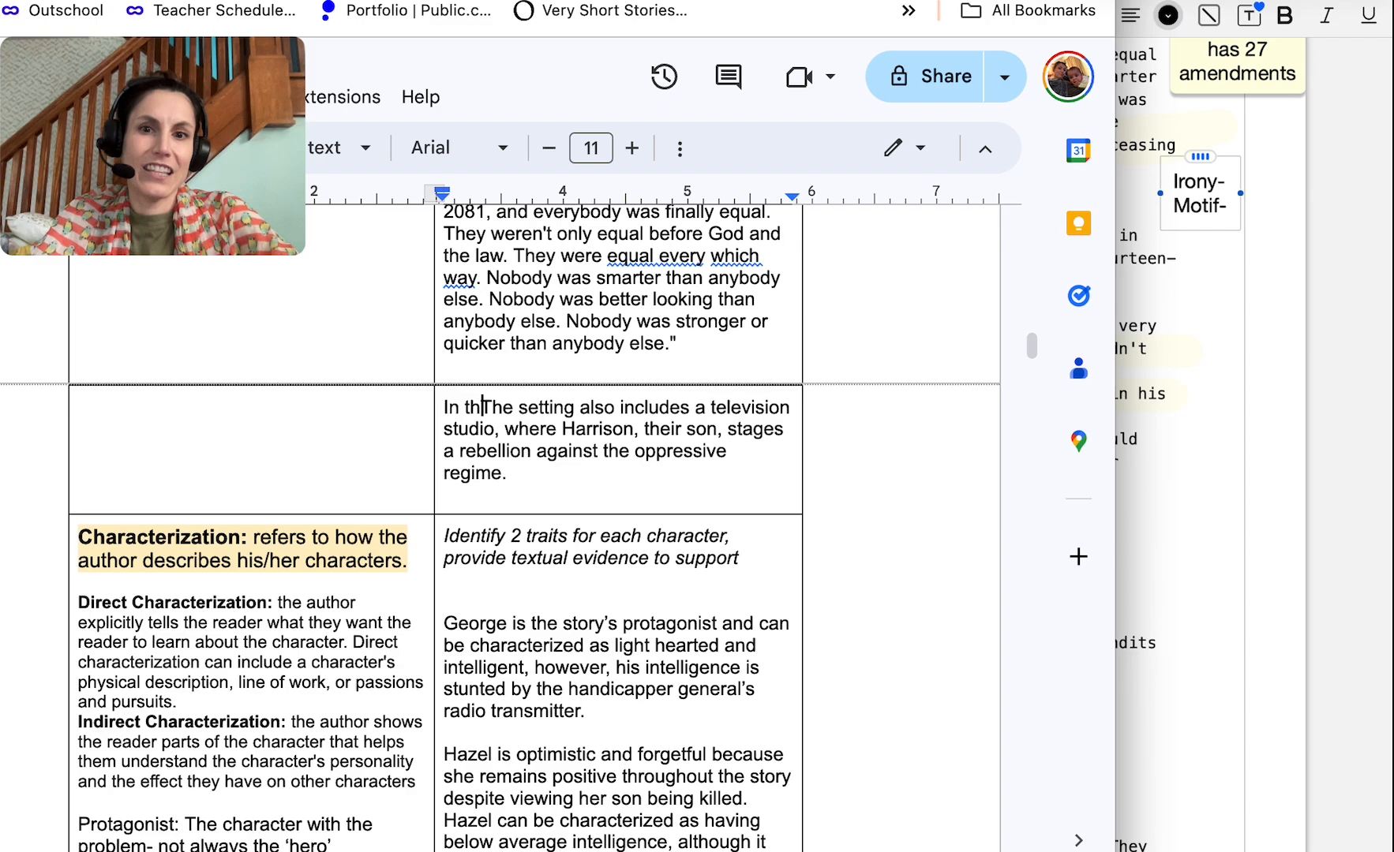
type("In the story people are forced to wear handicapps in order to remain equal")
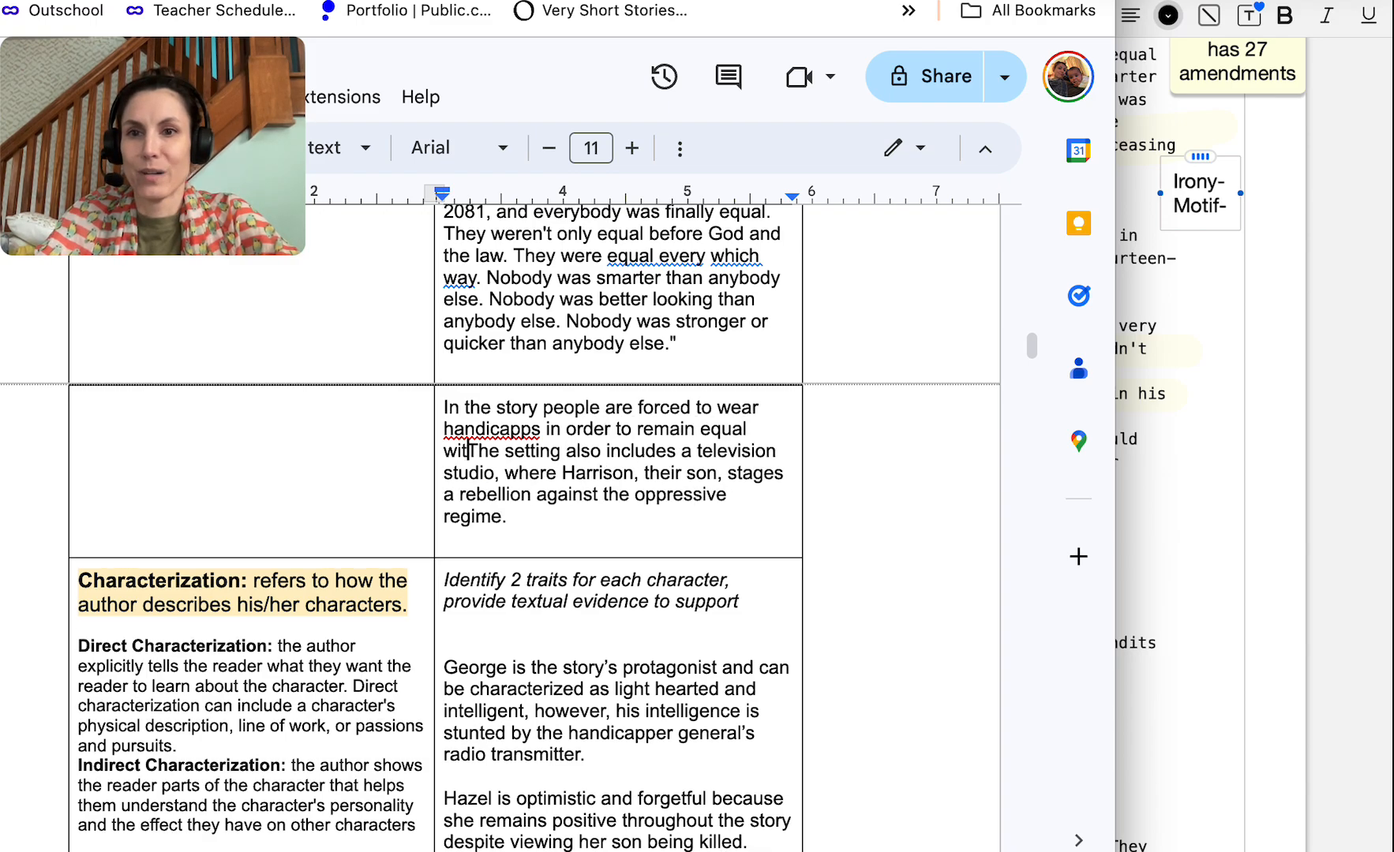
type("with")
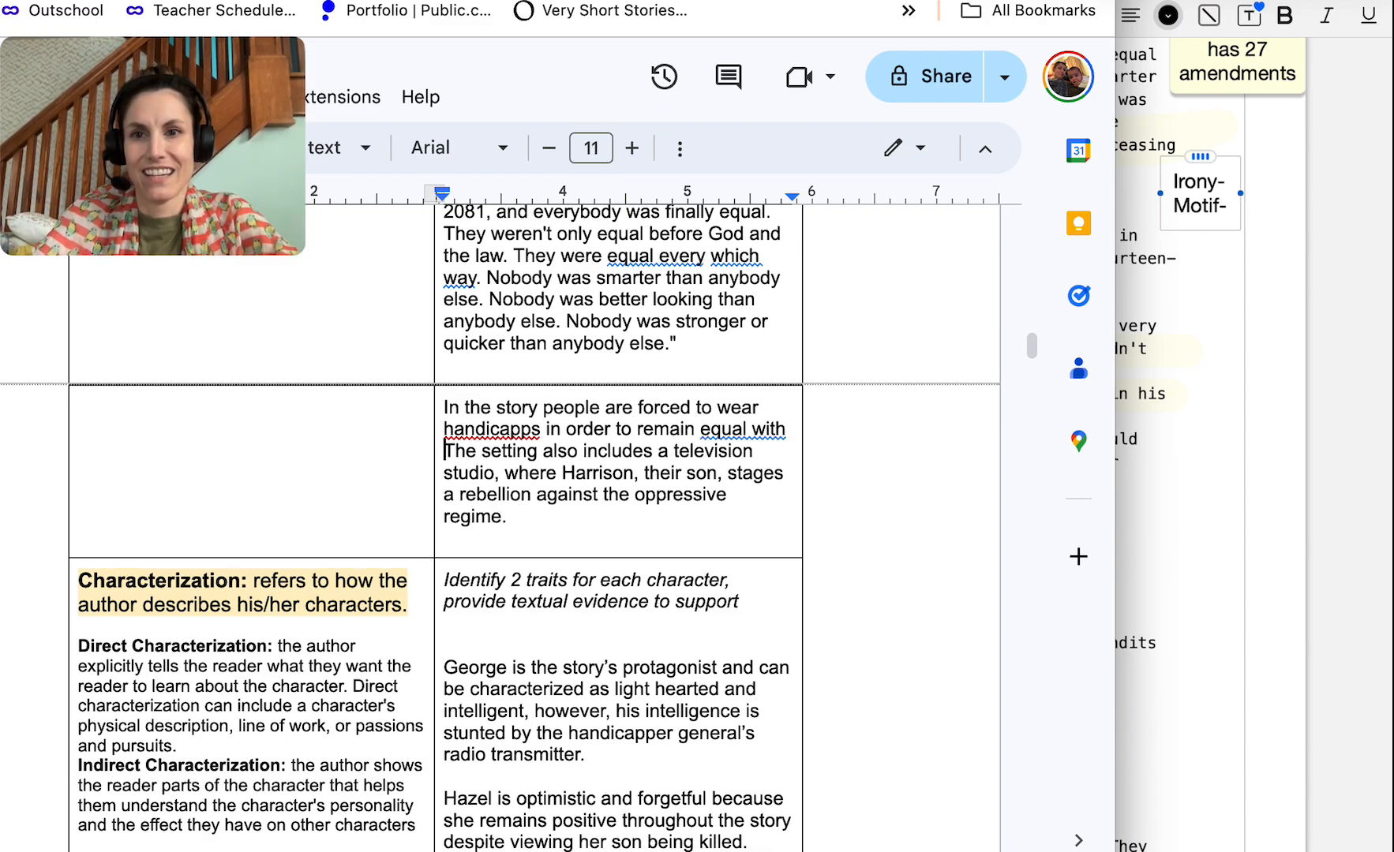
type("fellow c")
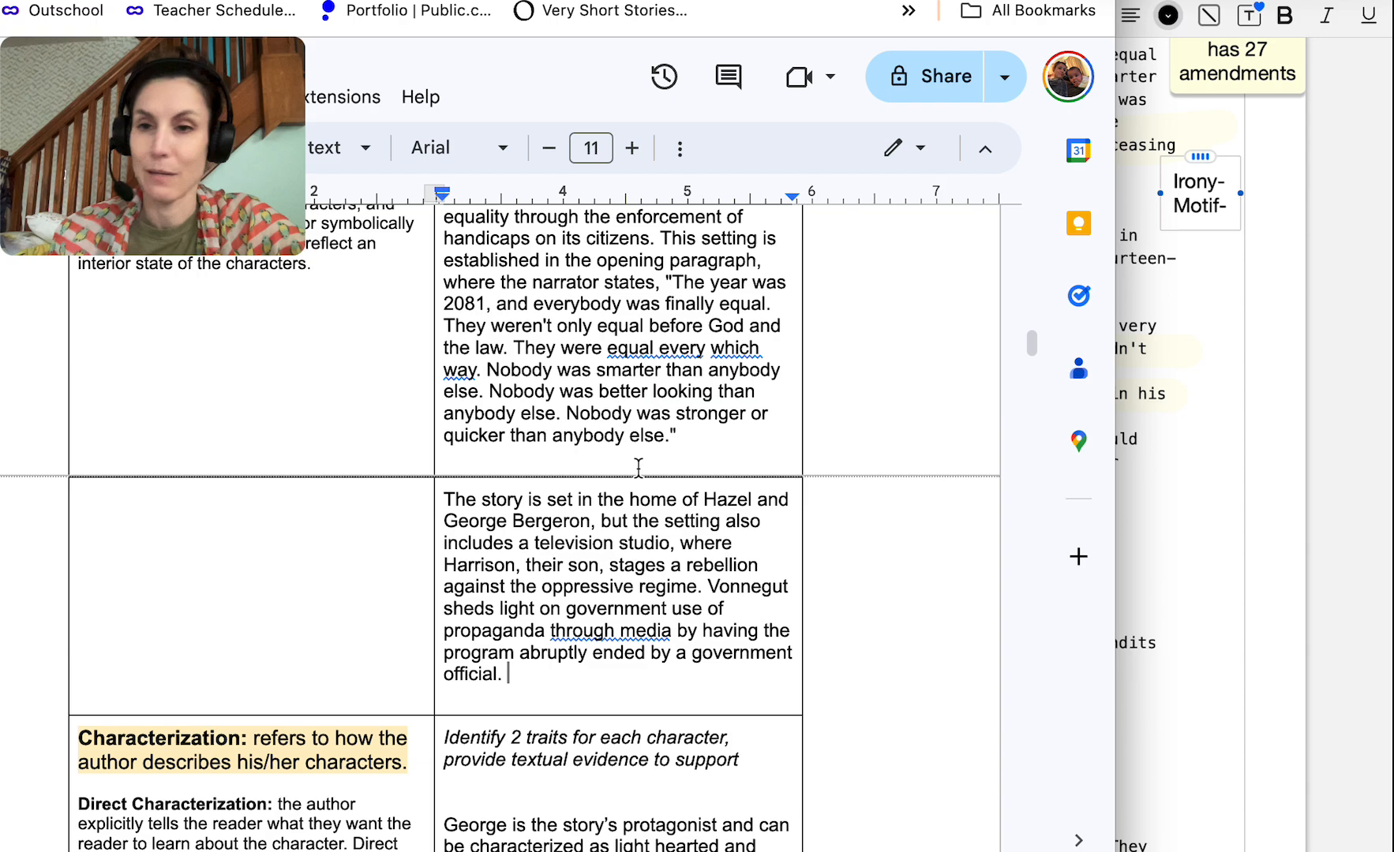
left_click_drag(577, 499, 663, 521)
type("the ")
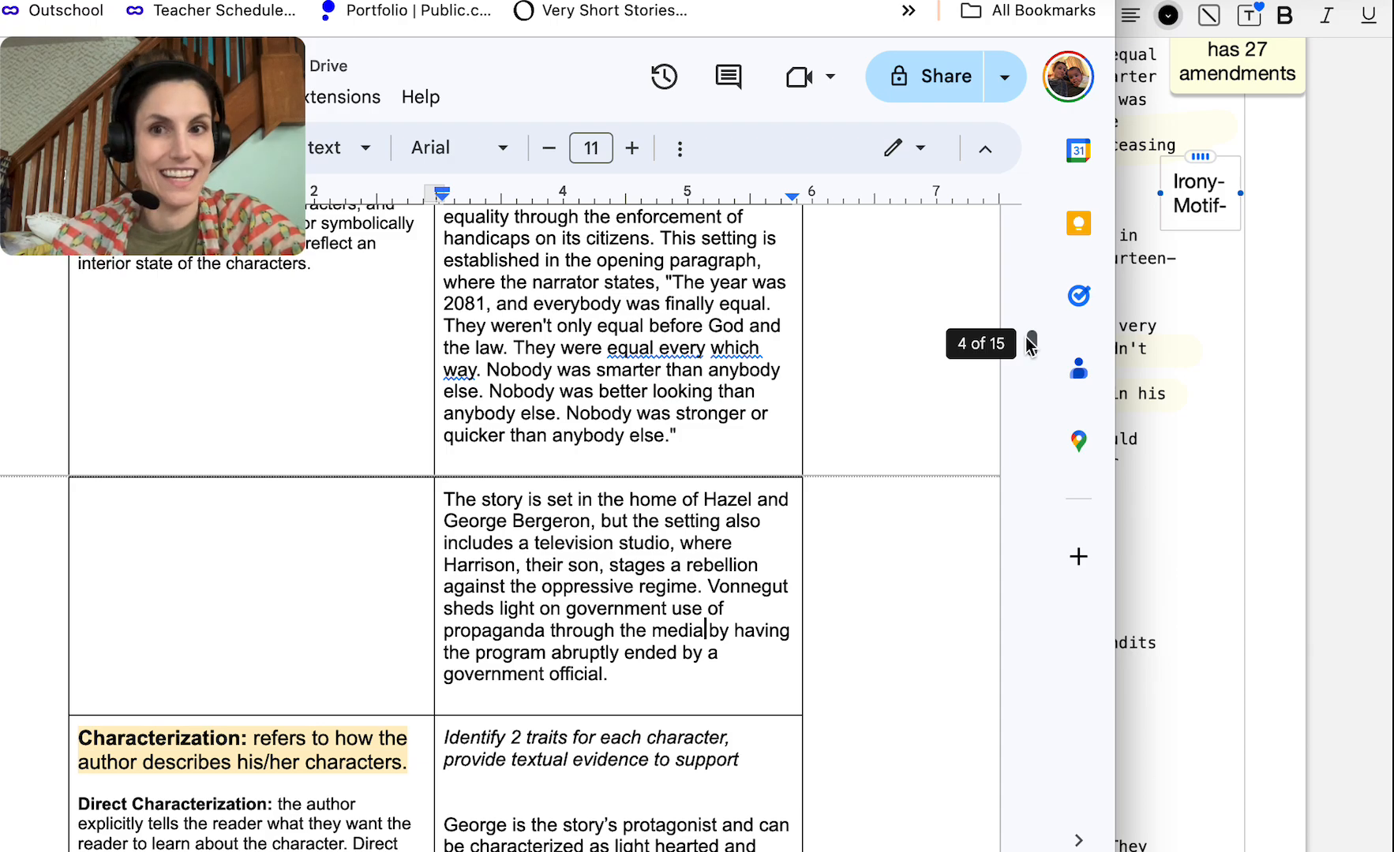
Go to page 8 and highlight Hazel's 'It's all kind of mixed up' line
scroll("down", 3)
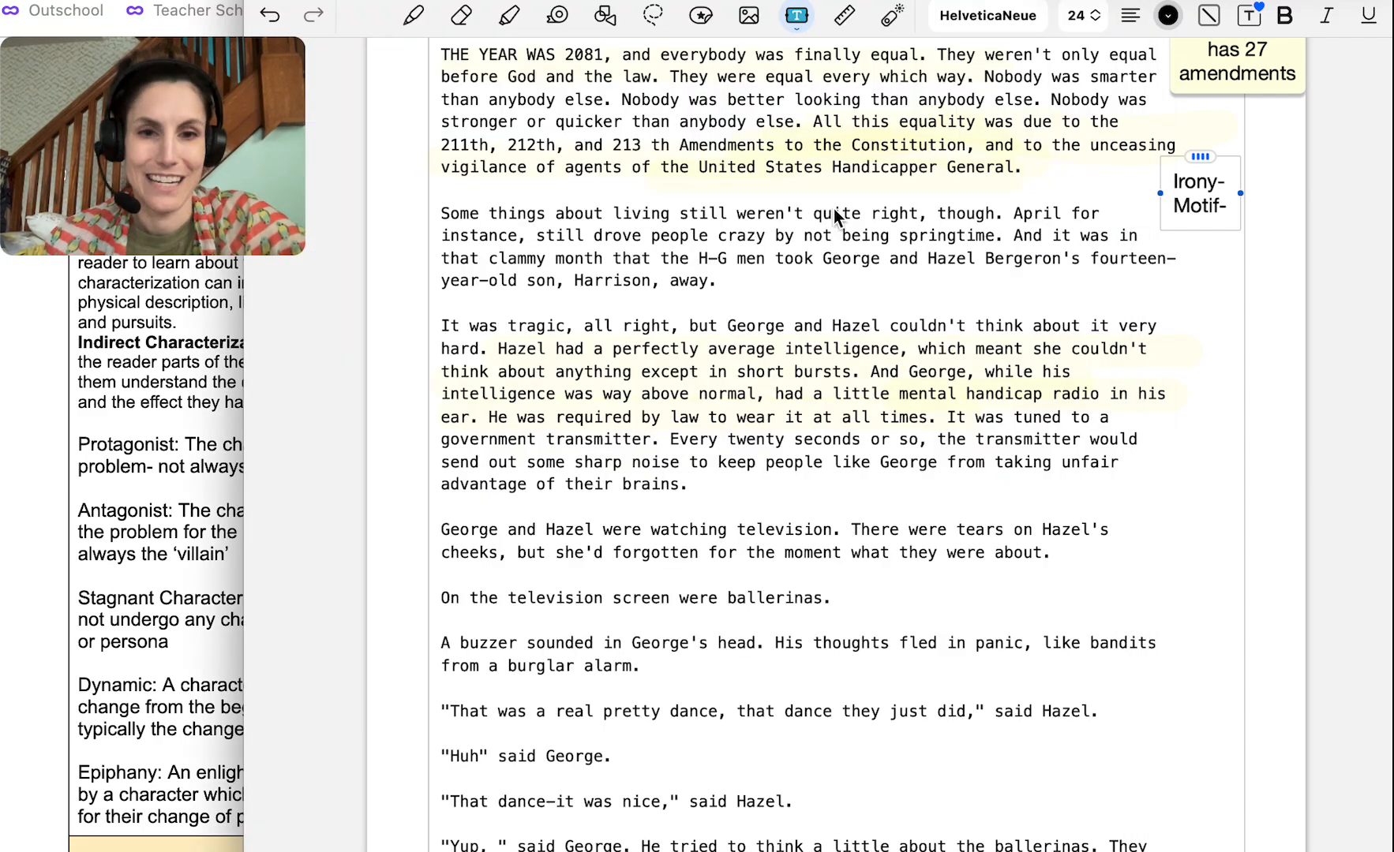
mouse_move(525, 382)
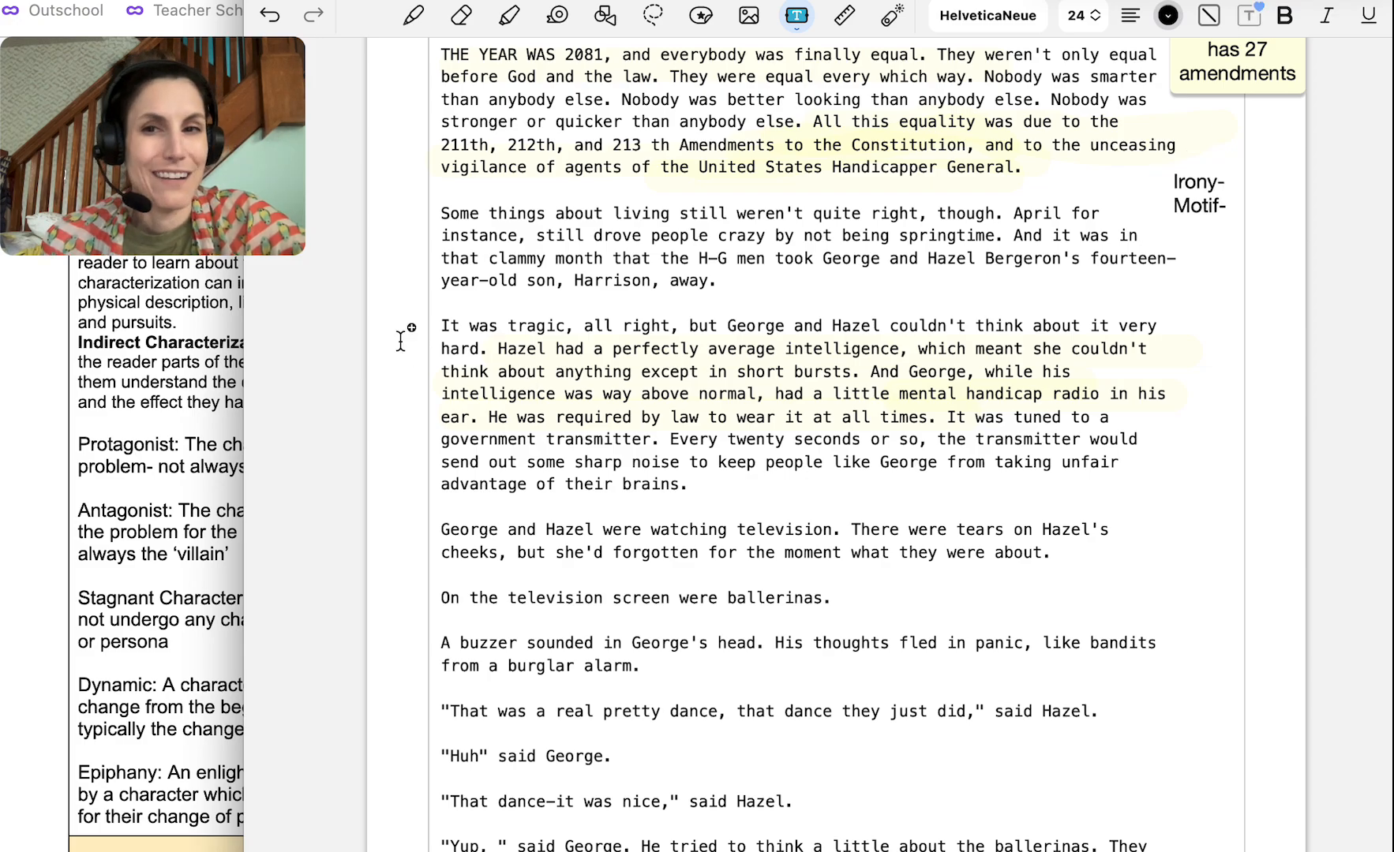
scroll("down", 3)
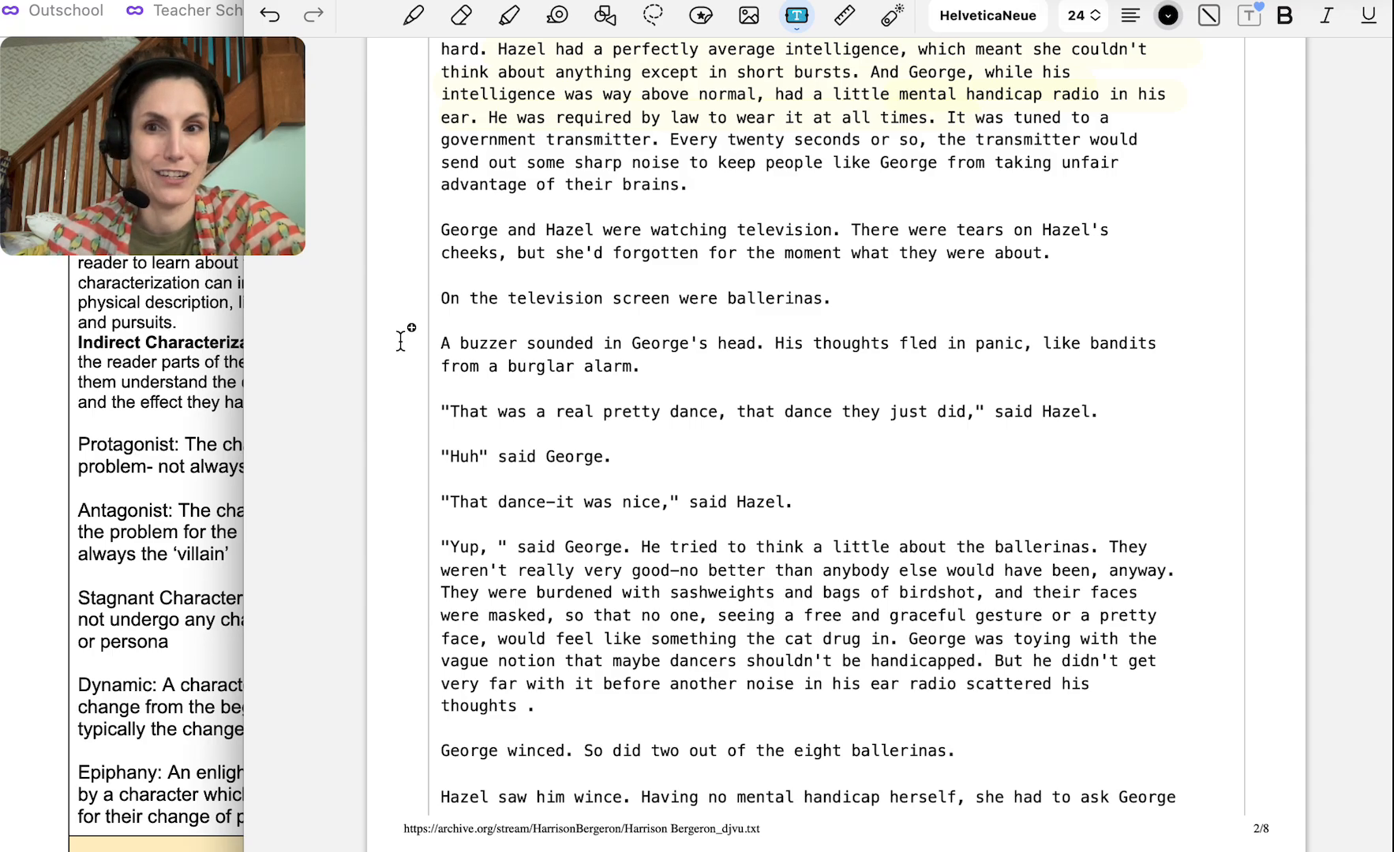
scroll("down", 3)
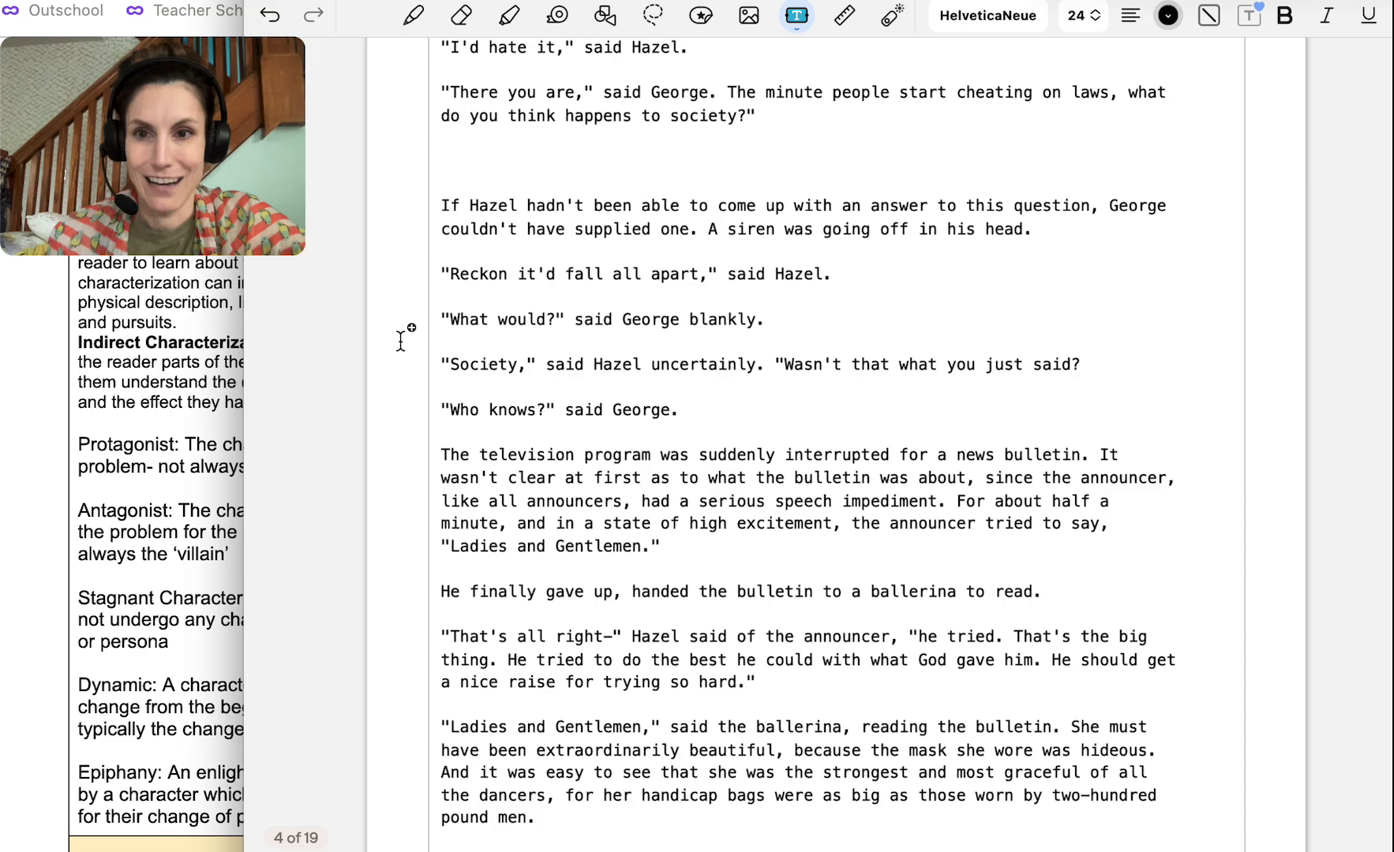
scroll("down", 3)
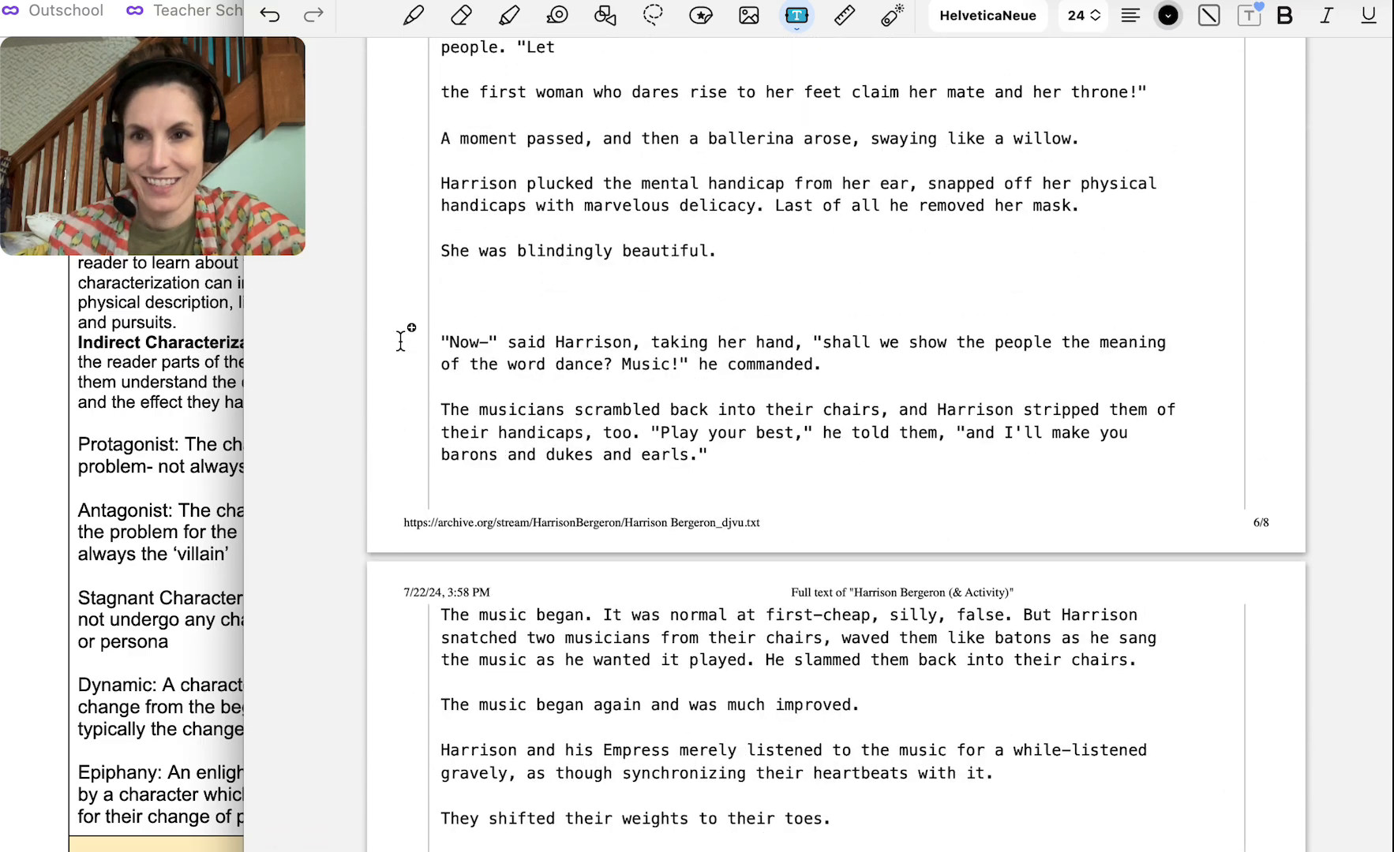
scroll("down", 3)
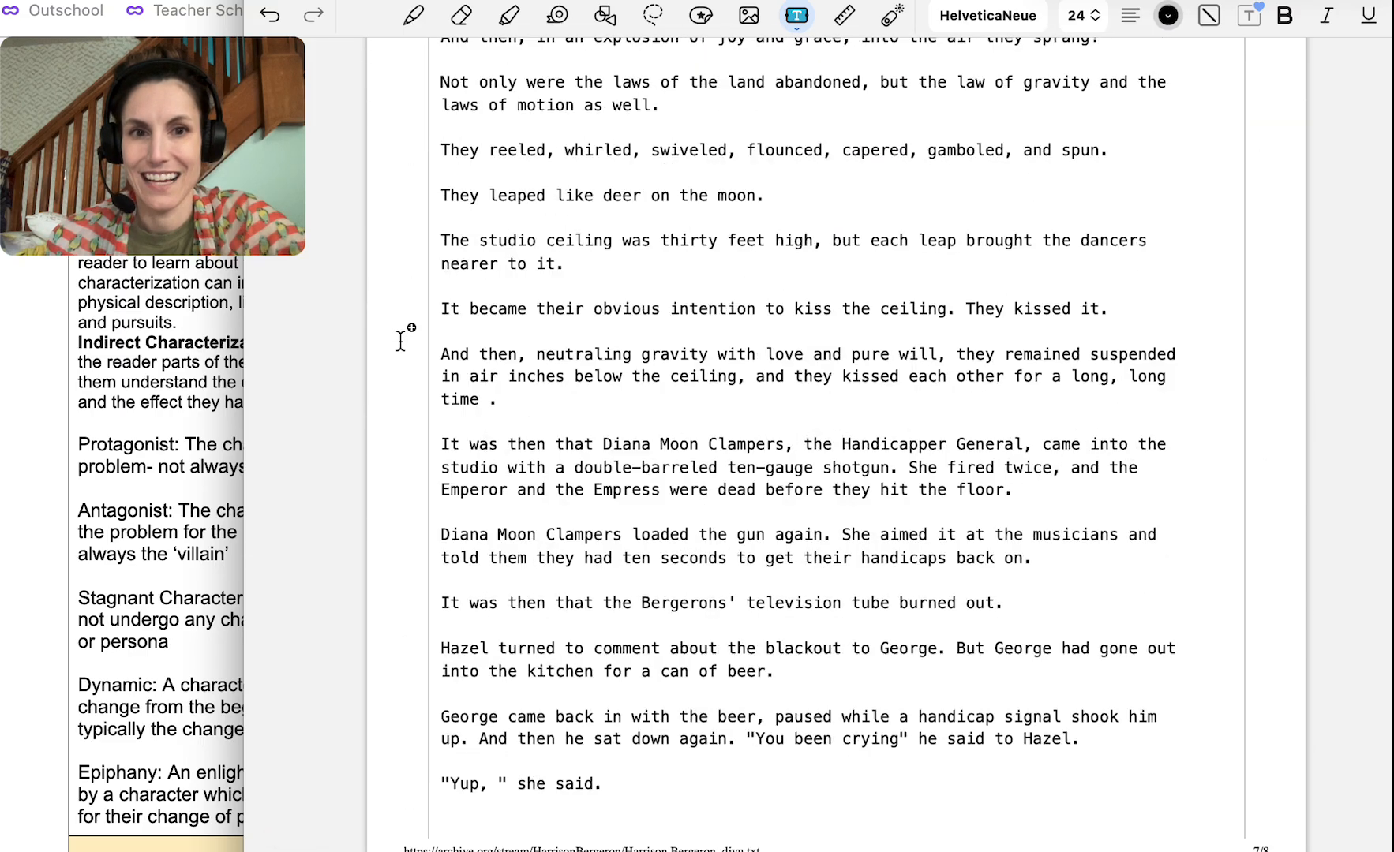
scroll("down", 3)
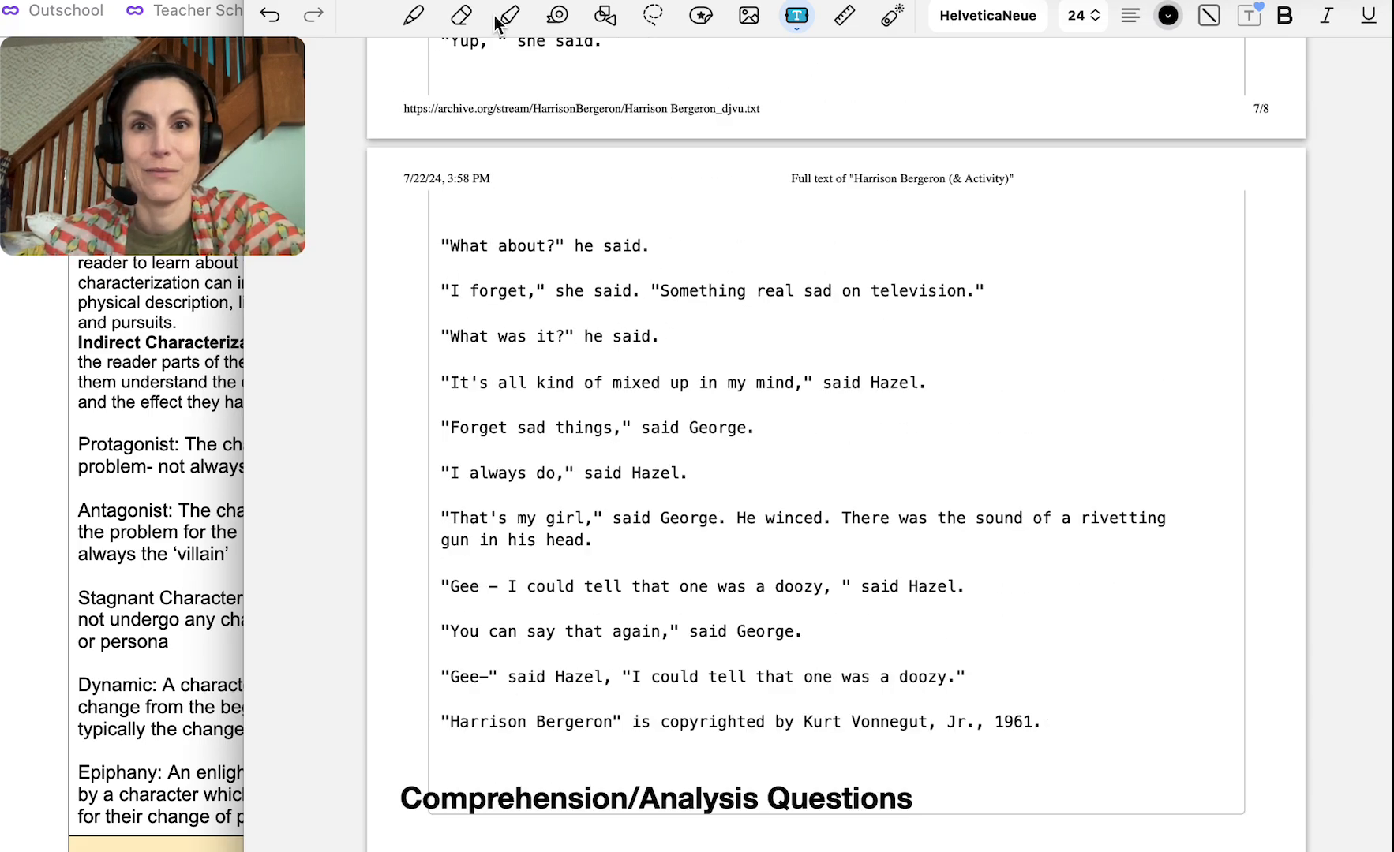
left_click(508, 16)
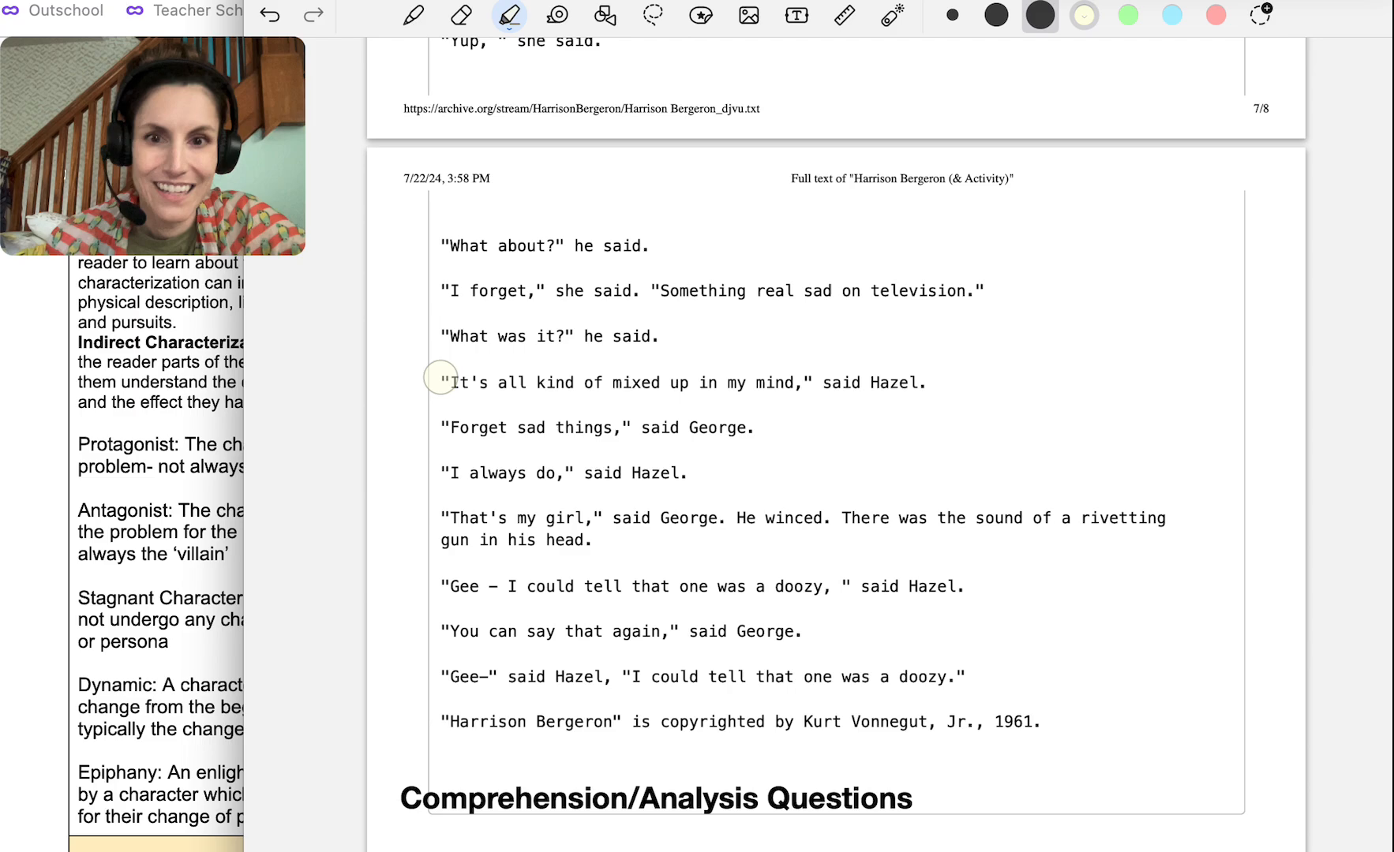
left_click_drag(442, 382, 951, 382)
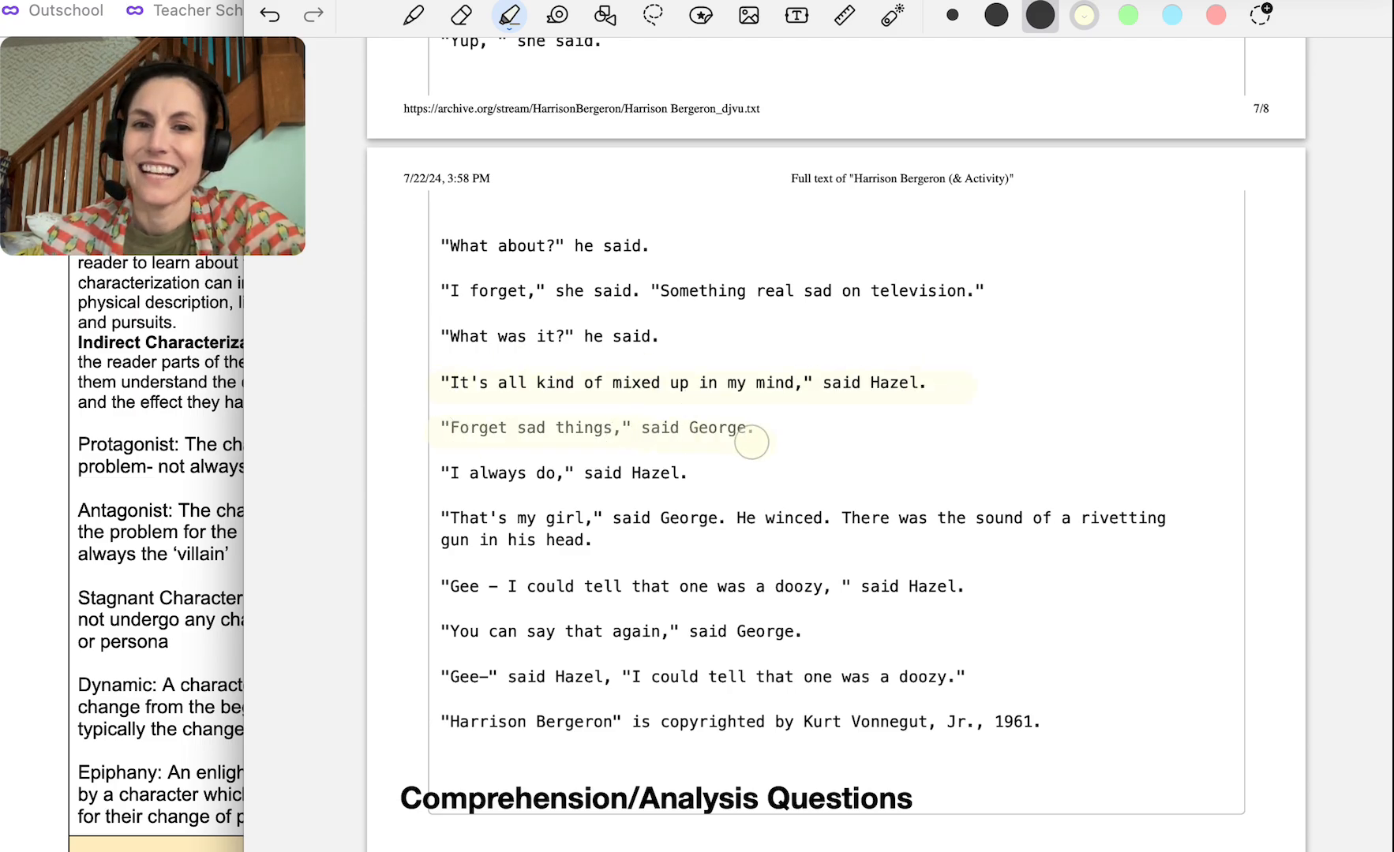
Highlight George's 'Forget sad things' reply and the line about Hazel's below-average intelligence
left_click_drag(751, 442, 443, 474)
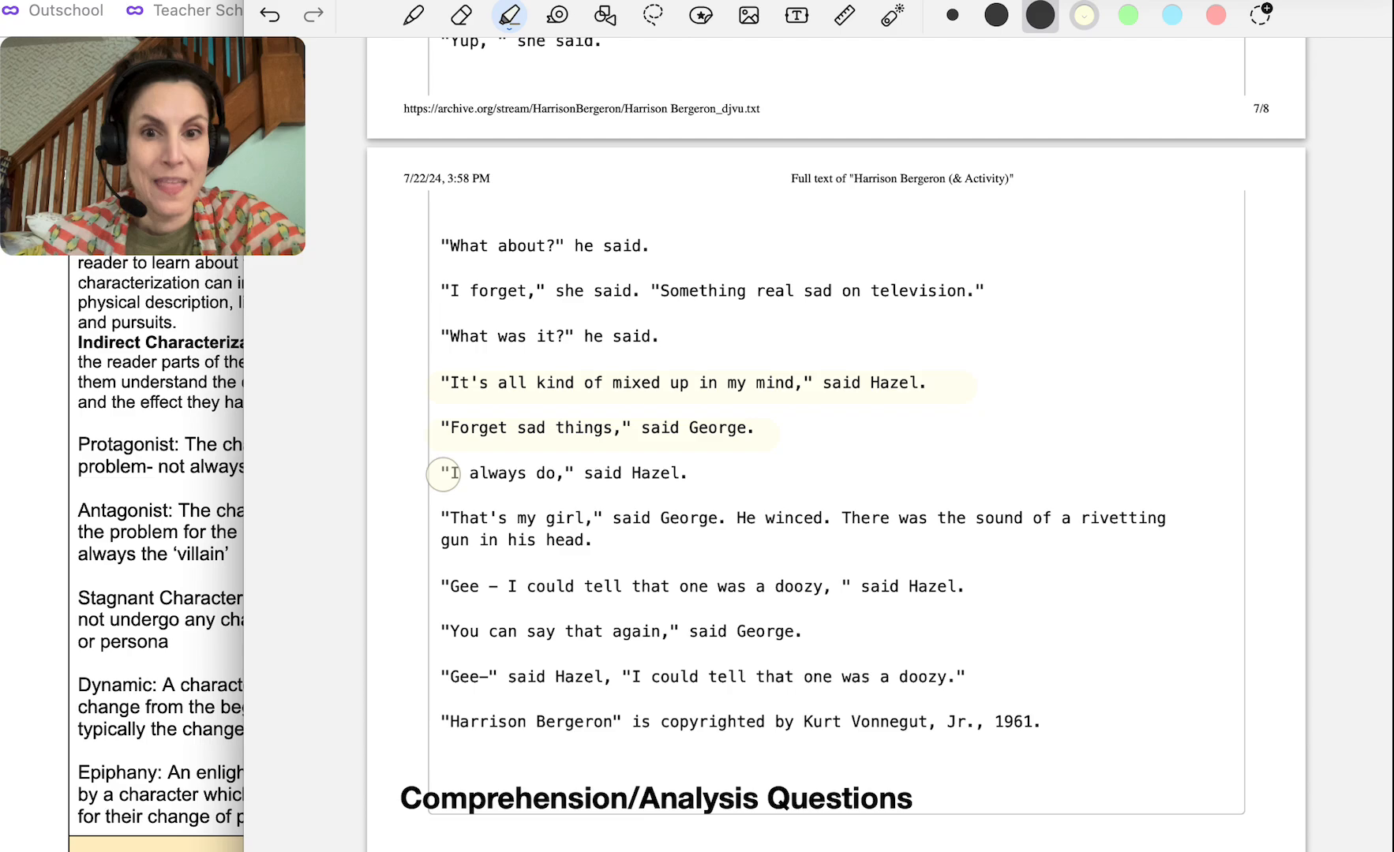
left_click_drag(443, 473, 701, 480)
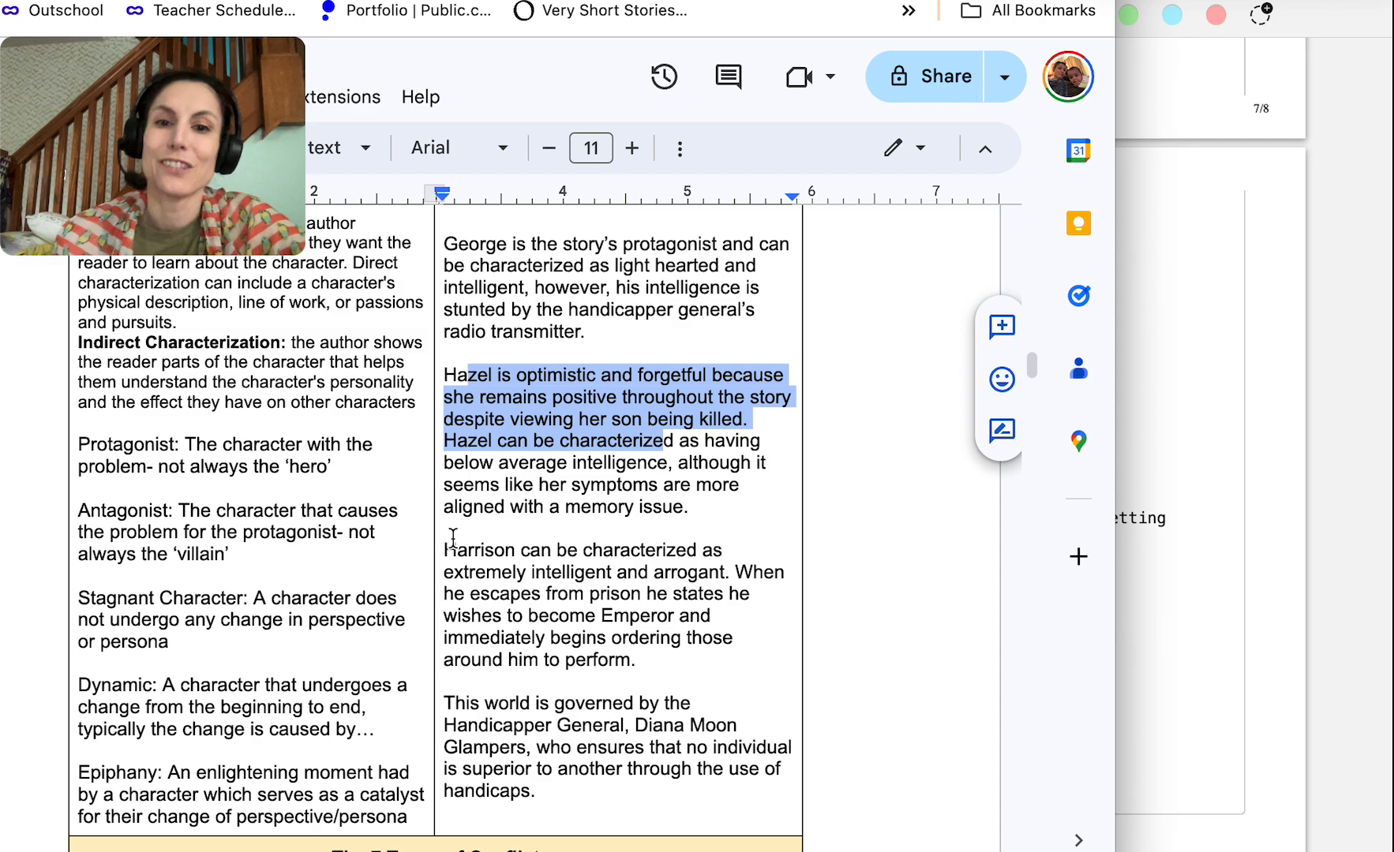
left_click(667, 461)
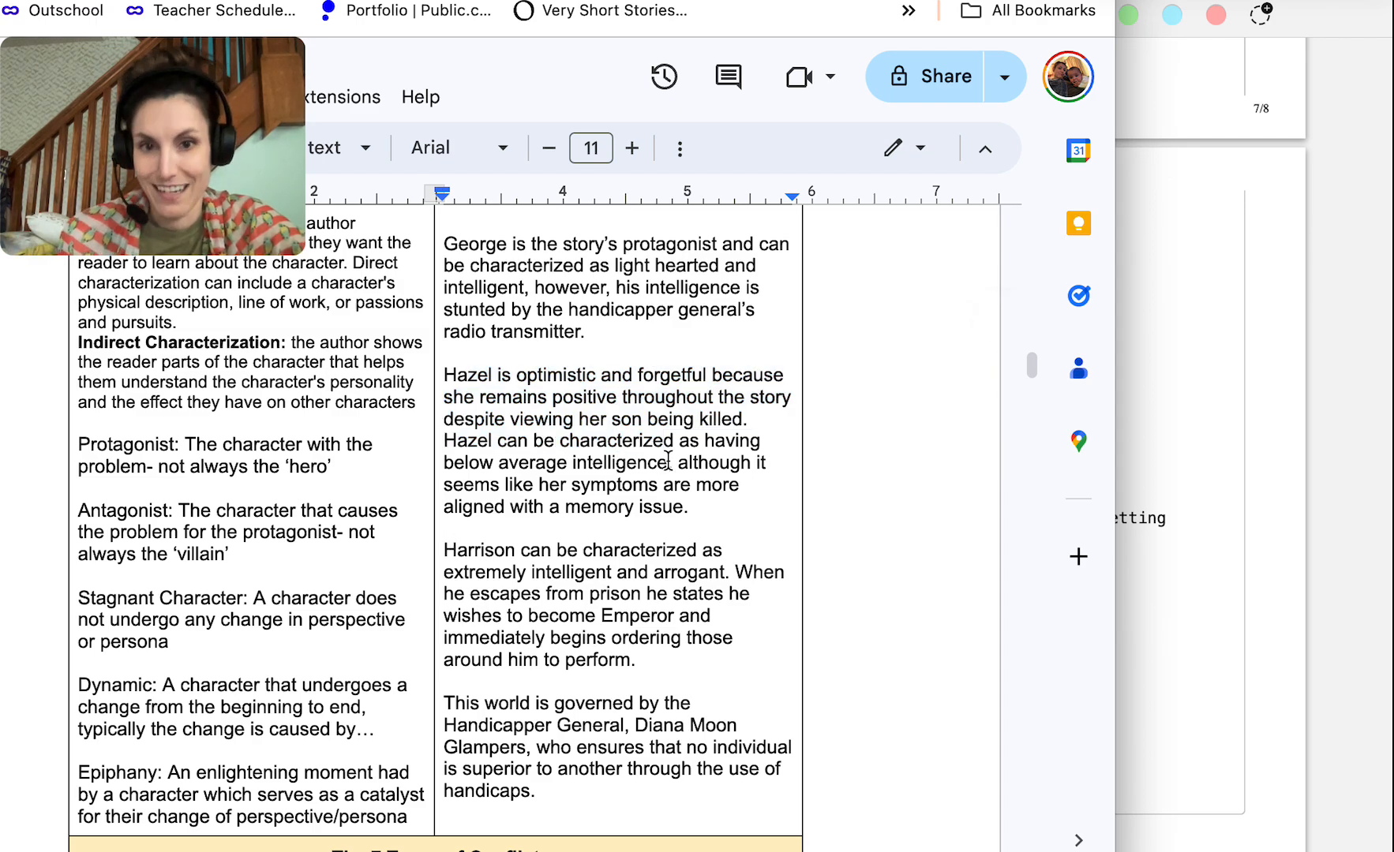
left_click_drag(453, 463, 671, 463)
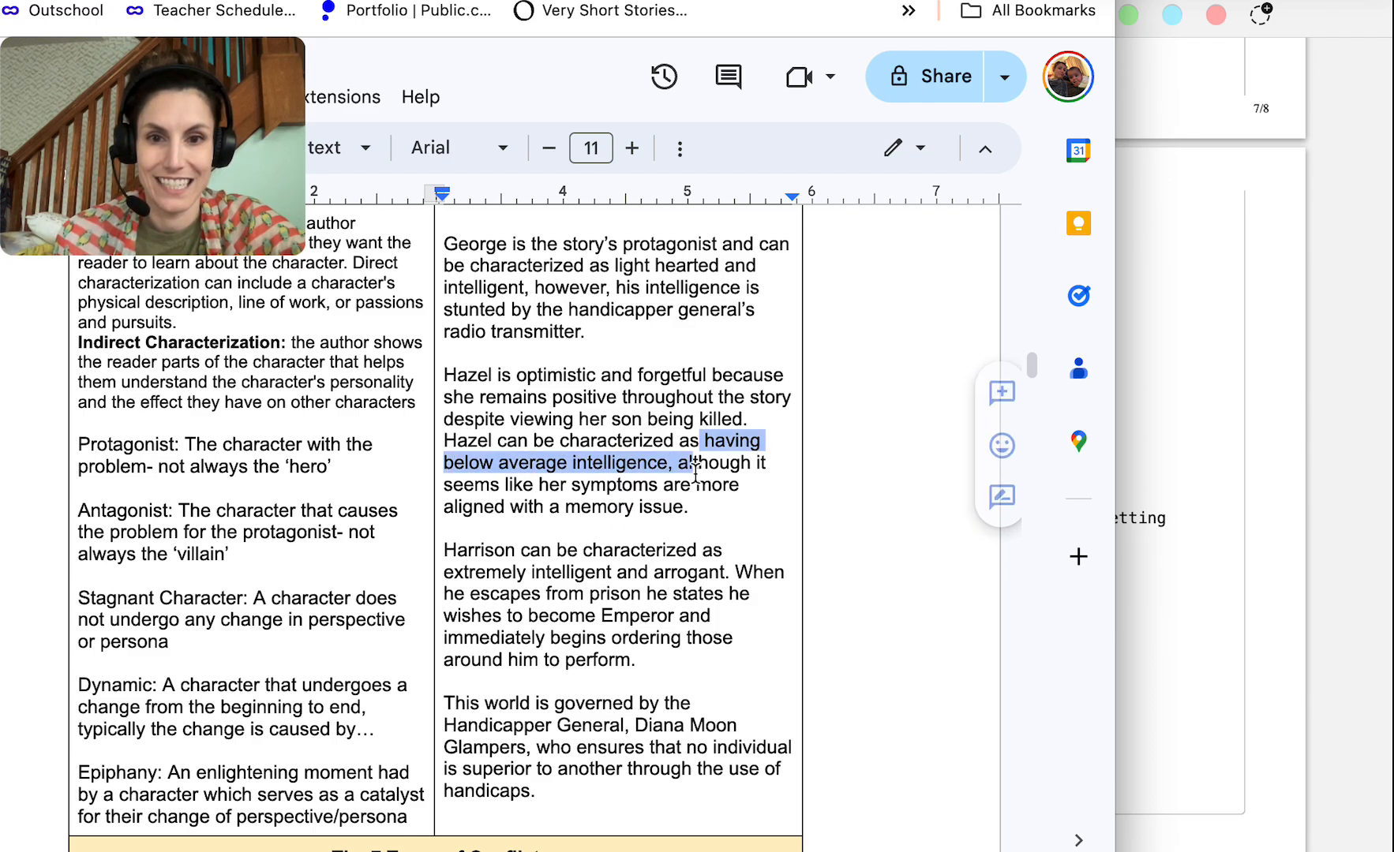
left_click_drag(707, 463, 685, 507)
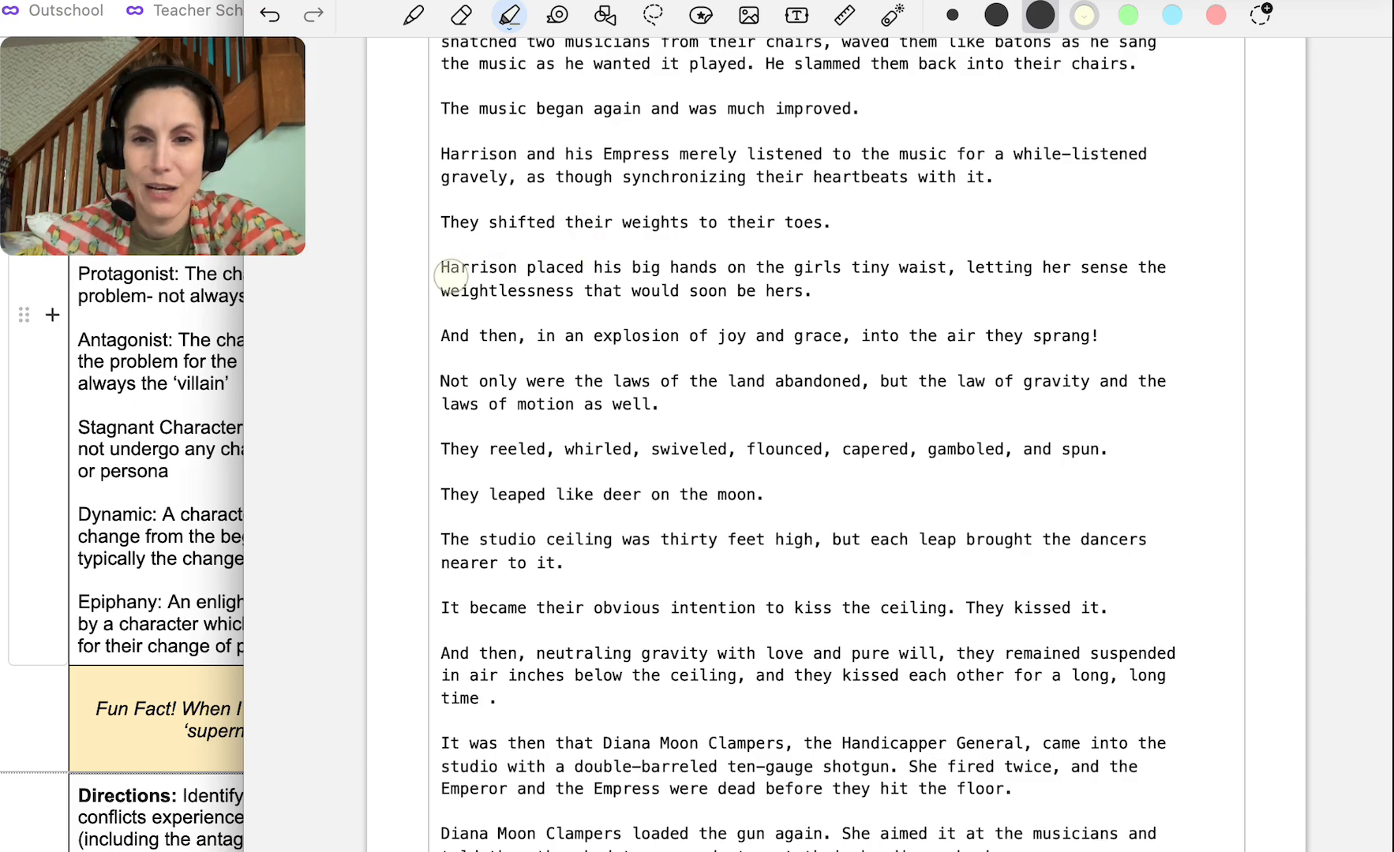
Highlight Harrison's 'I am the Emperor!' speech through the sentence where the studio shook
scroll("down", 3)
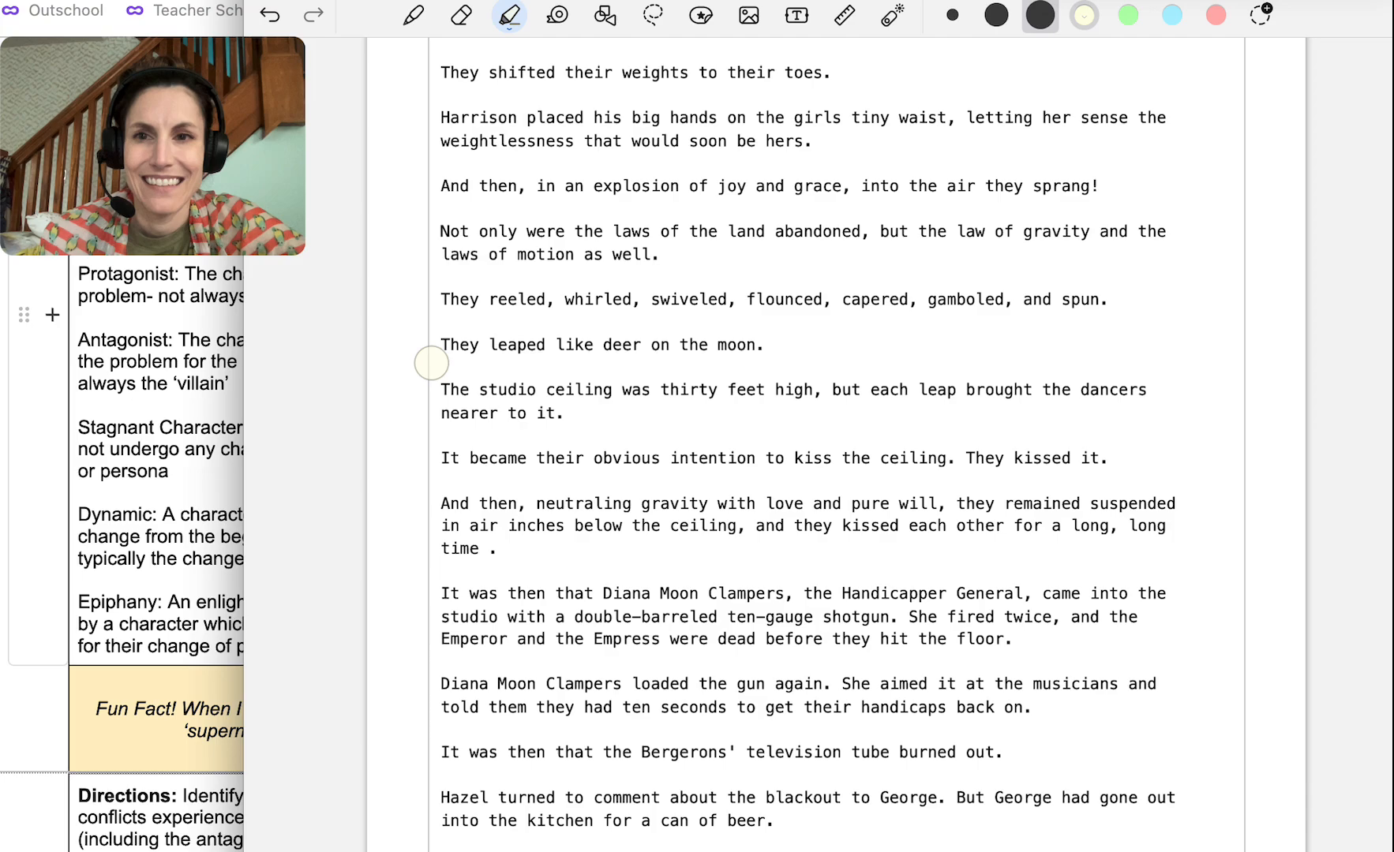
scroll("down", 3)
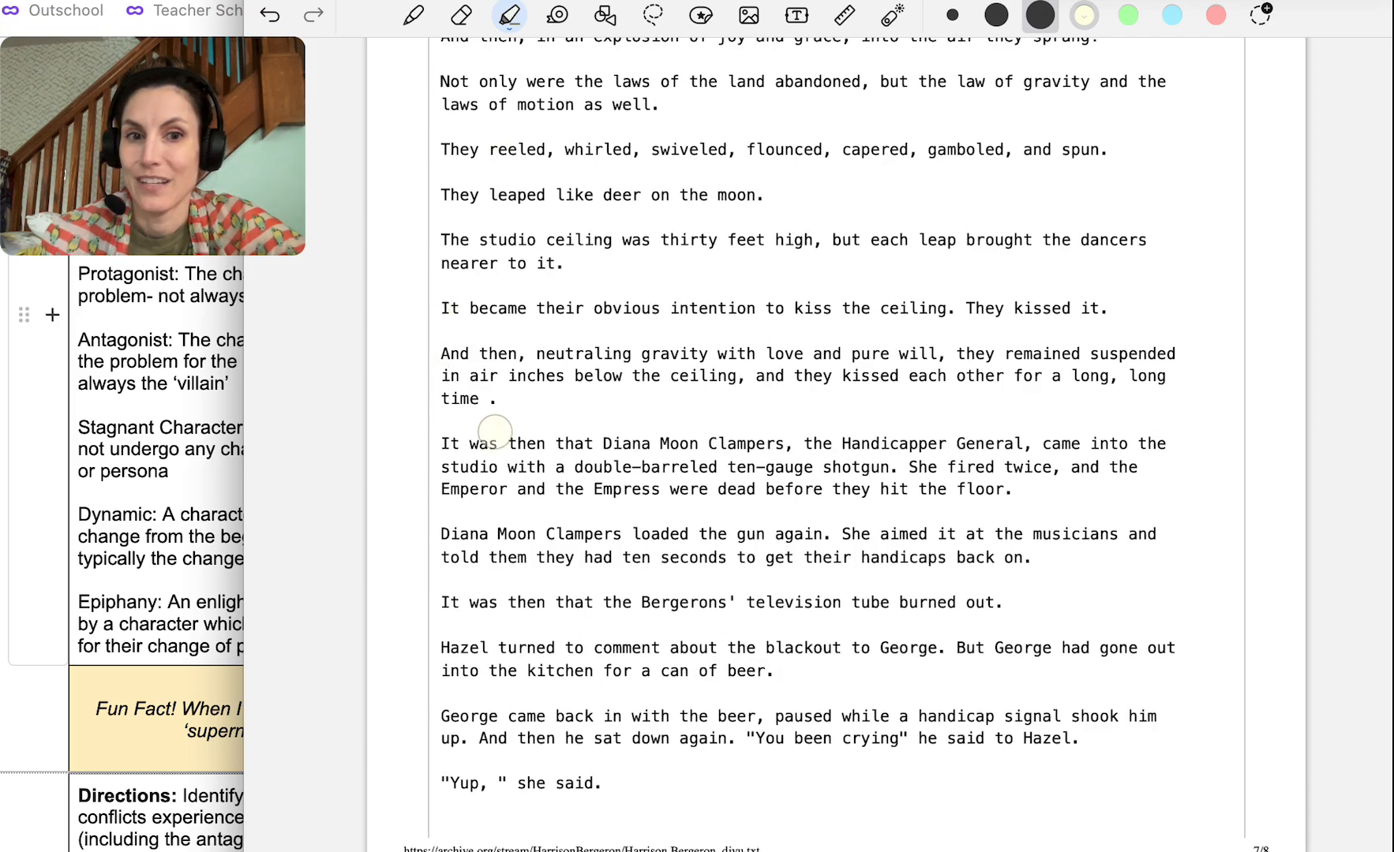
left_click_drag(495, 444, 881, 466)
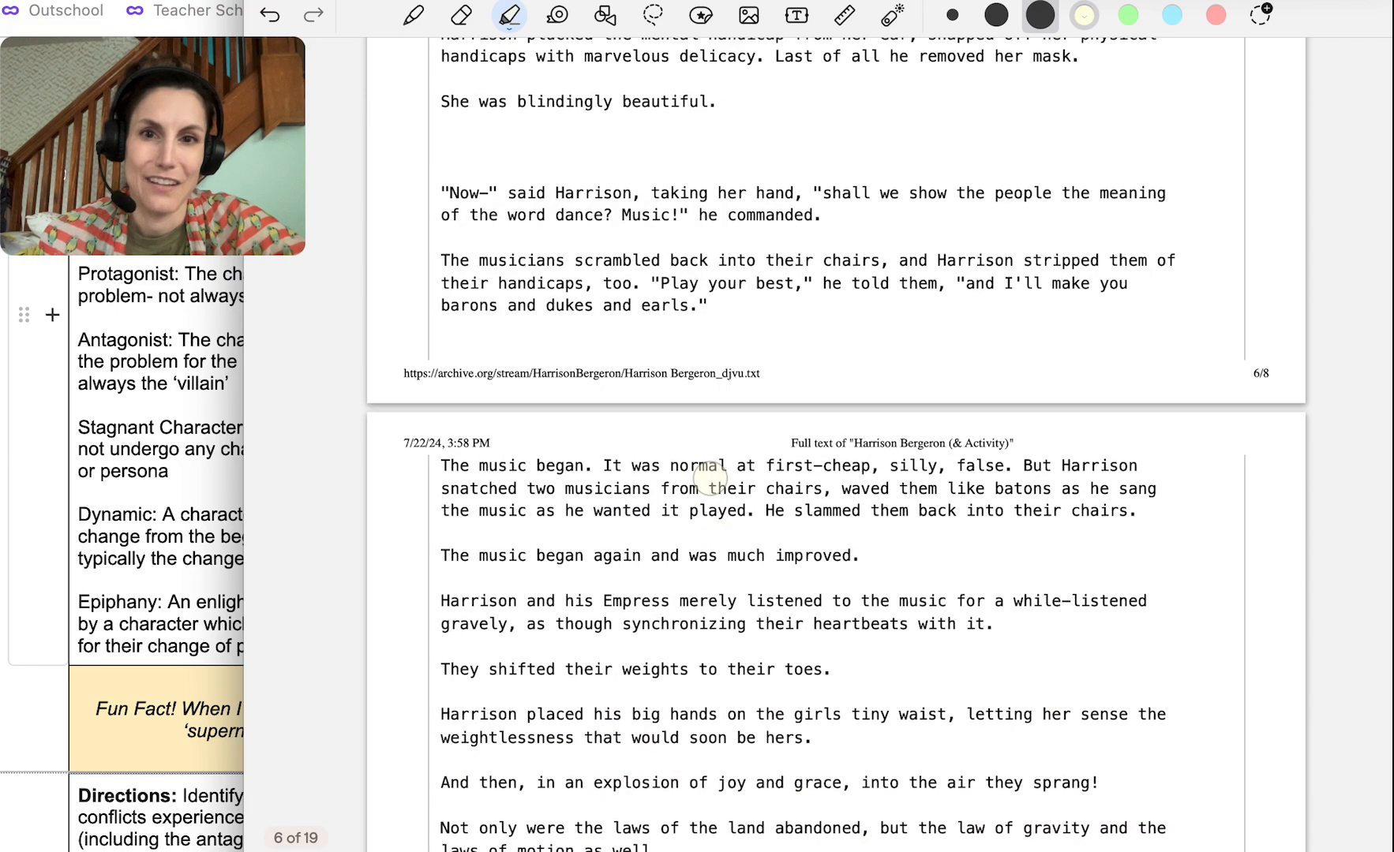
scroll("down", 3)
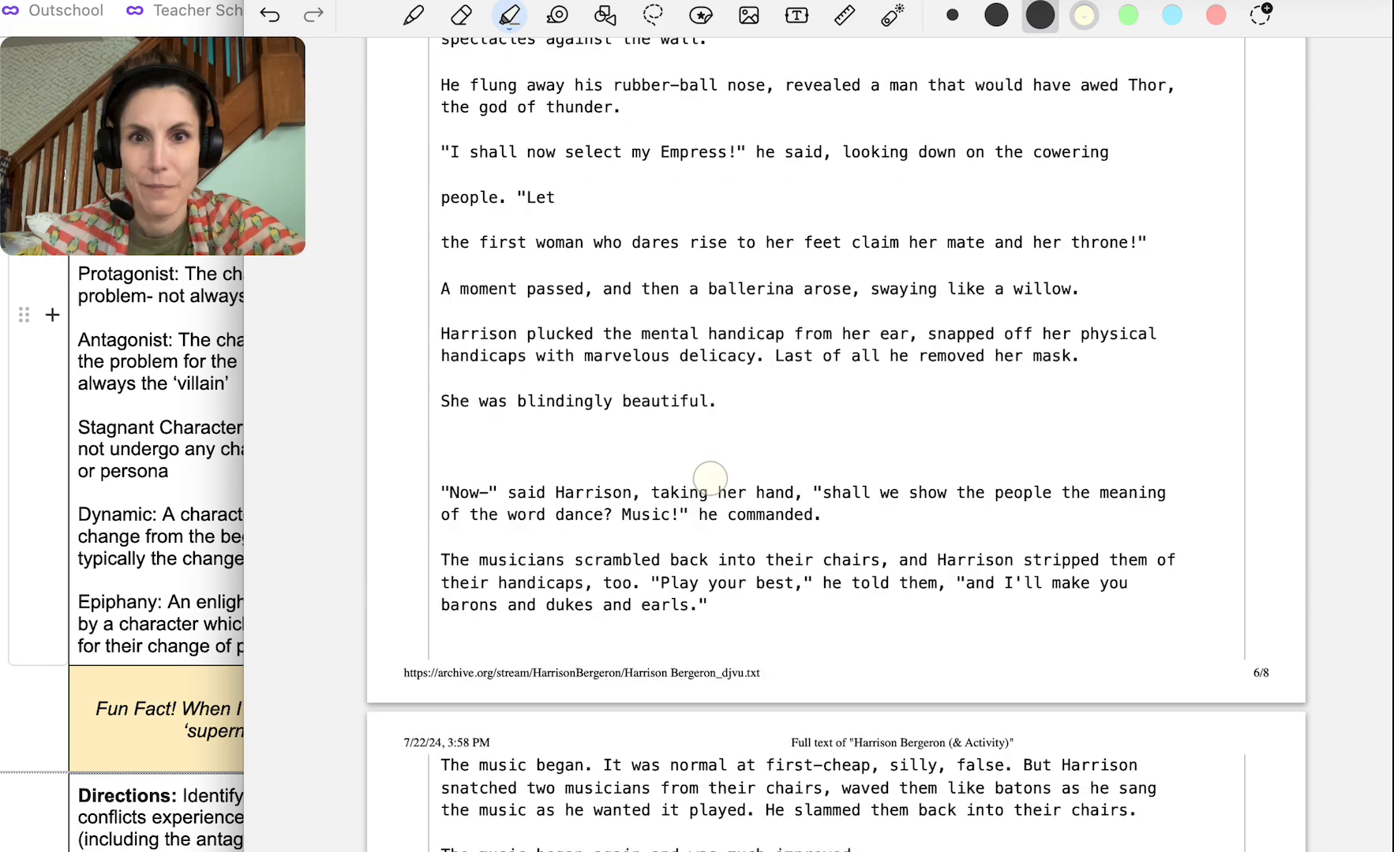
scroll("down", 3)
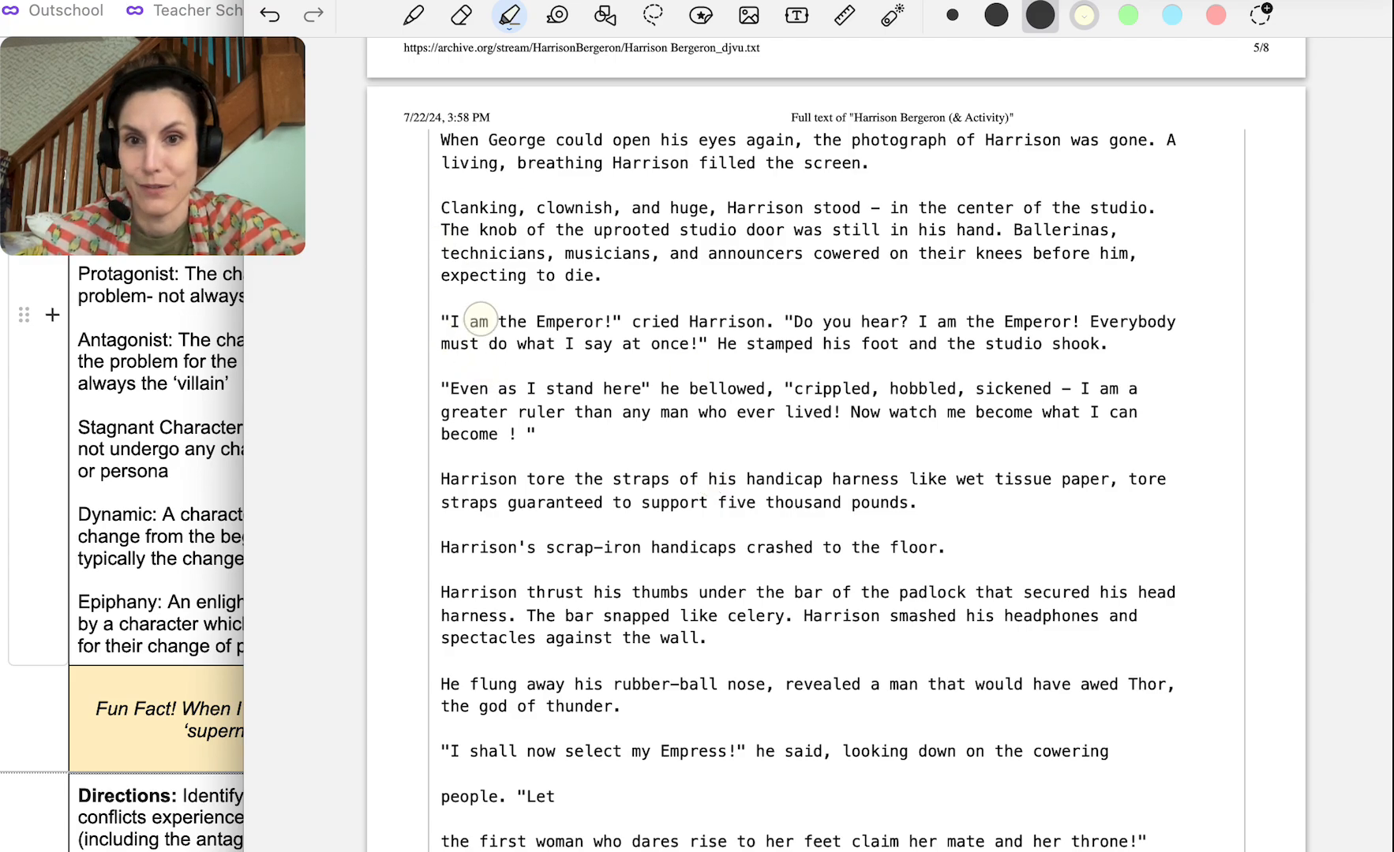
left_click_drag(470, 322, 798, 322)
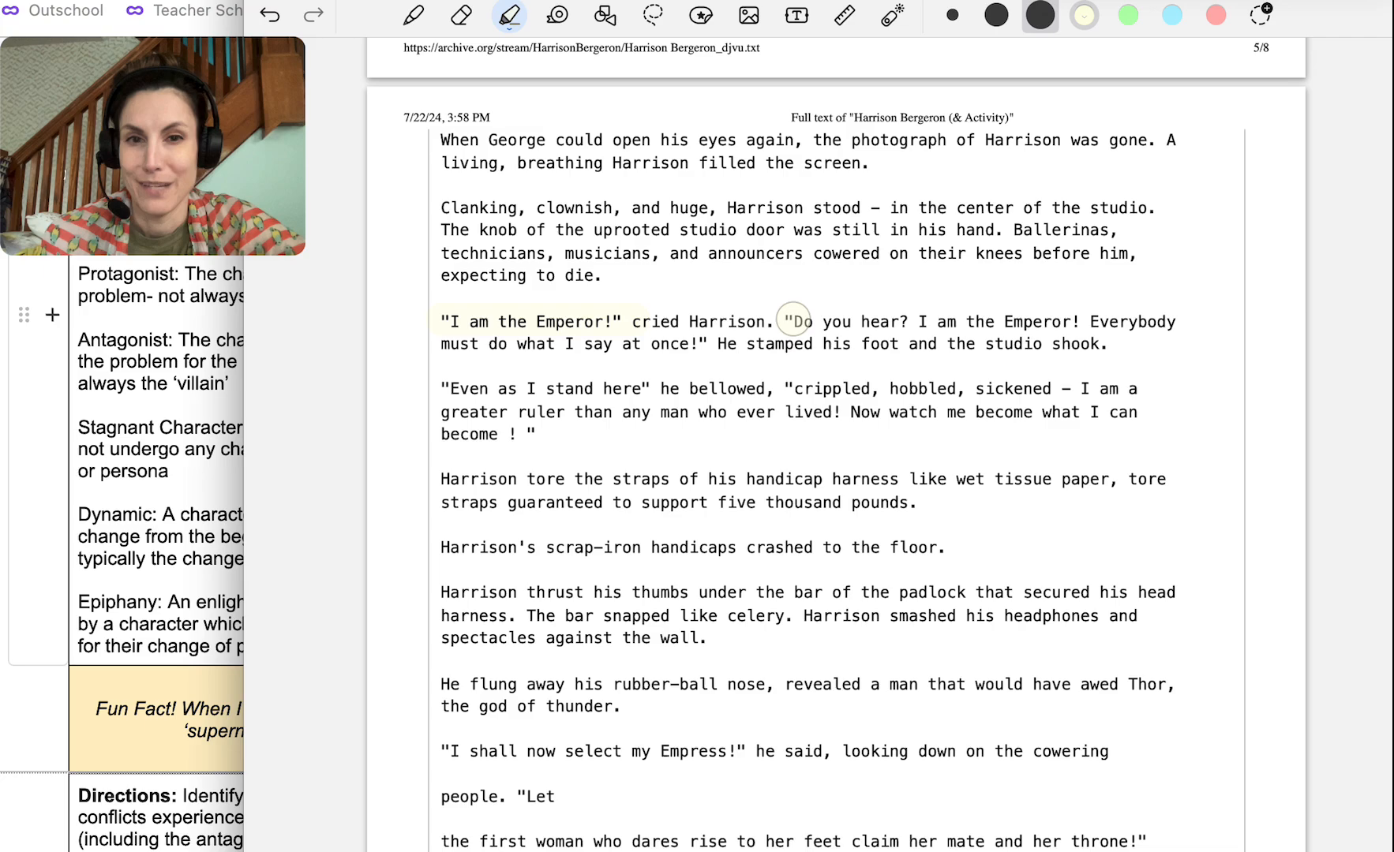
left_click_drag(791, 322, 1120, 337)
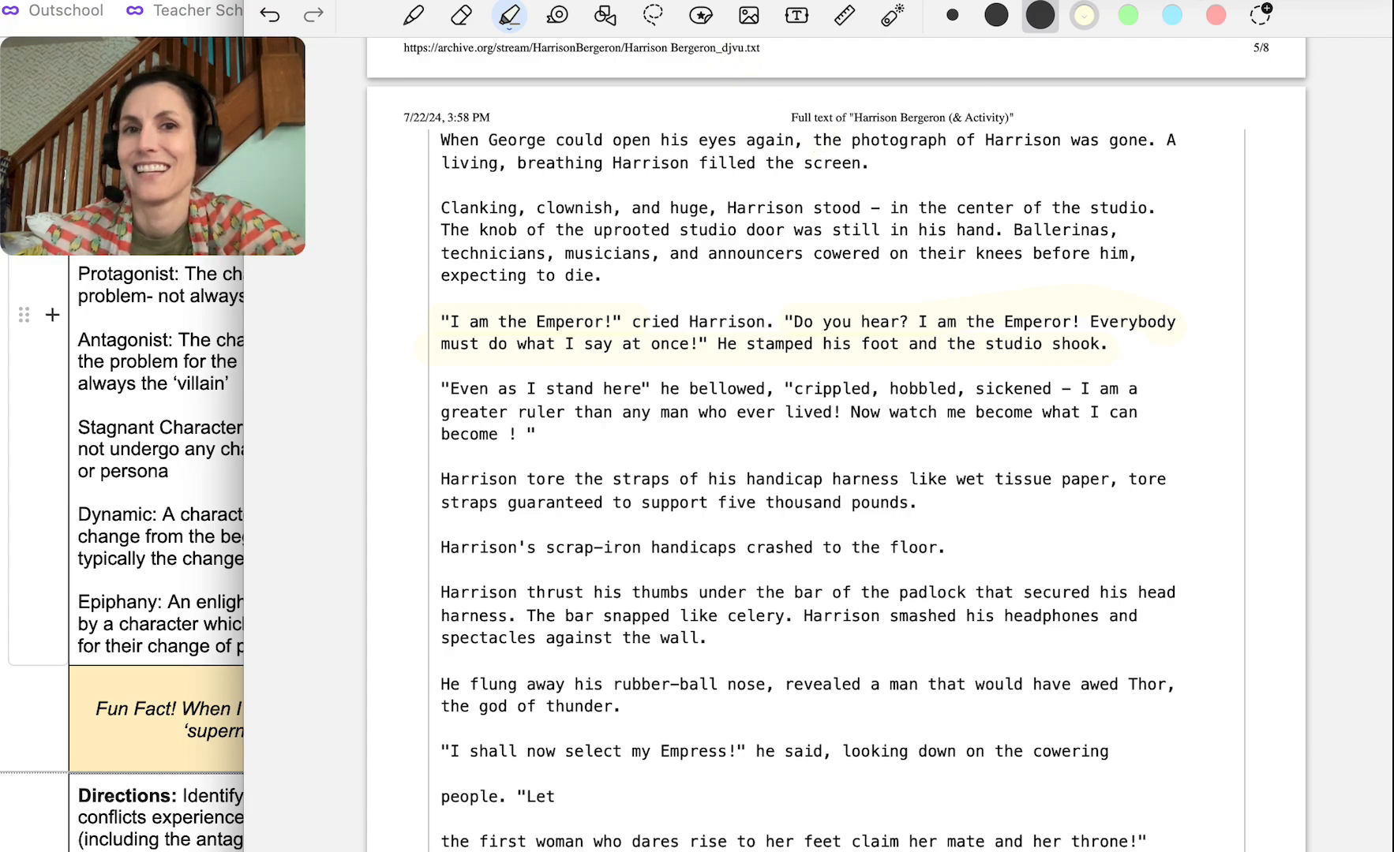
left_click(794, 16)
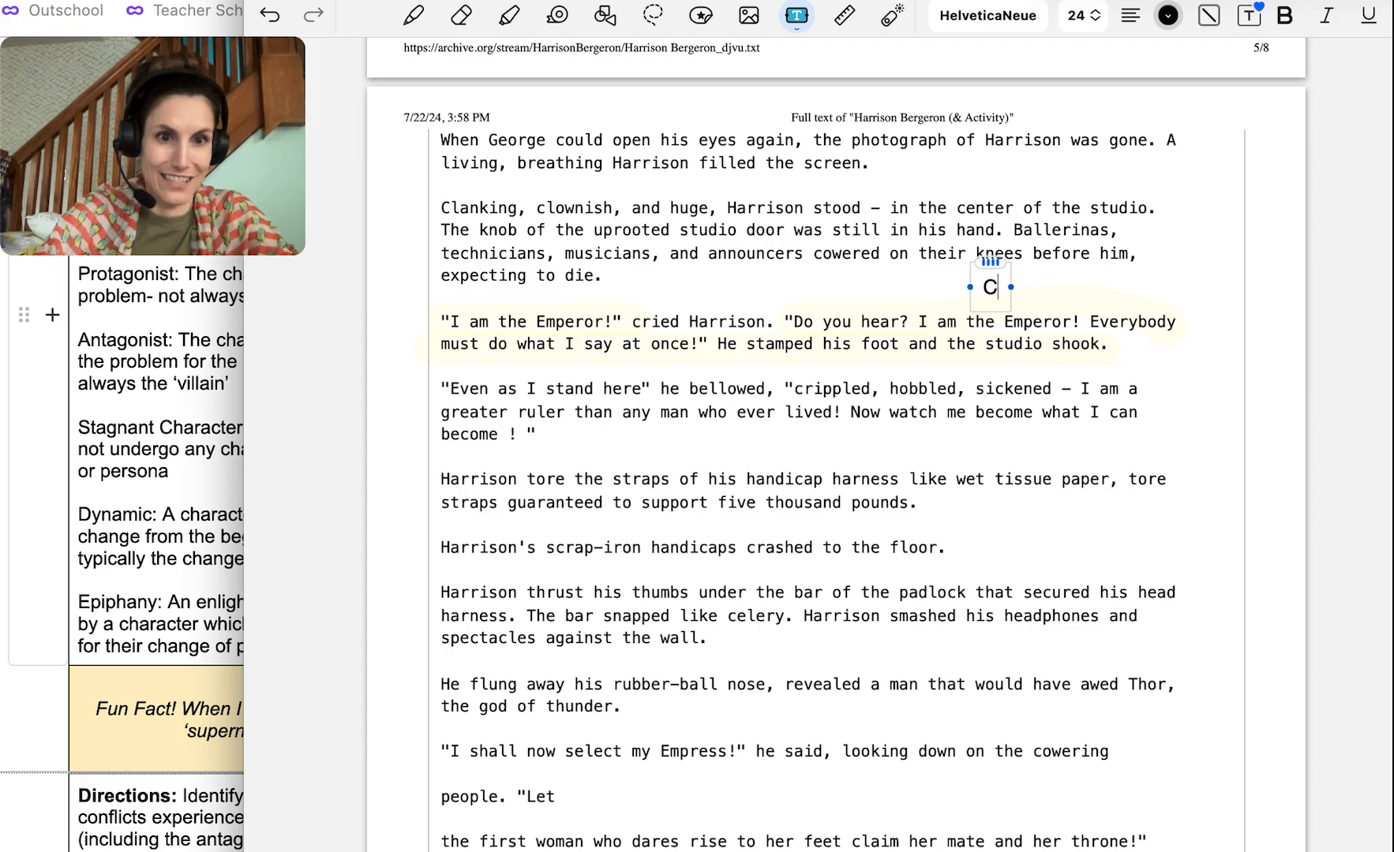
Label the Emperor speech 'Characterization-' and highlight 'I shall now select my Empress!'
type("Characterizati")
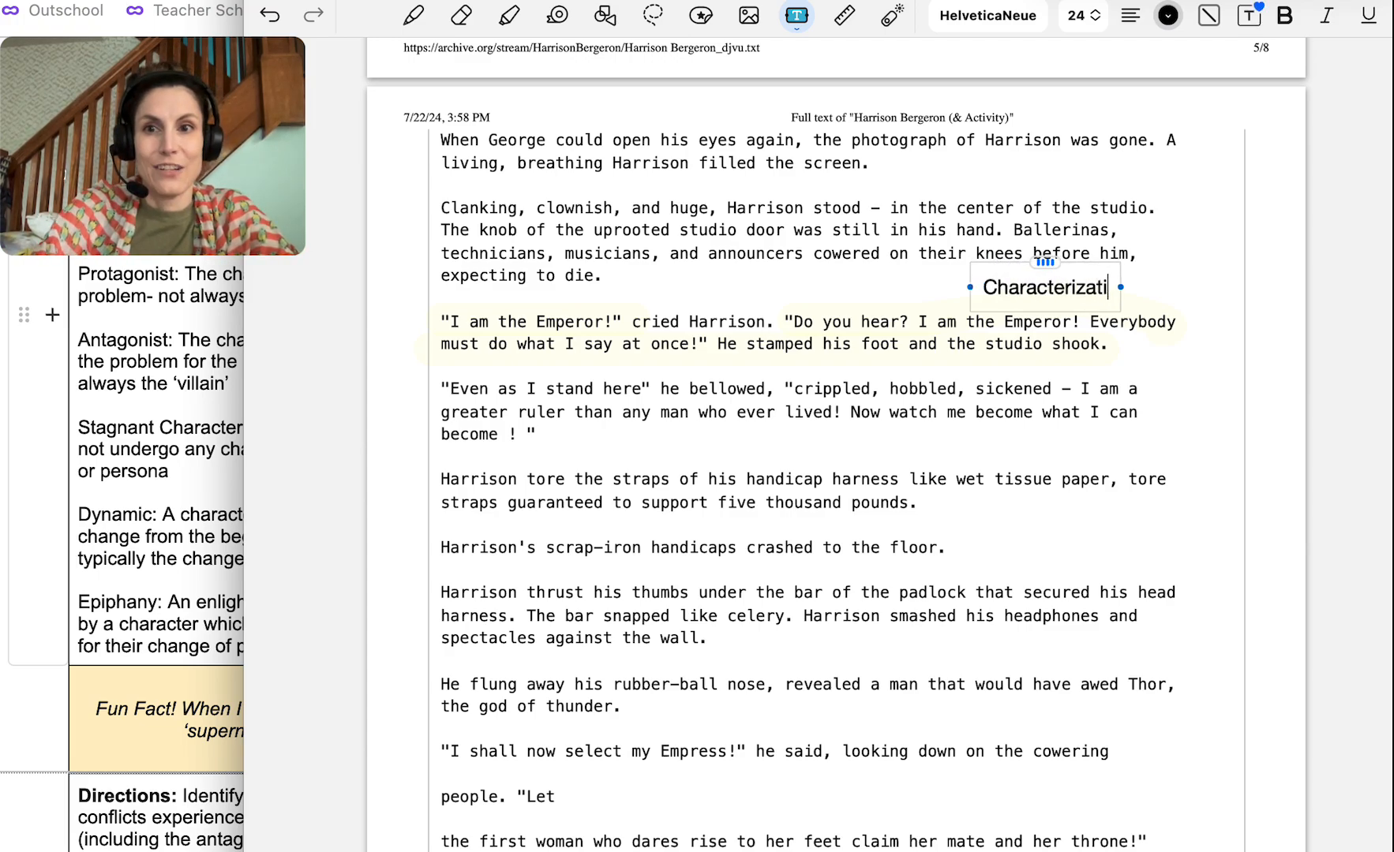
type("on-")
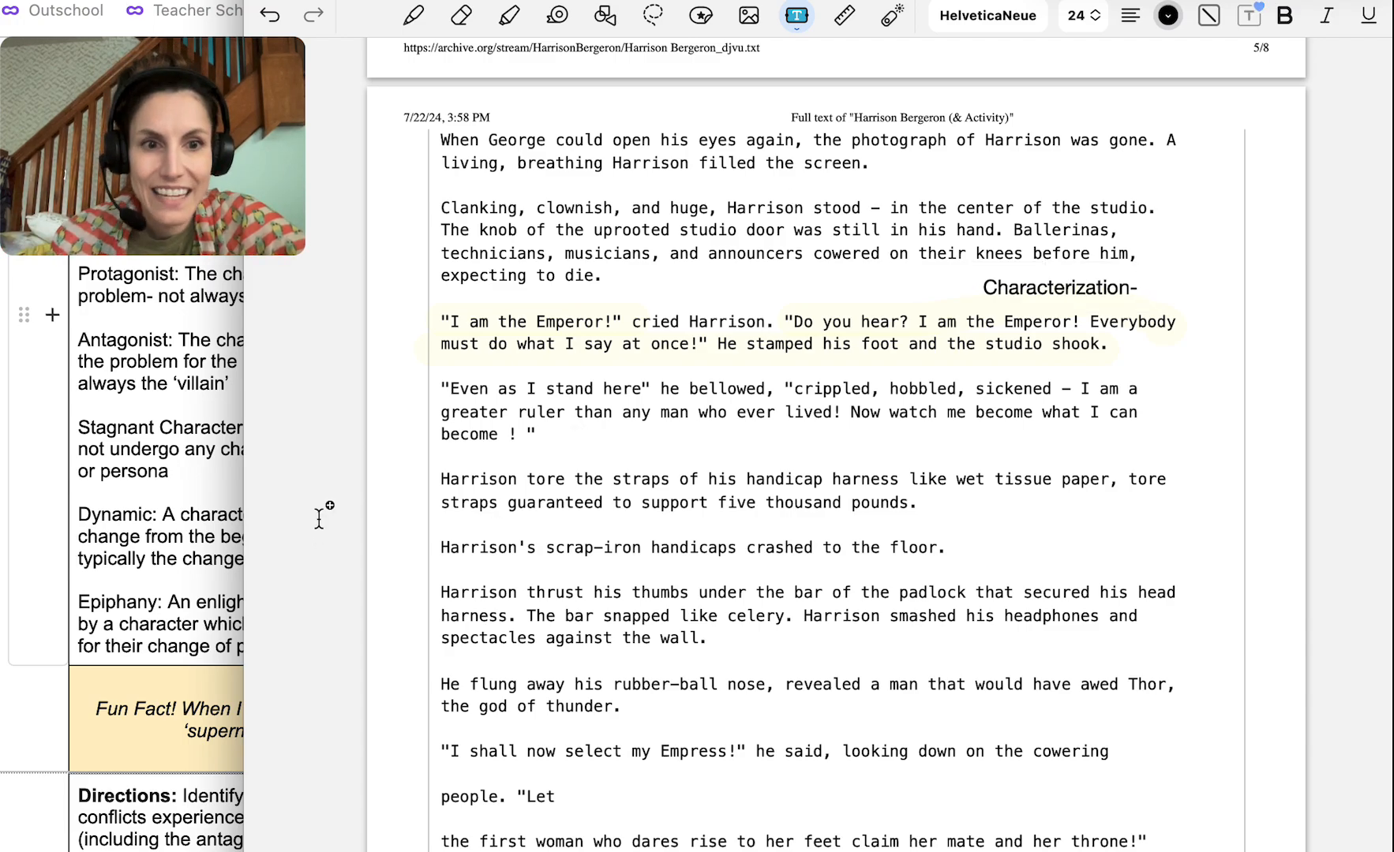
scroll("down", 3)
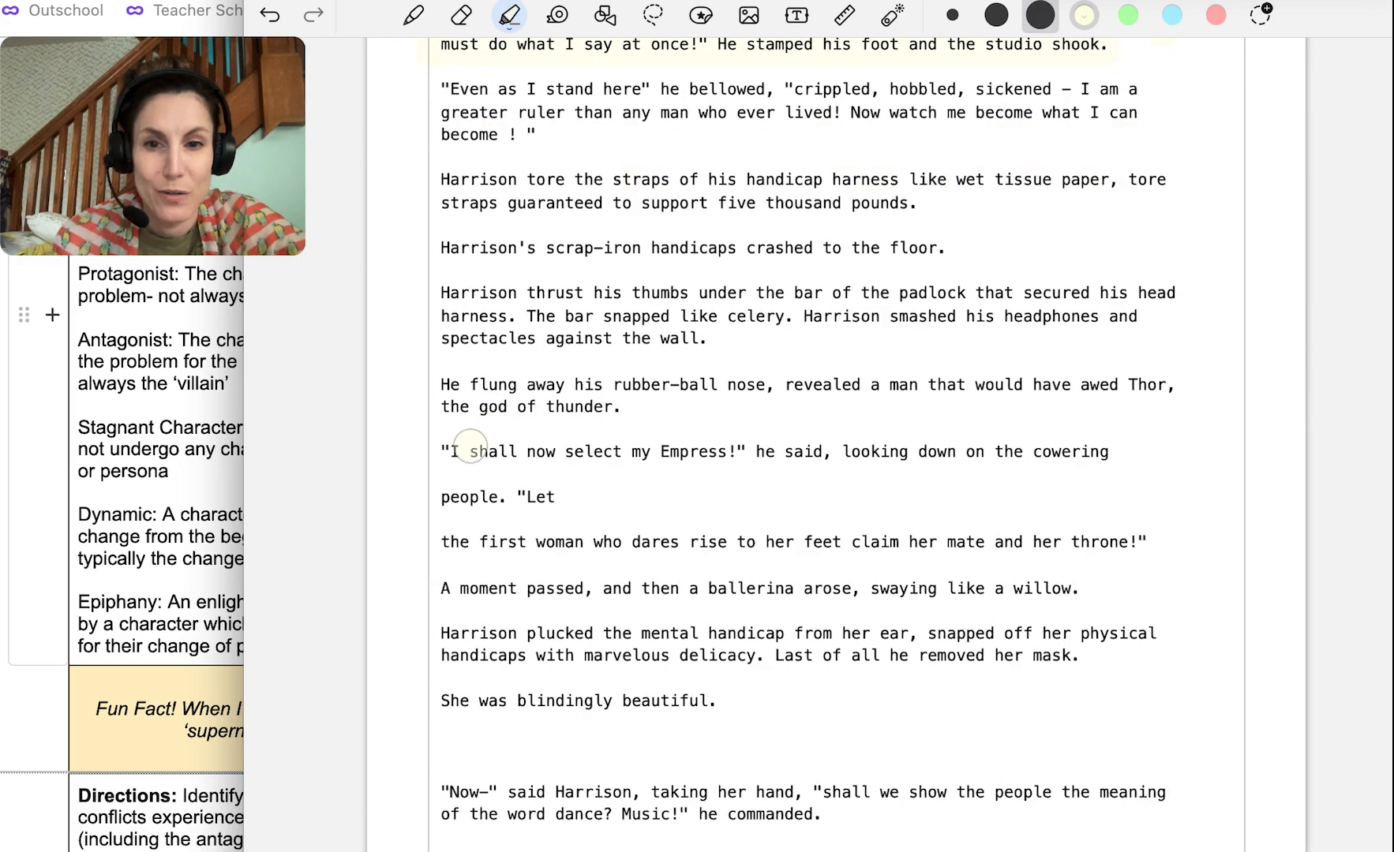
left_click_drag(469, 451, 732, 452)
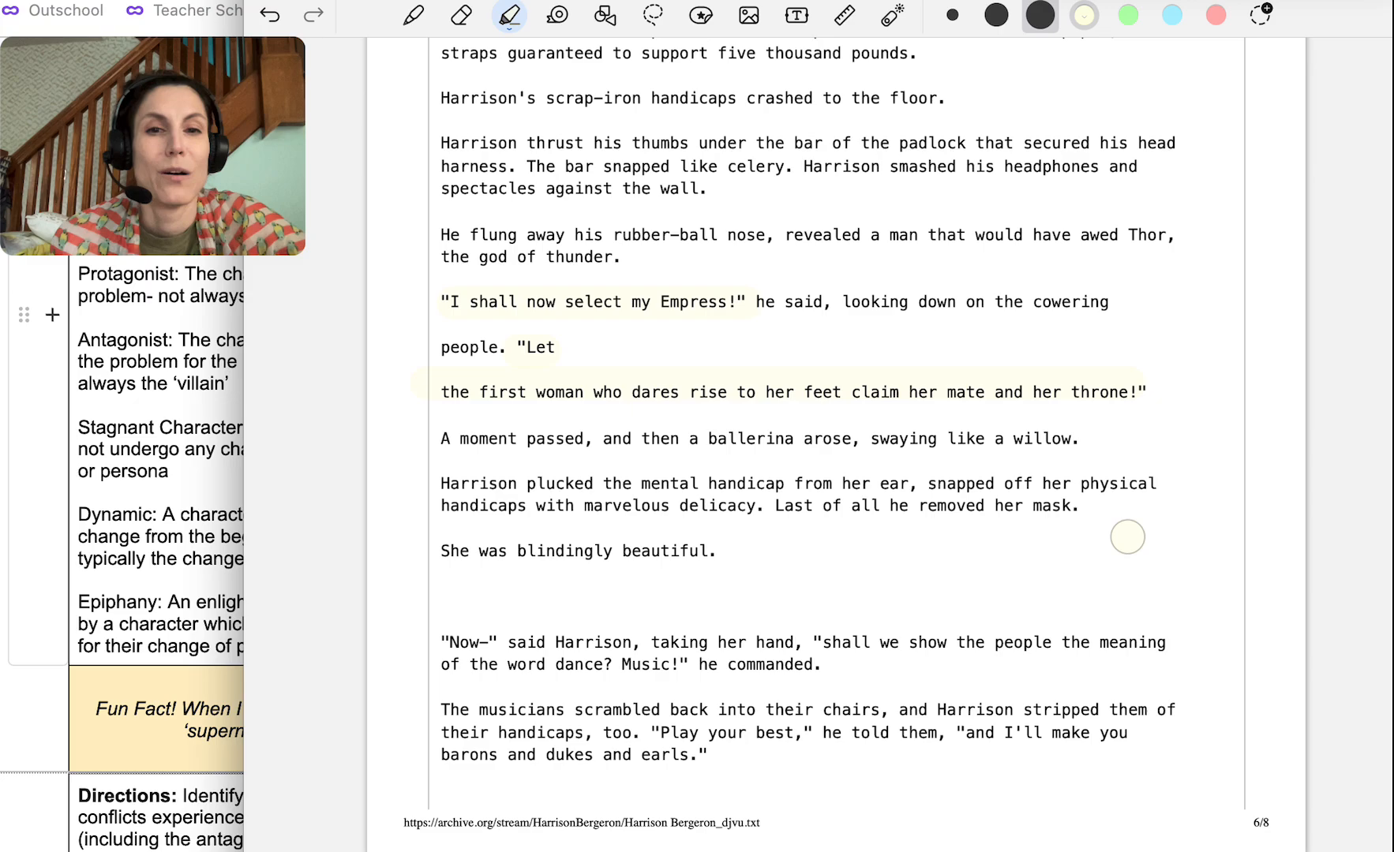
mouse_move(810, 451)
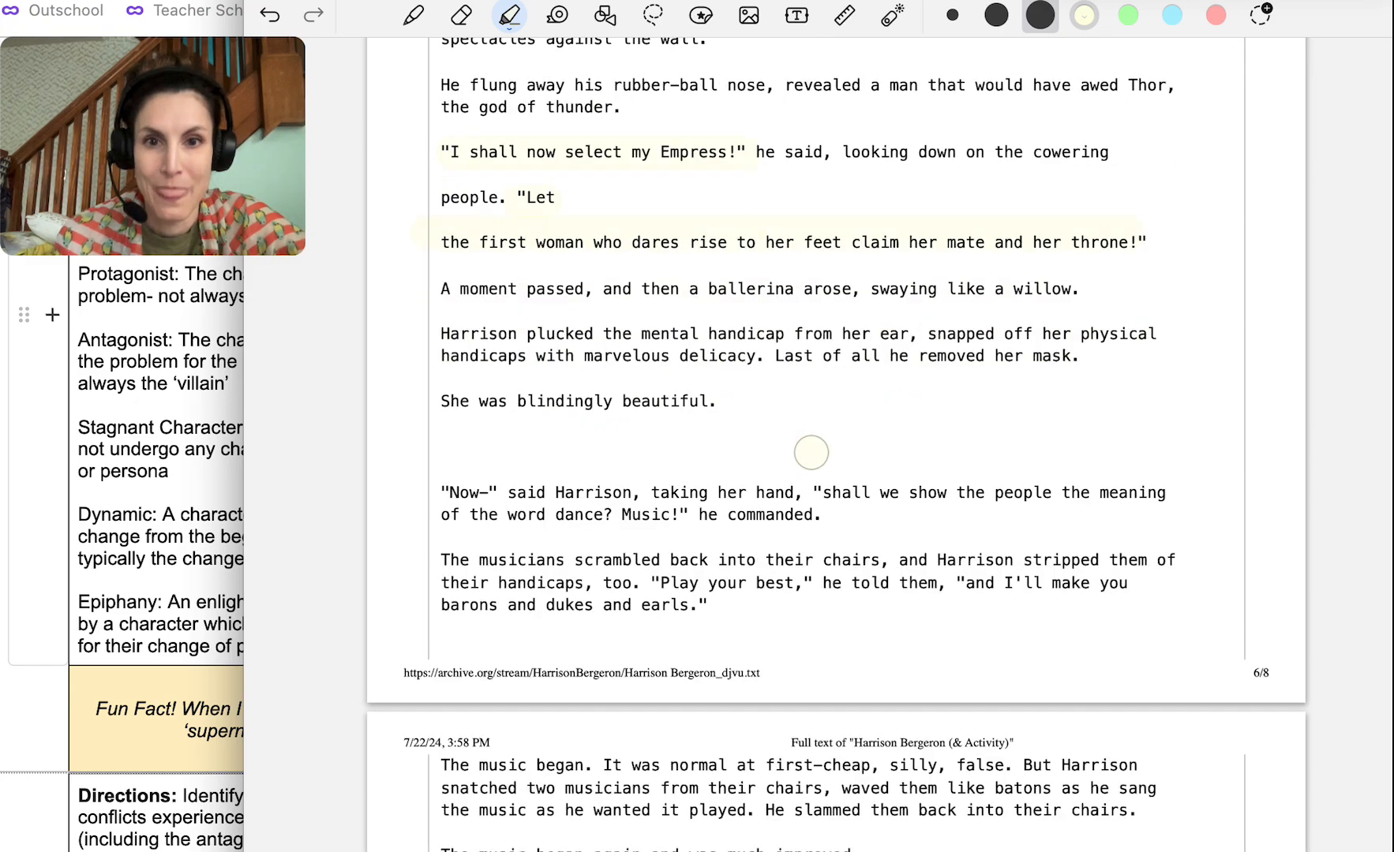
scroll("down", 3)
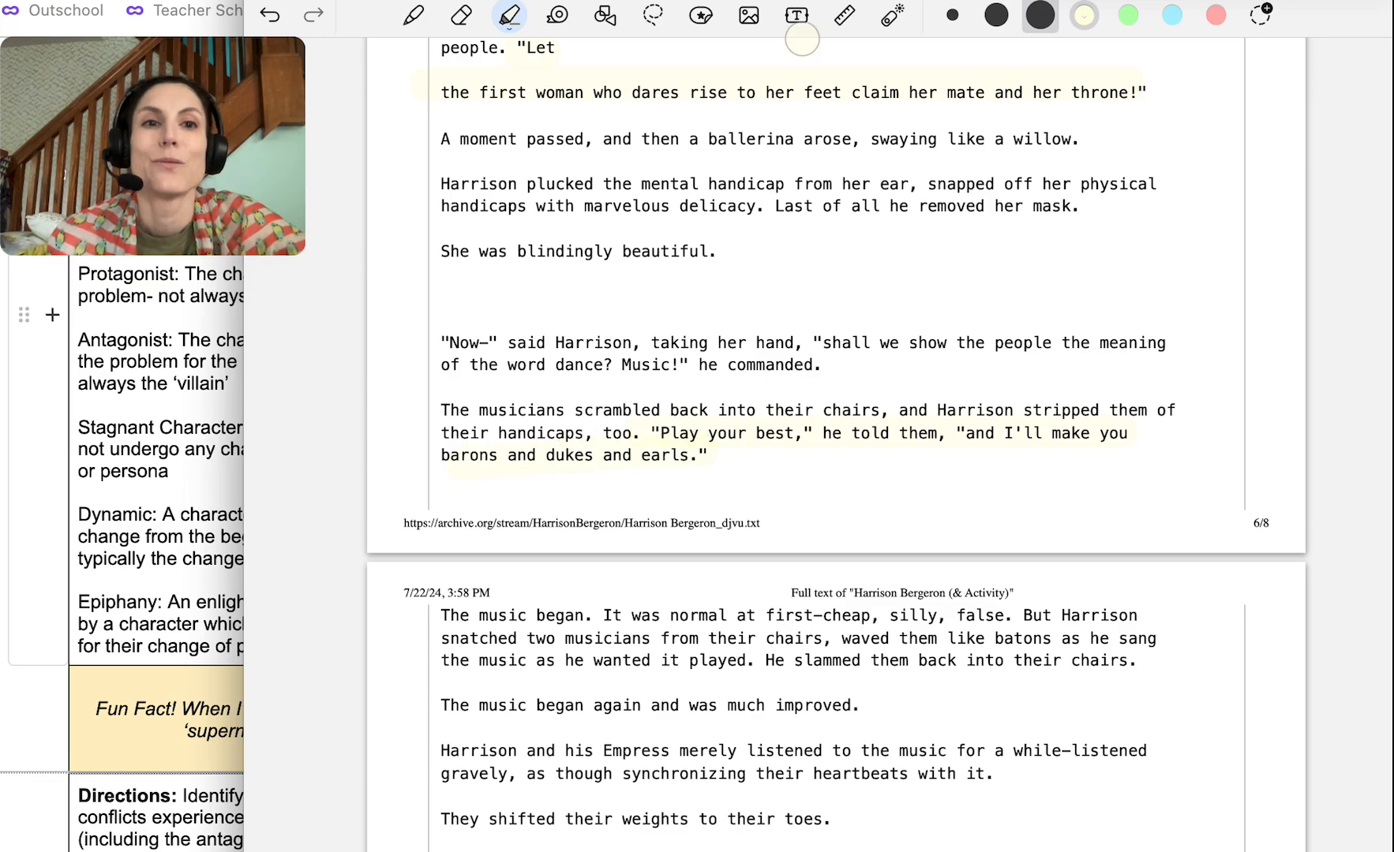
Add a note beside the barons passage explaining its reference to feudal societies and a king's land
left_click(794, 15)
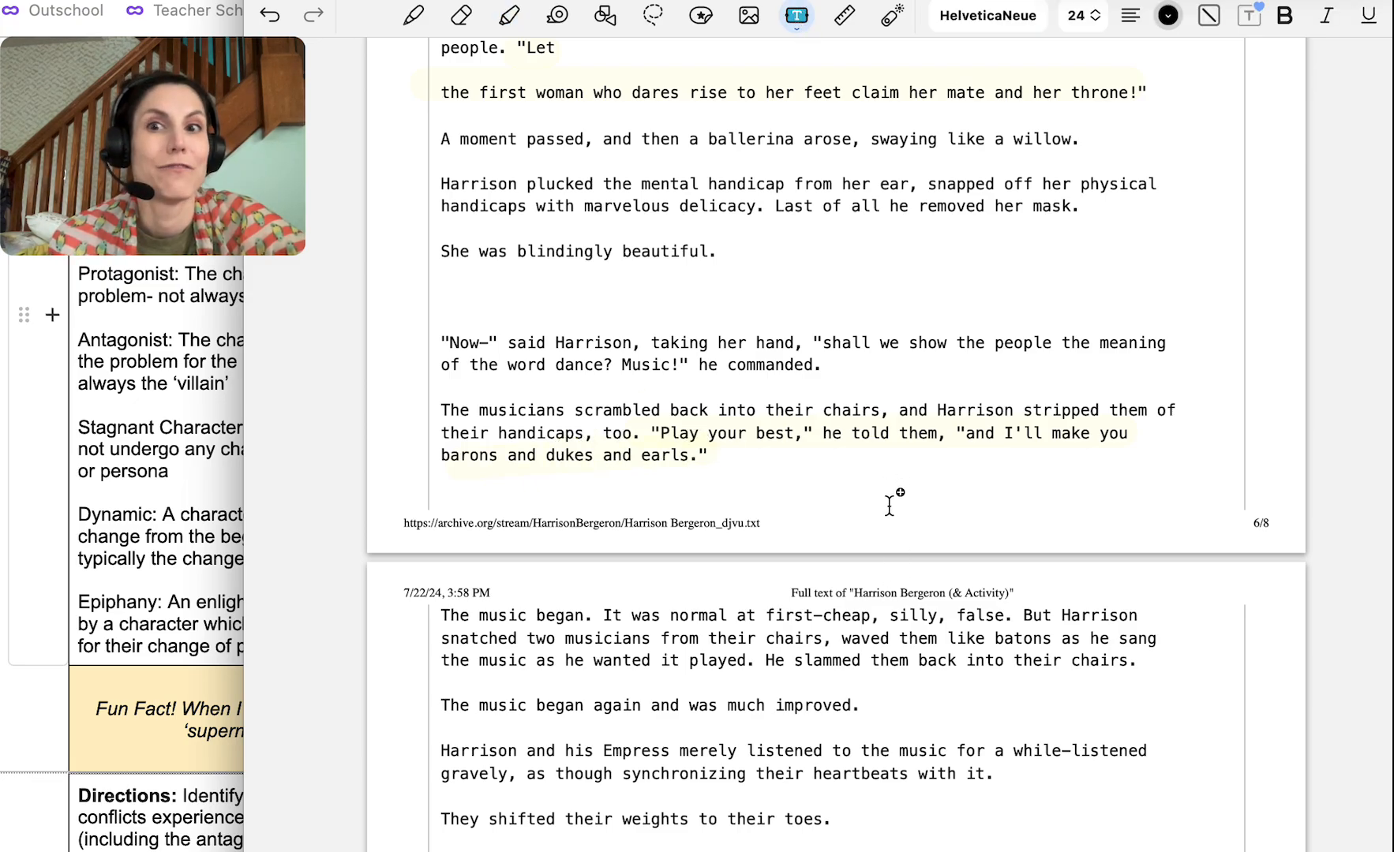
type("This")
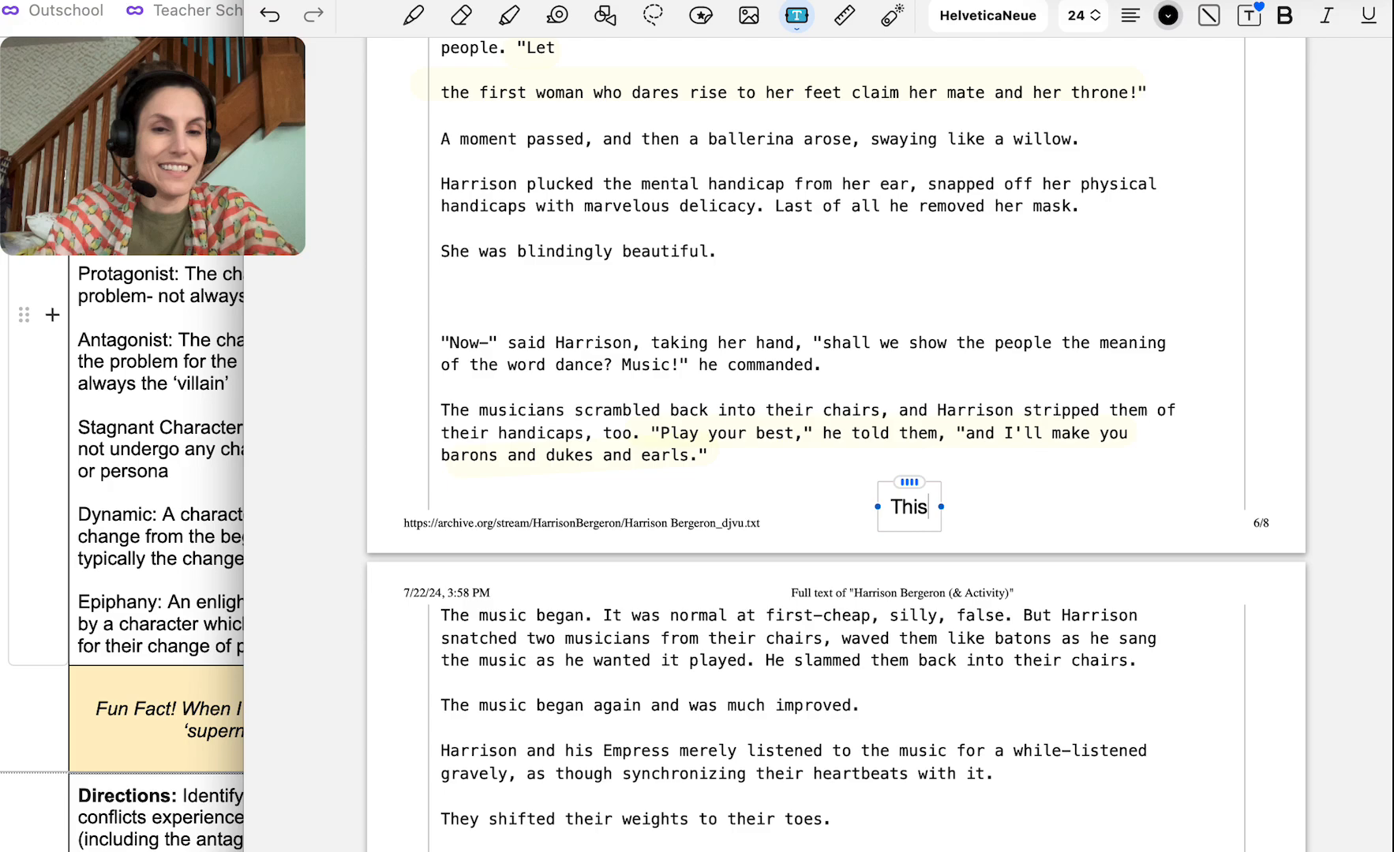
type("is a reference to")
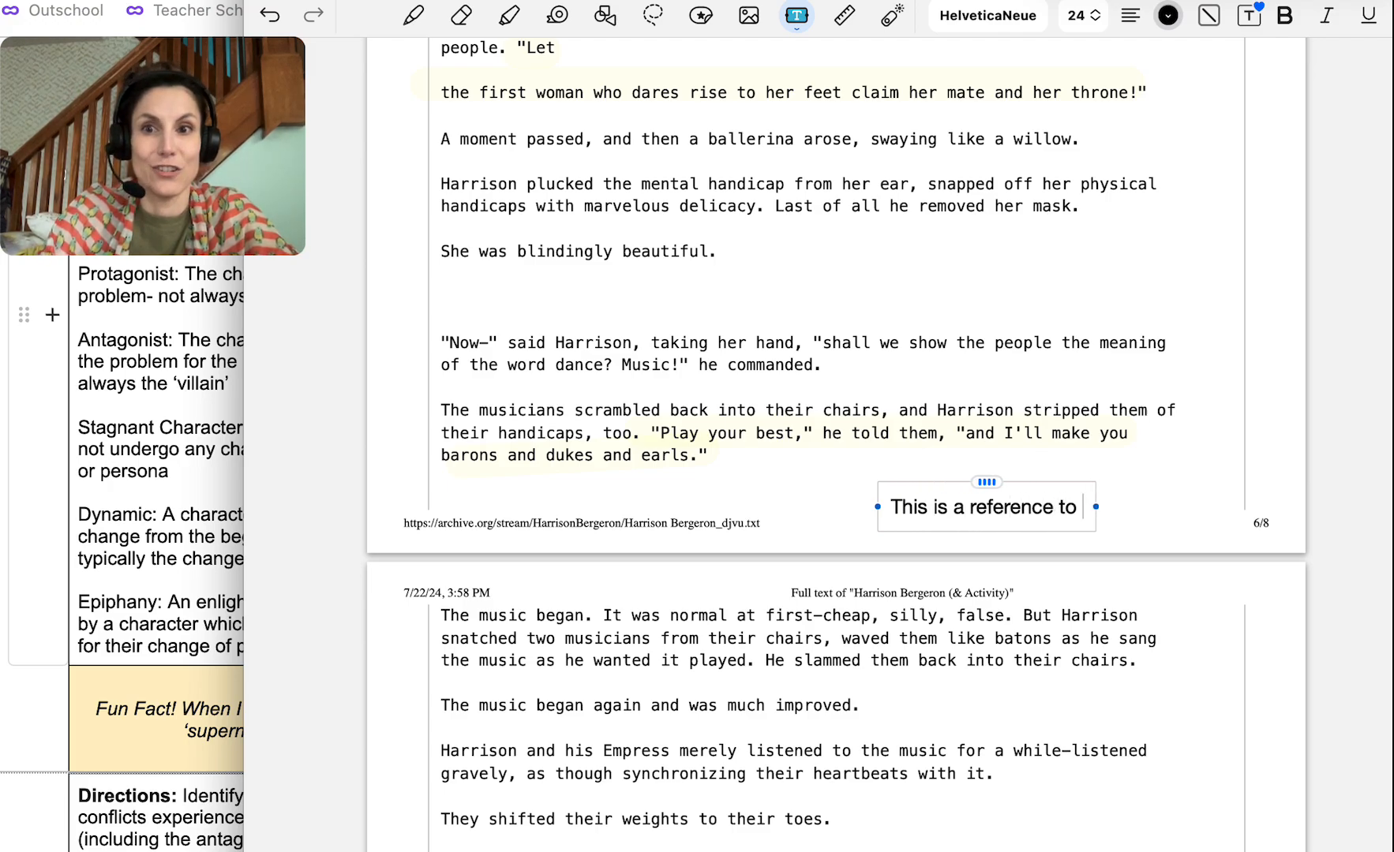
type("feudal")
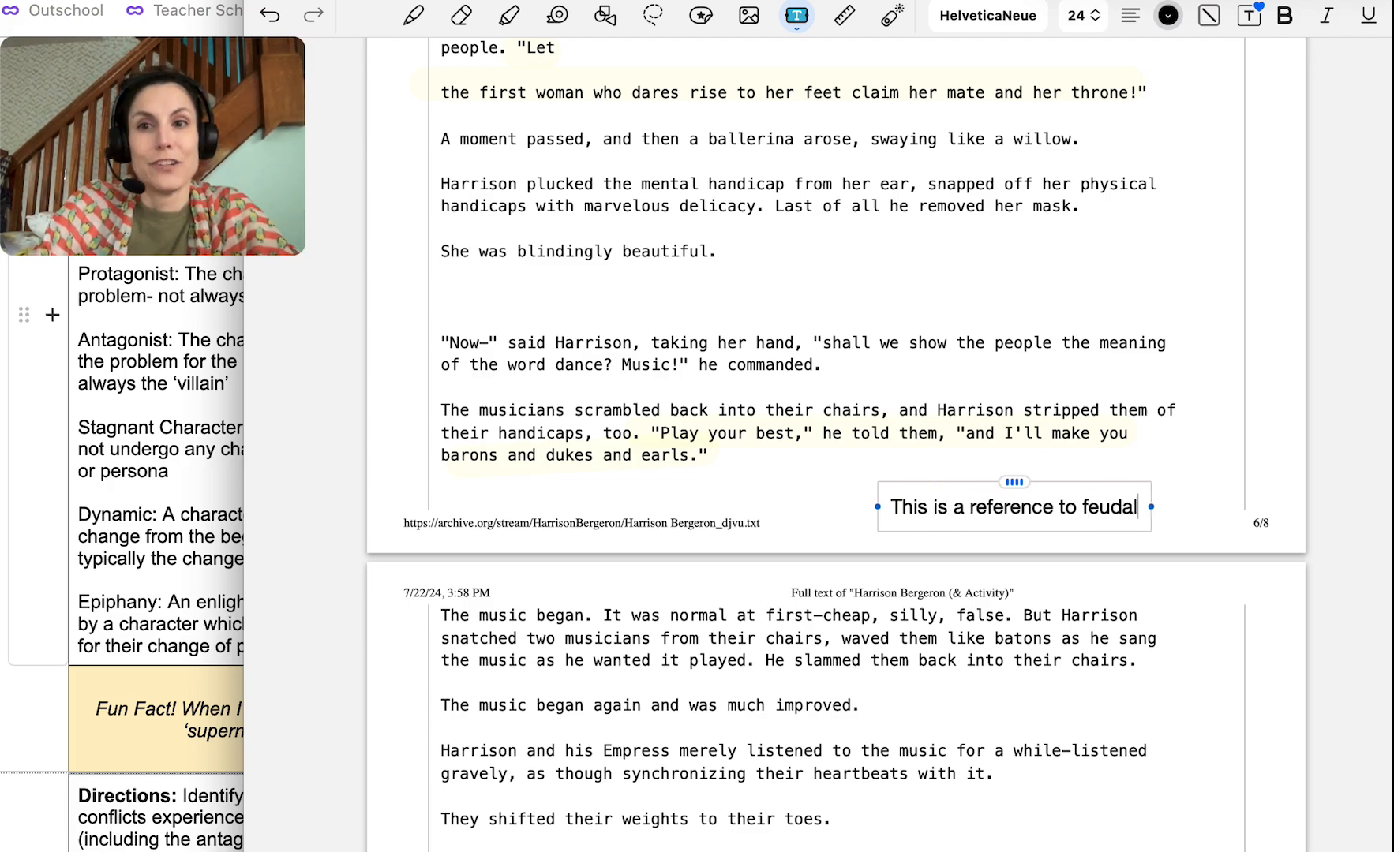
type("societies")
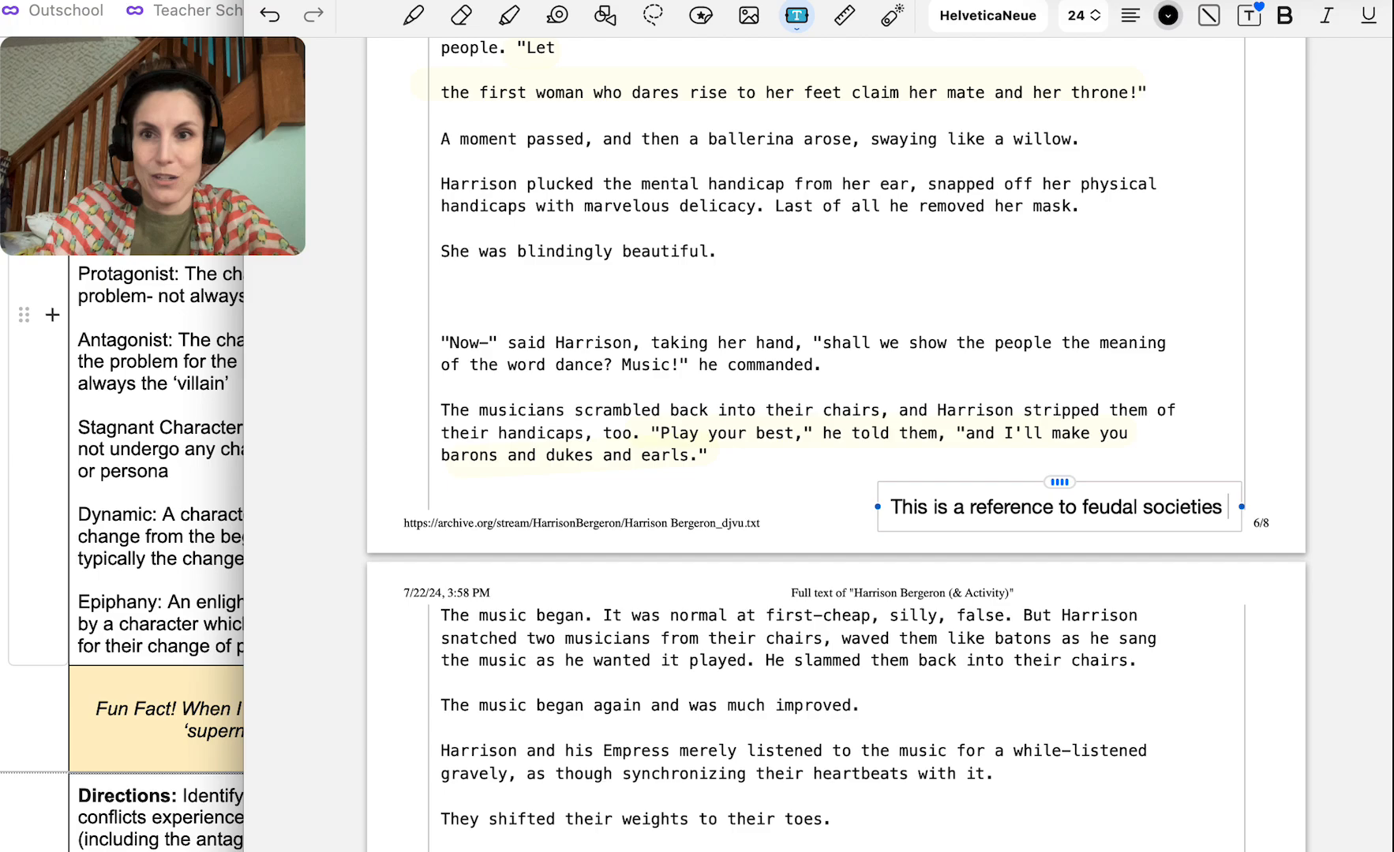
type("where a king owne")
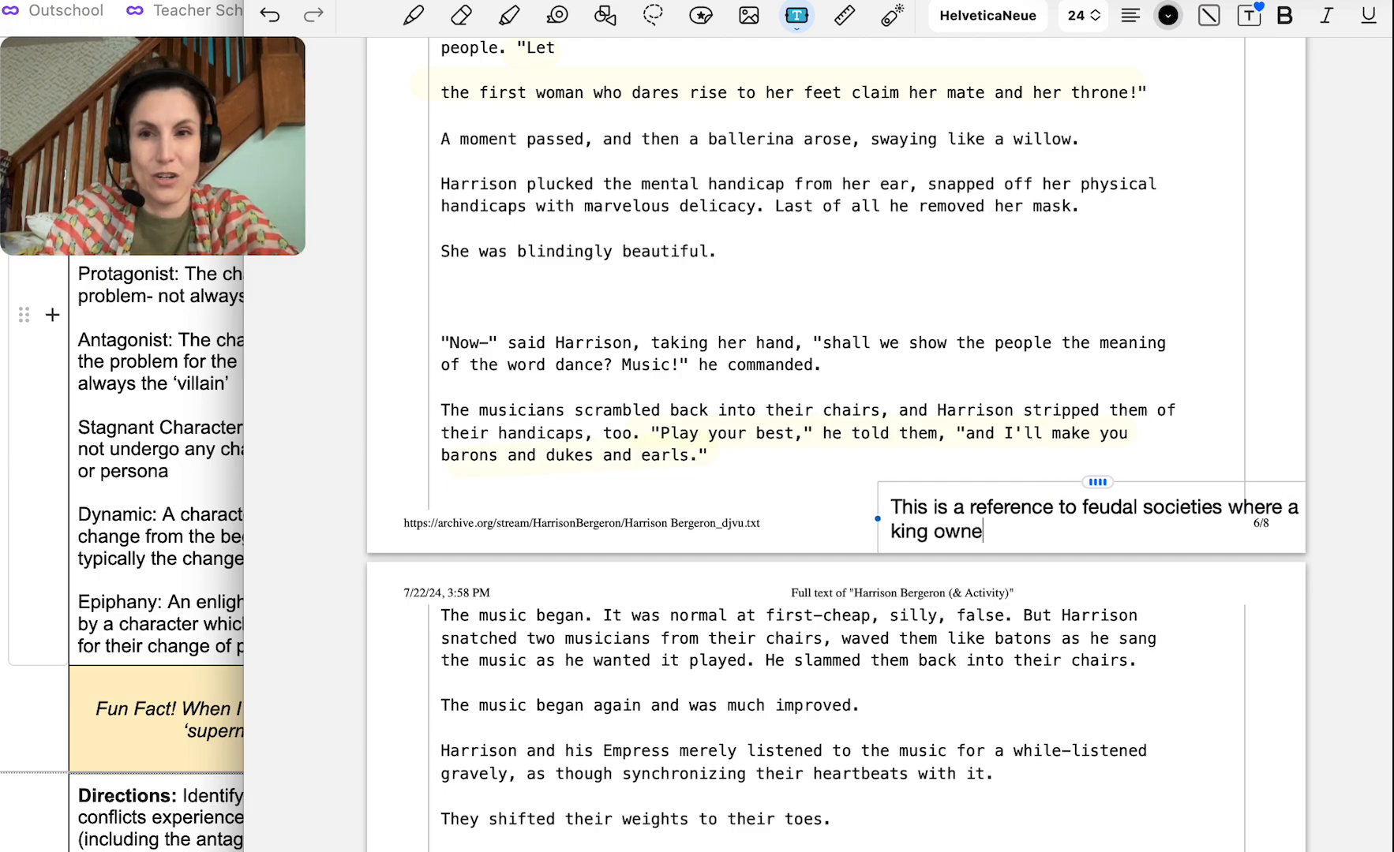
type("d")
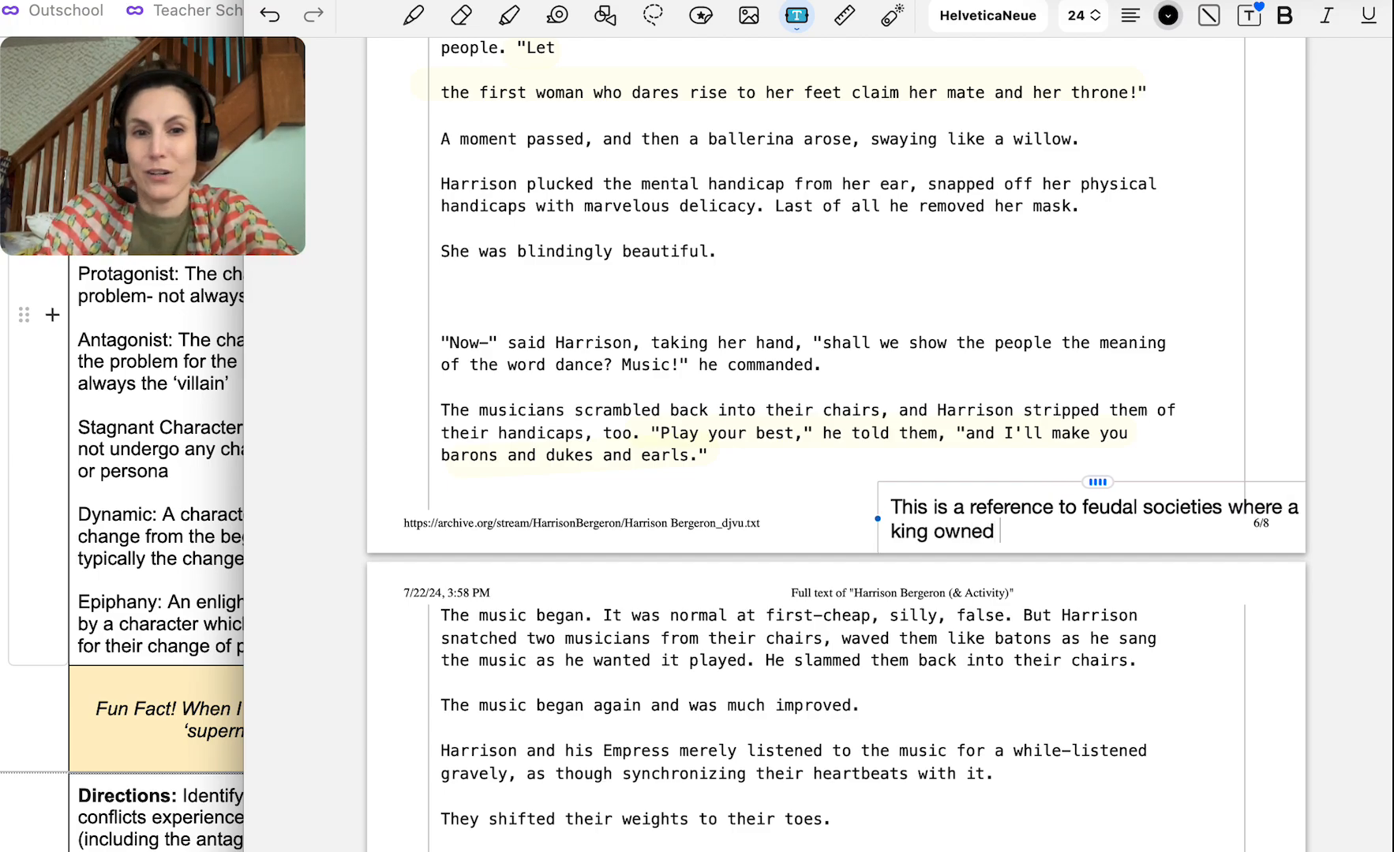
type("a great region of")
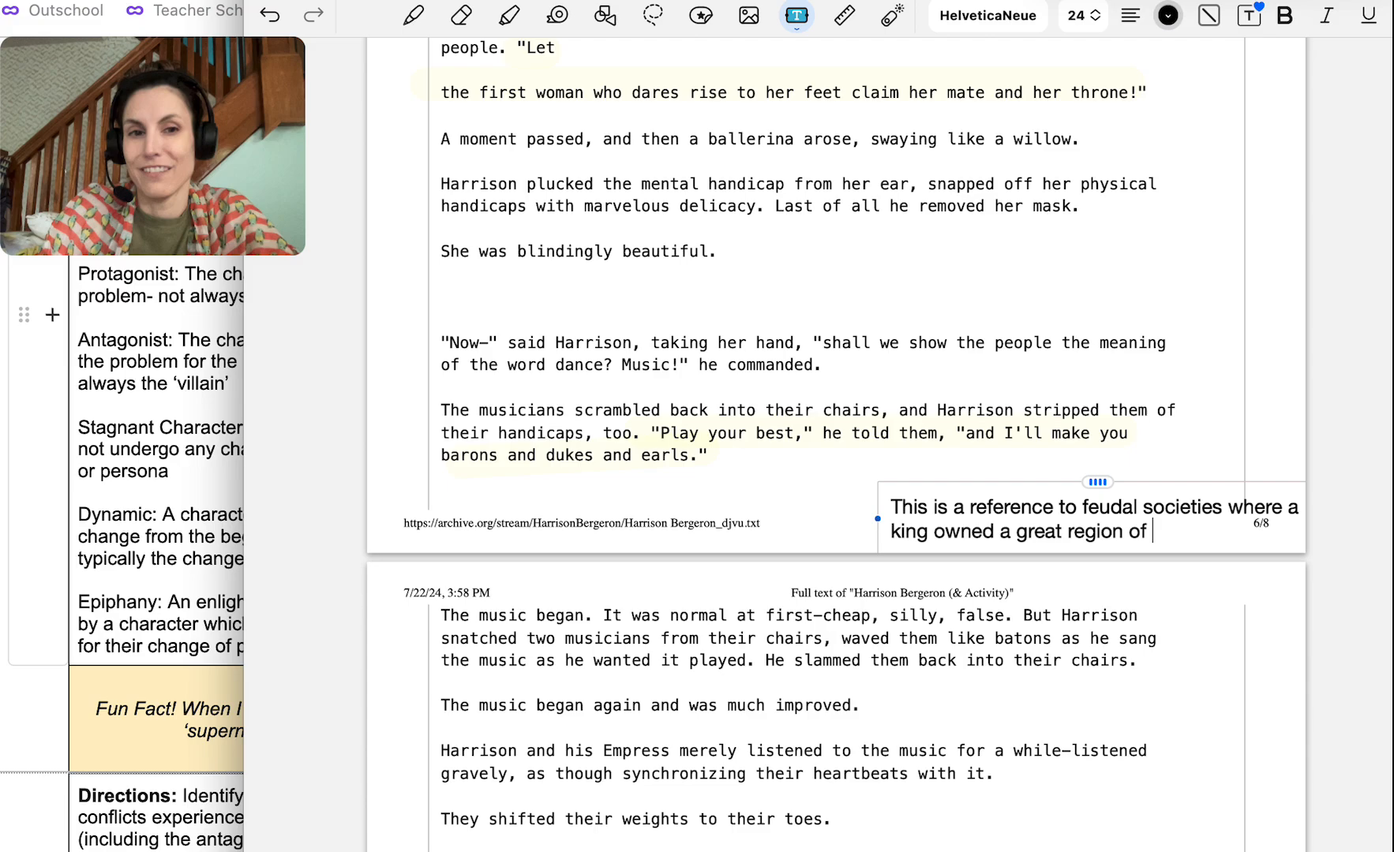
type("land, while barons, earls, and dukes rented it")
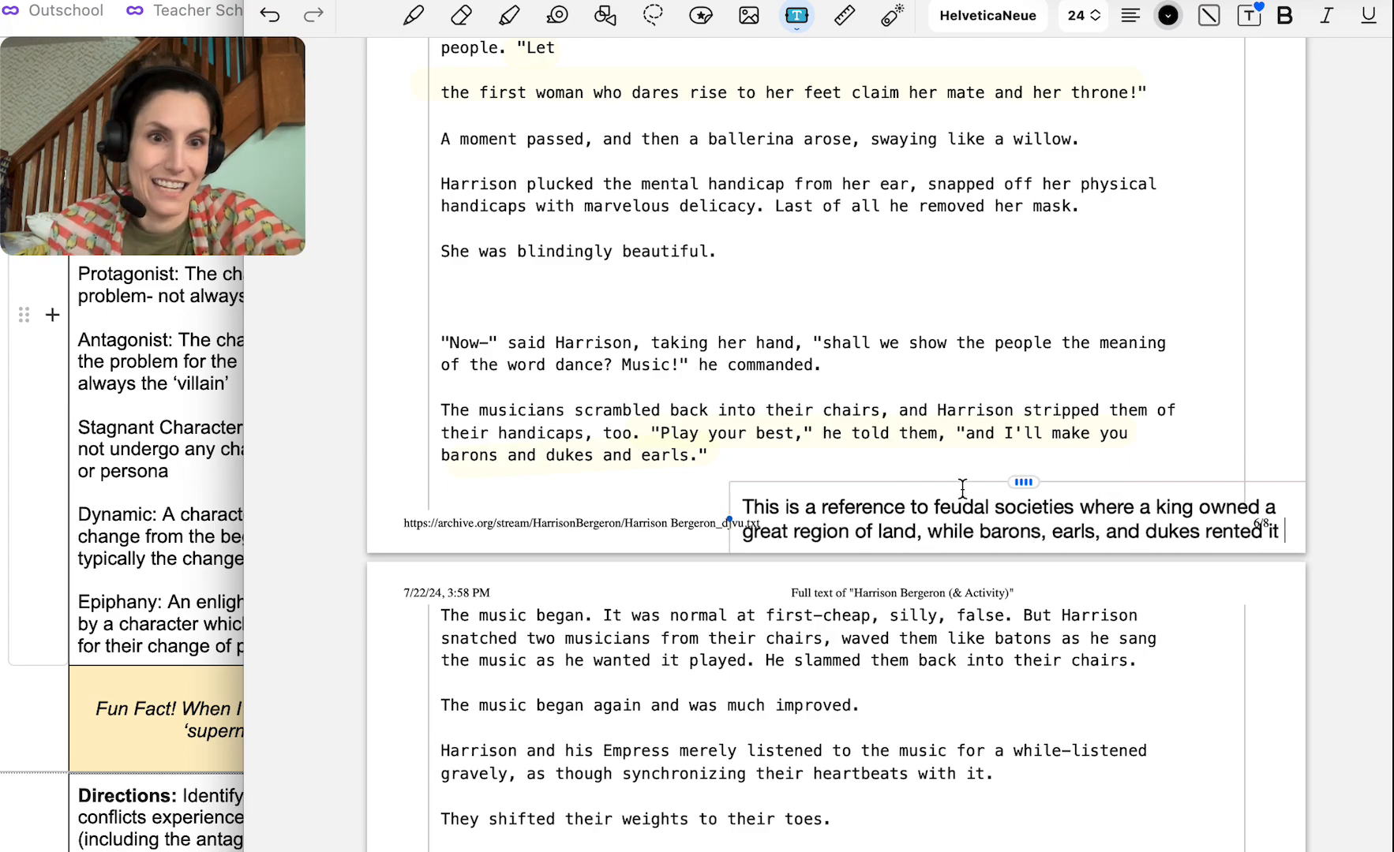
left_click_drag(1023, 482, 1009, 439)
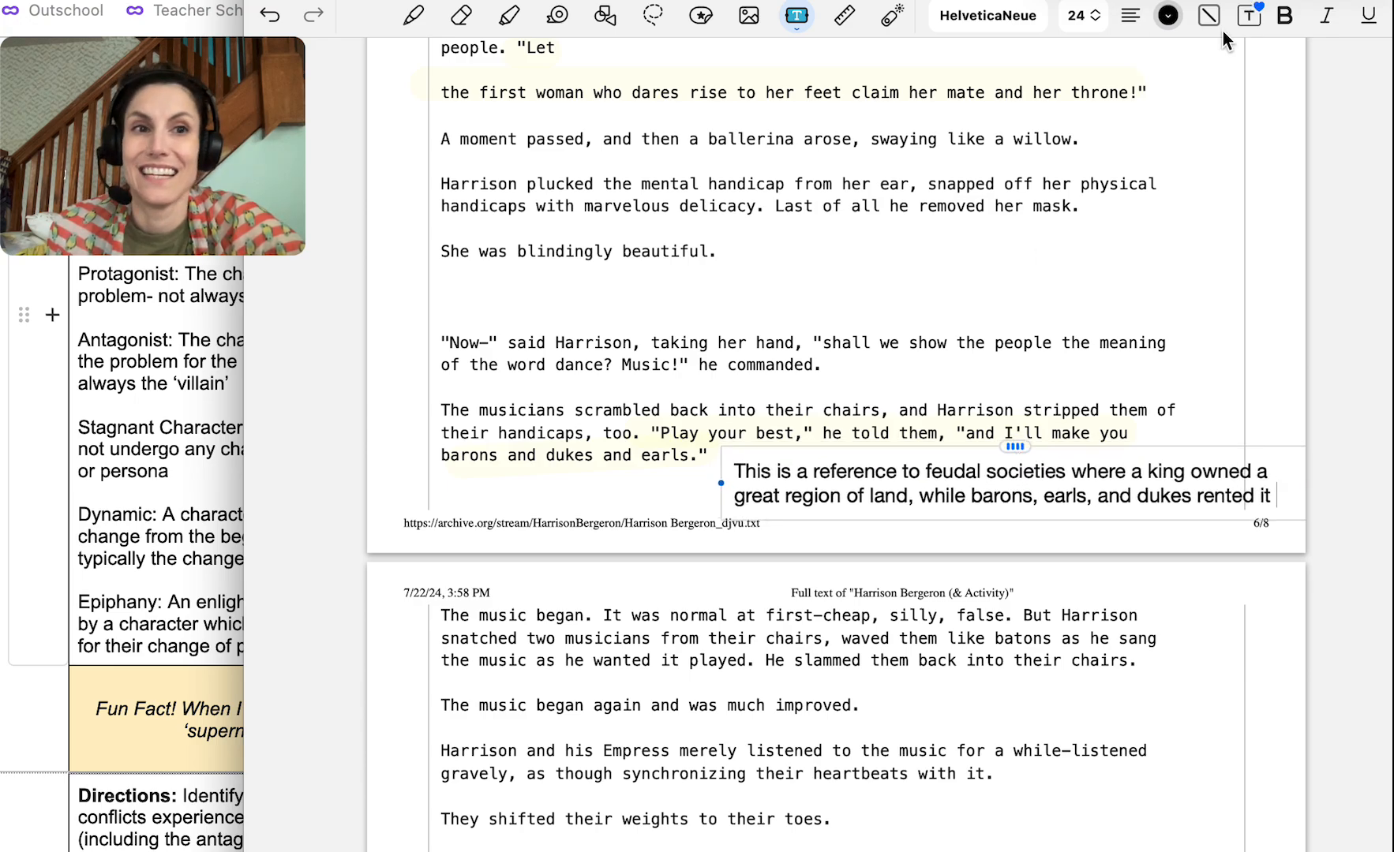
left_click(1206, 15)
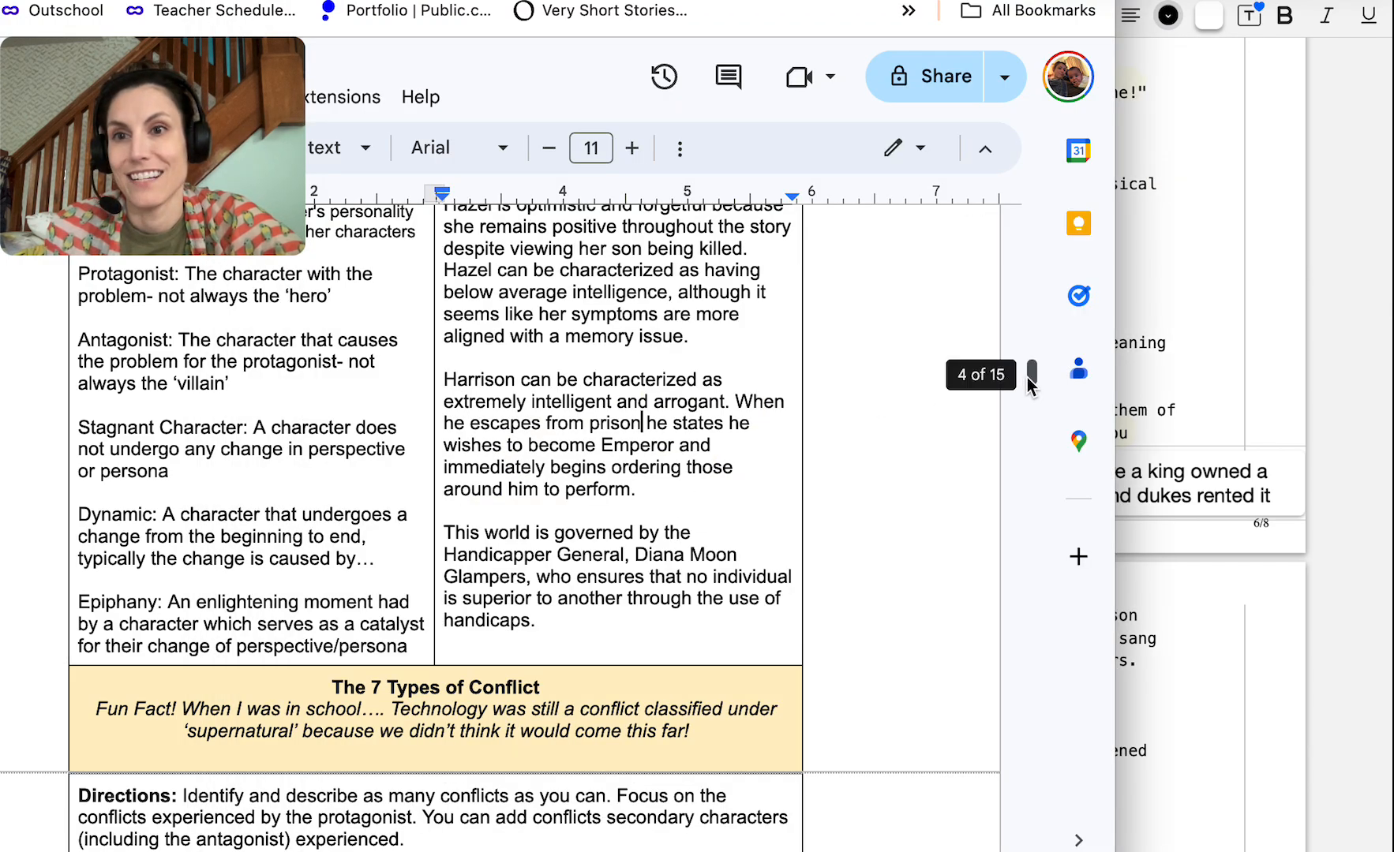
Add 'She can be characterized as decisive and authoritative.' to the characterization answer
scroll("down", 3)
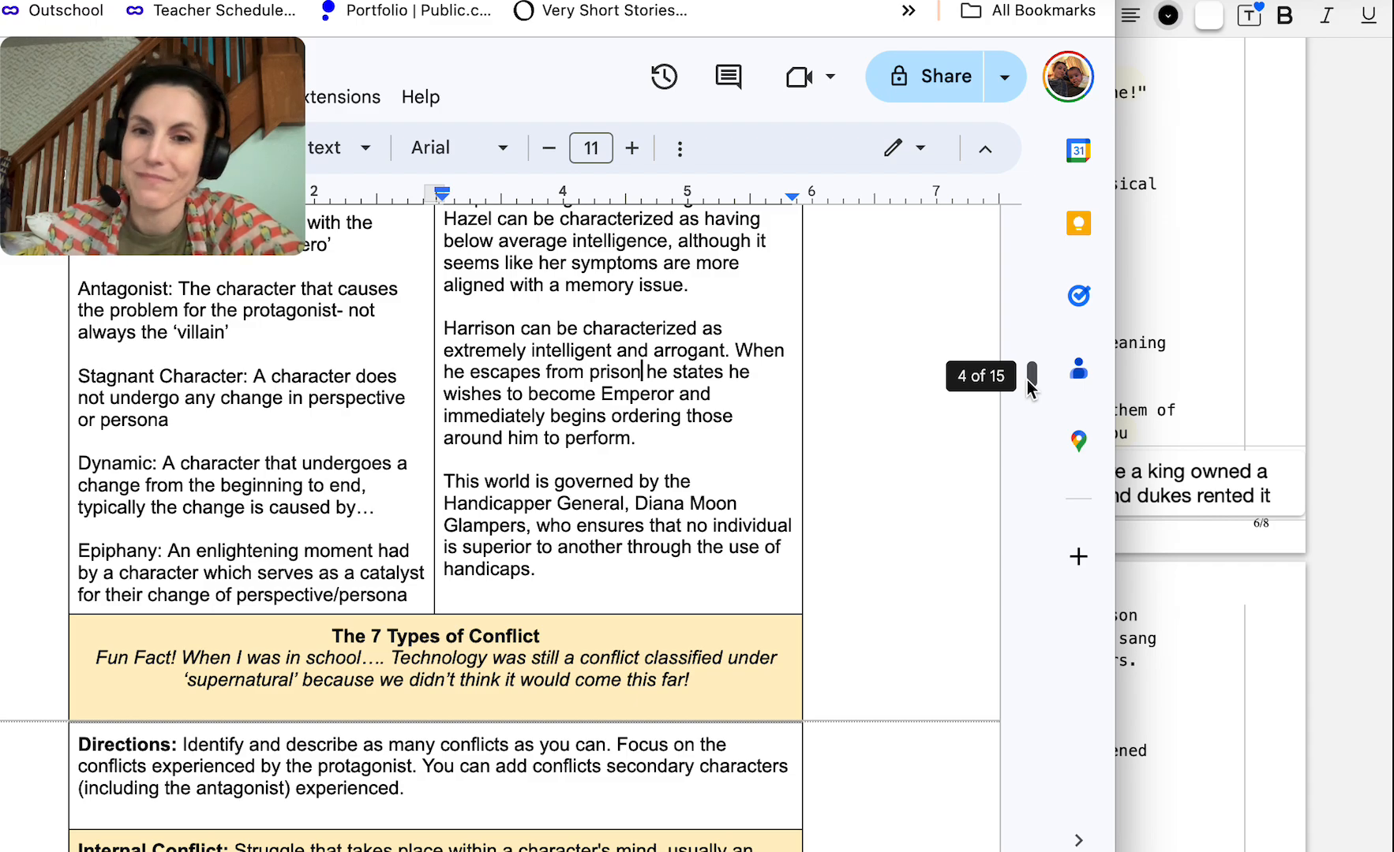
scroll("down", 3)
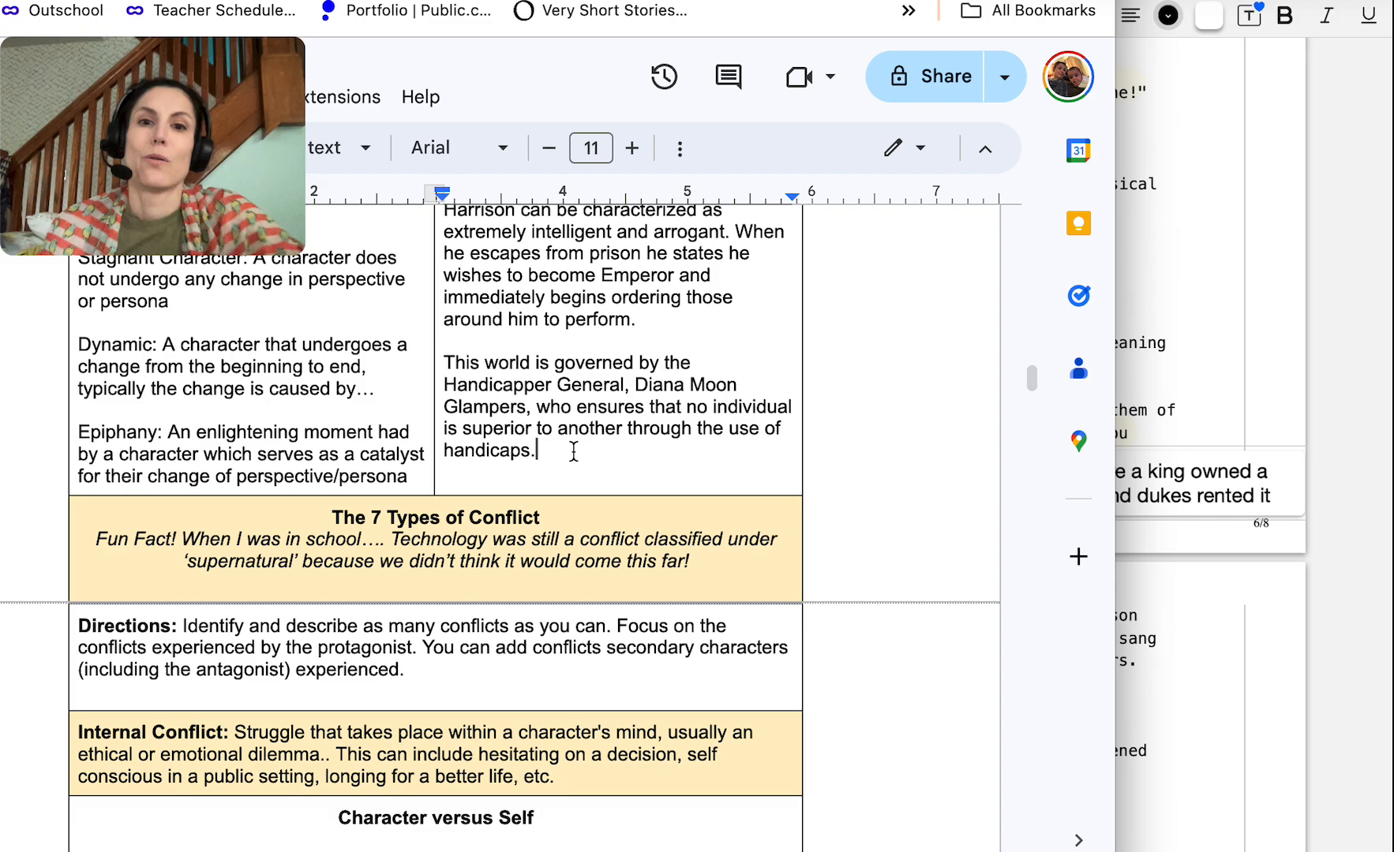
type("She can")
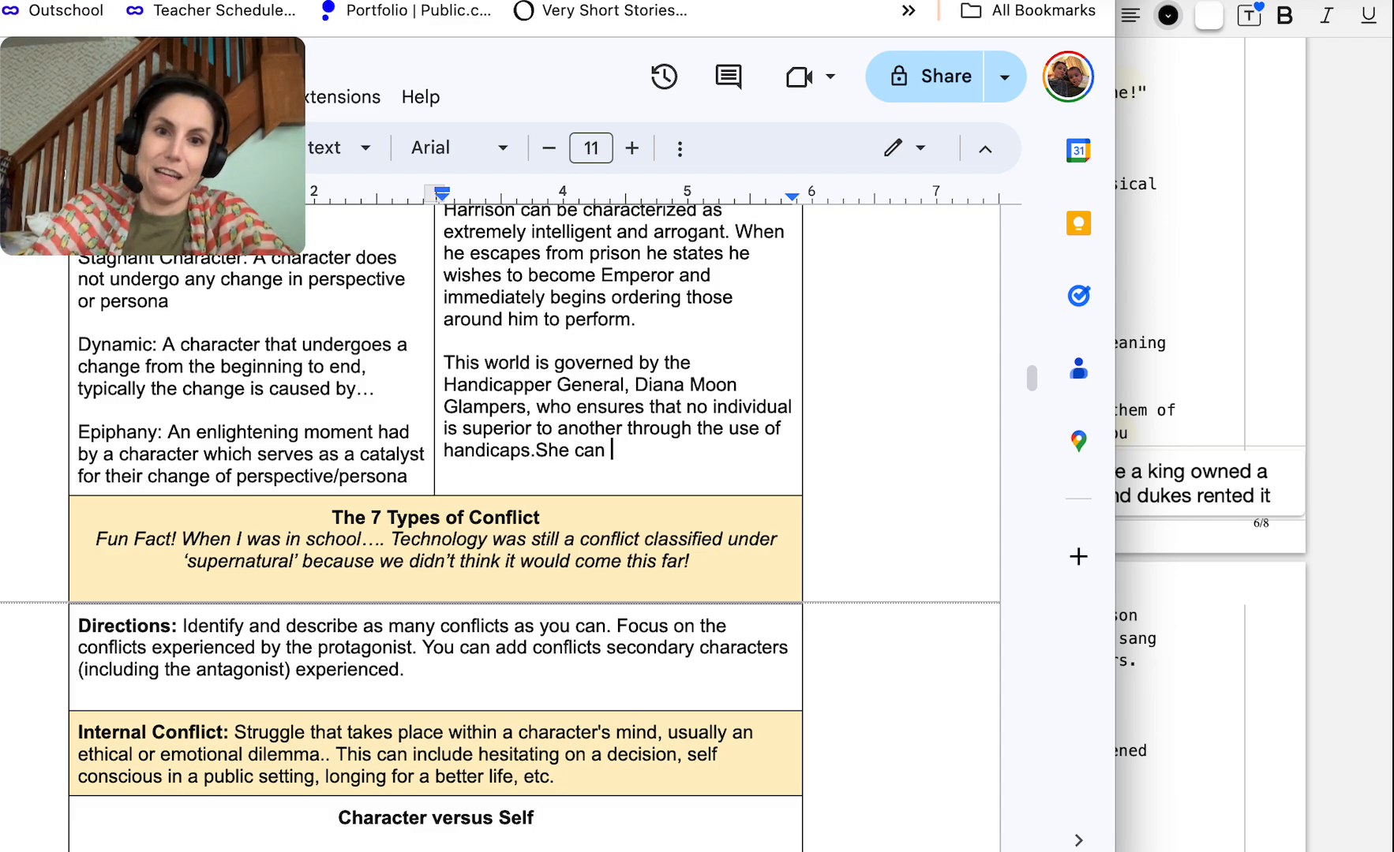
type("be characterized as")
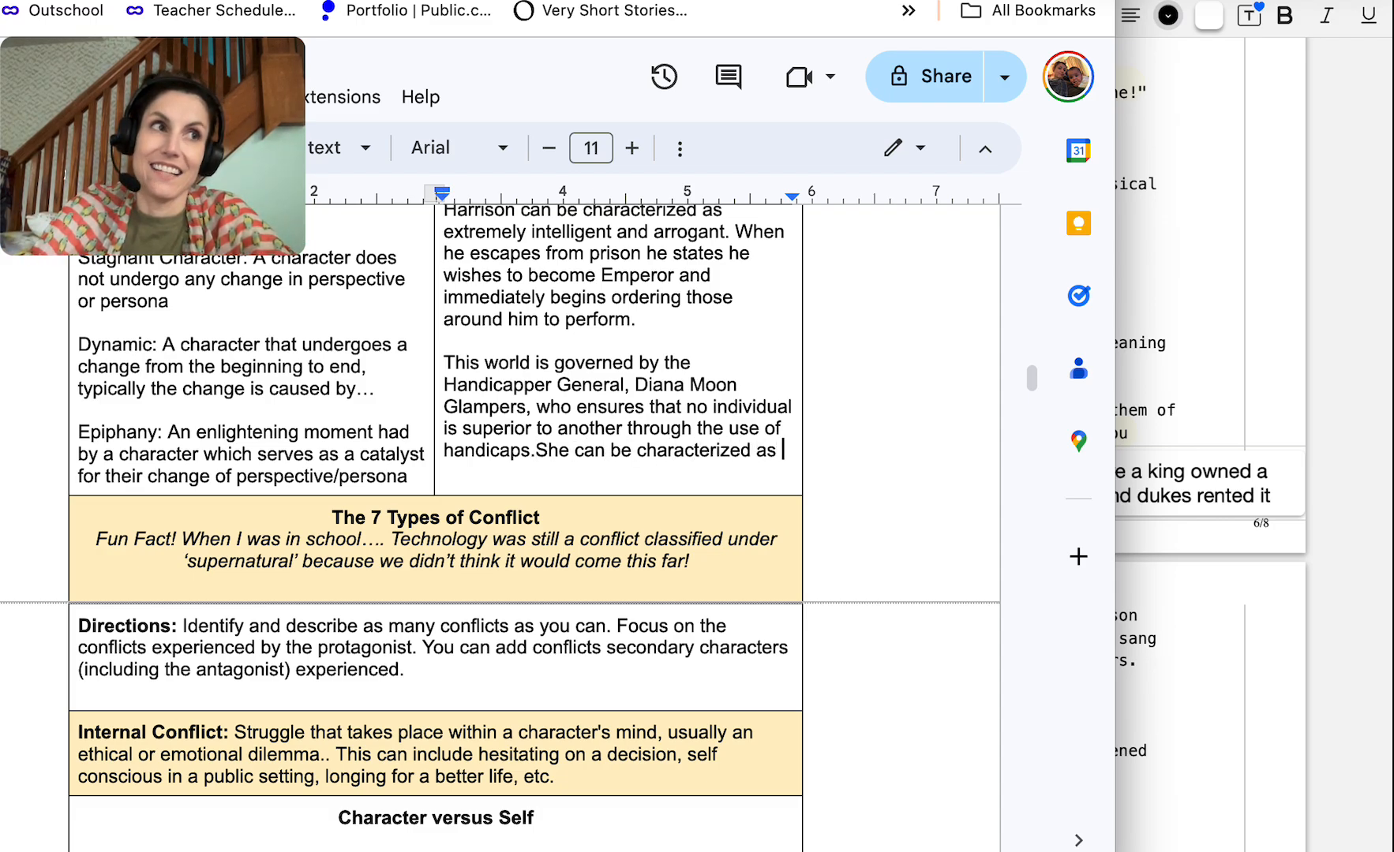
type("decisive")
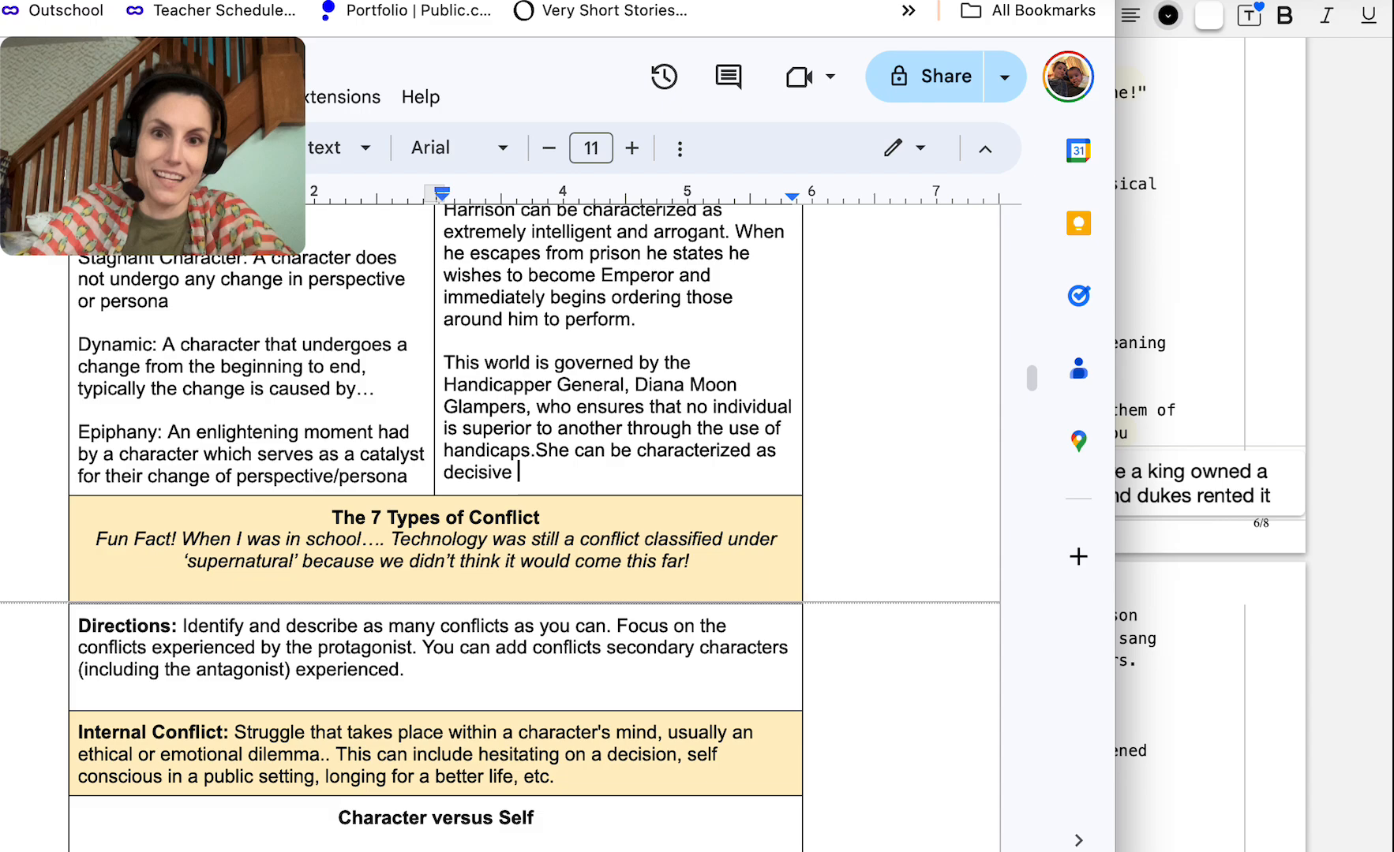
type("and authoritative.")
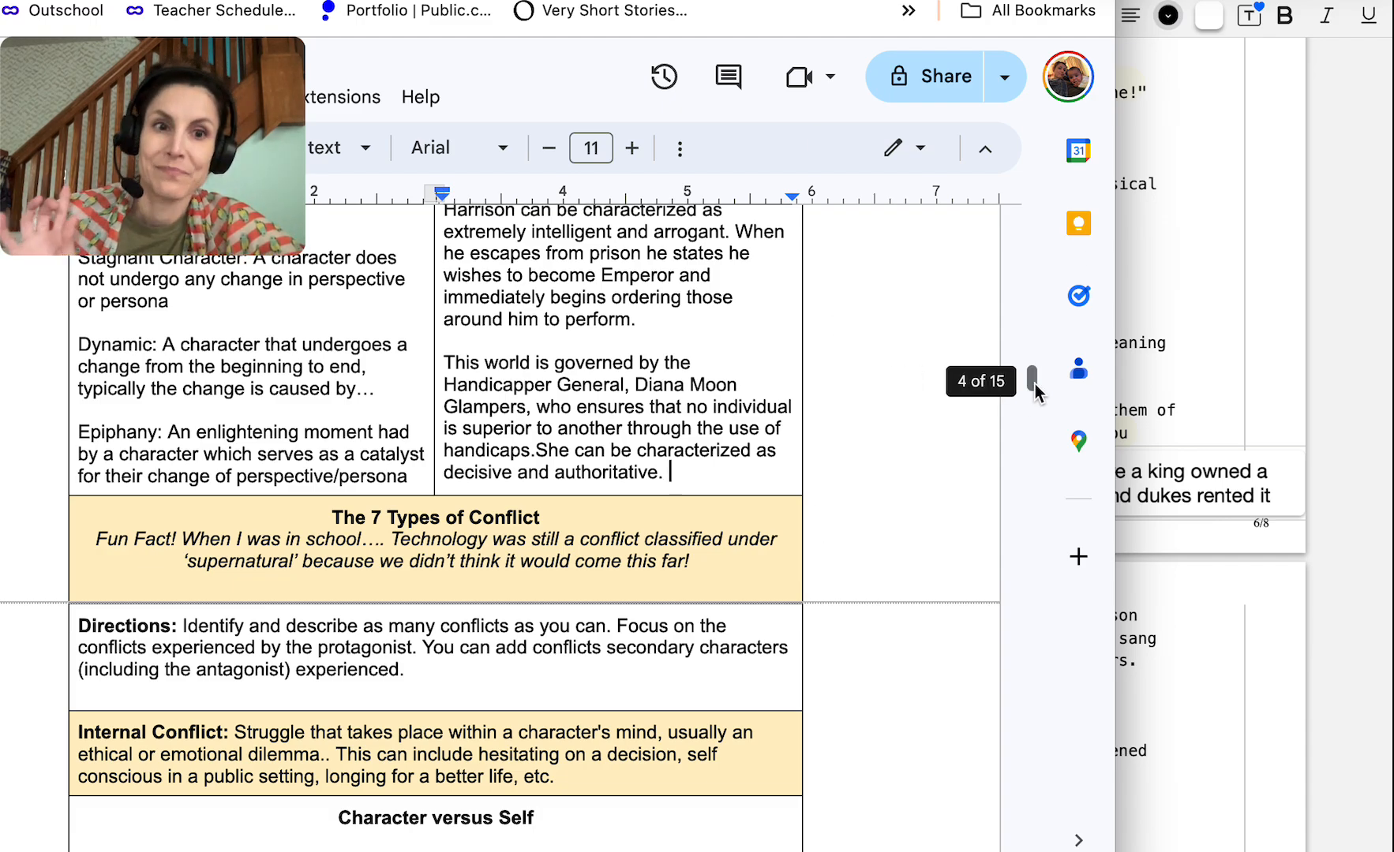
scroll("down", 3)
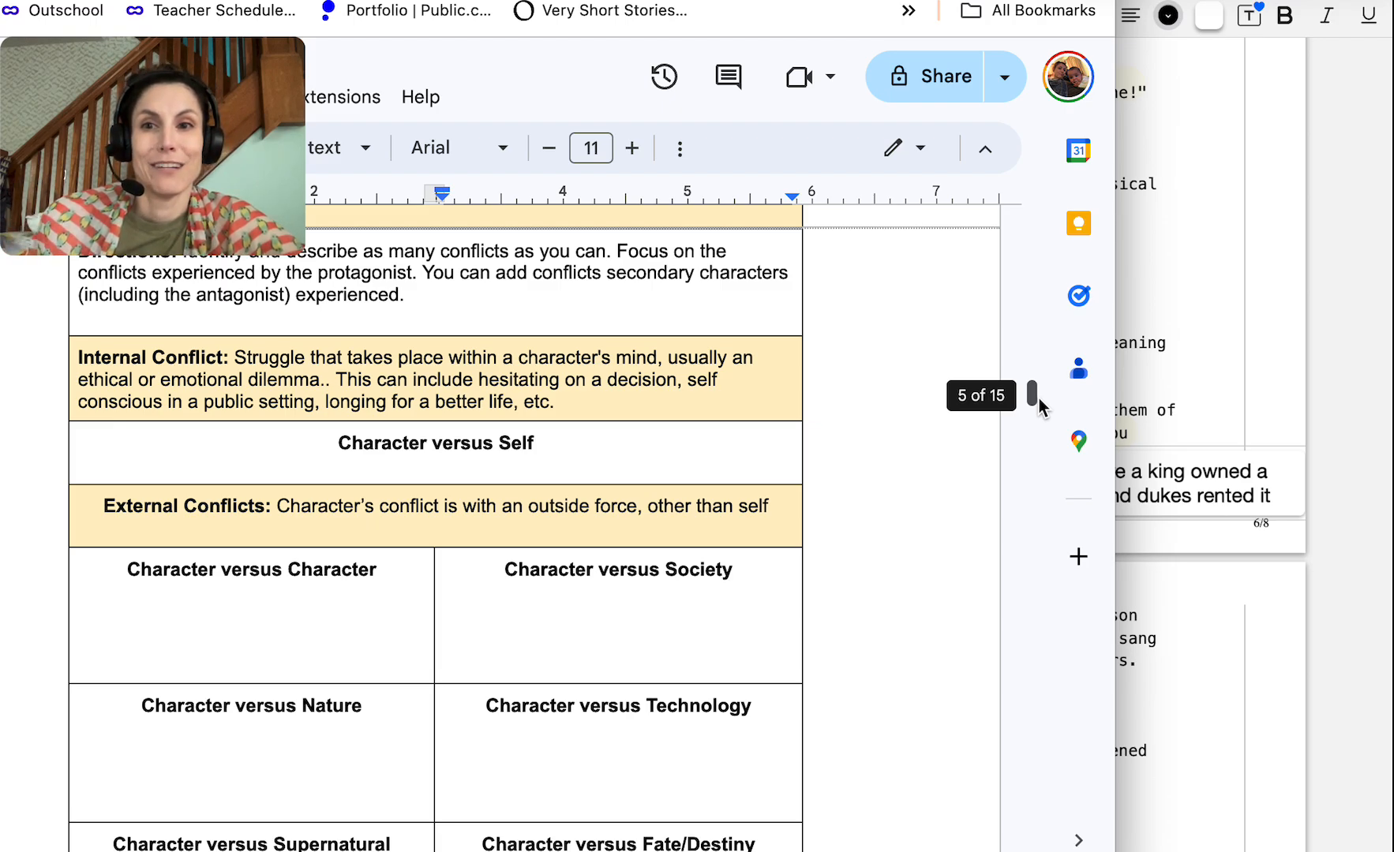
Write that George faces a conflict when Hazel says it's alright to remove his handicaps
scroll("down", 3)
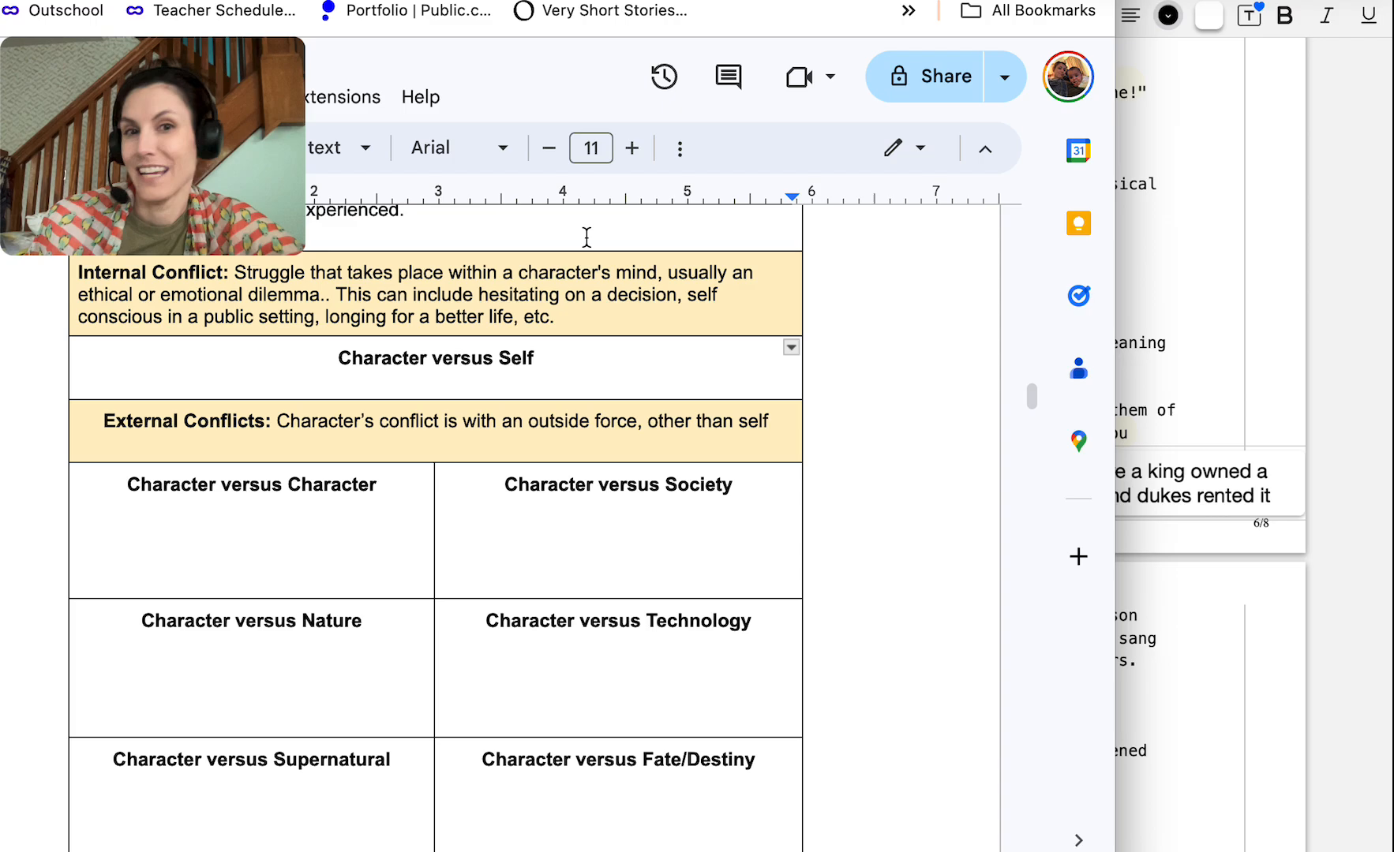
left_click(679, 148)
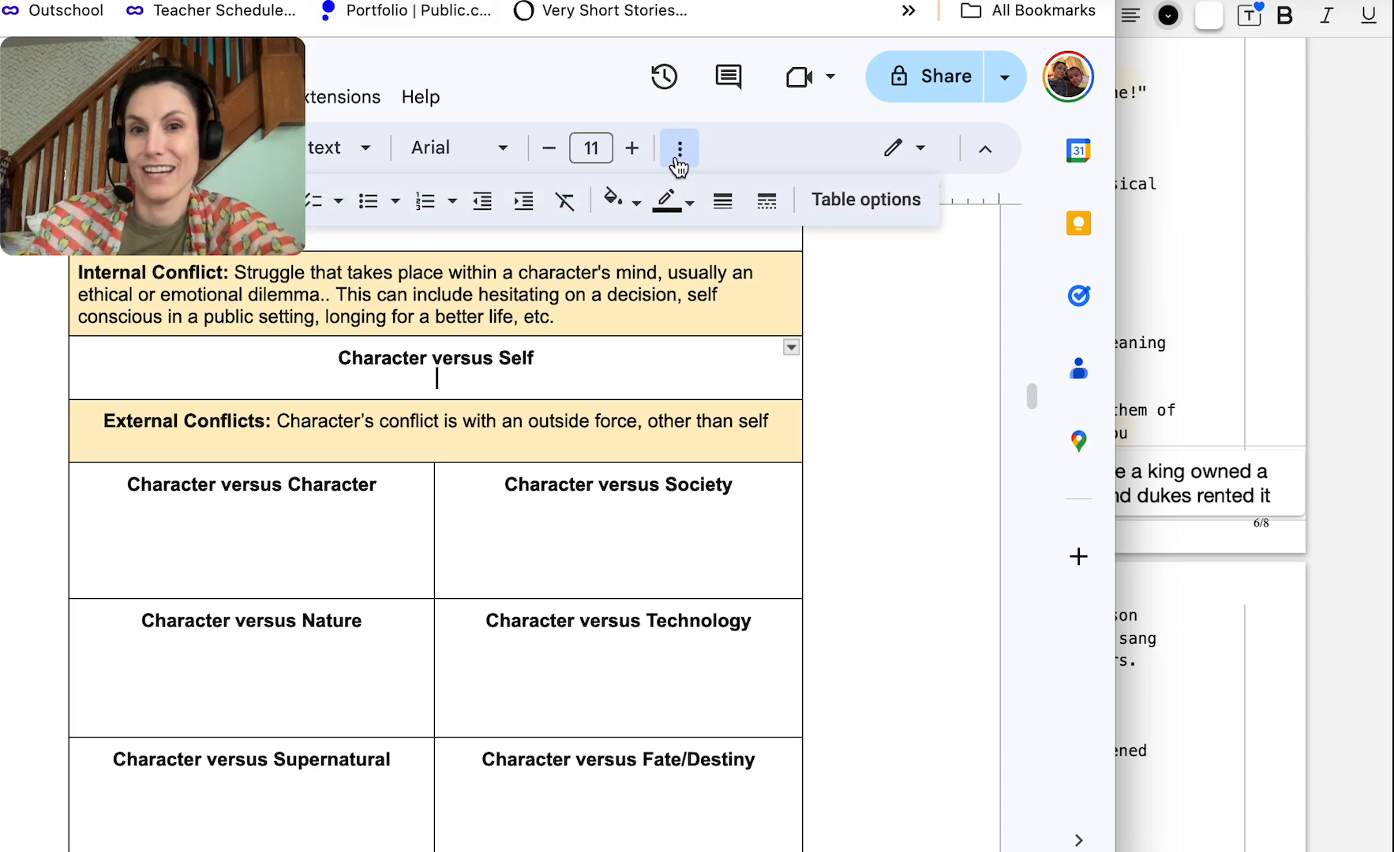
mouse_move(187, 146)
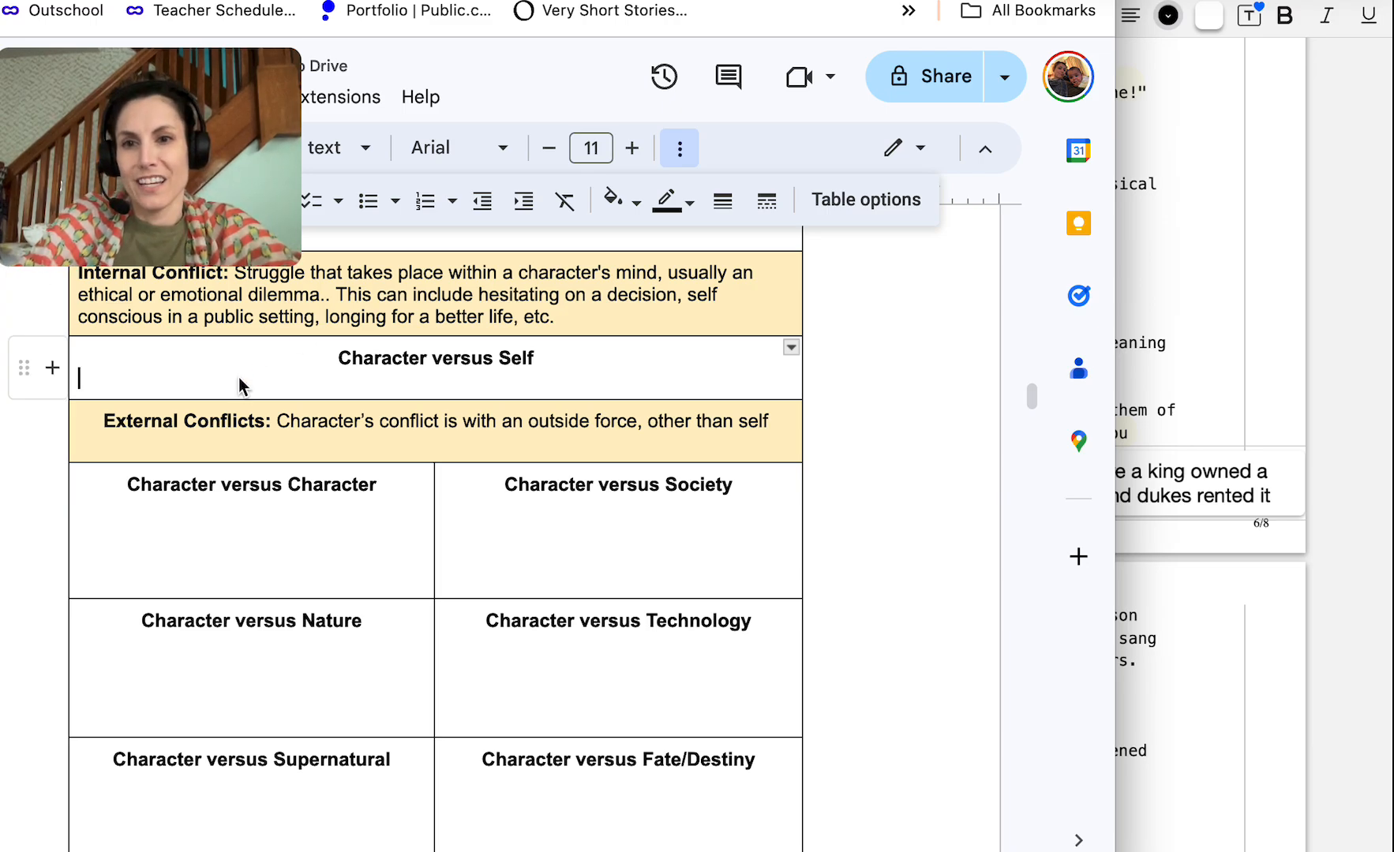
type("George")
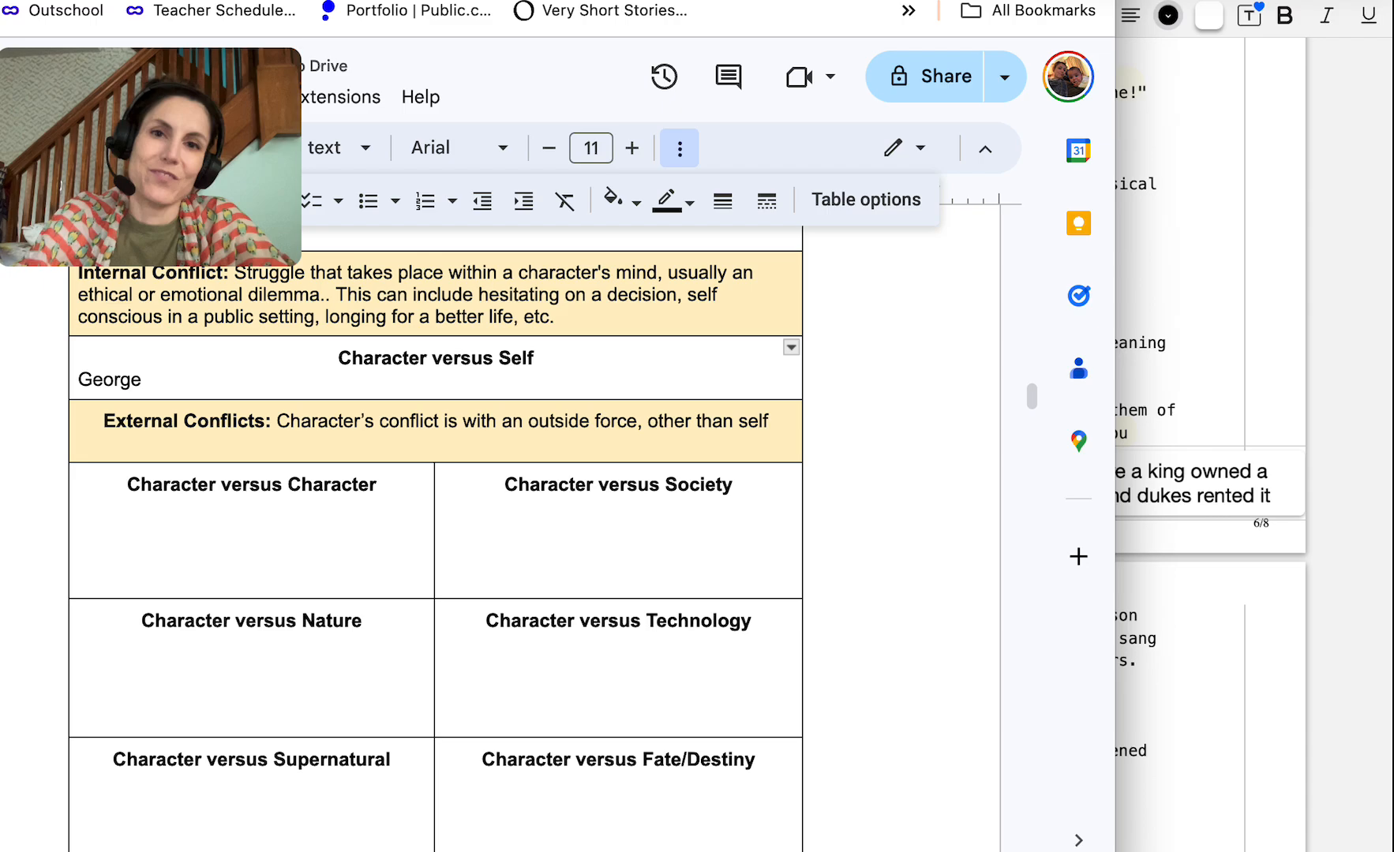
type("faces a character versus self")
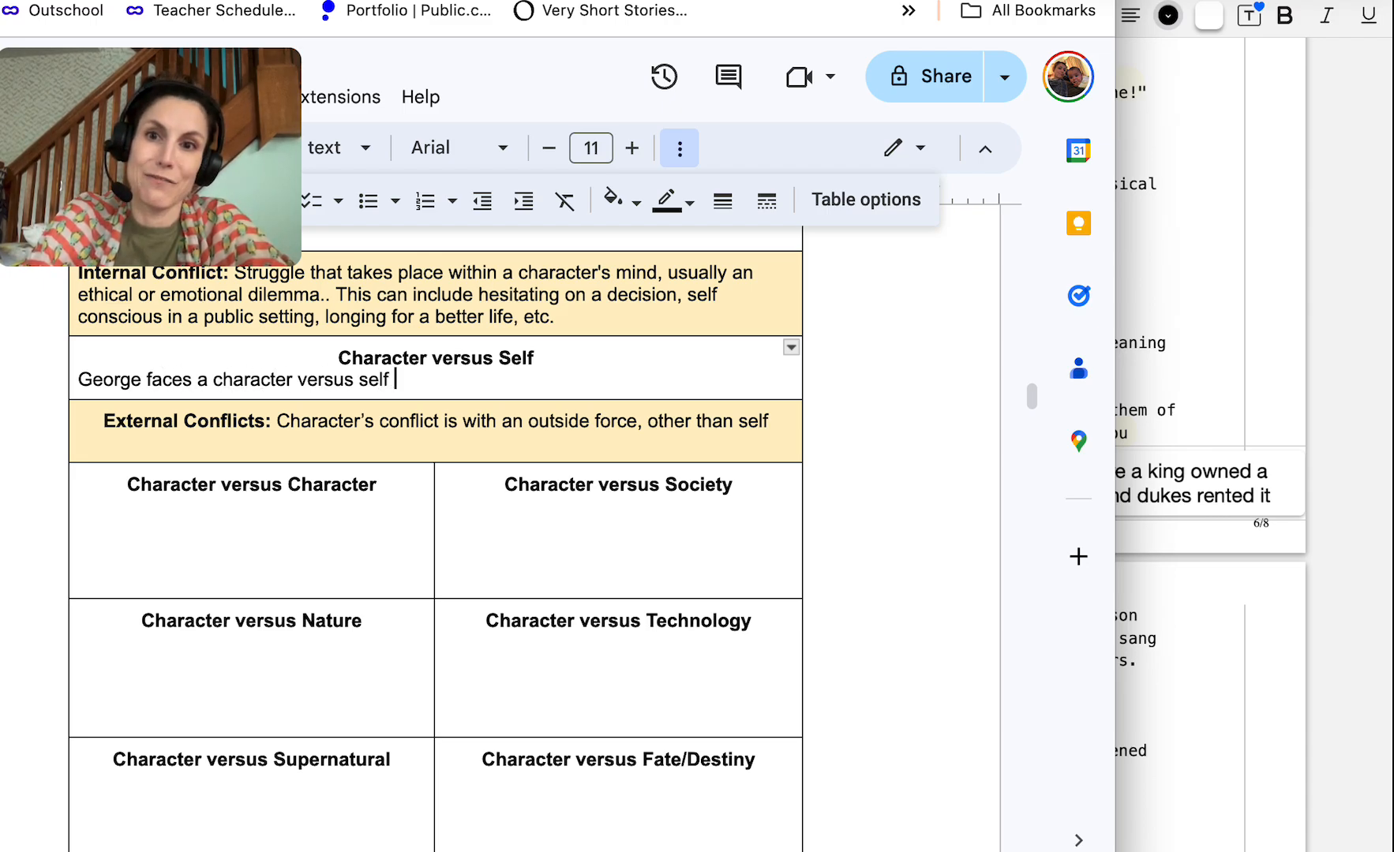
type("conflict when his wife, Hazel a")
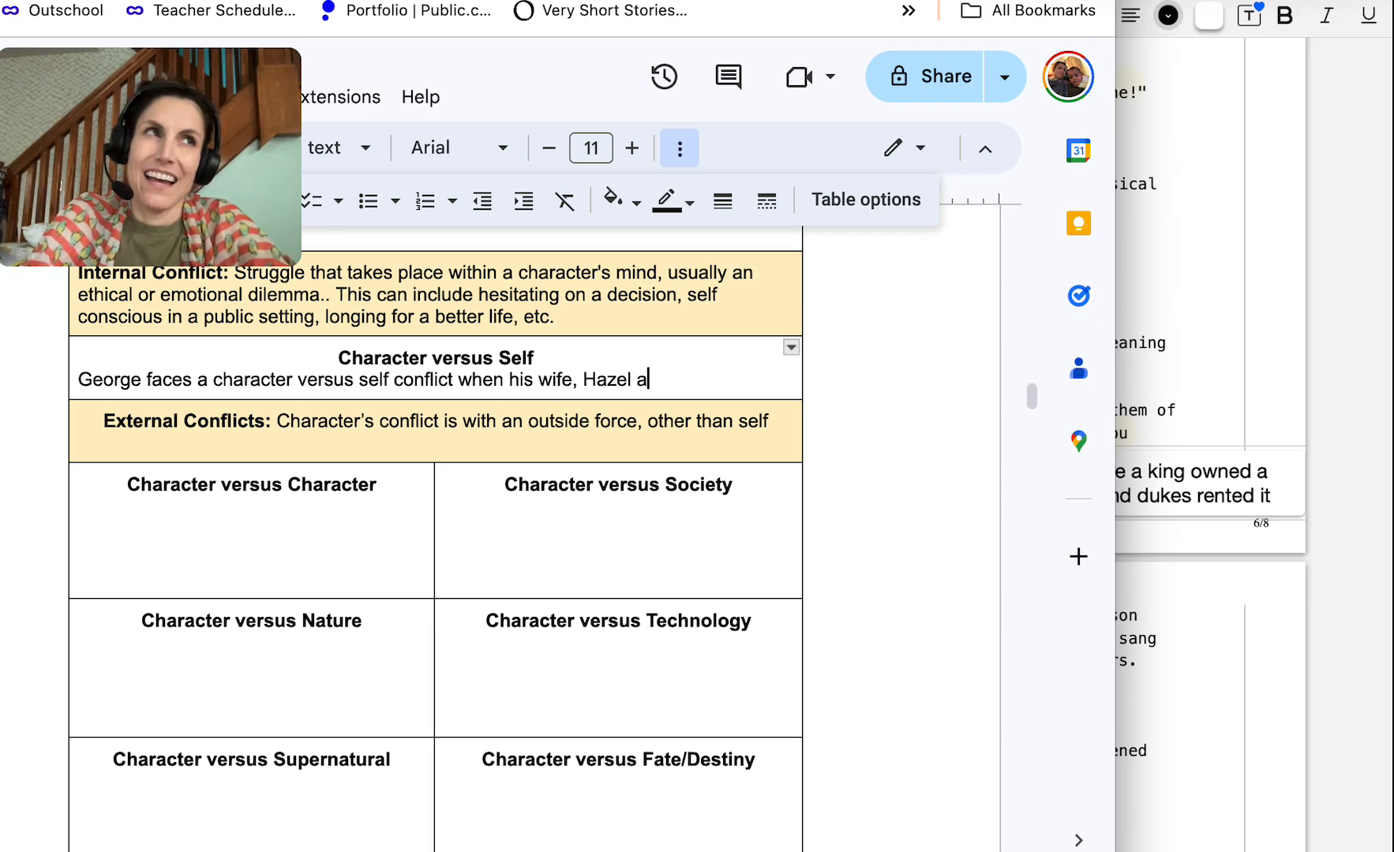
type("tells him it is")
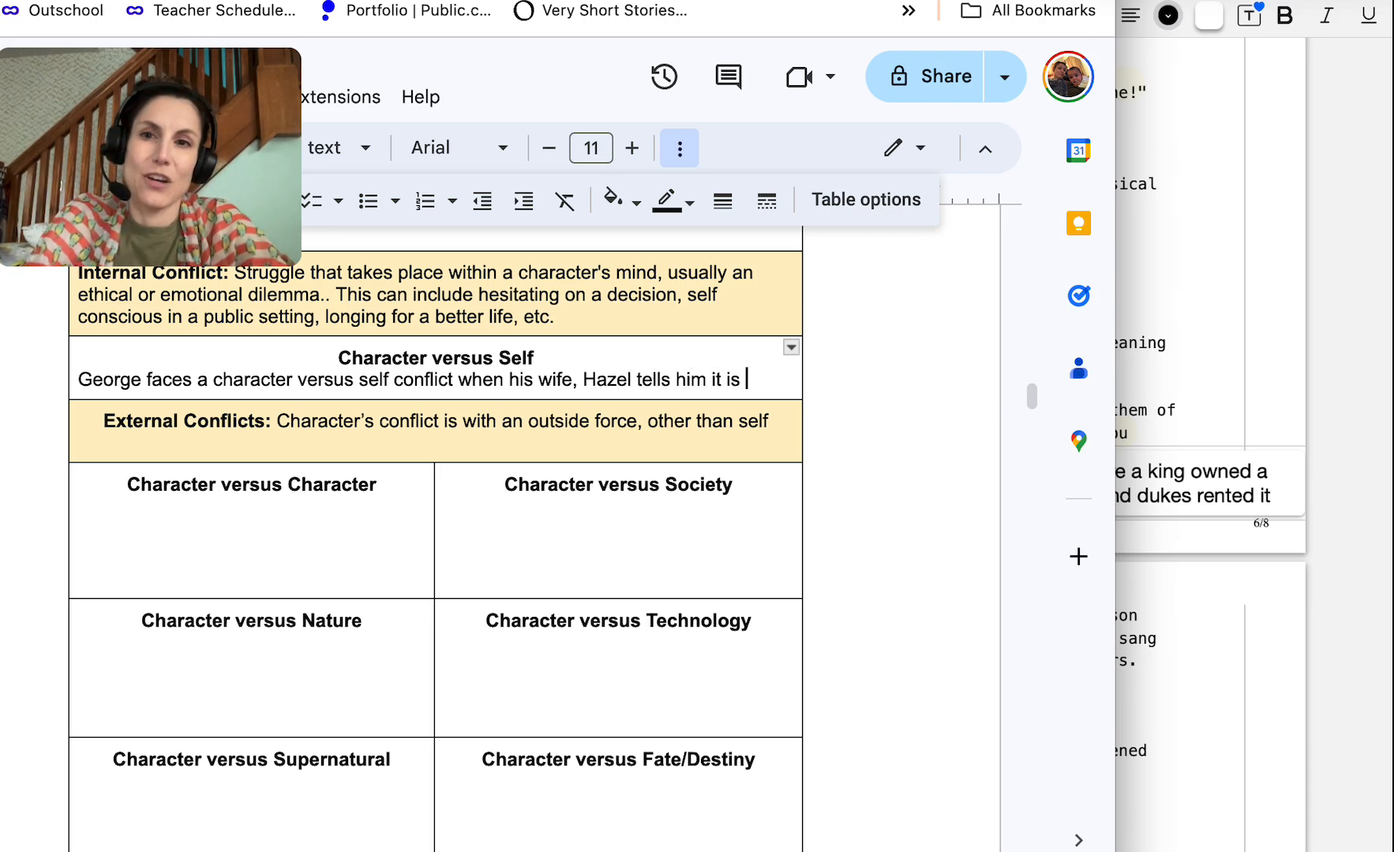
type("alright to remove his")
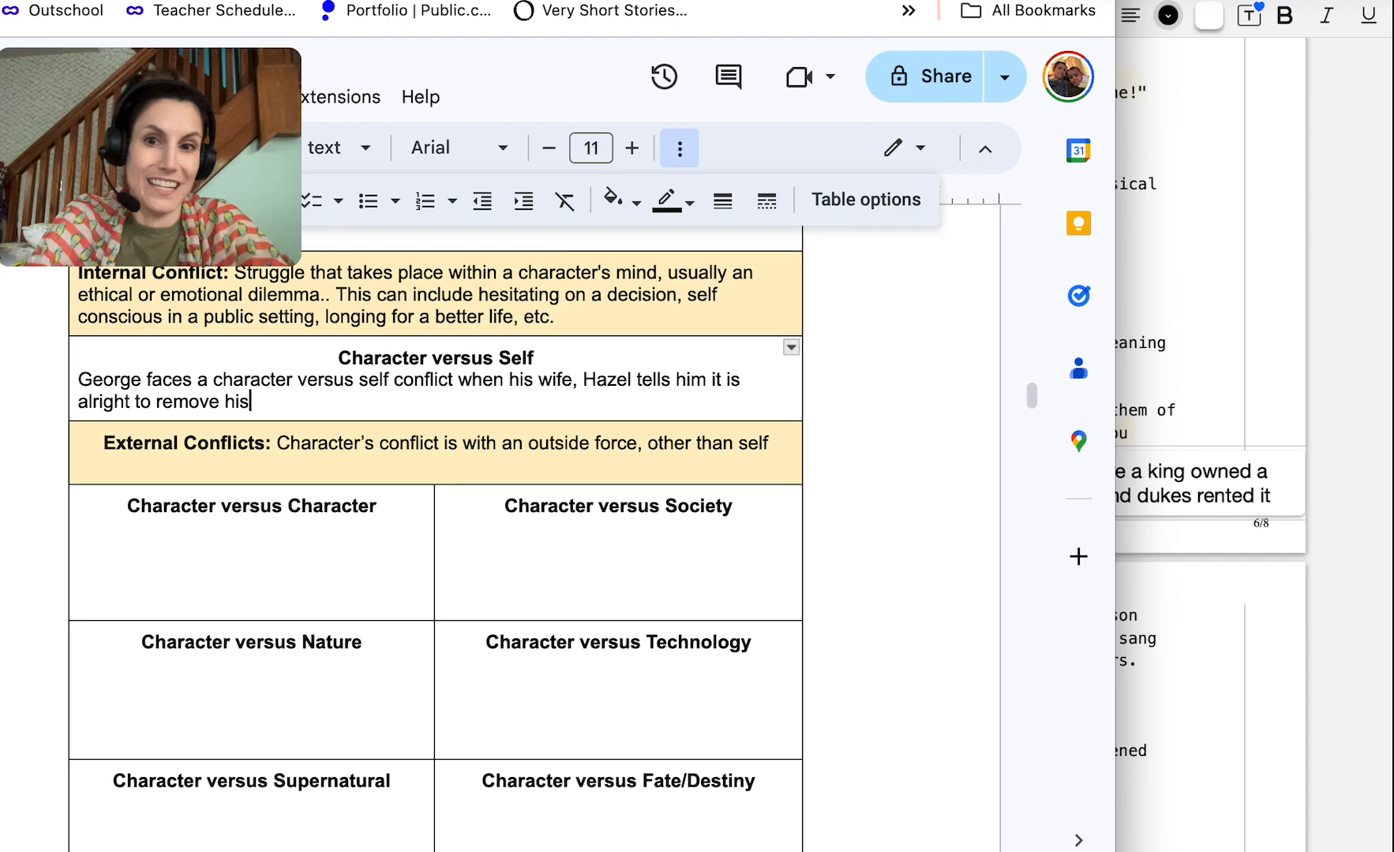
type("handicaps. The reader can see that George is d")
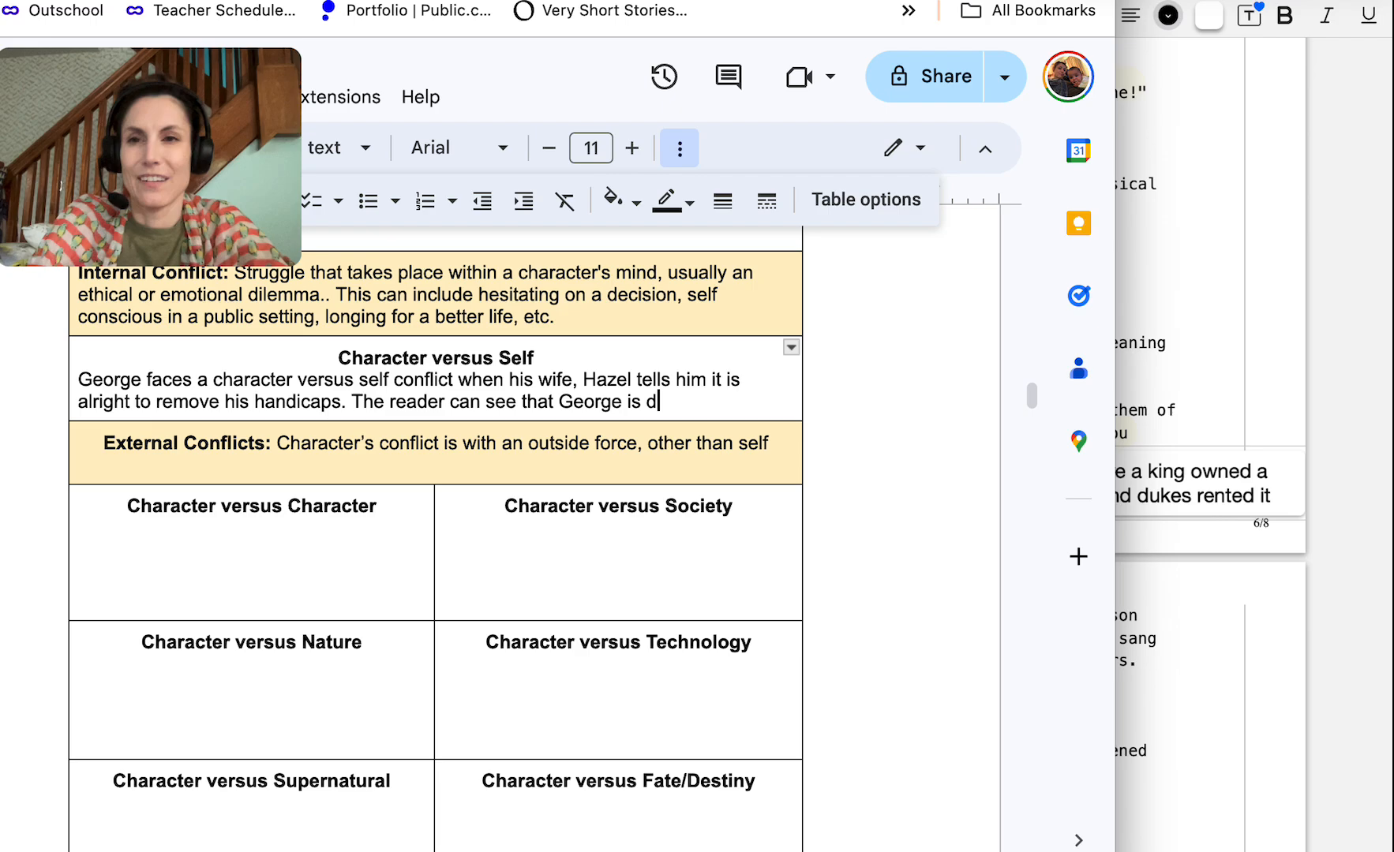
Add that he's dedicated to his country's laws, keeping handicaps on even in his own home
type("edicated to his")
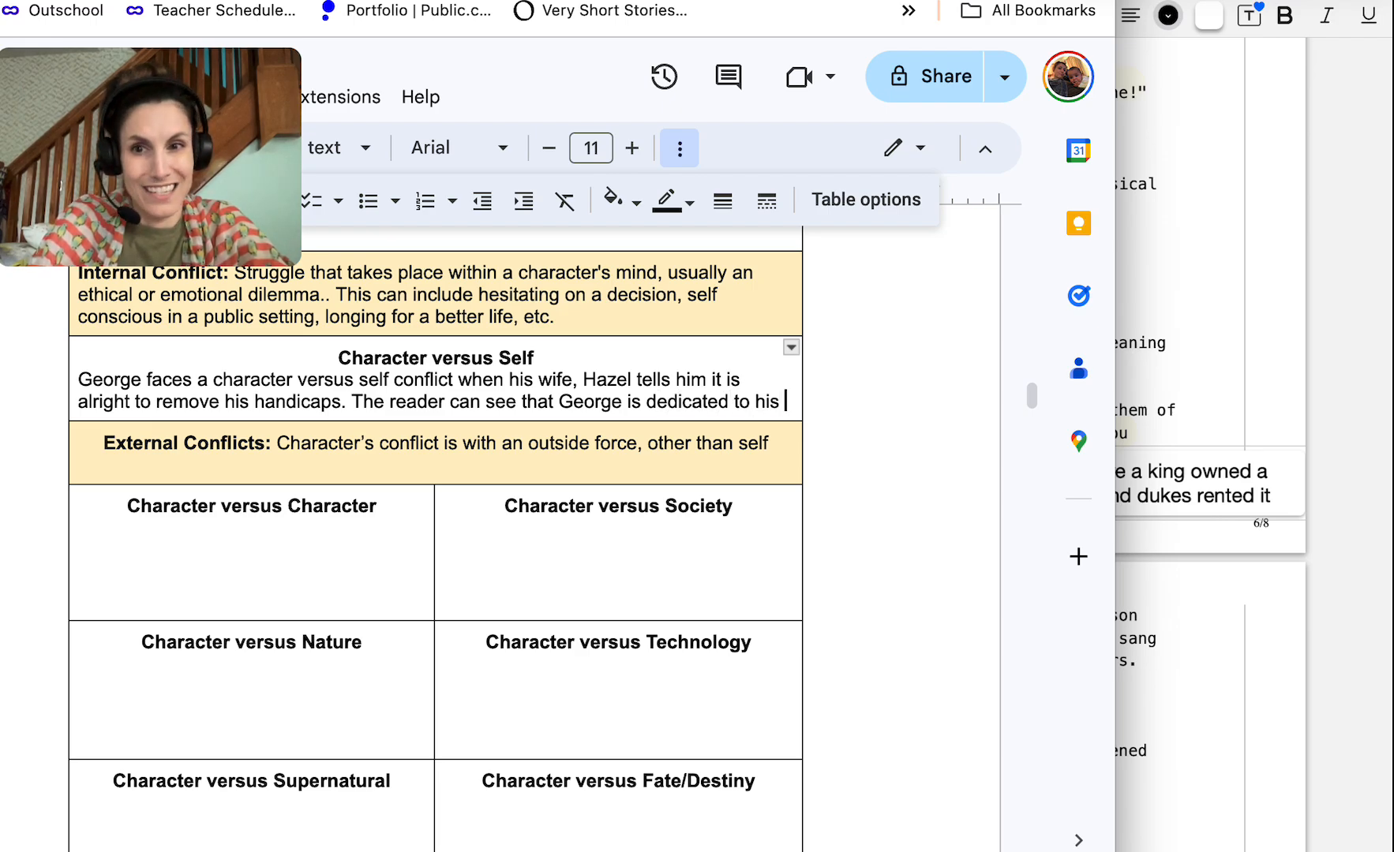
type("country's laws")
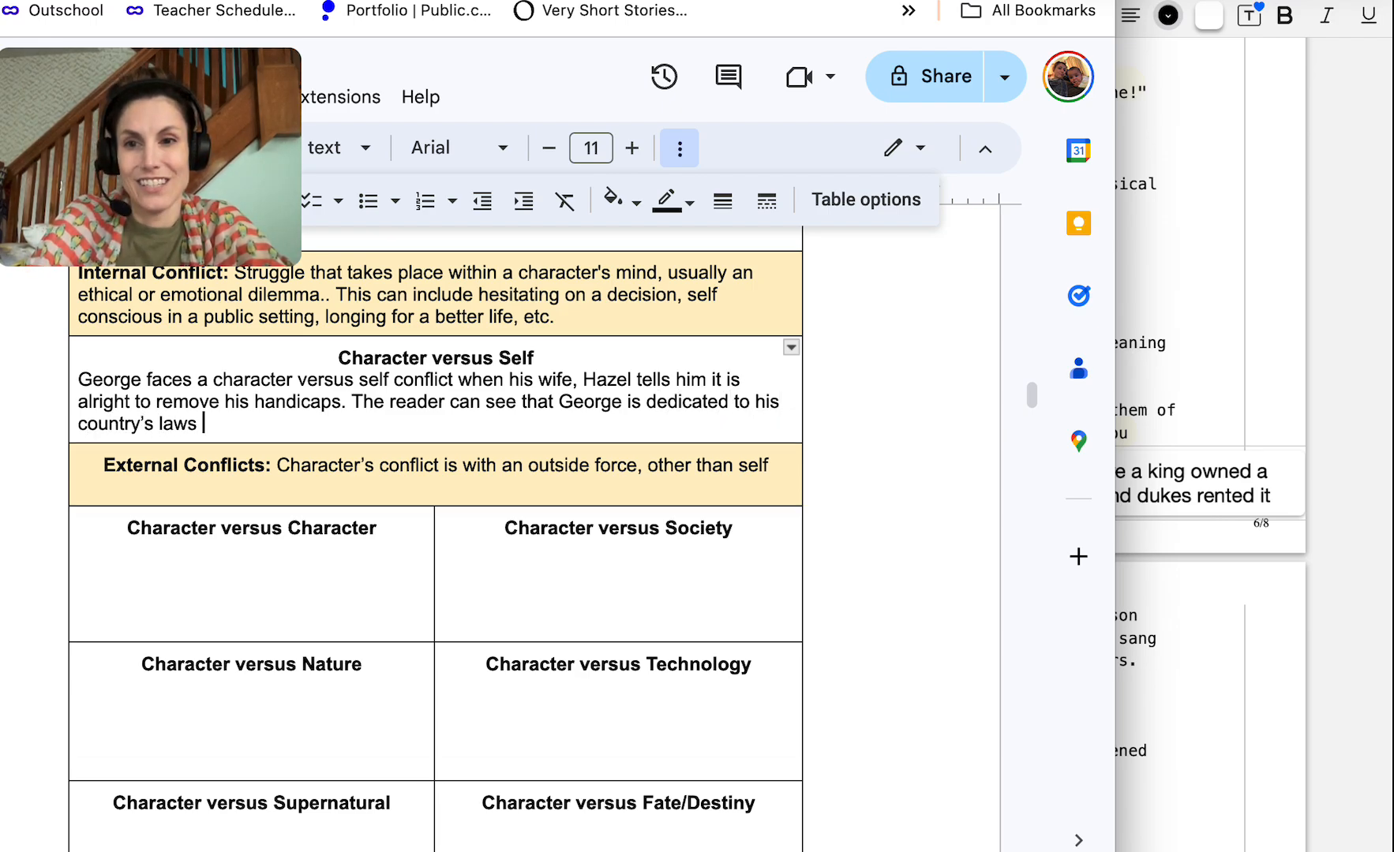
type("because he")
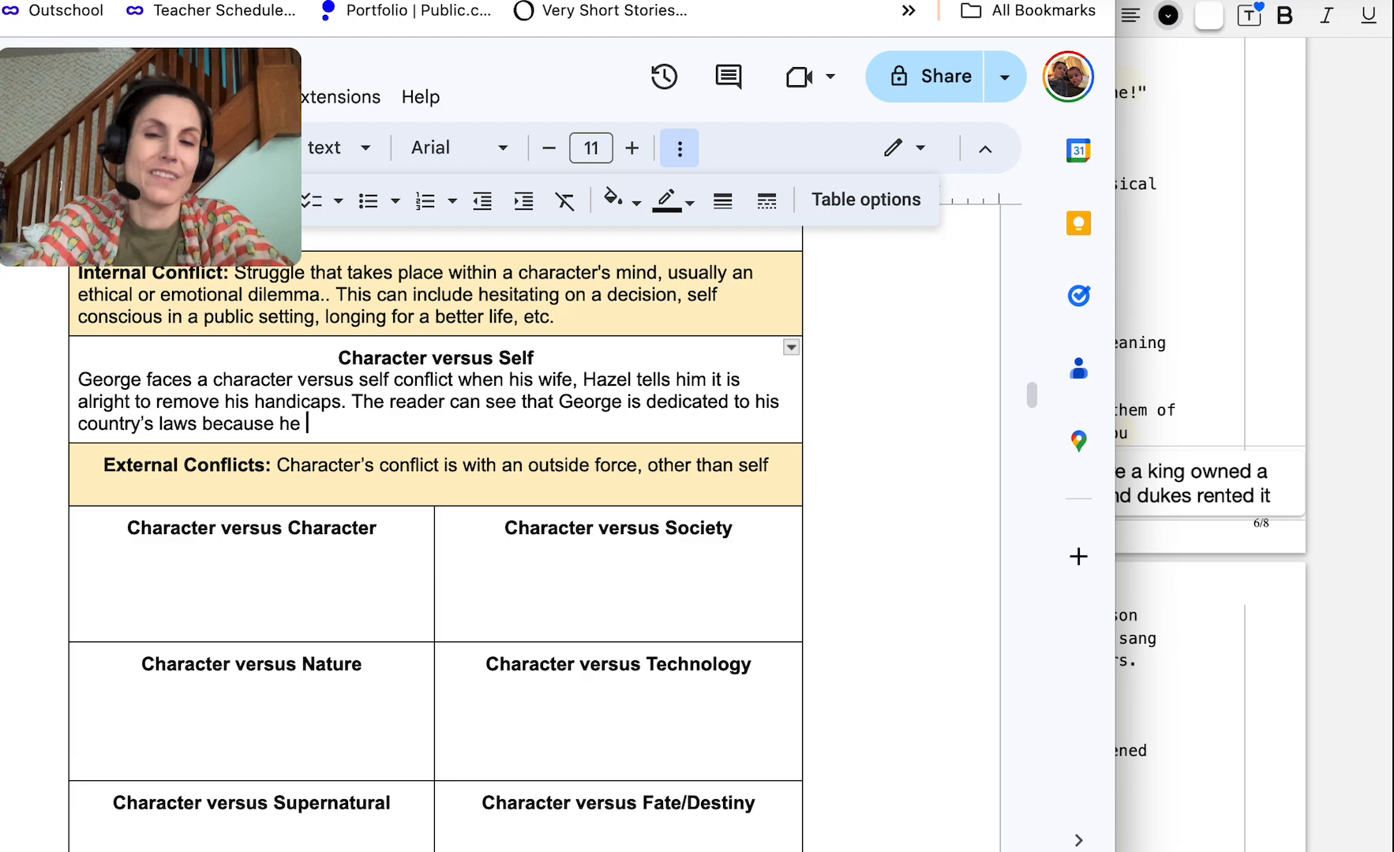
type("will not take o")
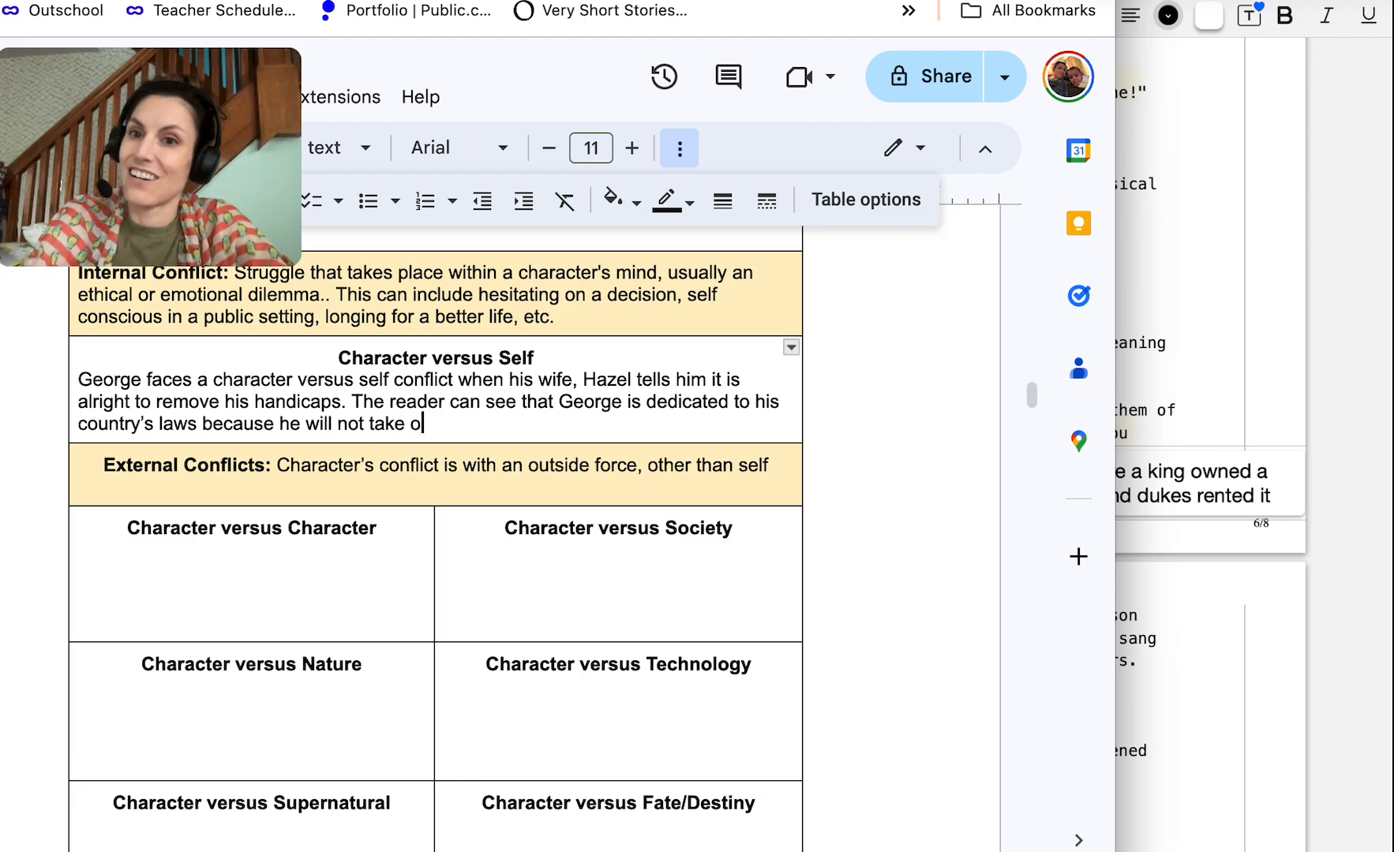
type("ff his handi")
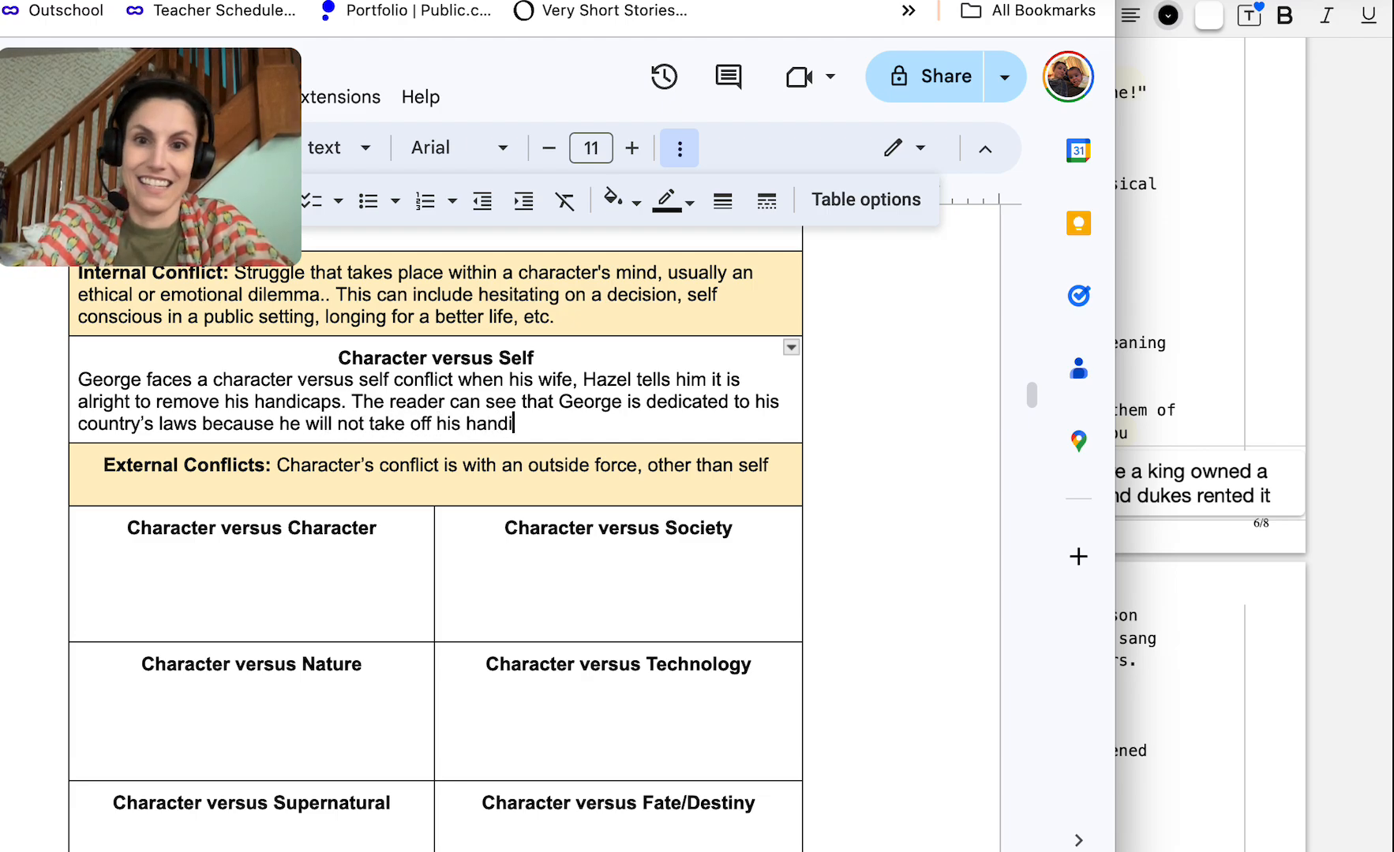
type("caps even when he is i the")
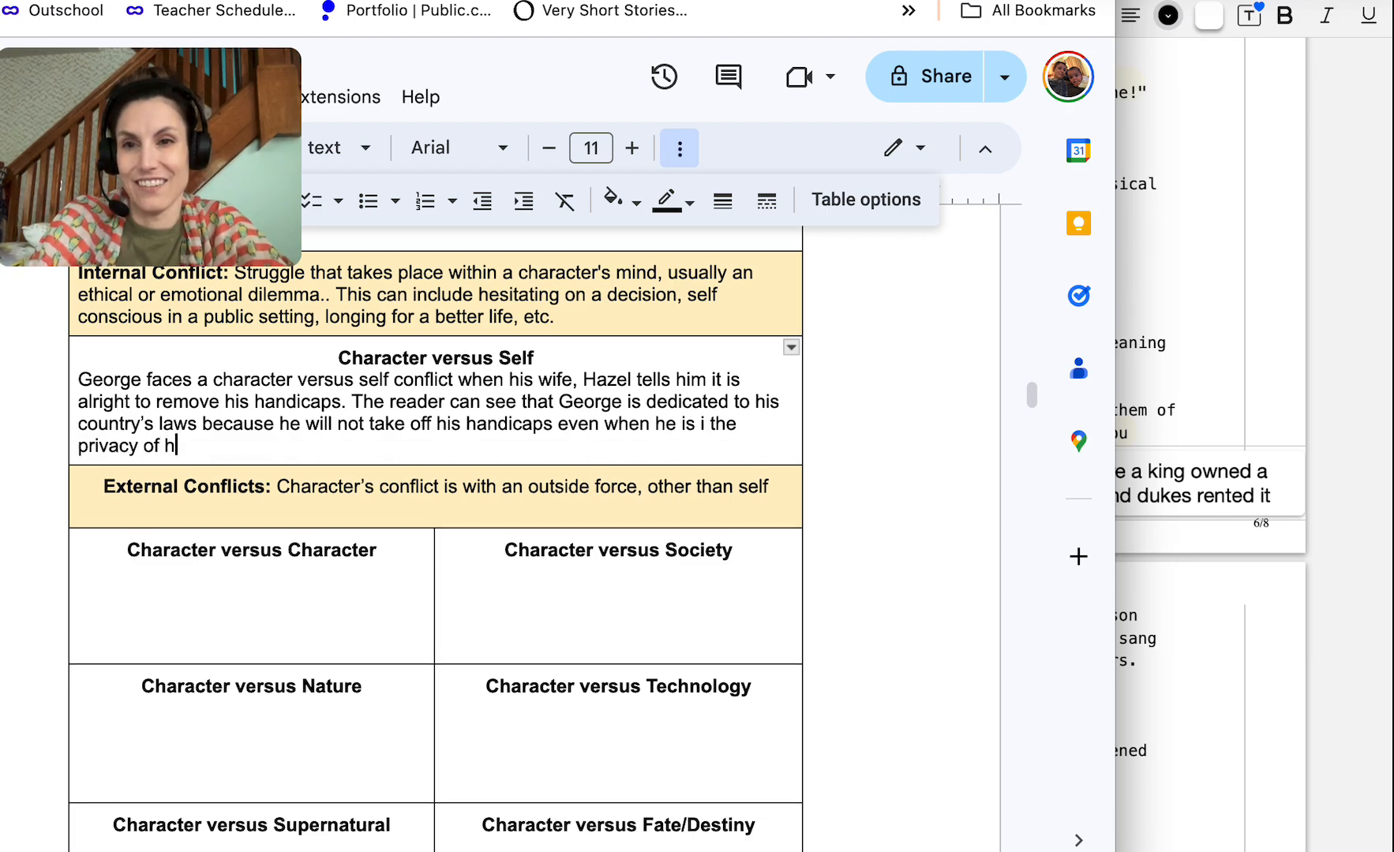
type("is own home.")
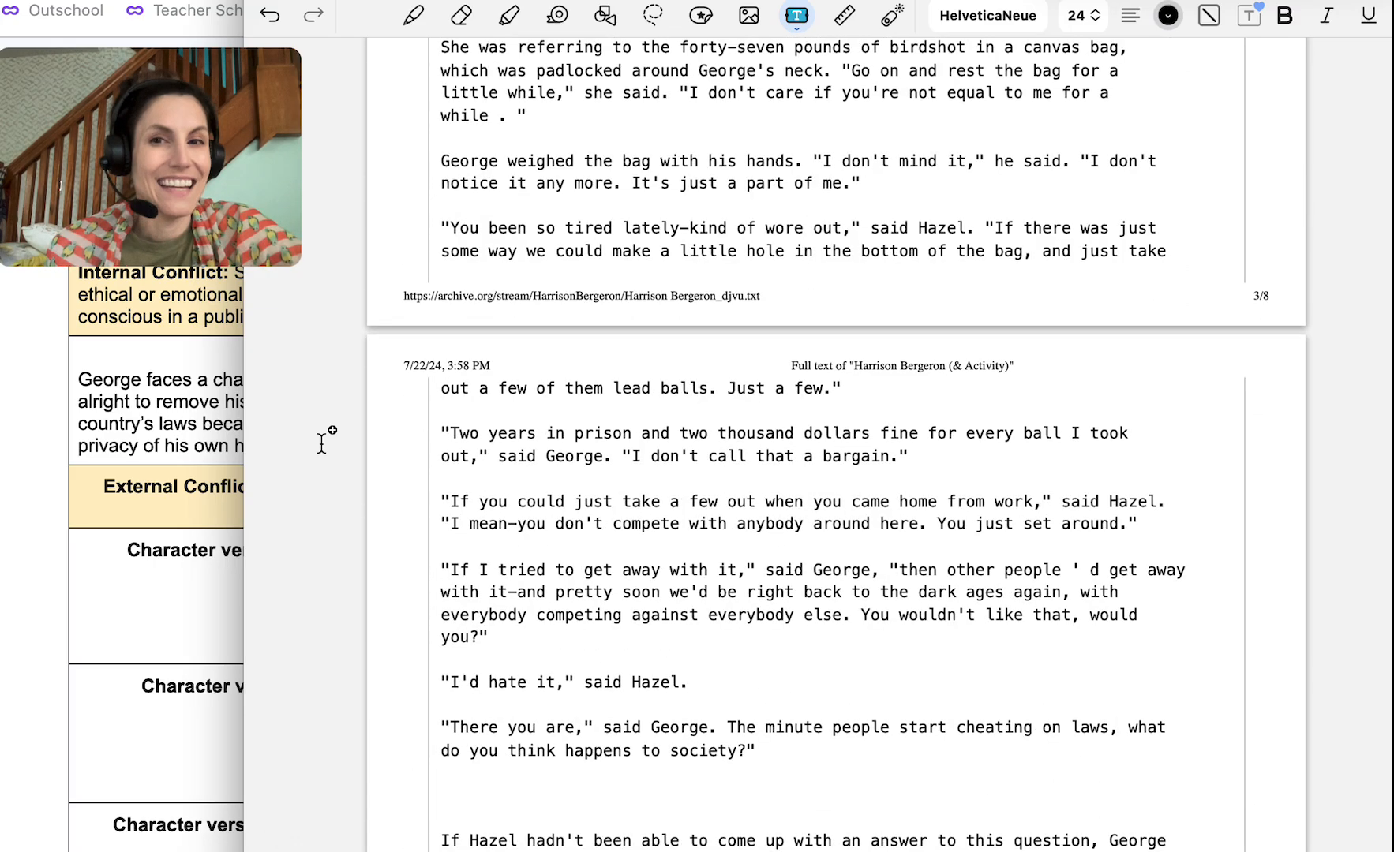
Highlight the passage where George toys with the notion that dancers shouldn't be handicapped
scroll("down", 3)
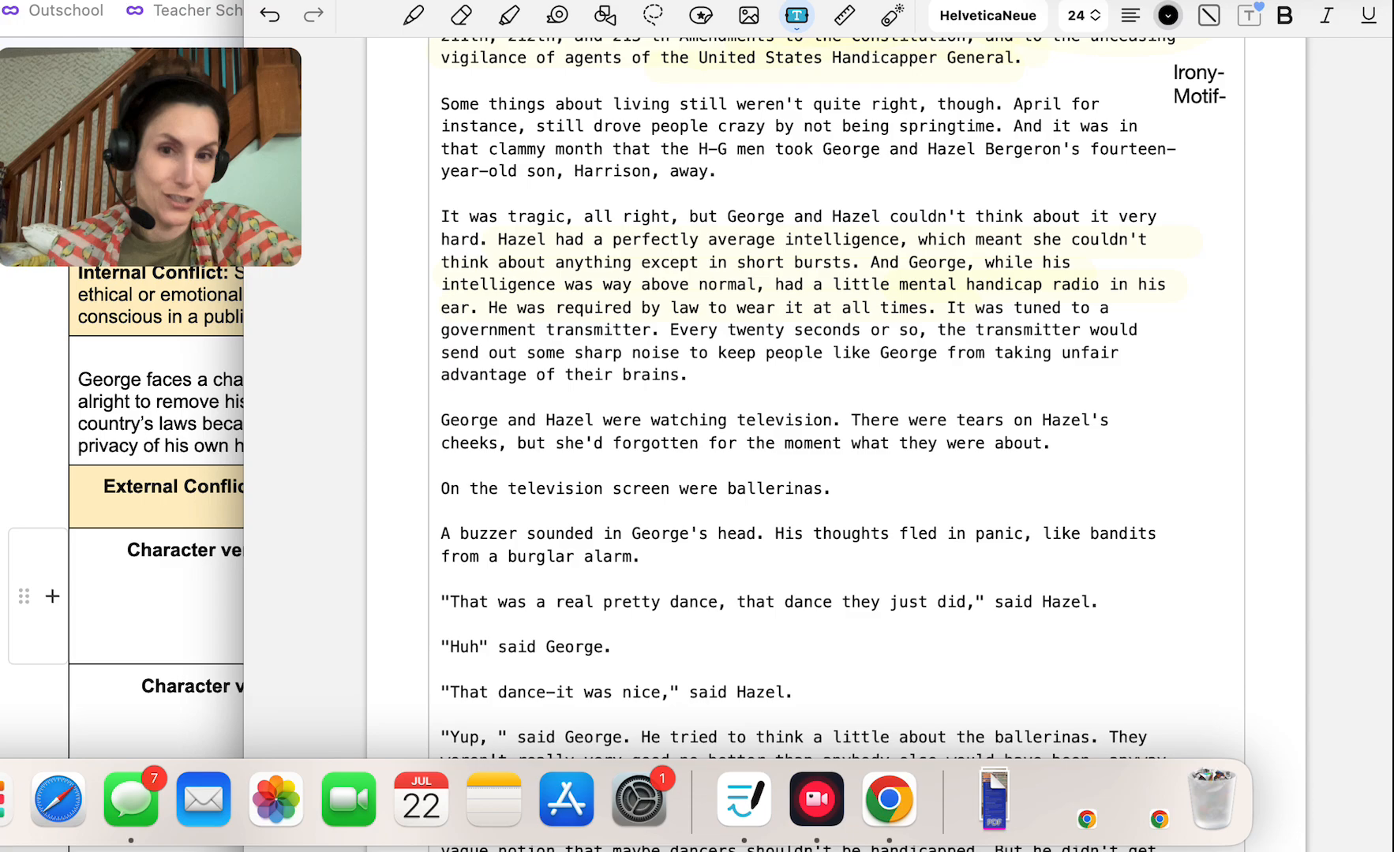
scroll("down", 3)
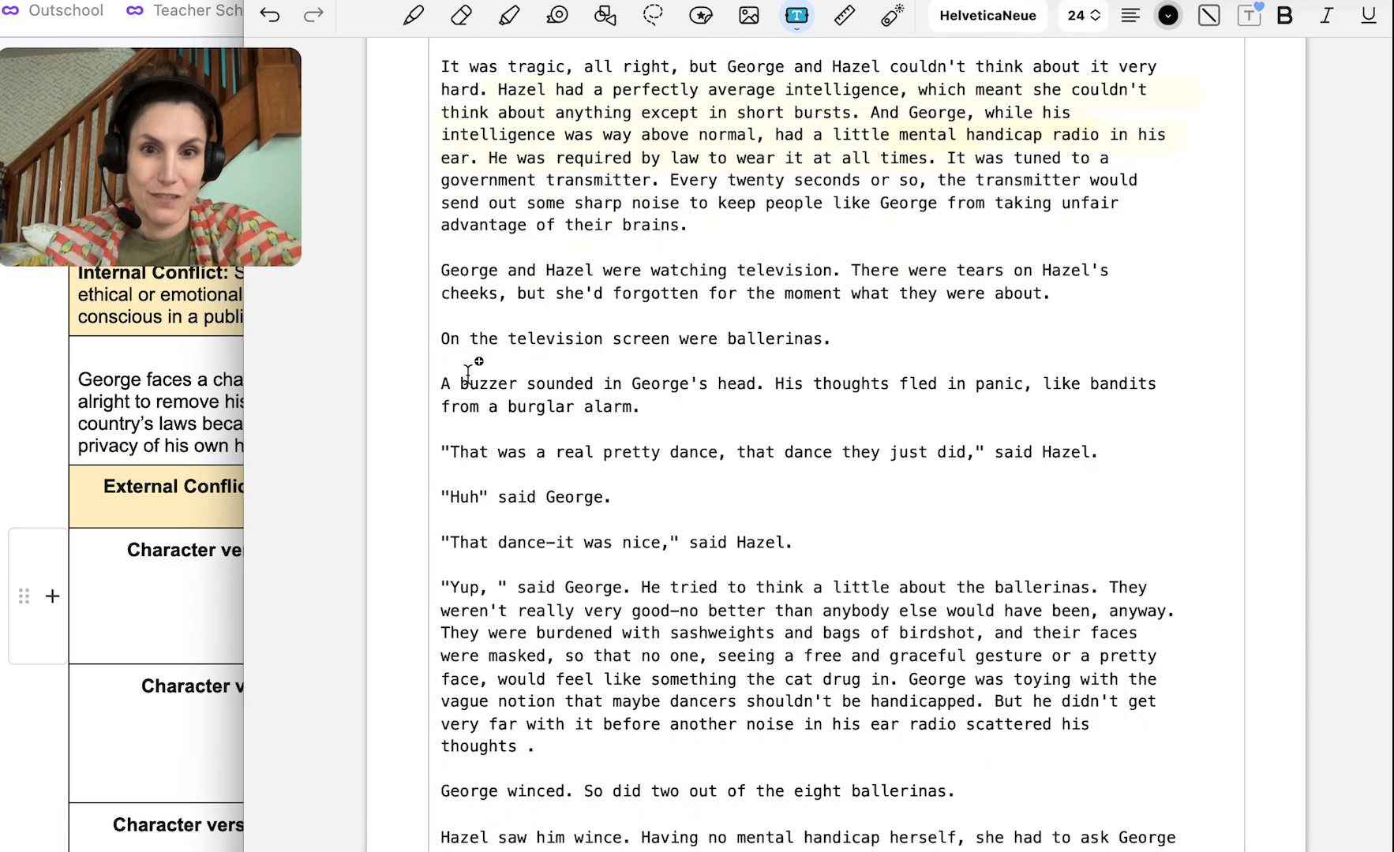
scroll("down", 3)
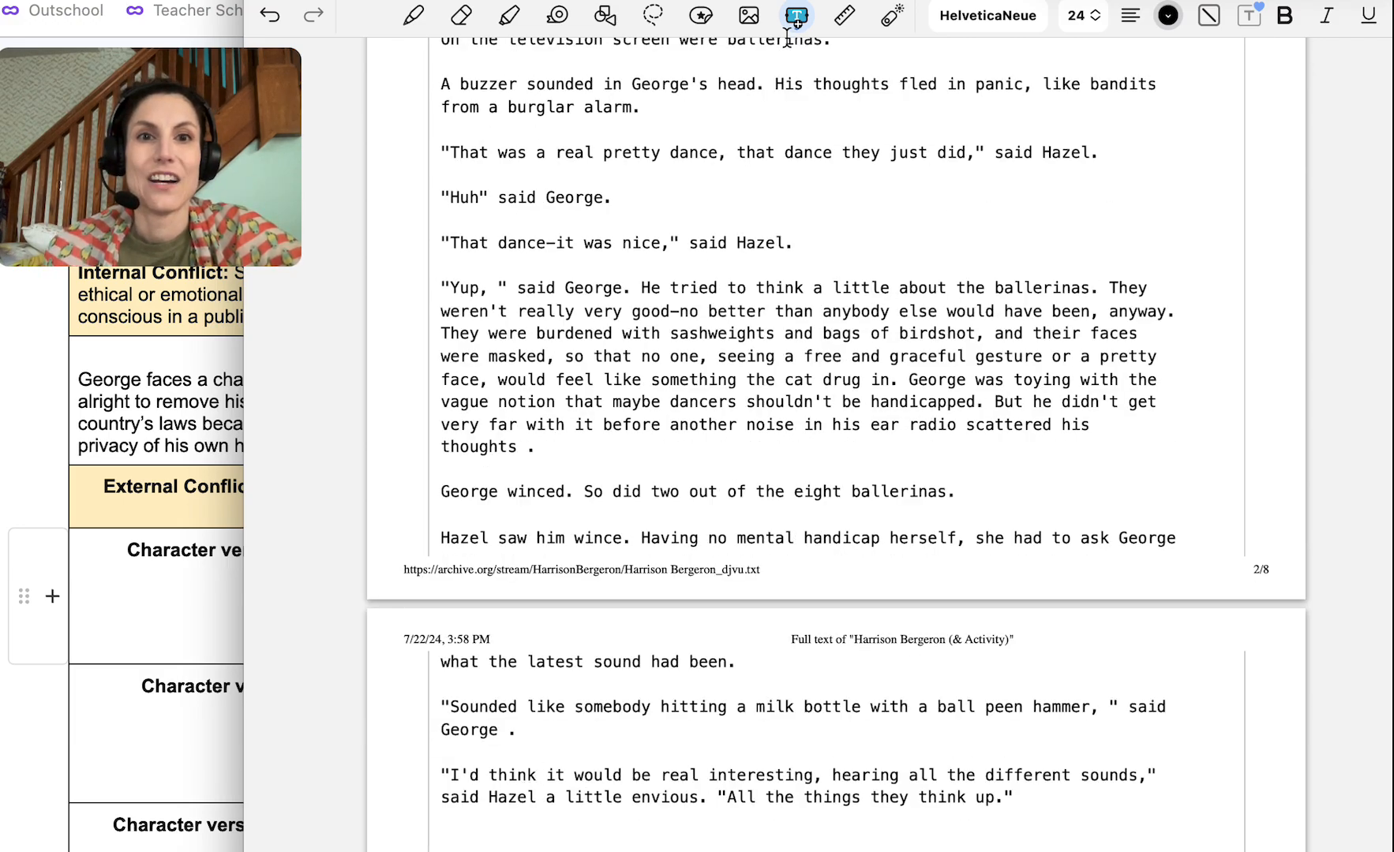
left_click(509, 16)
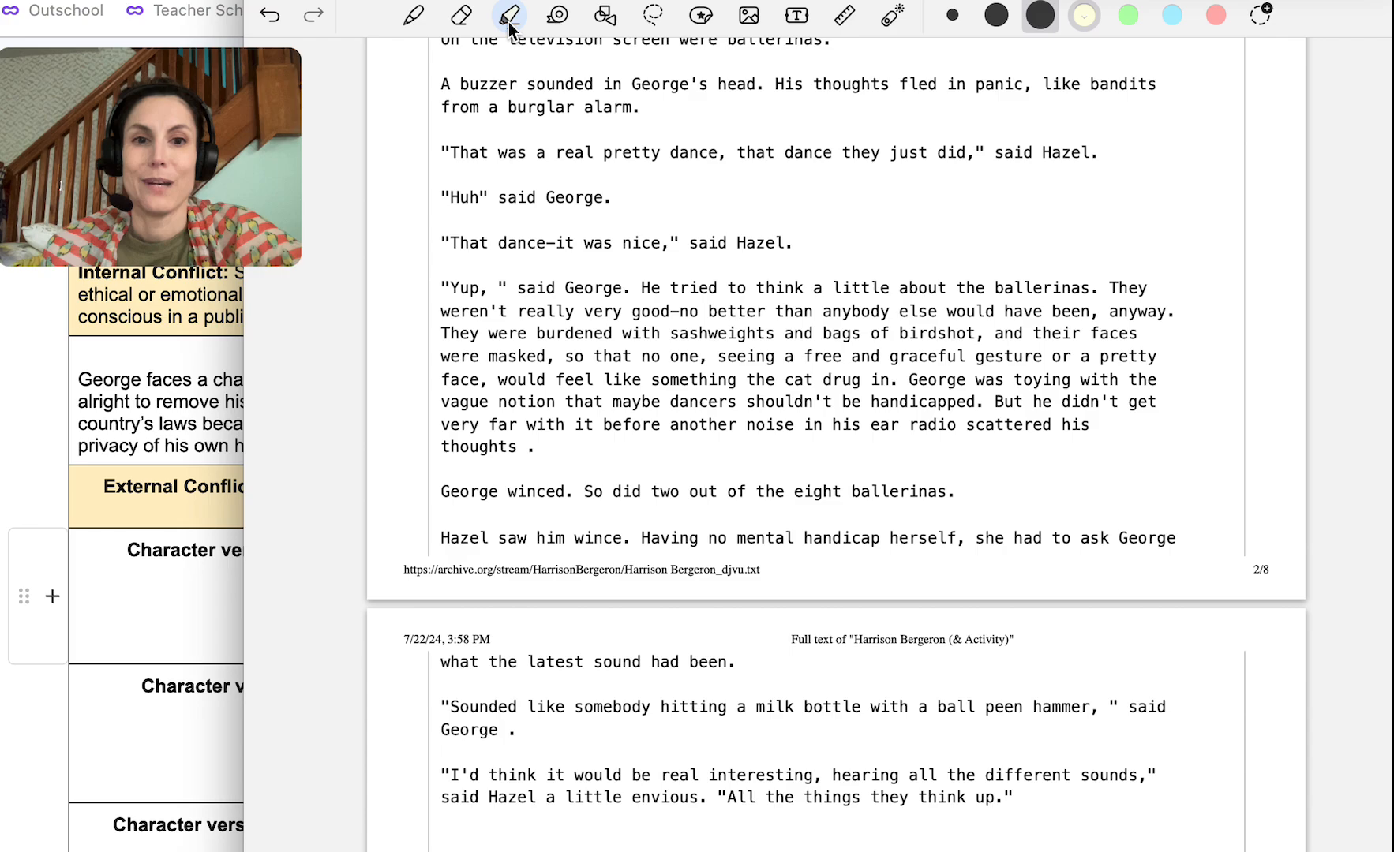
left_click_drag(901, 380, 995, 379)
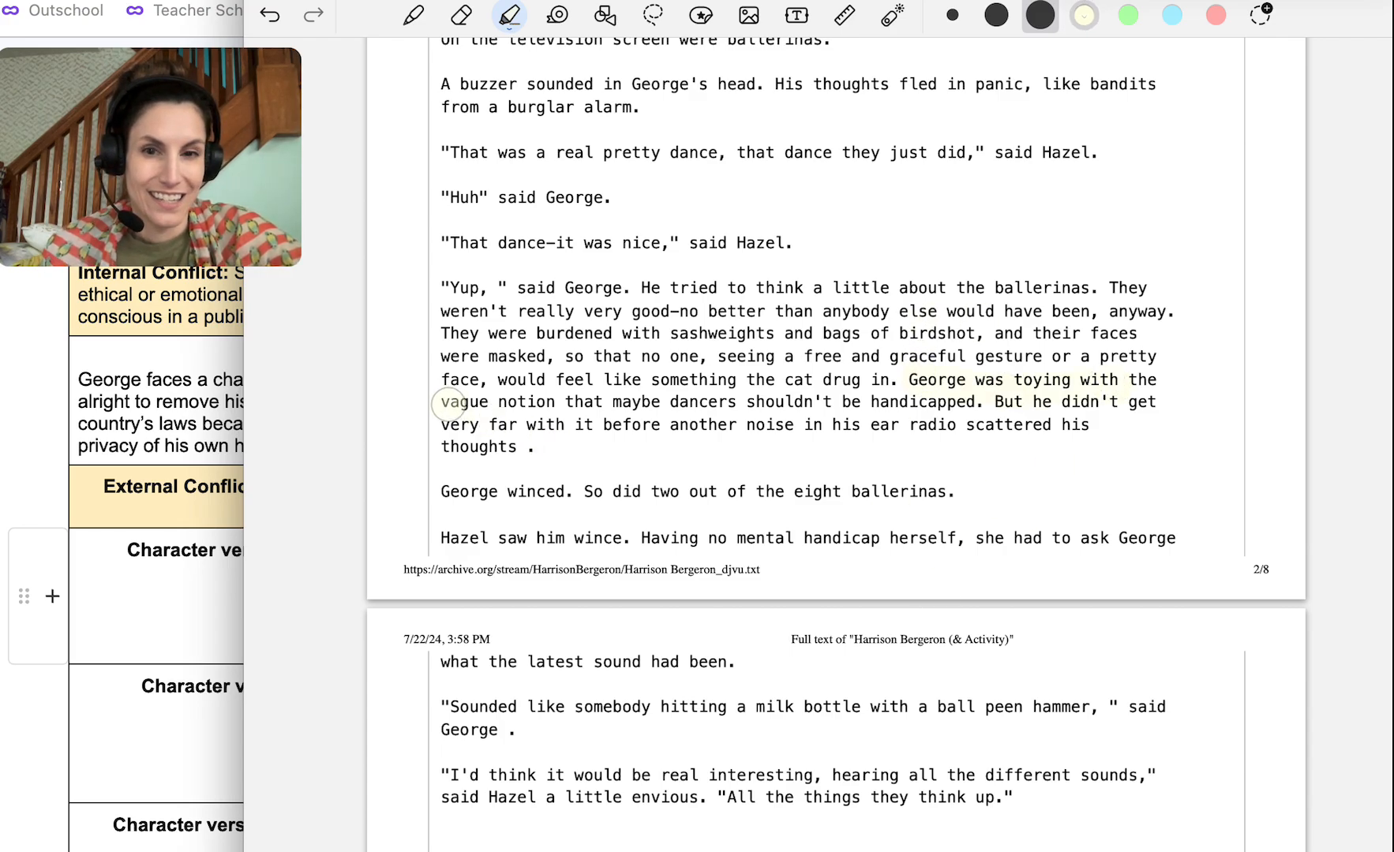
left_click_drag(450, 404, 1086, 425)
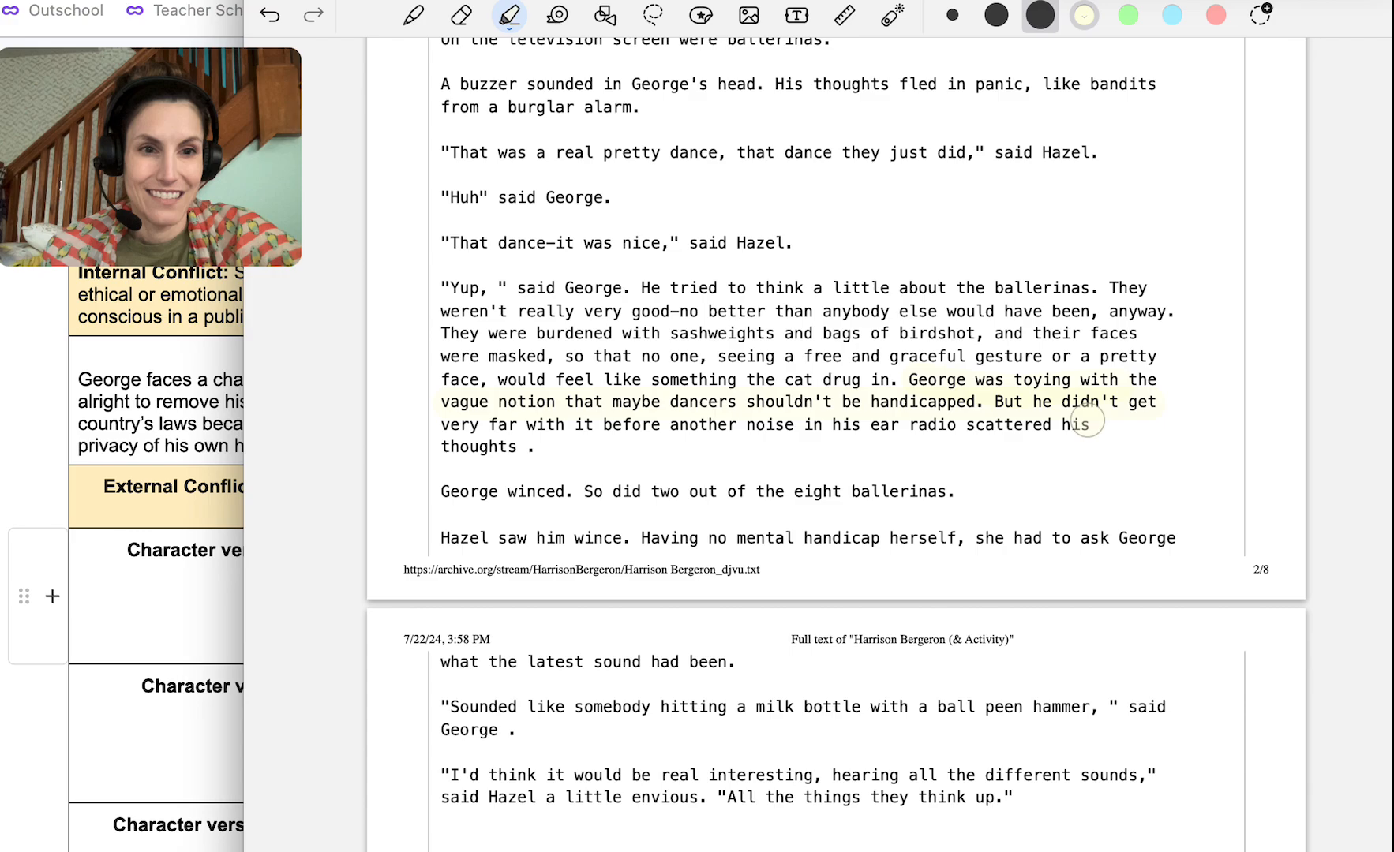
left_click_drag(1085, 422, 444, 445)
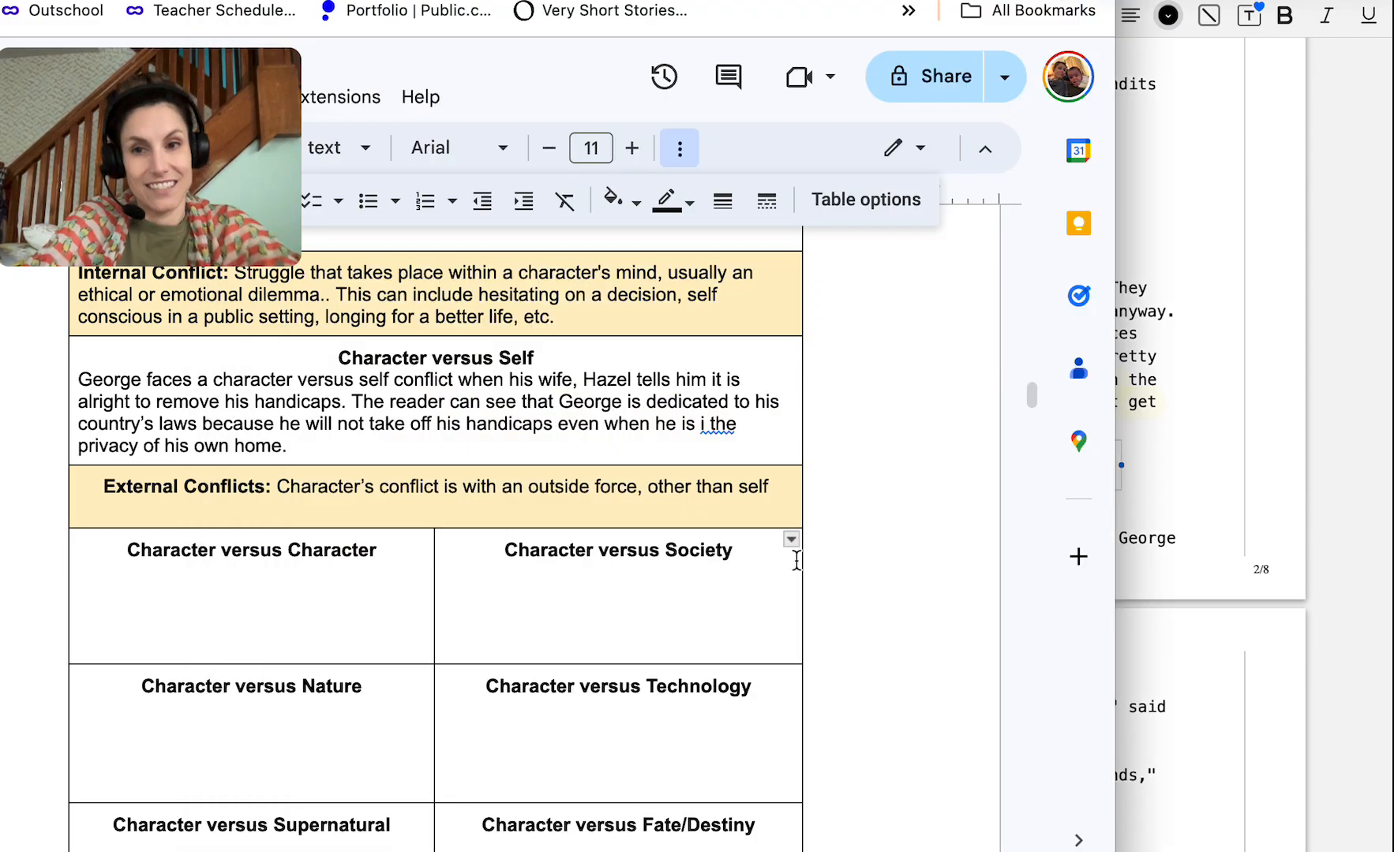
Type 'George has a conflict with his society because of his above average intelligence.'
type("George")
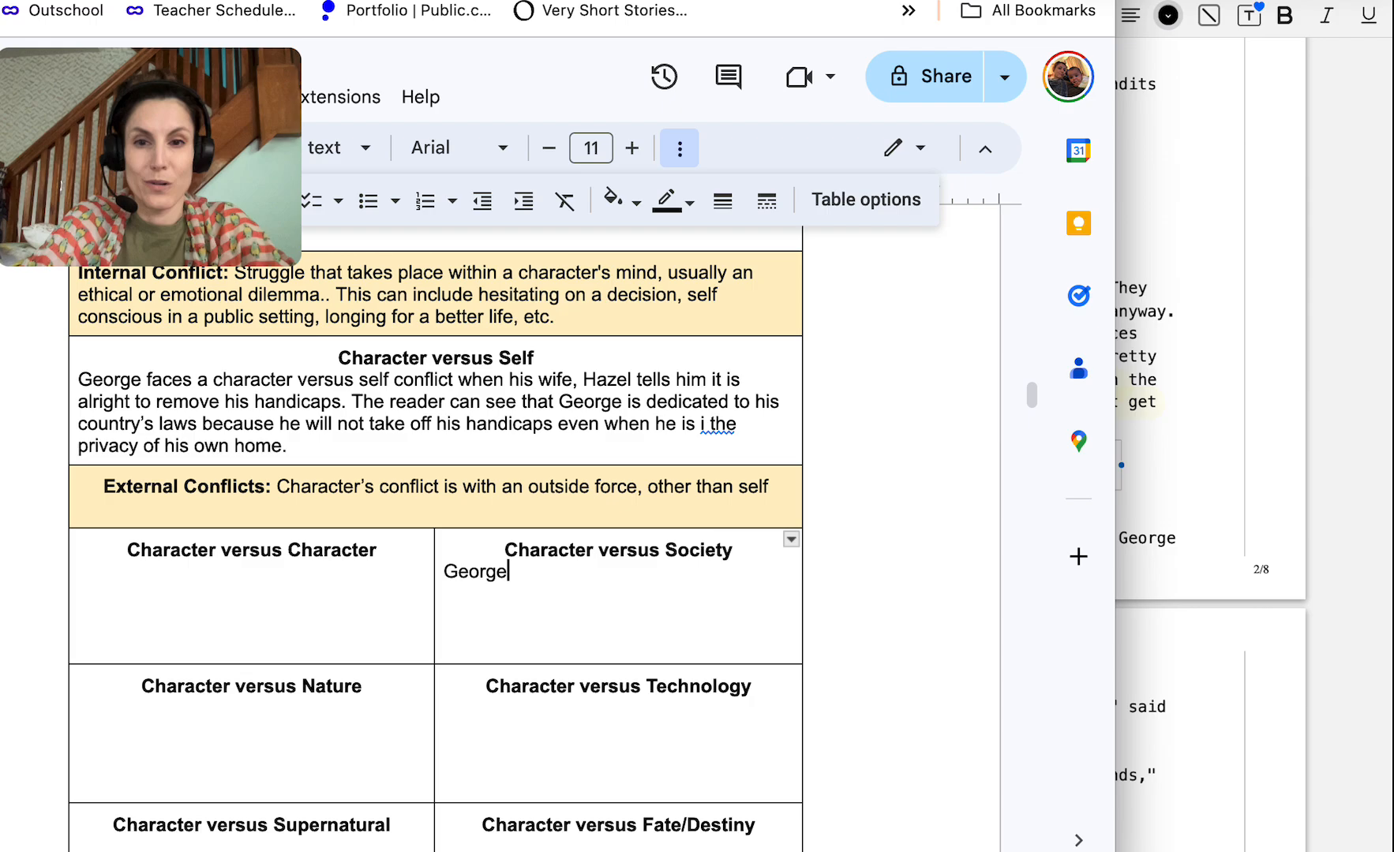
type("has a conflict with his society because of")
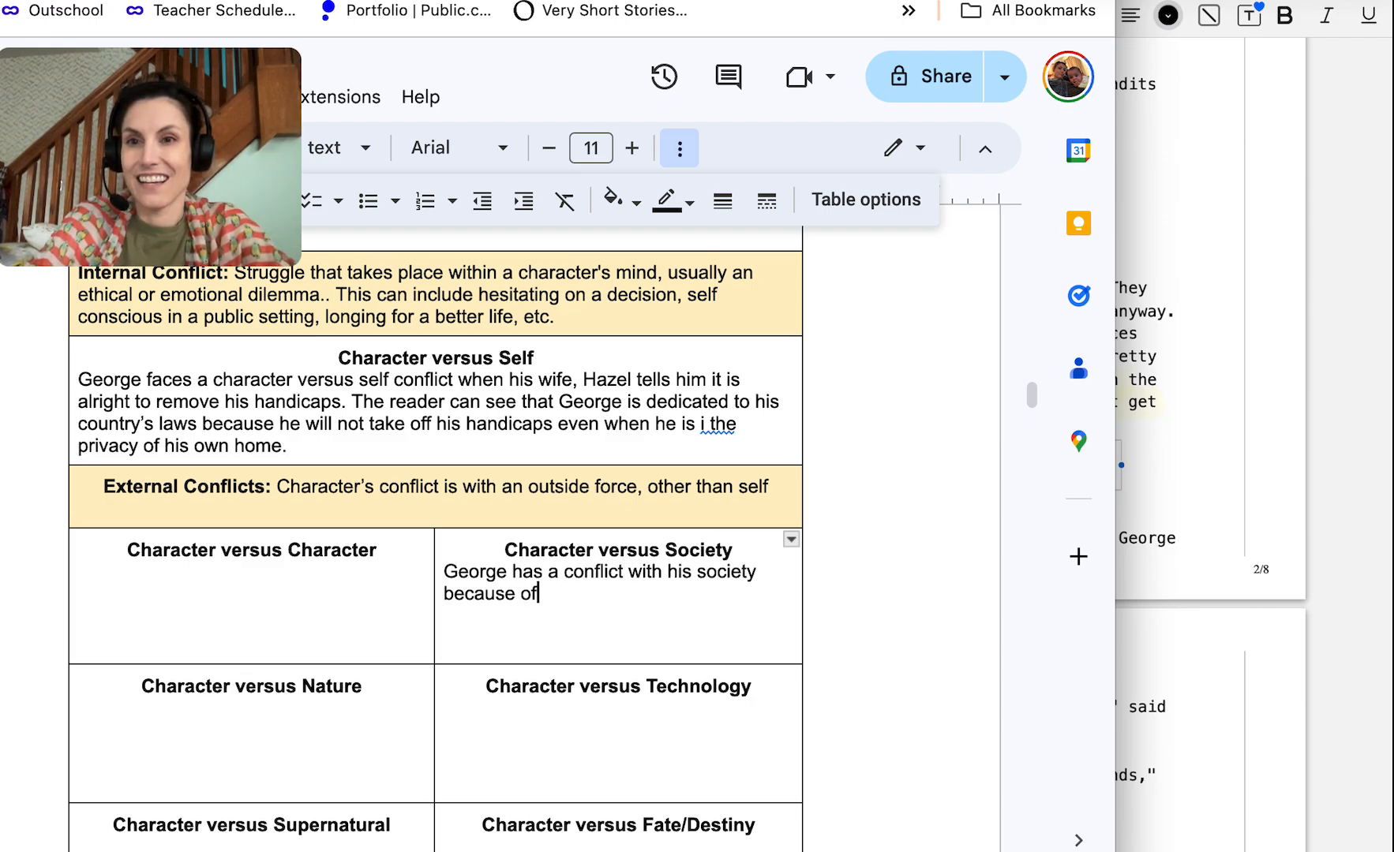
type("his")
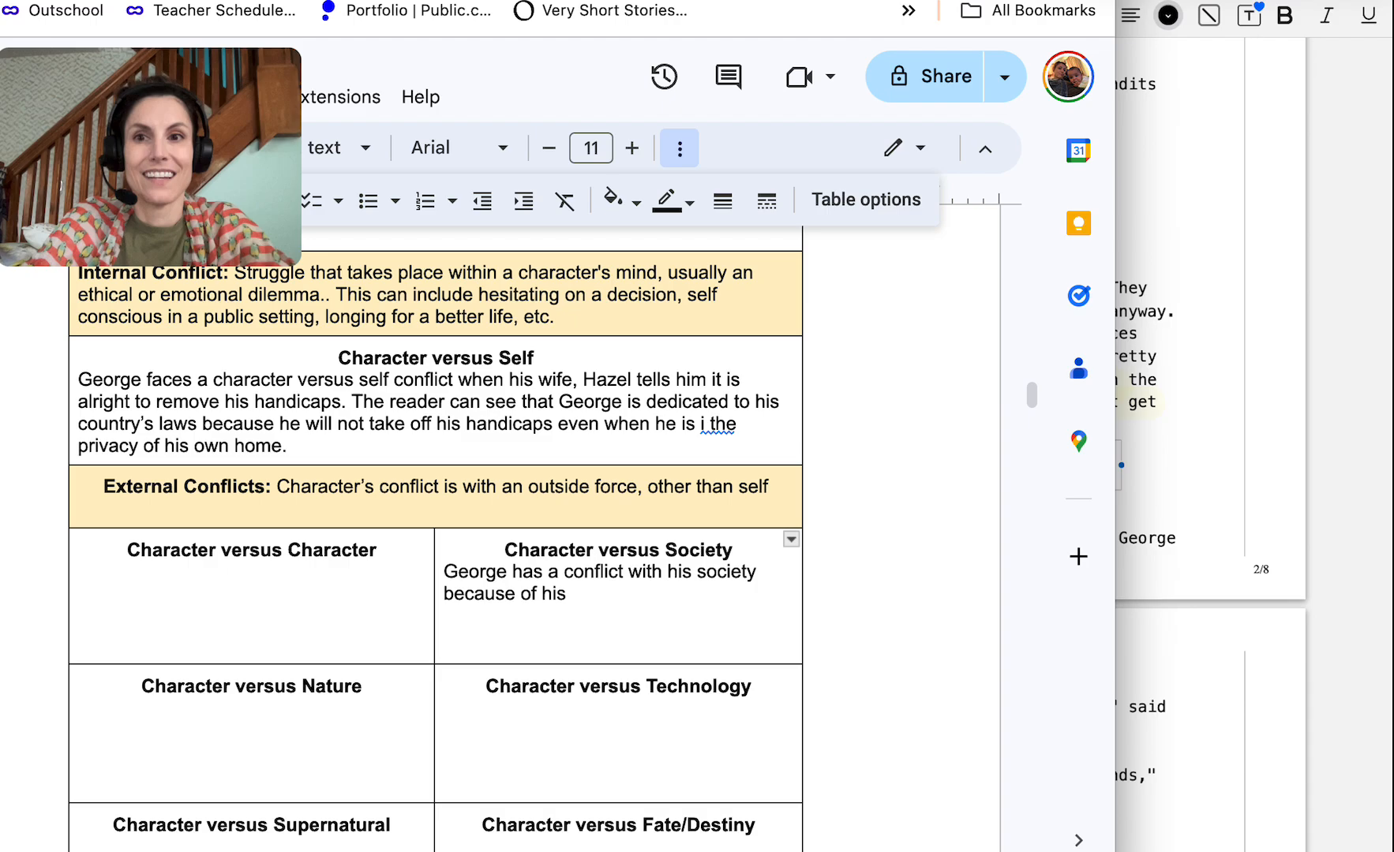
type("above")
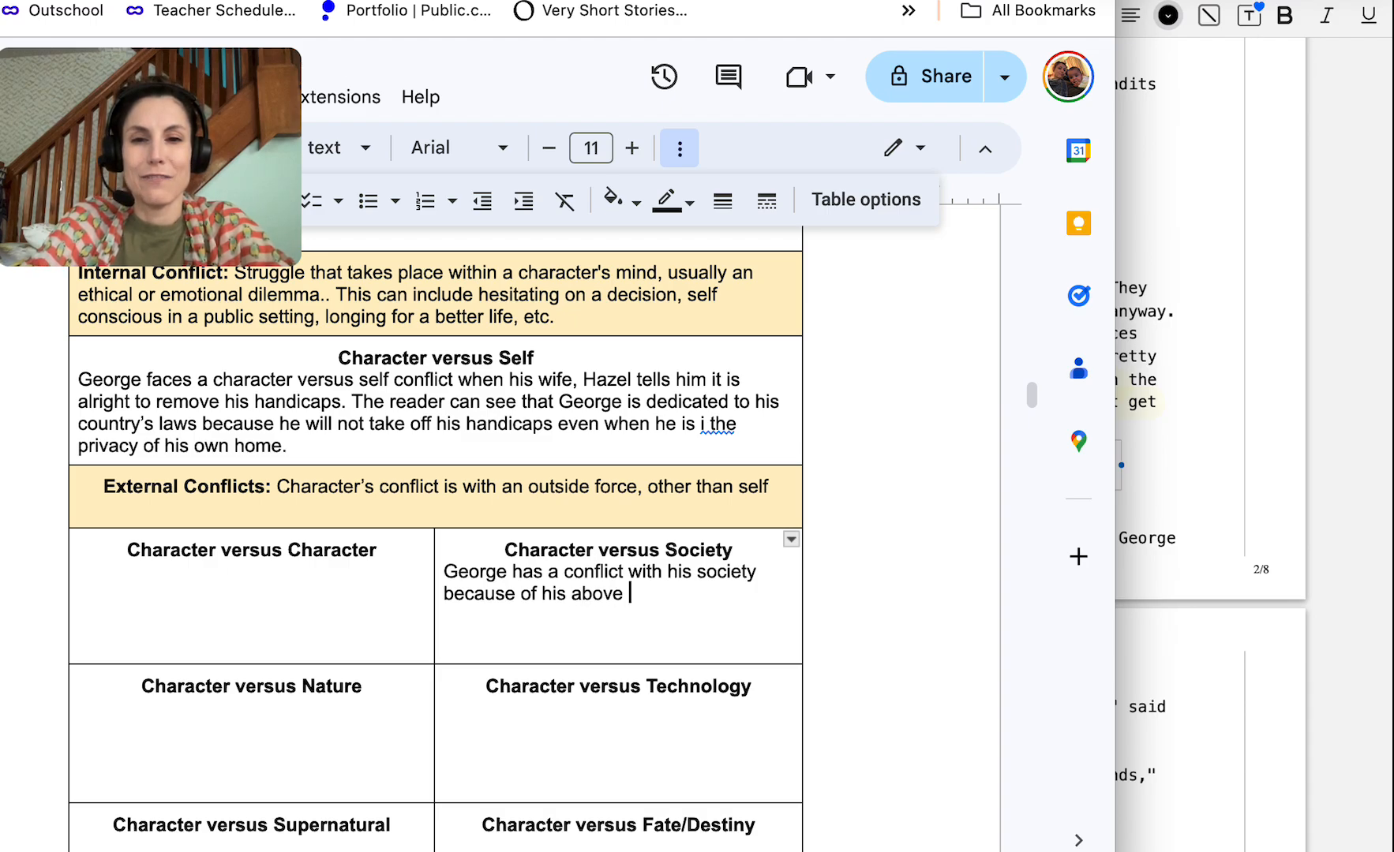
type("average inte")
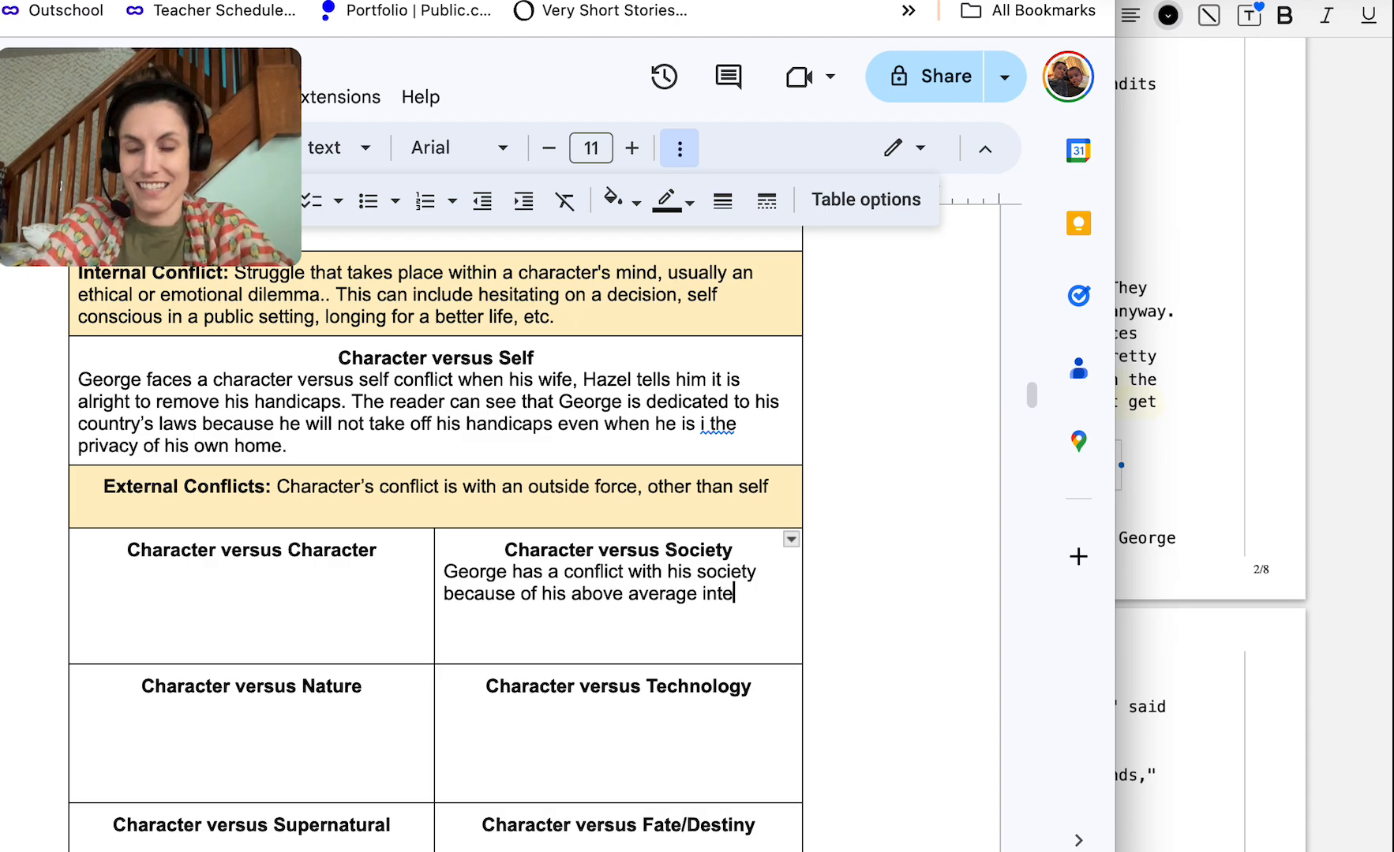
type("lligence")
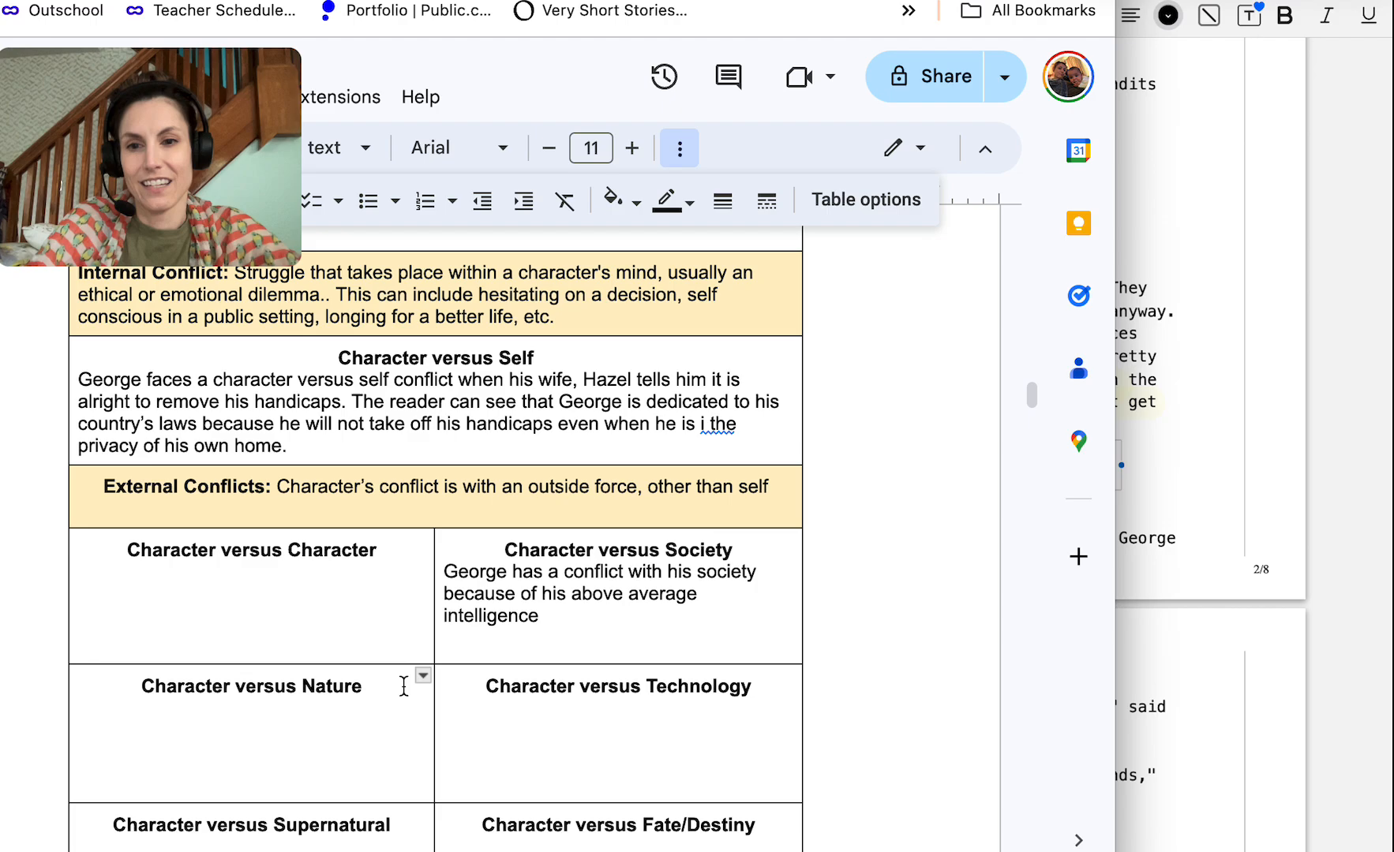
left_click(253, 706)
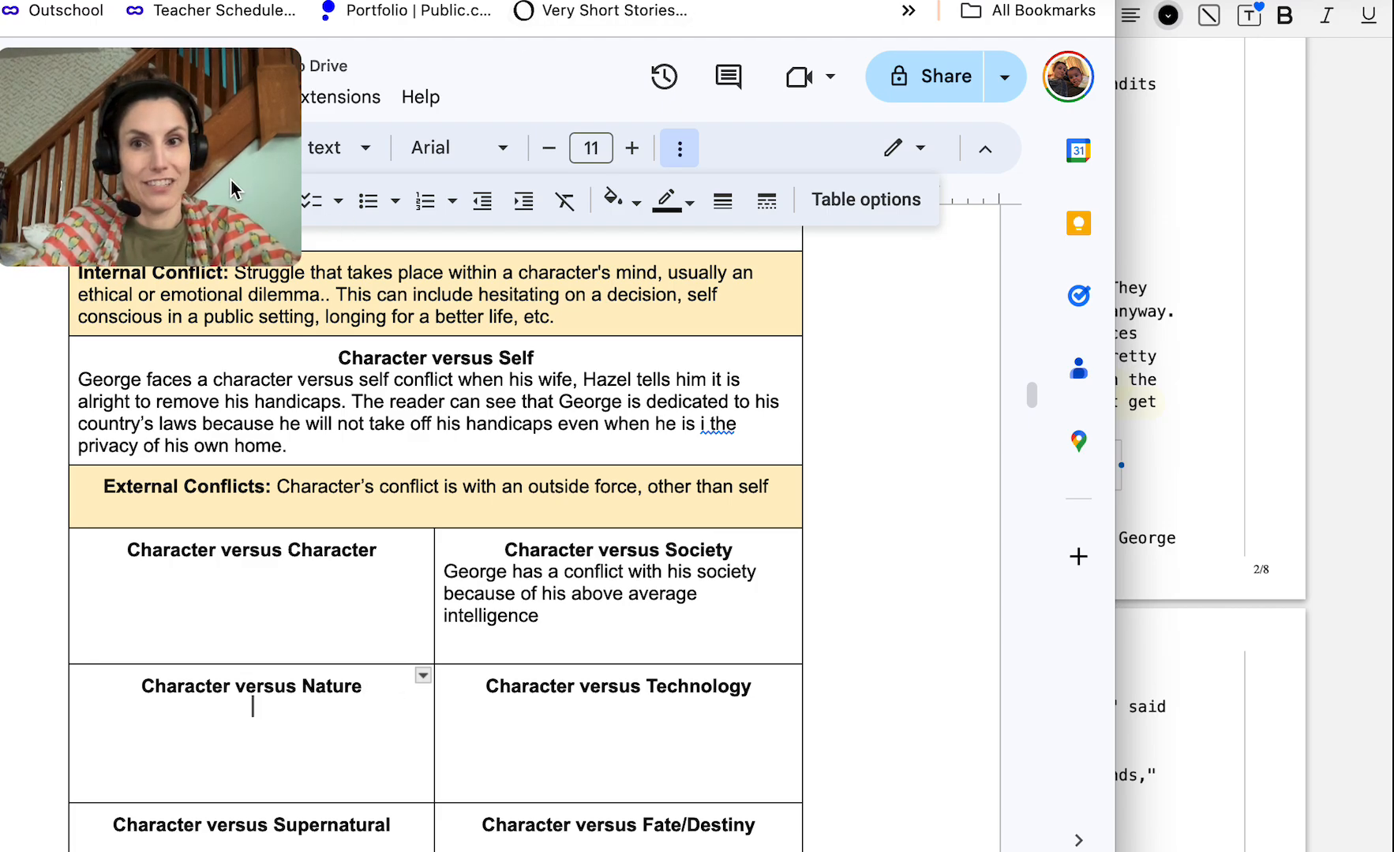
Left-align the Nature box, paste the intelligence sentence, and add 'nature and the society' that 'made this illegal'
left_click_drag(150, 151, 831, 133)
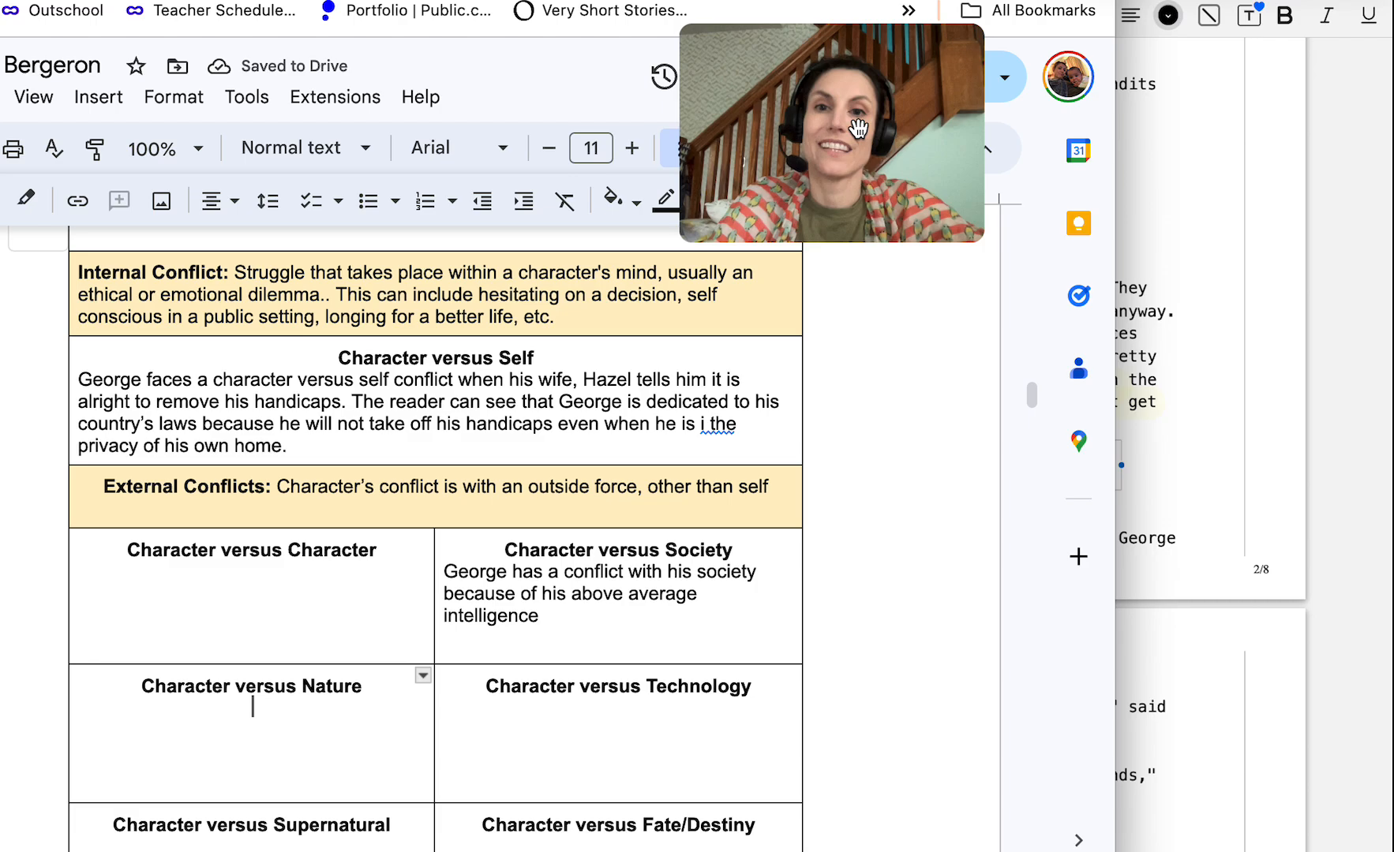
left_click(211, 199)
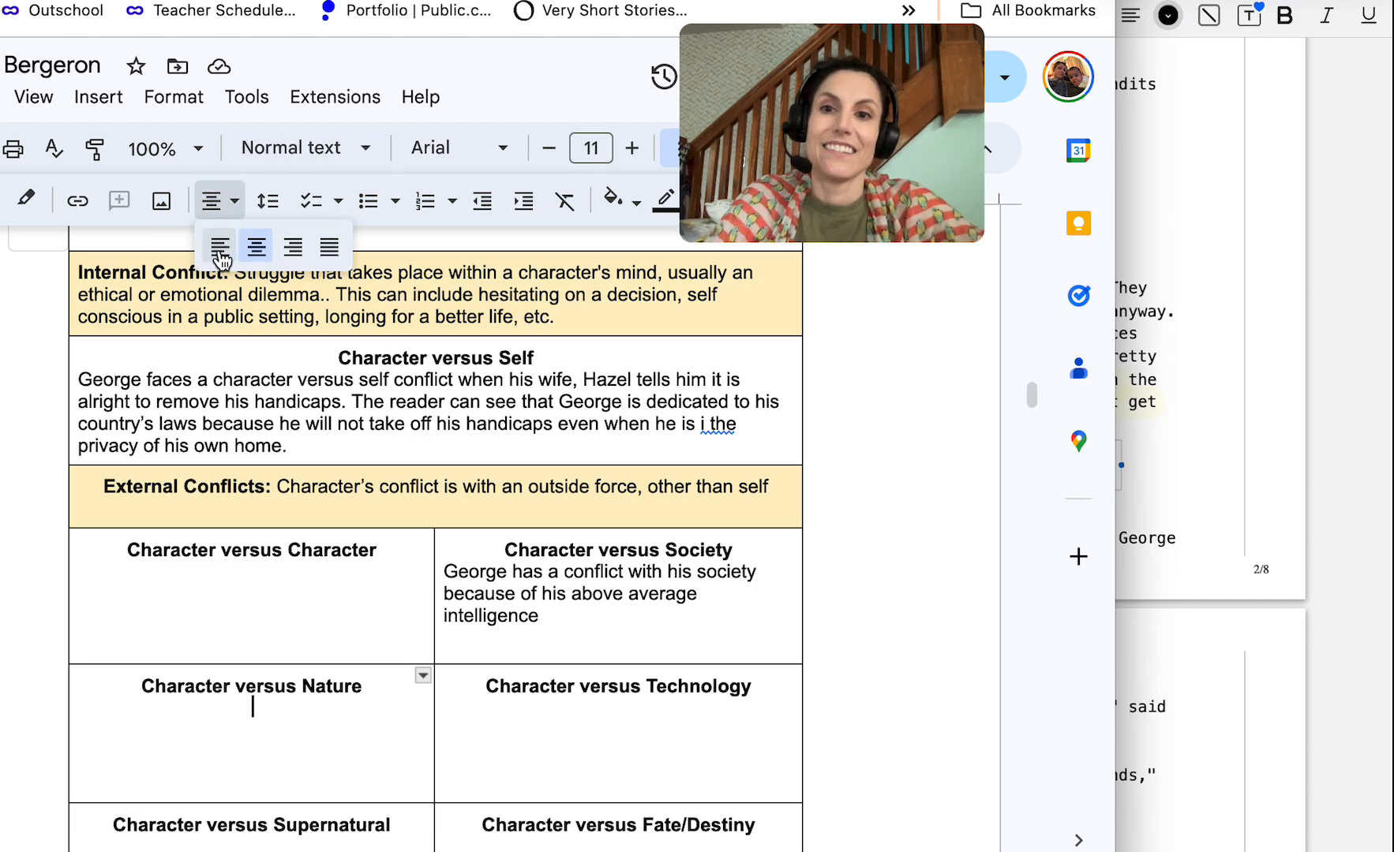
type("George has a conflict with his society because of his above average intelligence")
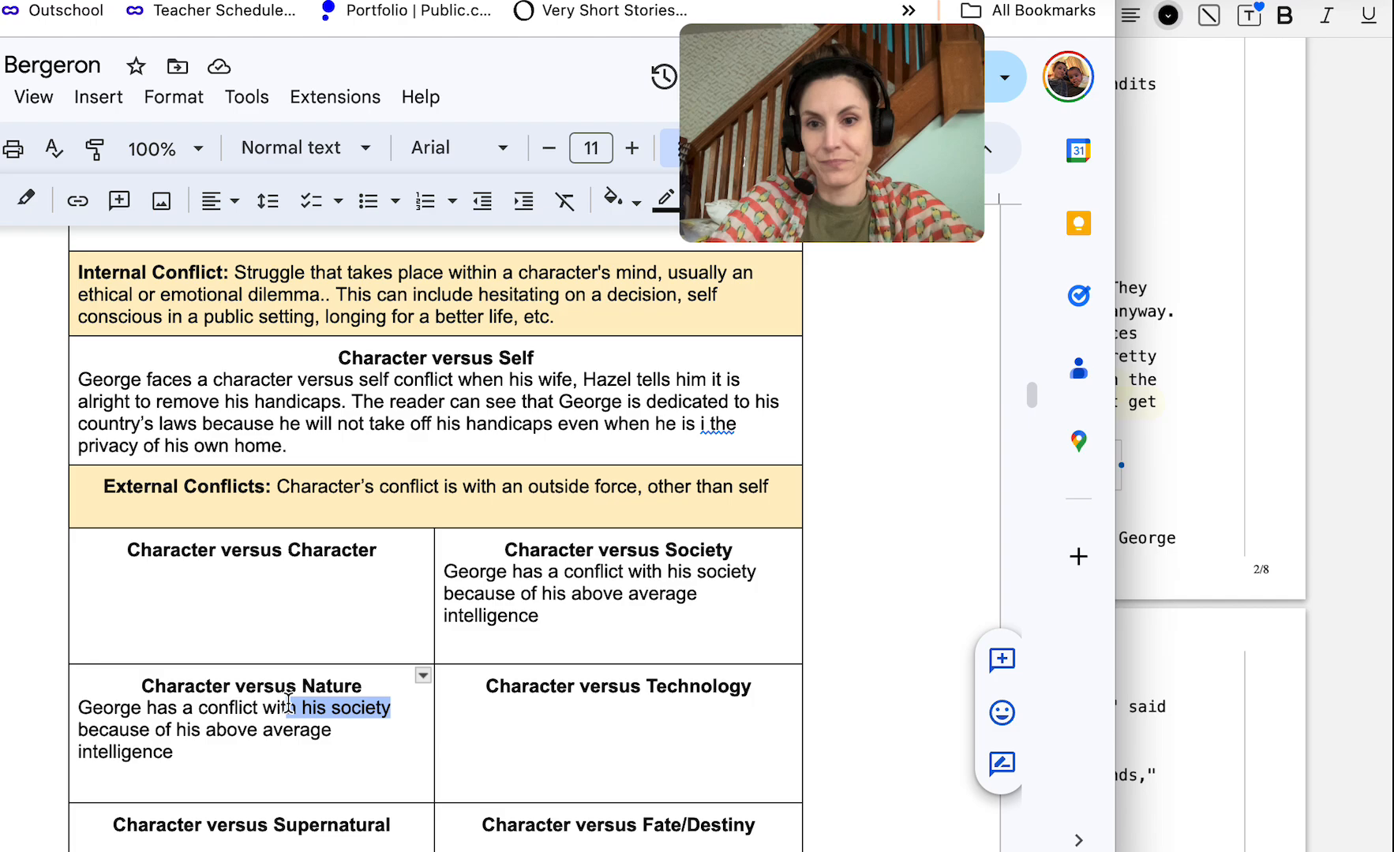
type("nature")
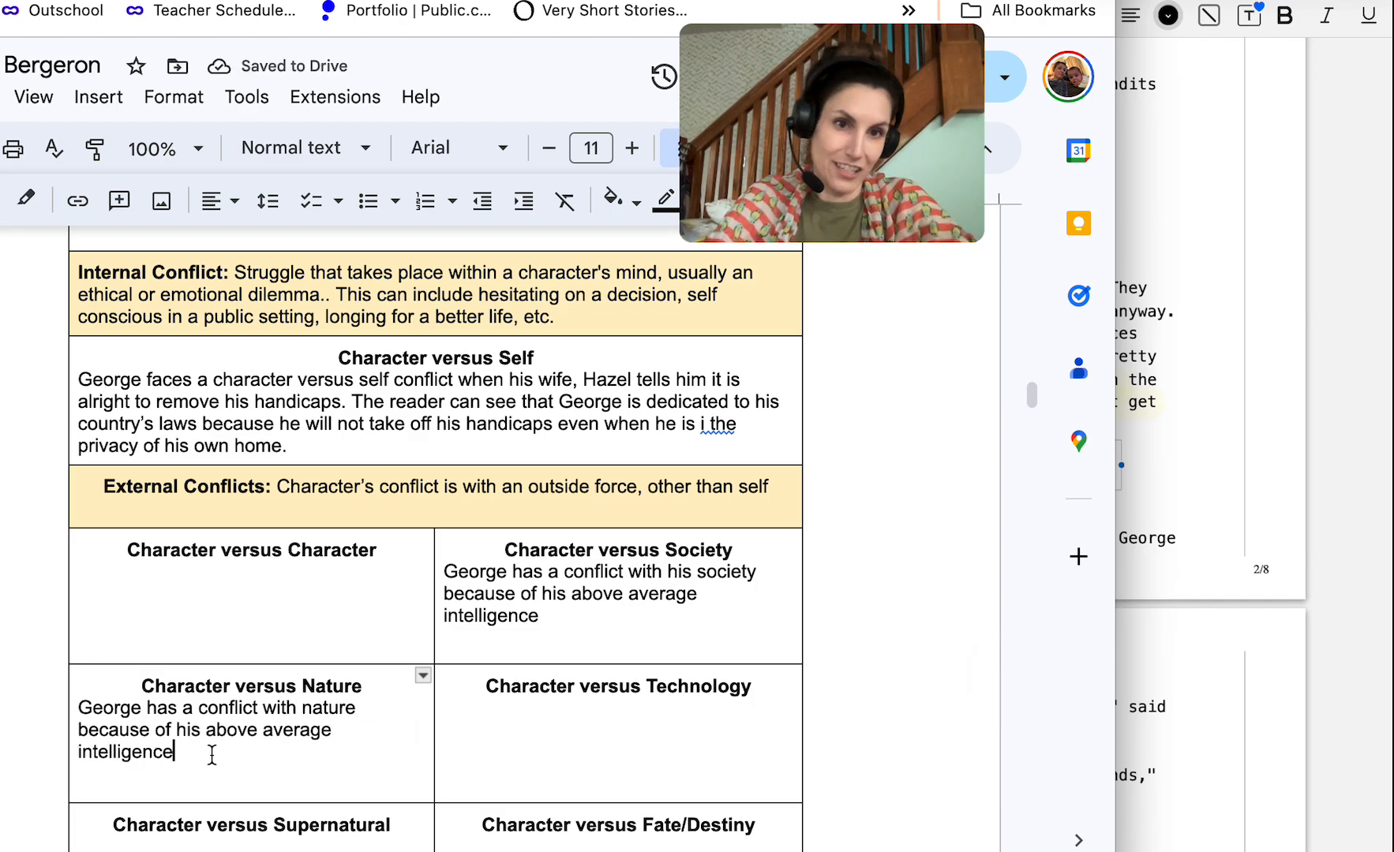
type("and the s")
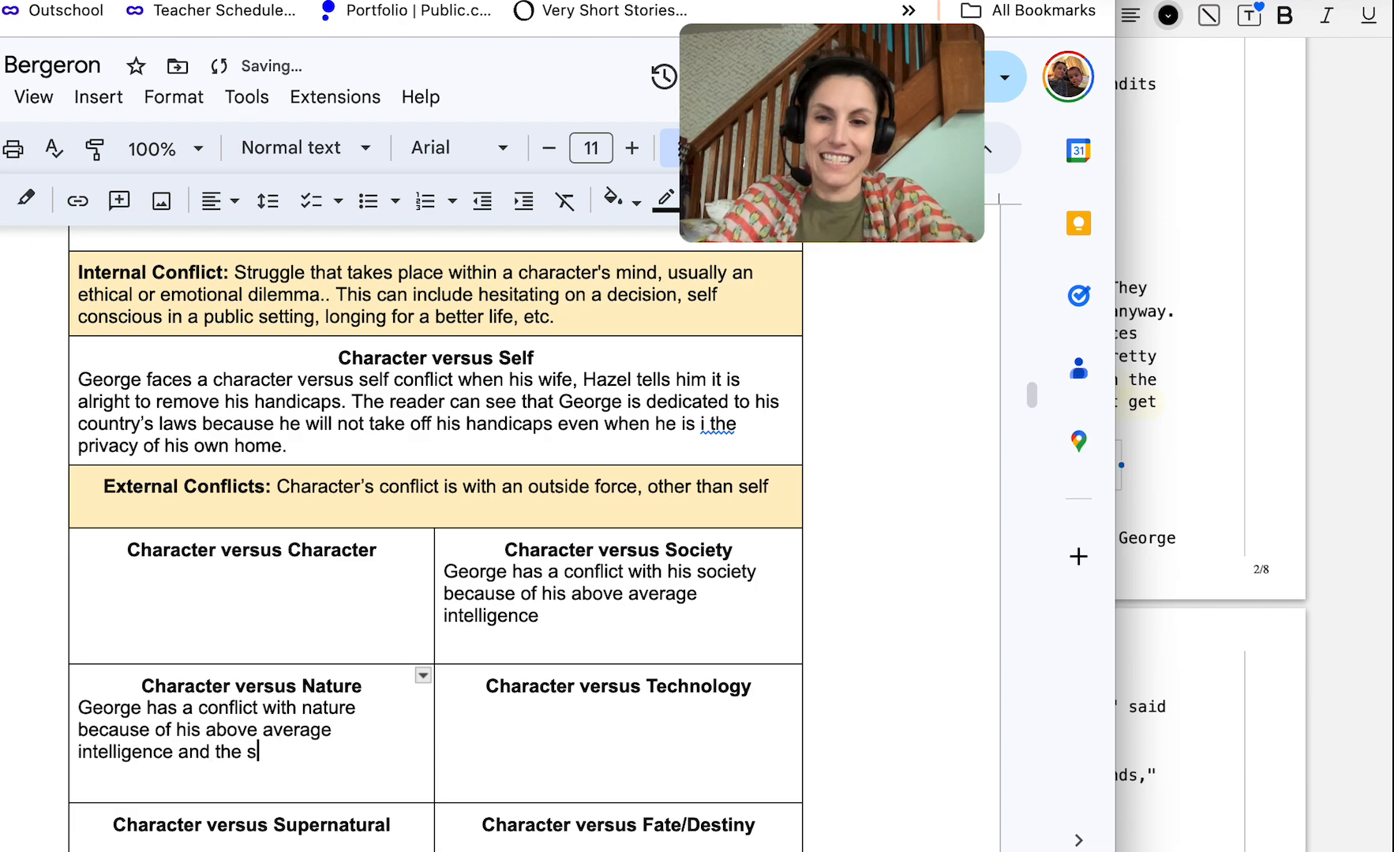
type("ociety he lives in")
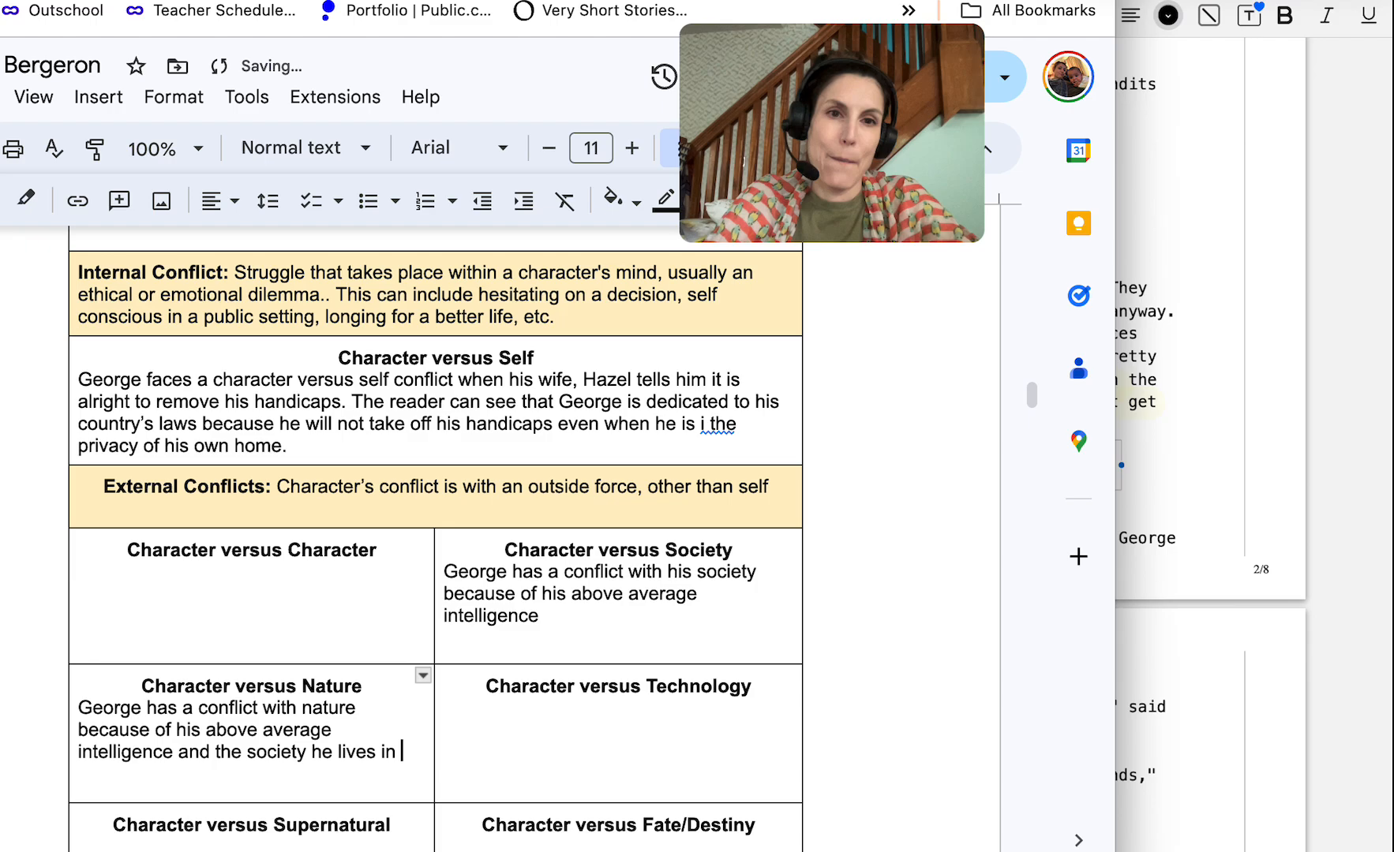
type("made this illegal.")
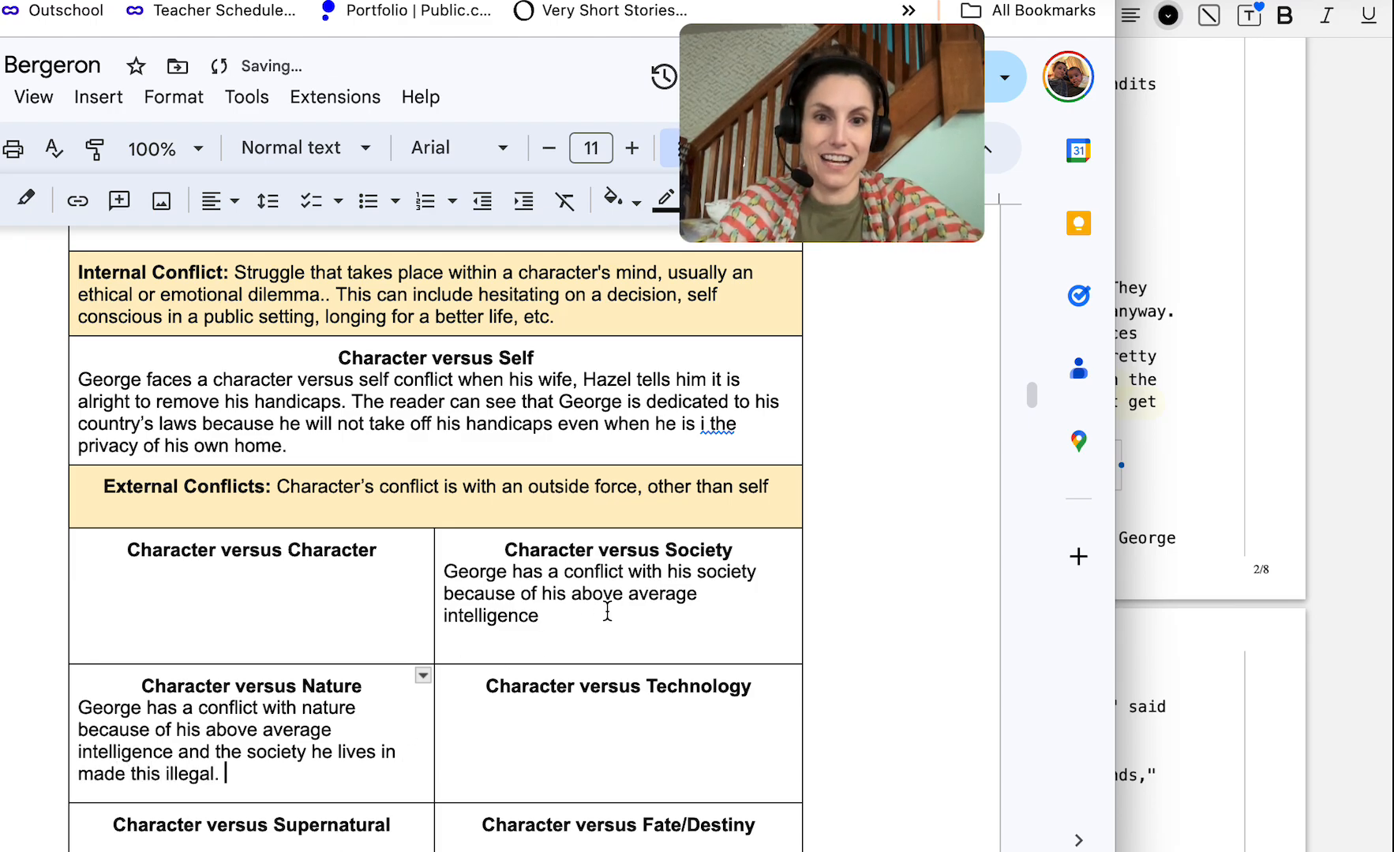
double_click(490, 616)
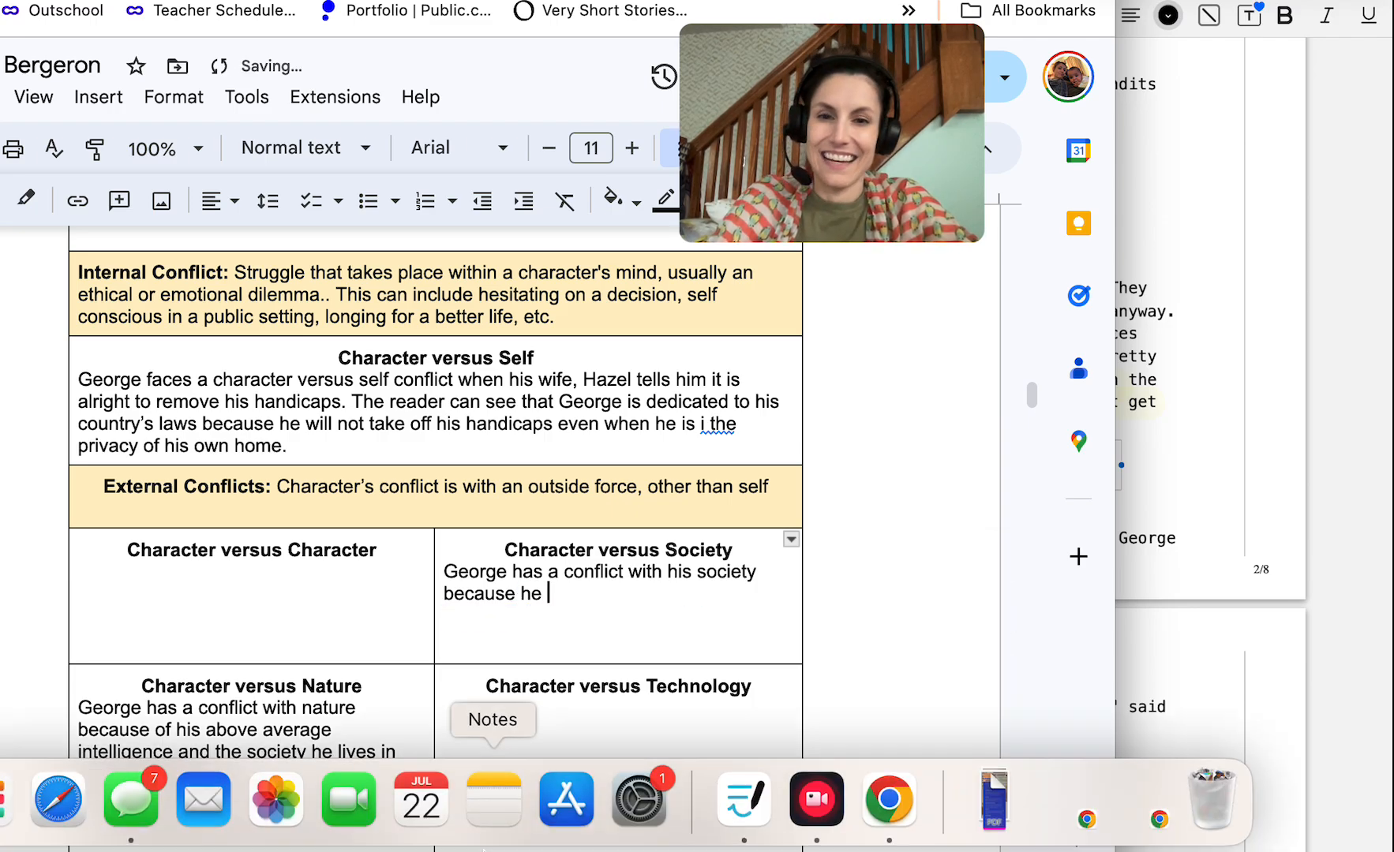
Rewrite: George has a notion citizens shouldn't hamper talents, abilities, identities due to government policies
type("has")
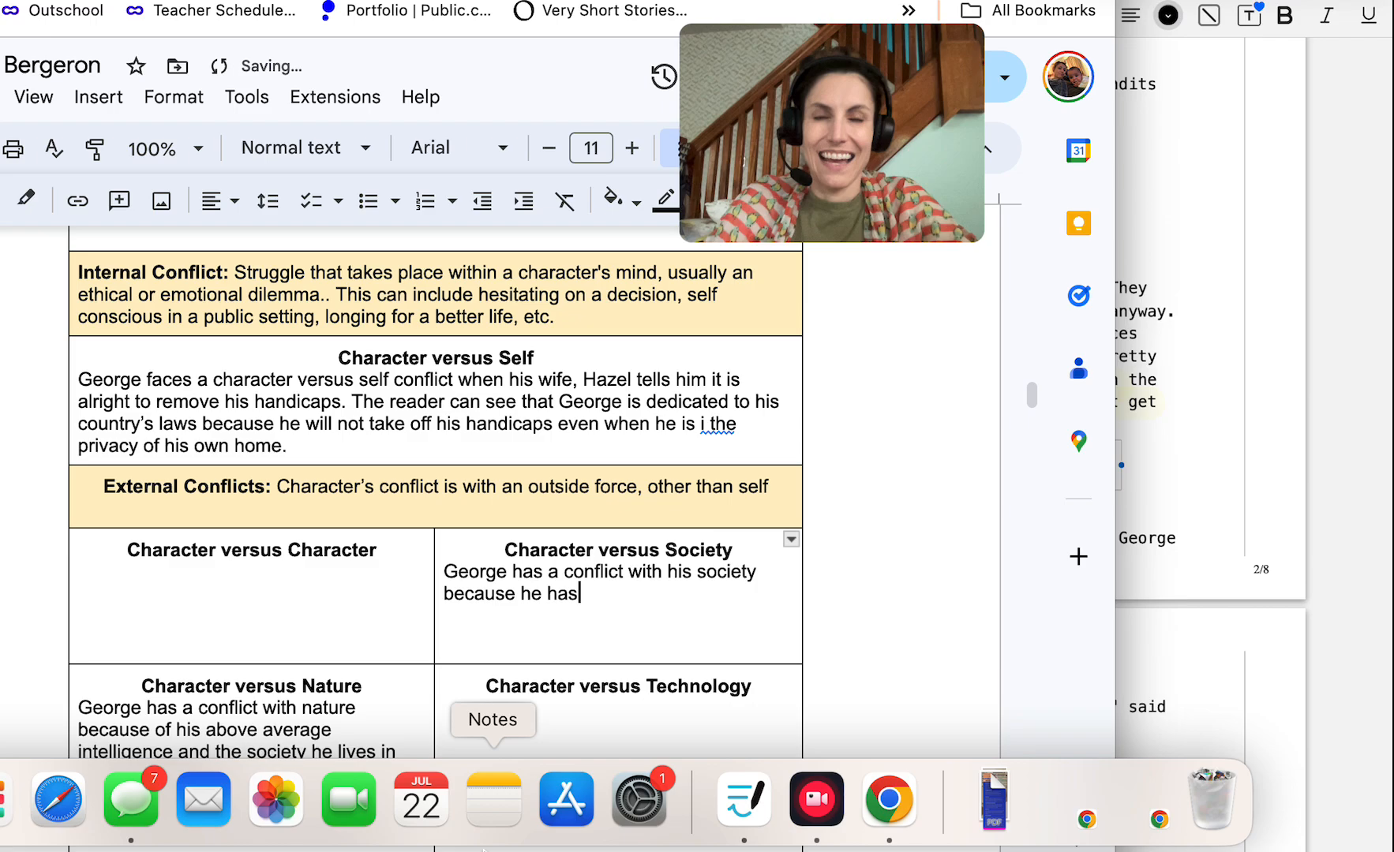
type("a noti")
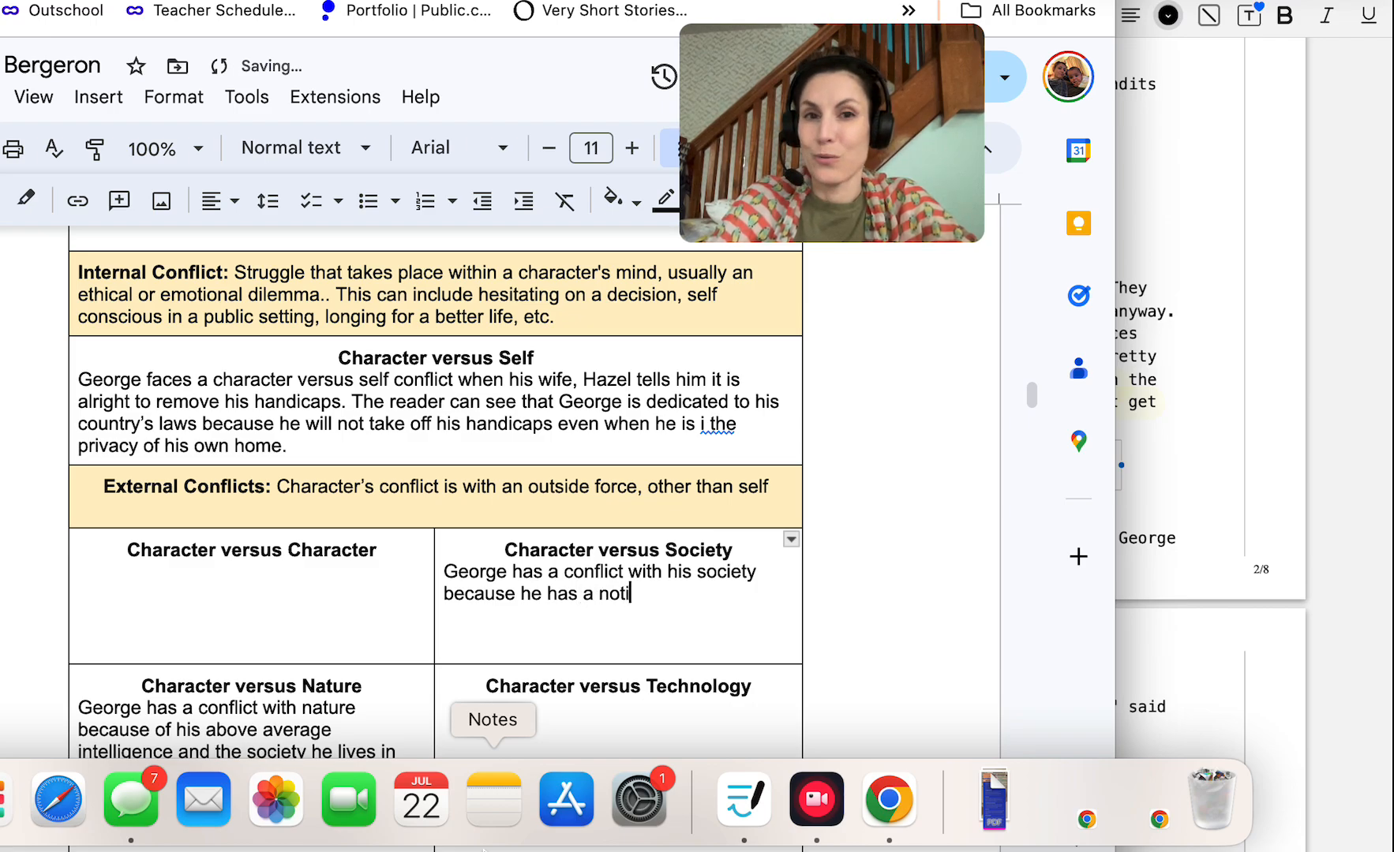
type("on that")
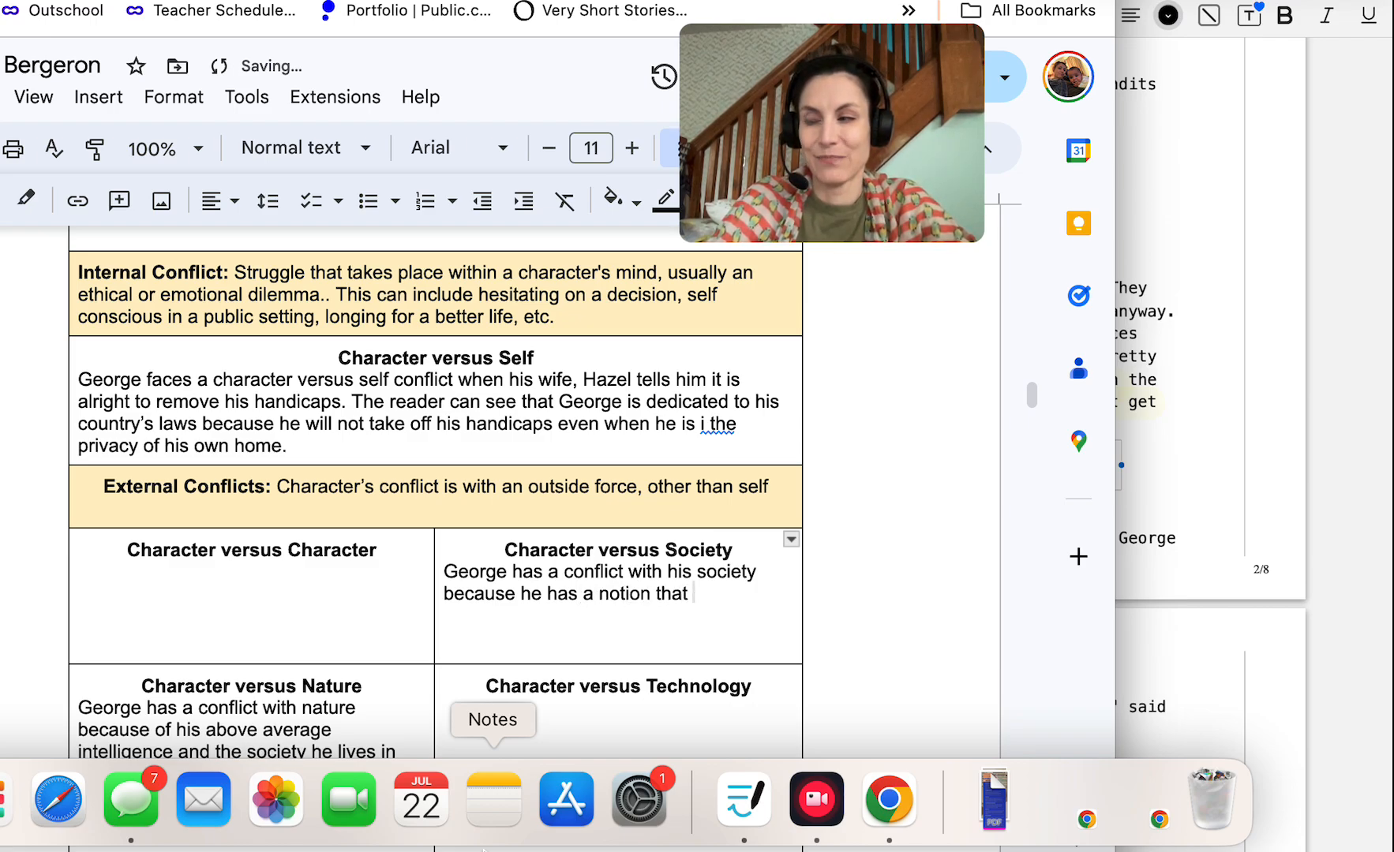
type("cit")
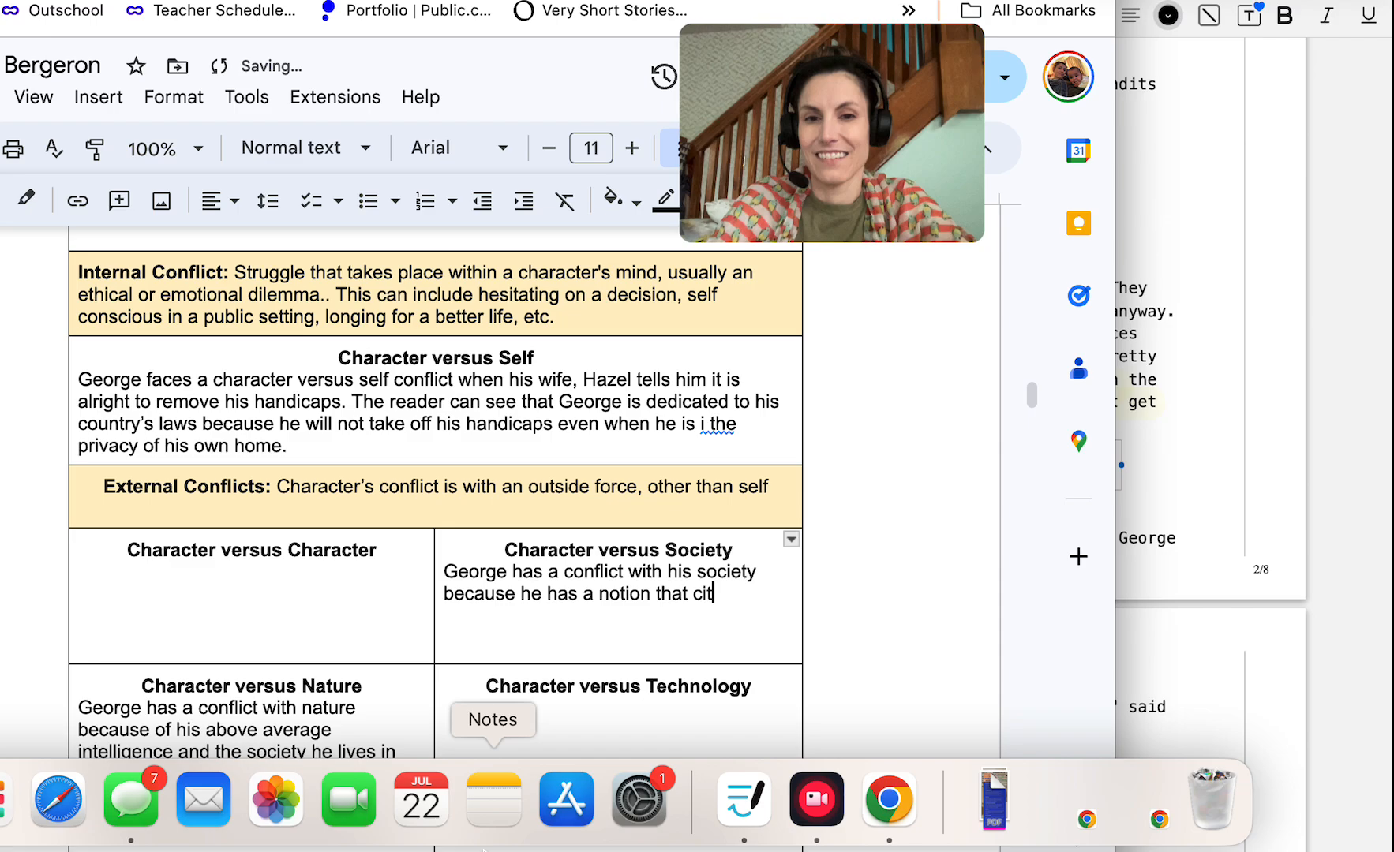
type("izens should not")
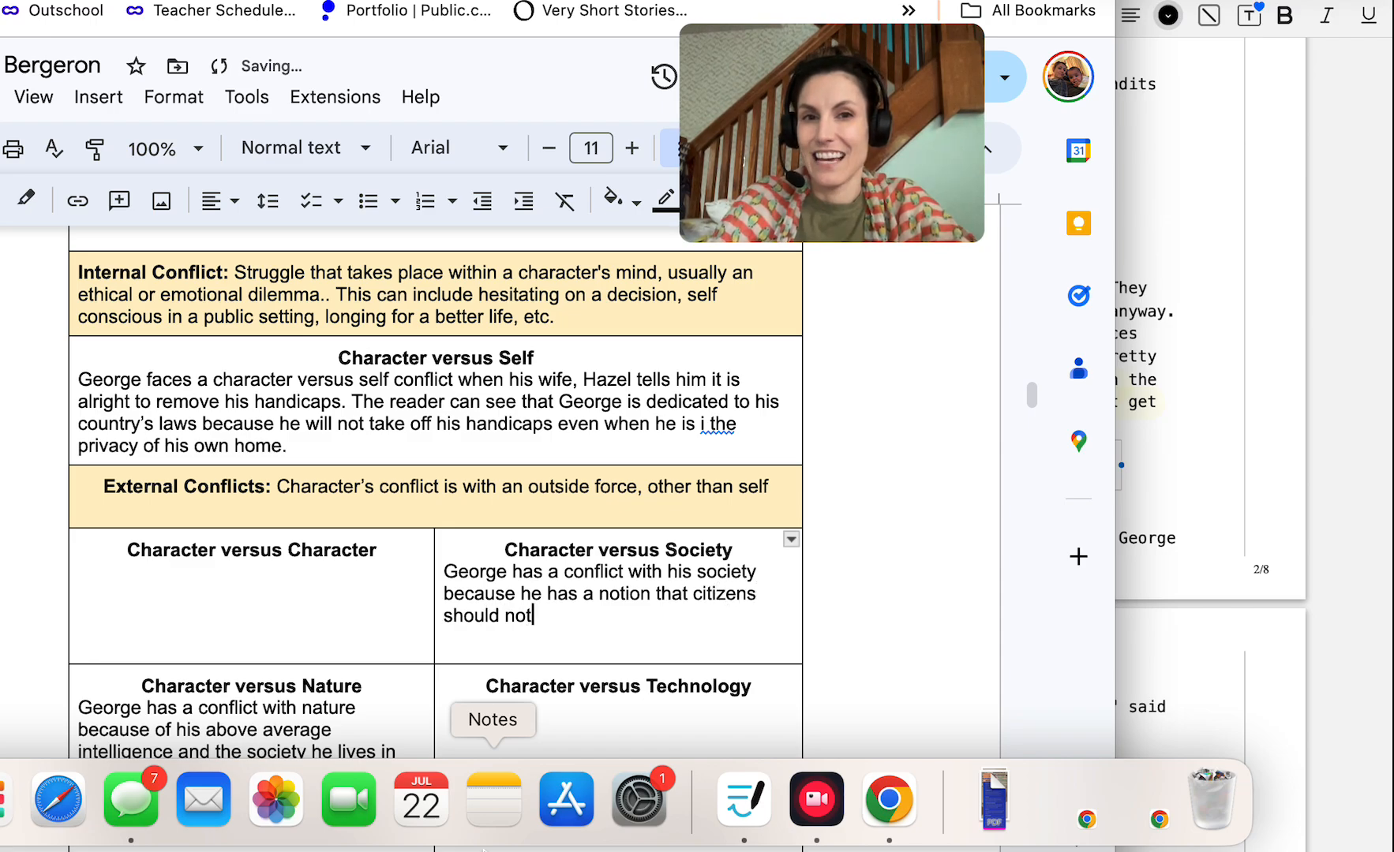
type("be forced to")
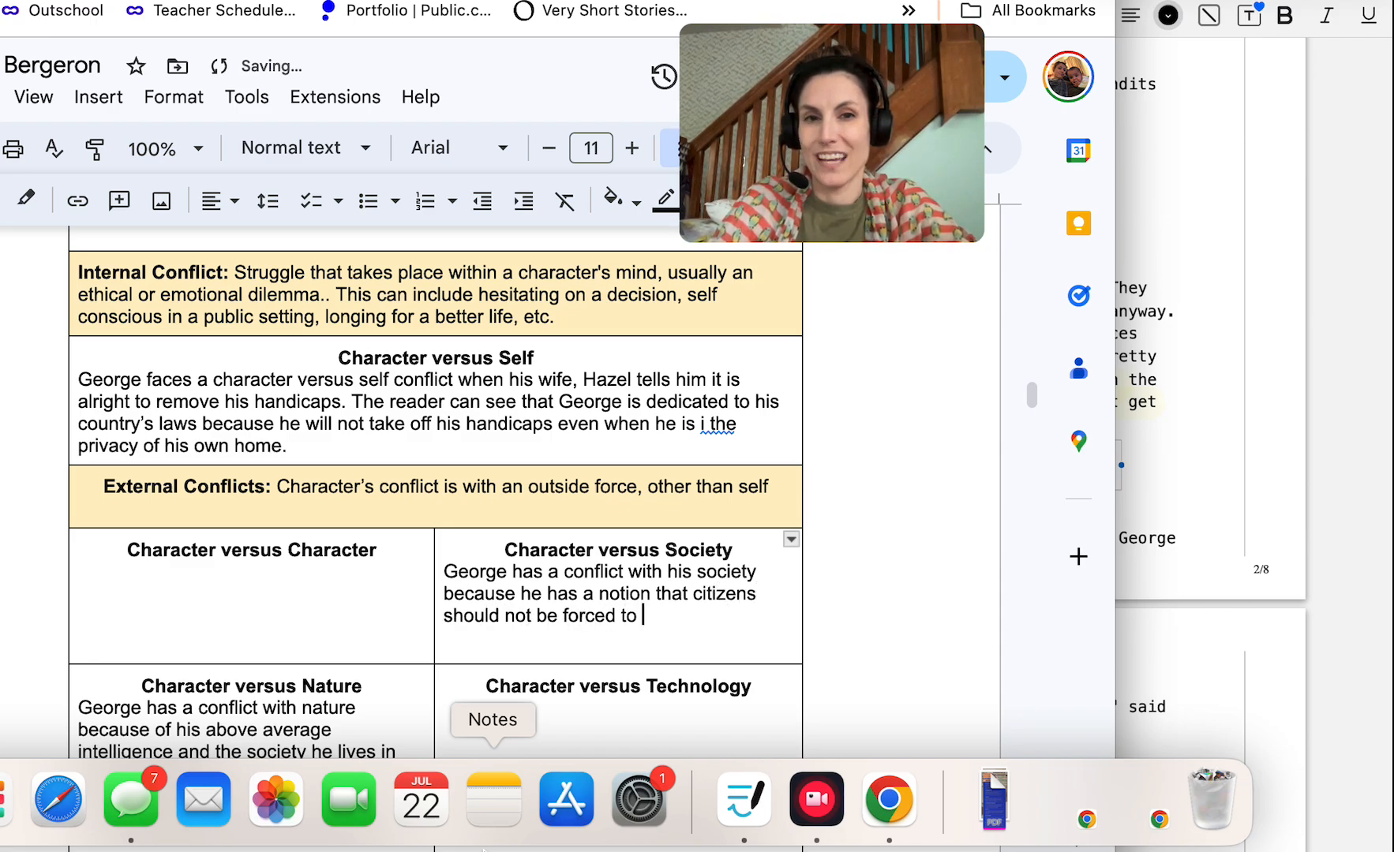
type("hamper their talen")
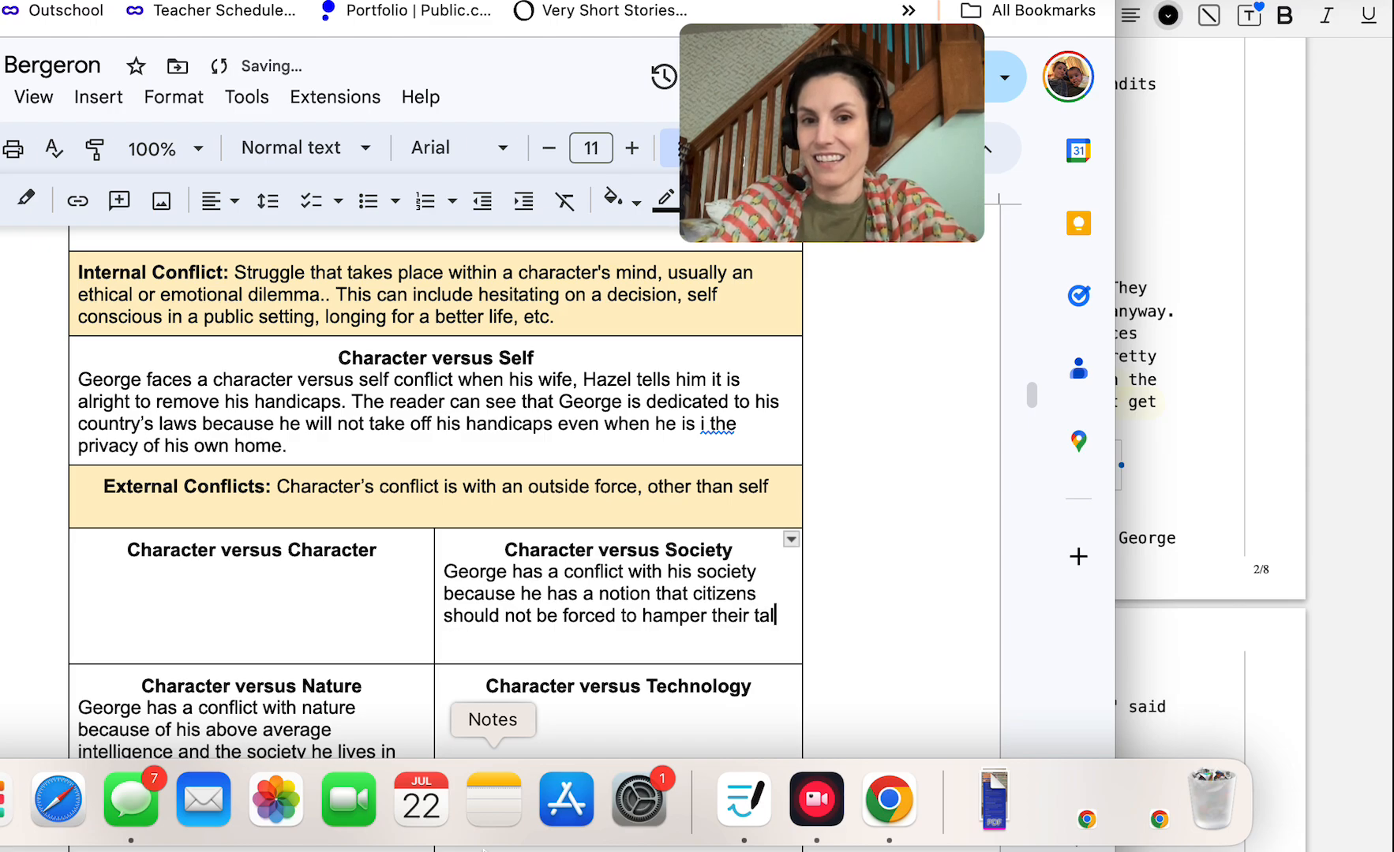
type("ents, abilities, a")
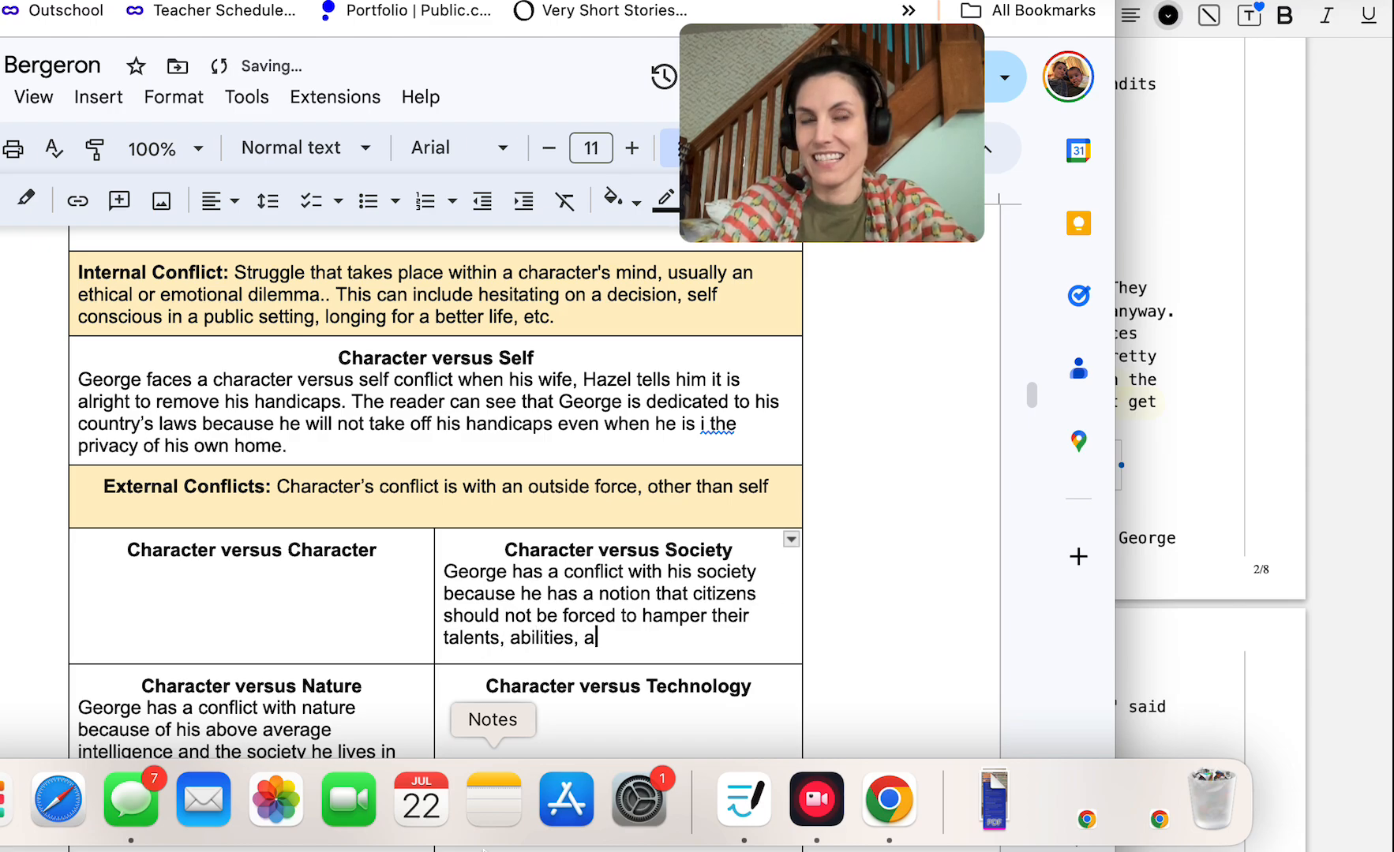
type("nd identities")
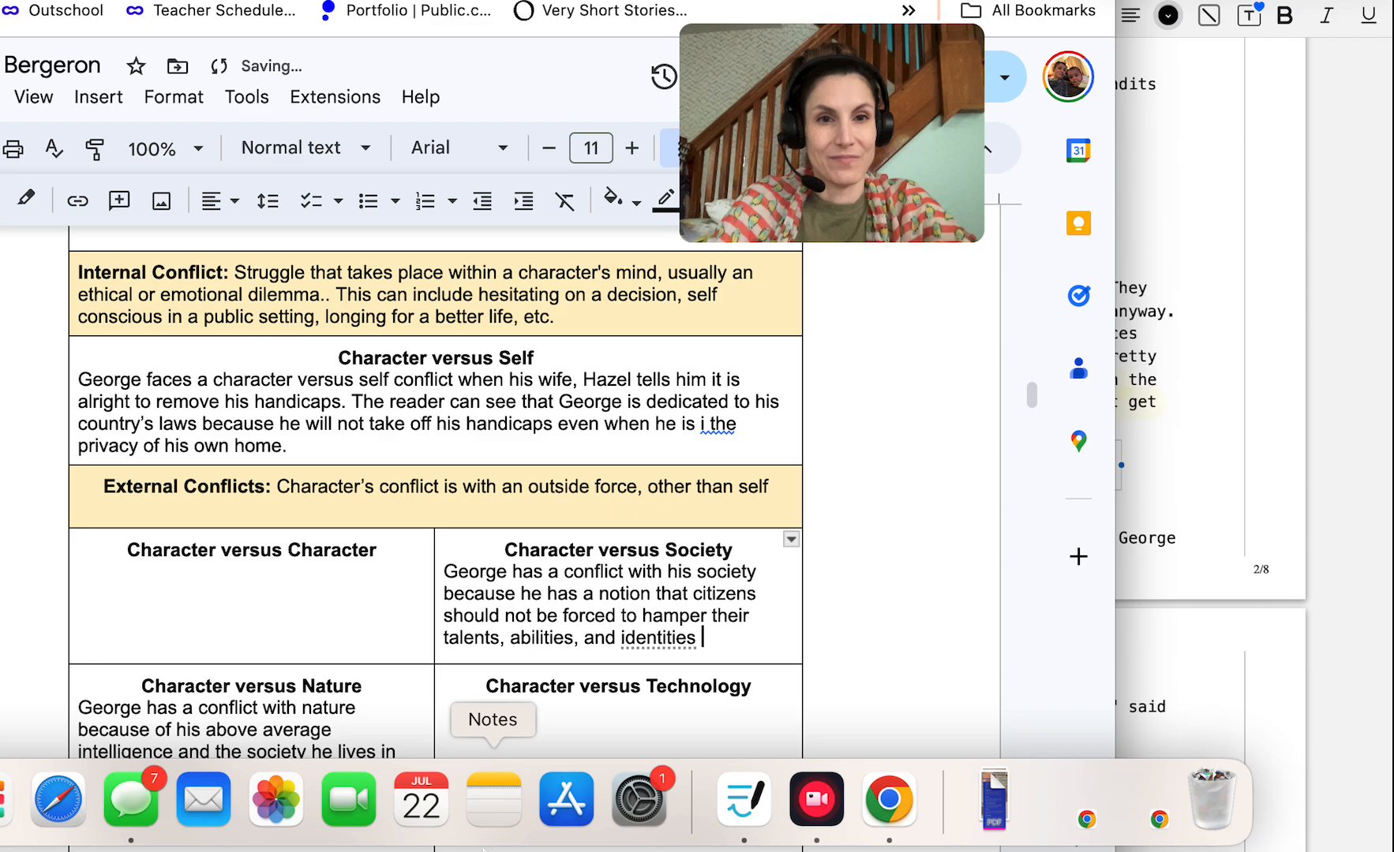
type("due to govern")
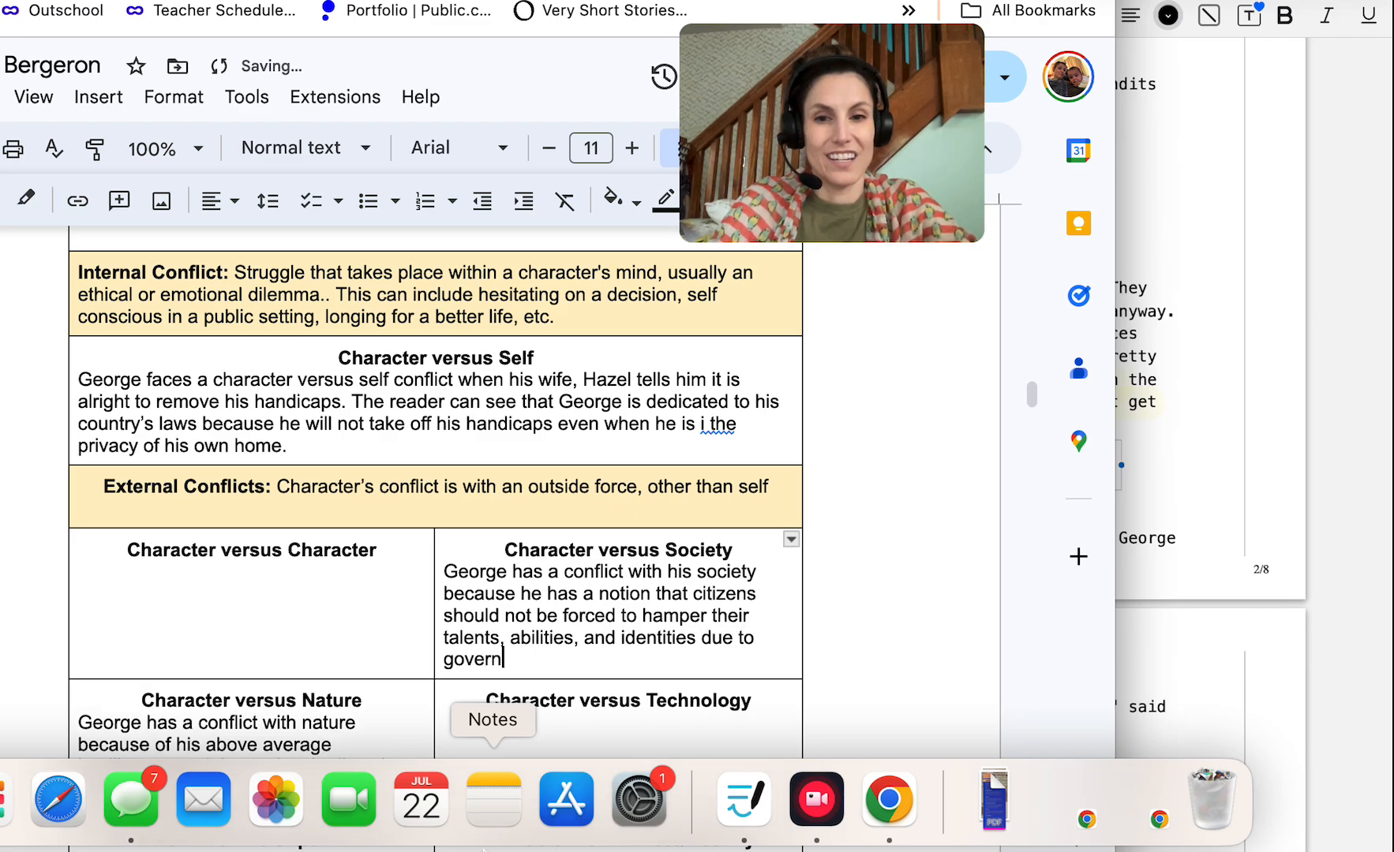
type("ment policies.")
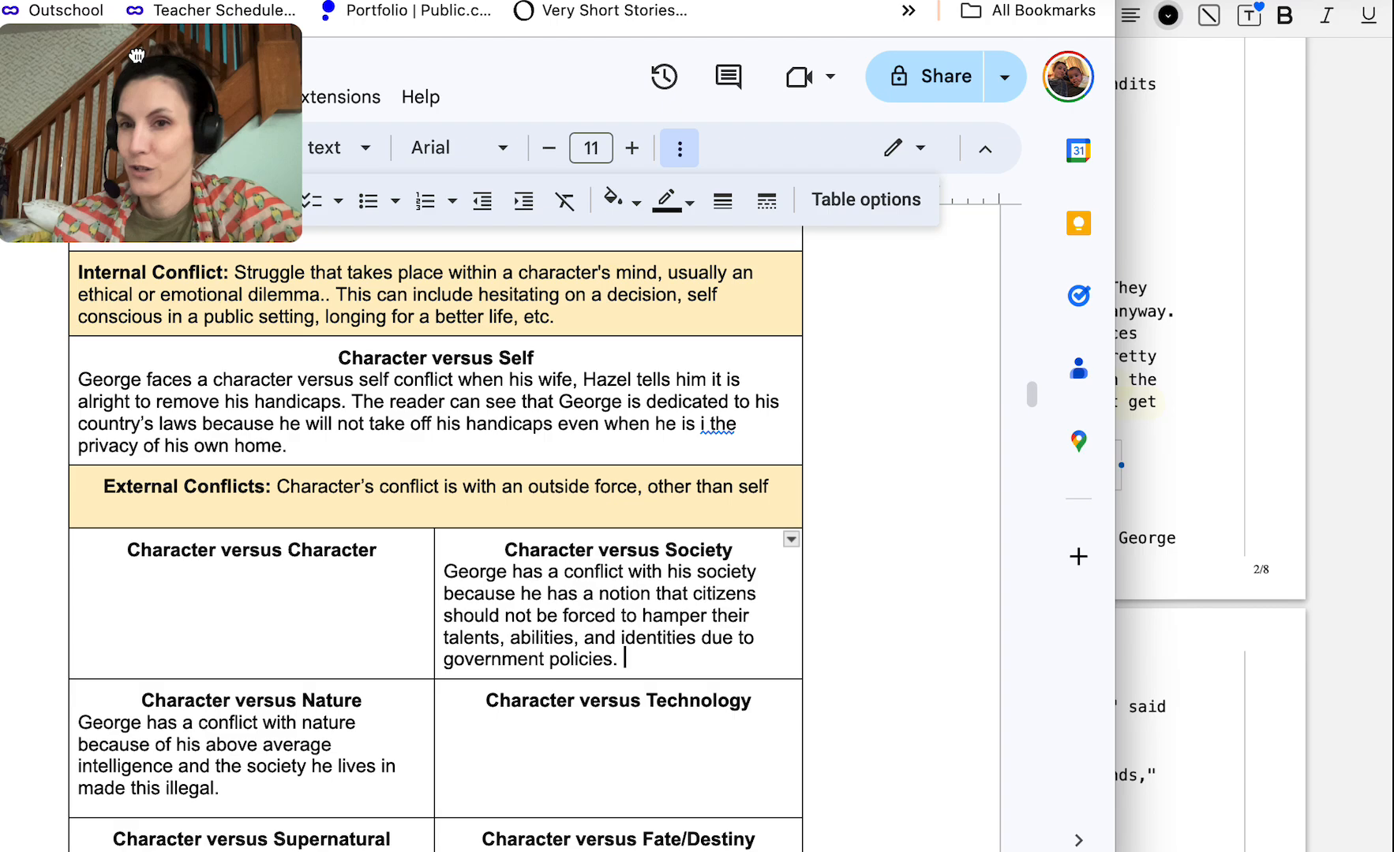
mouse_move(1036, 394)
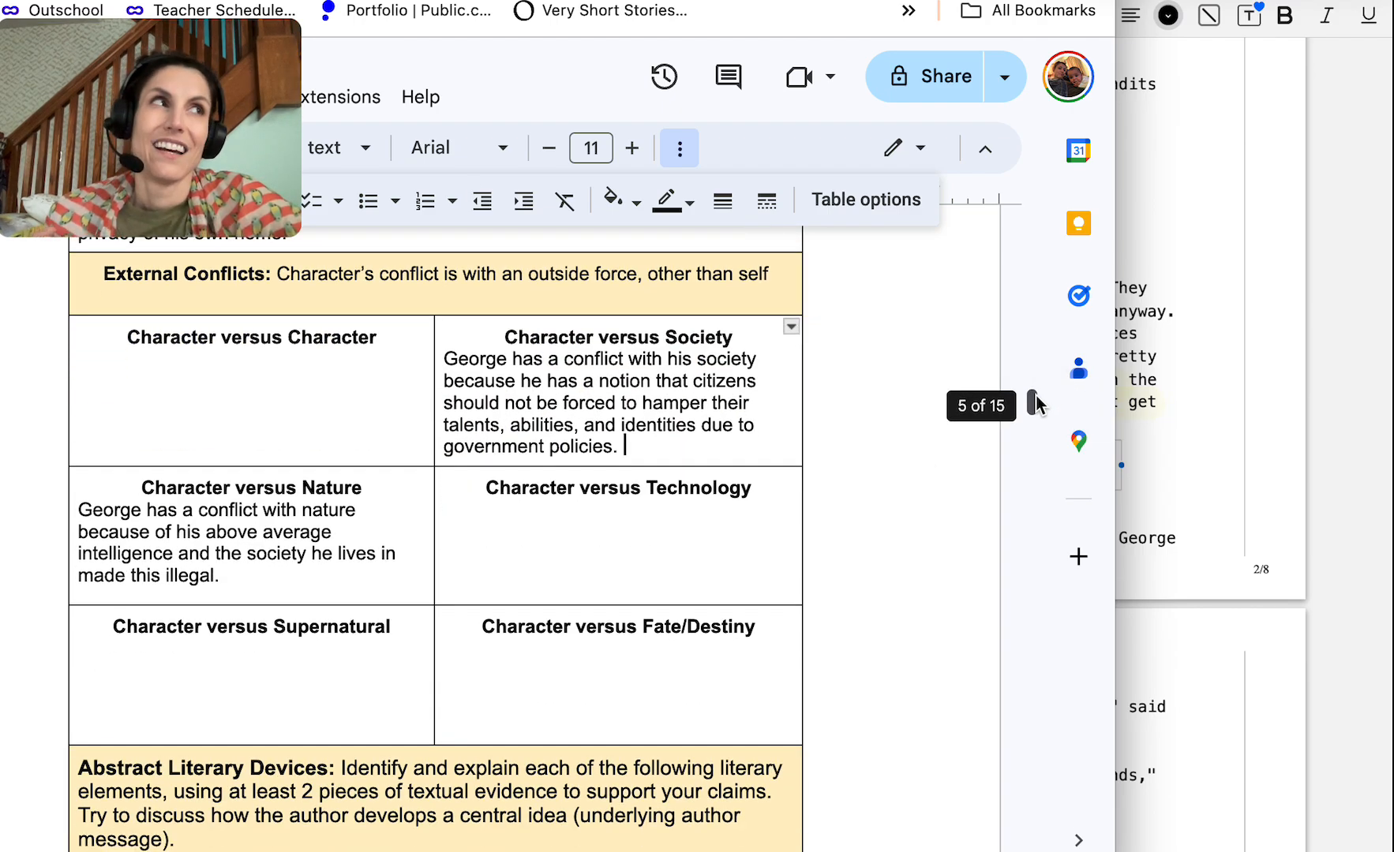
Answer Mood: the story is sarcastic, making readers think about laws surrounding equality
scroll("down", 3)
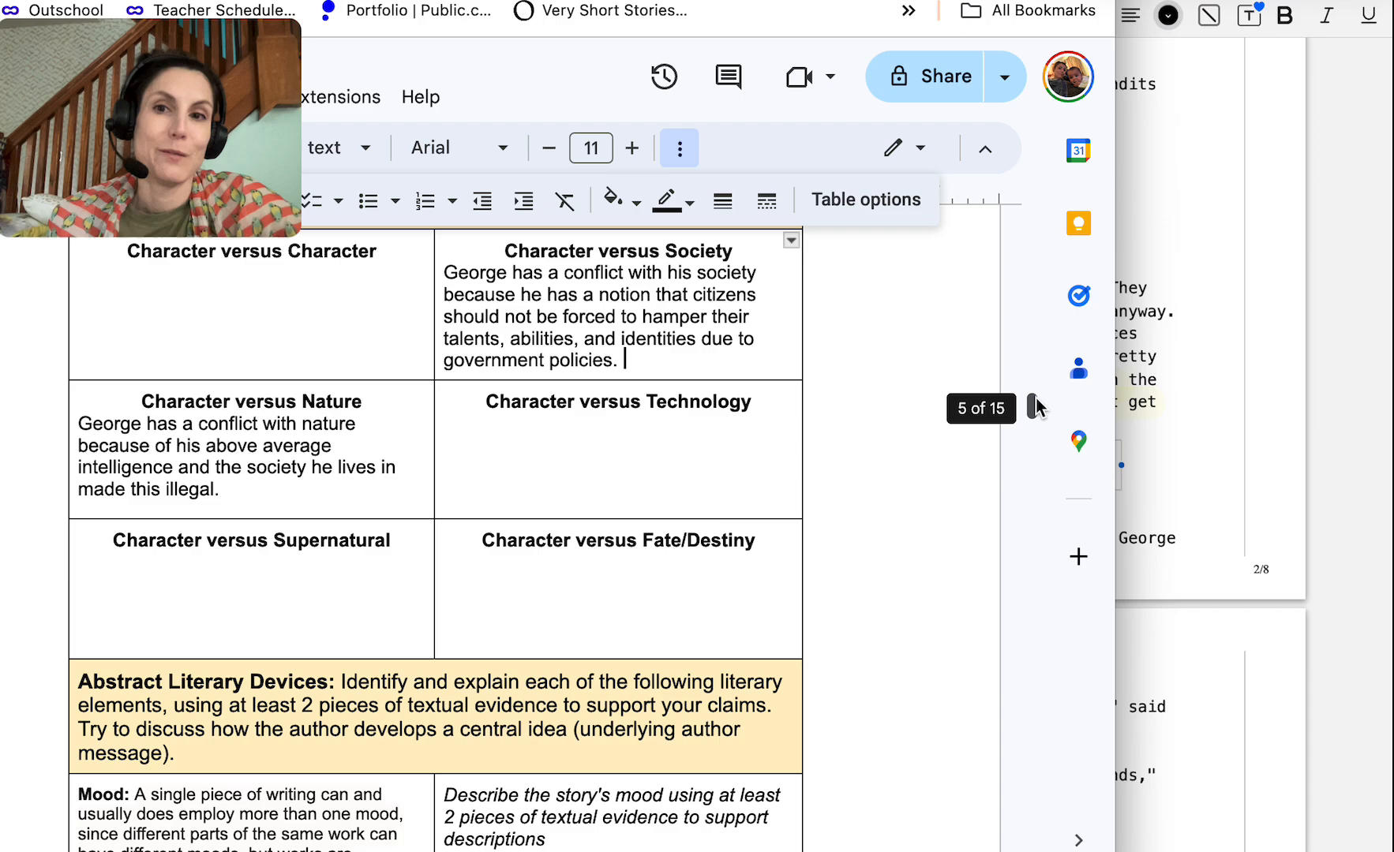
scroll("down", 3)
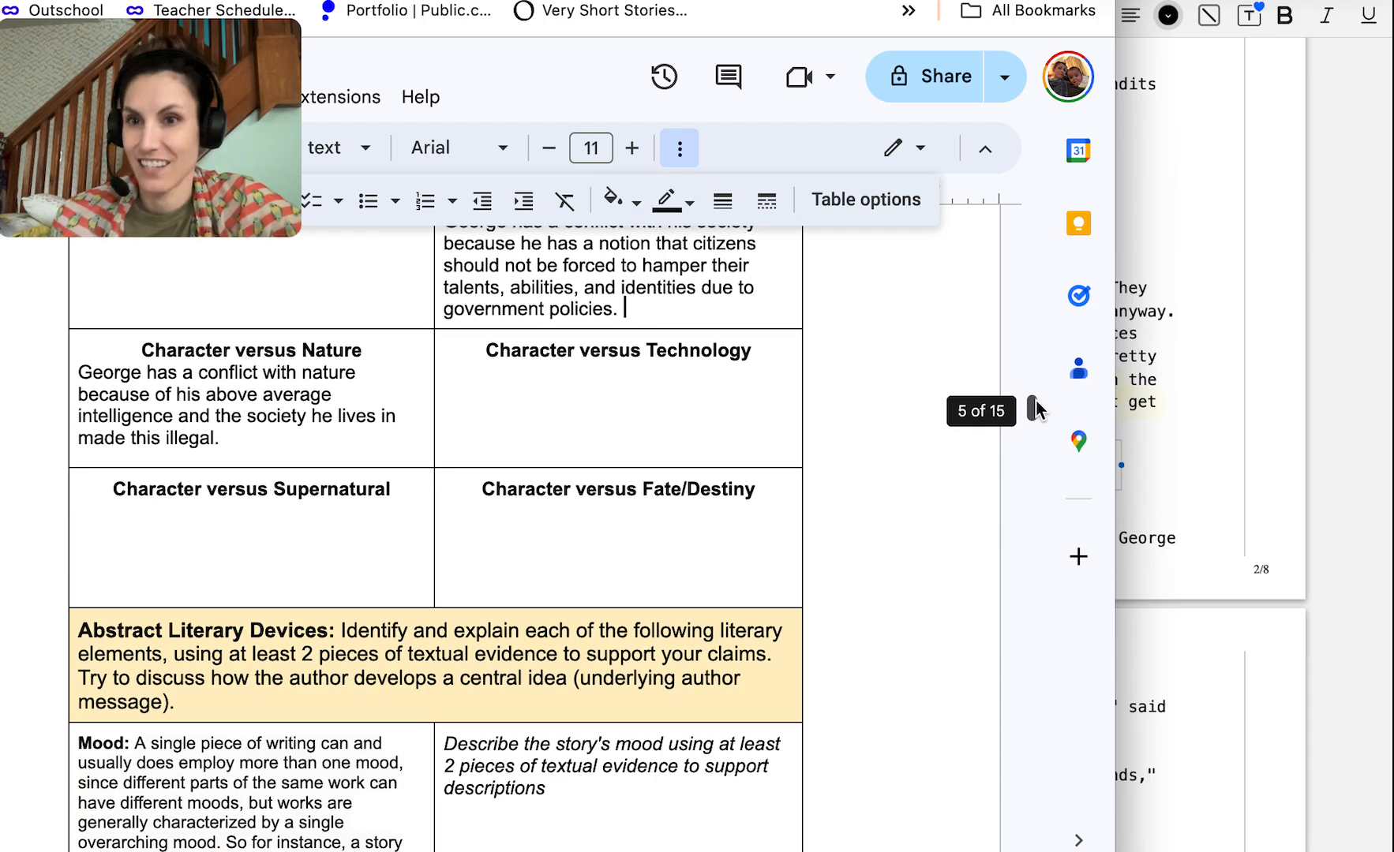
scroll("down", 3)
type("The mood of the story is ")
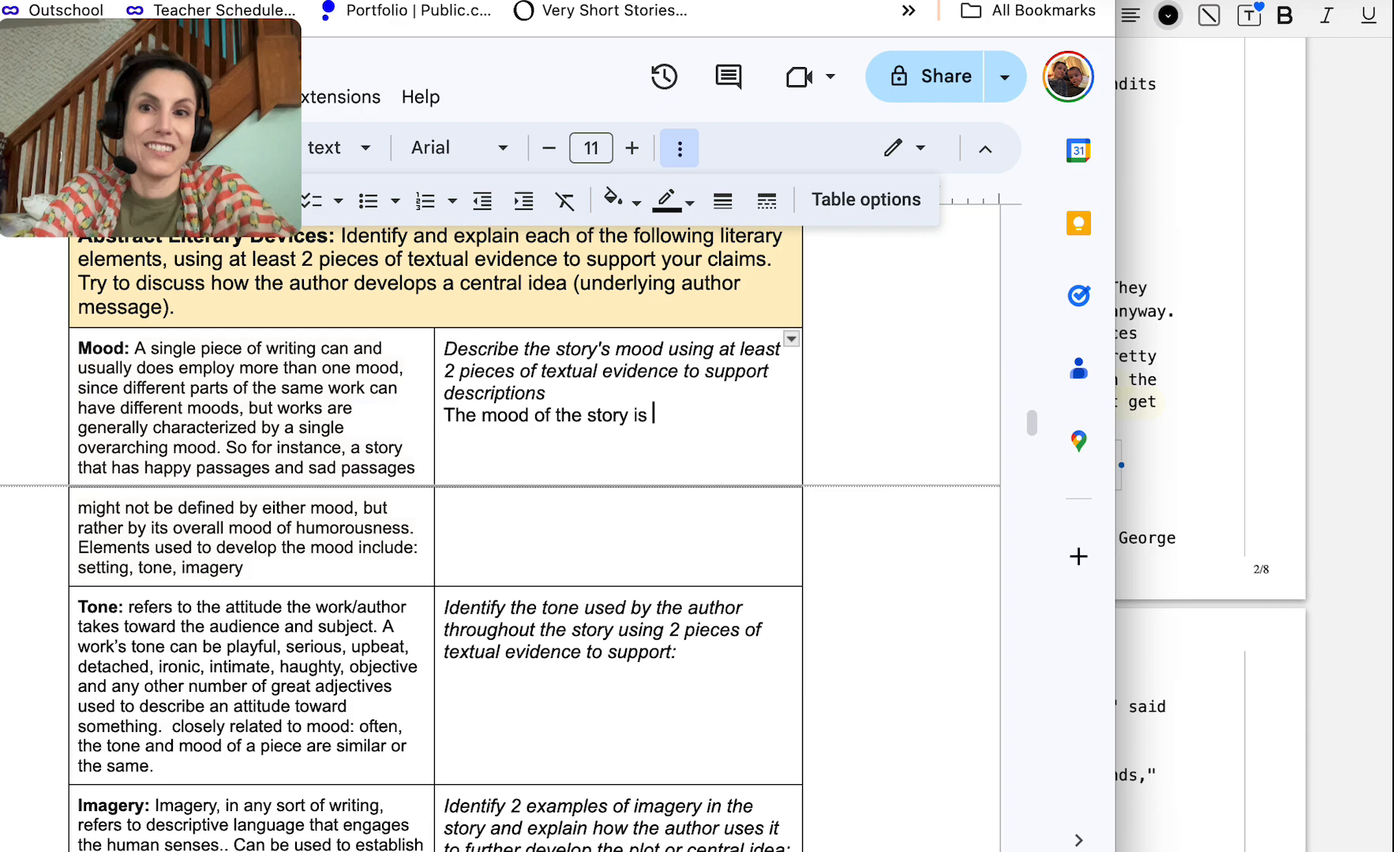
type("sarcasit")
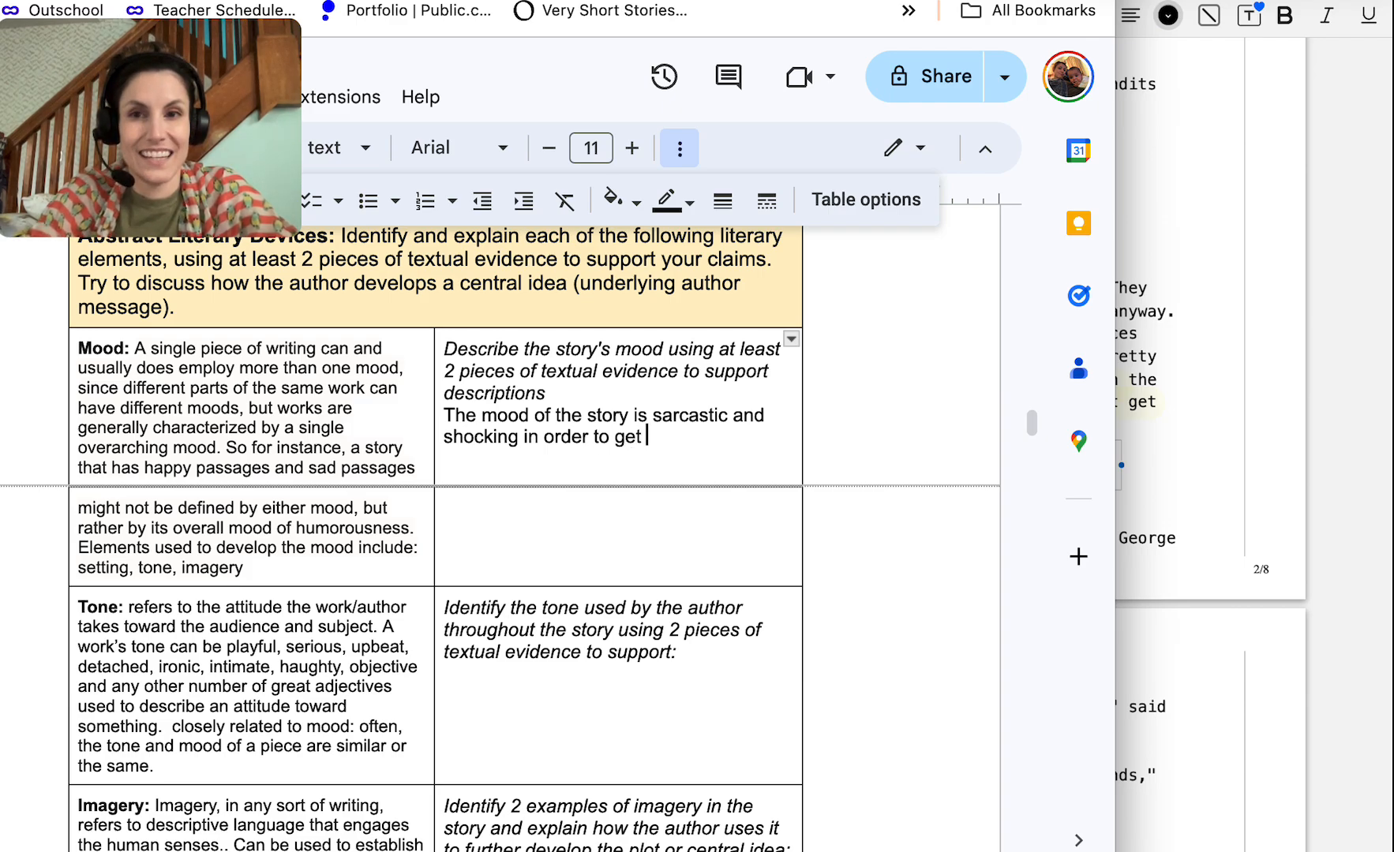
type("readers to think about")
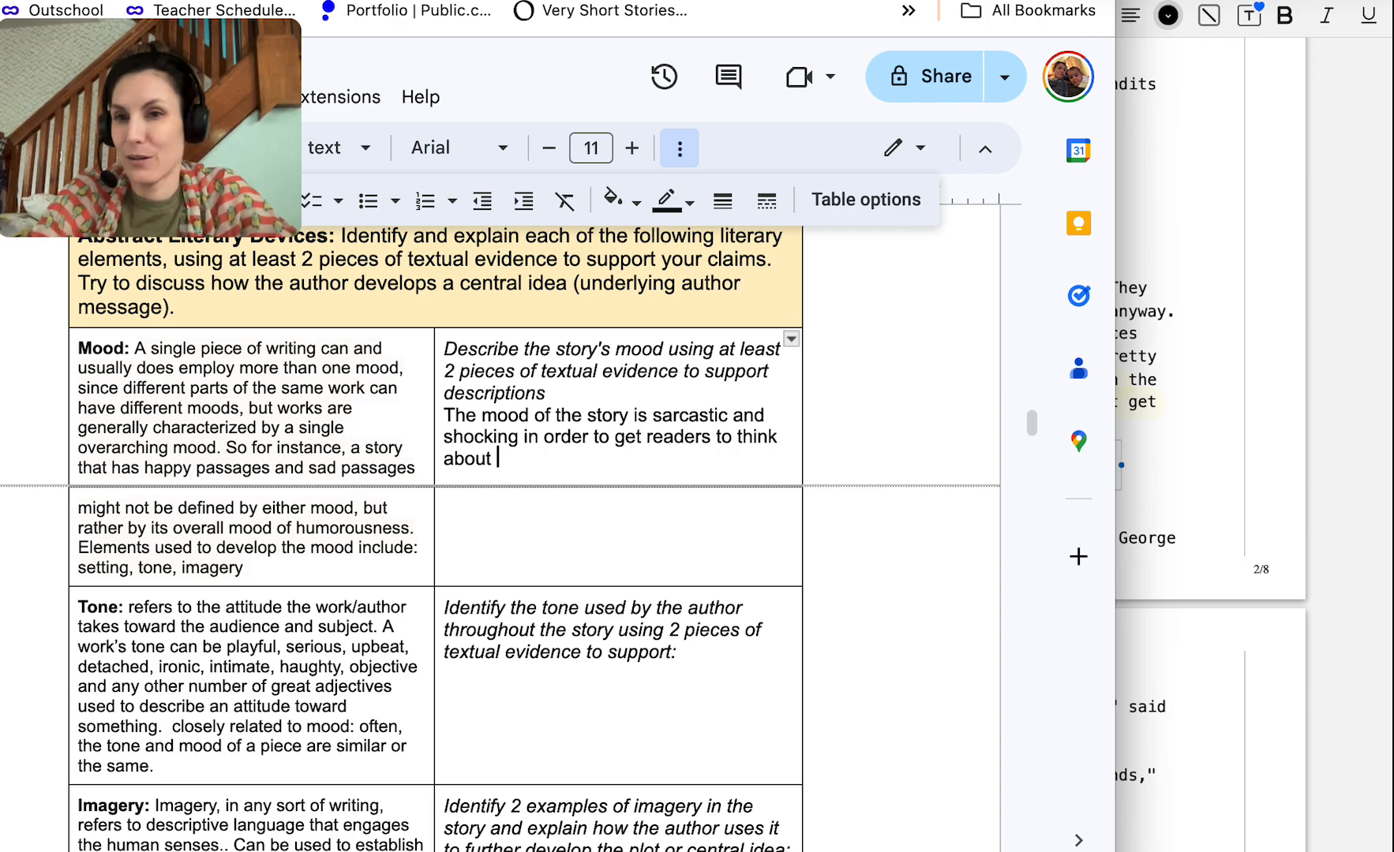
type("laws")
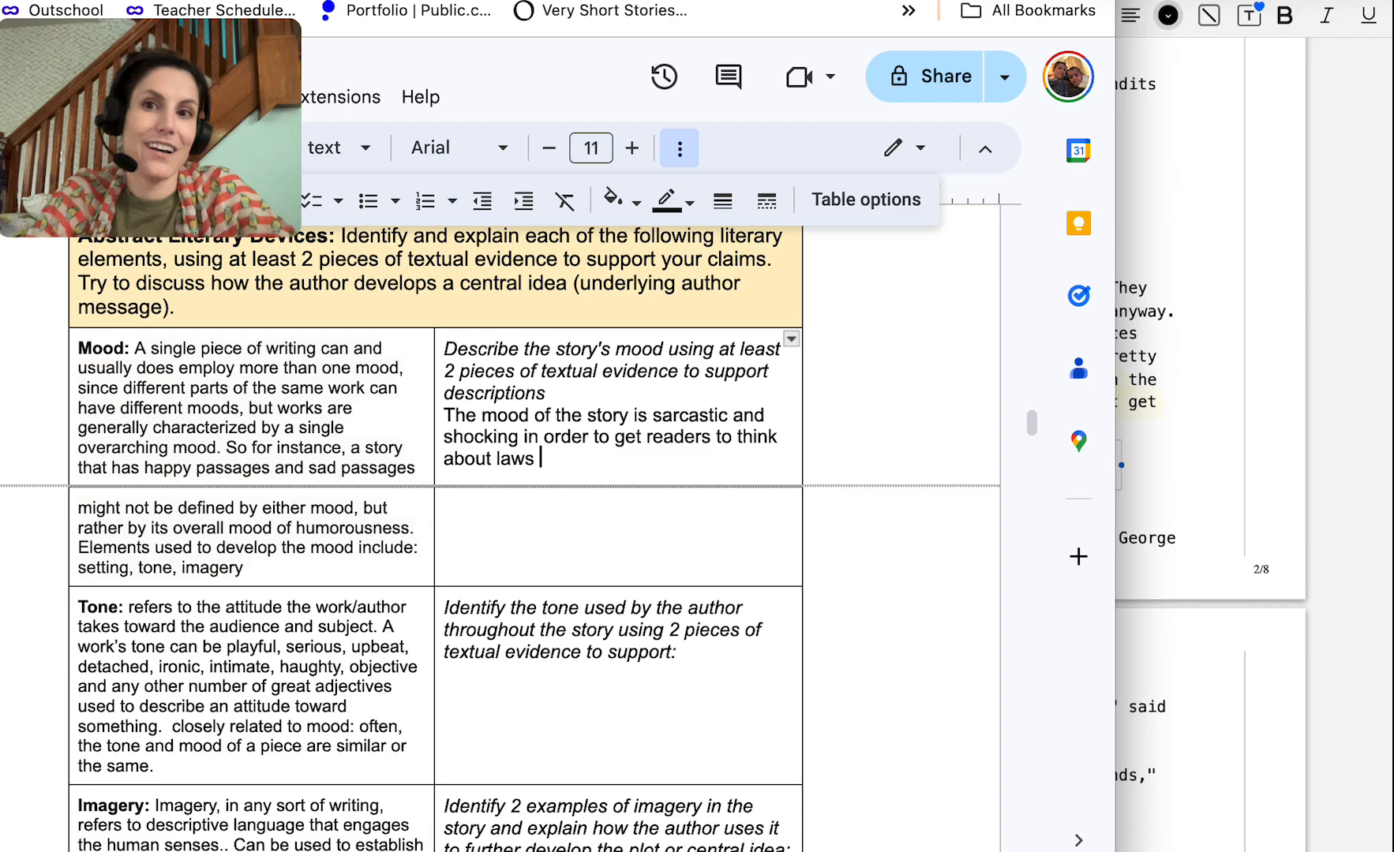
type("surrounding")
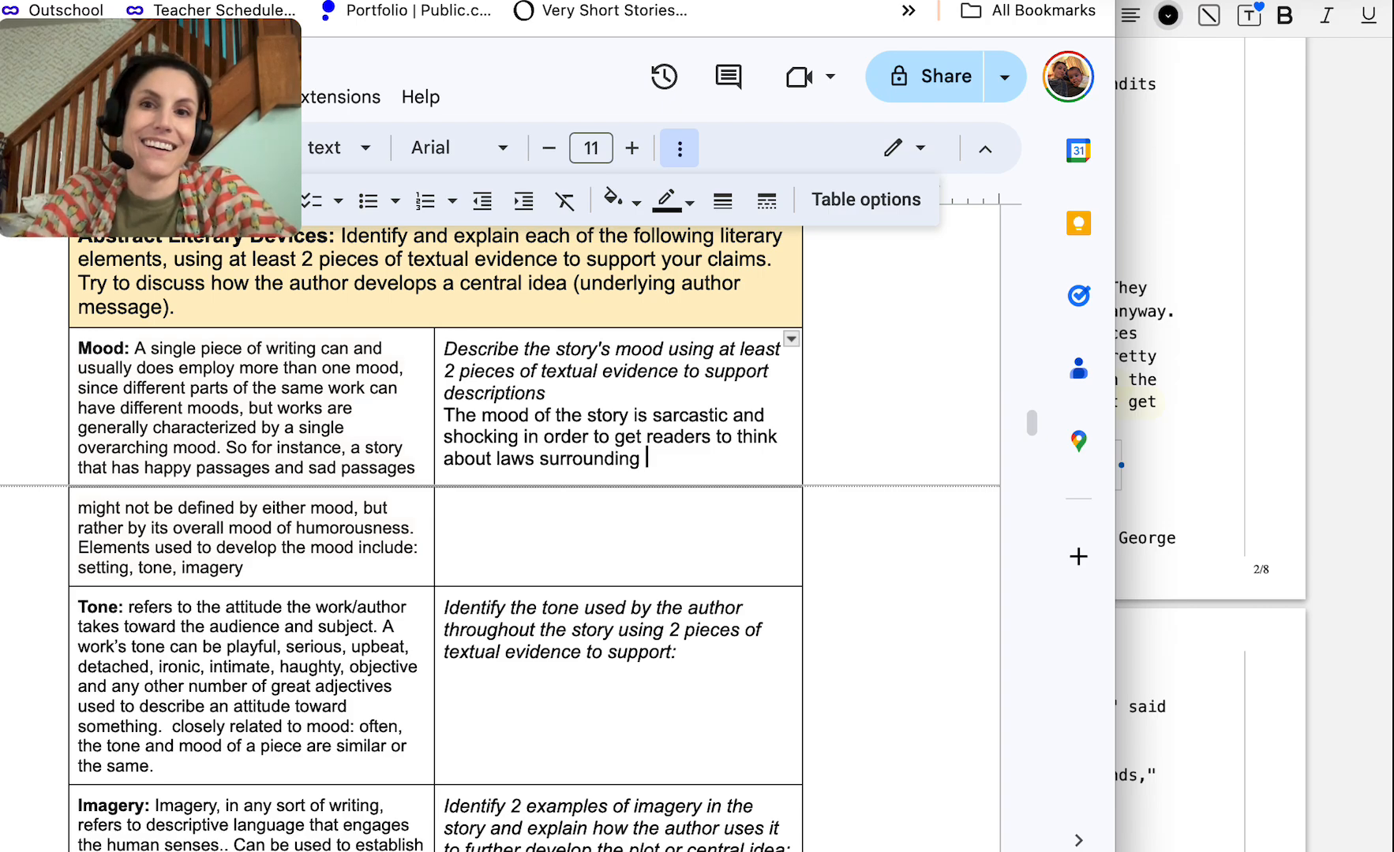
type("equality.")
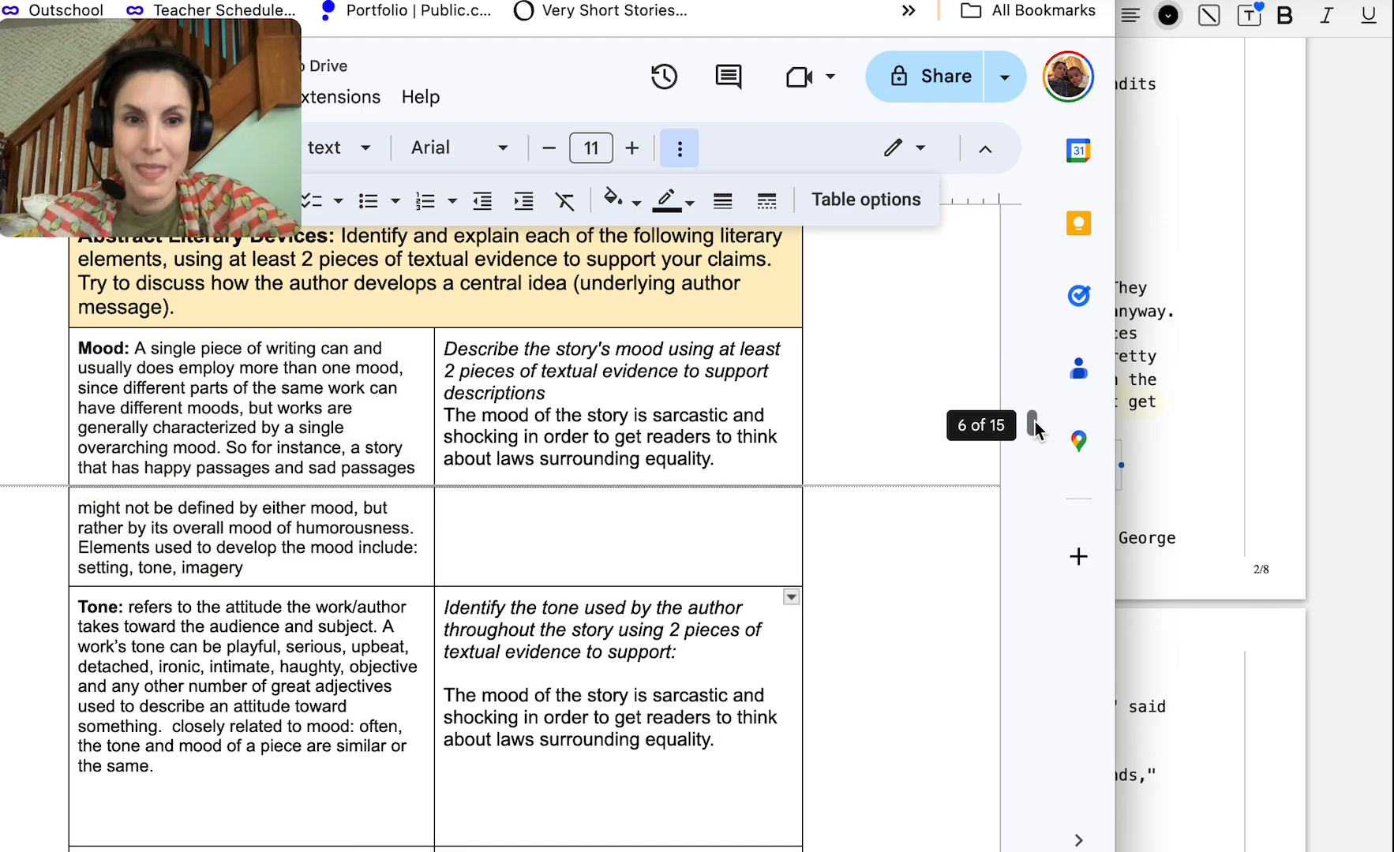
scroll("down", 3)
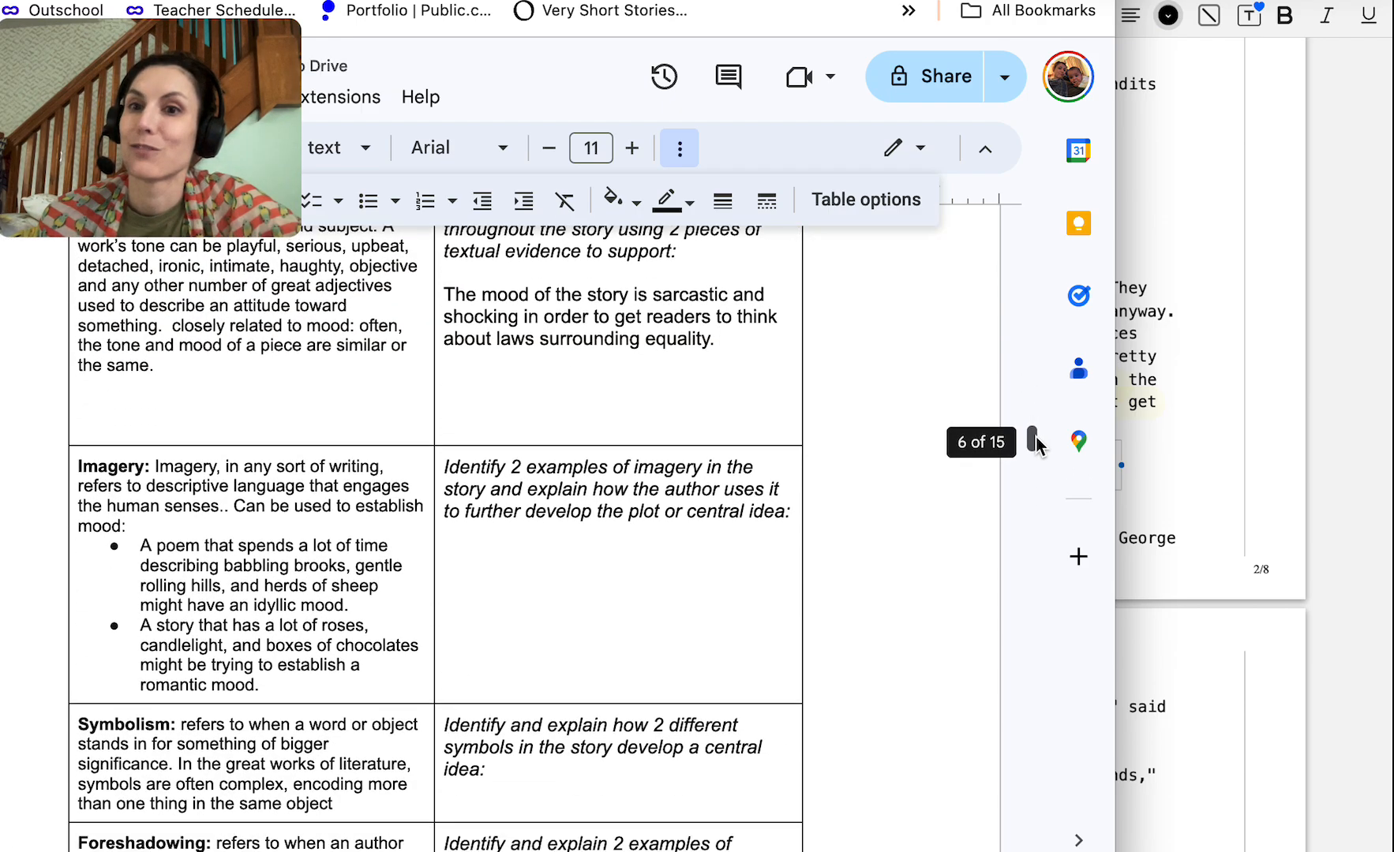
Begin the Imagery answer describing life under government issued handicap devices
scroll("down", 3)
type("Vonnegut uses imagery to")
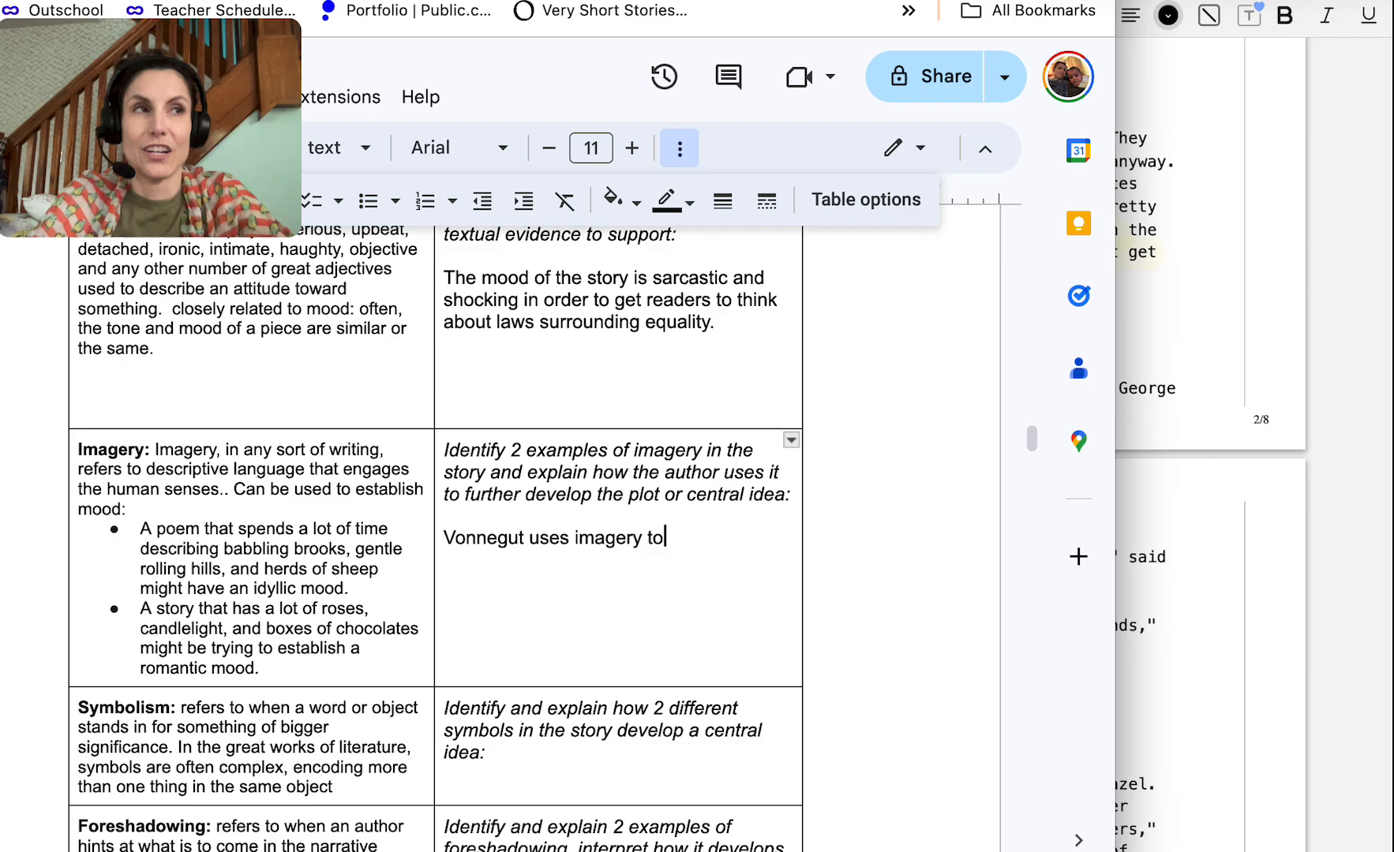
type("describe")
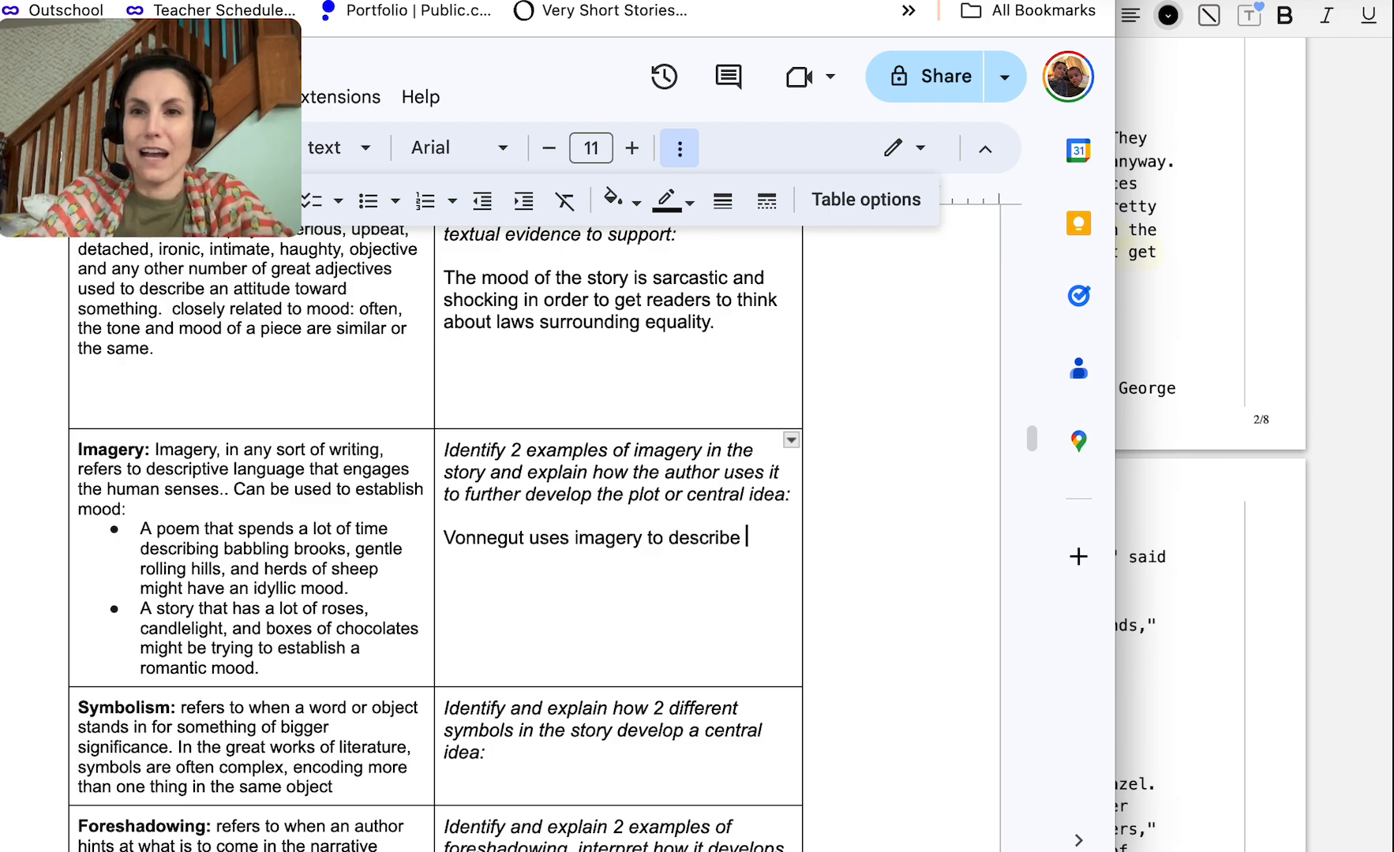
type("life under government issued")
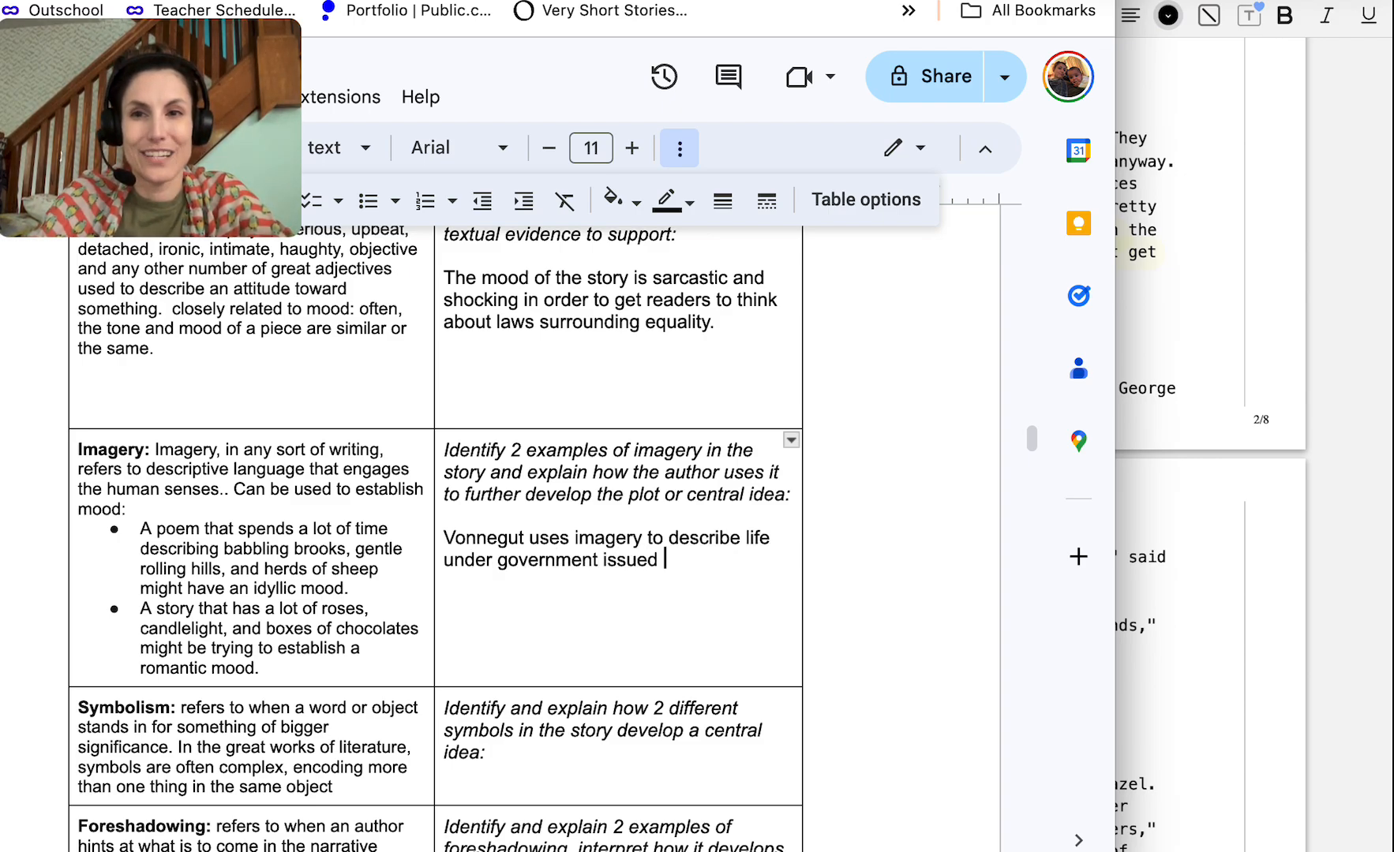
type("handicap dev")
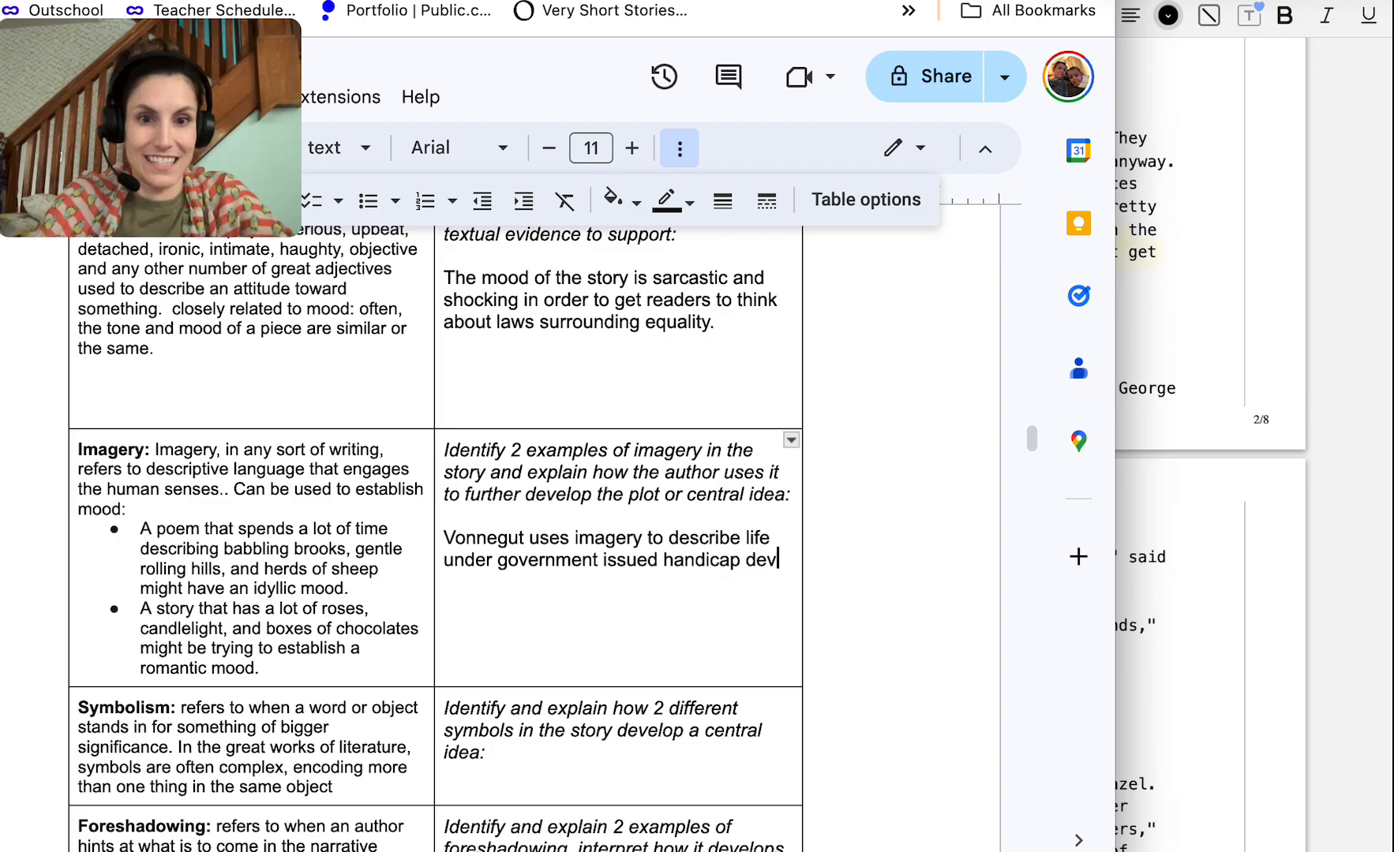
type("ices. Goe")
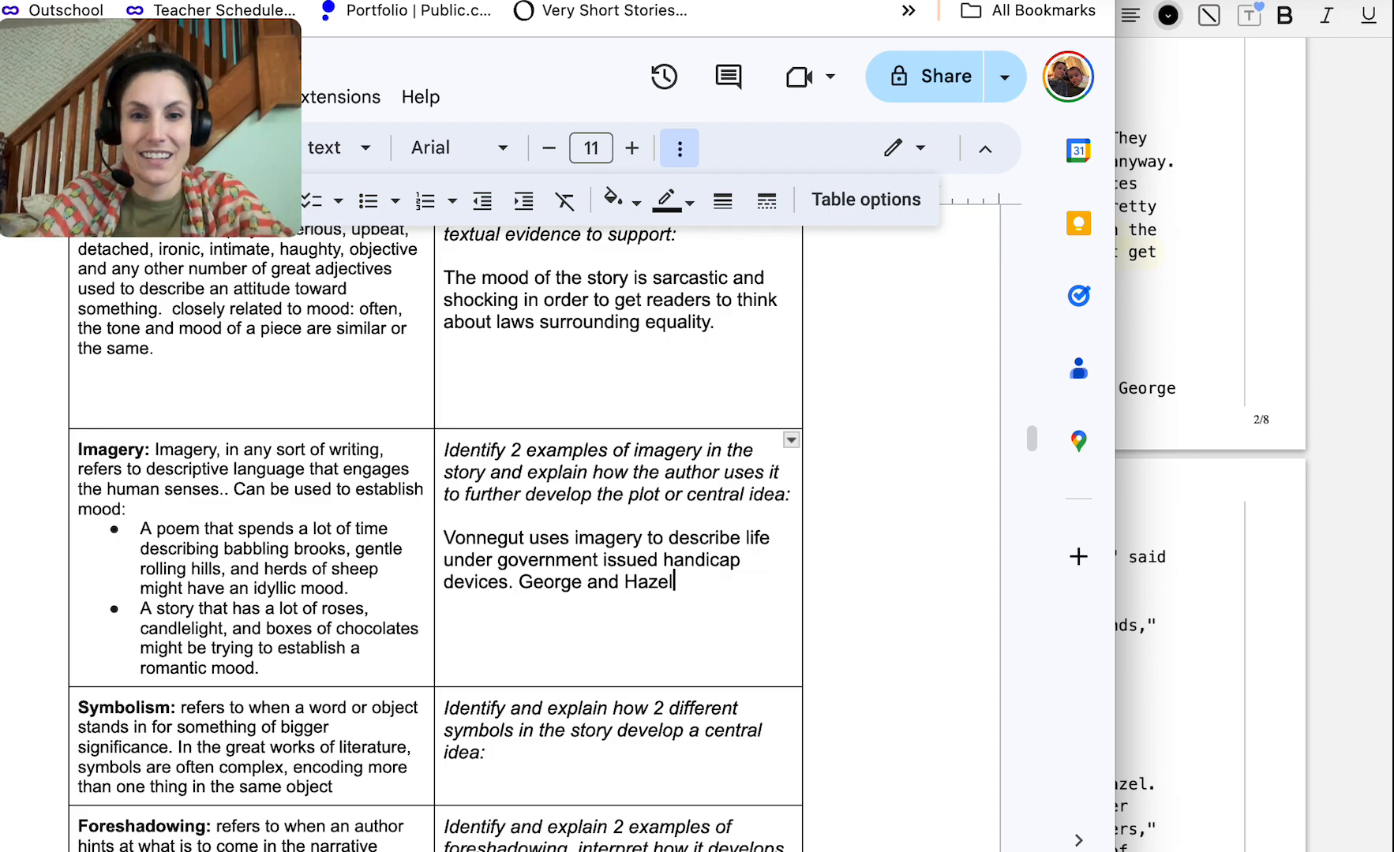
Describe George and Hazel before the television until a loud sound makes George recoil in pain
type("can be seen")
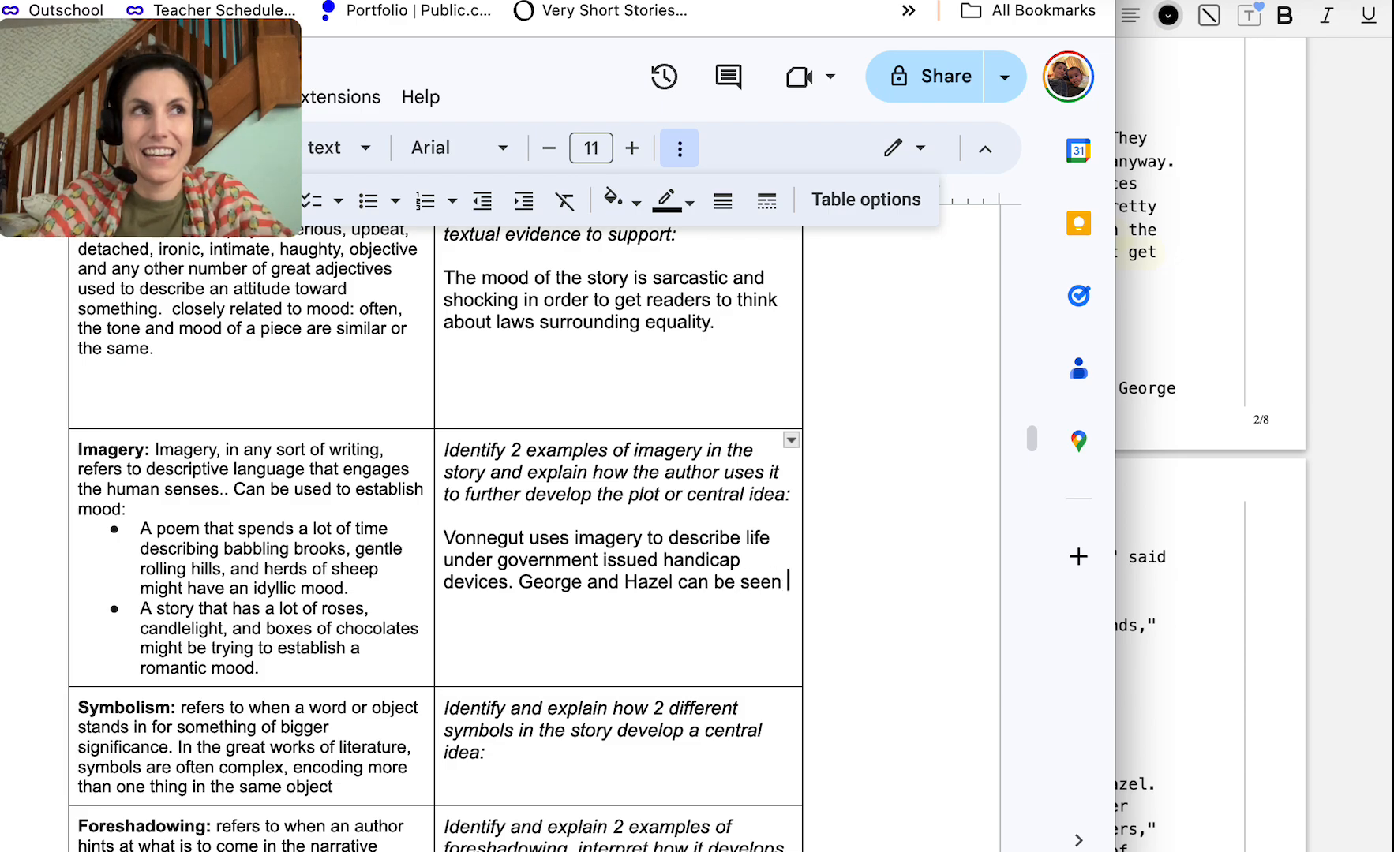
type("sitting in their living room having a conversation i")
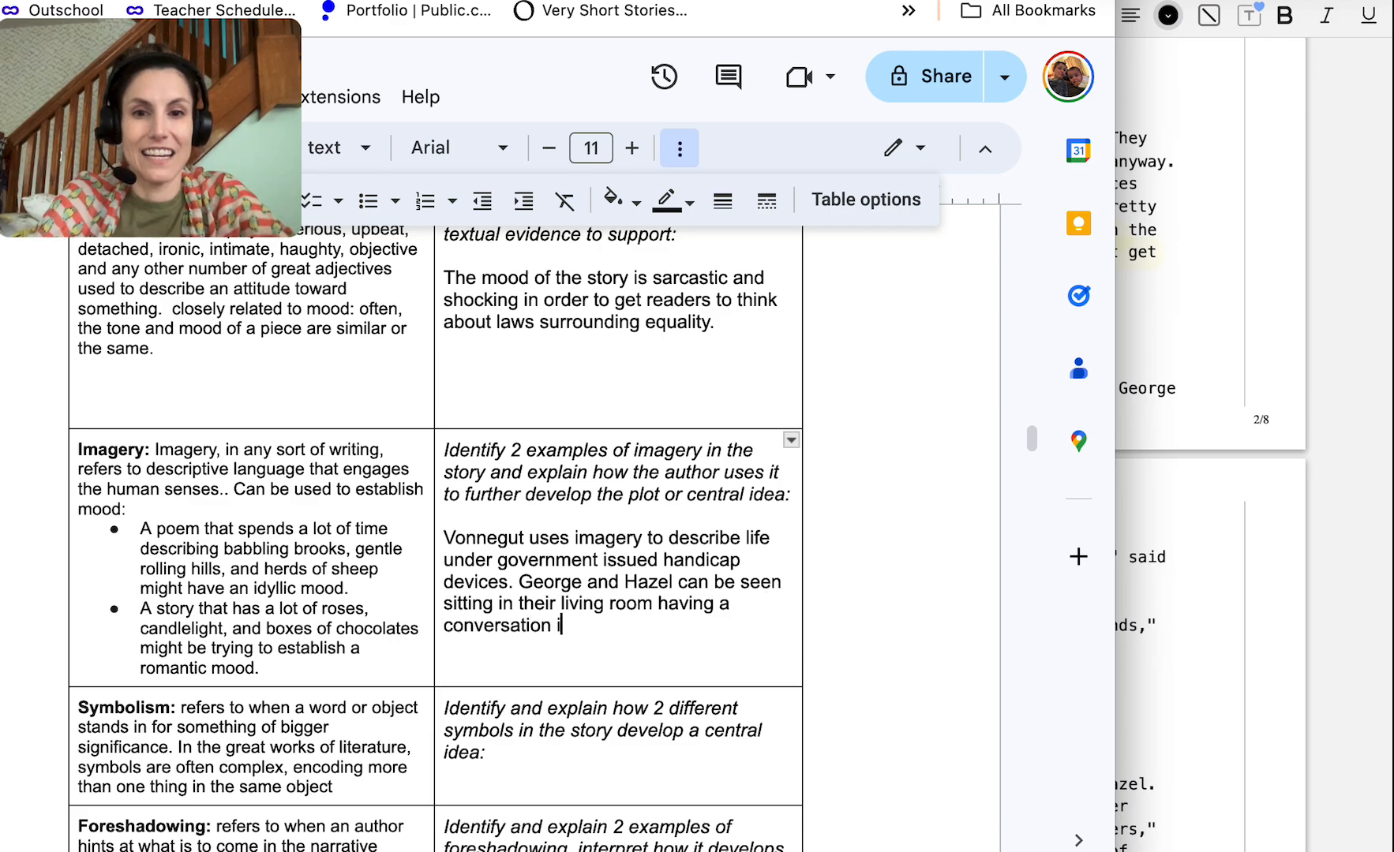
type("n front of the television.")
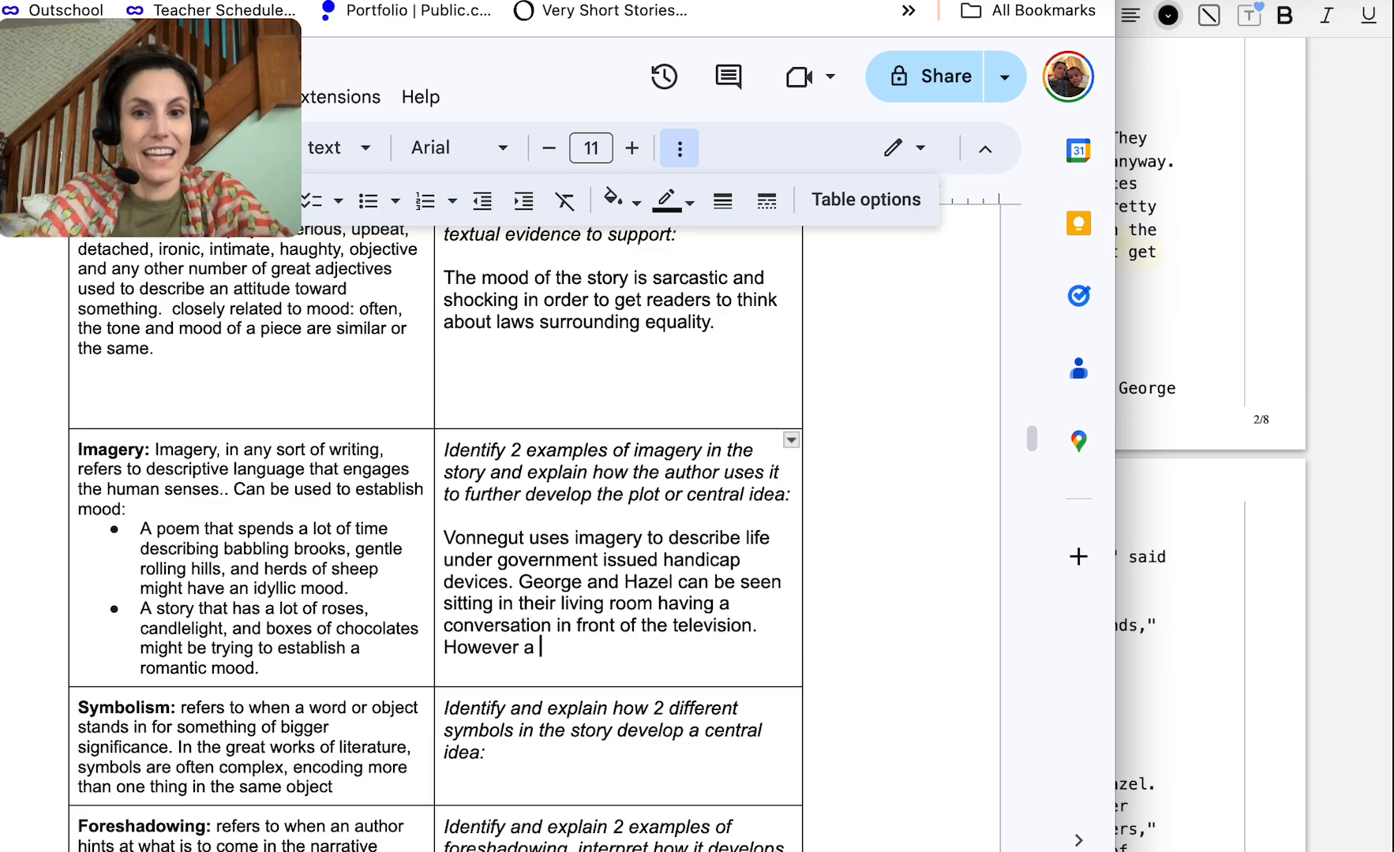
type("loud sound will")
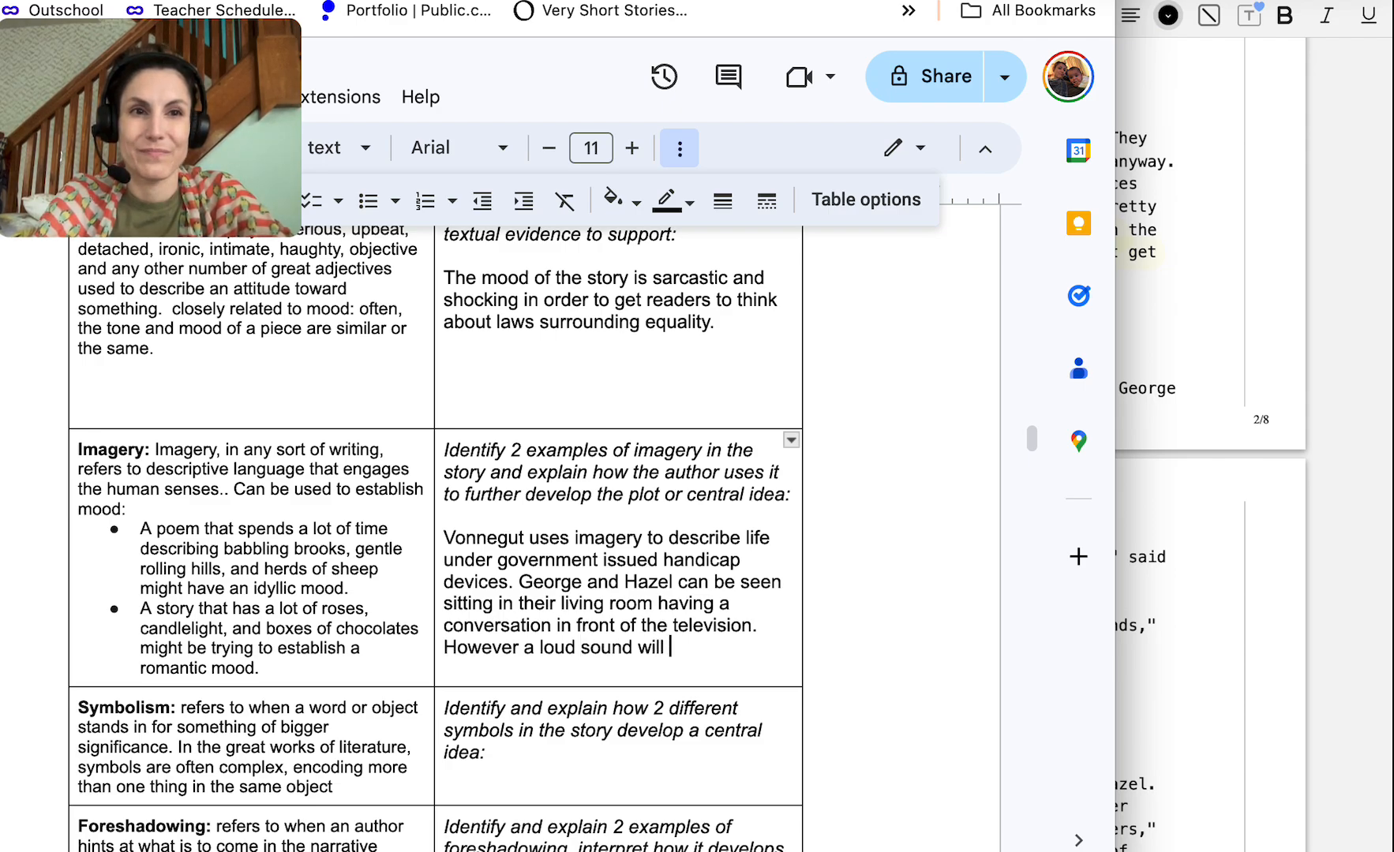
type("cause George")
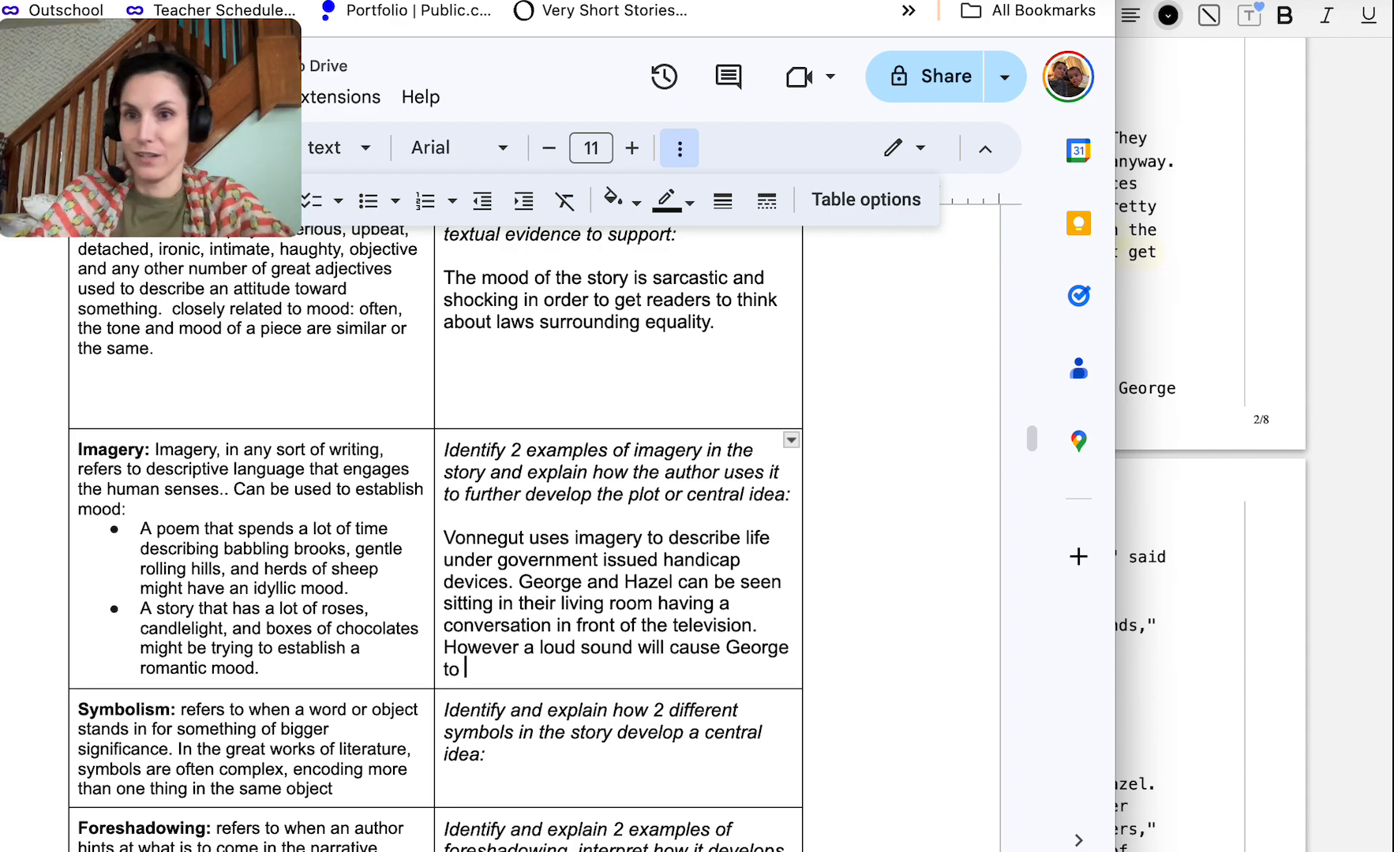
type("recoil in pa")
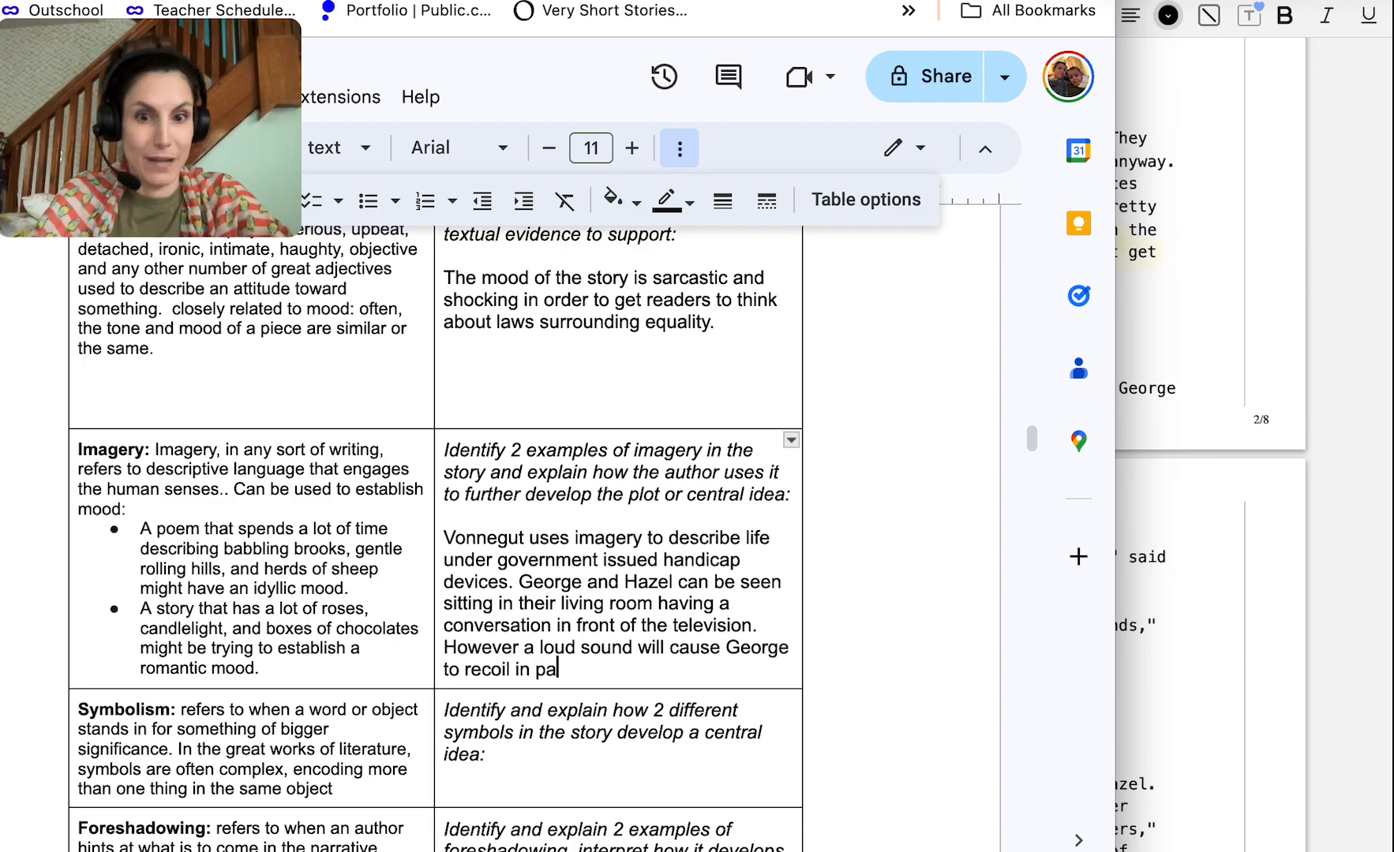
type("in.")
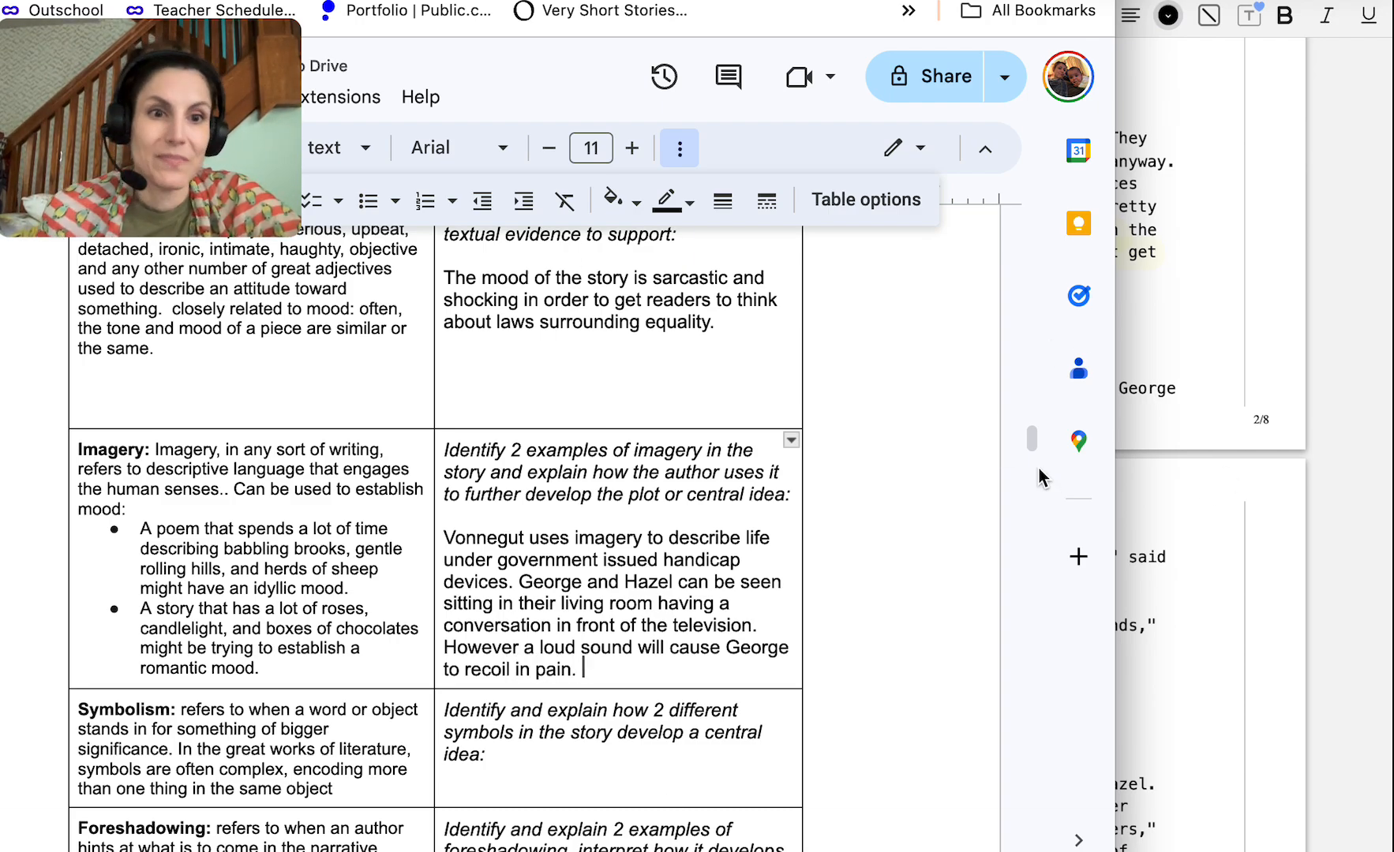
Add to Symbolism that the television symbolizes control and is state sponsored in the story
scroll("down", 3)
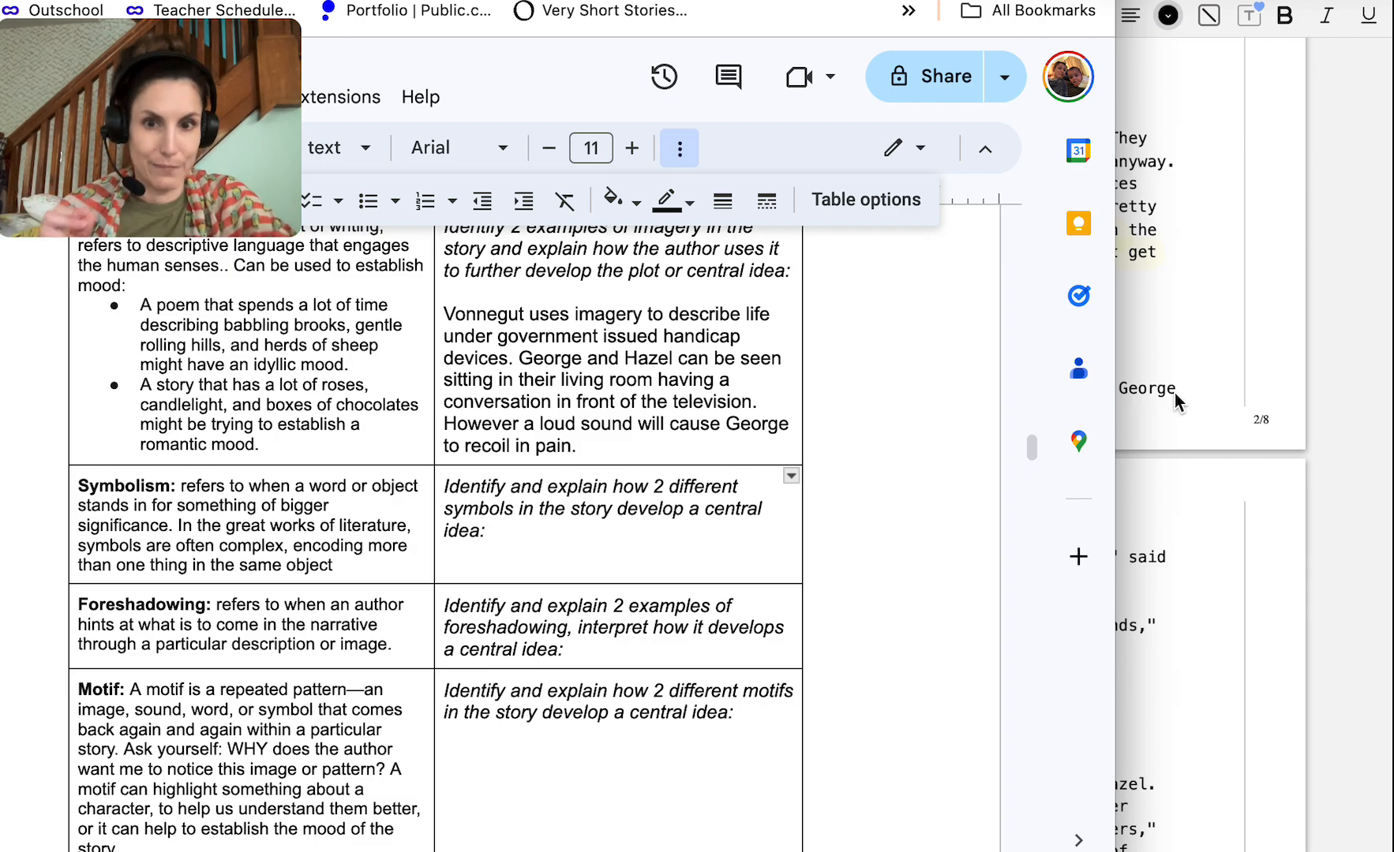
type("The television in the story is")
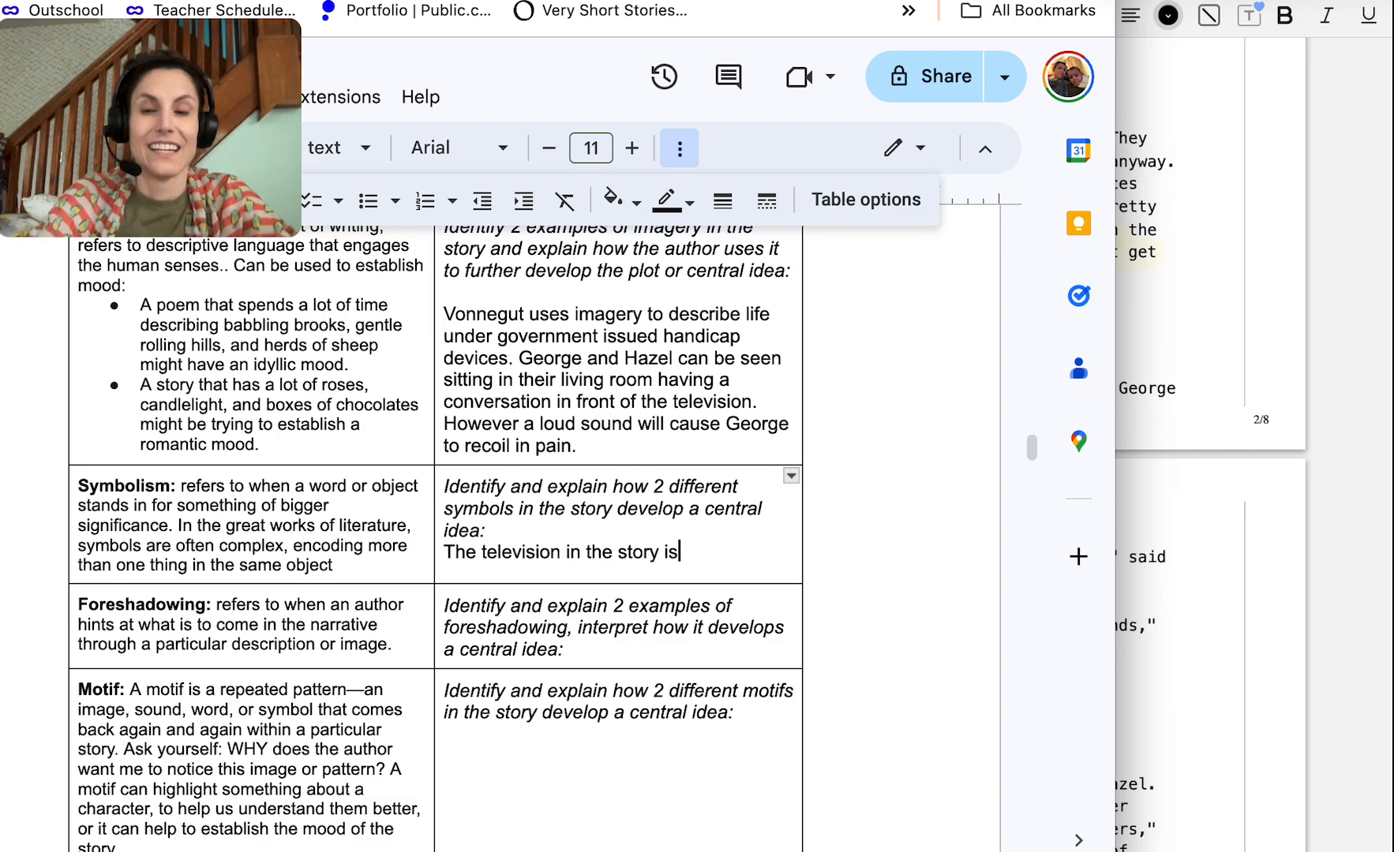
type("used to symbolize G")
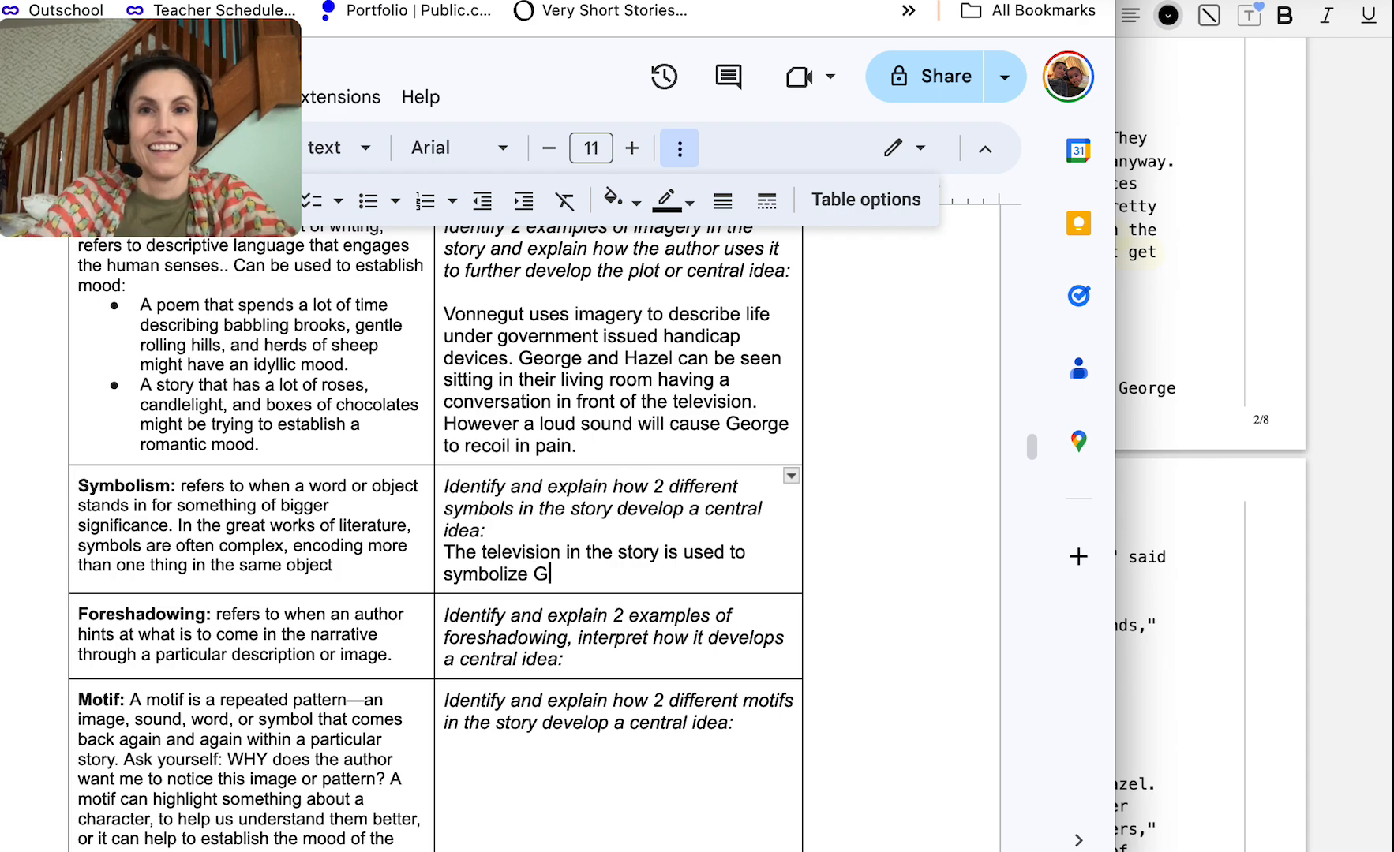
type("oe")
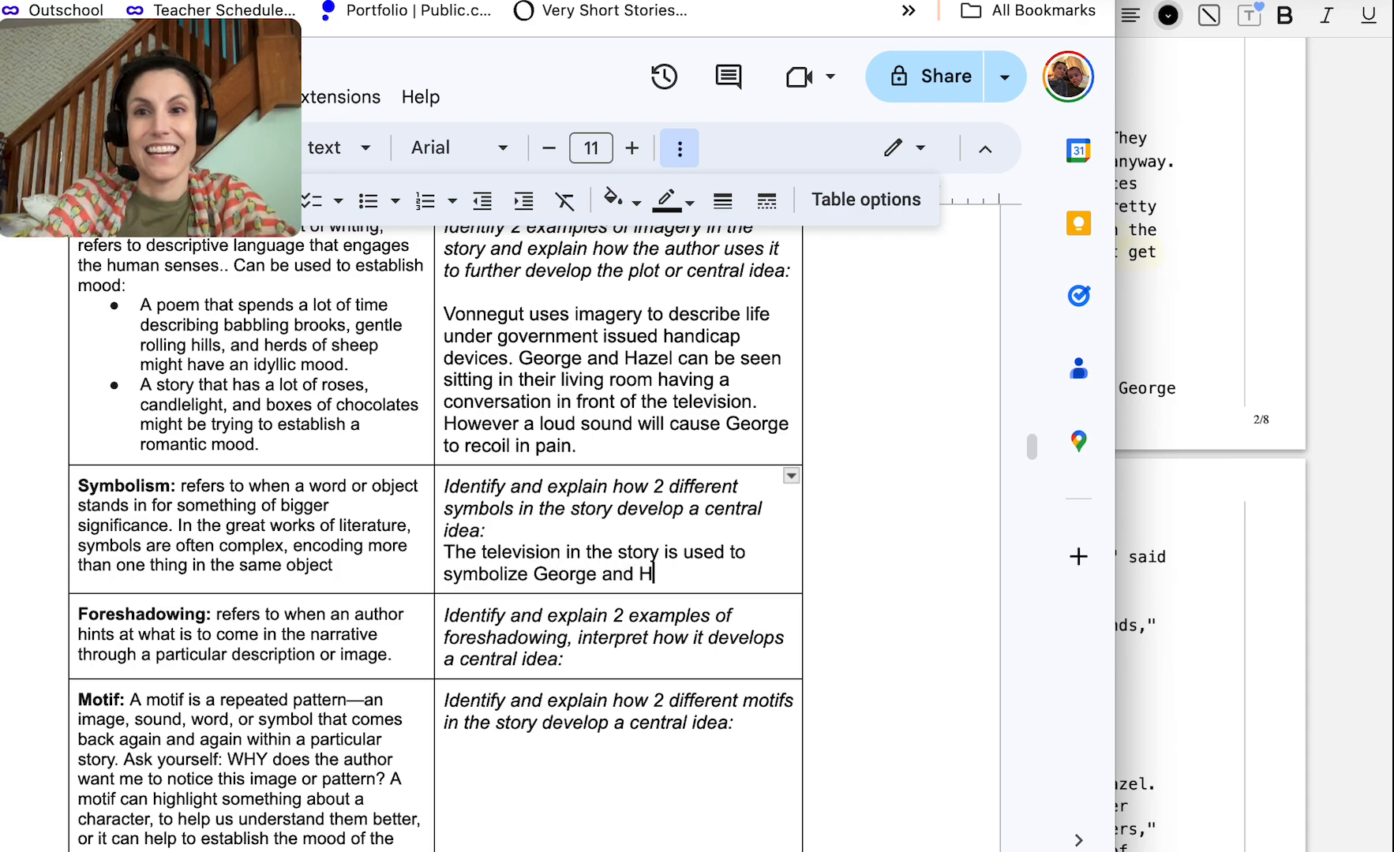
type("azel's only view of the outside world that is allowed by the government.")
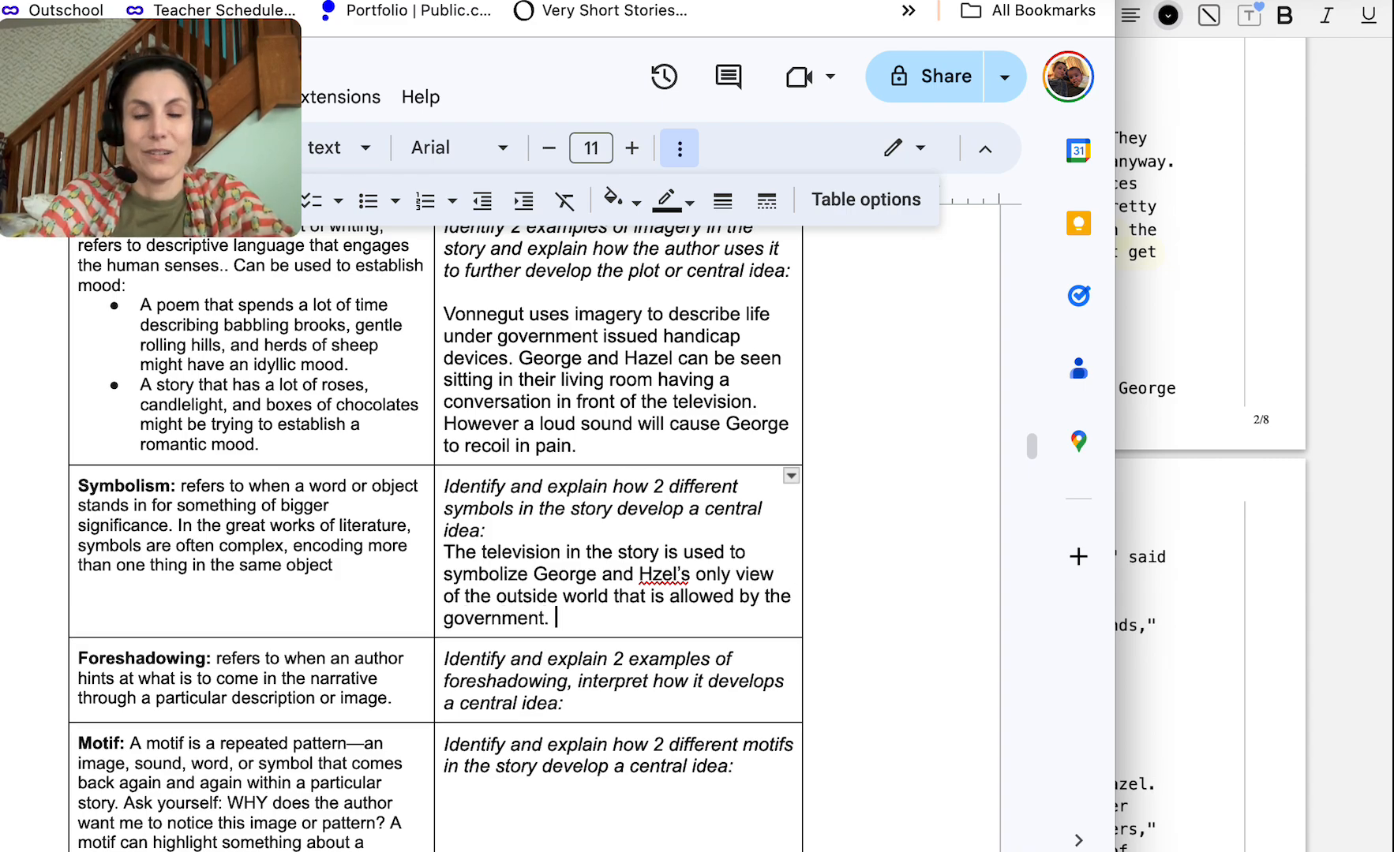
type("The television is")
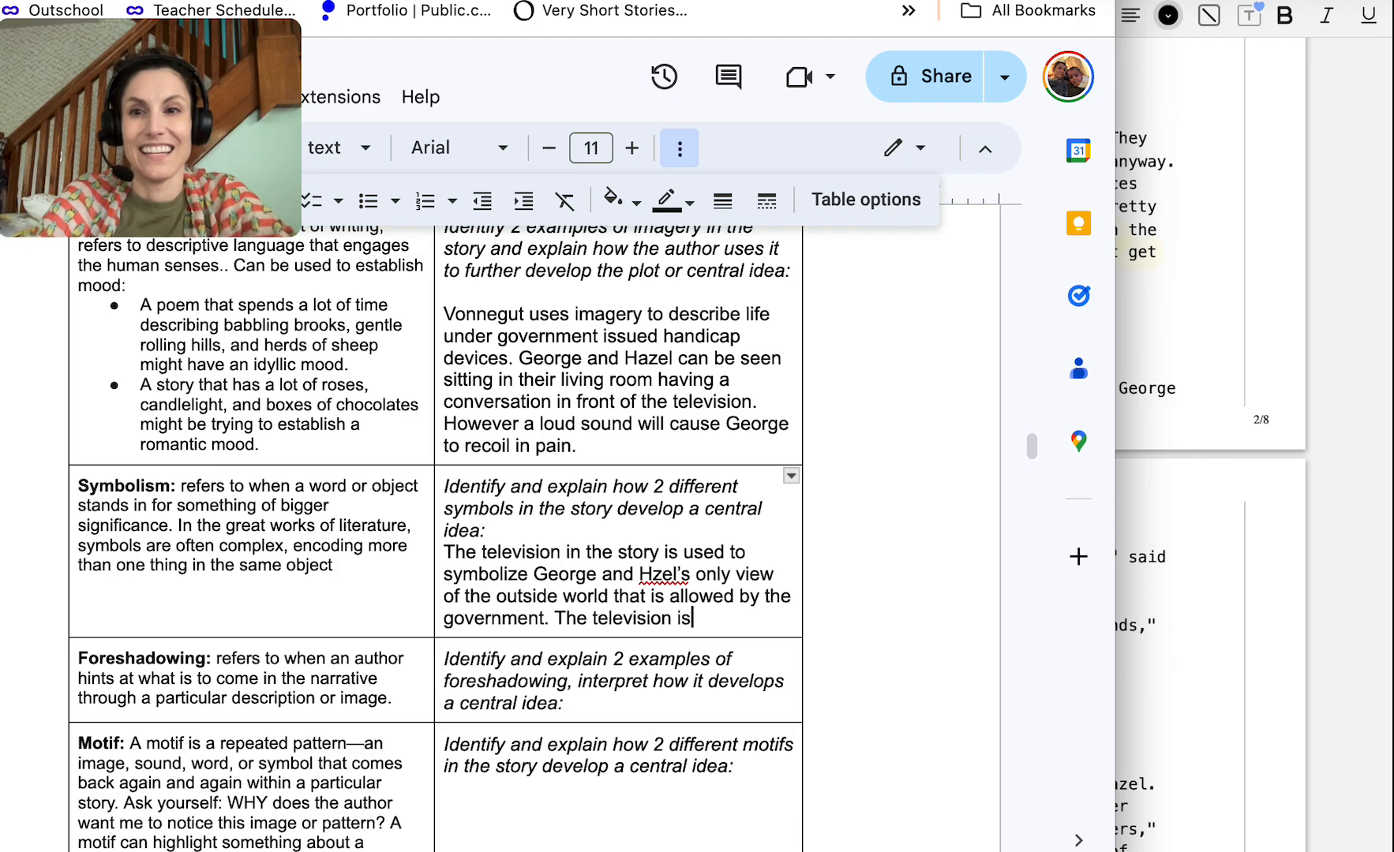
type("state sponsored,")
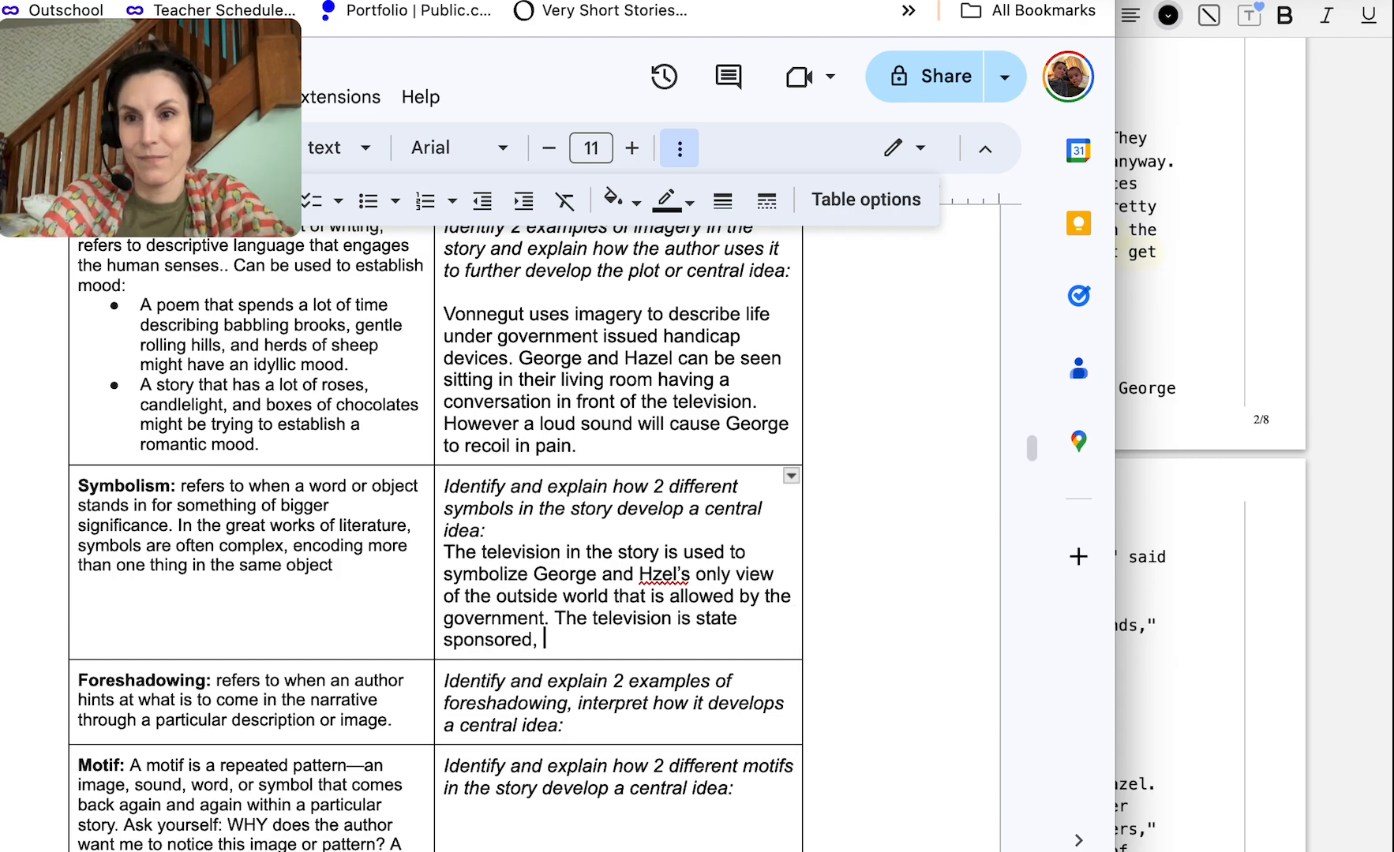
type("considering in the story’s resolution")
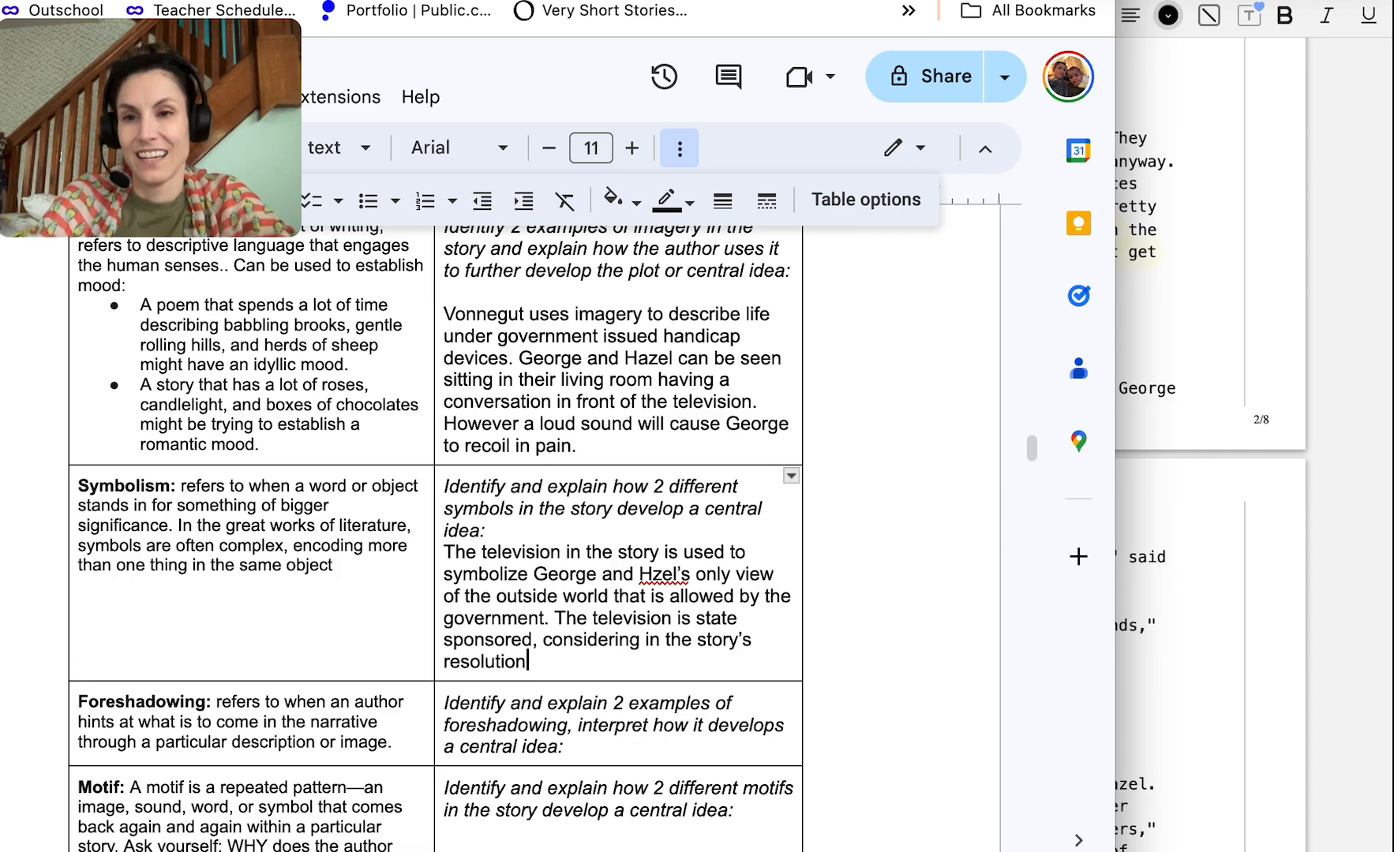
type("it is cut off air.")
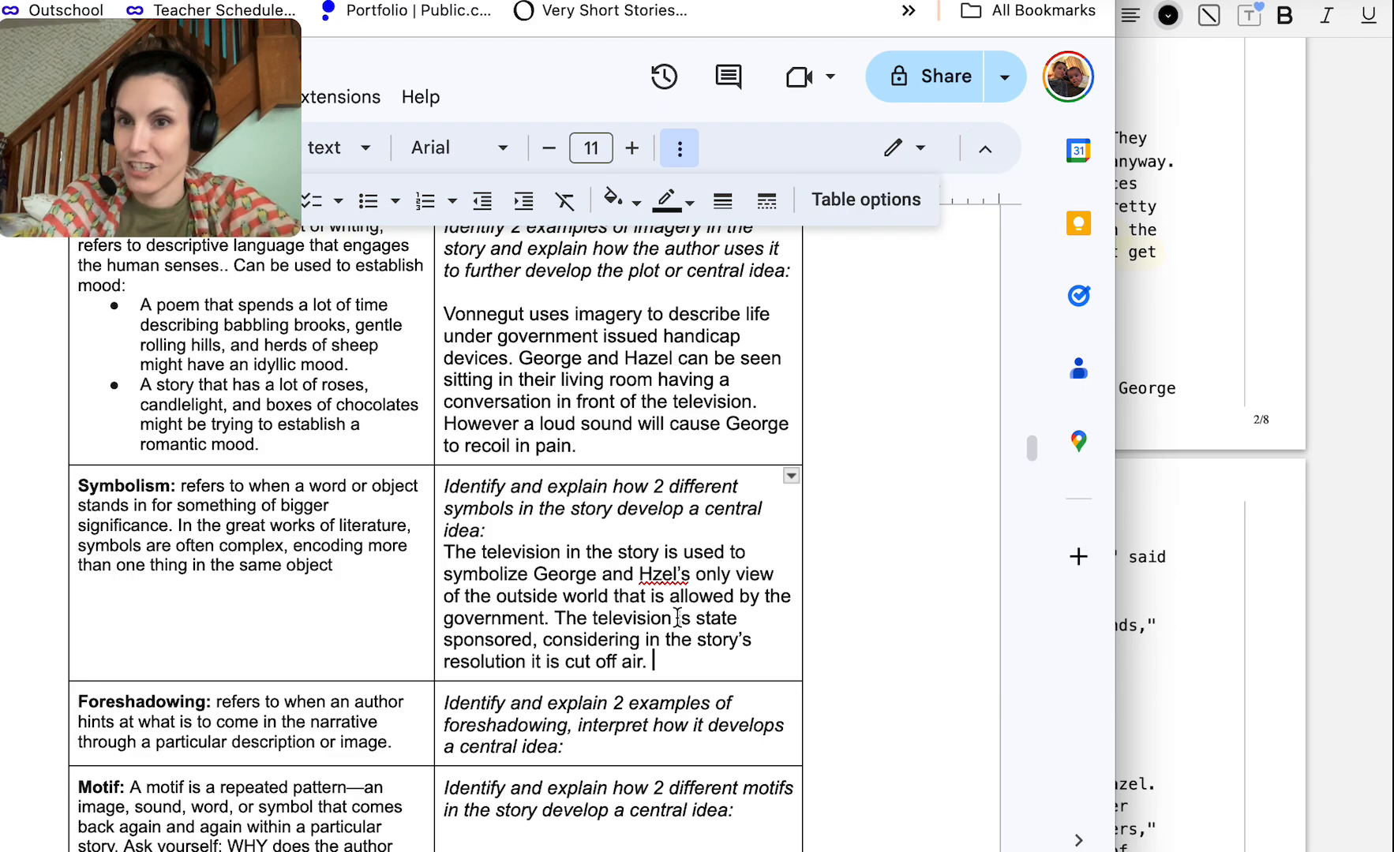
Finish with 'Vonnegut uses the television as propaganda to control the population.'
left_click(653, 574)
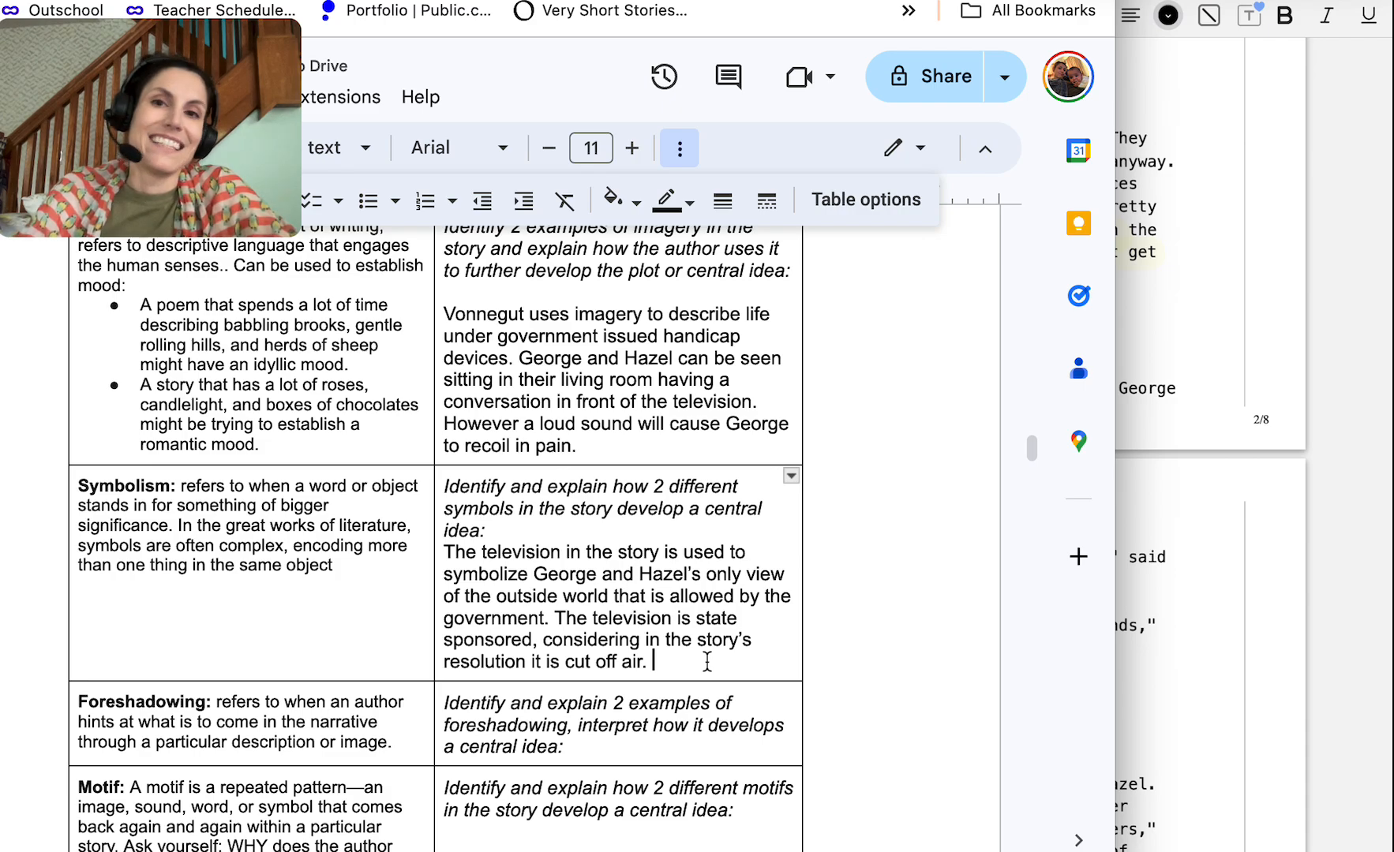
type("Vonnegut uses the television to symbolixe the government’s use of p")
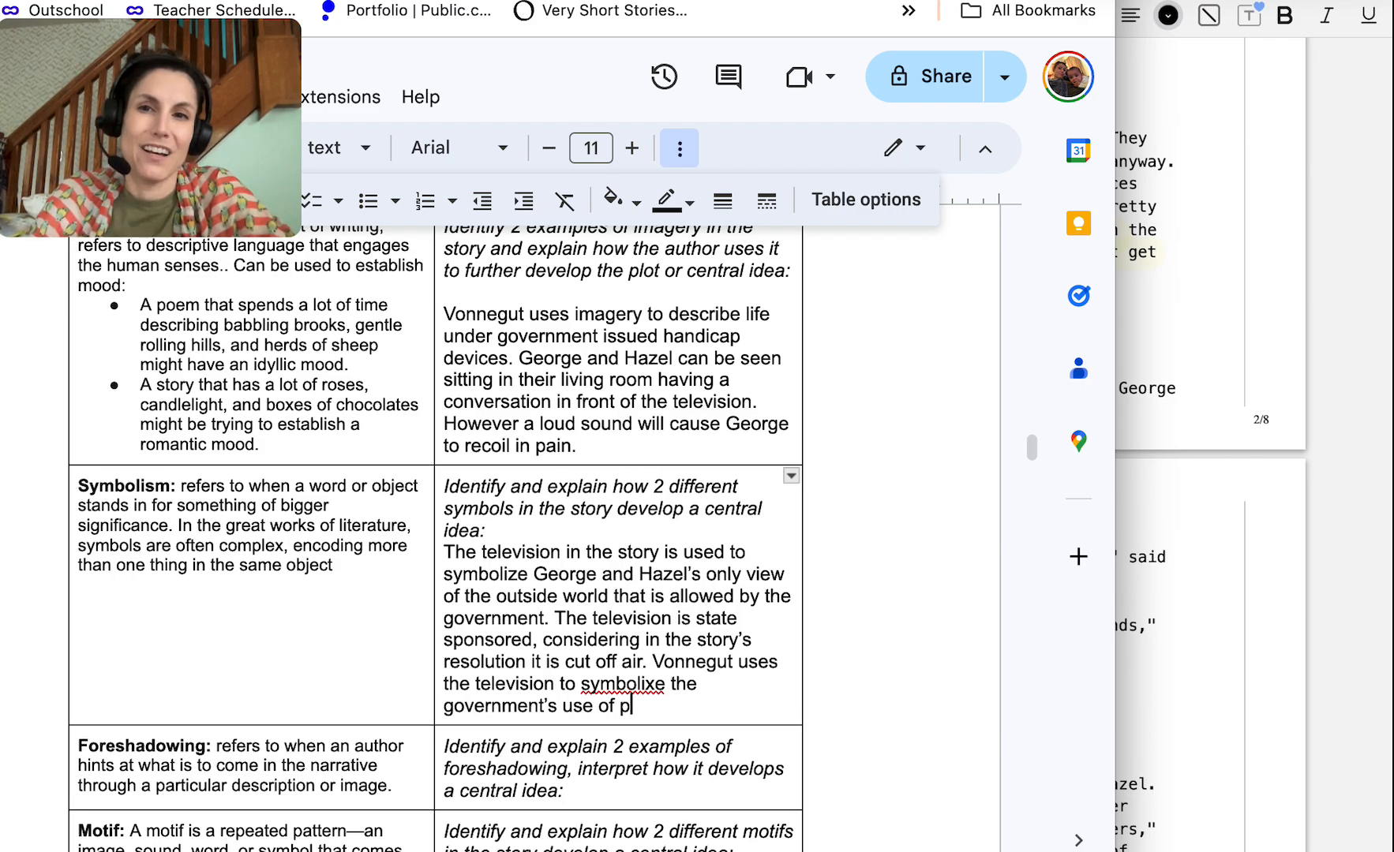
type("ropaganda to control and subdue")
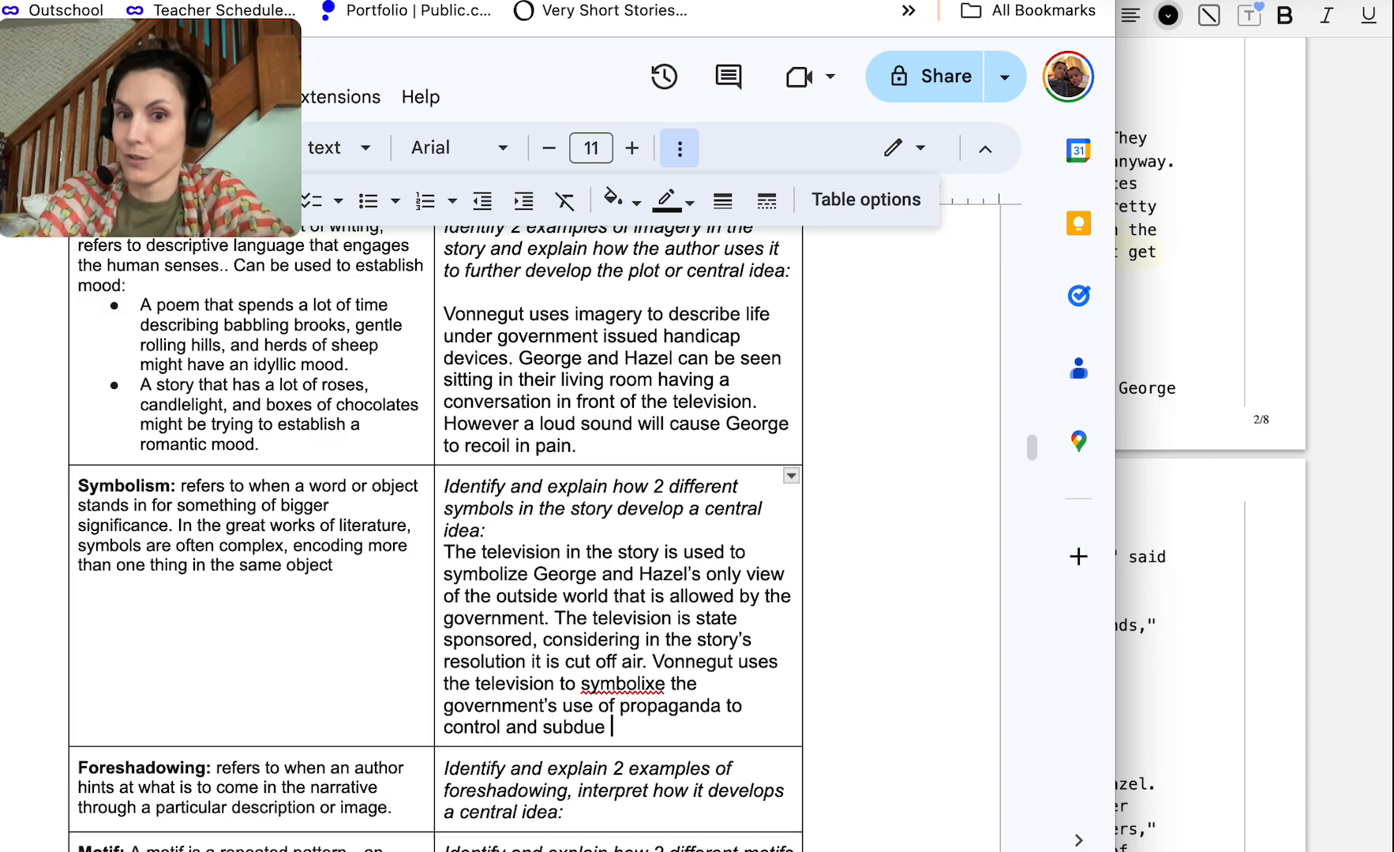
type("the population.")
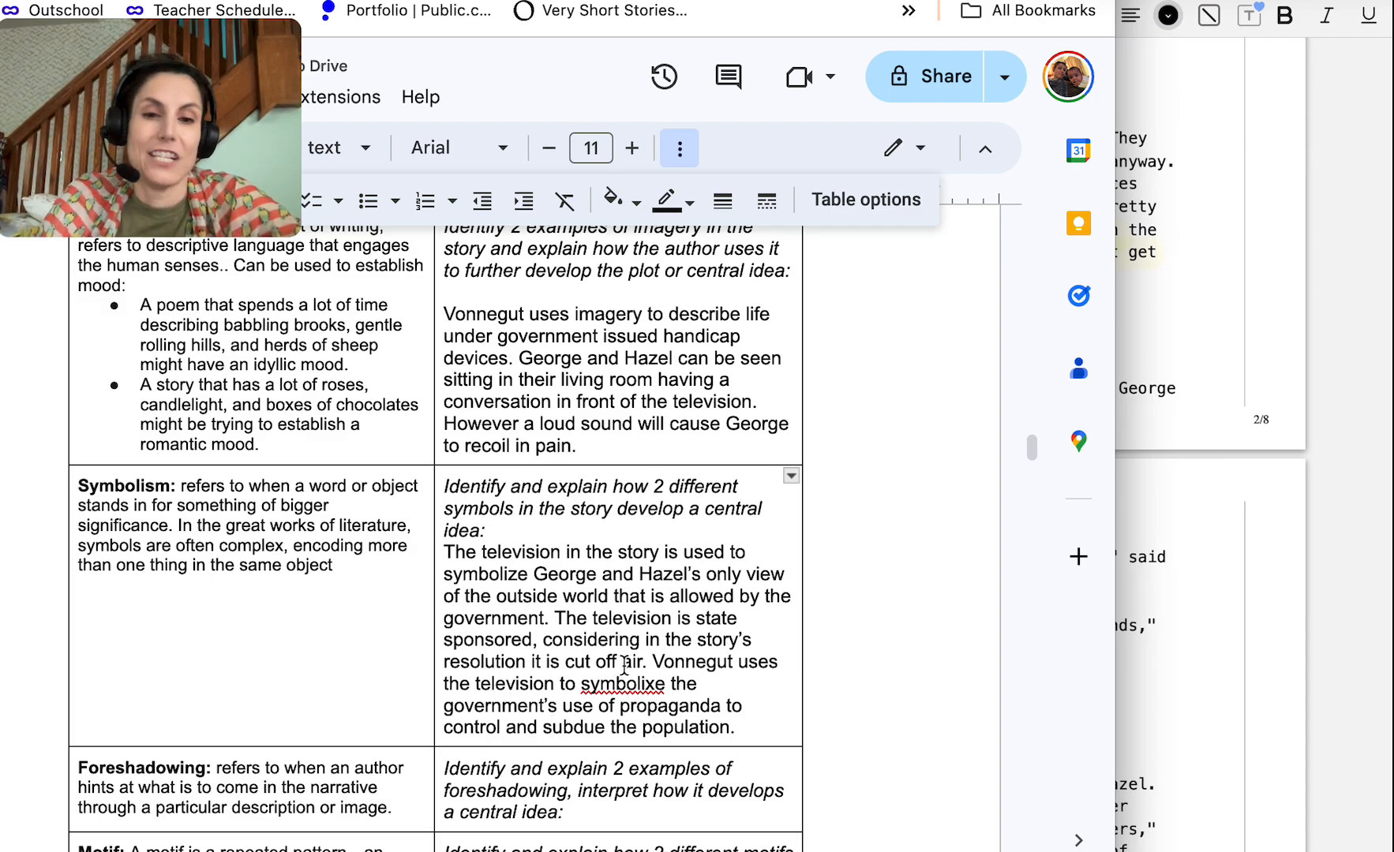
Replace the misspelled 'symbolixe' with the suggestion 'symbolize'
right_click(622, 684)
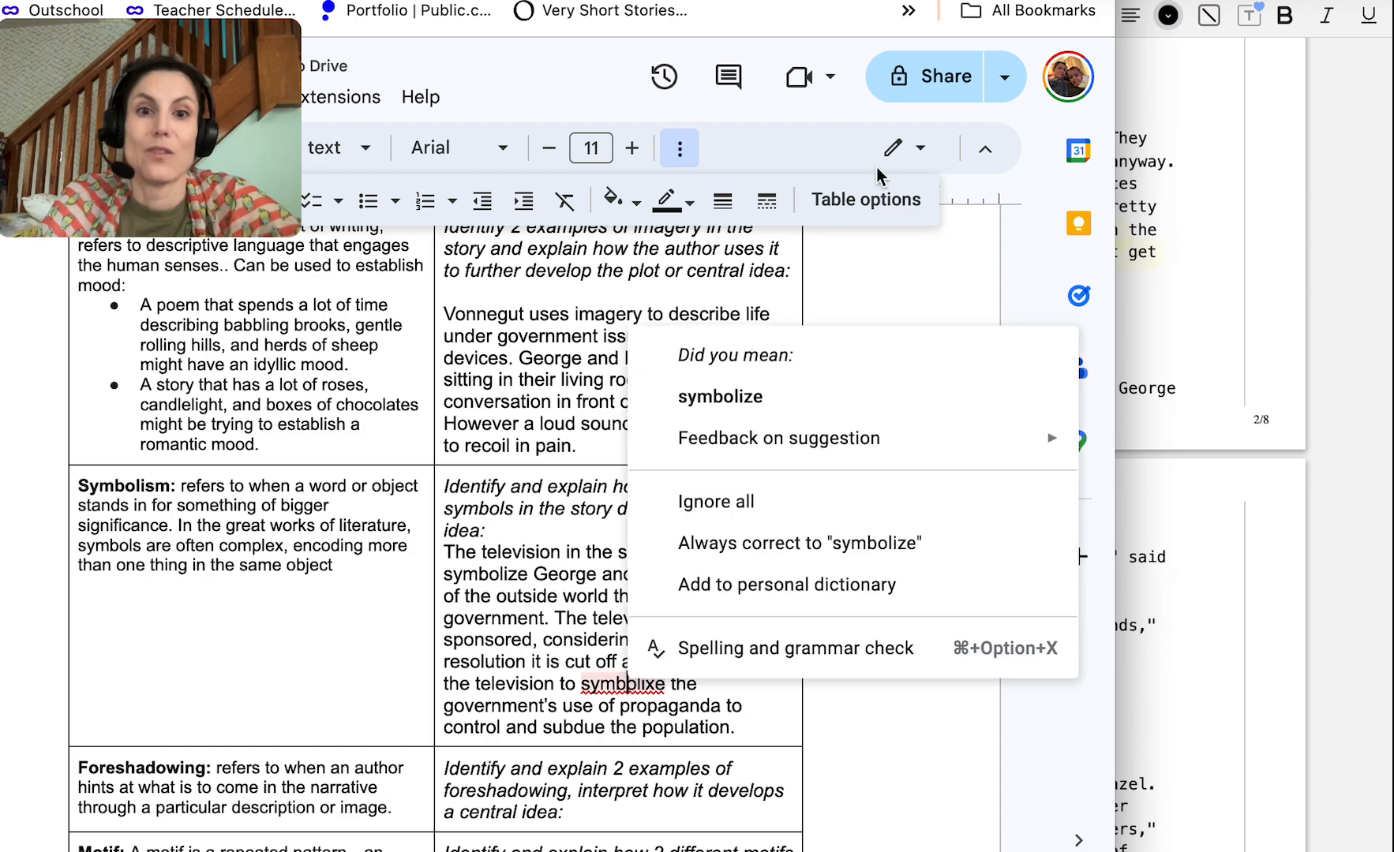
left_click(720, 396)
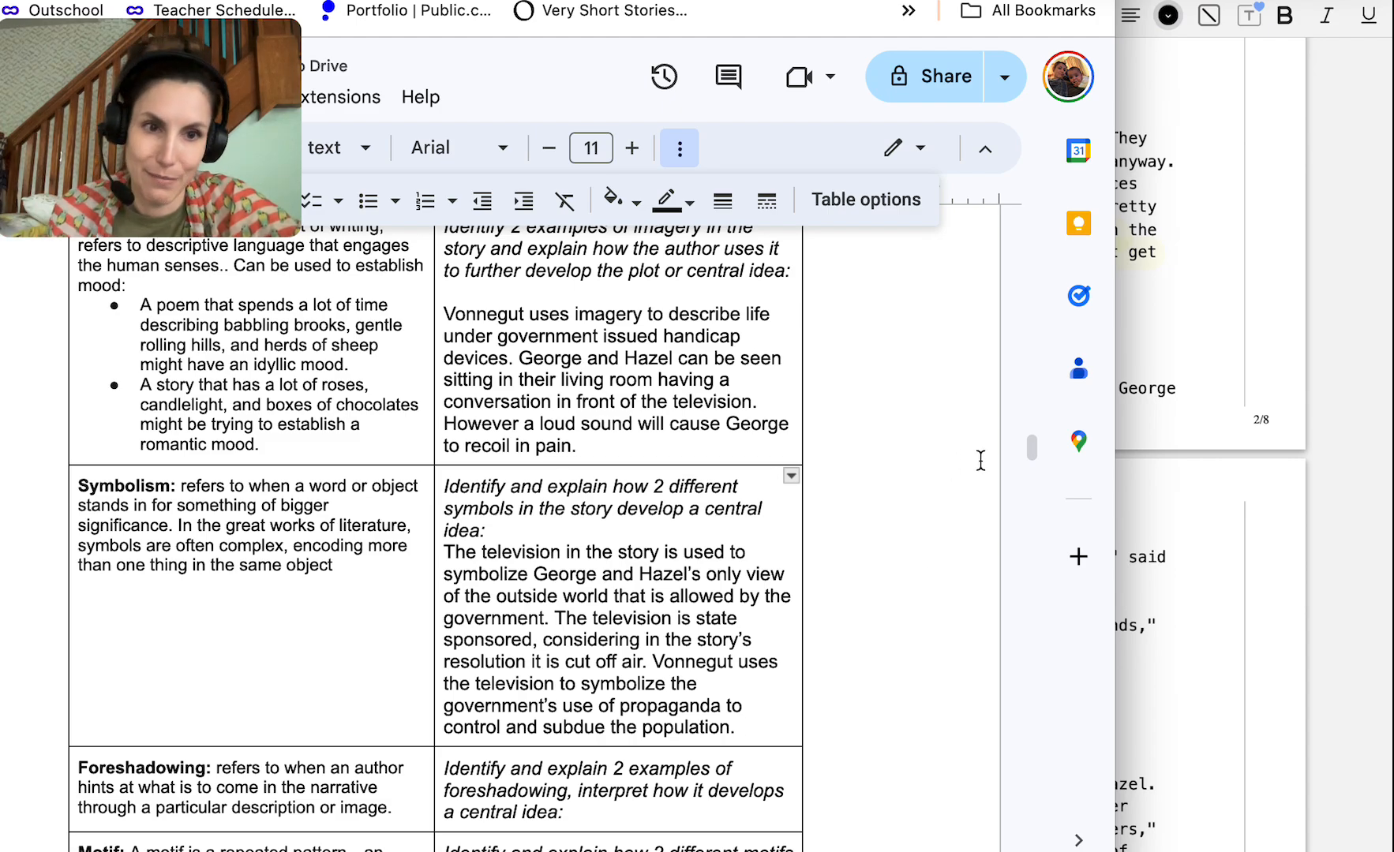
On PDF page 3, add a 'Foreshadowing-' text label beside George's thoughts about his son
scroll("down", 3)
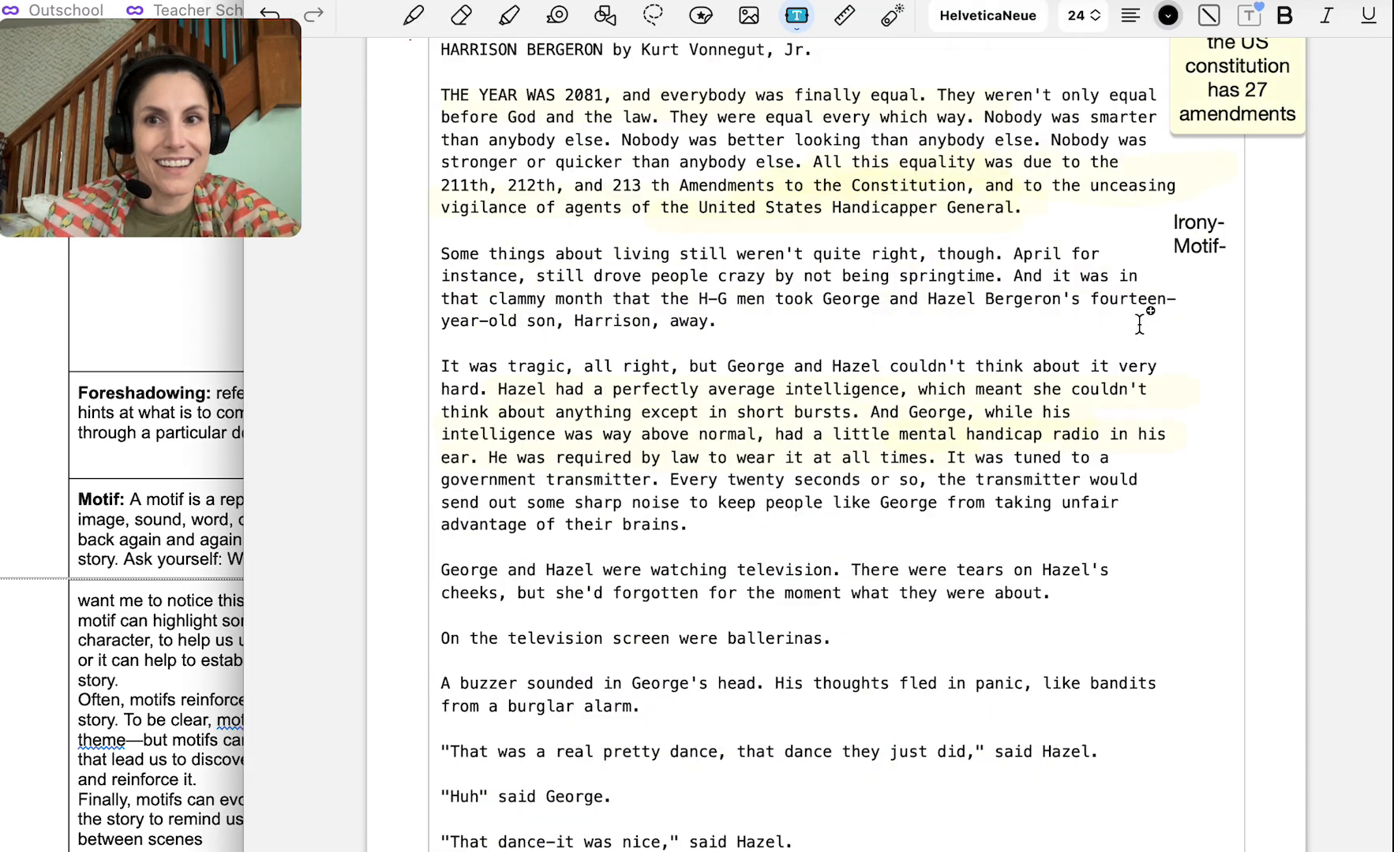
scroll("down", 3)
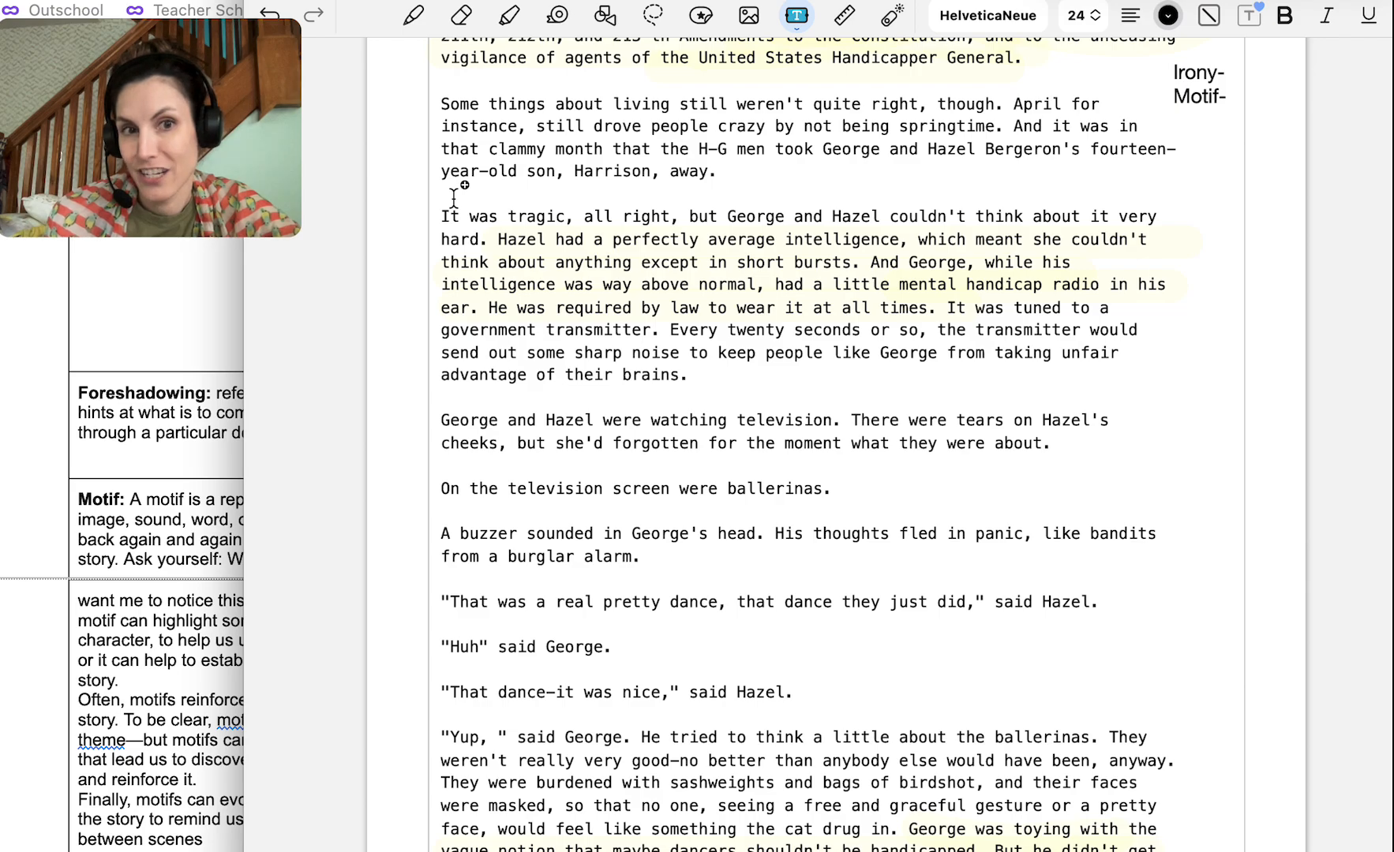
scroll("down", 3)
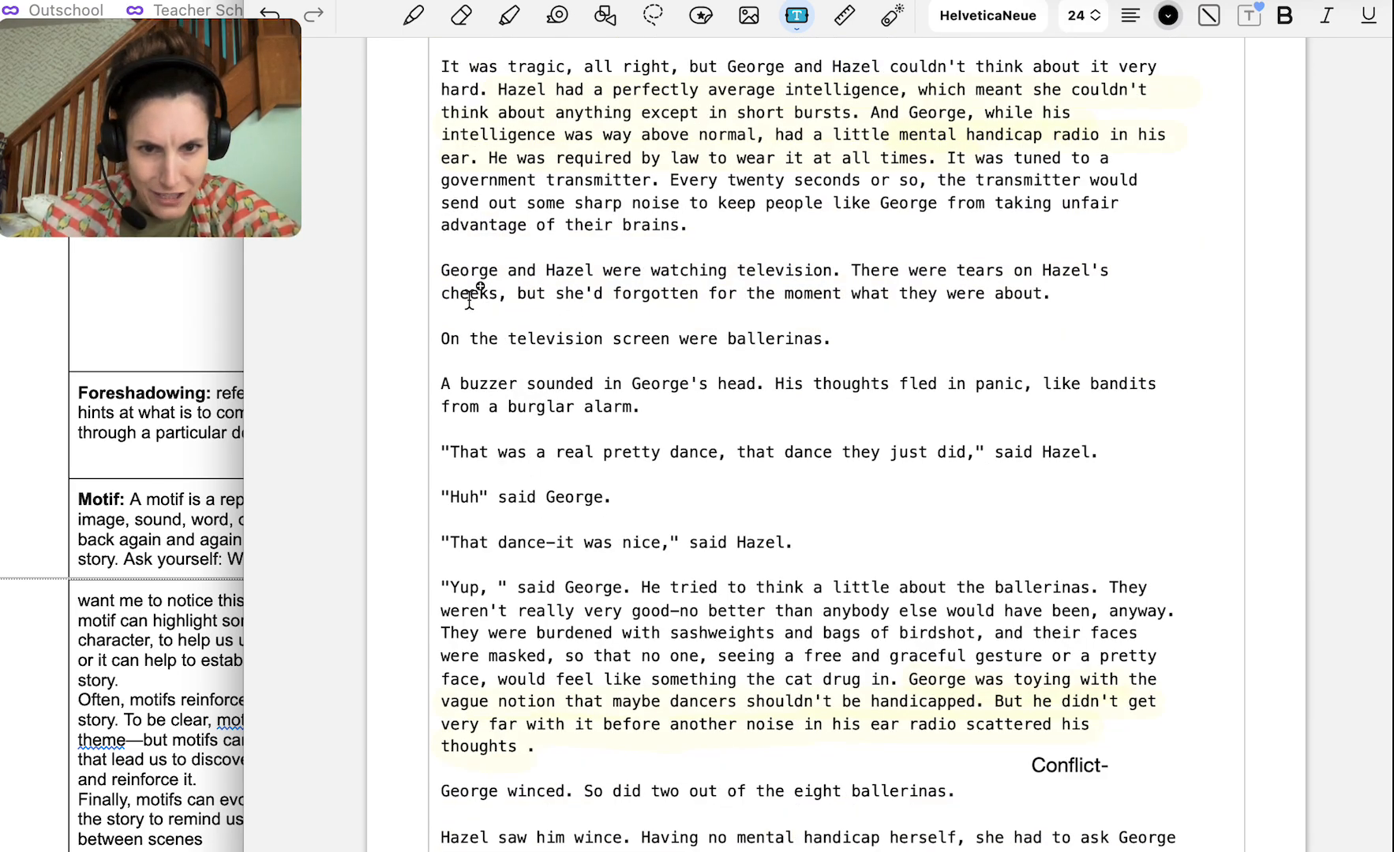
scroll("down", 3)
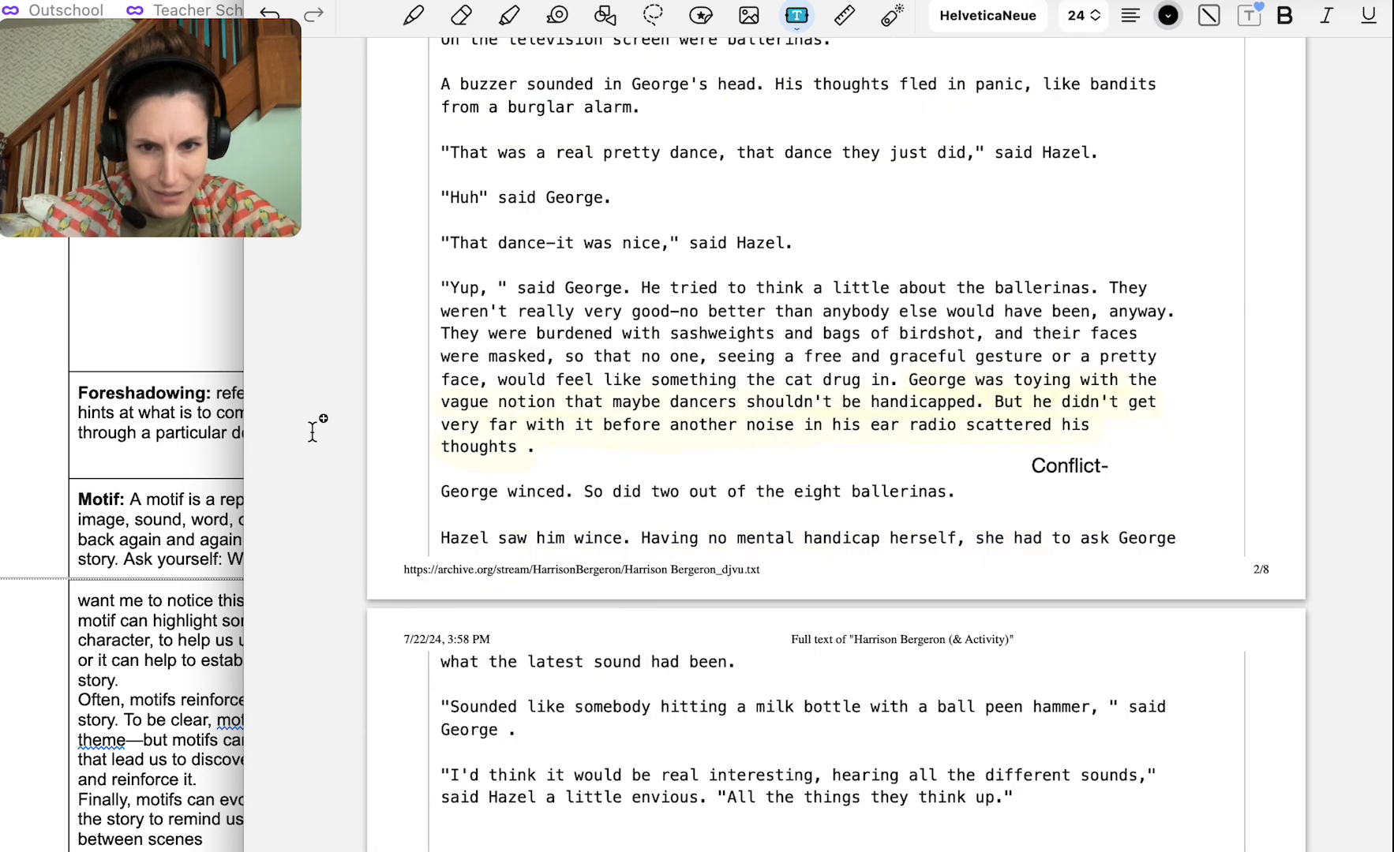
mouse_move(360, 511)
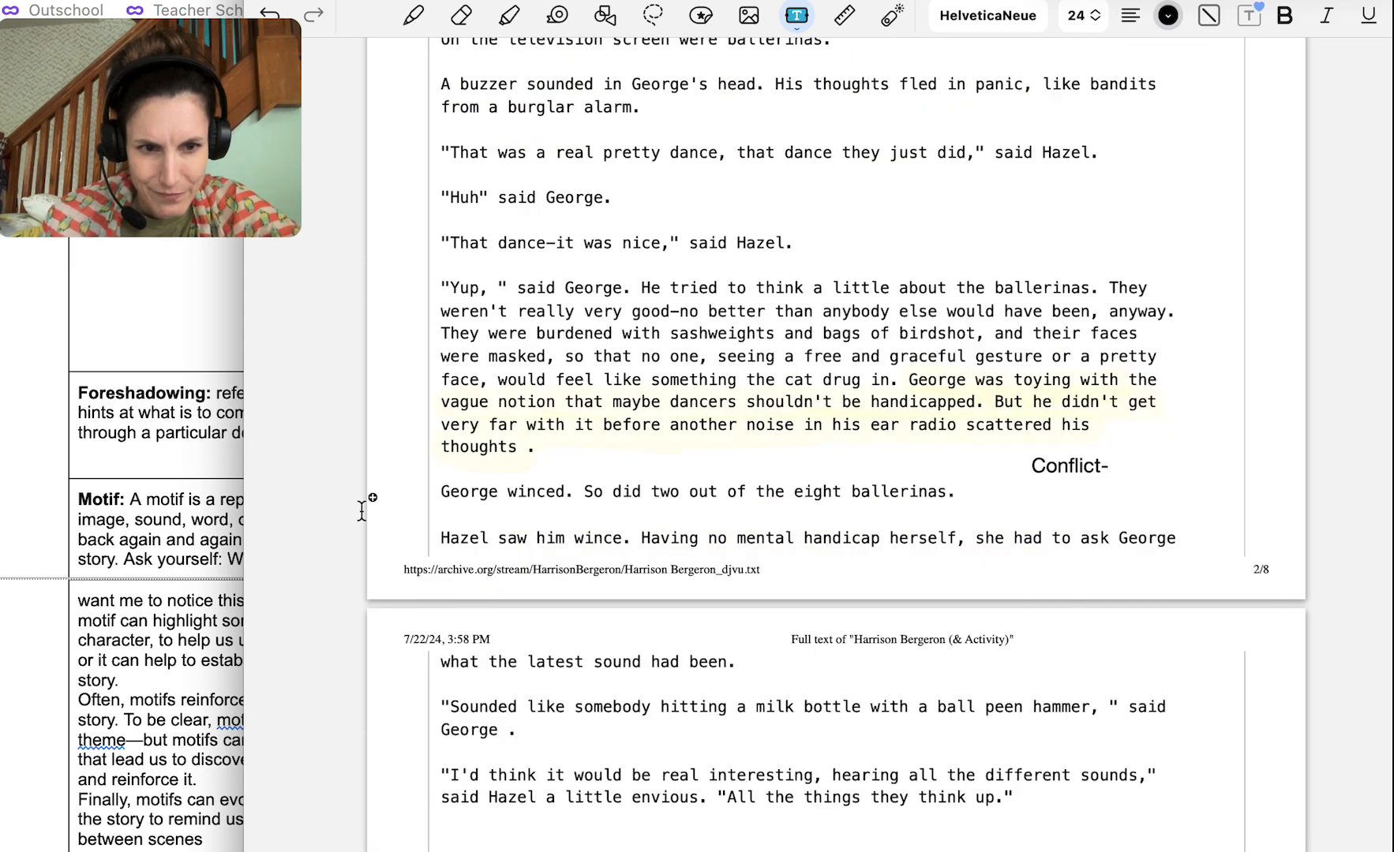
scroll("down", 3)
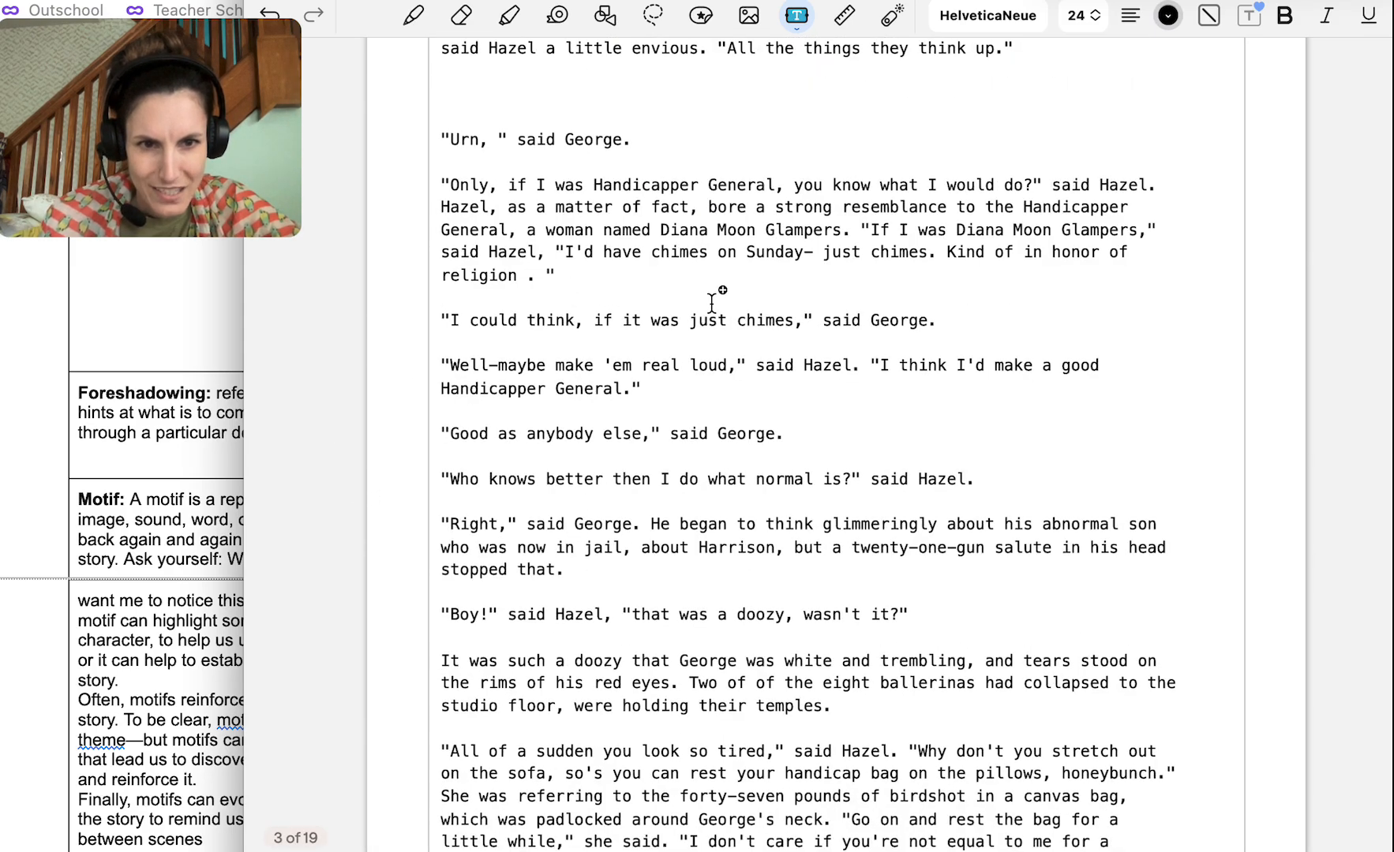
scroll("down", 3)
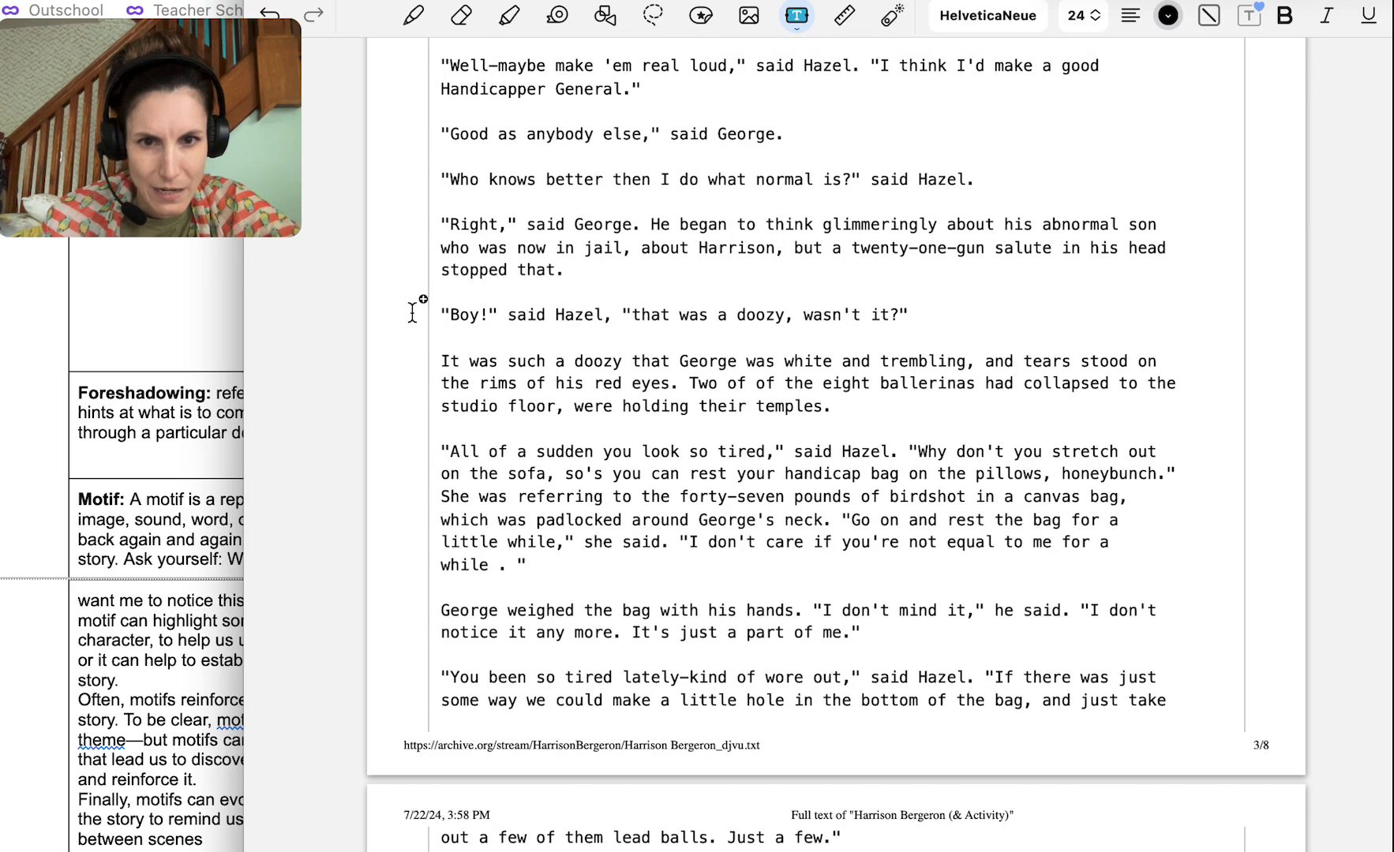
mouse_move(622, 210)
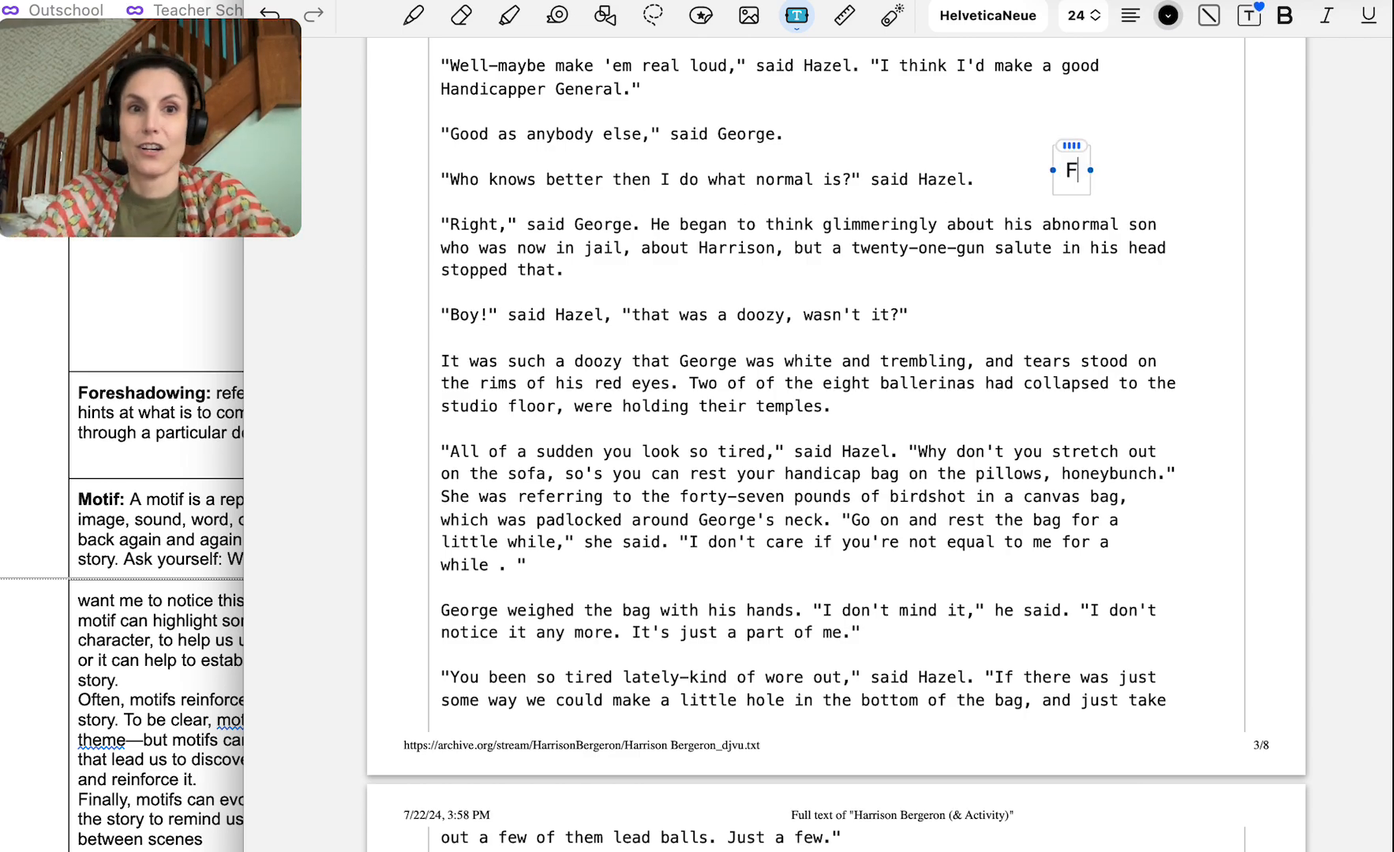
type("Foreshadowing-")
type("George")
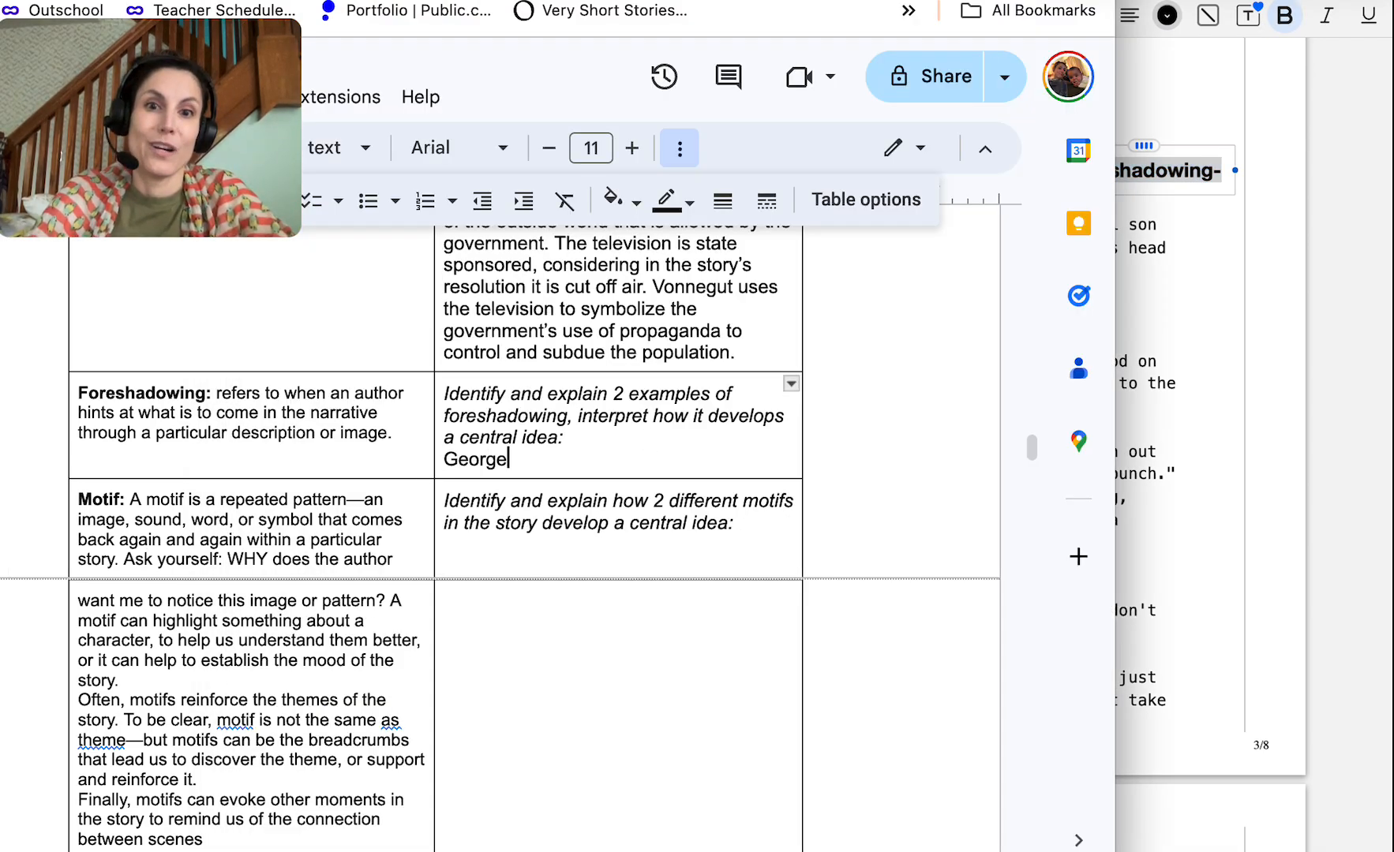
Write that George thinking about Harrison leads to Harrison appearing on the state-sponsored program
type("is thinking about")
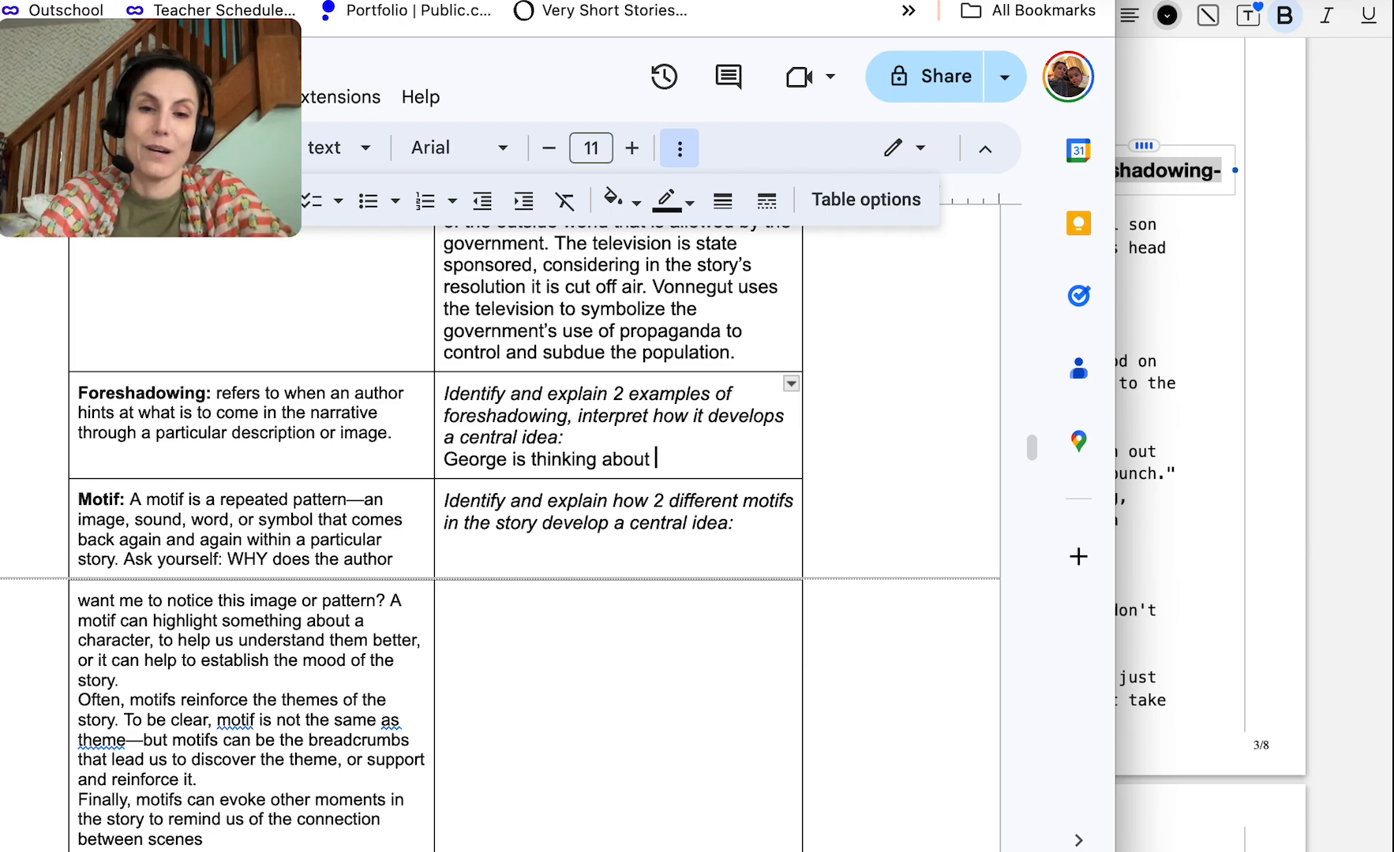
type("Harrison on page 2 of the text w")
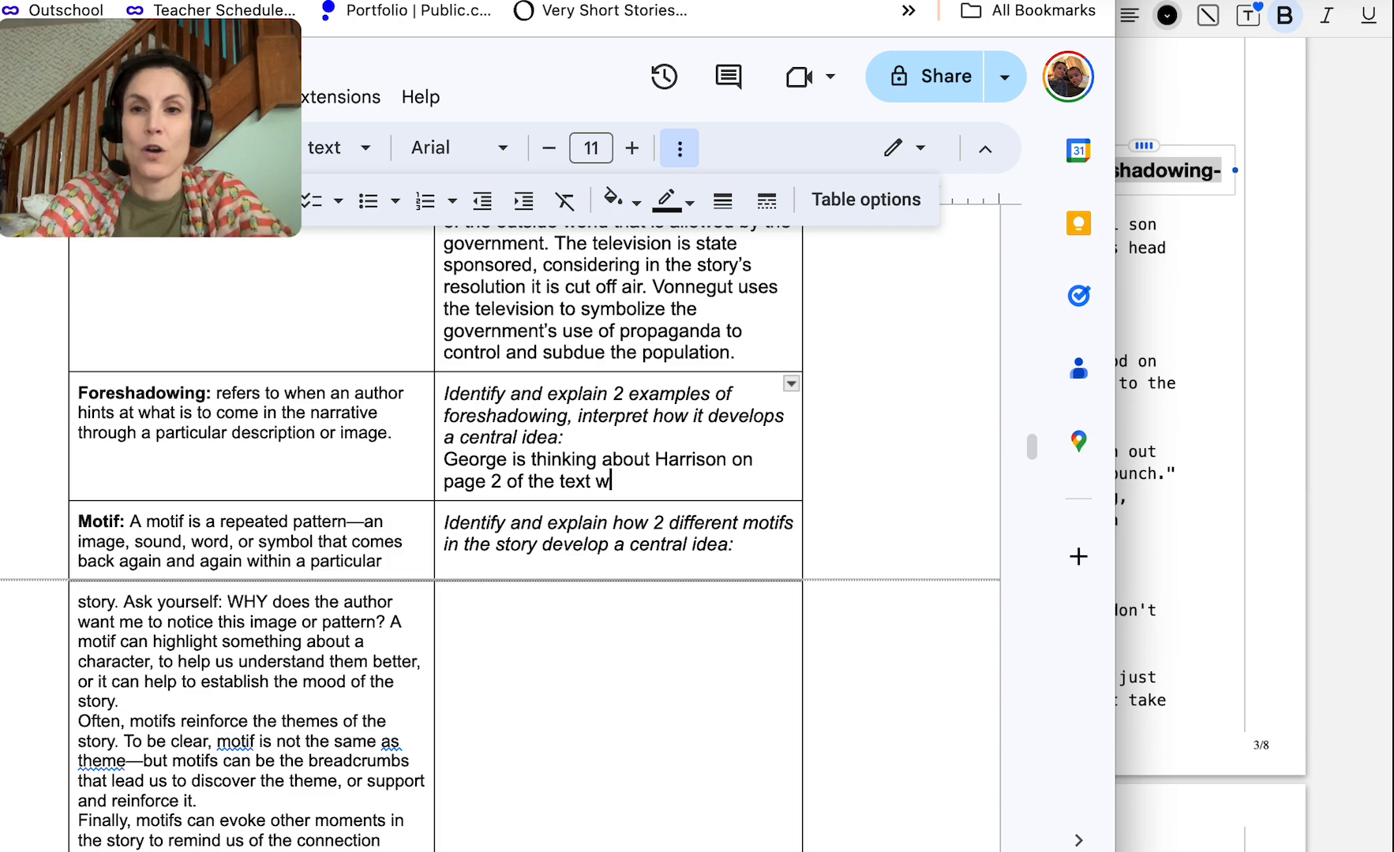
type("hich results in Harrison emerging on")
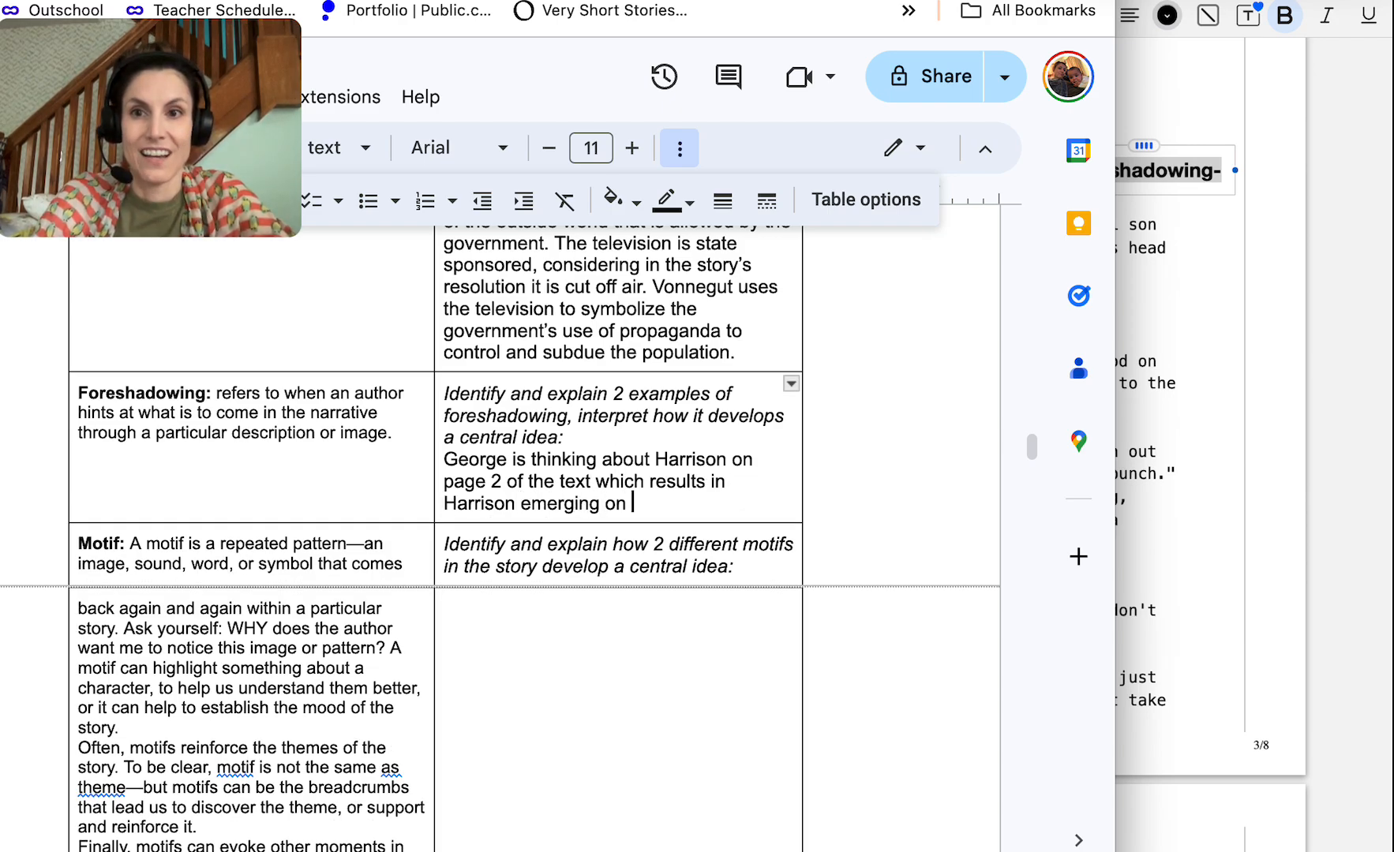
type("the state")
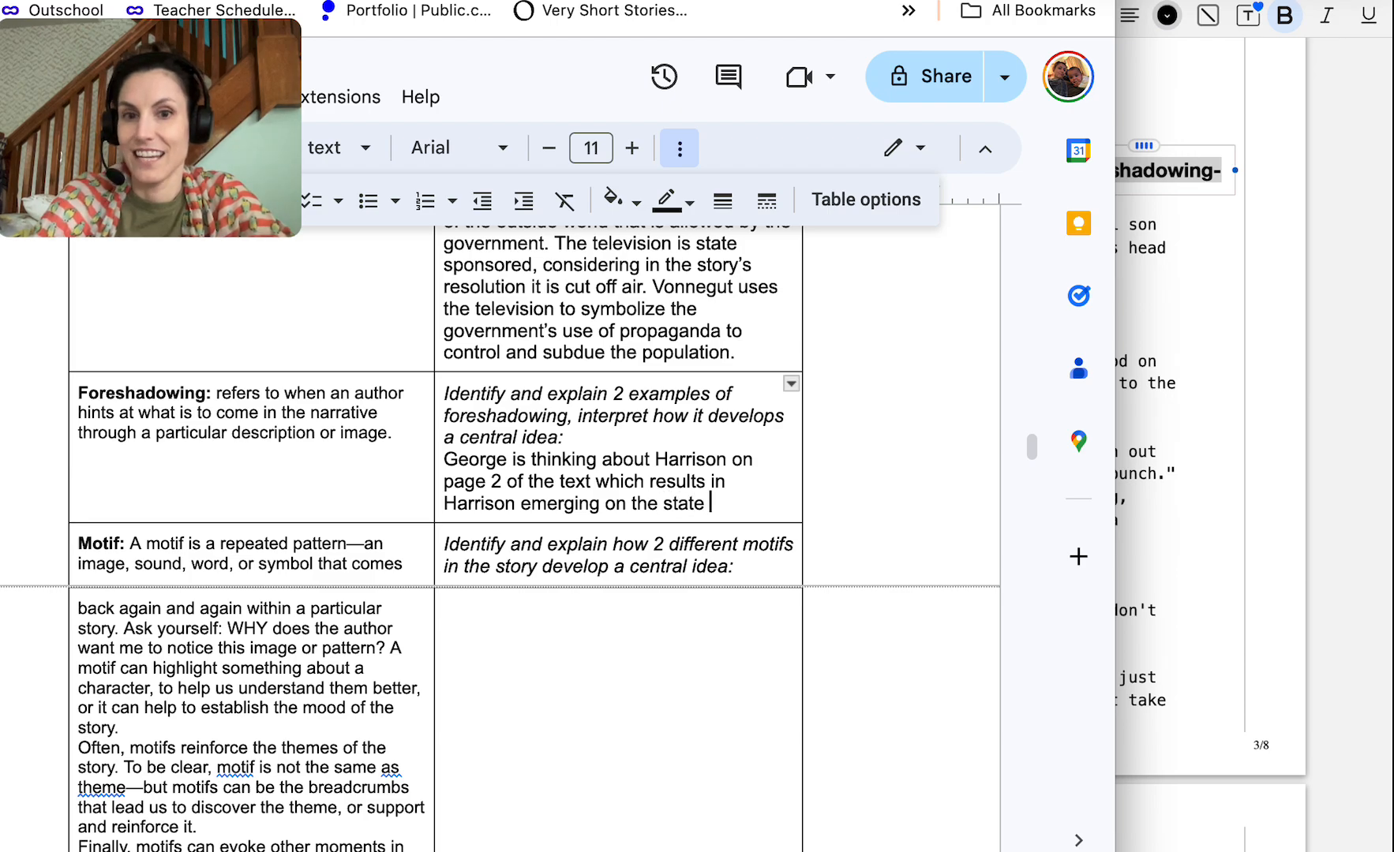
type("sponsored program the couple is watching.")
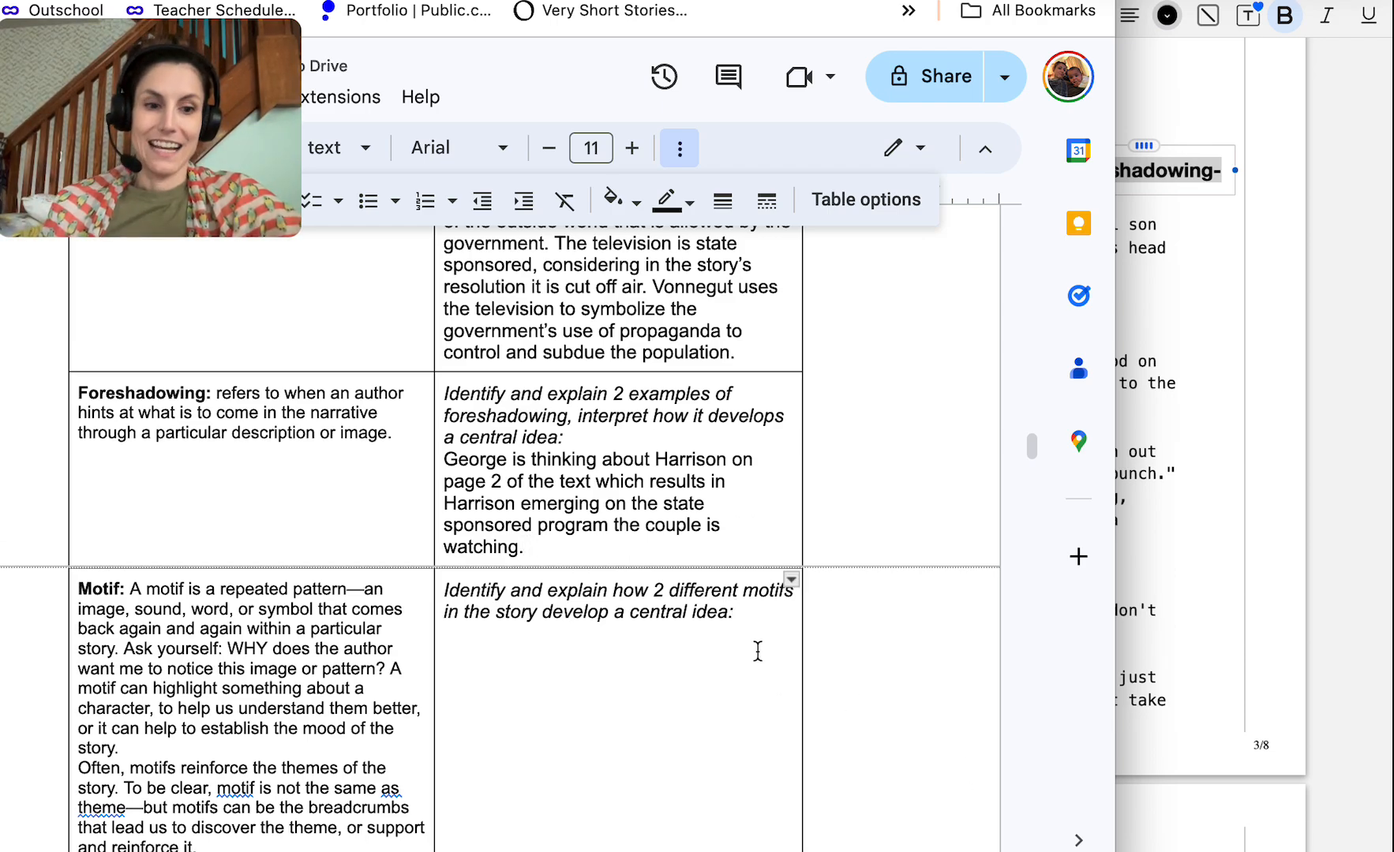
Start the Motif answer: handicaps are motifs showing government control, made comically ridiculous
left_click(445, 633)
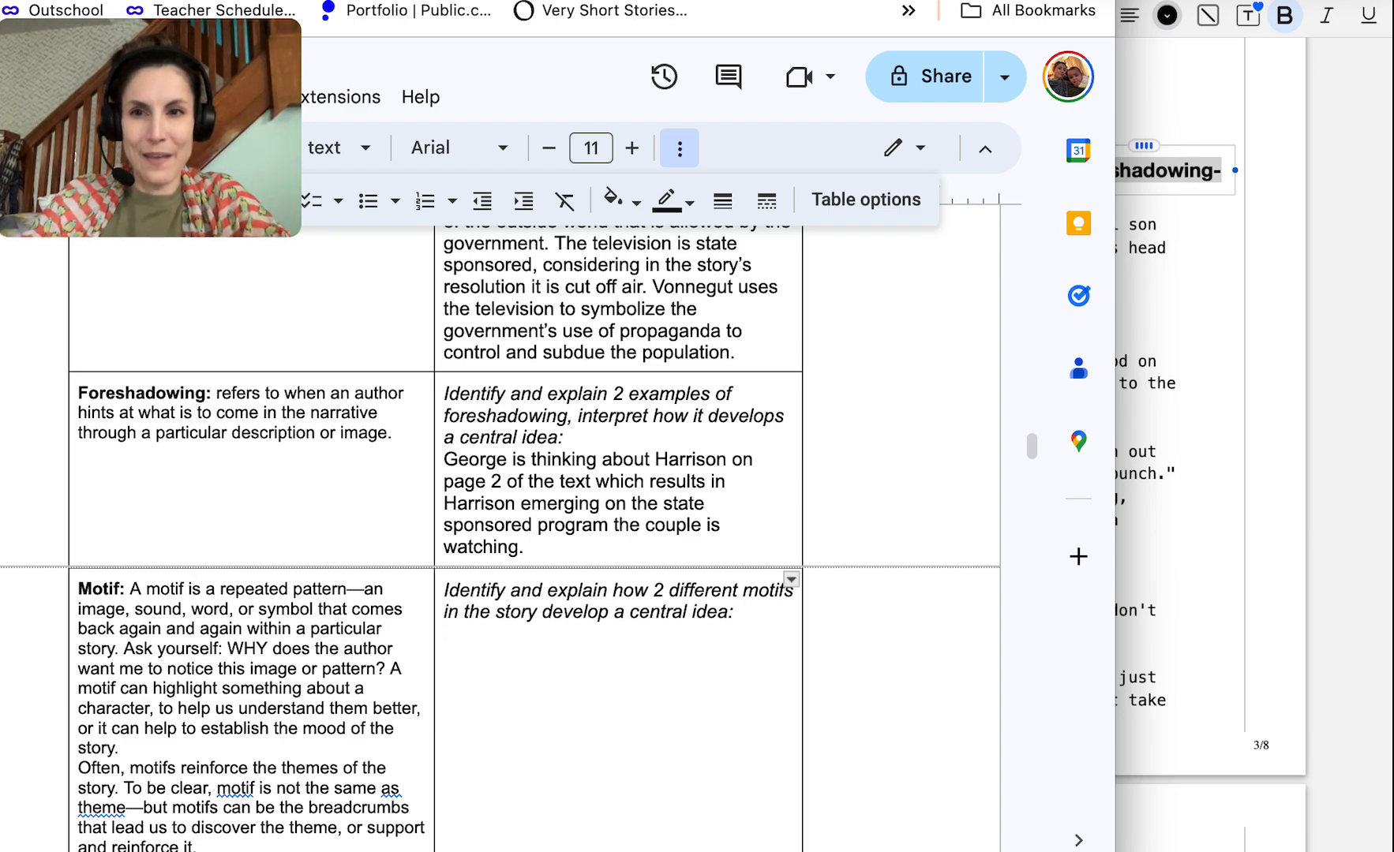
type("The handic")
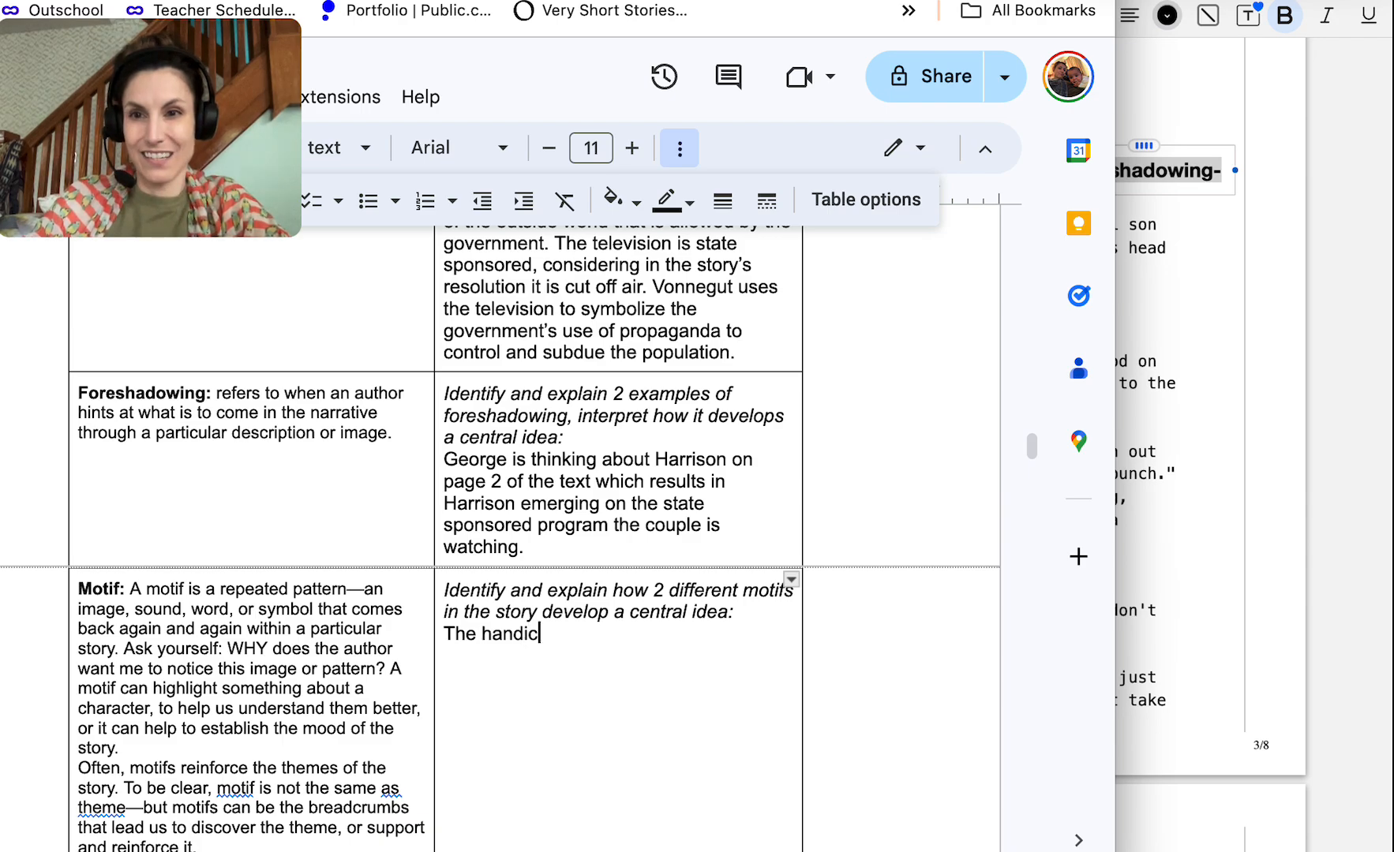
type("aps worn by the characters")
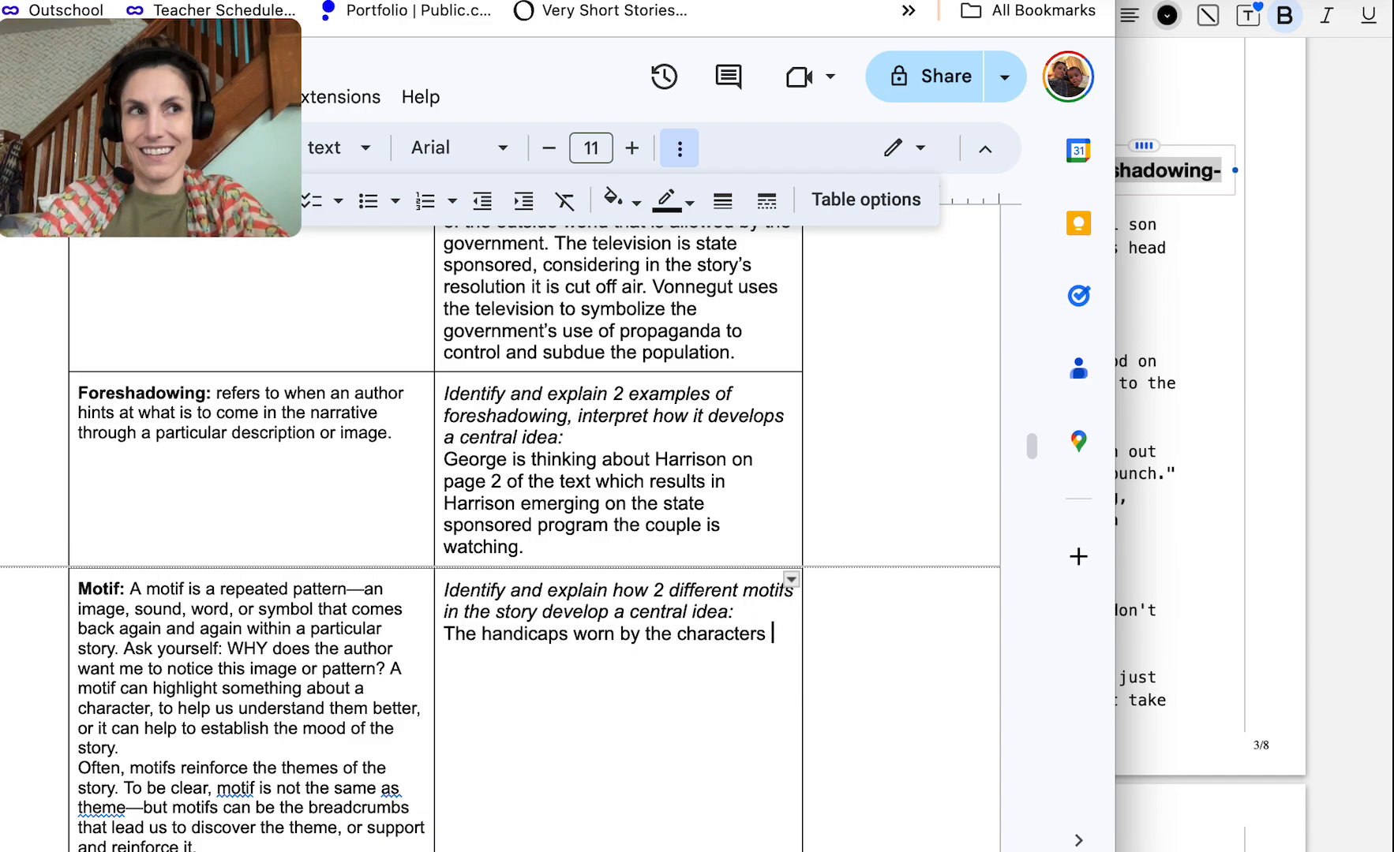
type("are motifs")
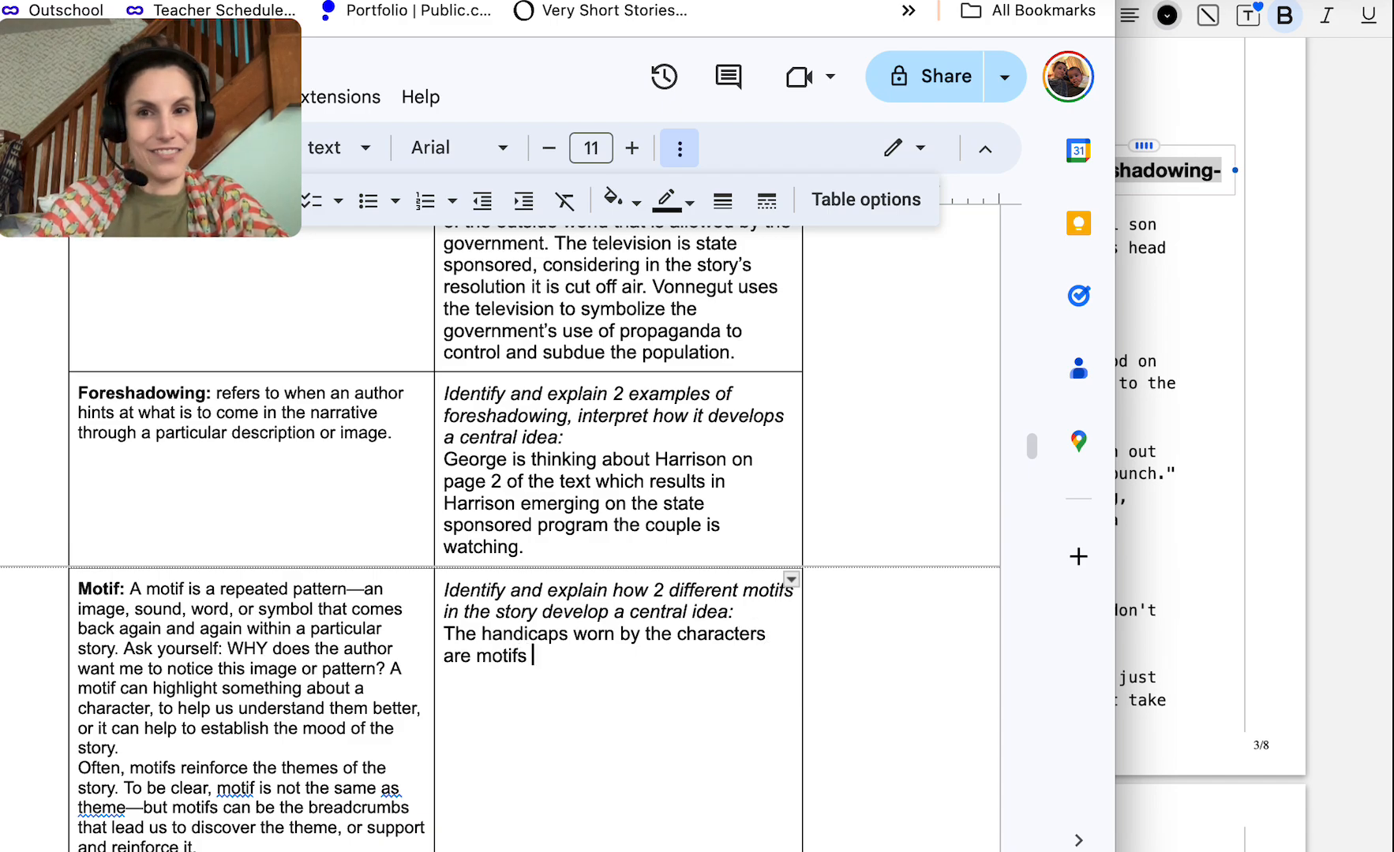
type("to show how much")
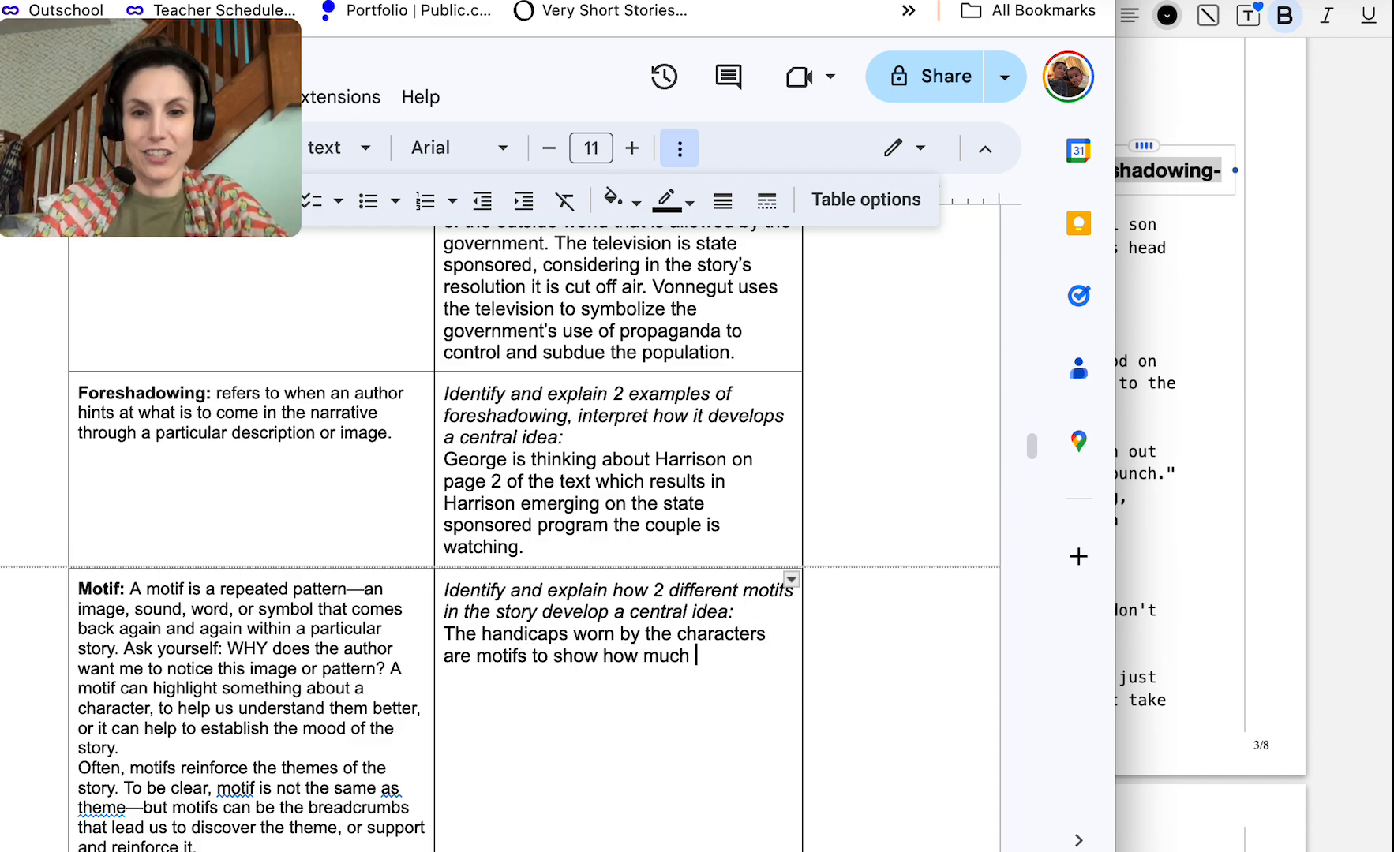
type("control the government h")
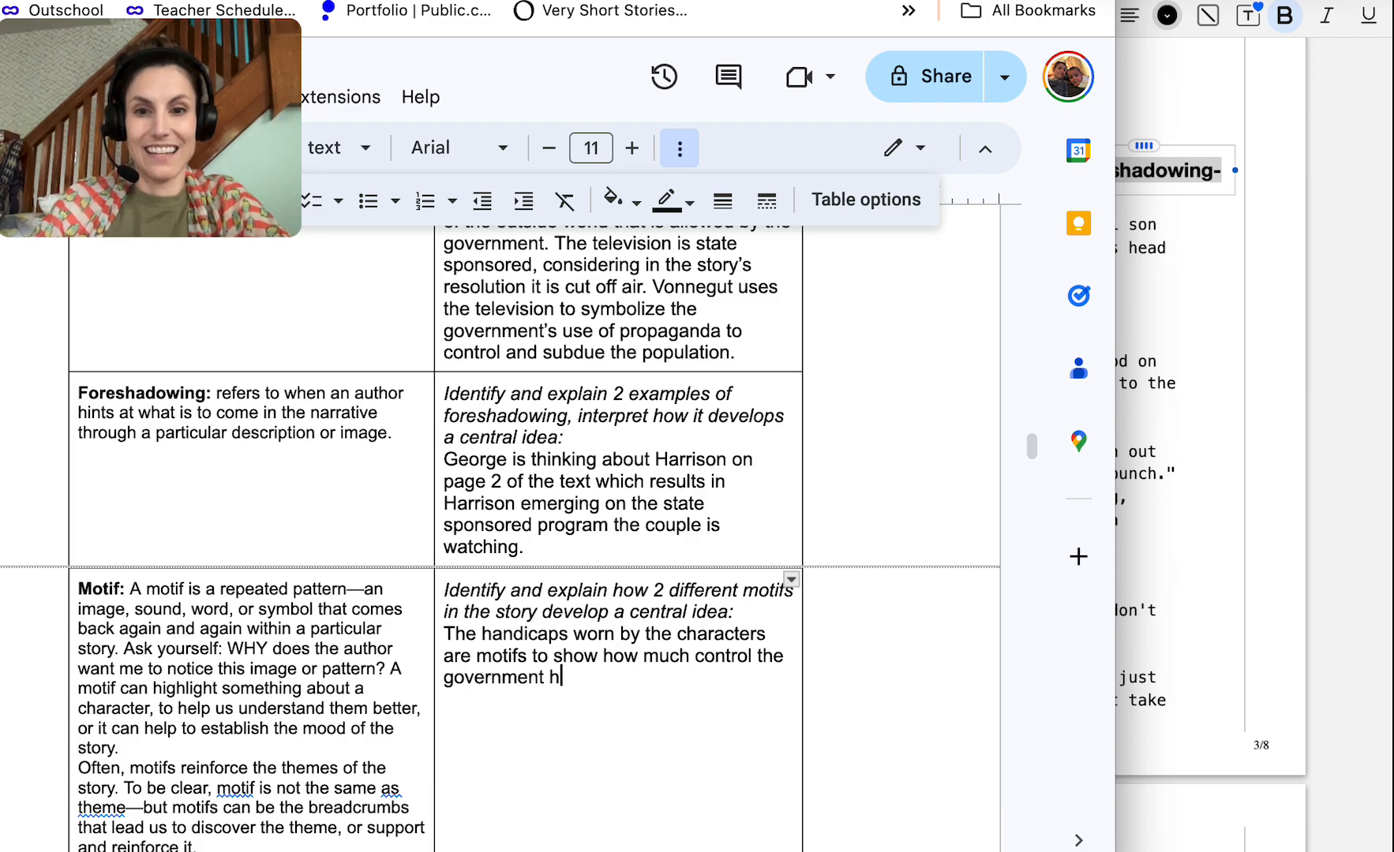
type("as over the lives of the")
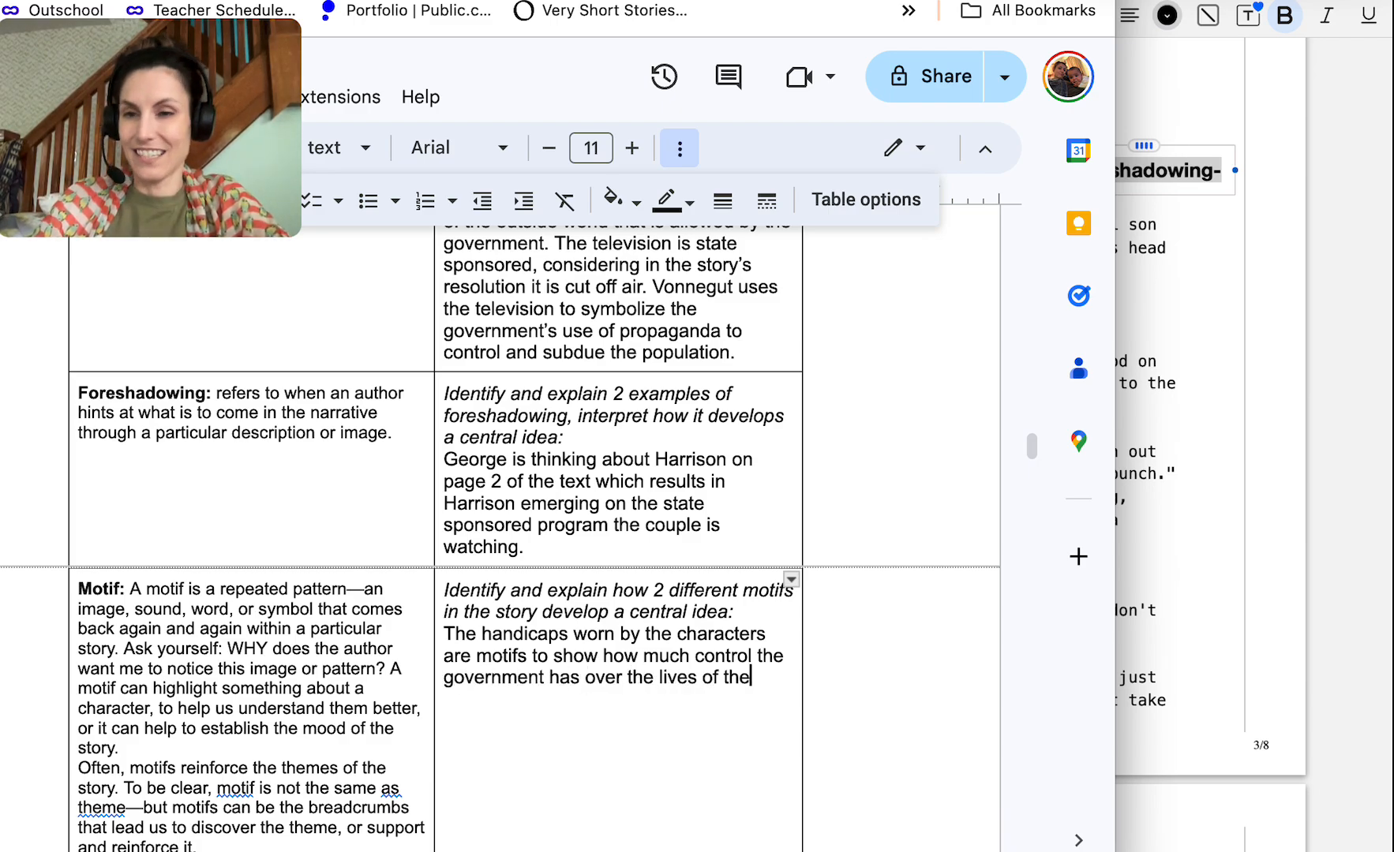
type("citizens. By mak")
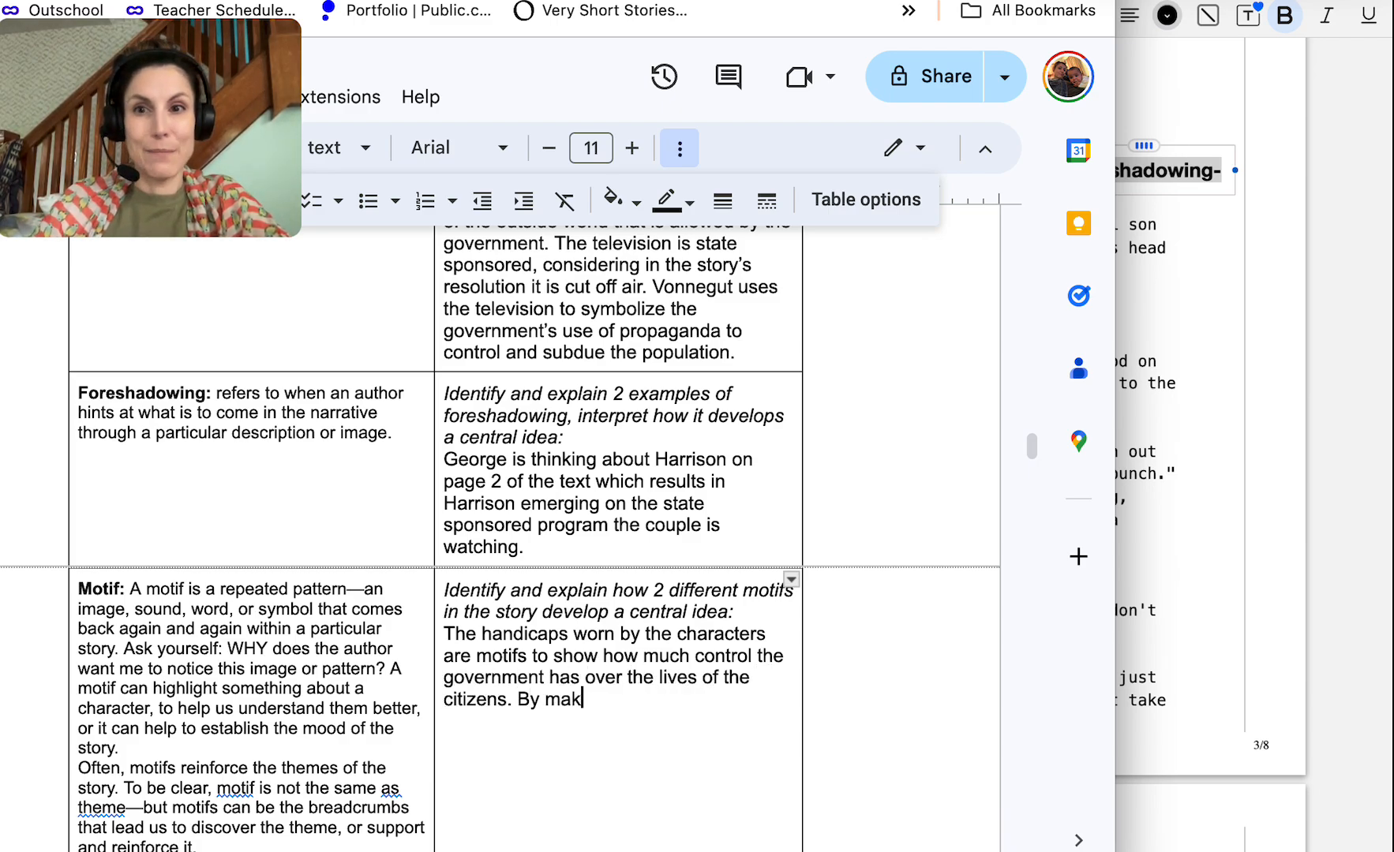
type("ing the handicaps for")
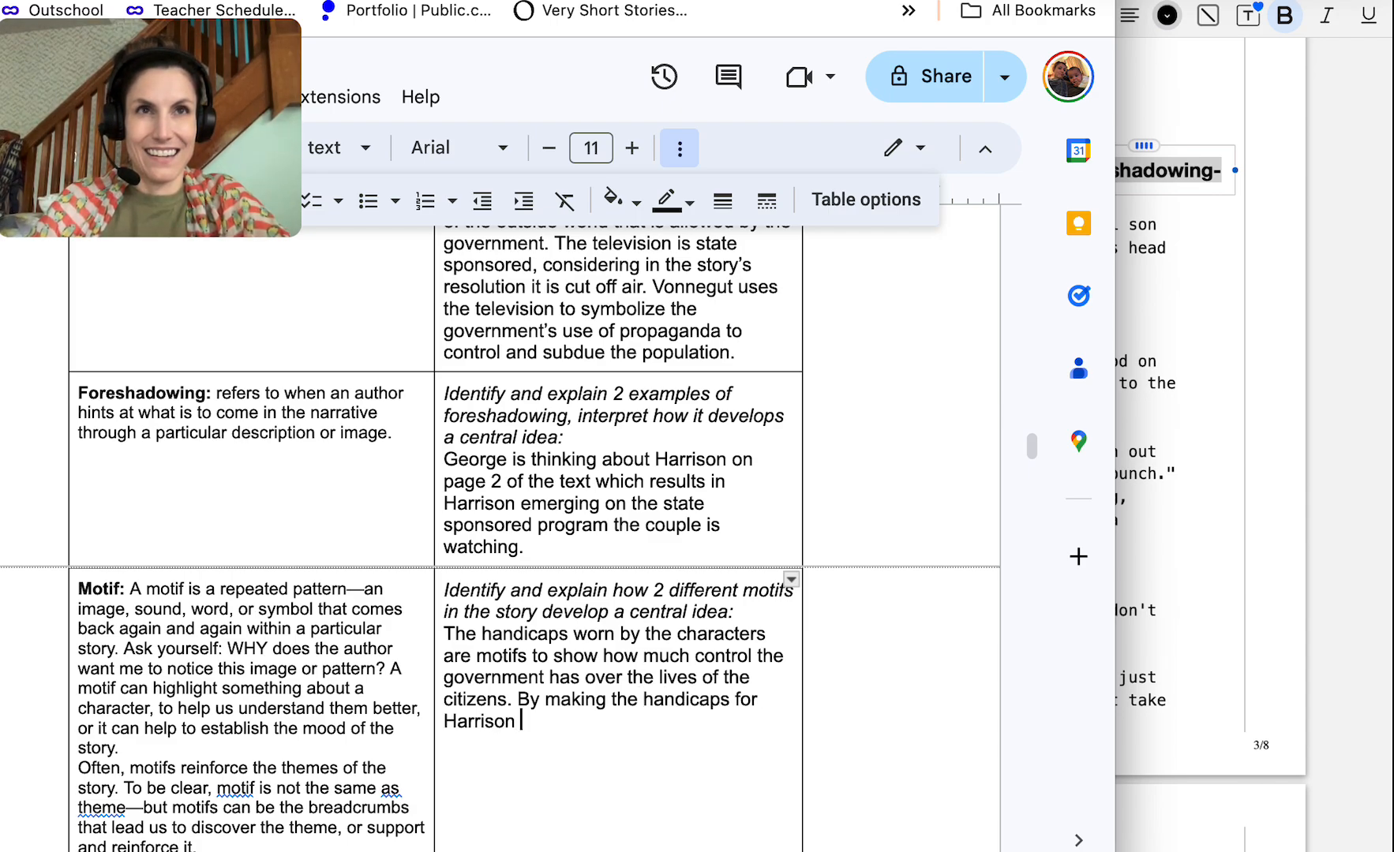
type("comical")
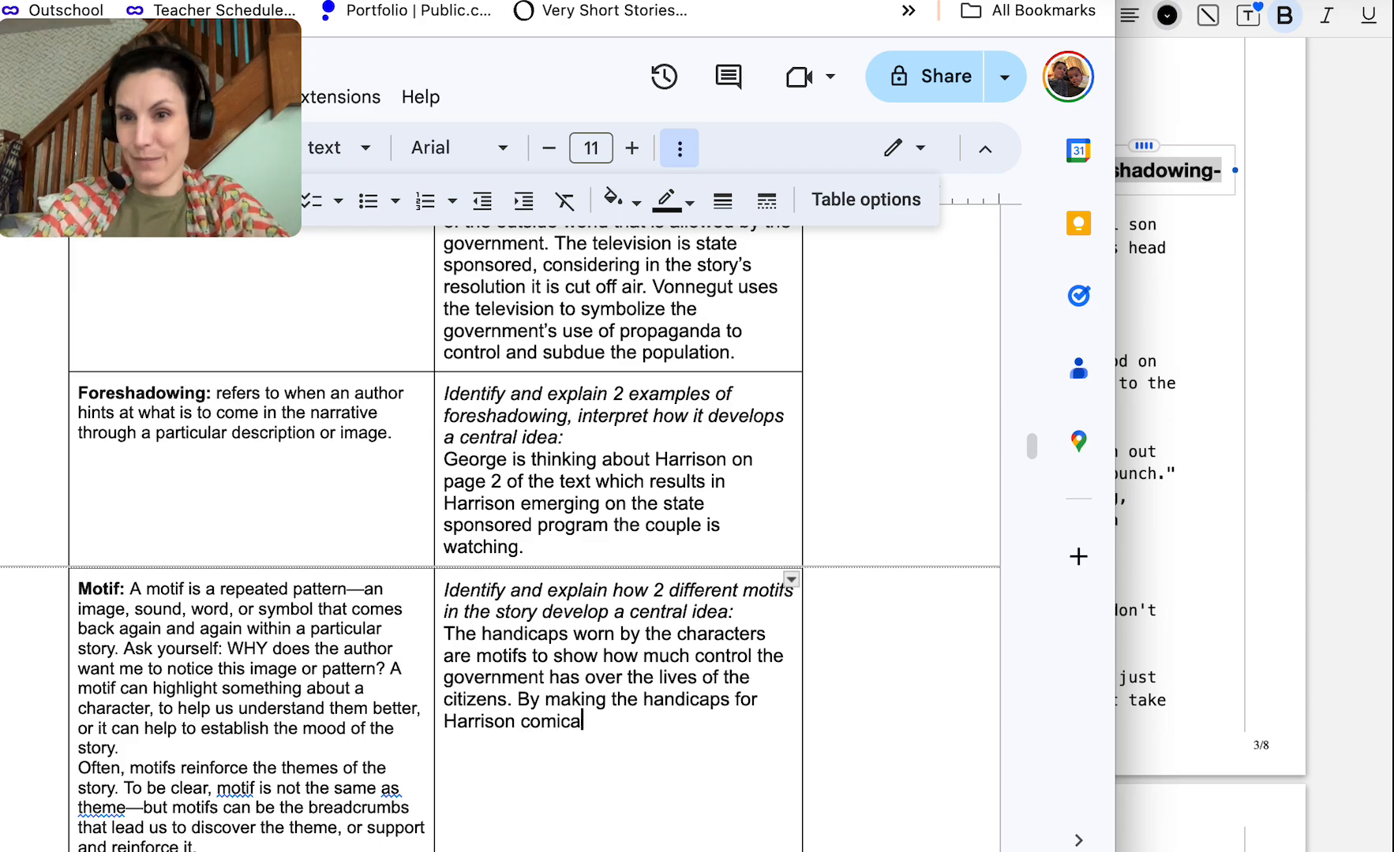
type("lly ridiculous,")
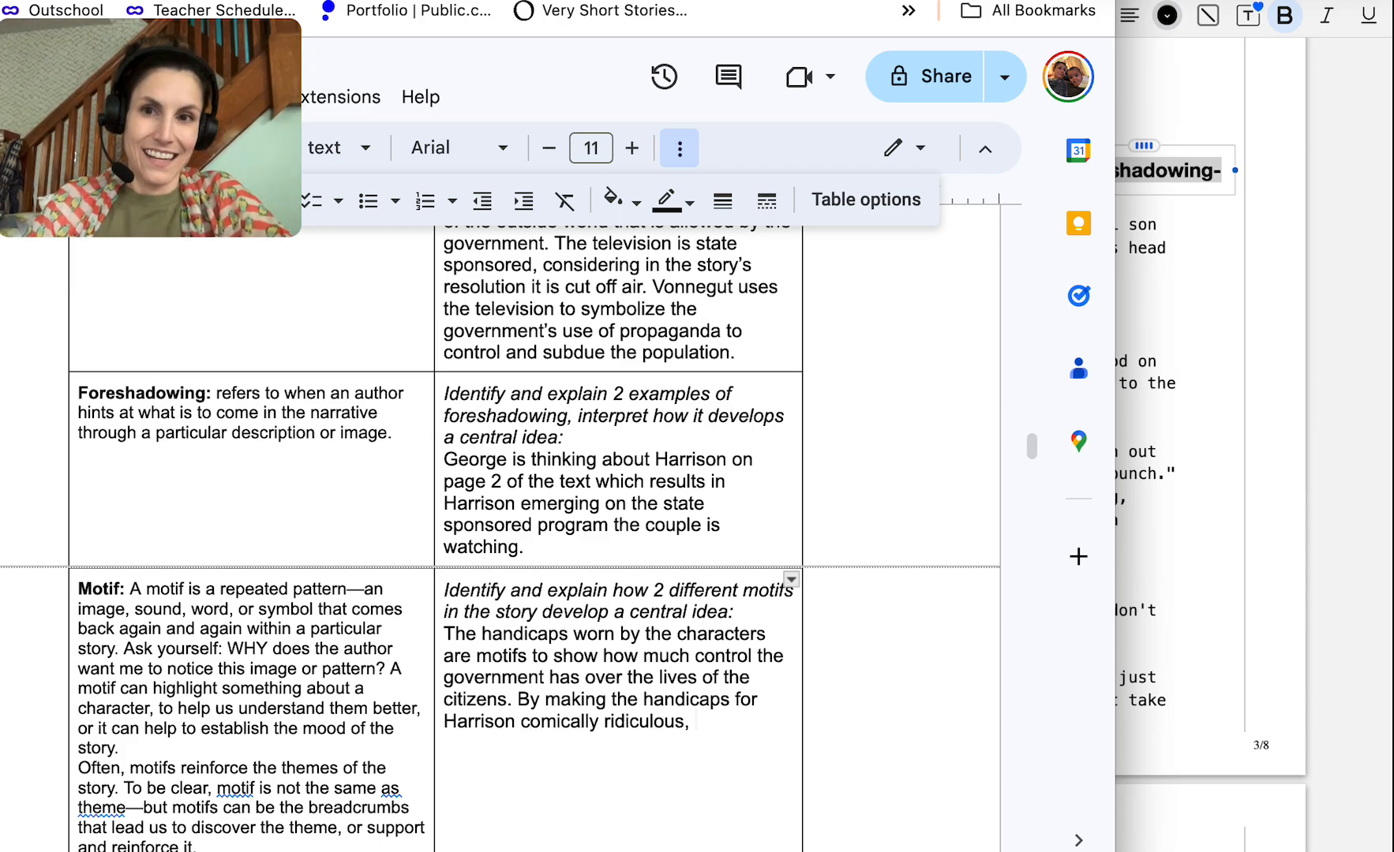
Add that Vonnegut's motif shows government control will increase until people stand up to authority
type("Vonnegut")
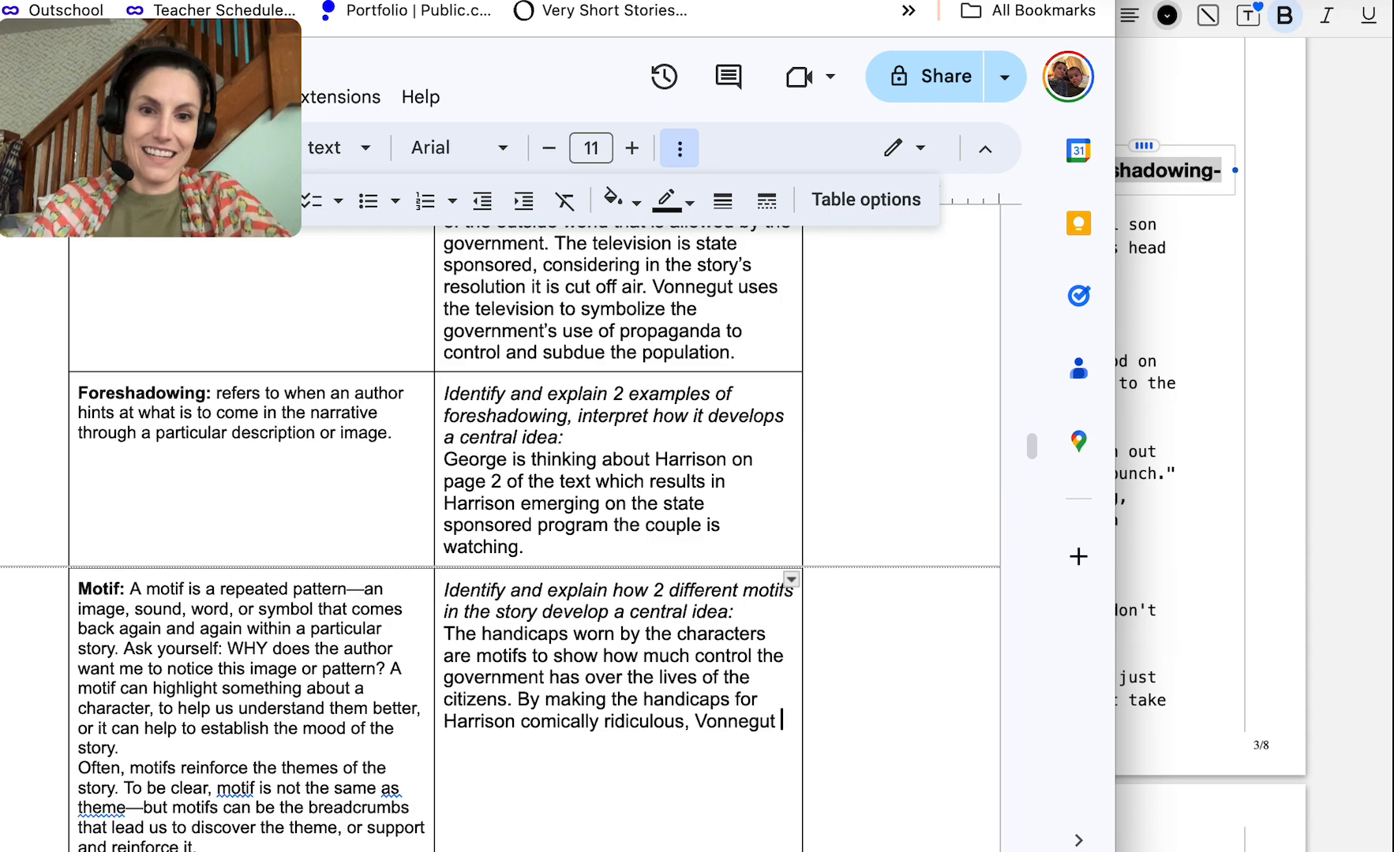
type("uses this motif")
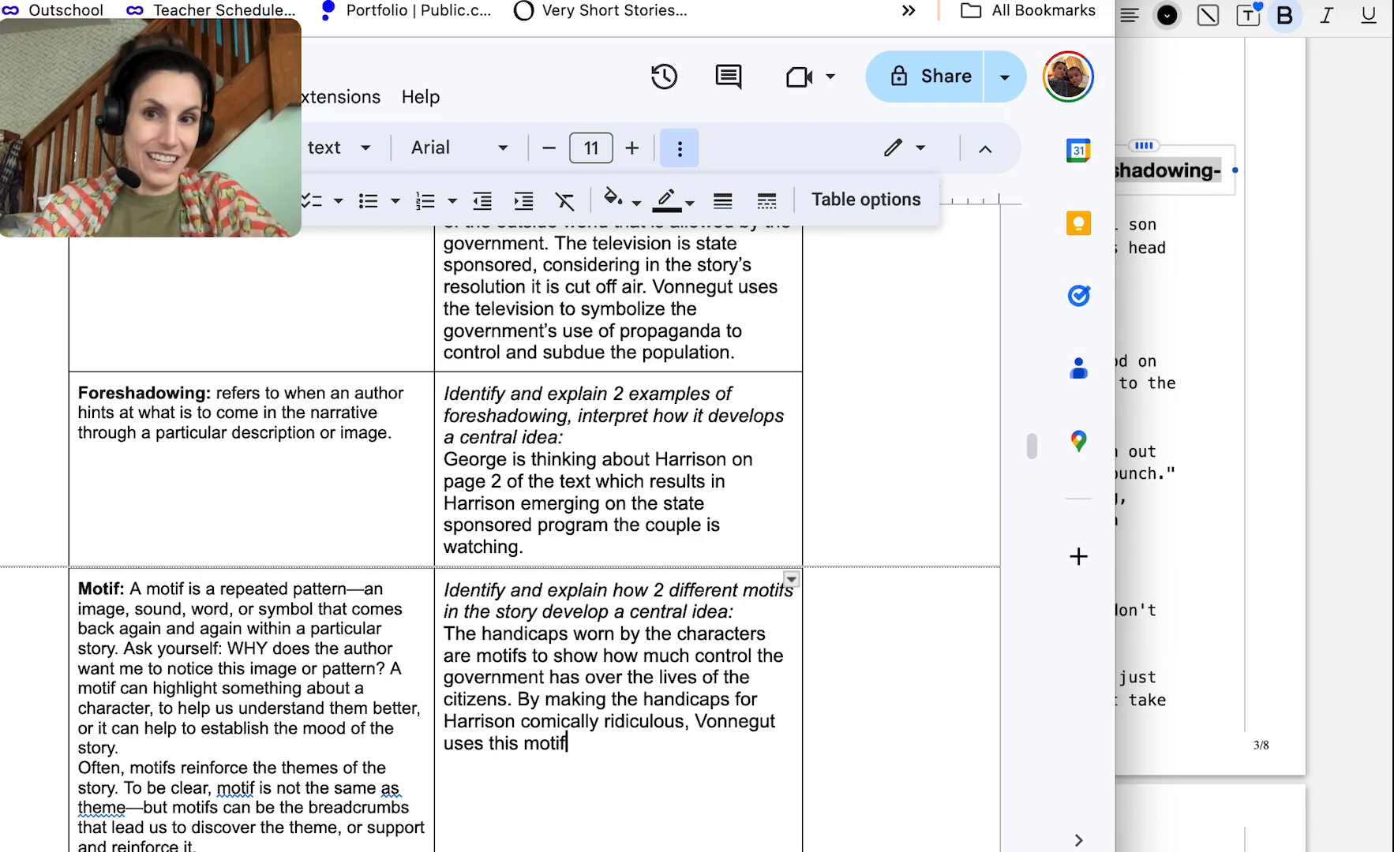
type("to continue to develop the idea th")
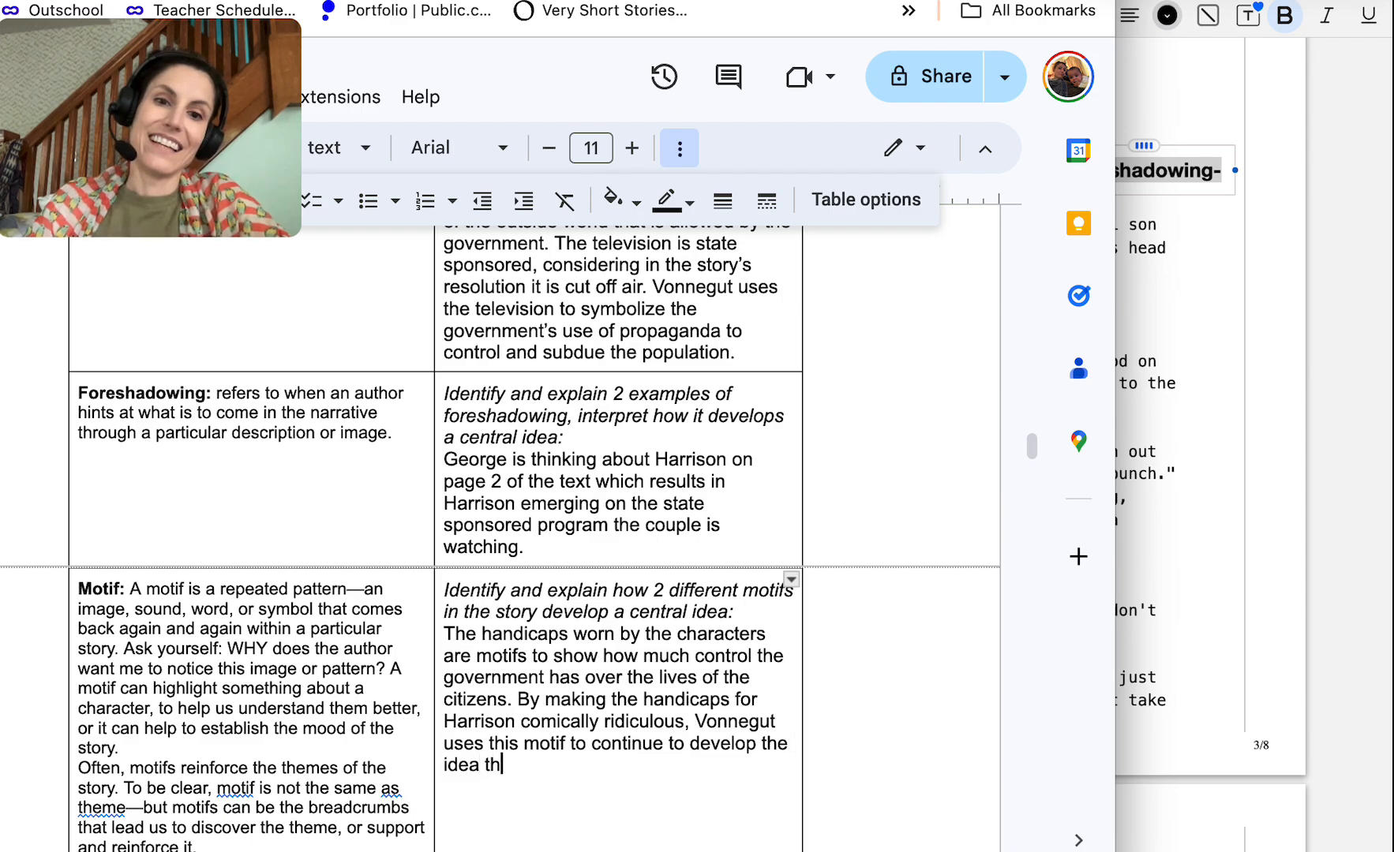
type("at government")
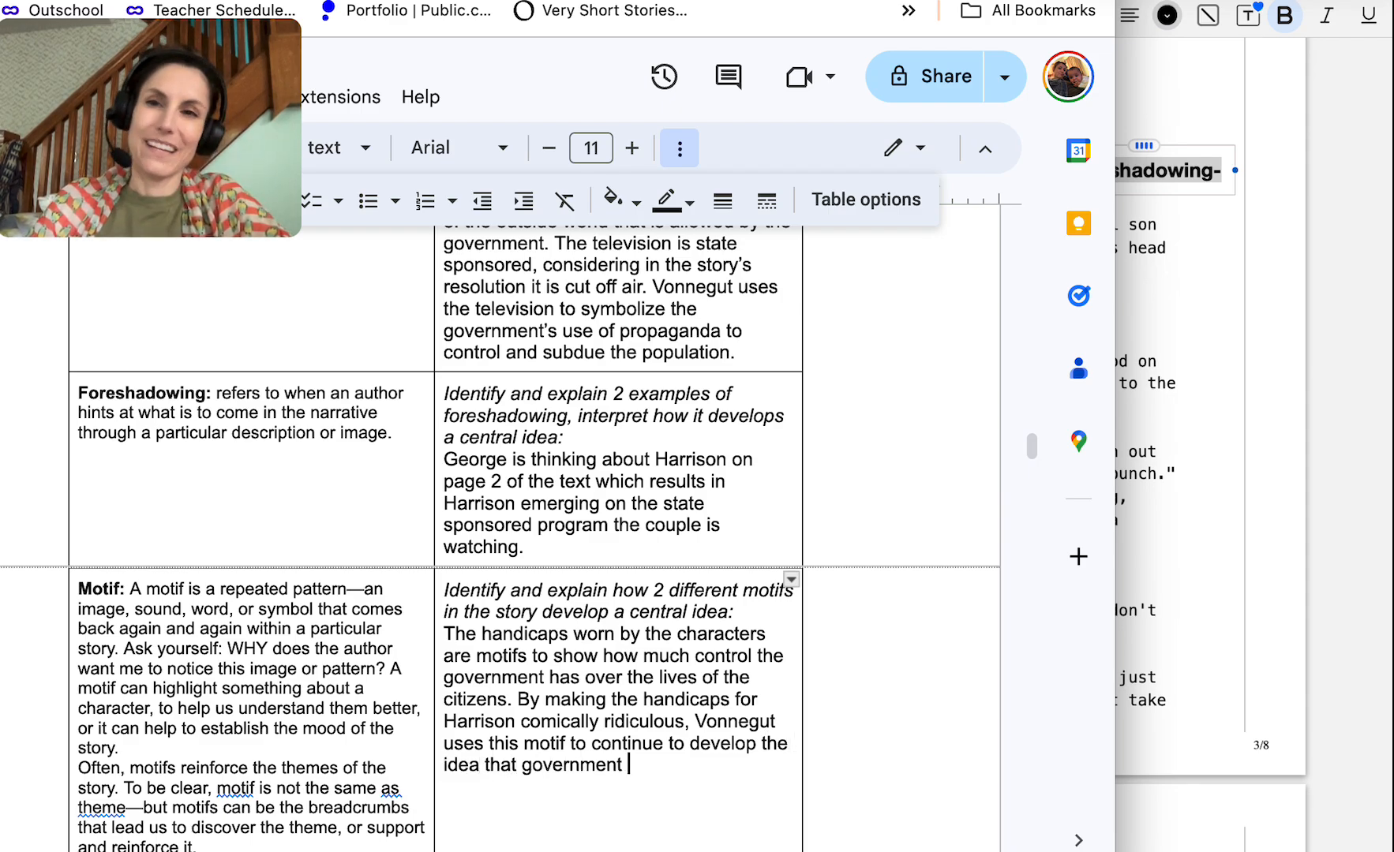
type("control")
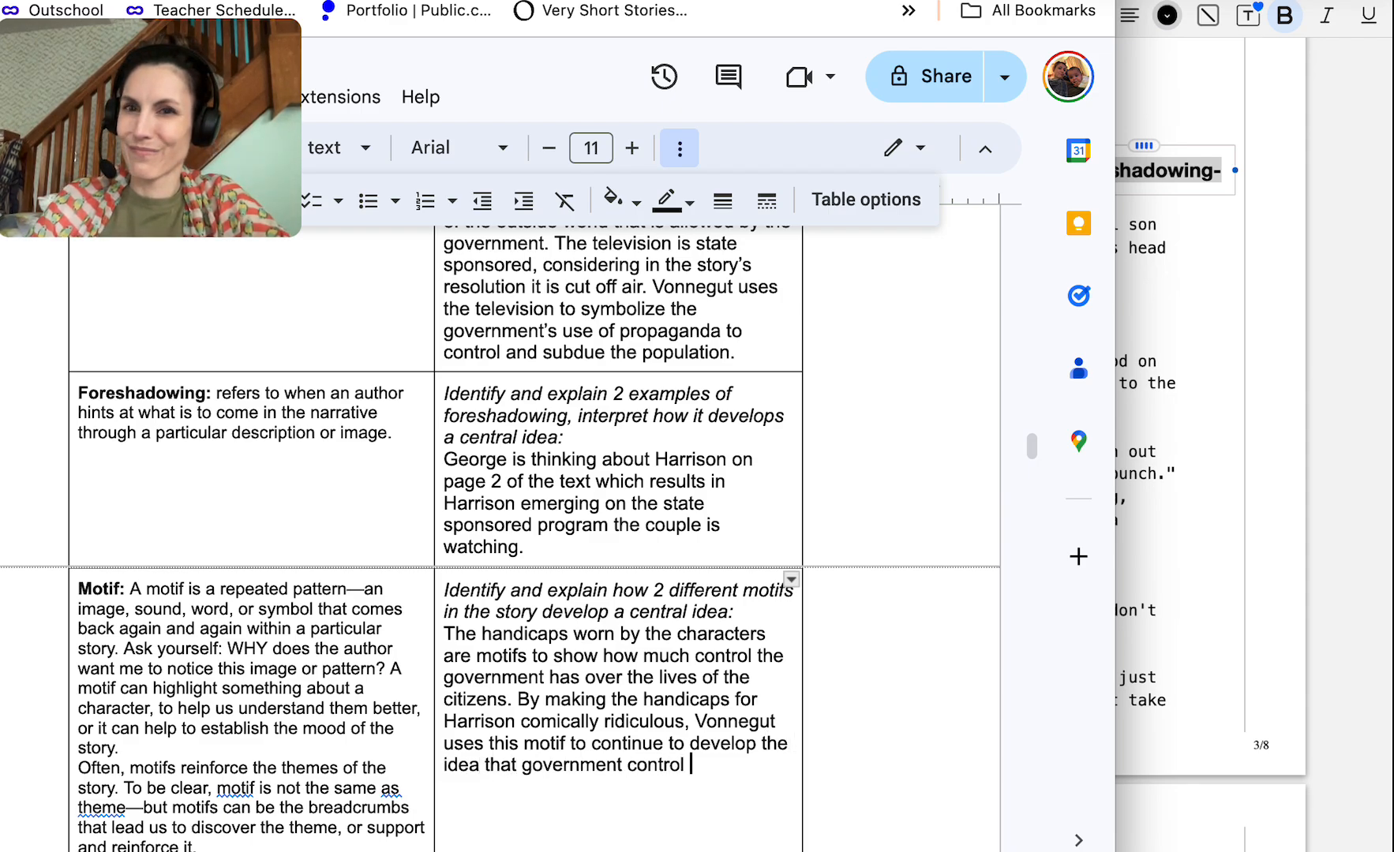
type("will continue")
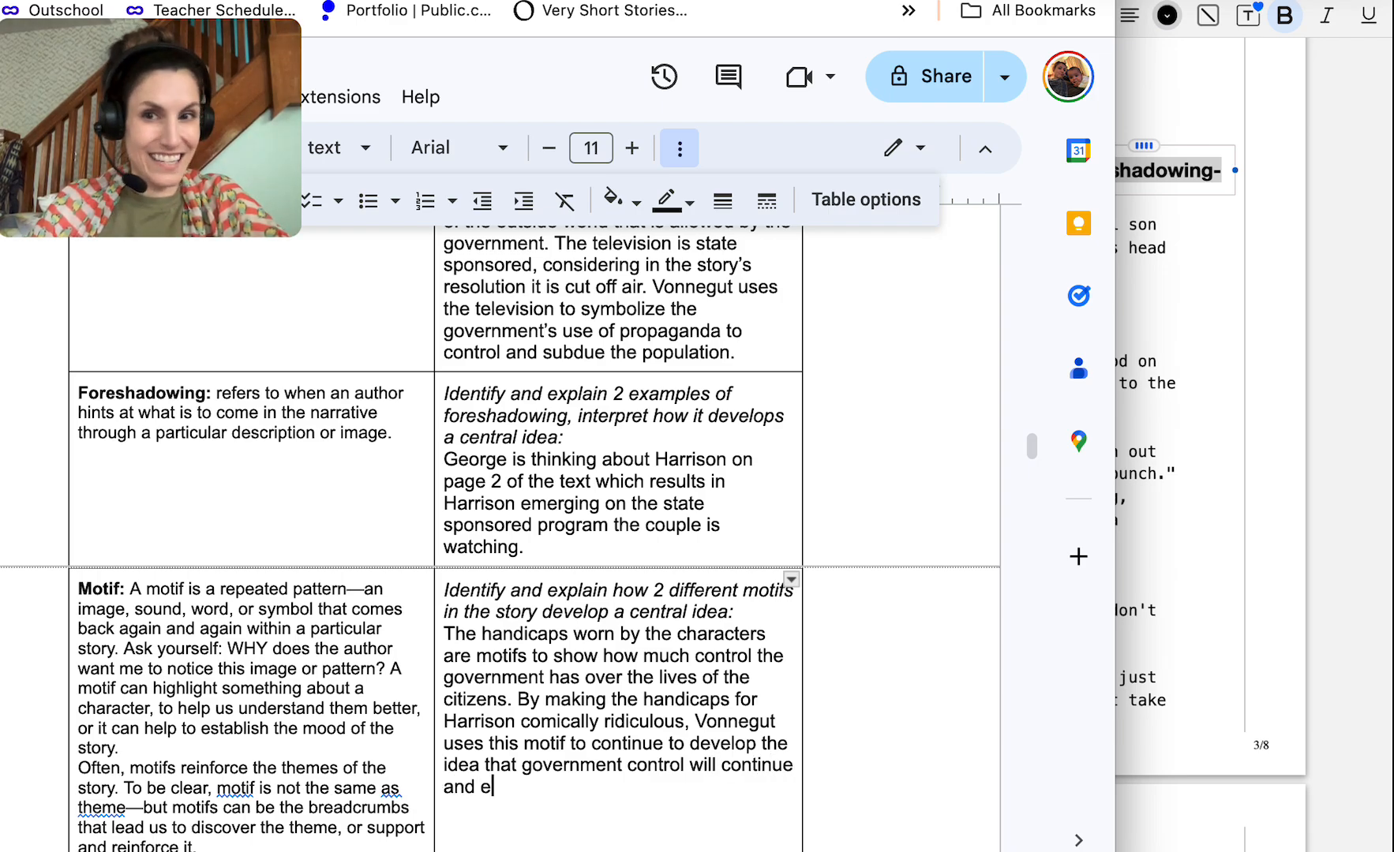
type("ncrease until")
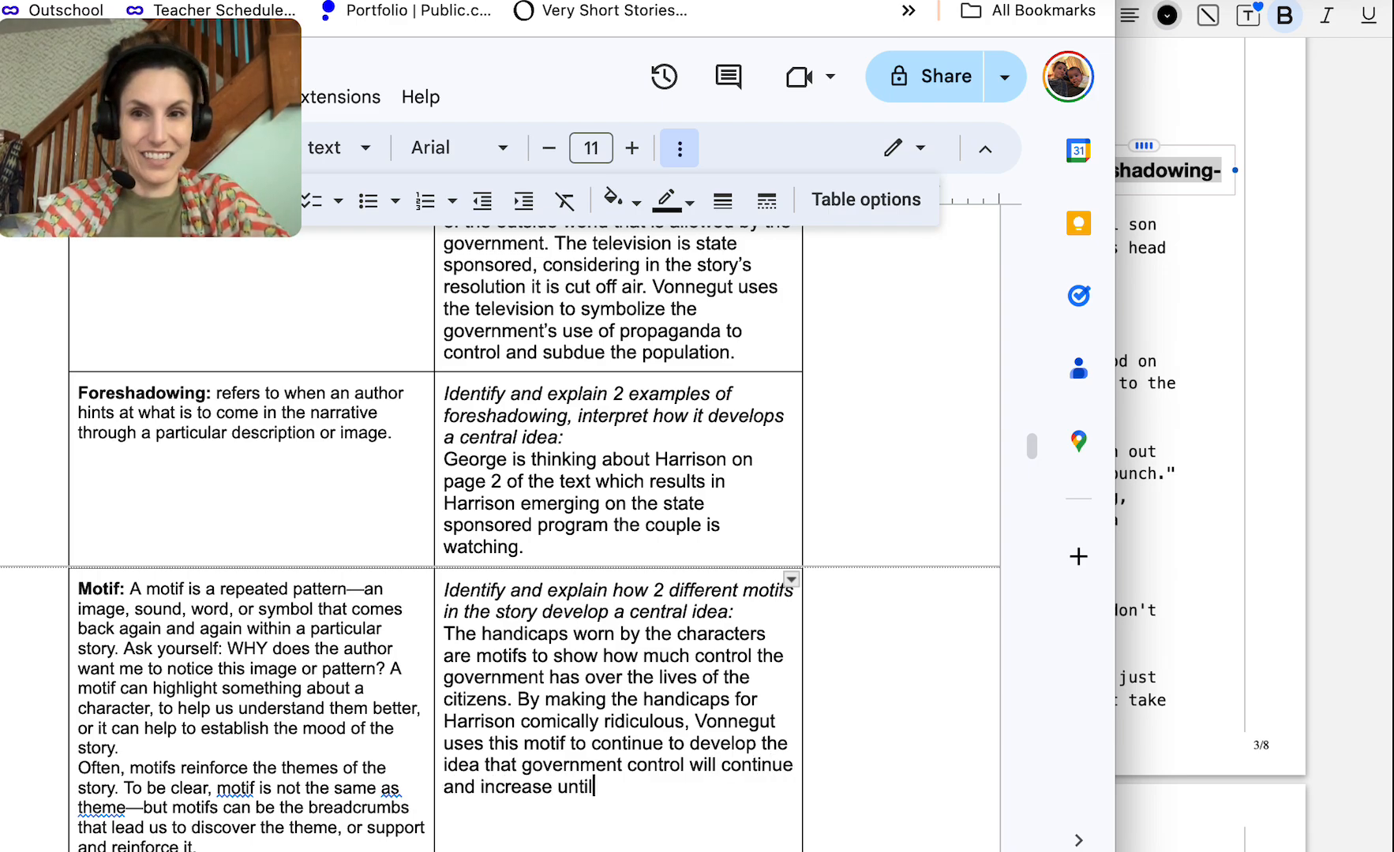
type("people stand up")
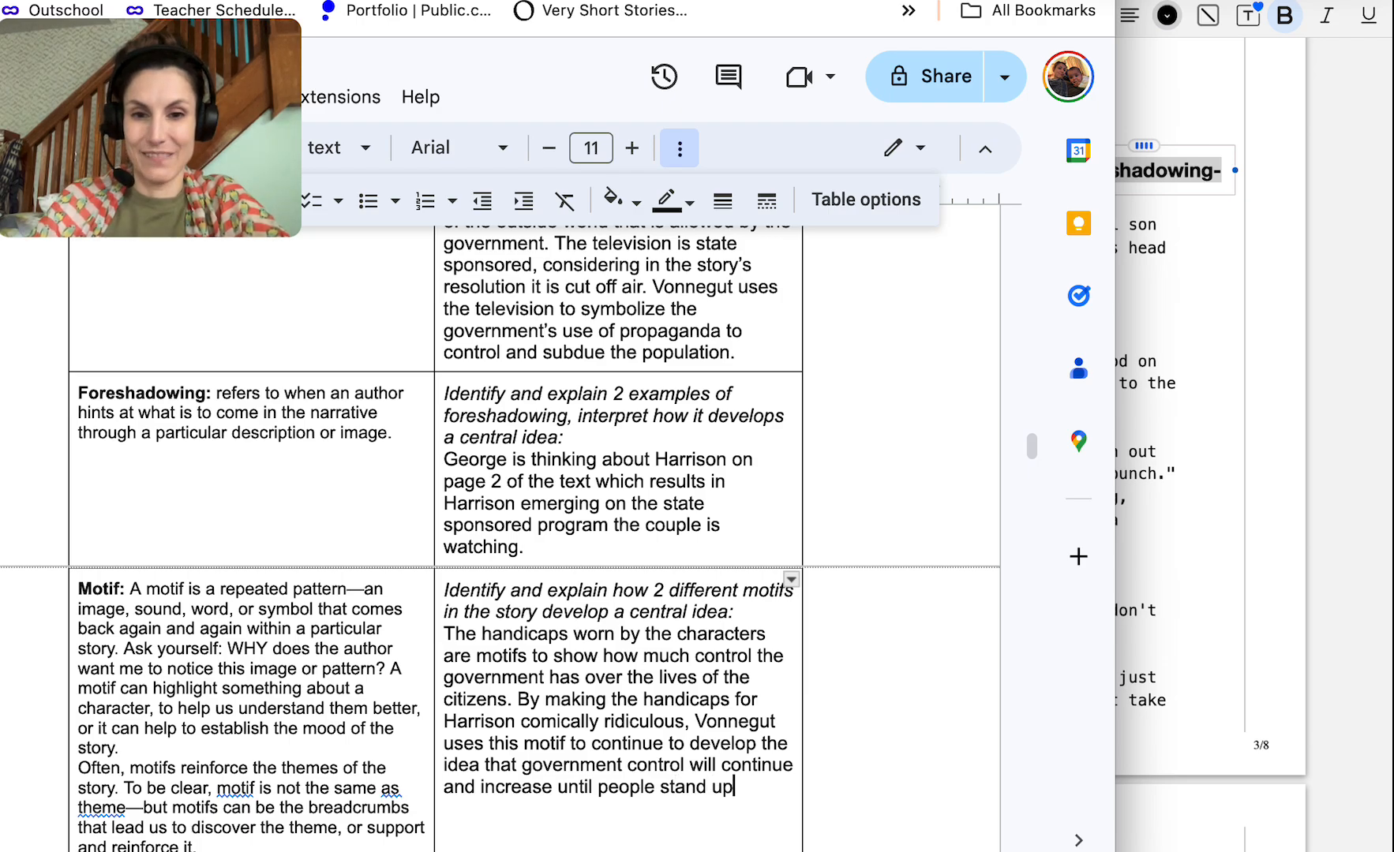
type("to")
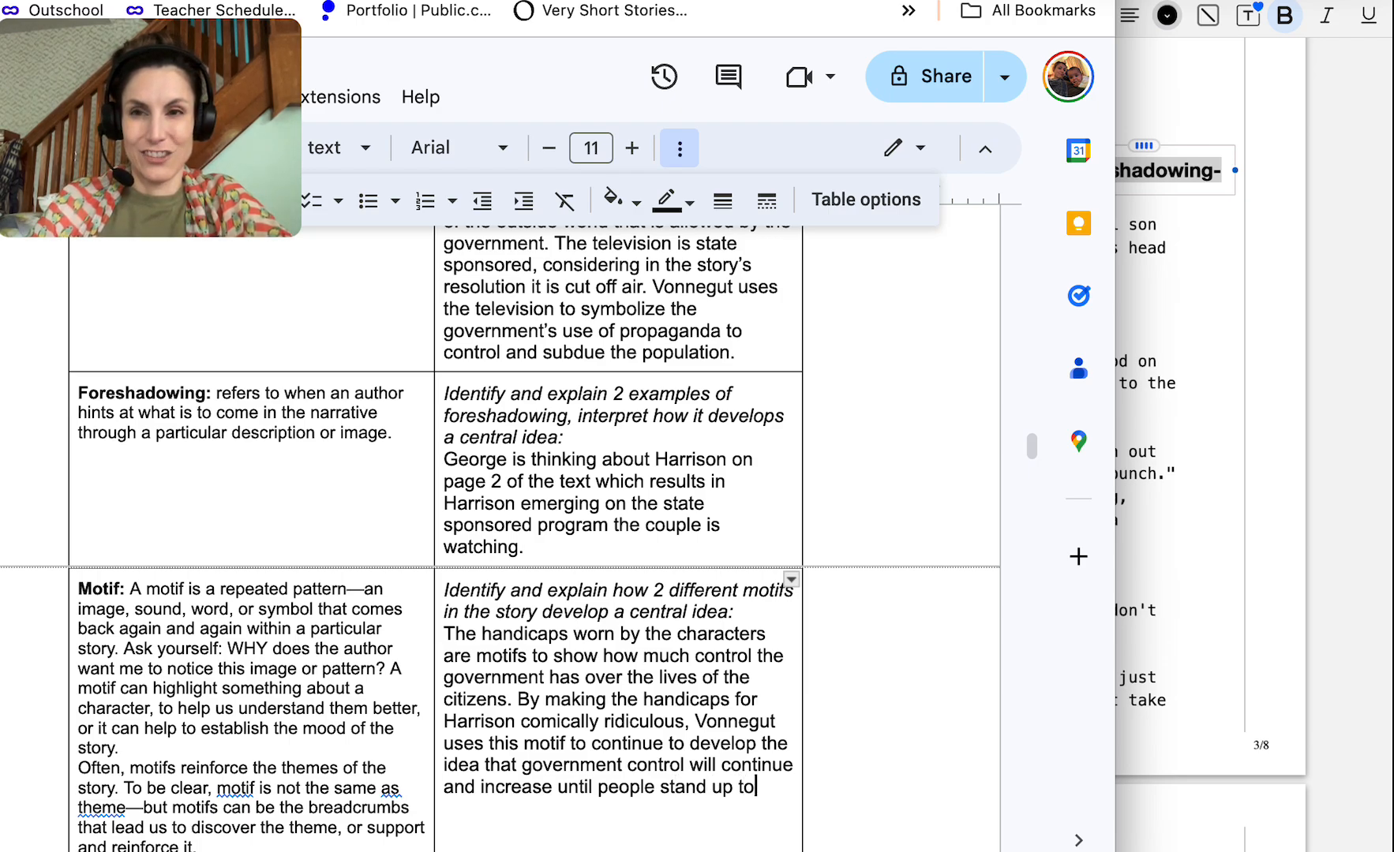
type("authority.")
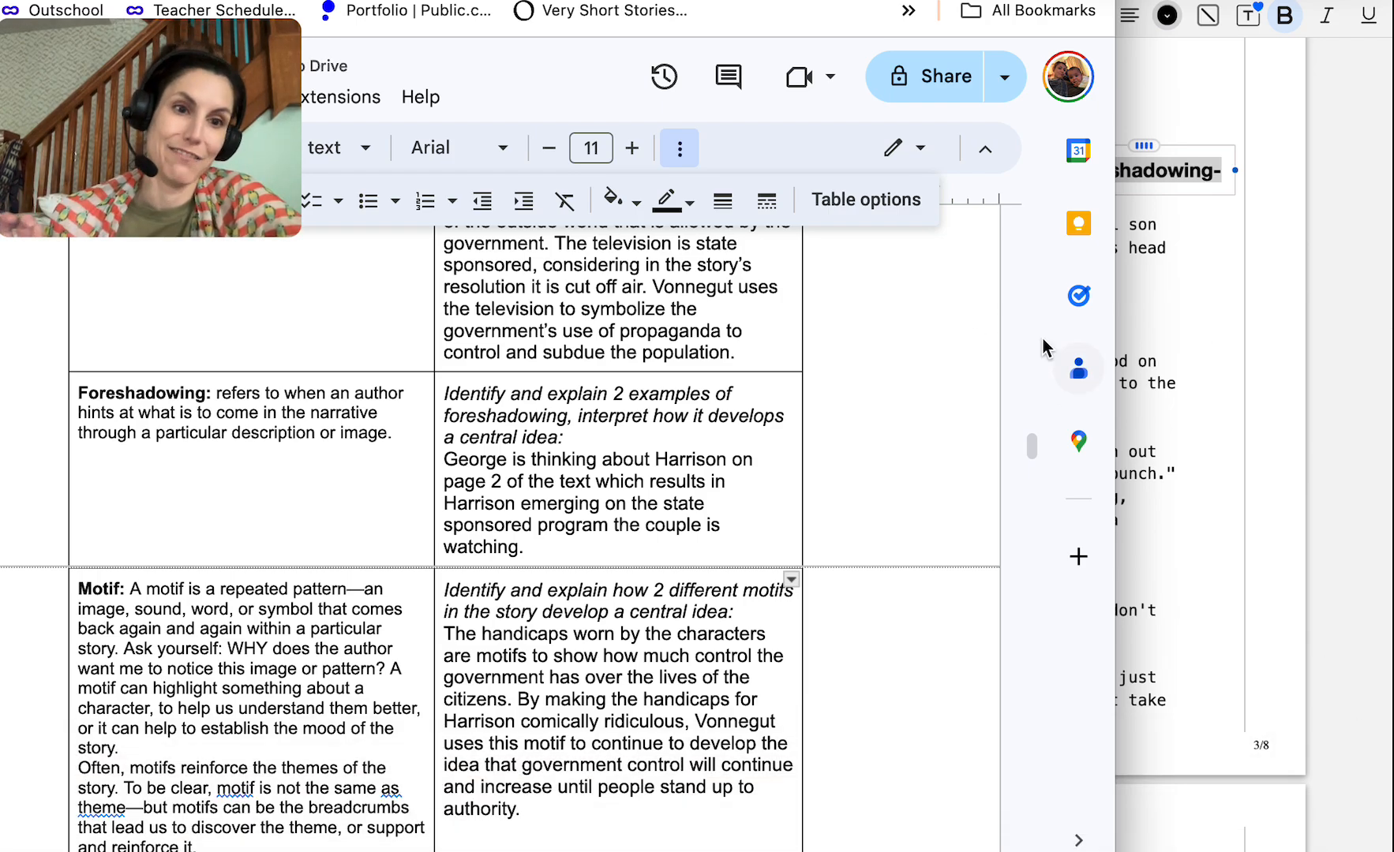
mouse_move(1038, 451)
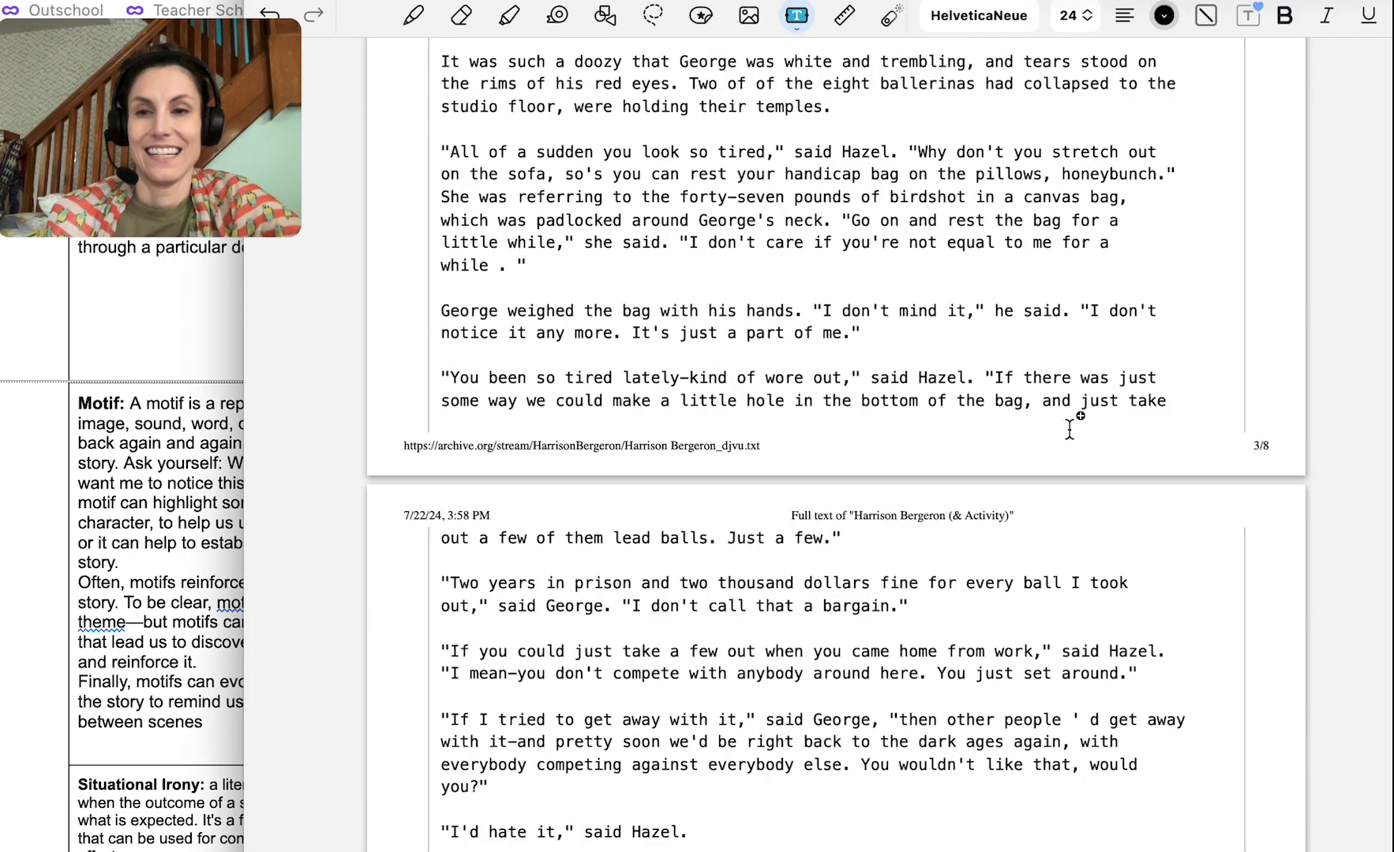
Scroll the story PDF through pages 3–5 to Harrison's escape bulletin and handicaps
scroll("down", 3)
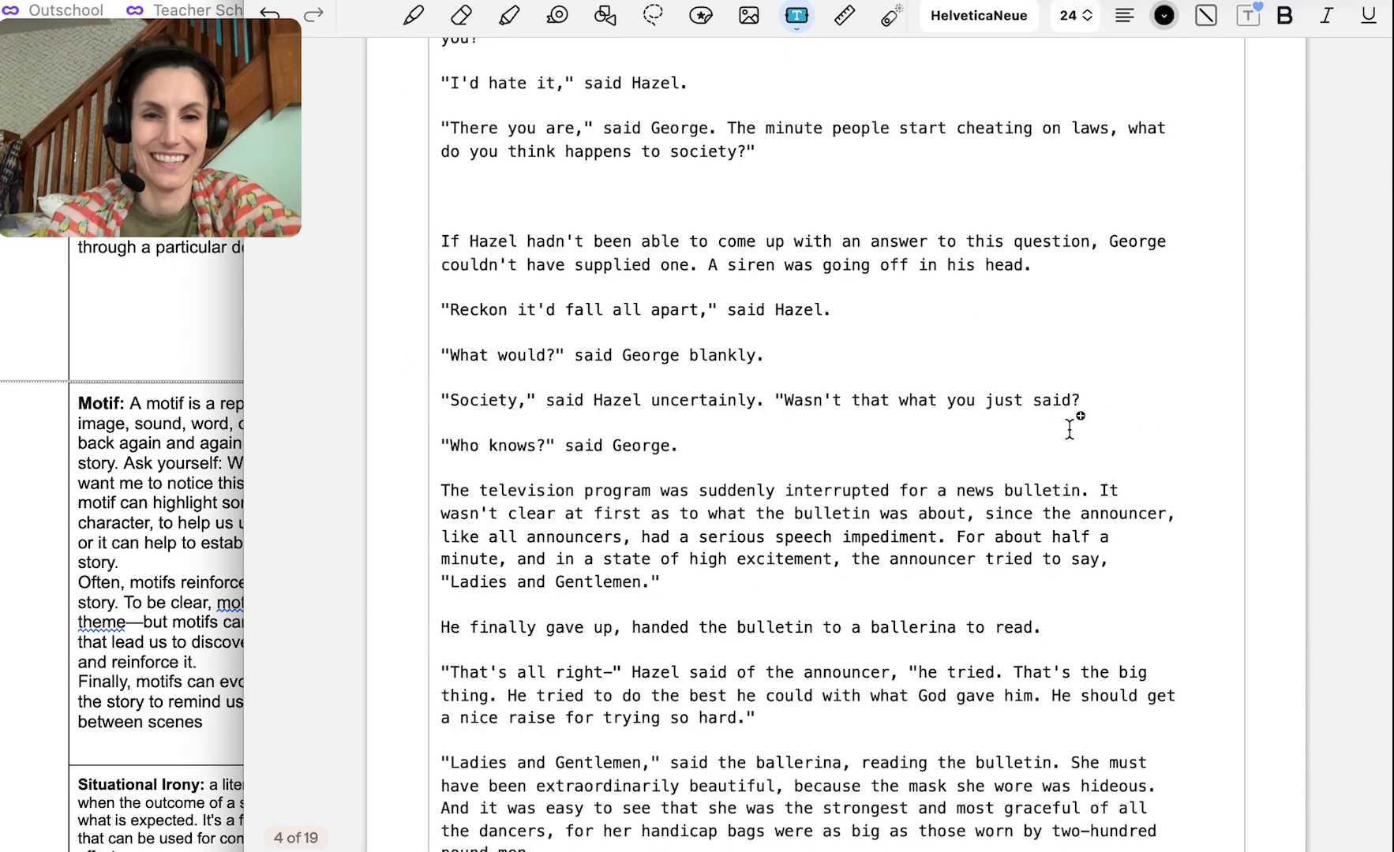
scroll("down", 3)
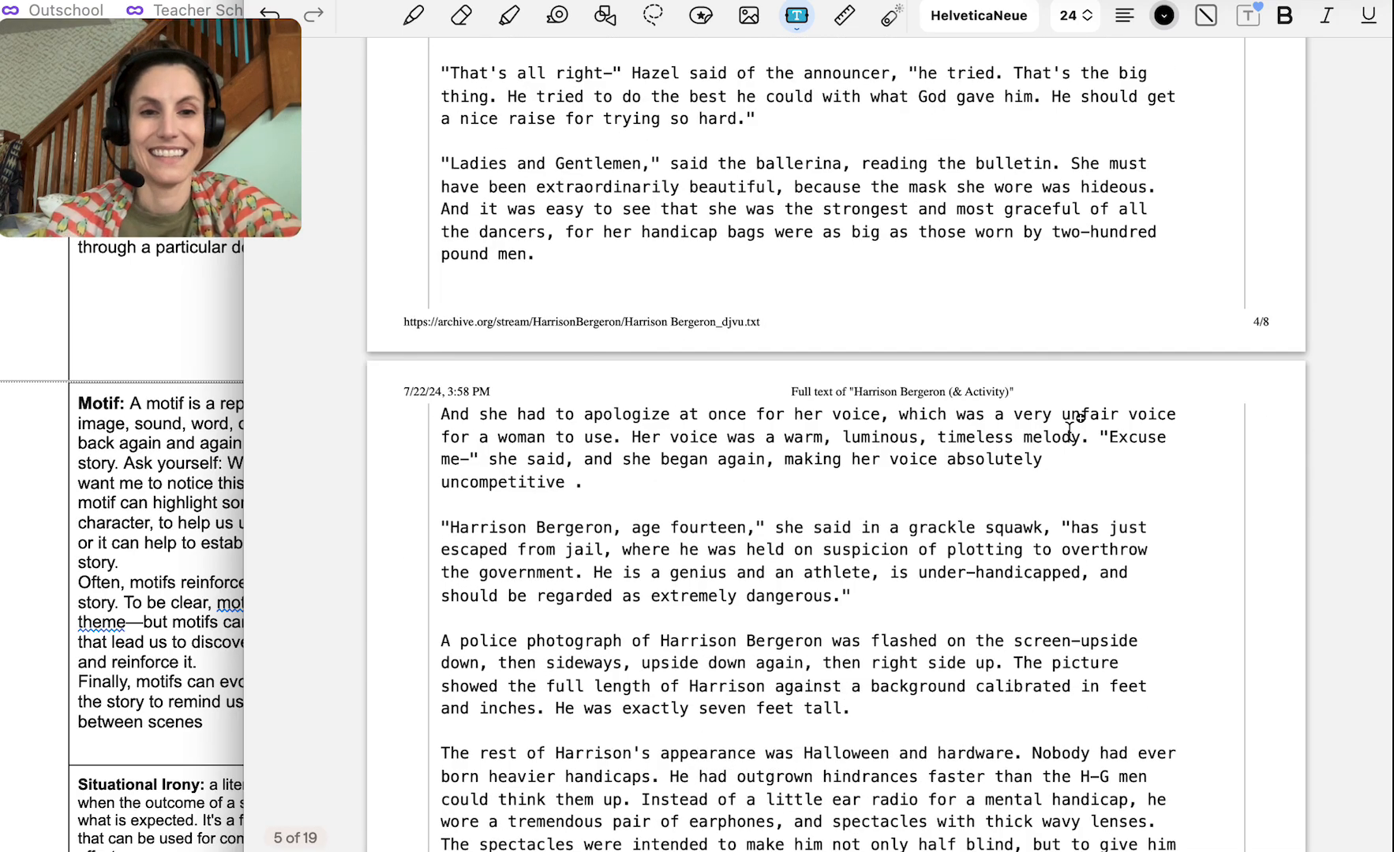
scroll("down", 3)
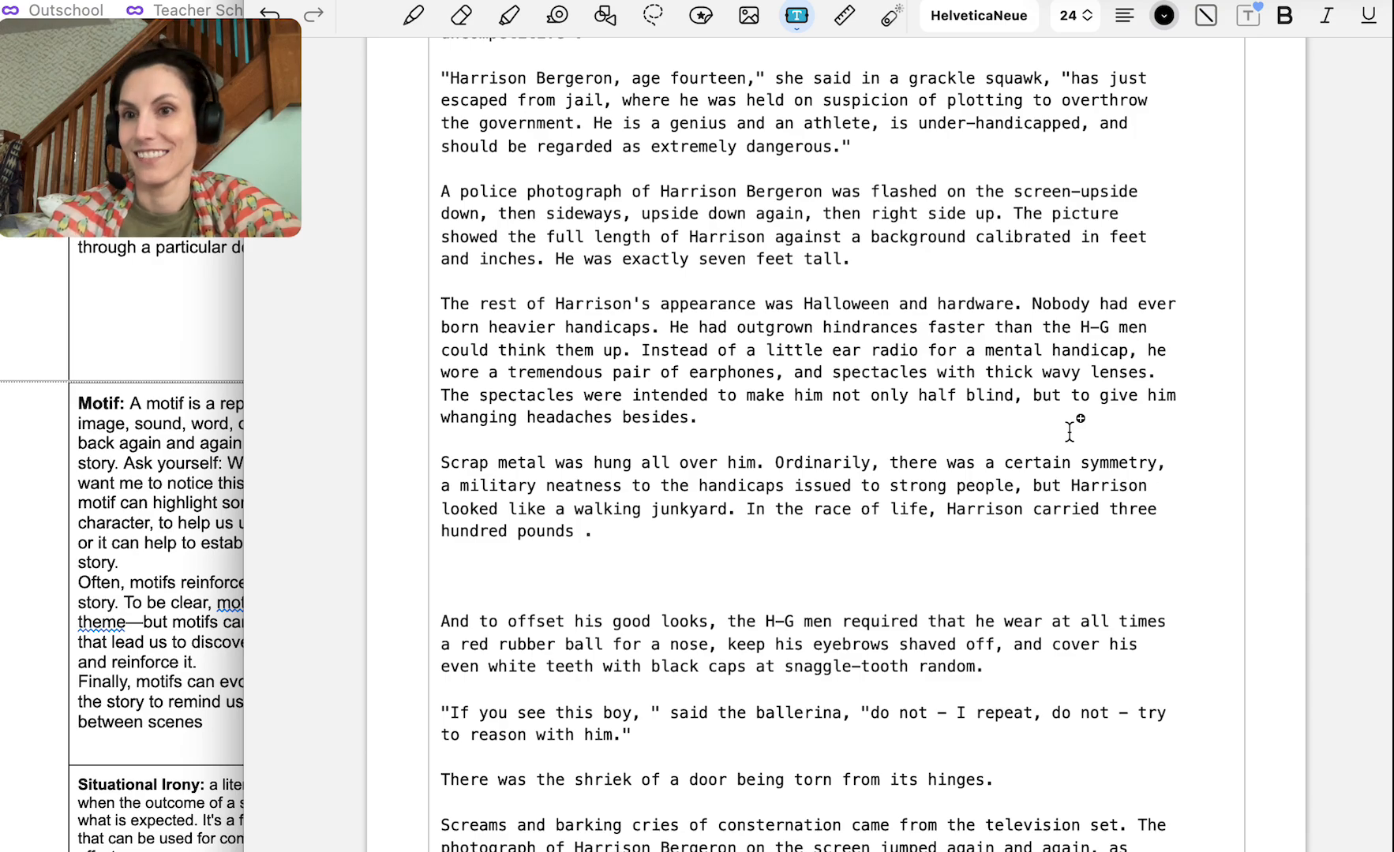
scroll("down", 3)
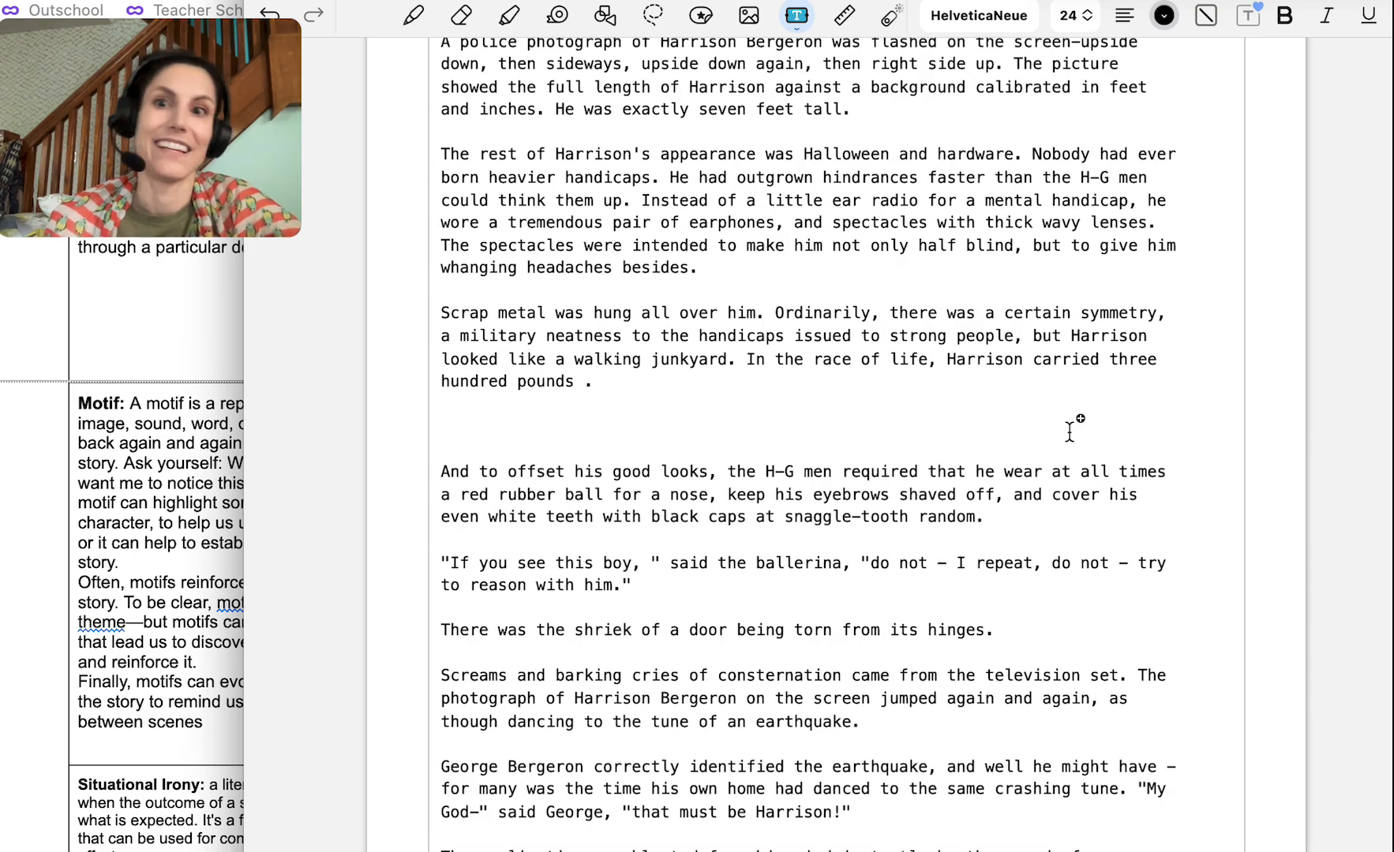
scroll("down", 3)
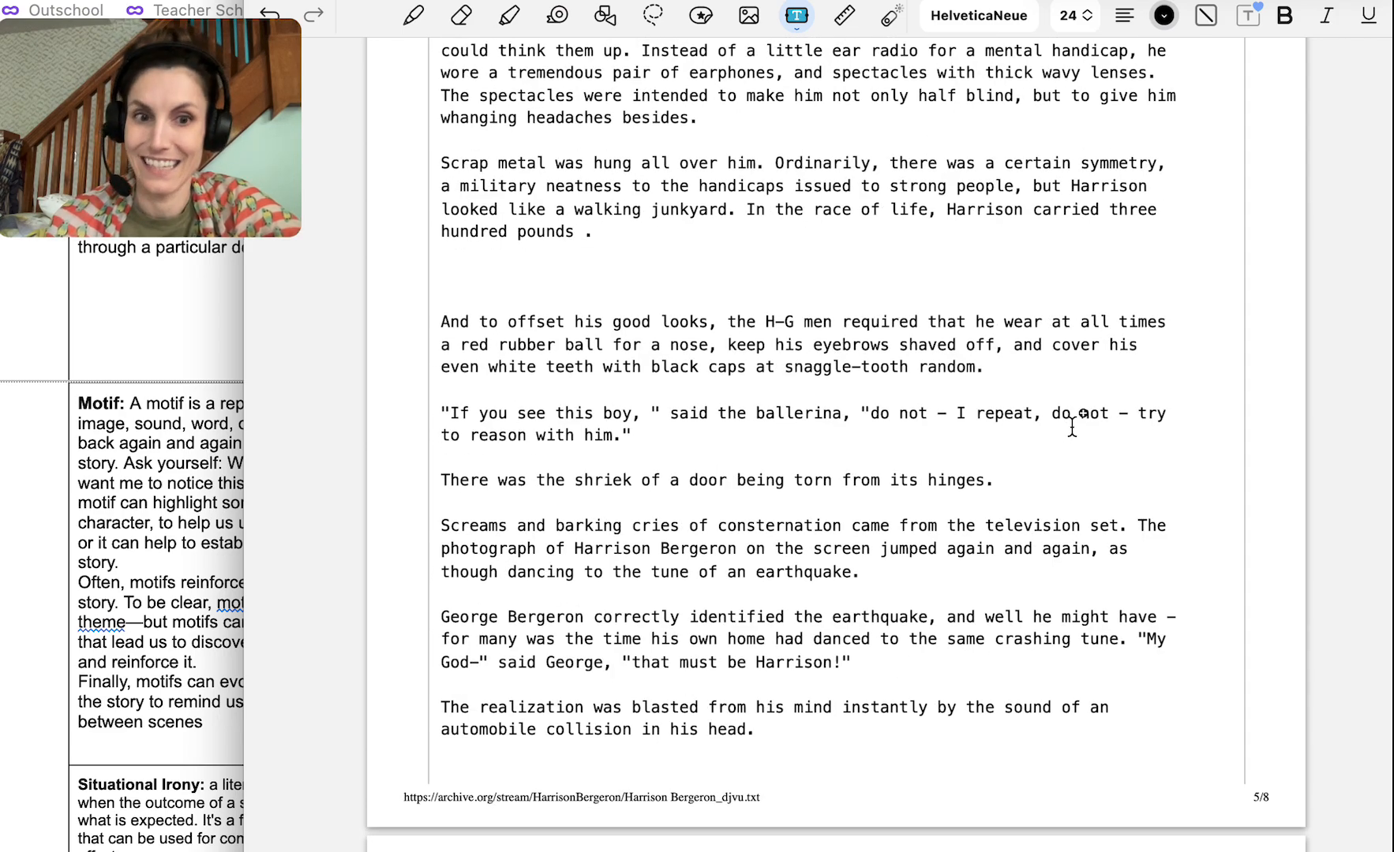
scroll("down", 3)
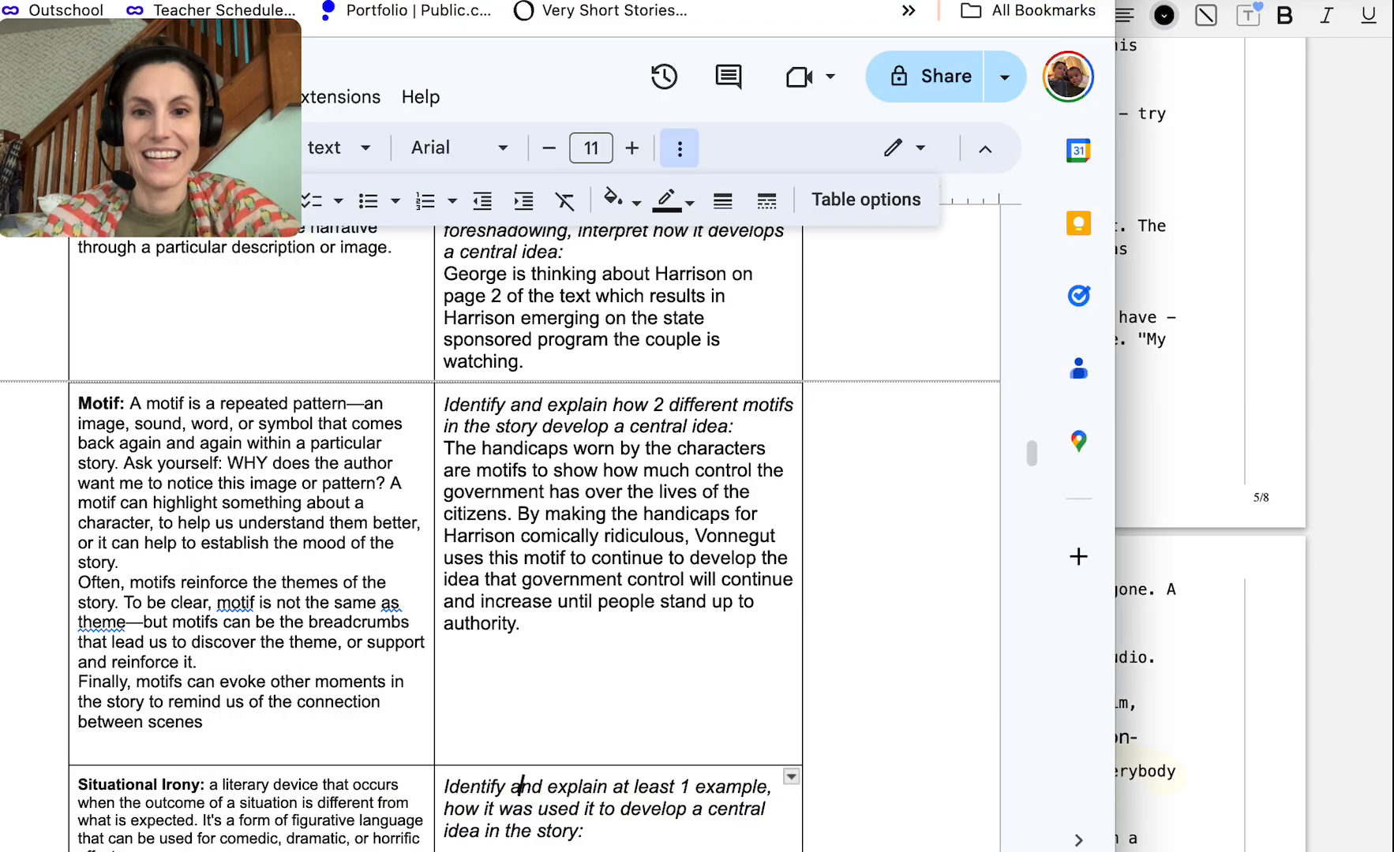
Write that powerful, intelligent Harrison being immediately killed by a Handicapper General is ironic
scroll("down", 3)
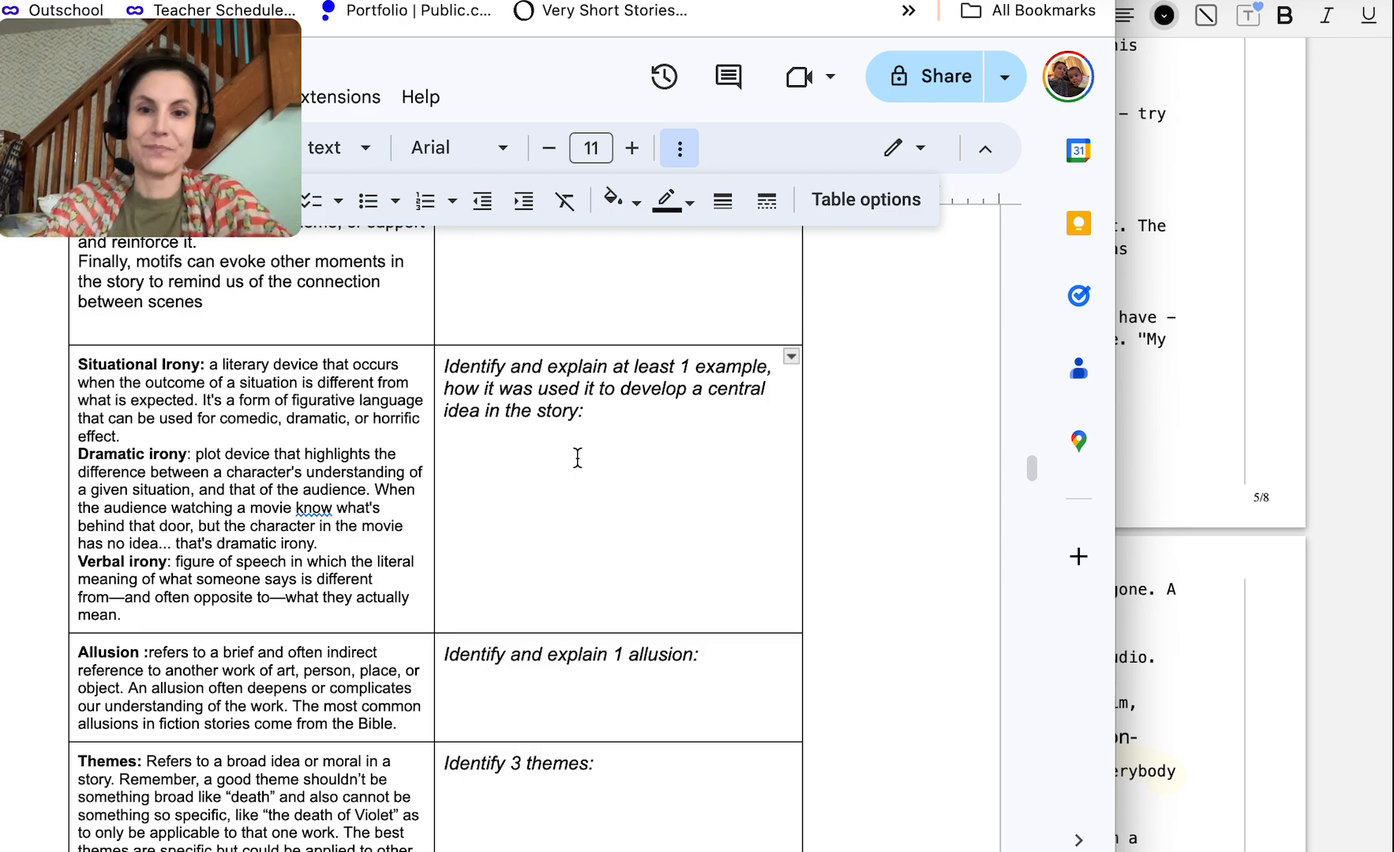
type("It is")
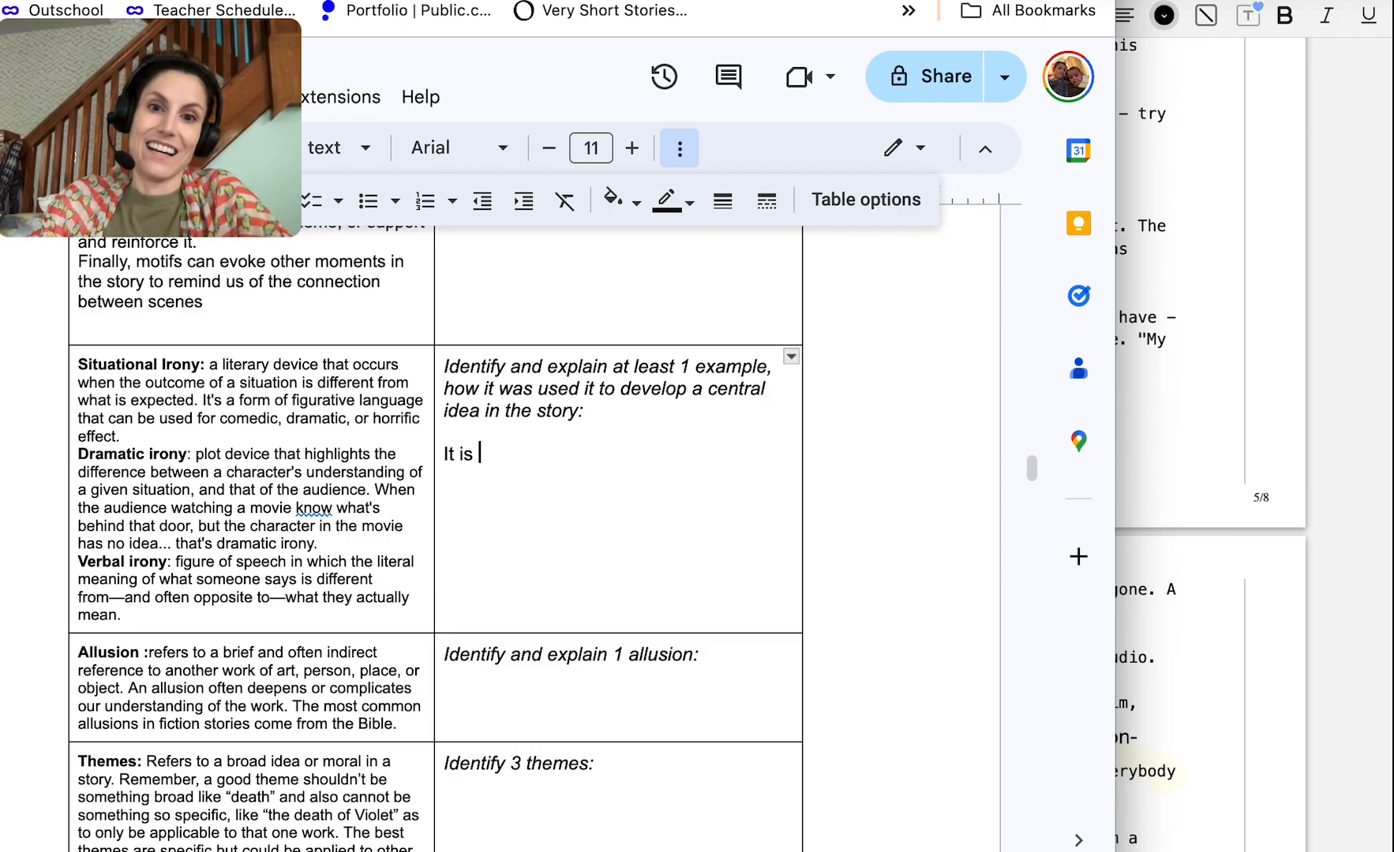
type("ironic that Harrison is so powerfu")
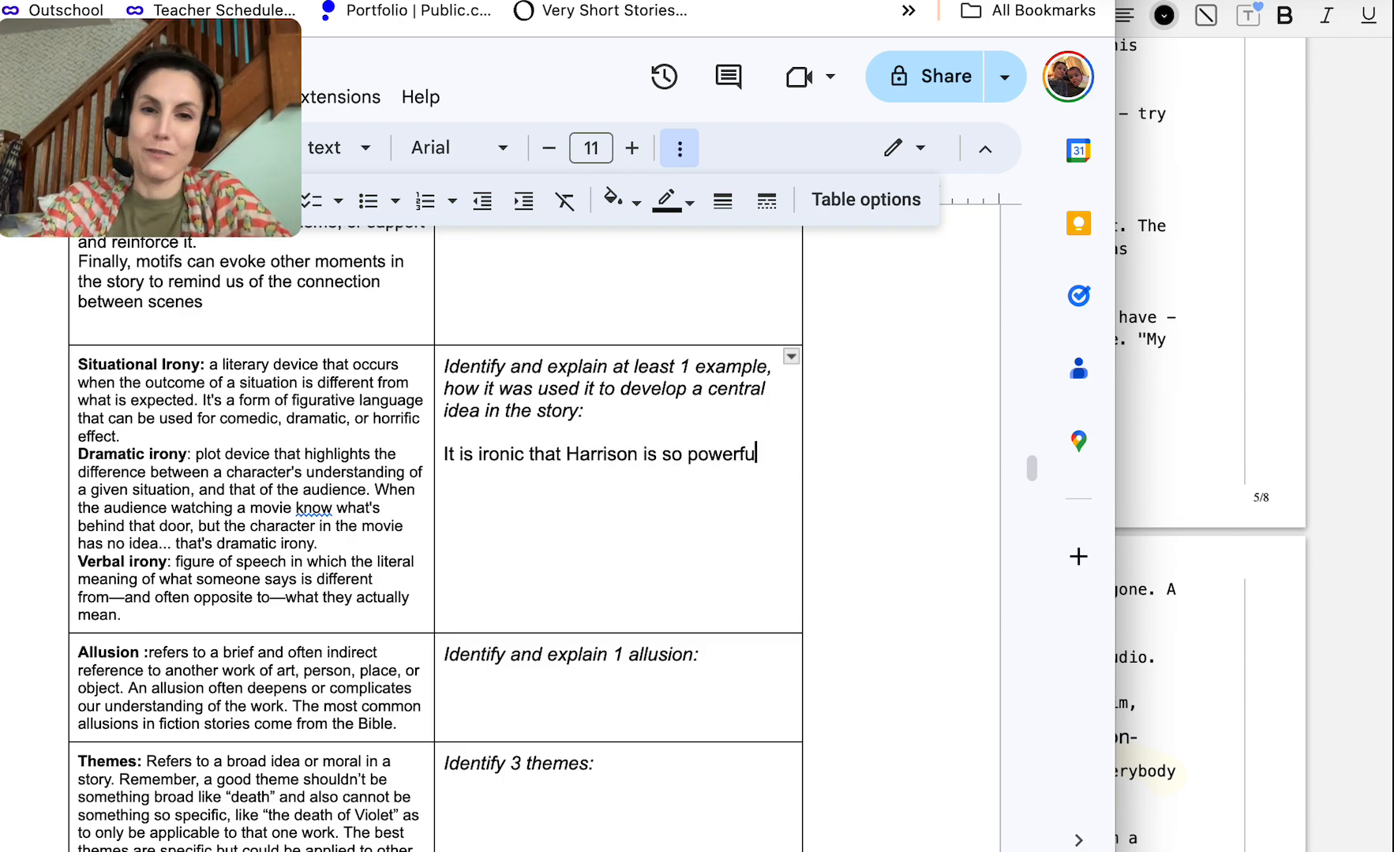
type("and intelligent,")
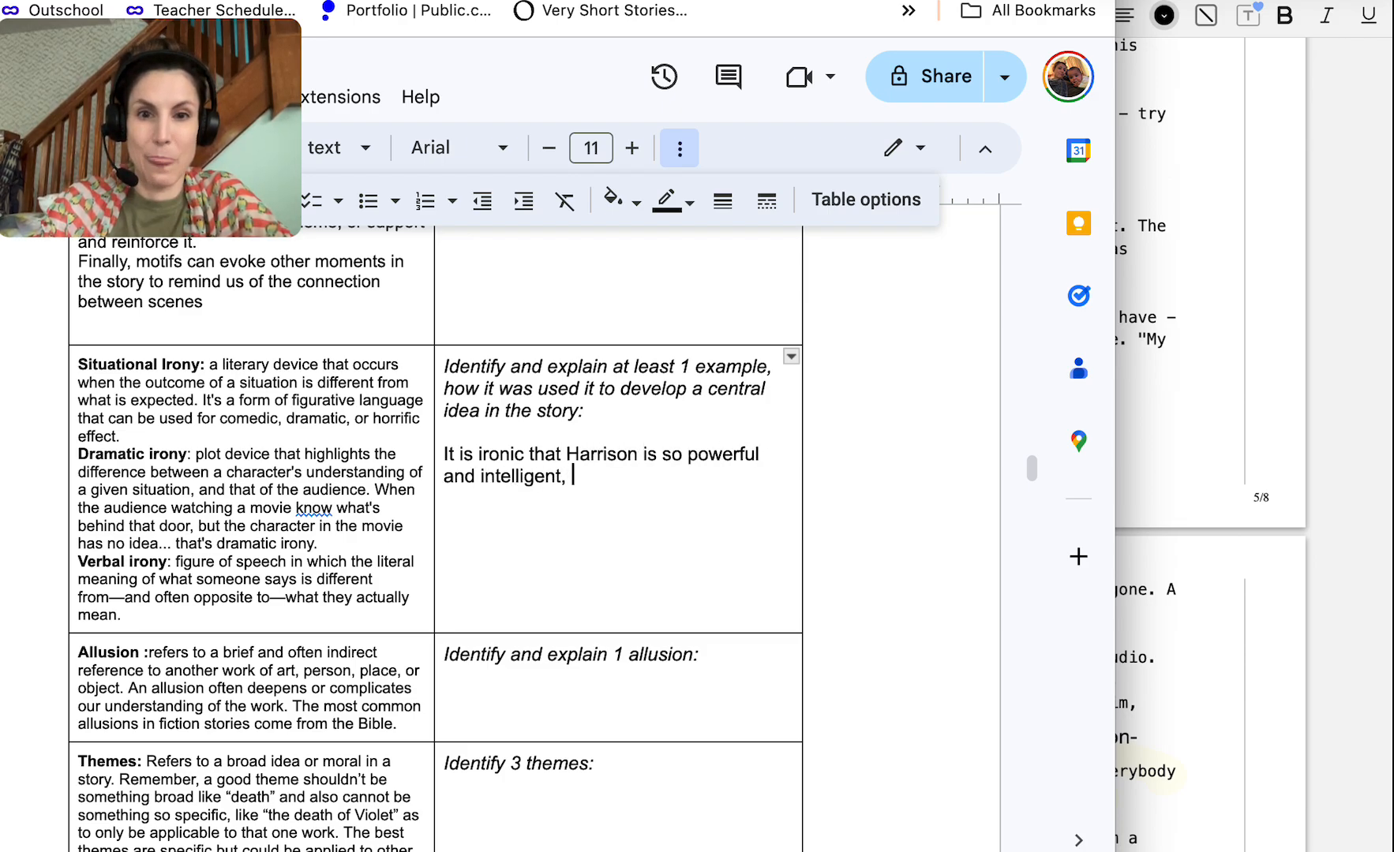
type("however he is immediately ki")
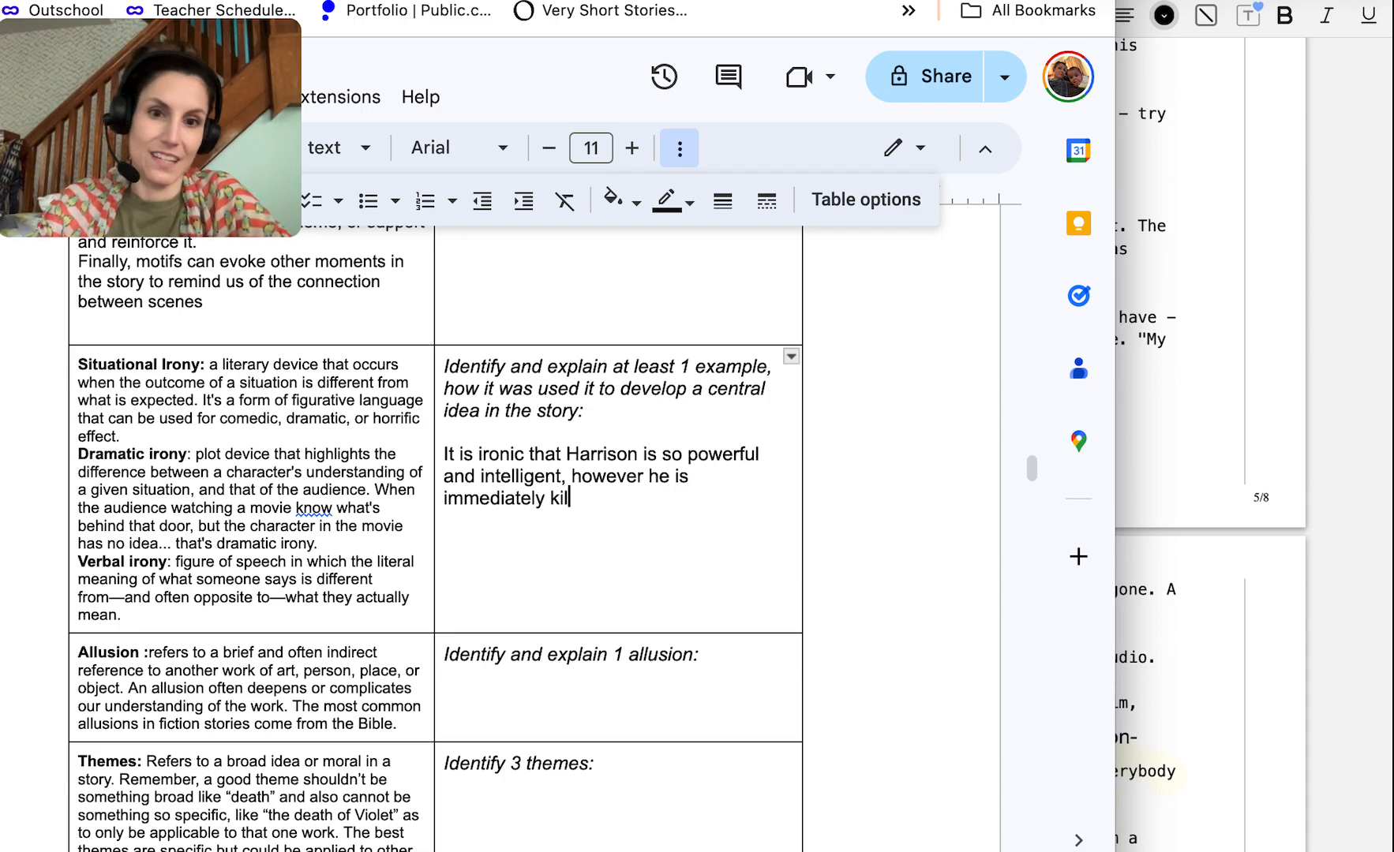
type("led by")
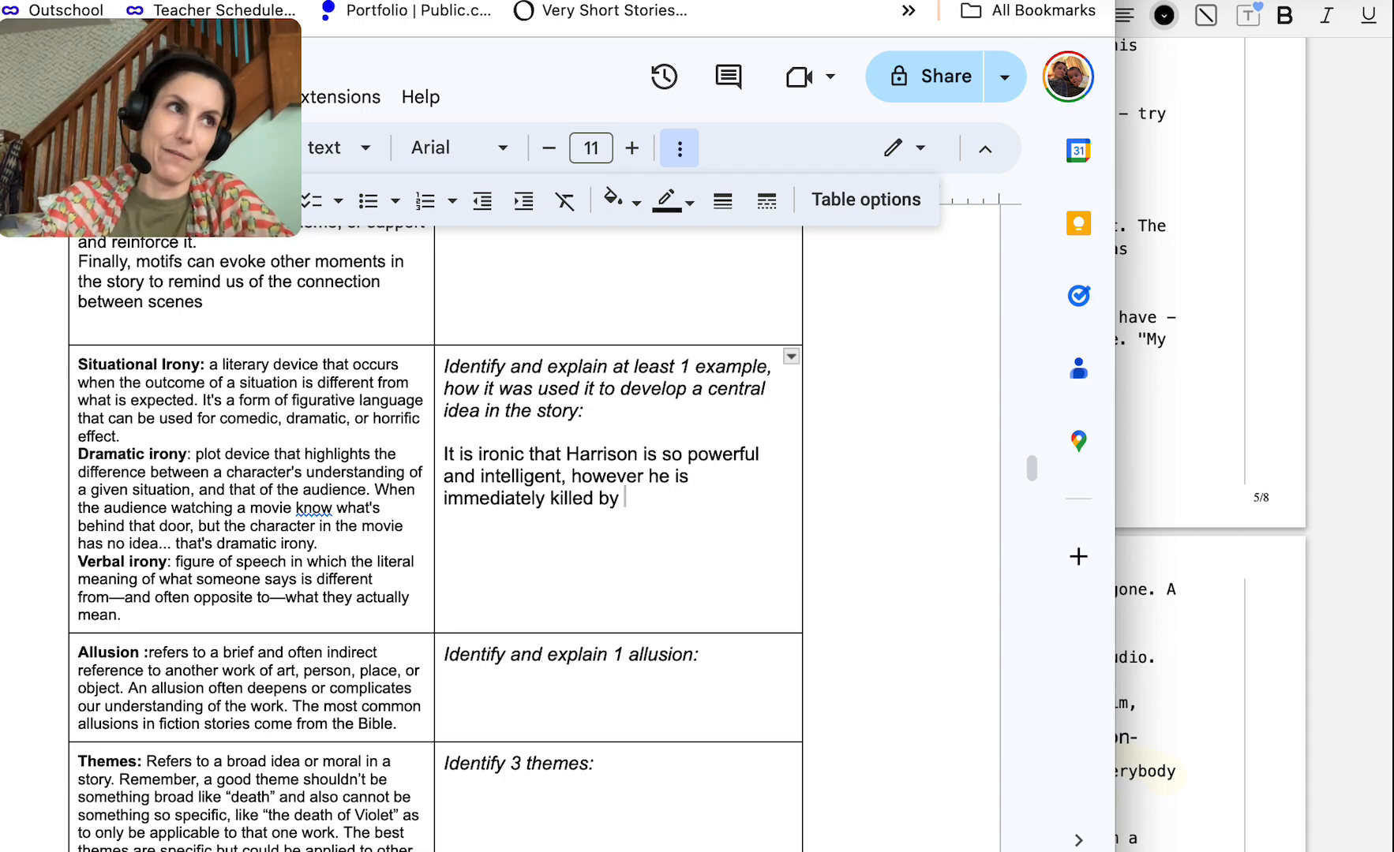
type("a government")
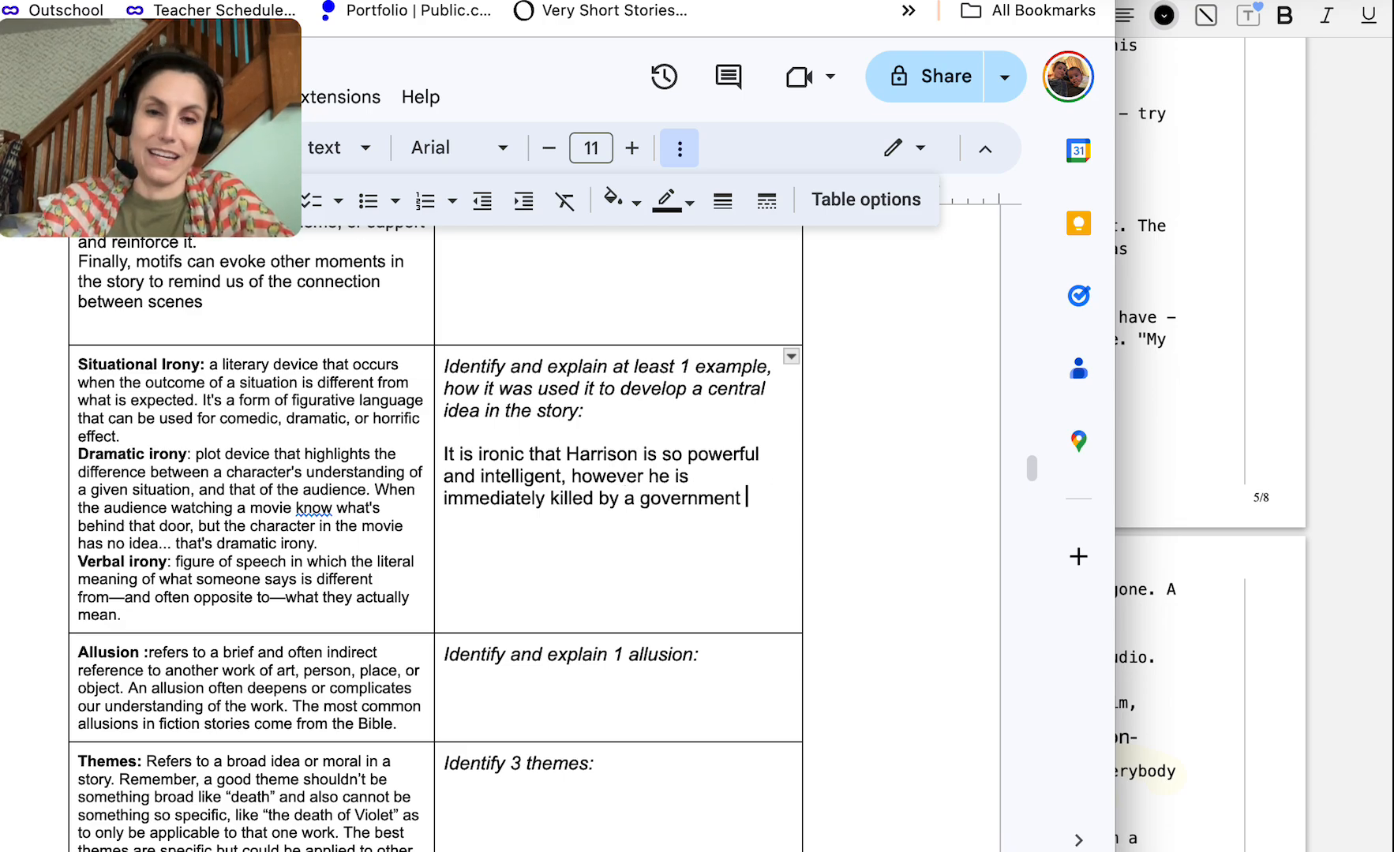
key("Backspace")
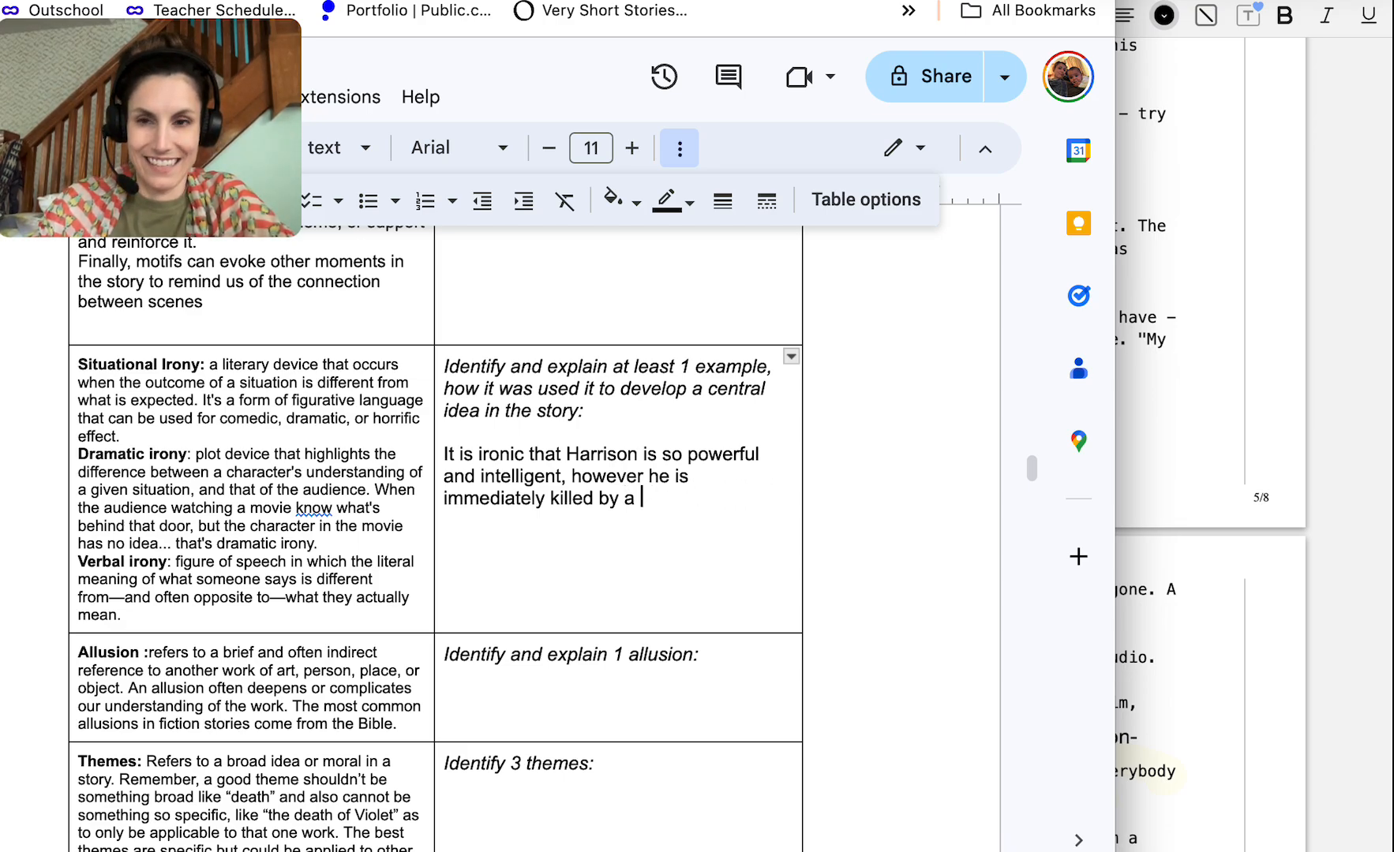
type("H")
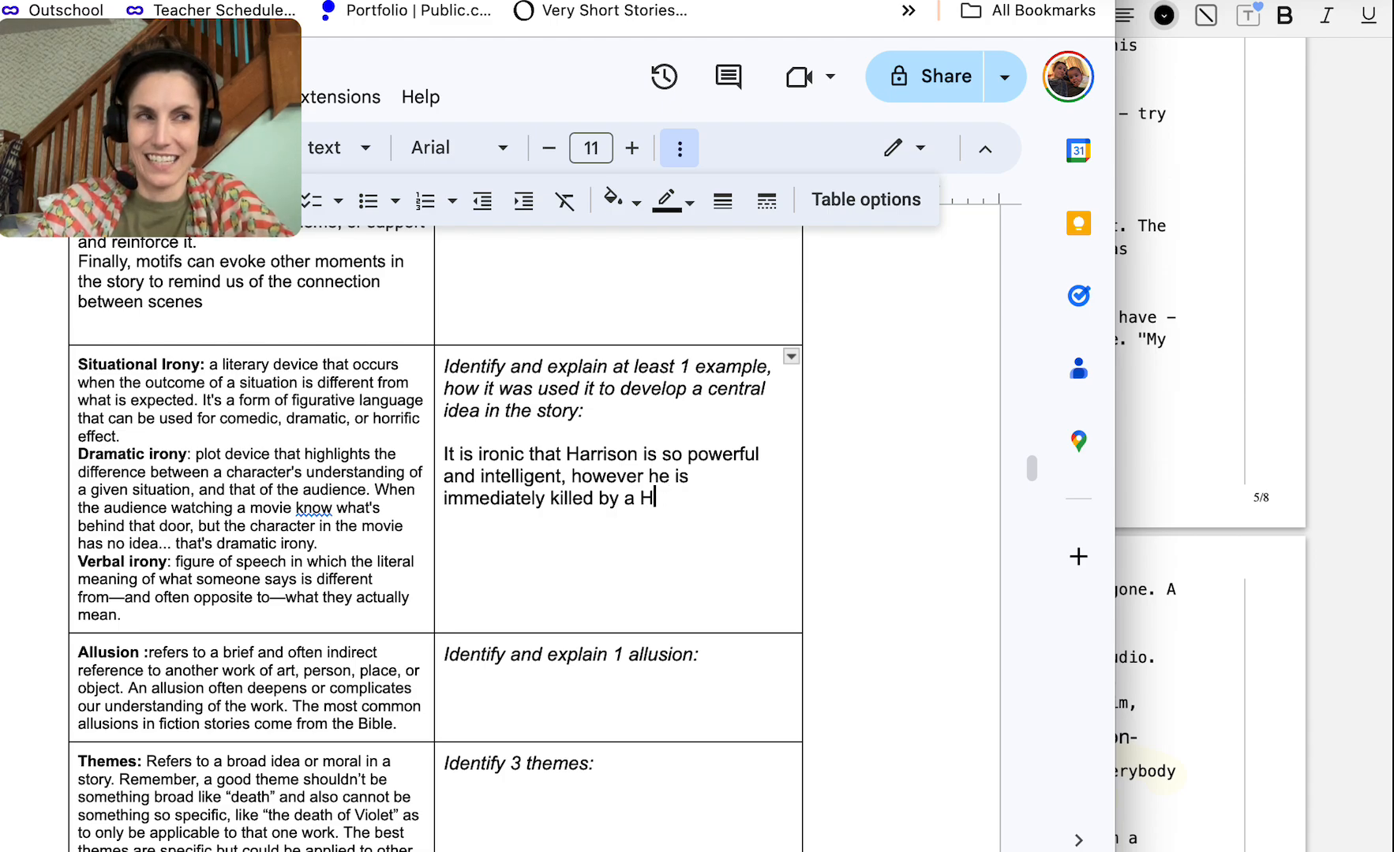
type("andicapper Gen")
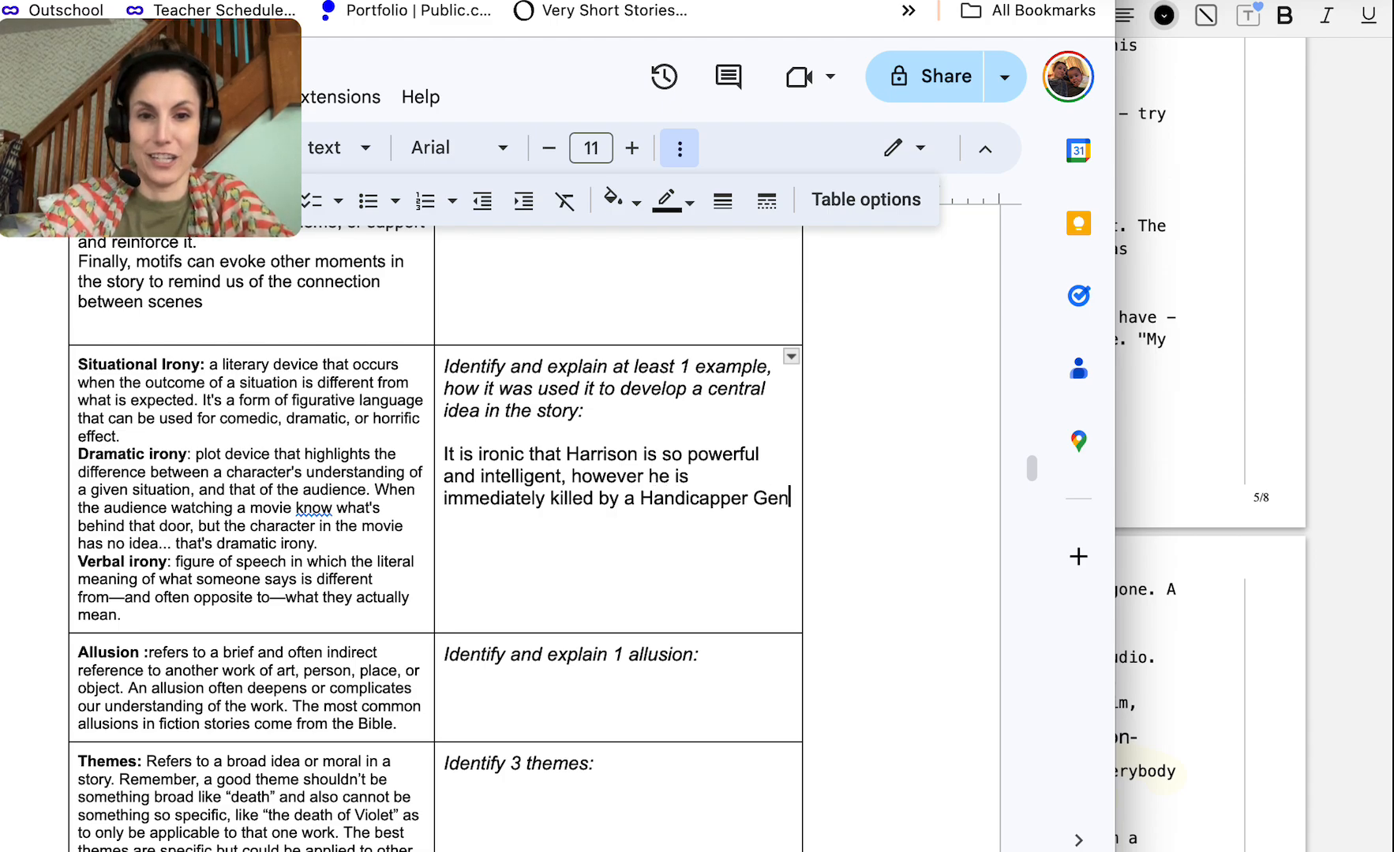
type("eral.")
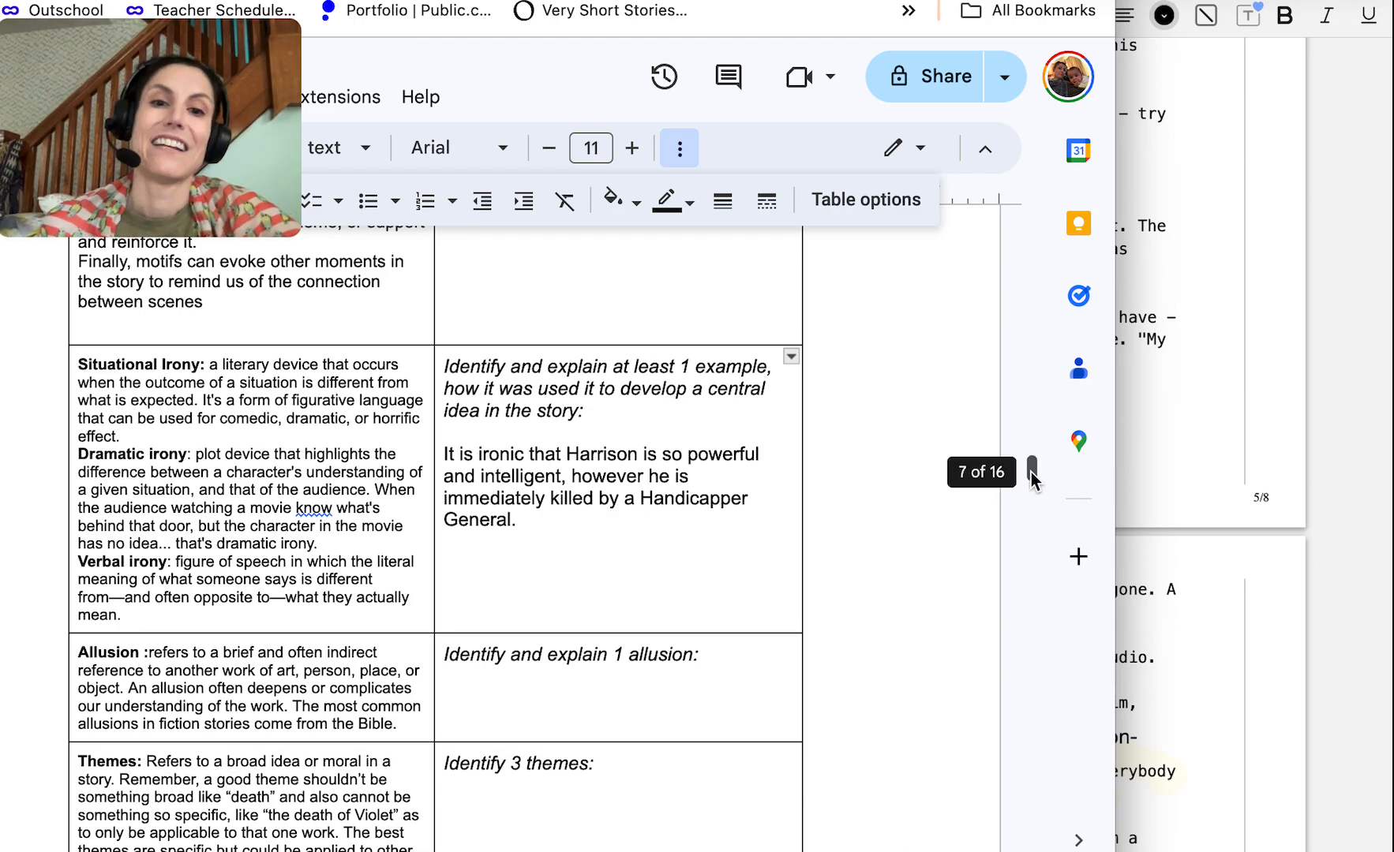
Under 'Identify 3 themes:', add the fairness-versus-equality and government-power questions
scroll("down", 3)
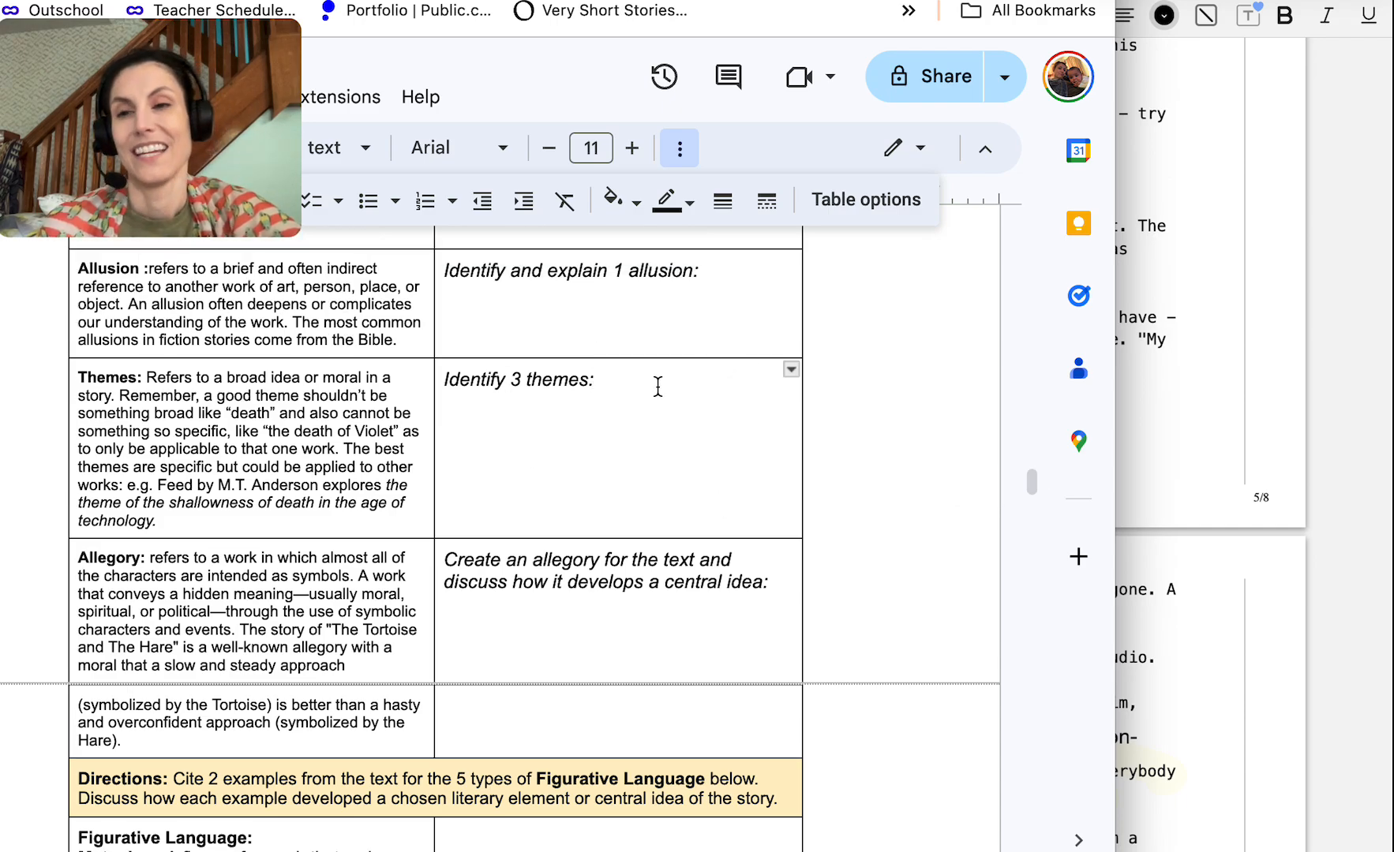
left_click(448, 400)
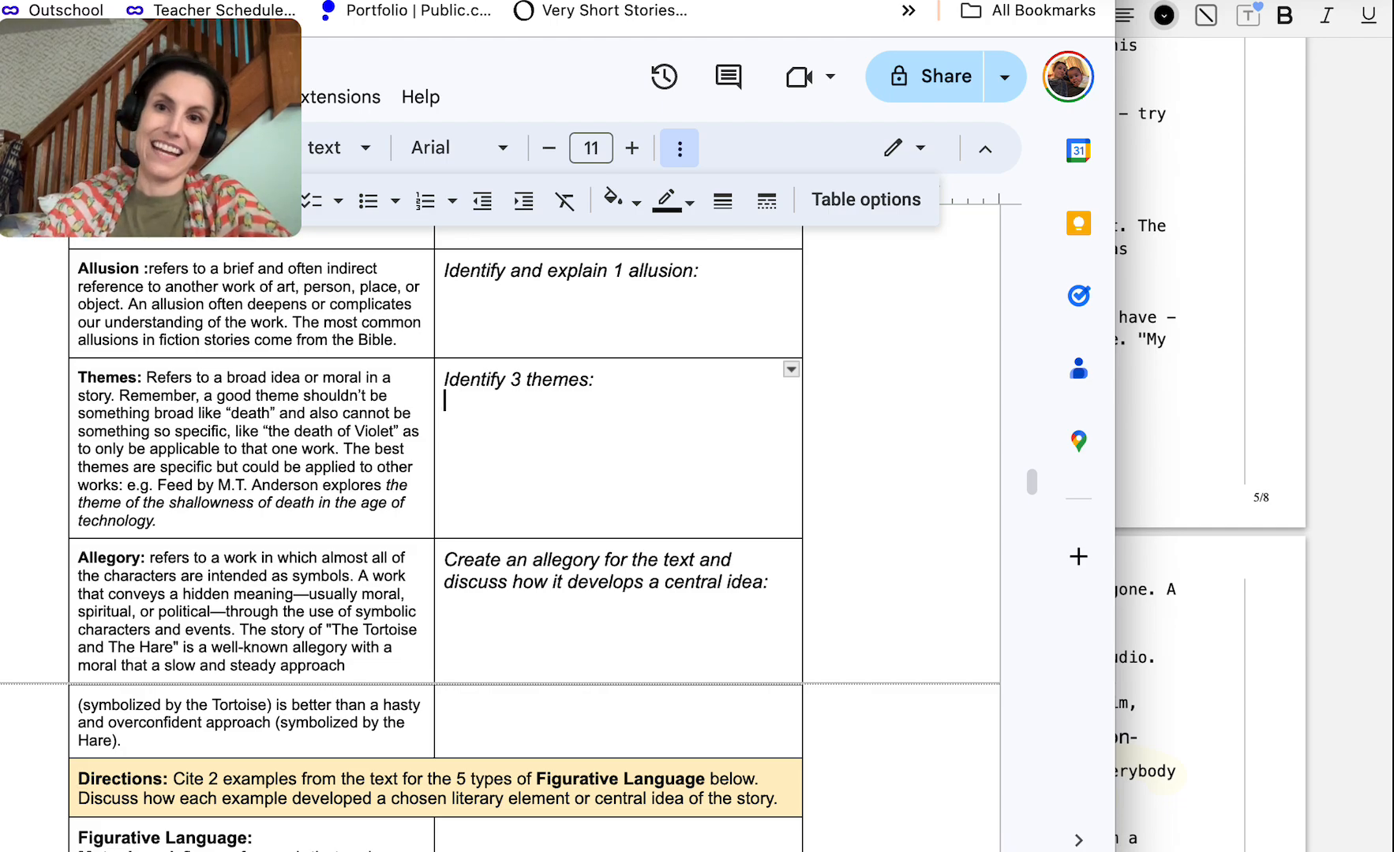
type("Is fairness and e")
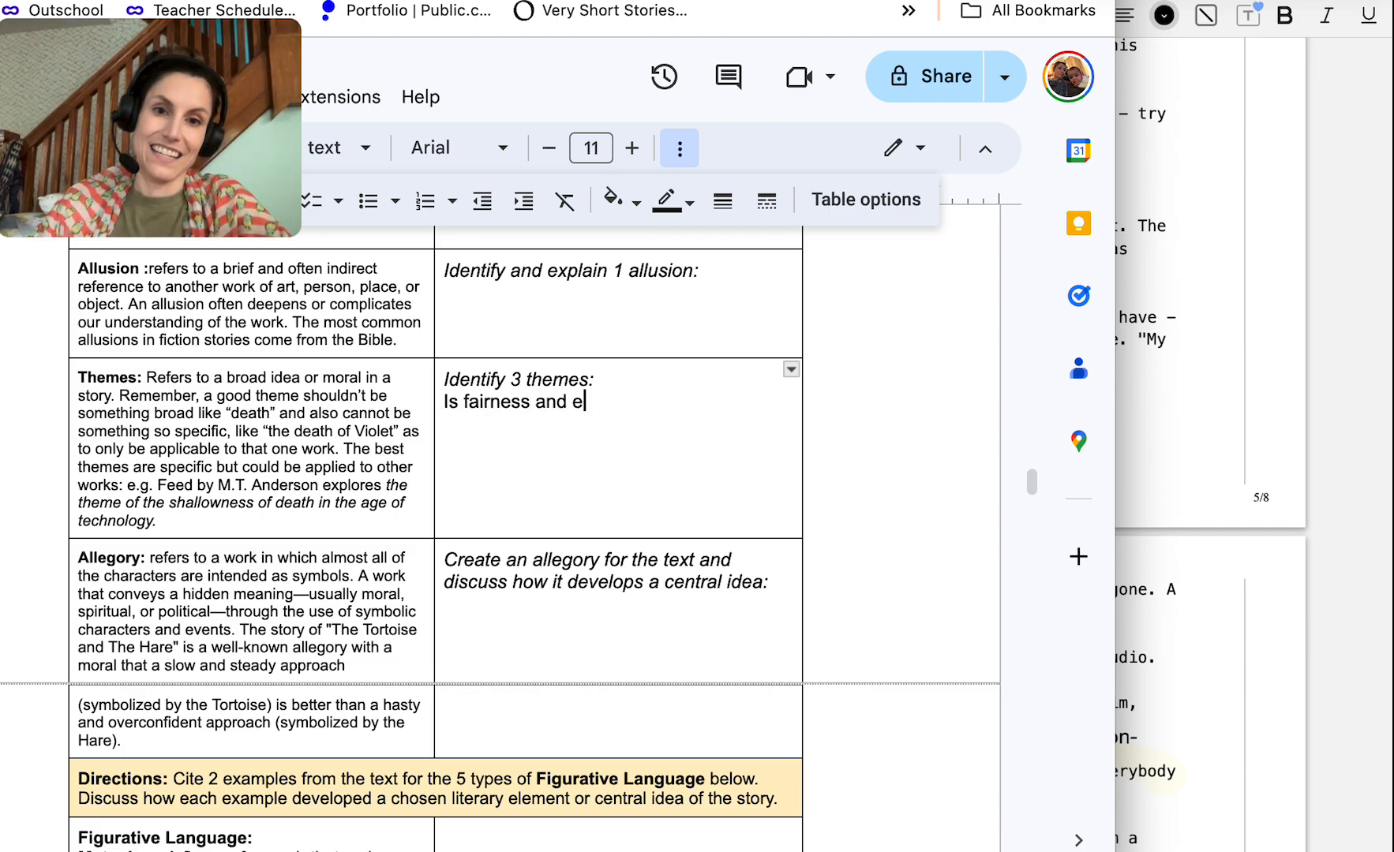
type("quality the same thing")
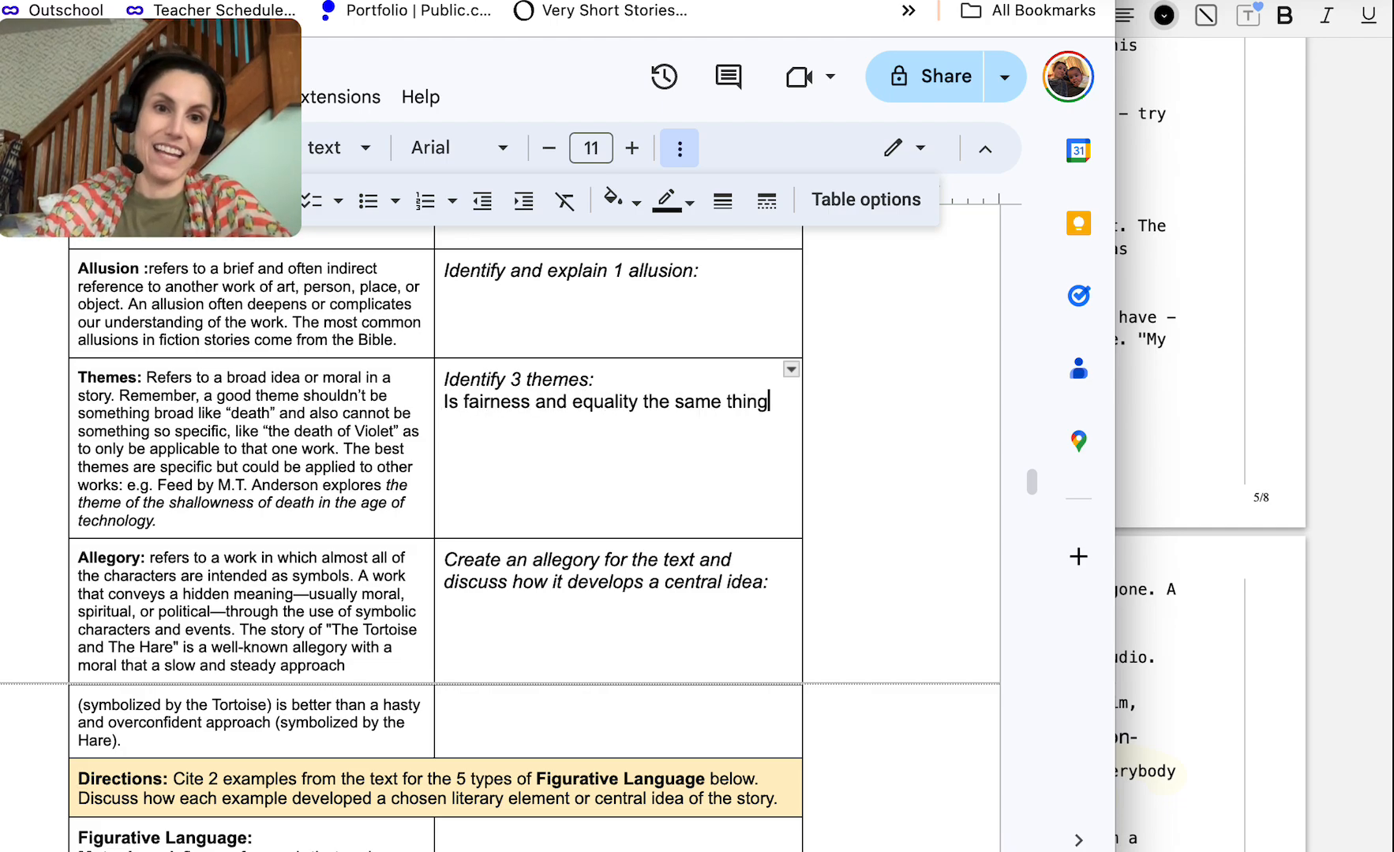
type("?")
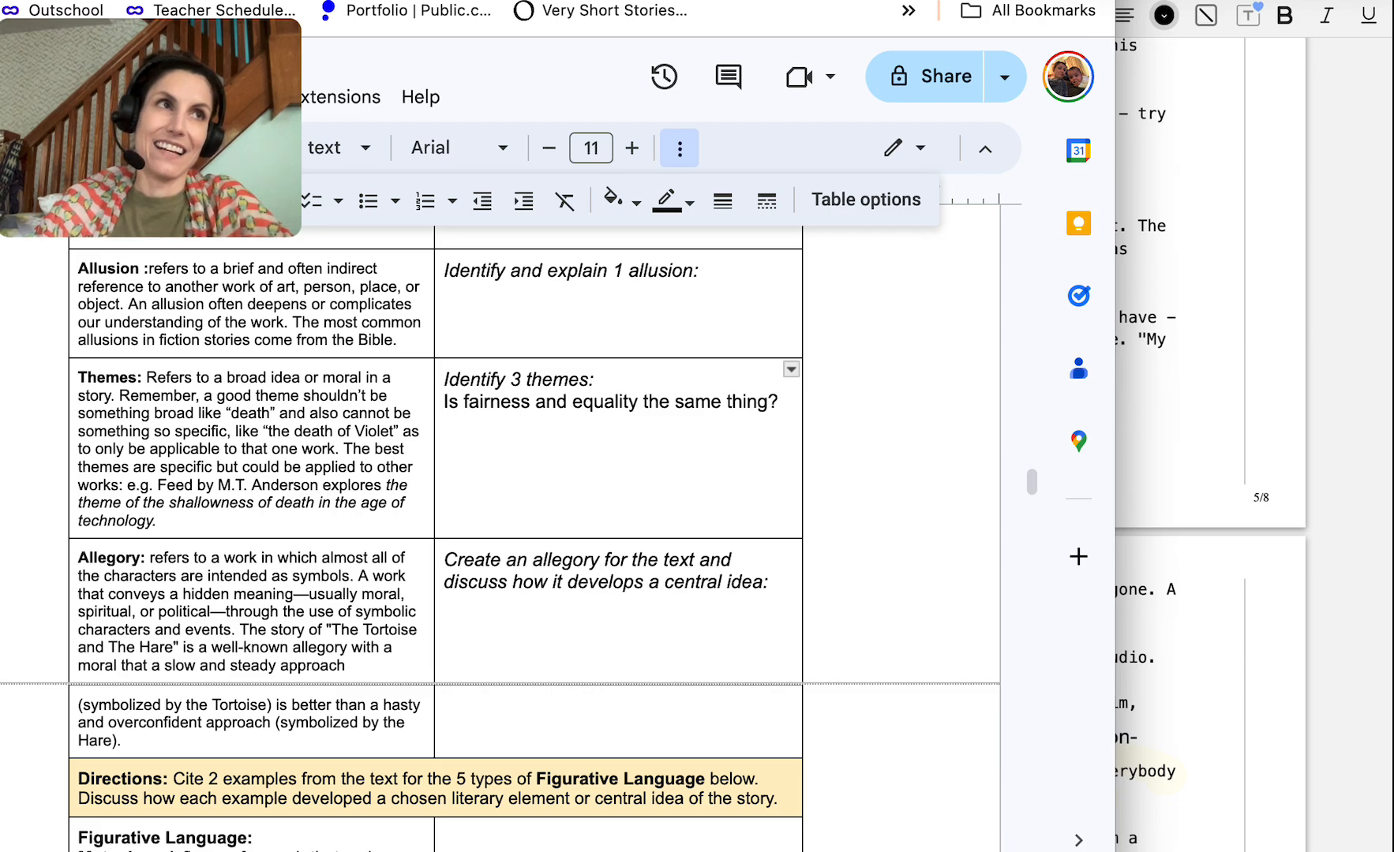
type("How much power should a government have over its citize")
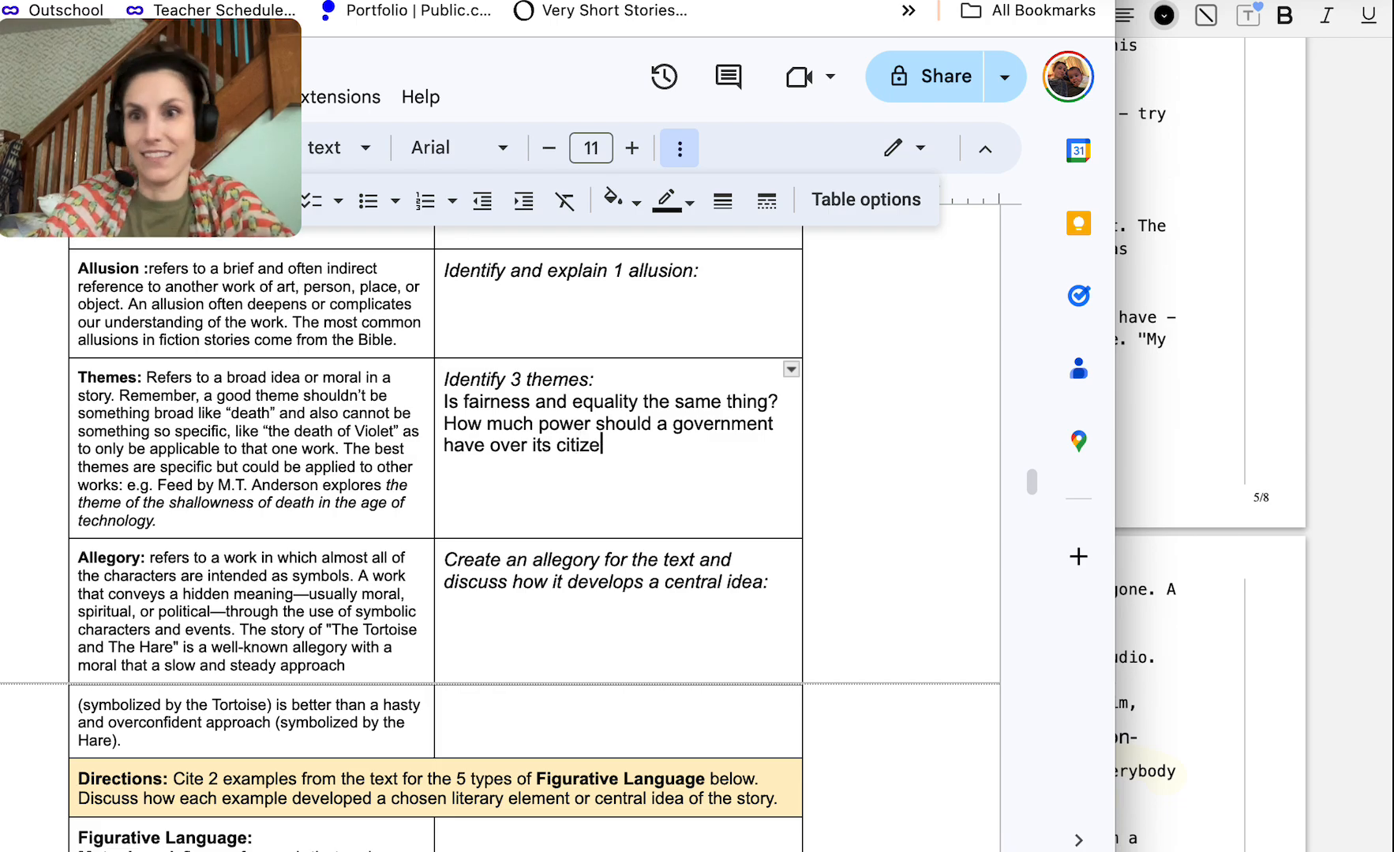
type("ns?")
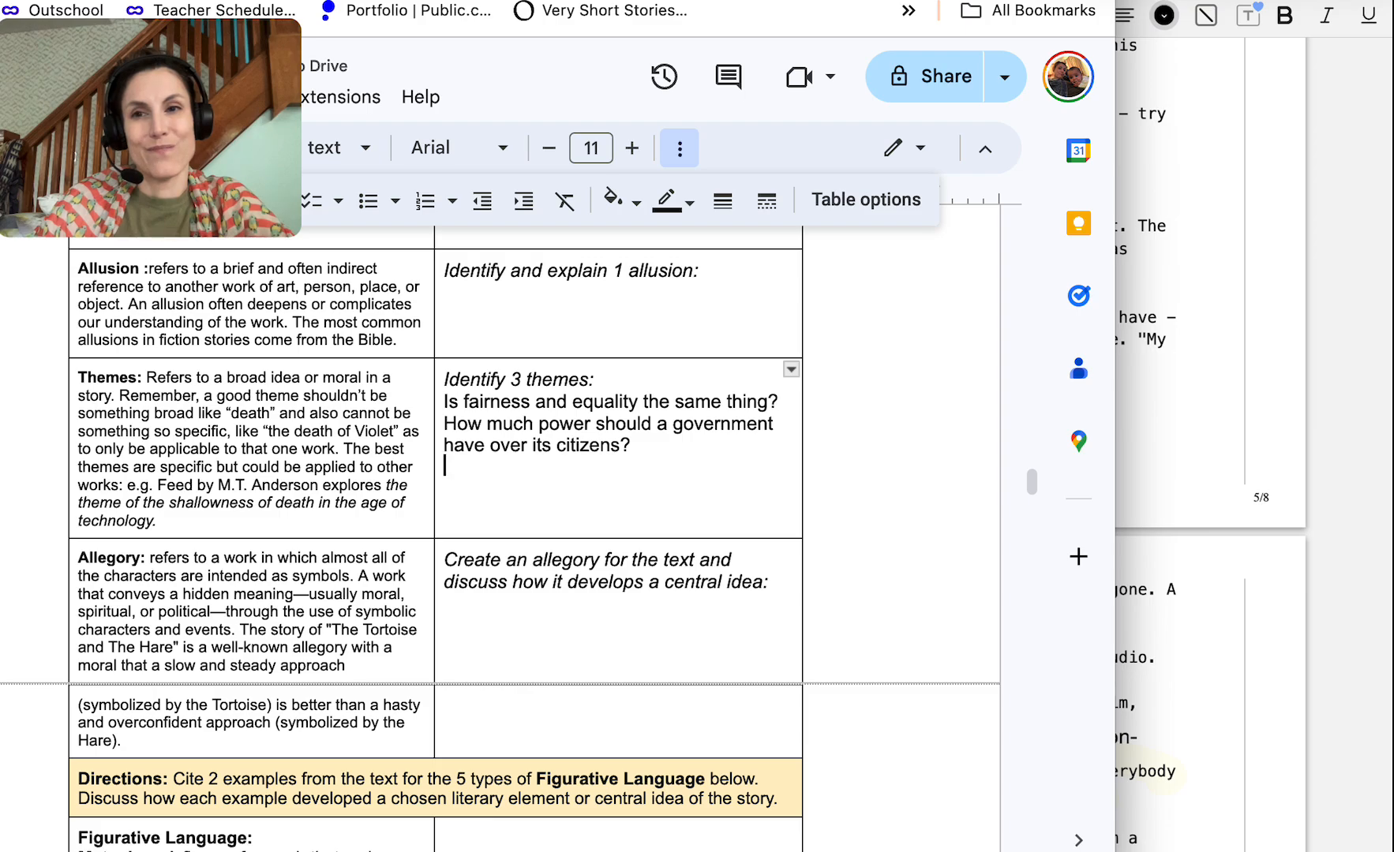
Add the third theme question about executing dangerous criminals rather than facing trial
type("Should")
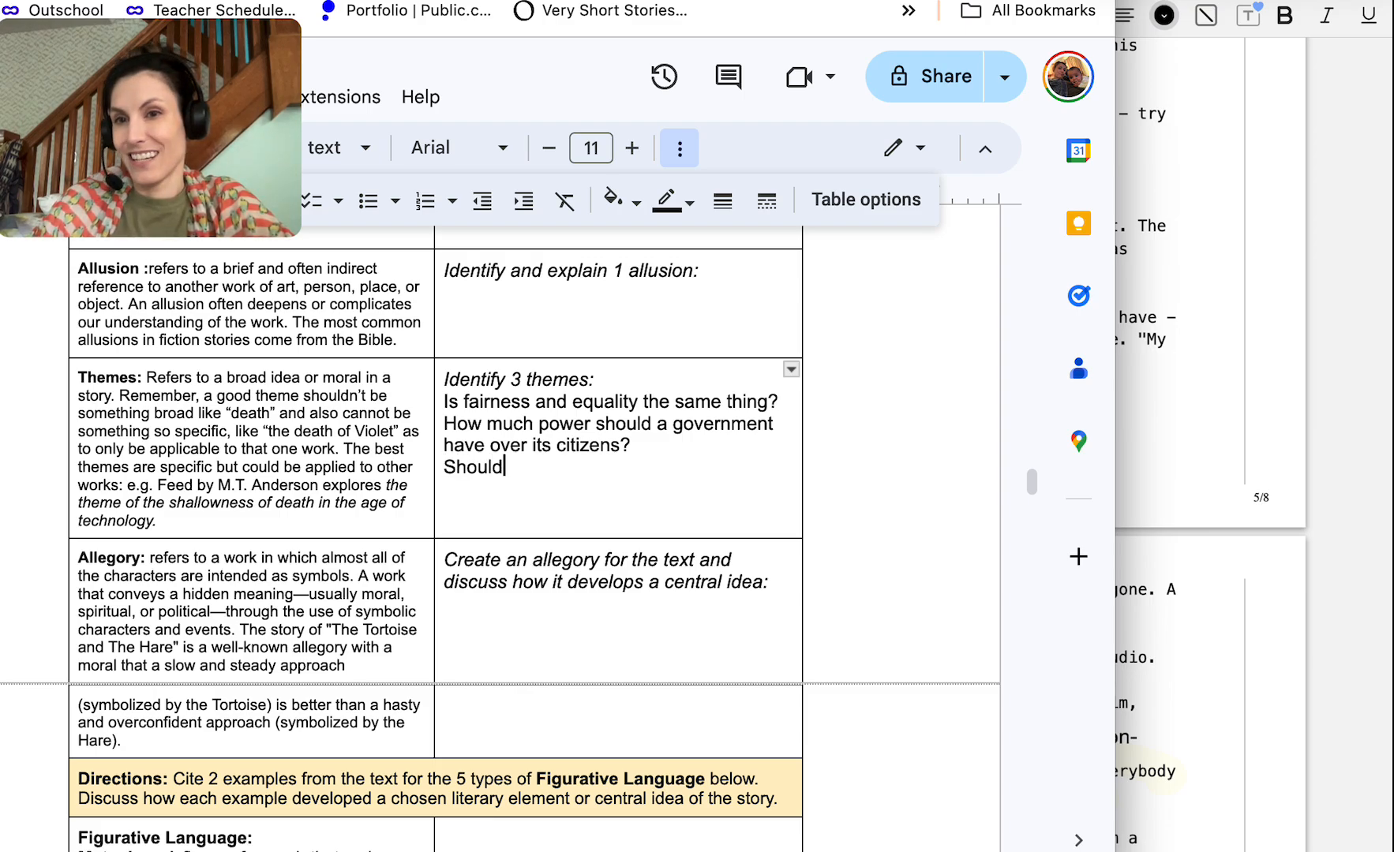
type("dangerous criminal")
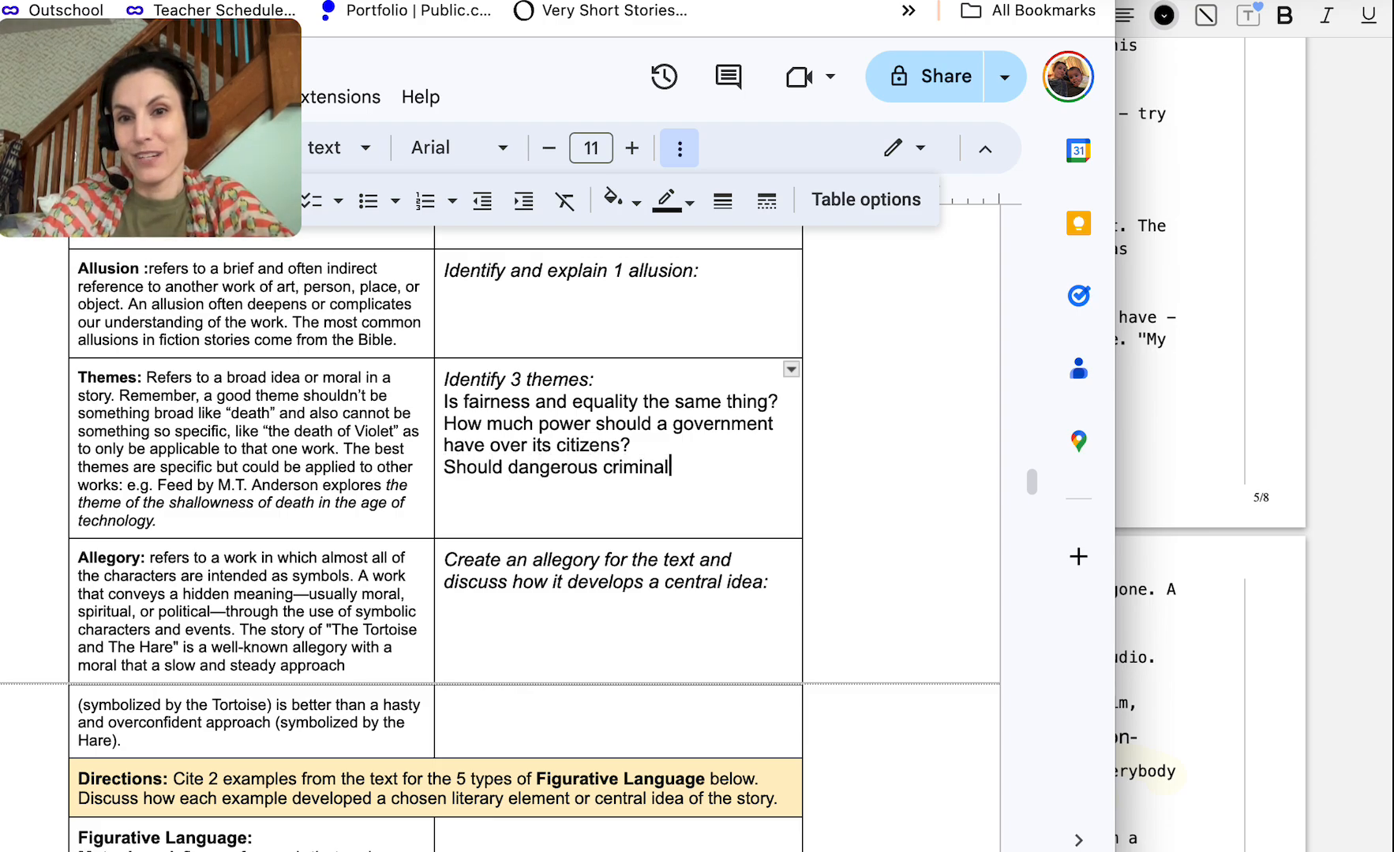
type("s be")
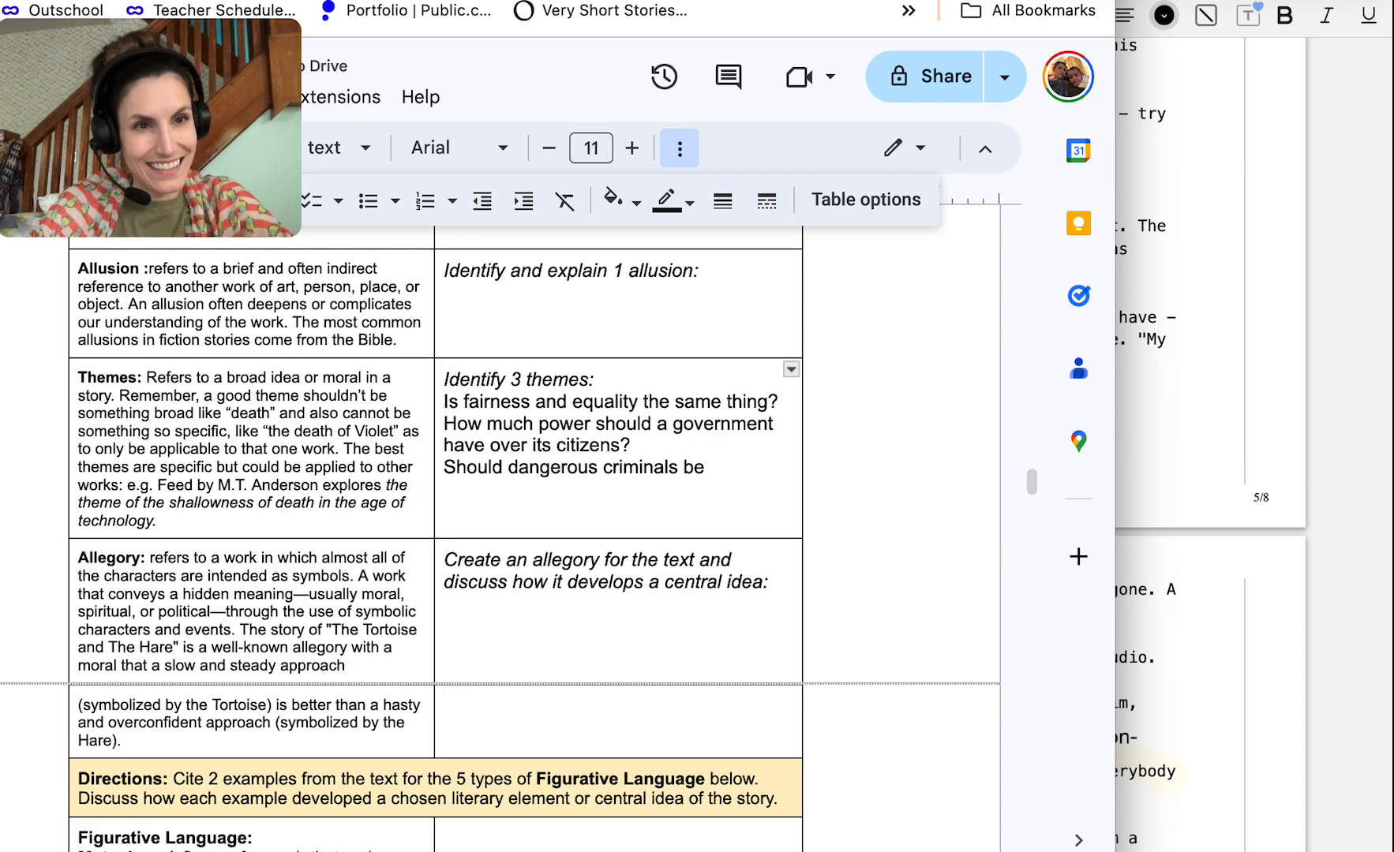
type("executed on sig")
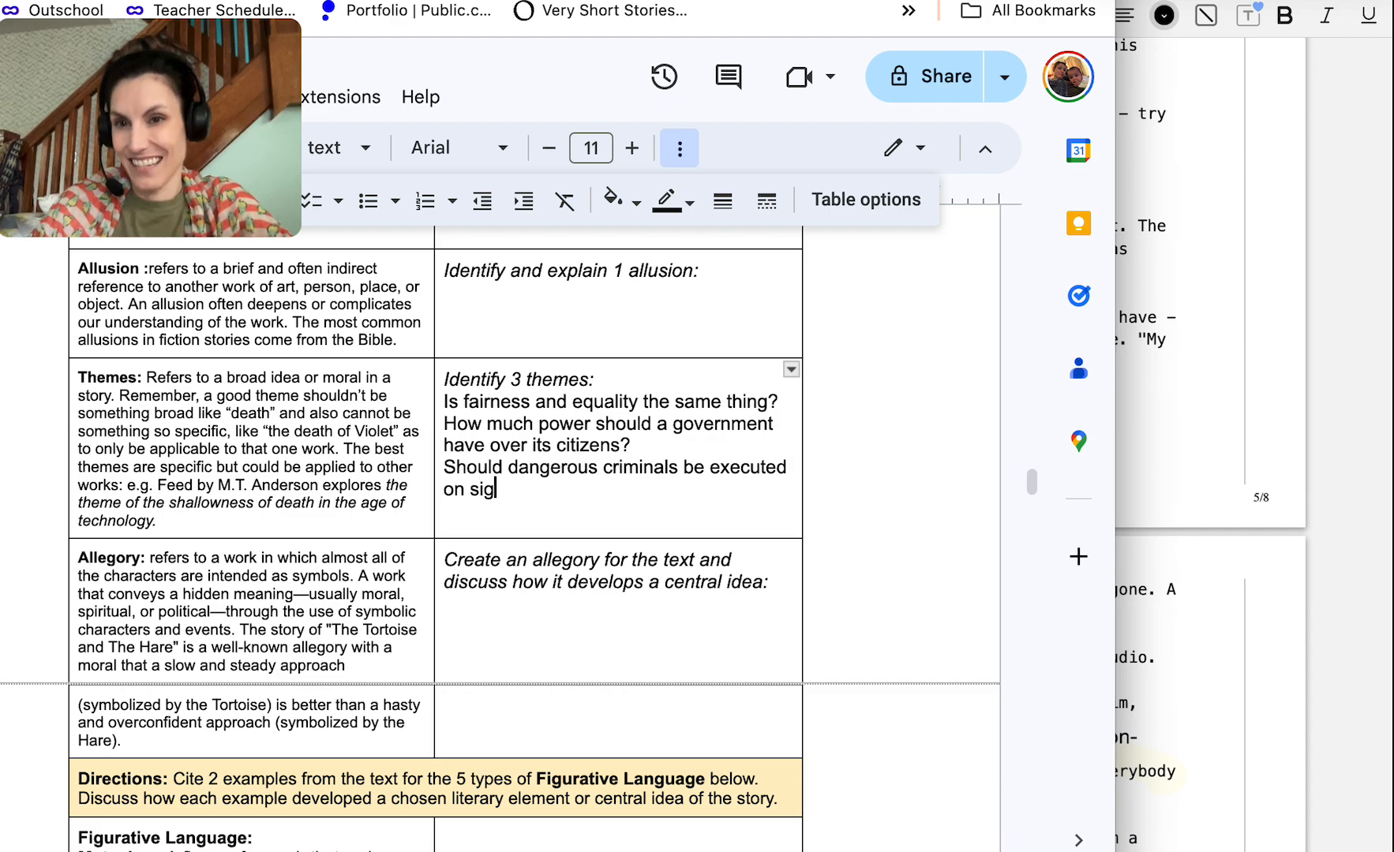
type("ht rather t")
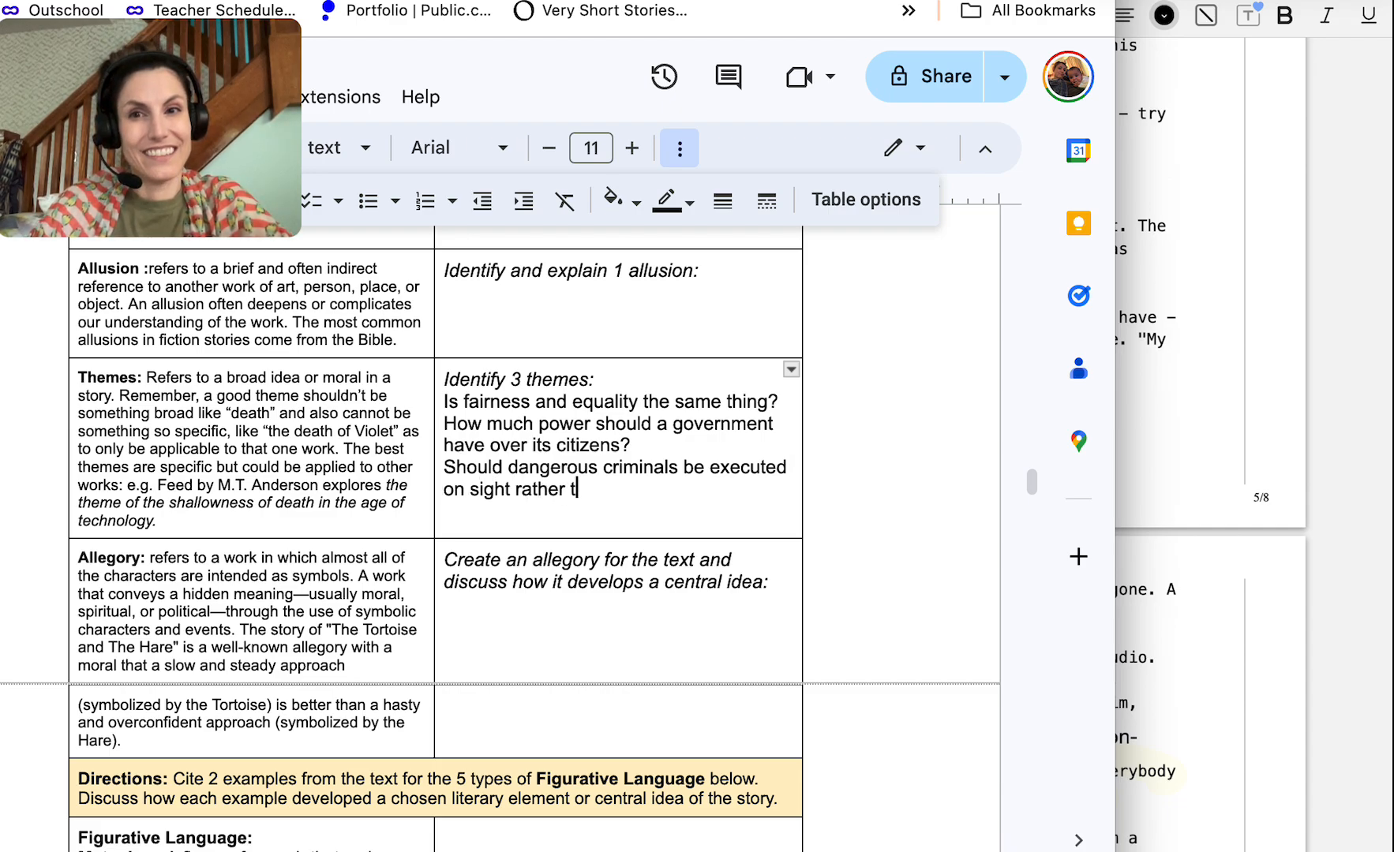
type("han face a trial?")
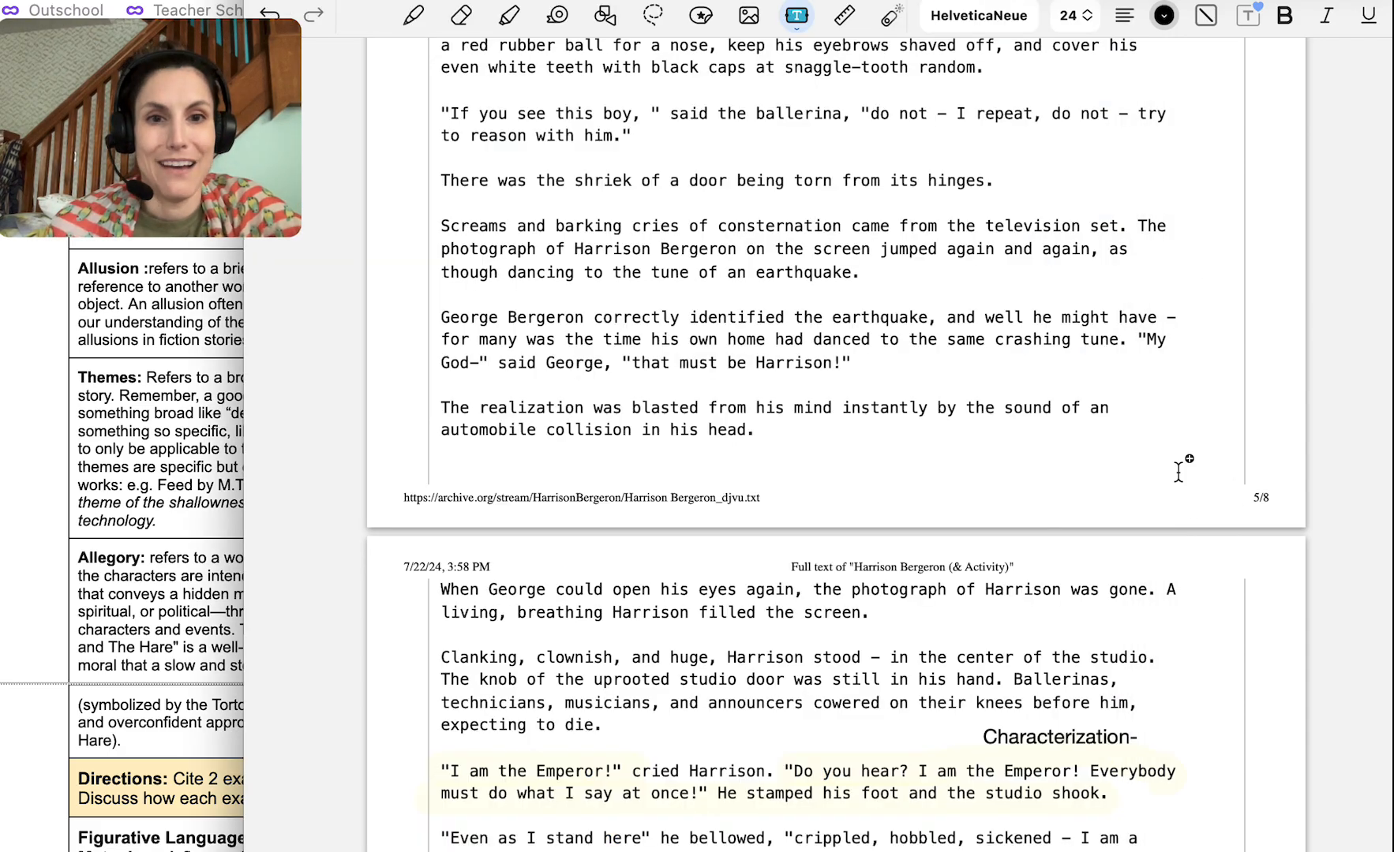
Highlight 'The realization was blasted from his mind instantly' and label it 'Figurative language- metaphor'
scroll("down", 3)
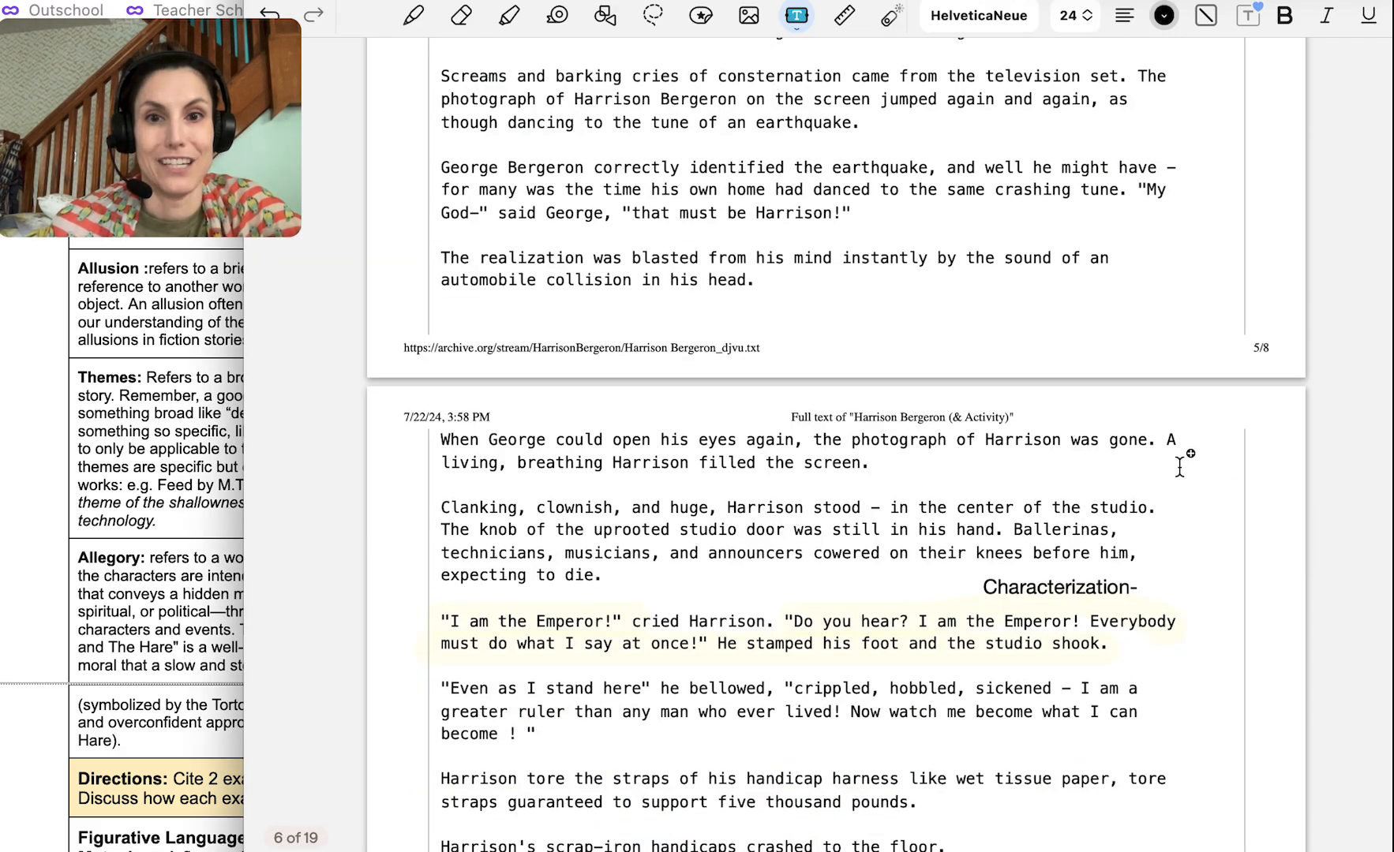
mouse_move(747, 239)
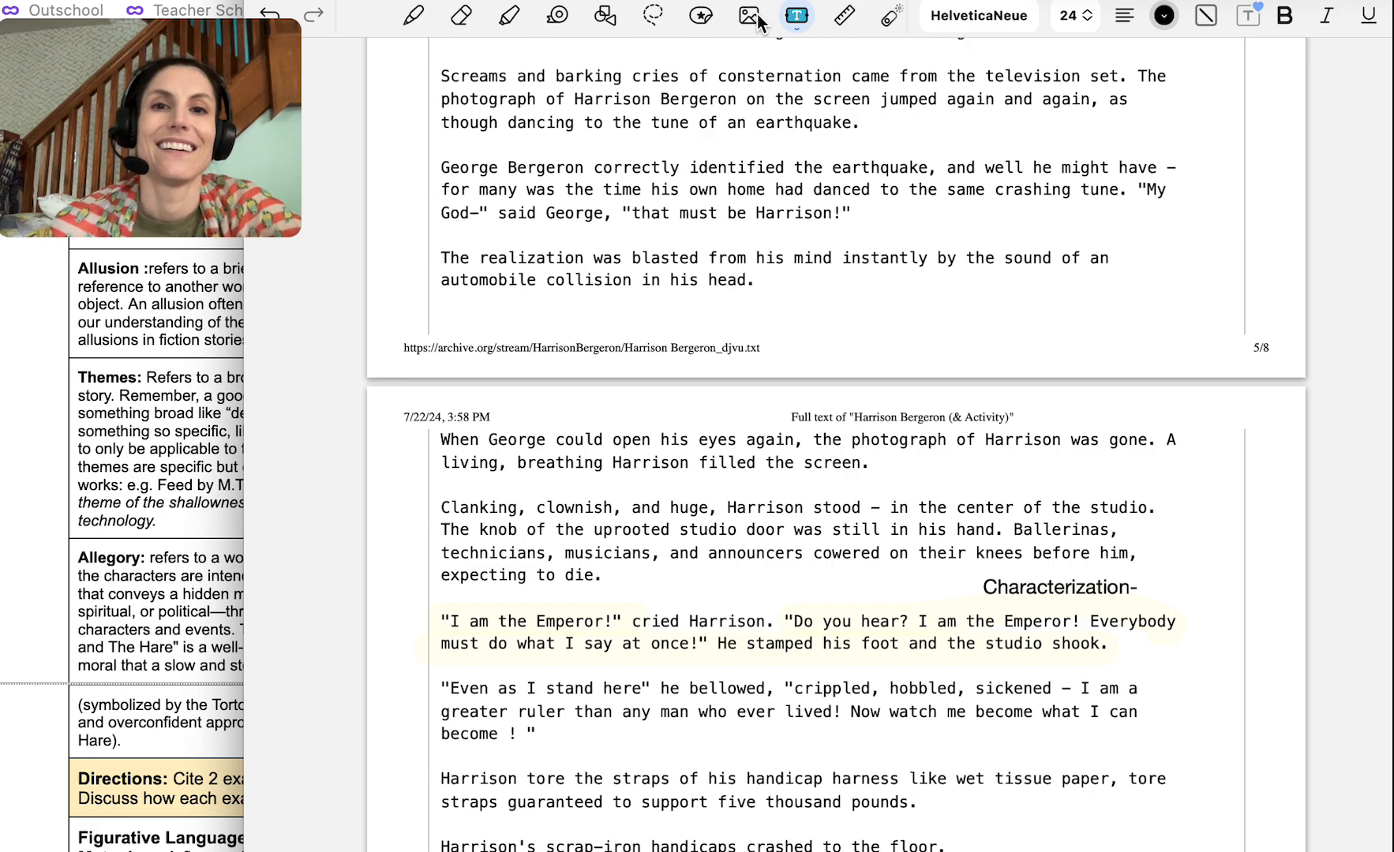
left_click(509, 16)
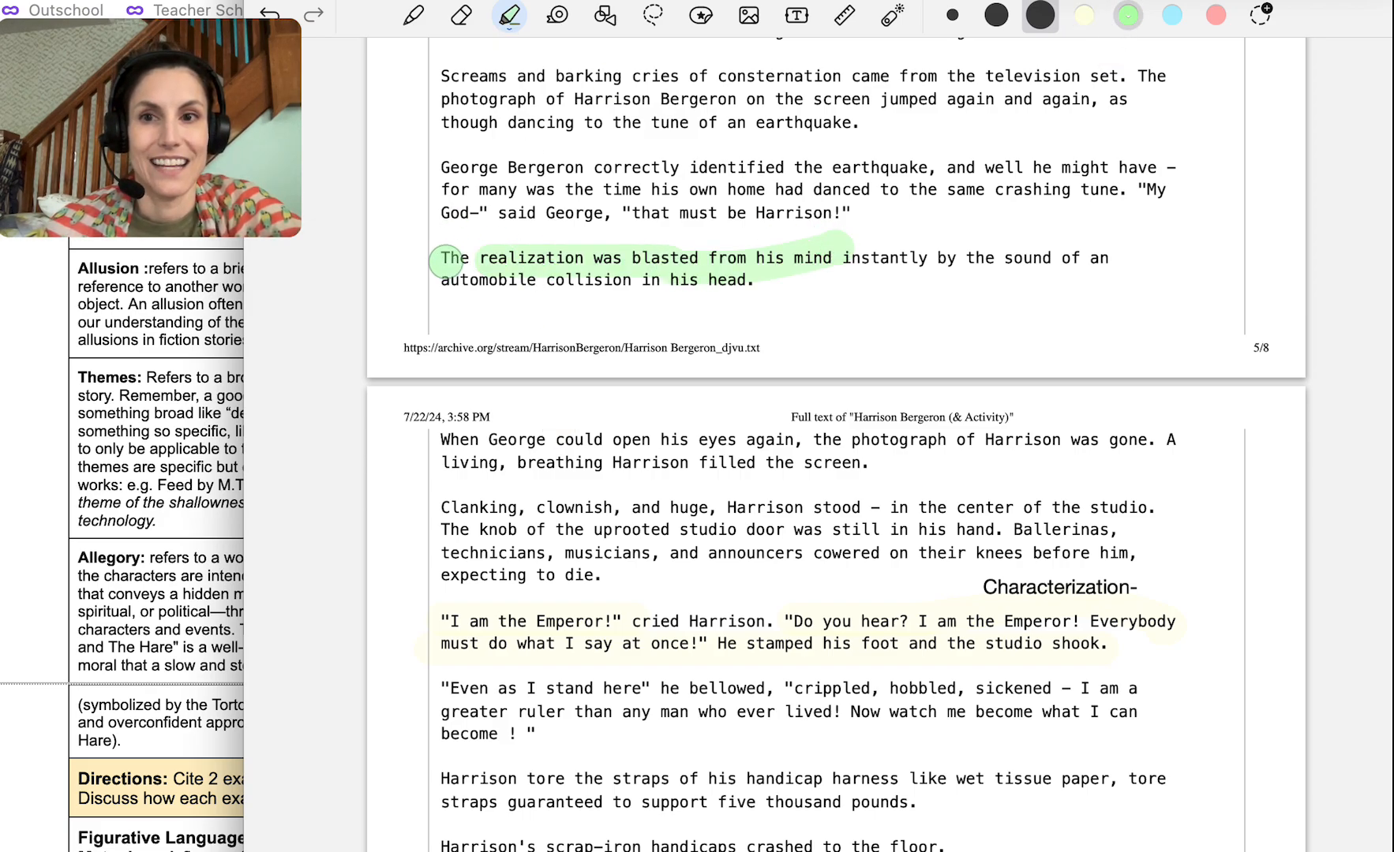
left_click_drag(444, 259, 924, 259)
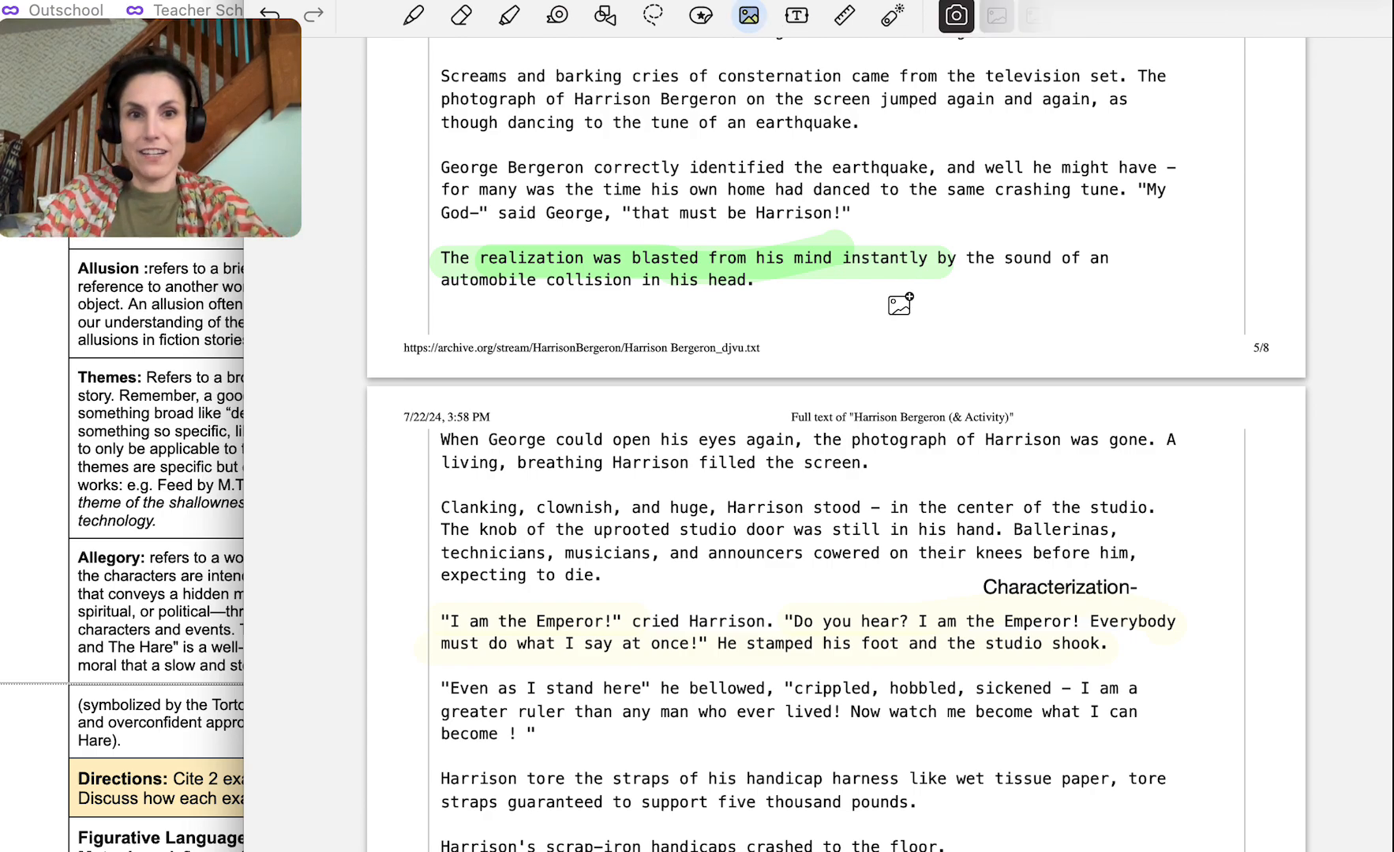
left_click(747, 16)
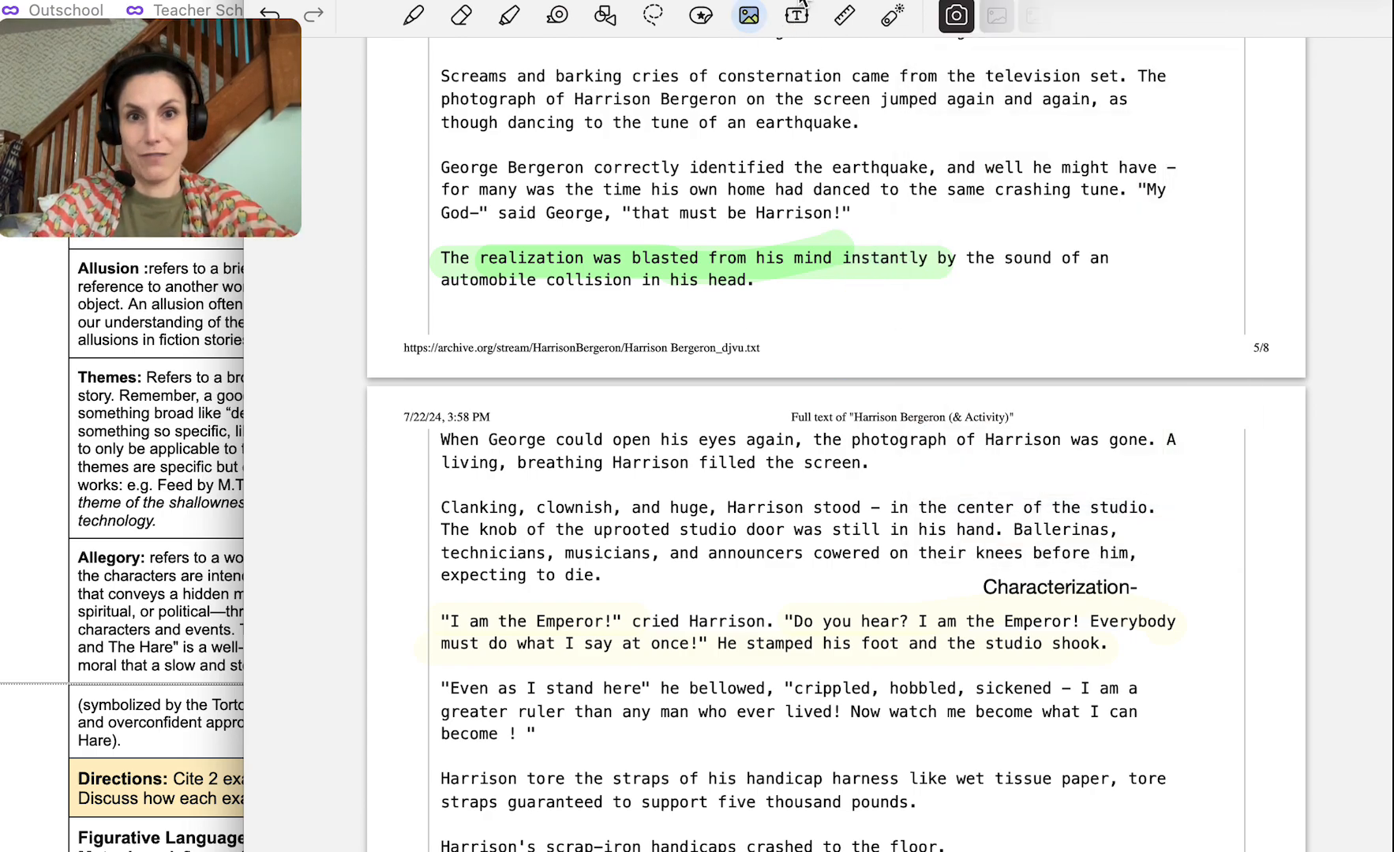
left_click(795, 16)
type("Figurative language- metaphor")
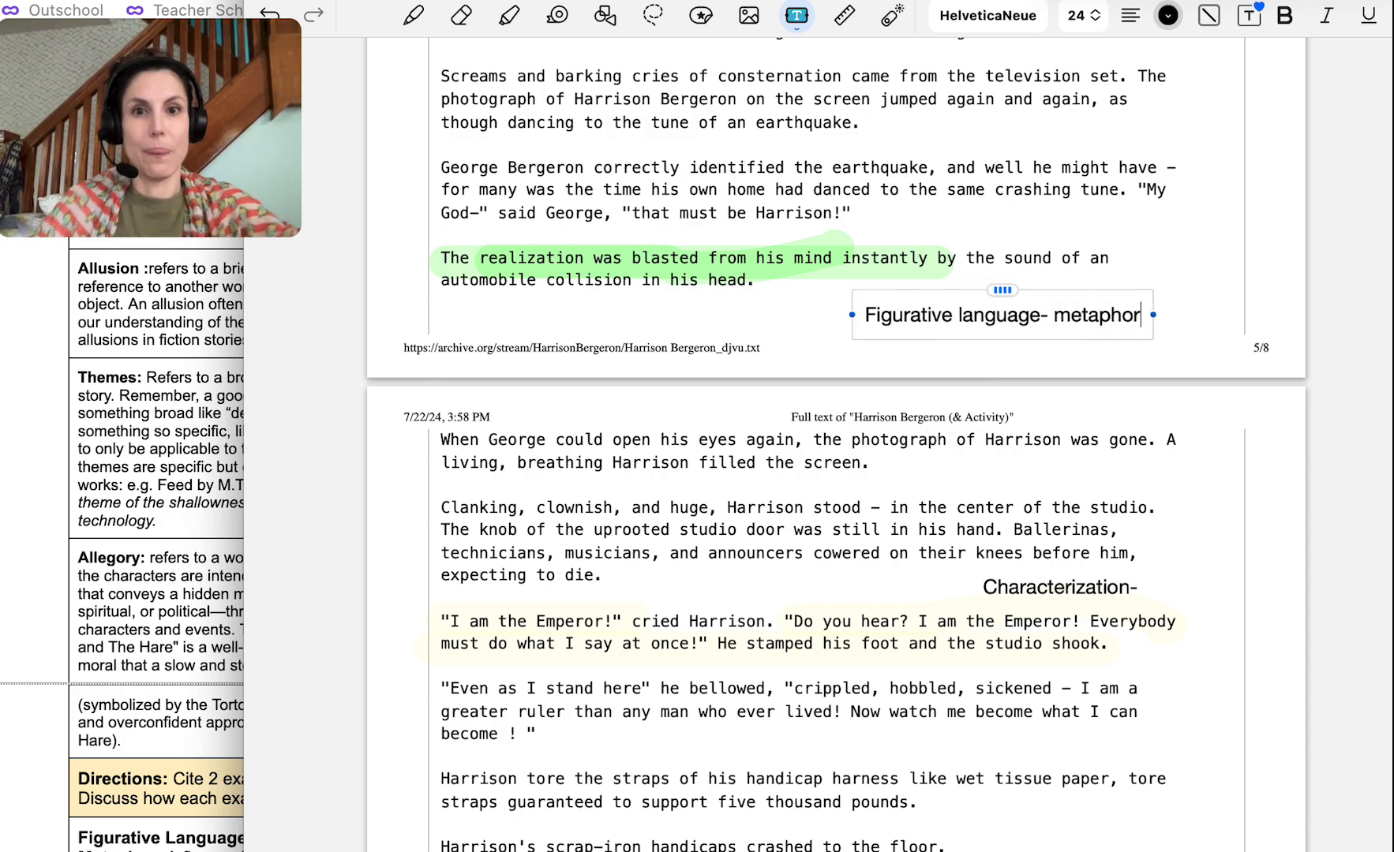
scroll("down", 3)
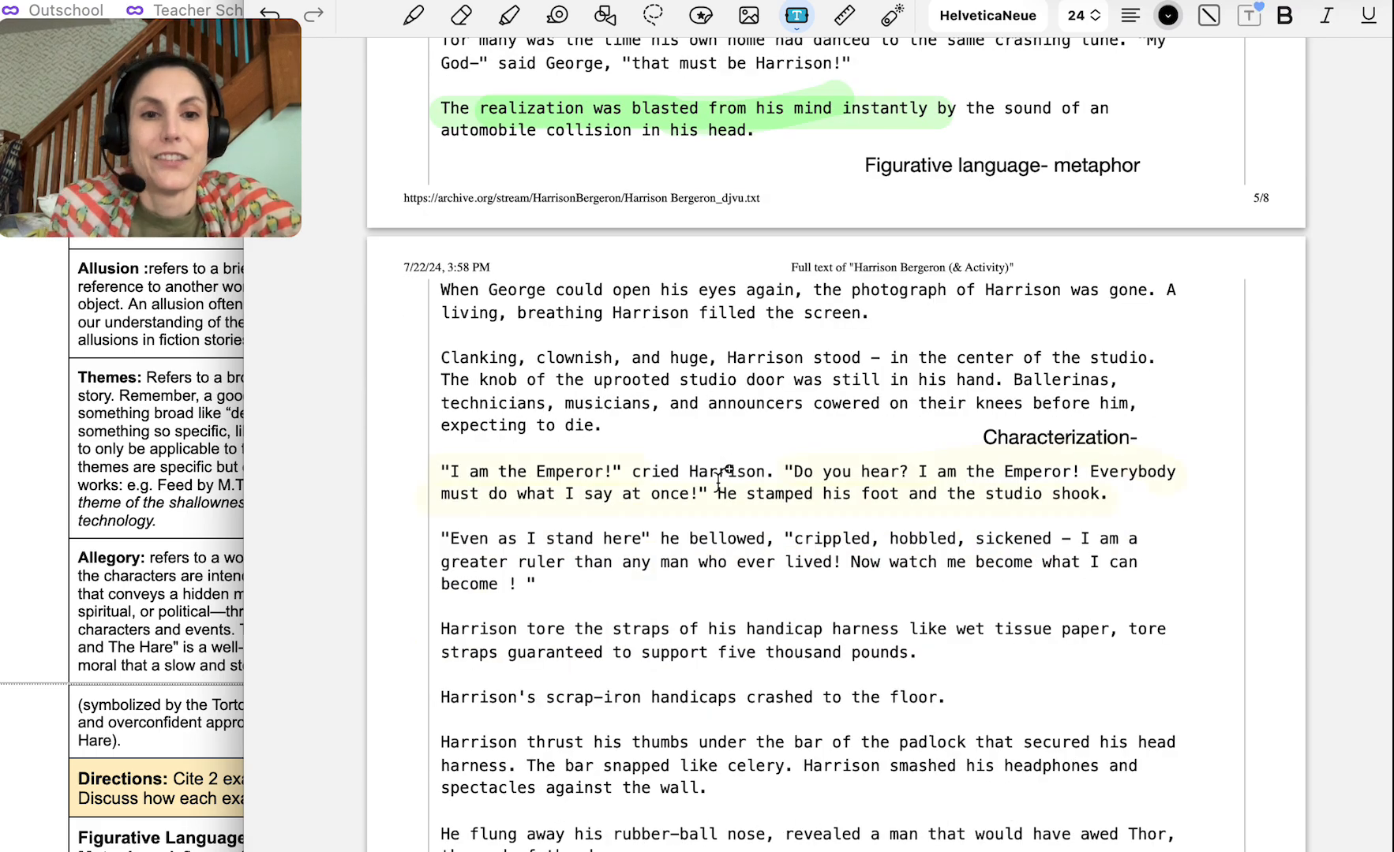
Highlight 'his handicap harness like wet tissue paper', label it a simile, and dismiss the disk warning
scroll("down", 3)
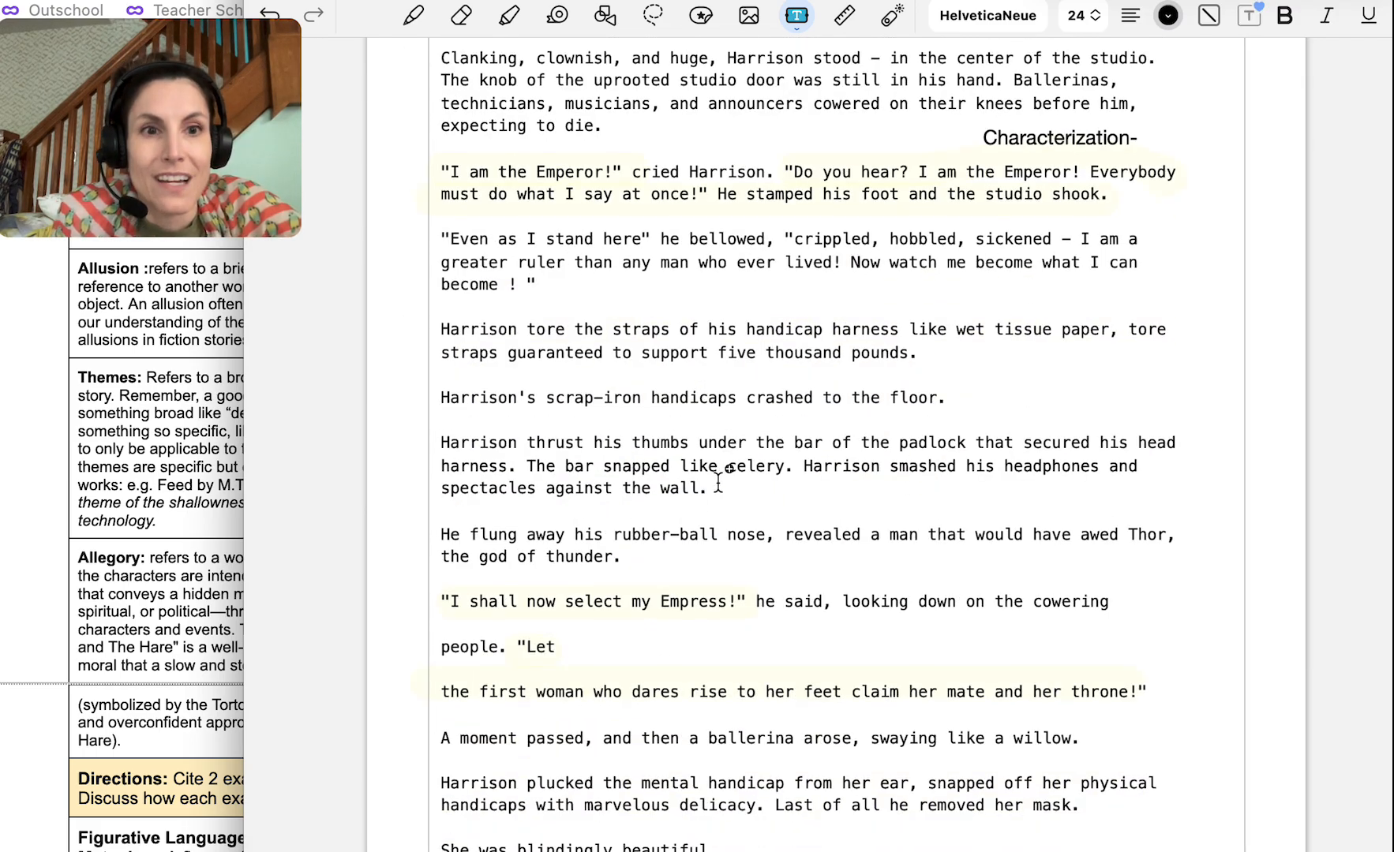
scroll("down", 3)
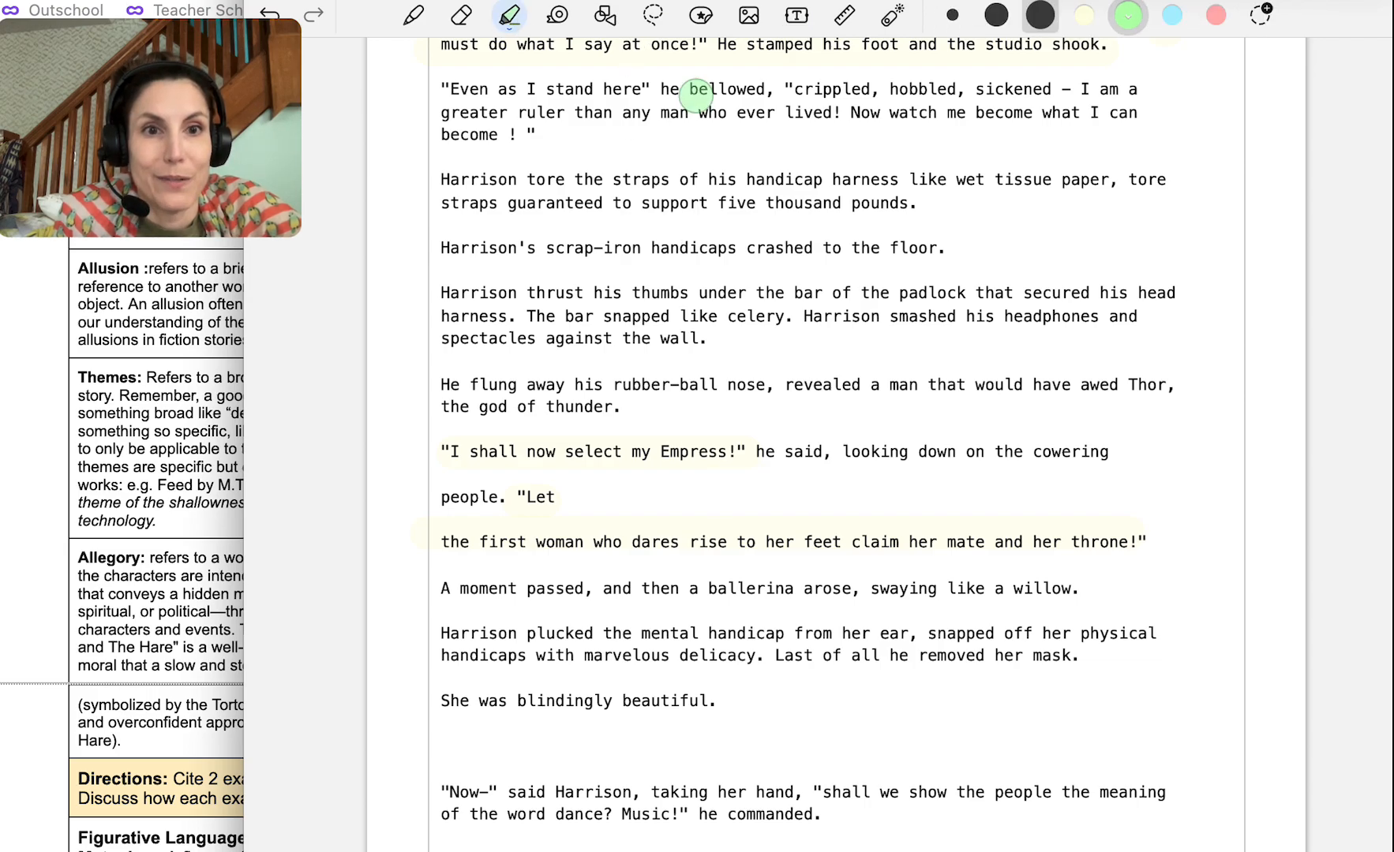
left_click_drag(711, 179, 973, 180)
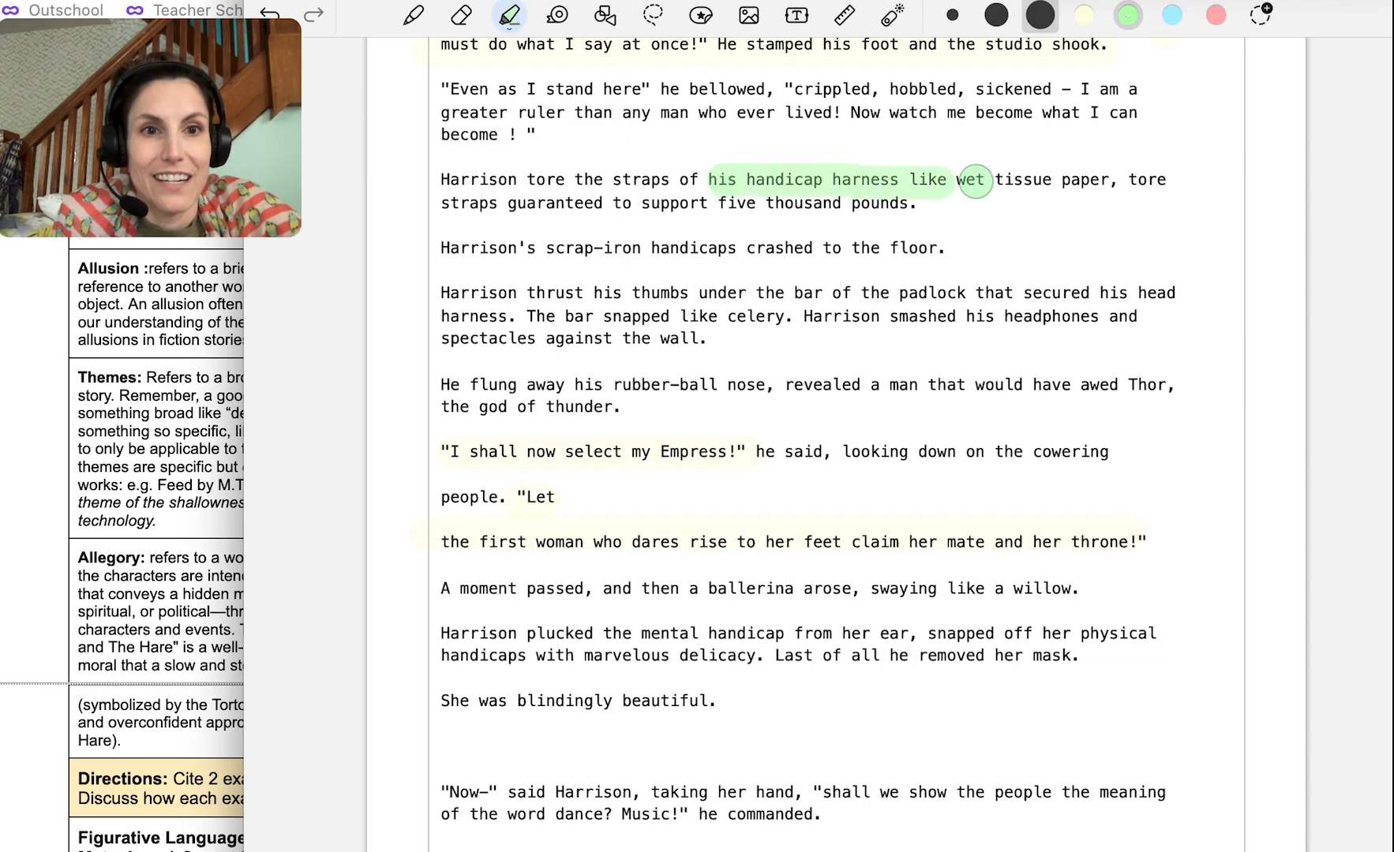
left_click_drag(973, 179, 1116, 180)
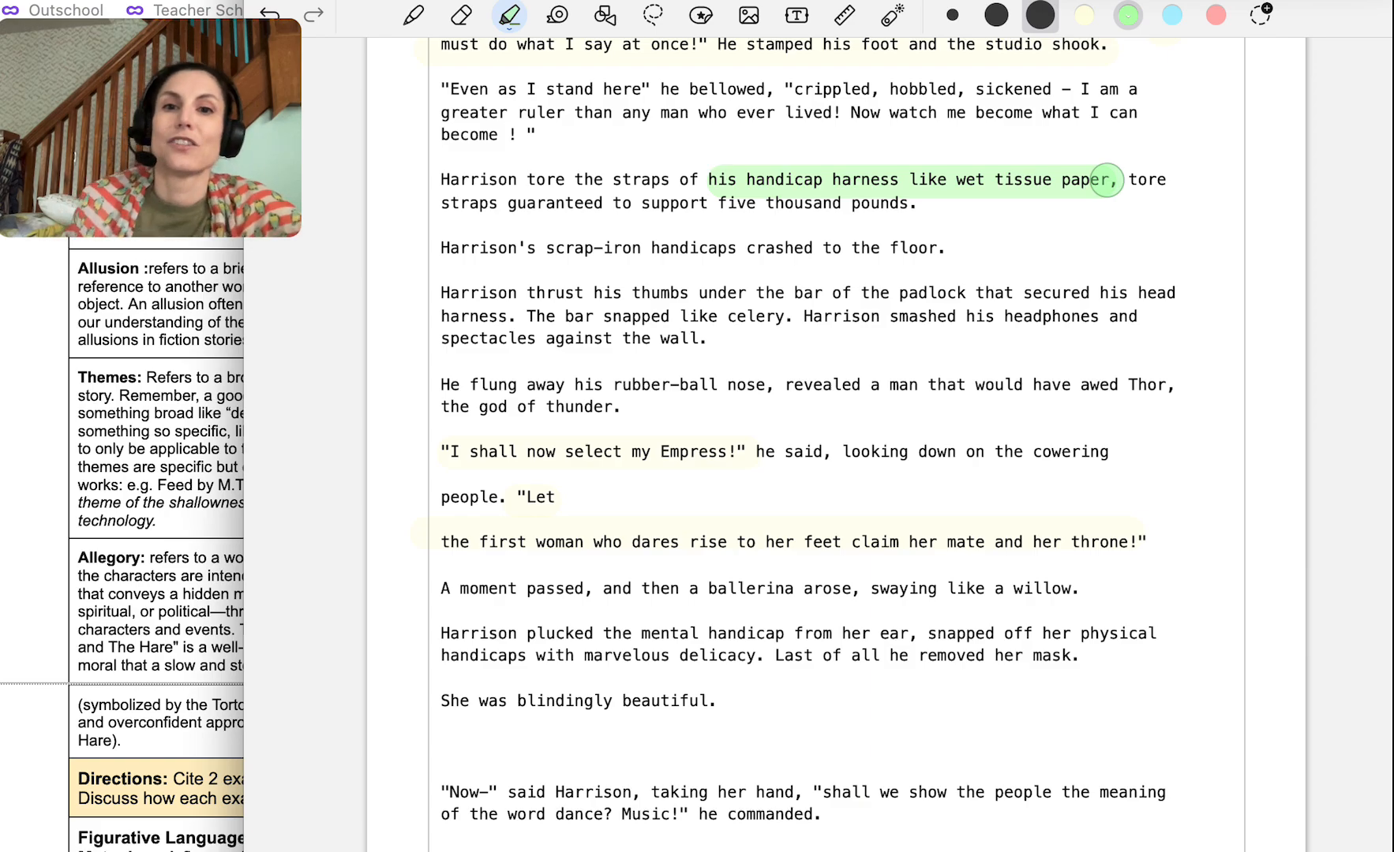
left_click(796, 16)
type("Figurative language")
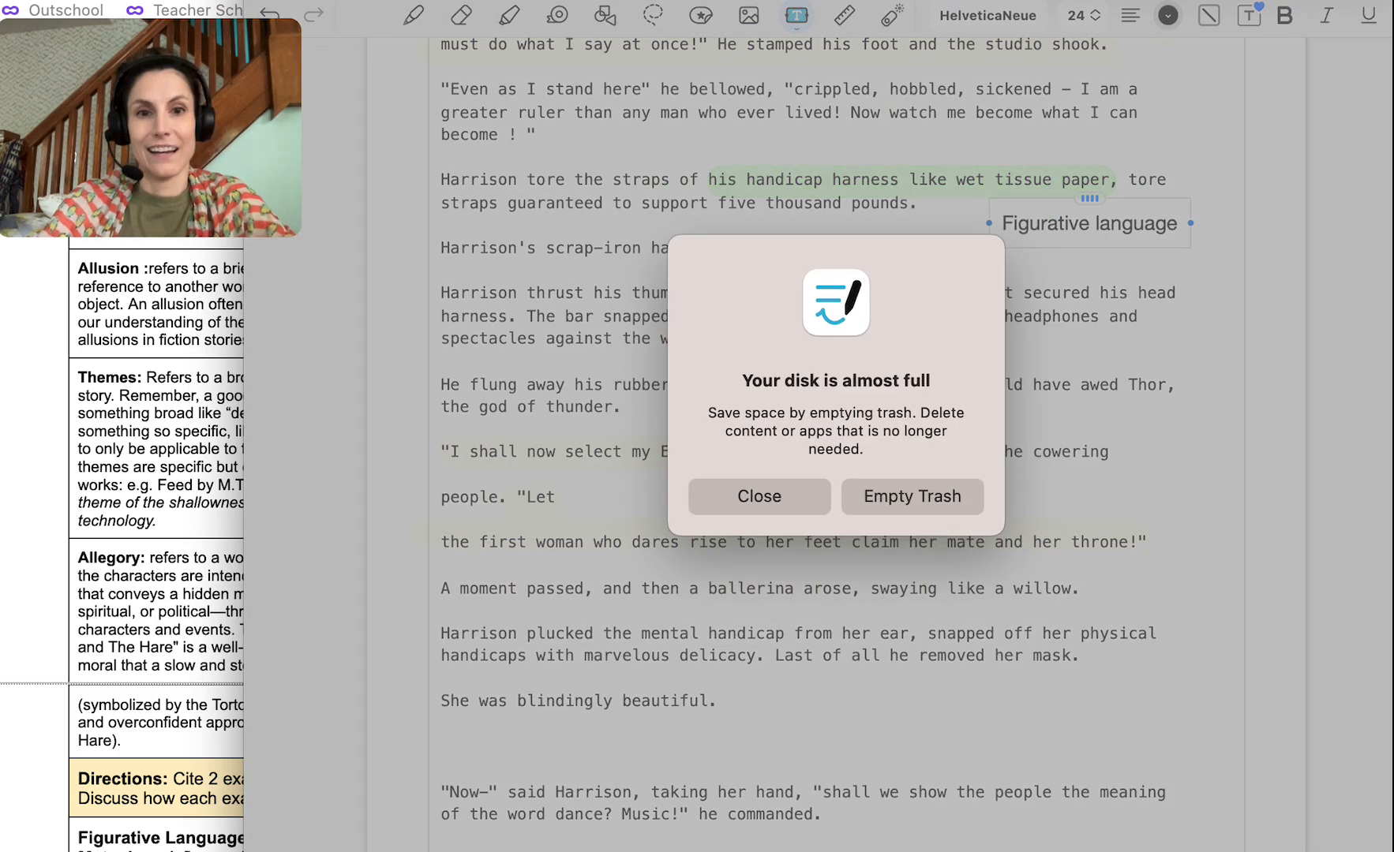
left_click(759, 498)
type("- simile")
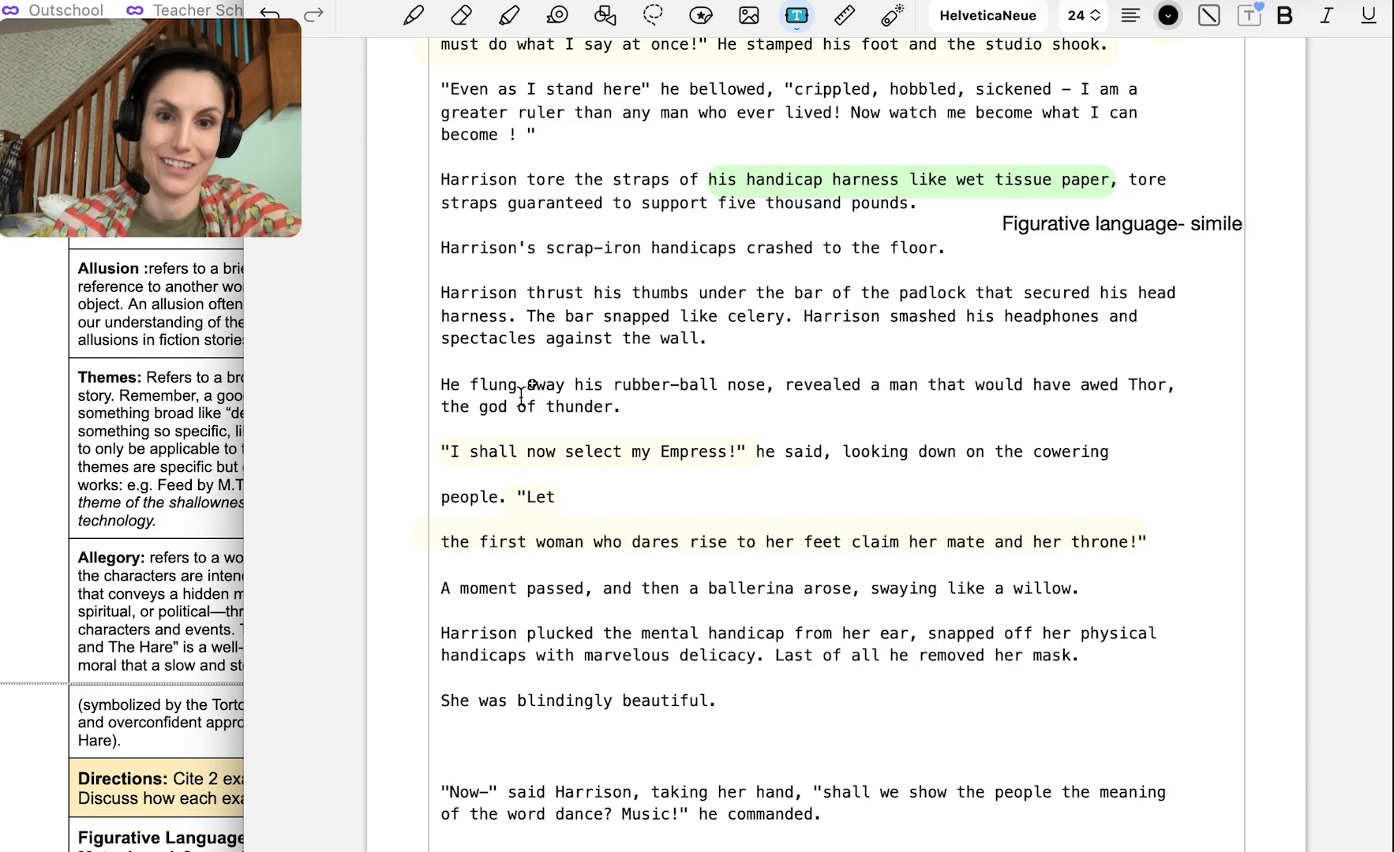
mouse_move(338, 367)
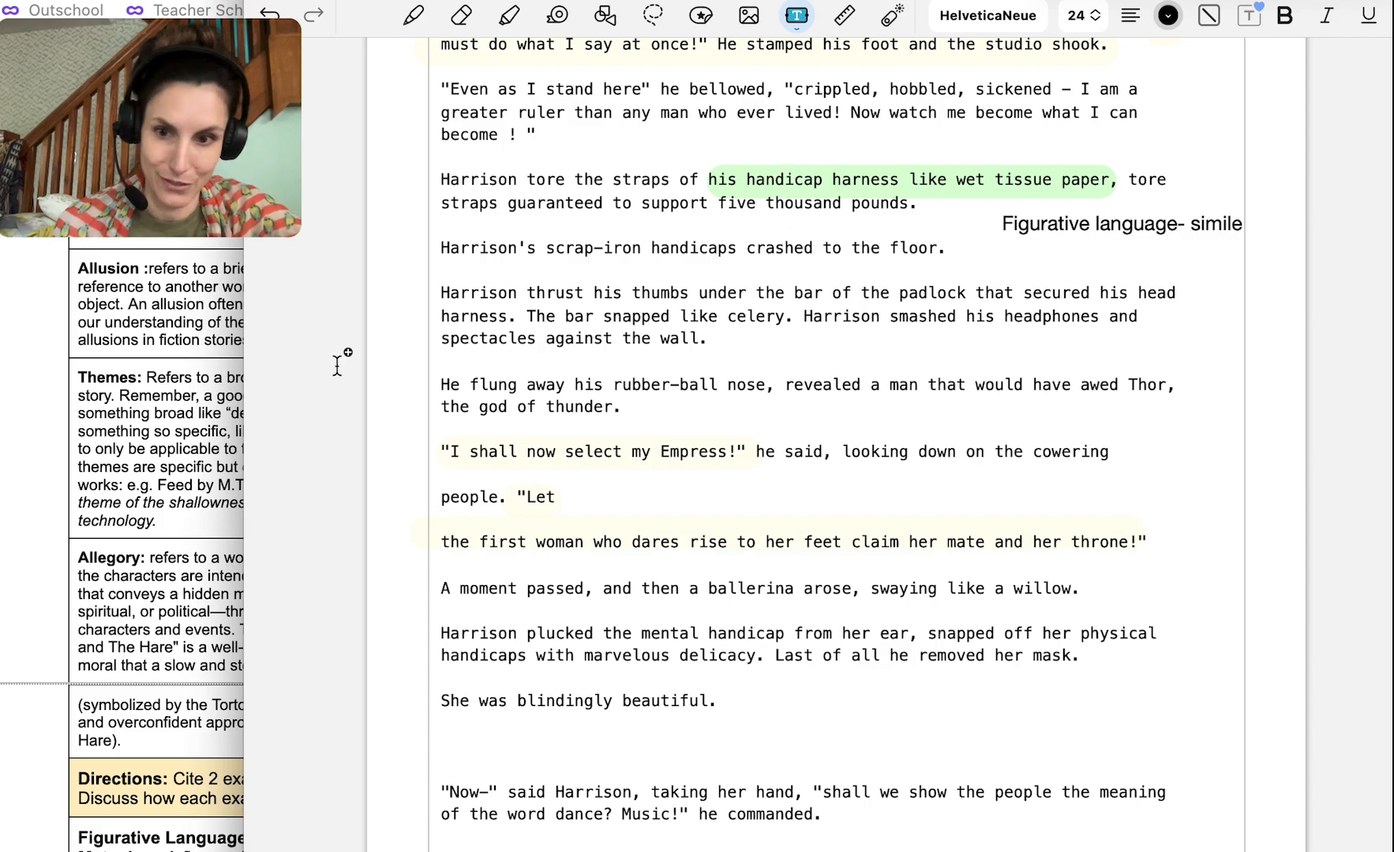